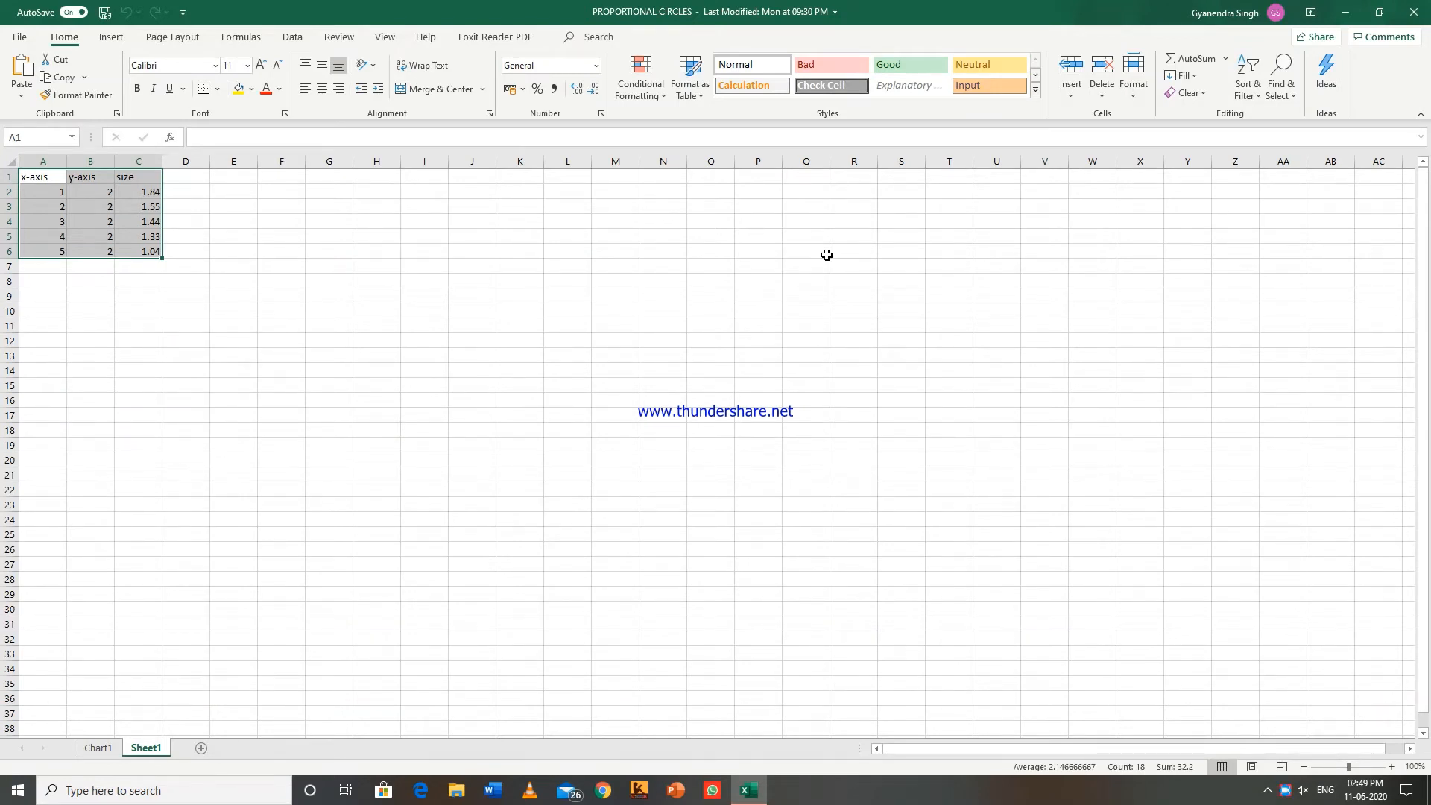
{"action": "mouse_move", "coordinate": [323, 725]}
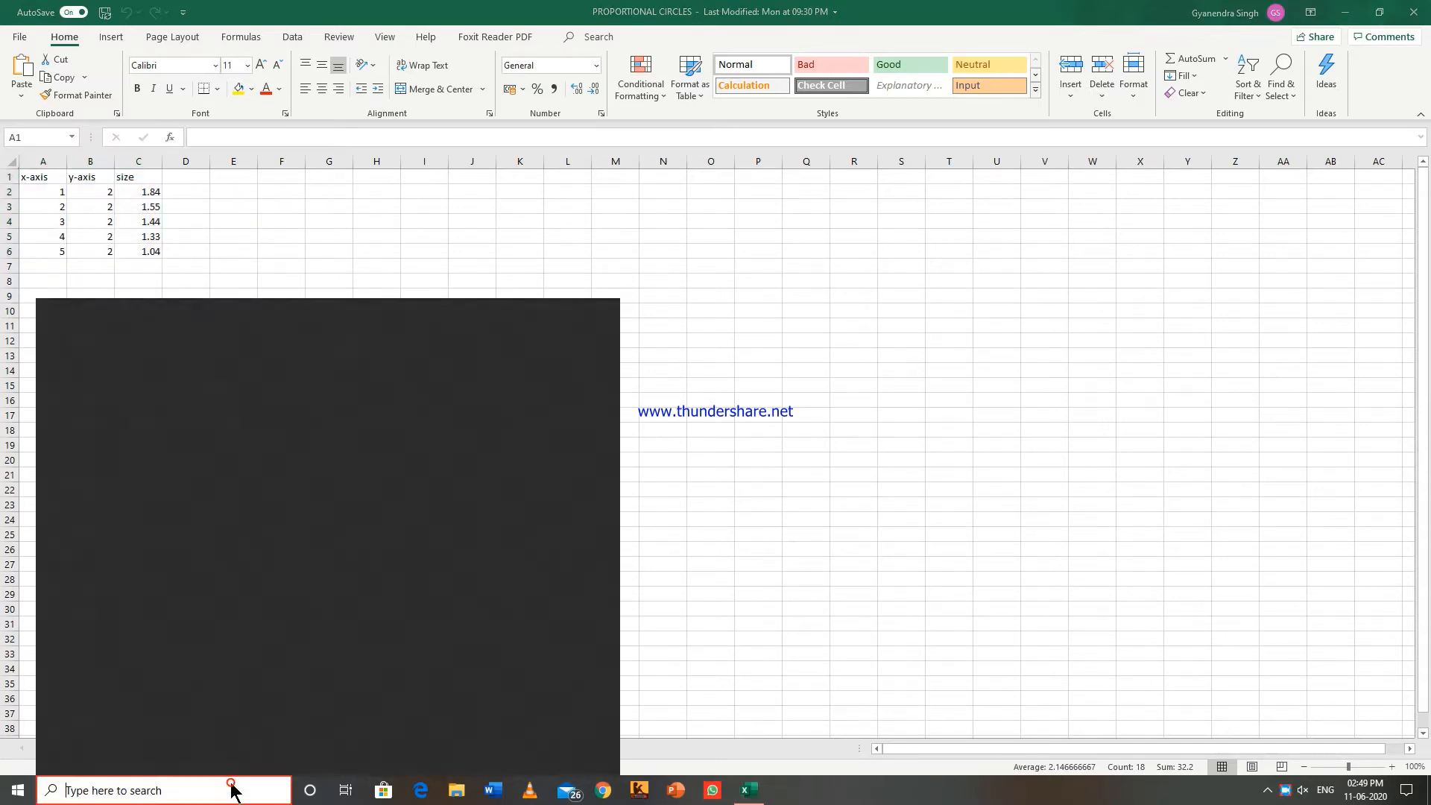
Search Windows for the 'proportional circle 1' image file.
{"action": "left_click", "coordinate": [164, 790]}
{"action": "type", "text": "p"}
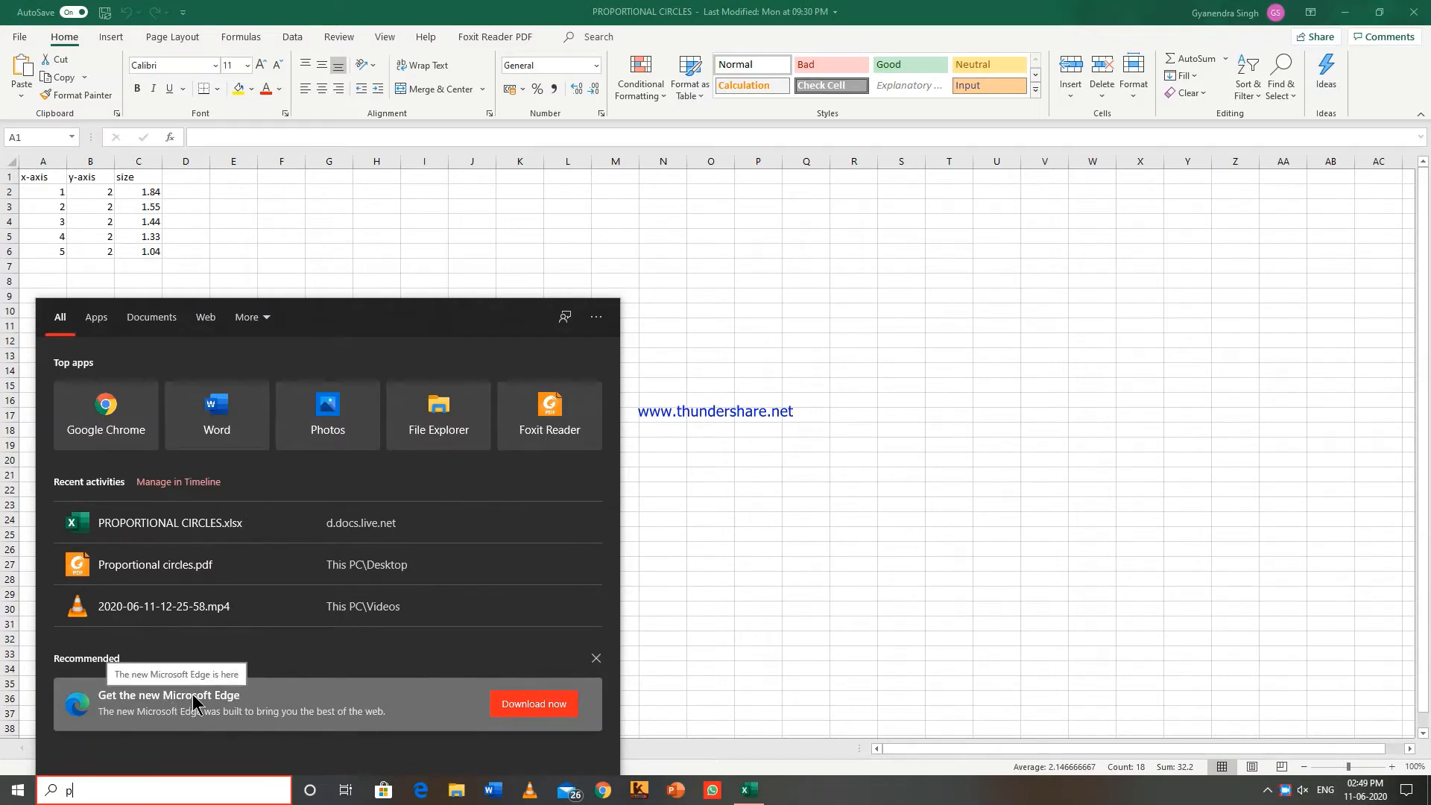
{"action": "type", "text": "roportional"}
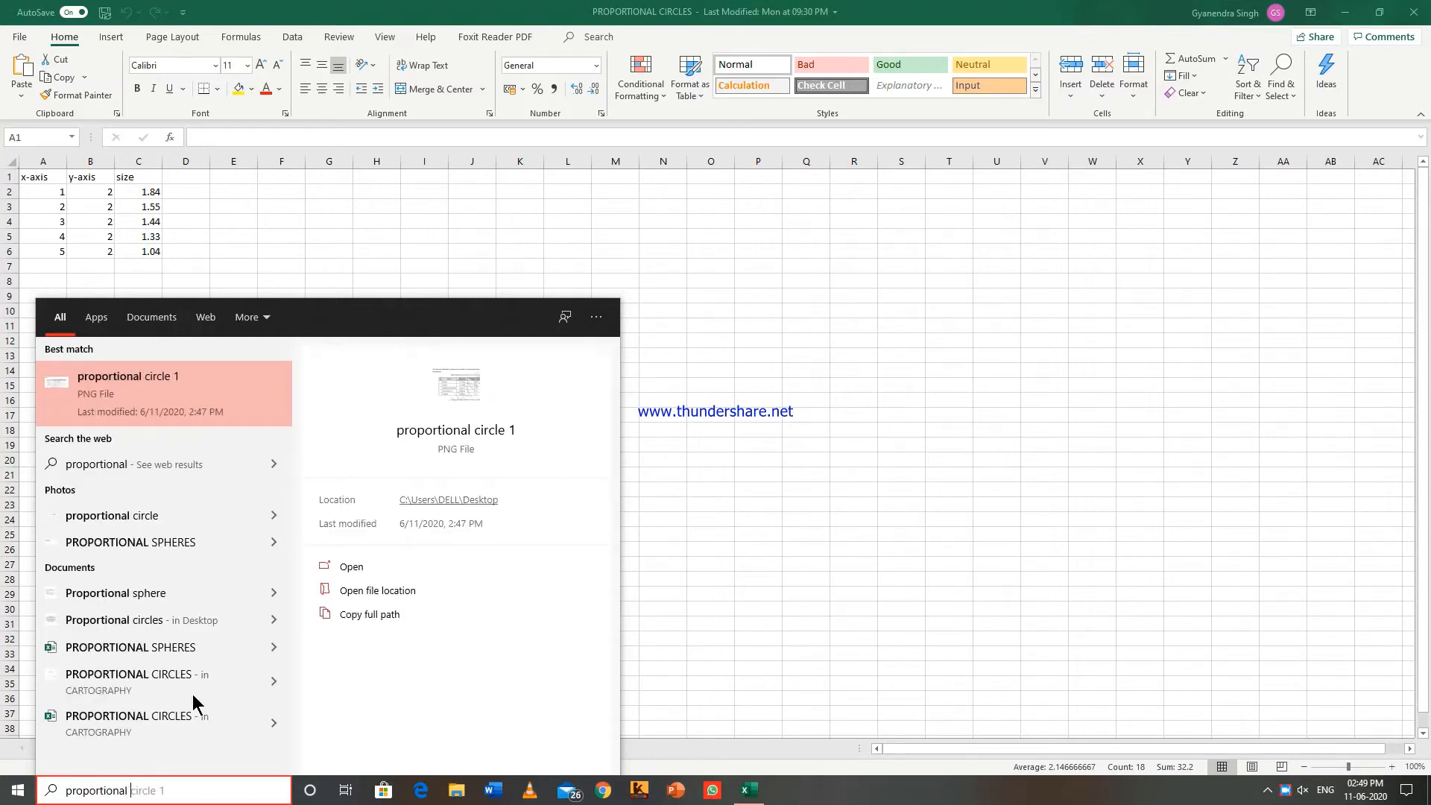
{"action": "mouse_move", "coordinate": [261, 390]}
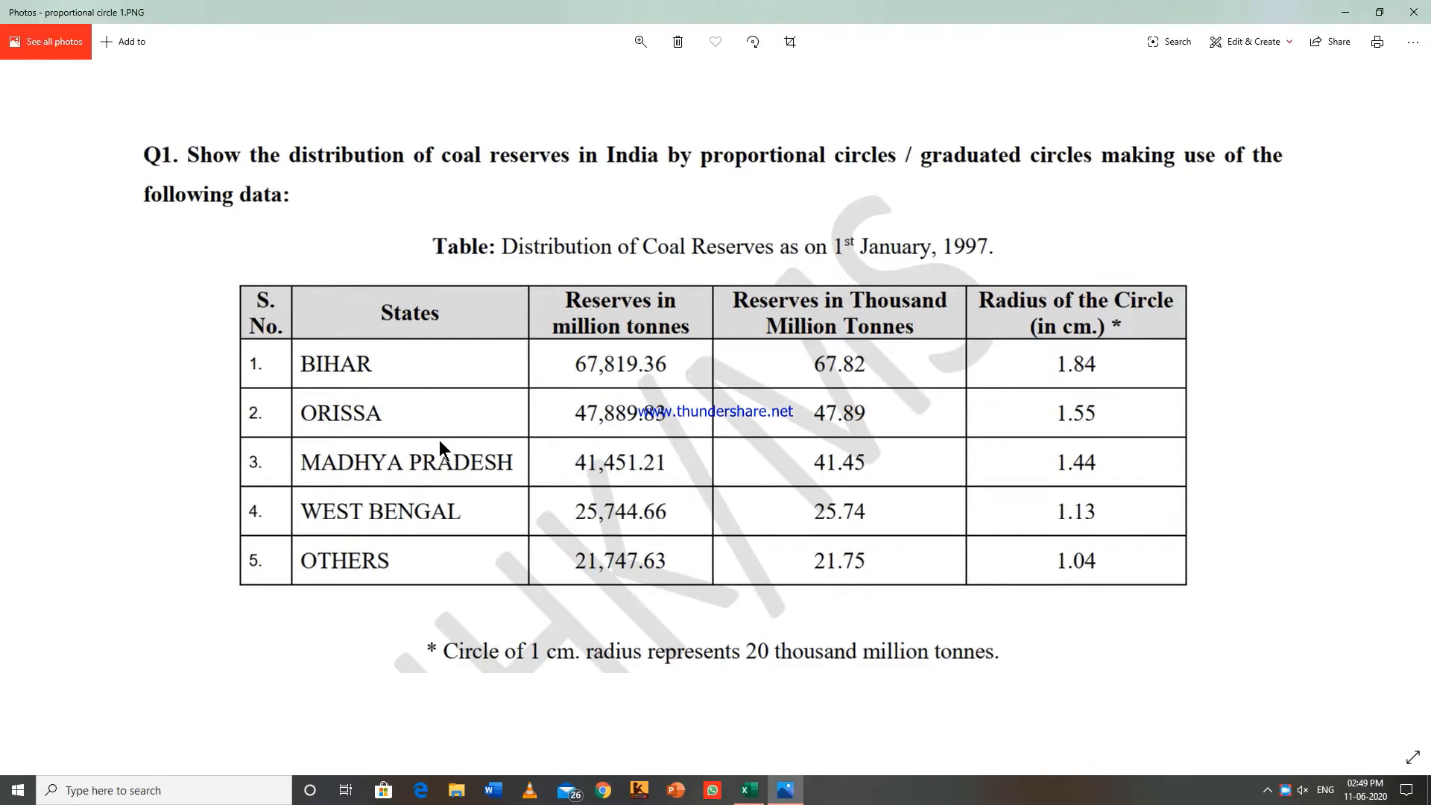
{"action": "mouse_move", "coordinate": [450, 479]}
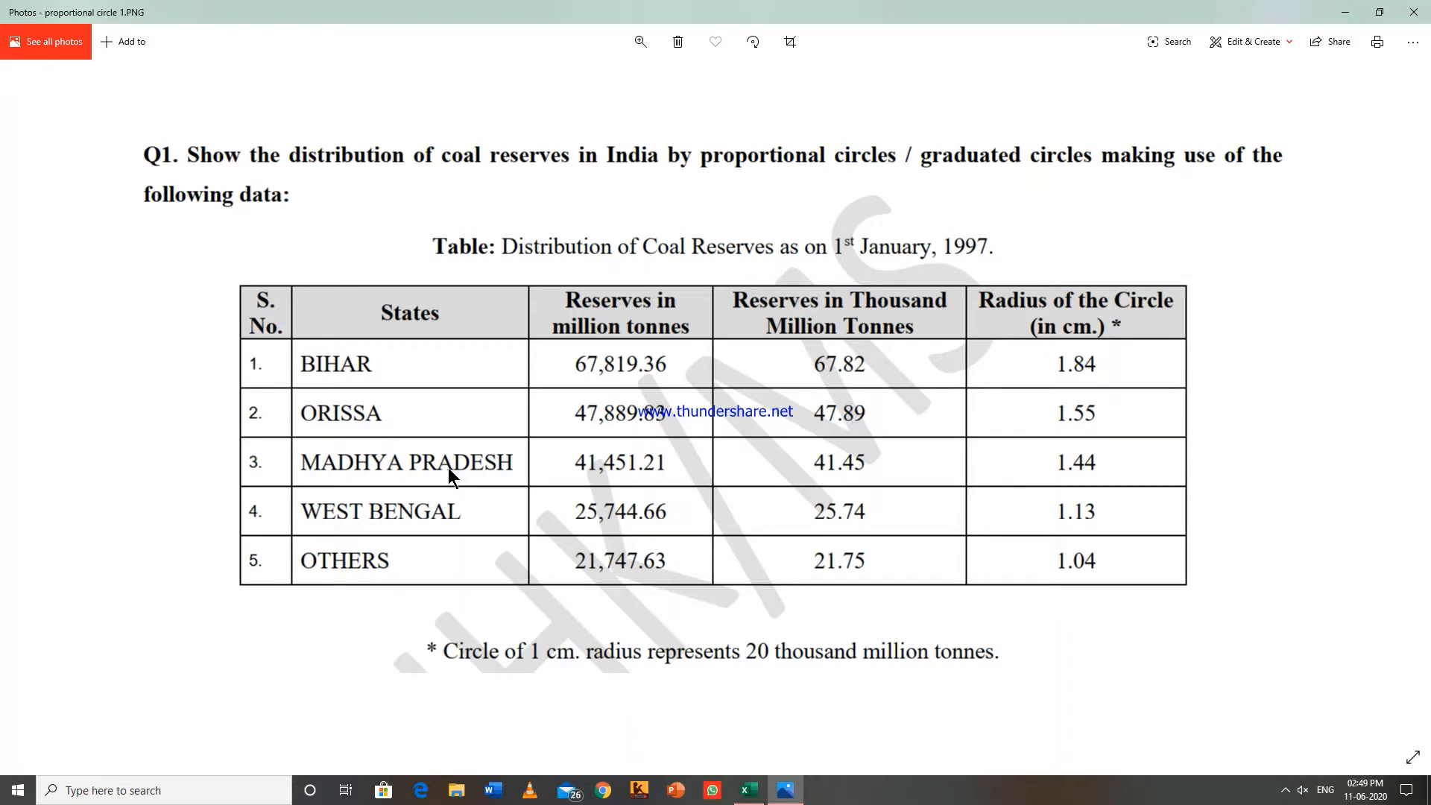
{"action": "mouse_move", "coordinate": [406, 590]}
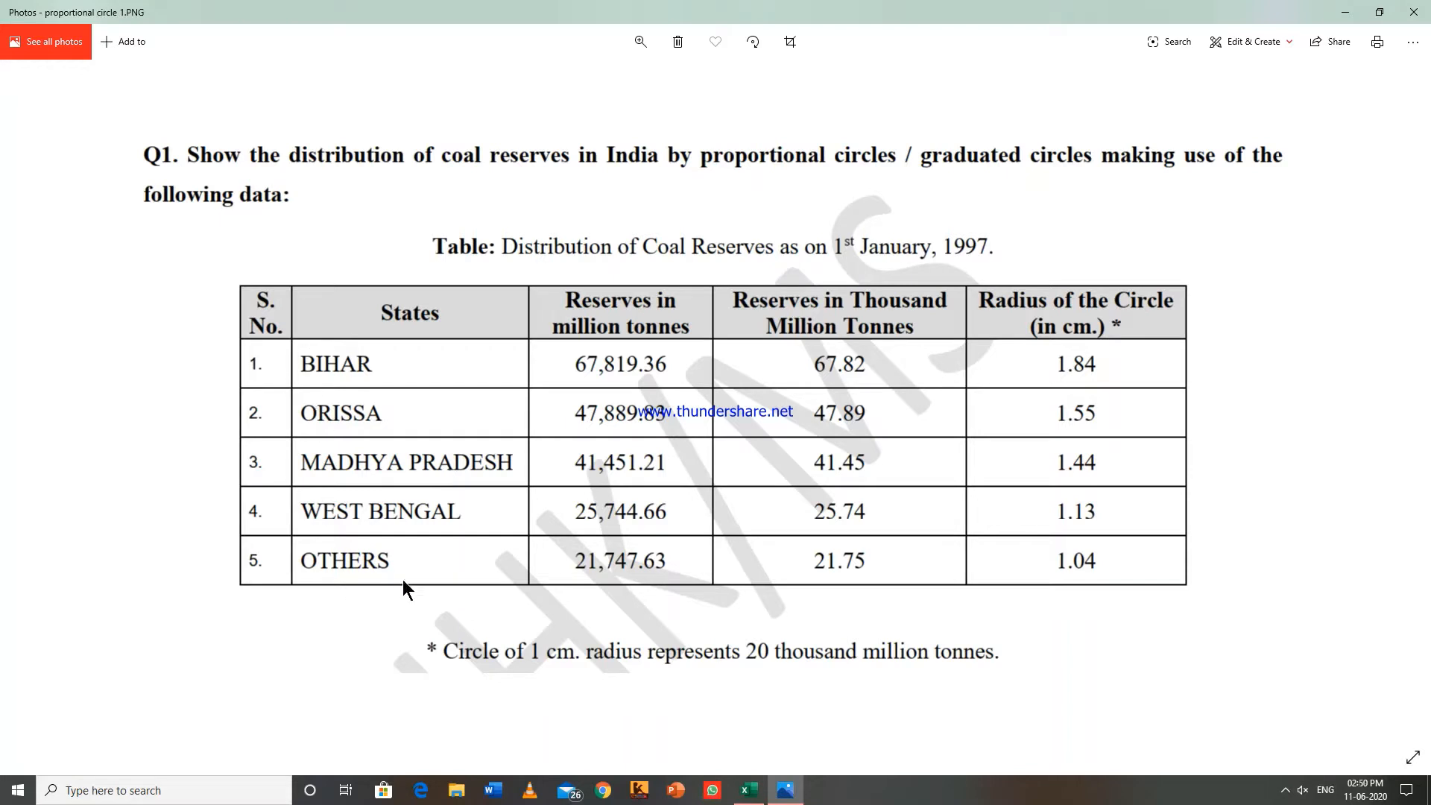
{"action": "mouse_move", "coordinate": [708, 461]}
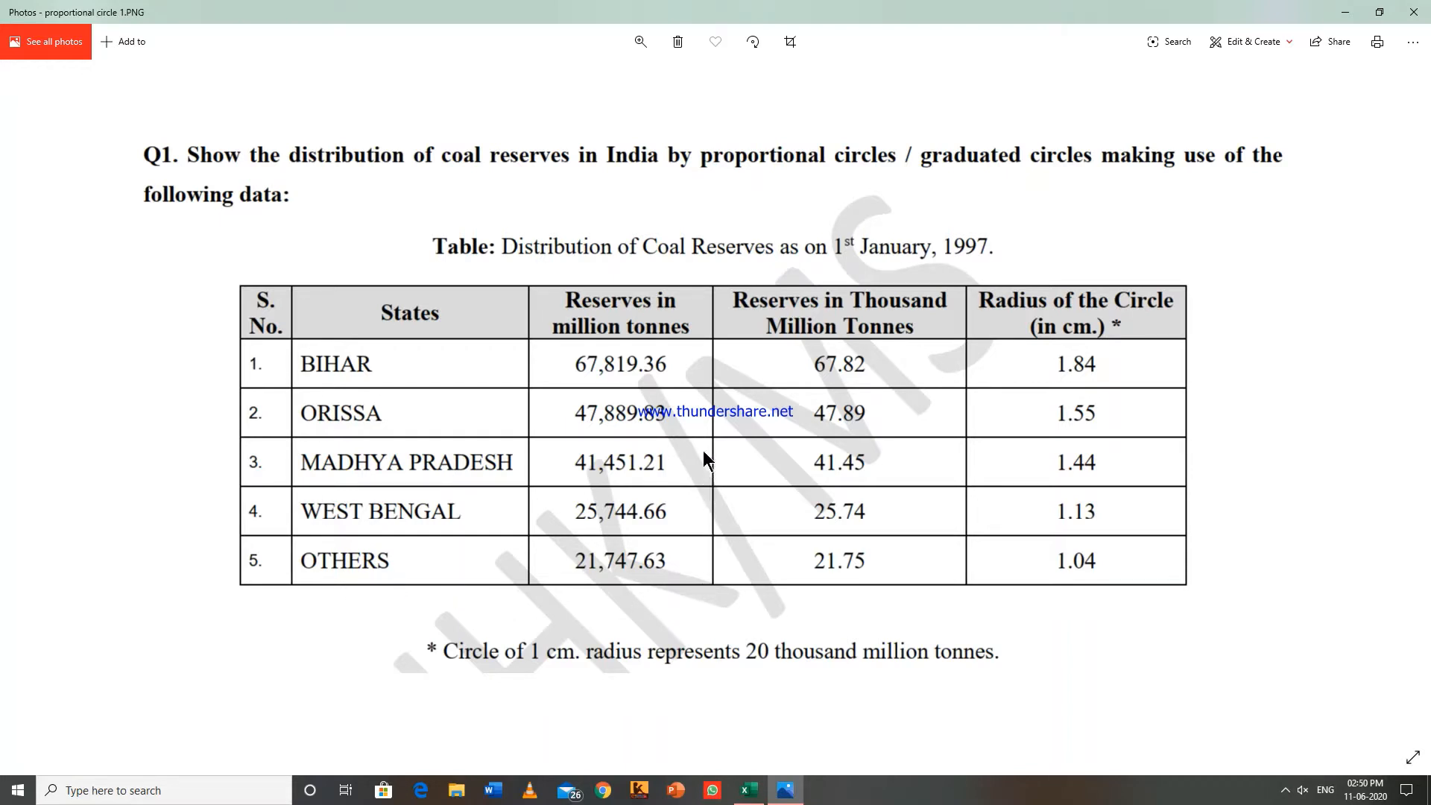
{"action": "mouse_move", "coordinate": [380, 612]}
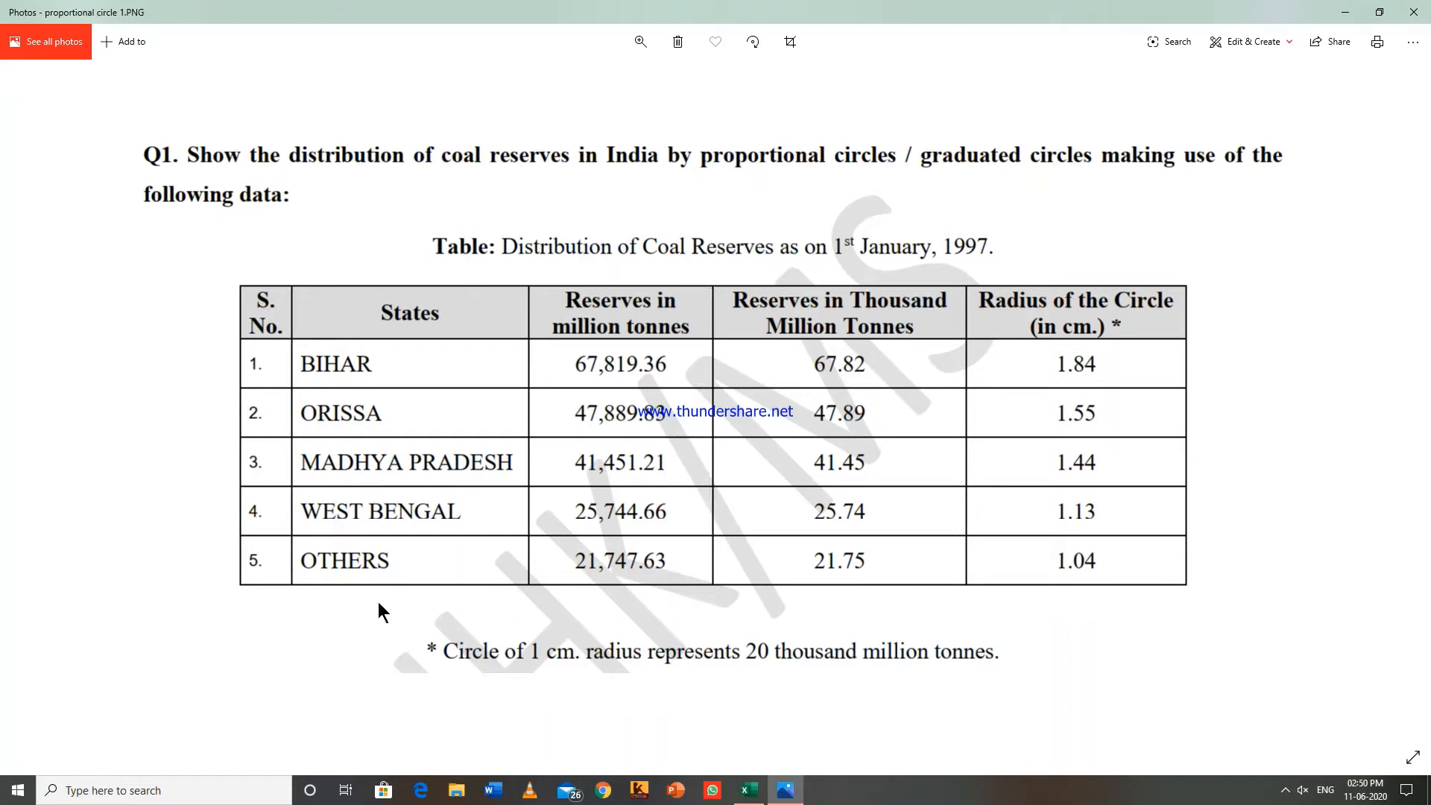
{"action": "mouse_move", "coordinate": [456, 520]}
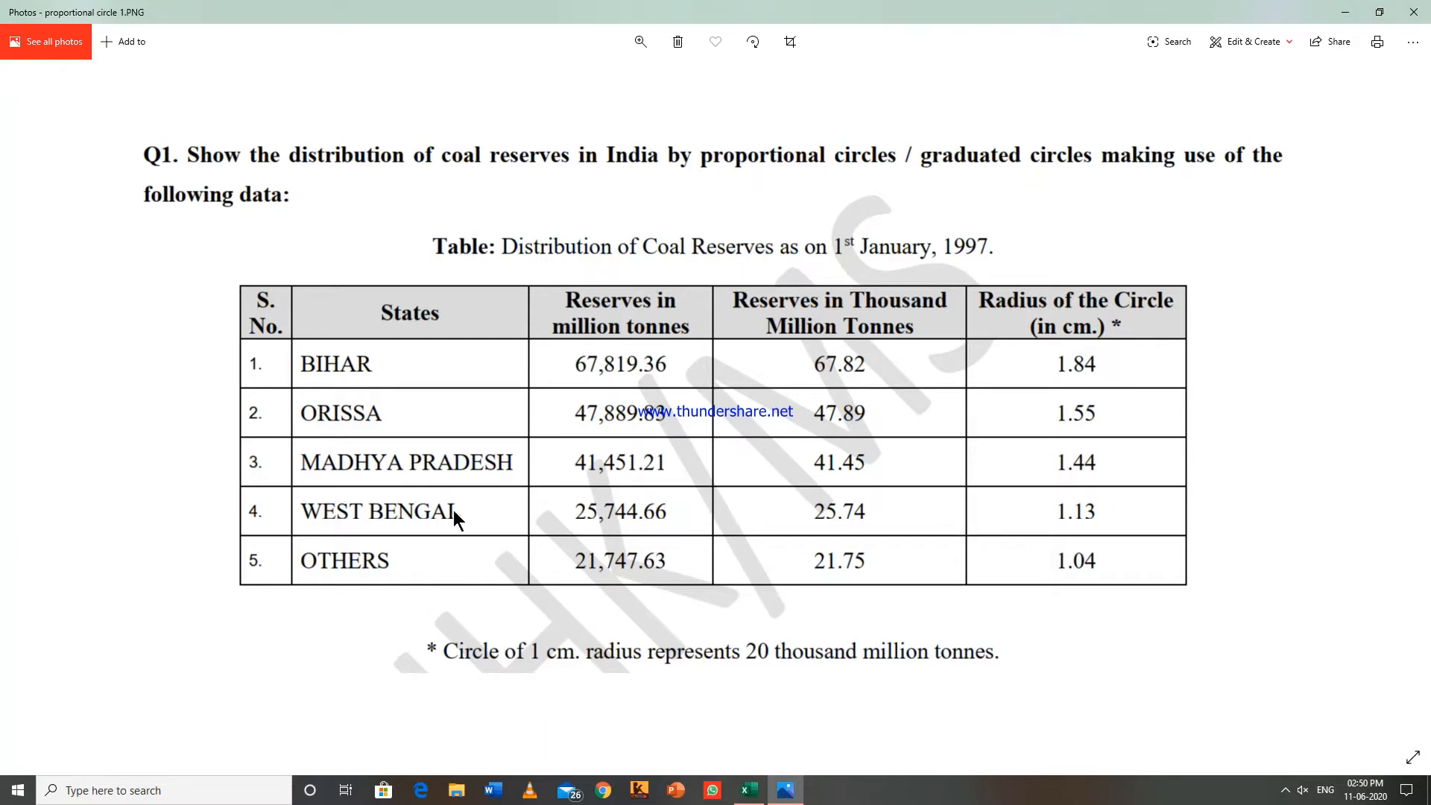
{"action": "mouse_move", "coordinate": [416, 361]}
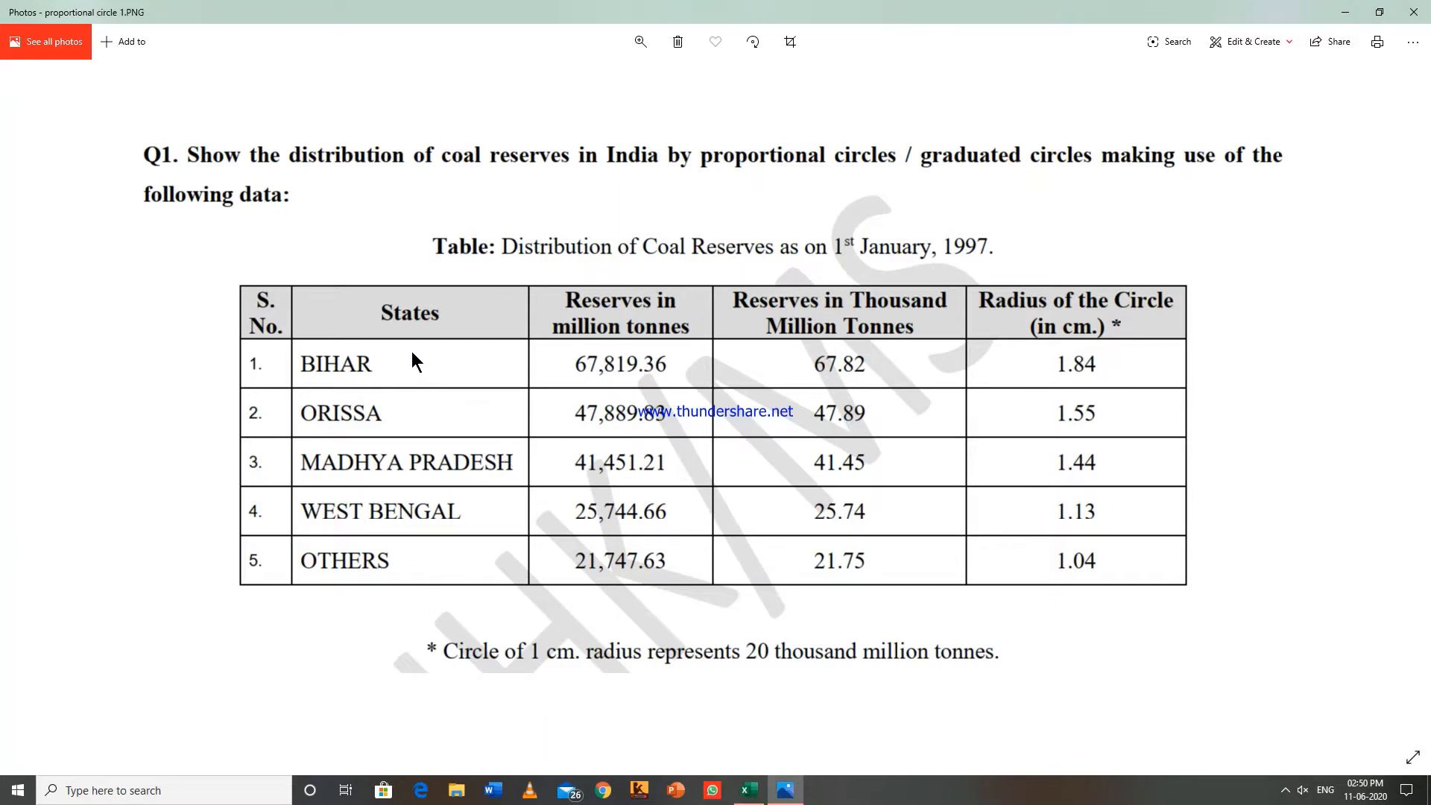
{"action": "mouse_move", "coordinate": [621, 379]}
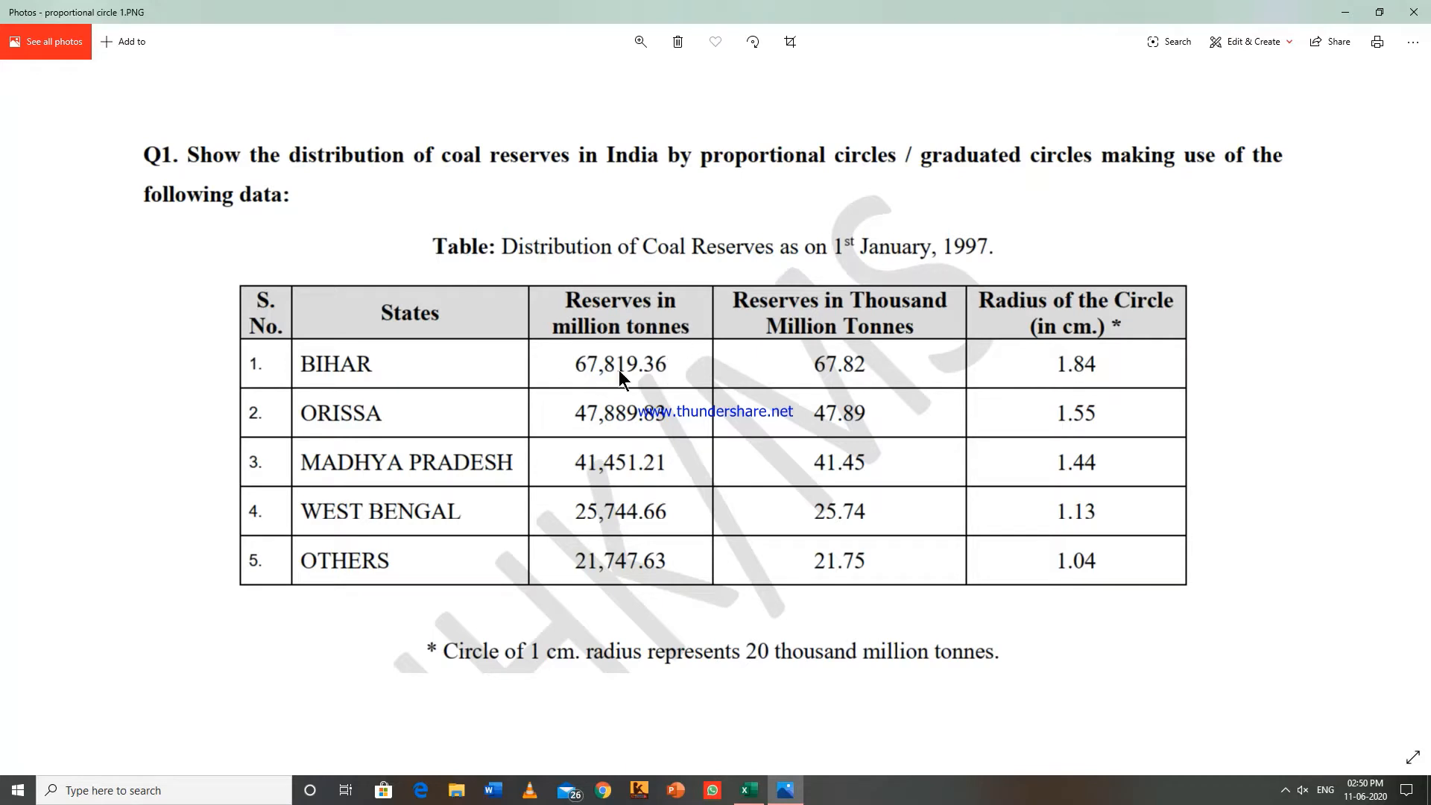
{"action": "mouse_move", "coordinate": [619, 387]}
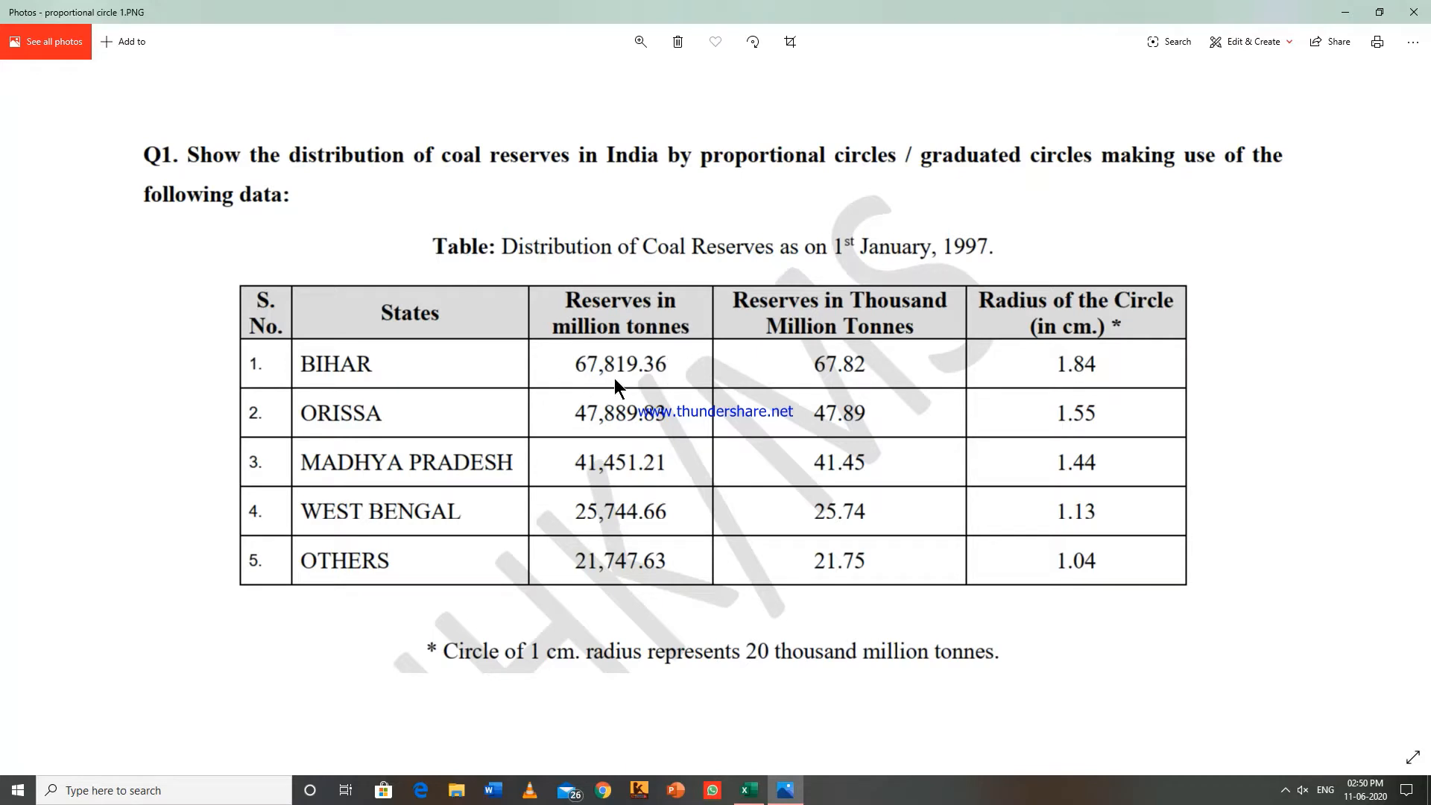
{"action": "mouse_move", "coordinate": [666, 387]}
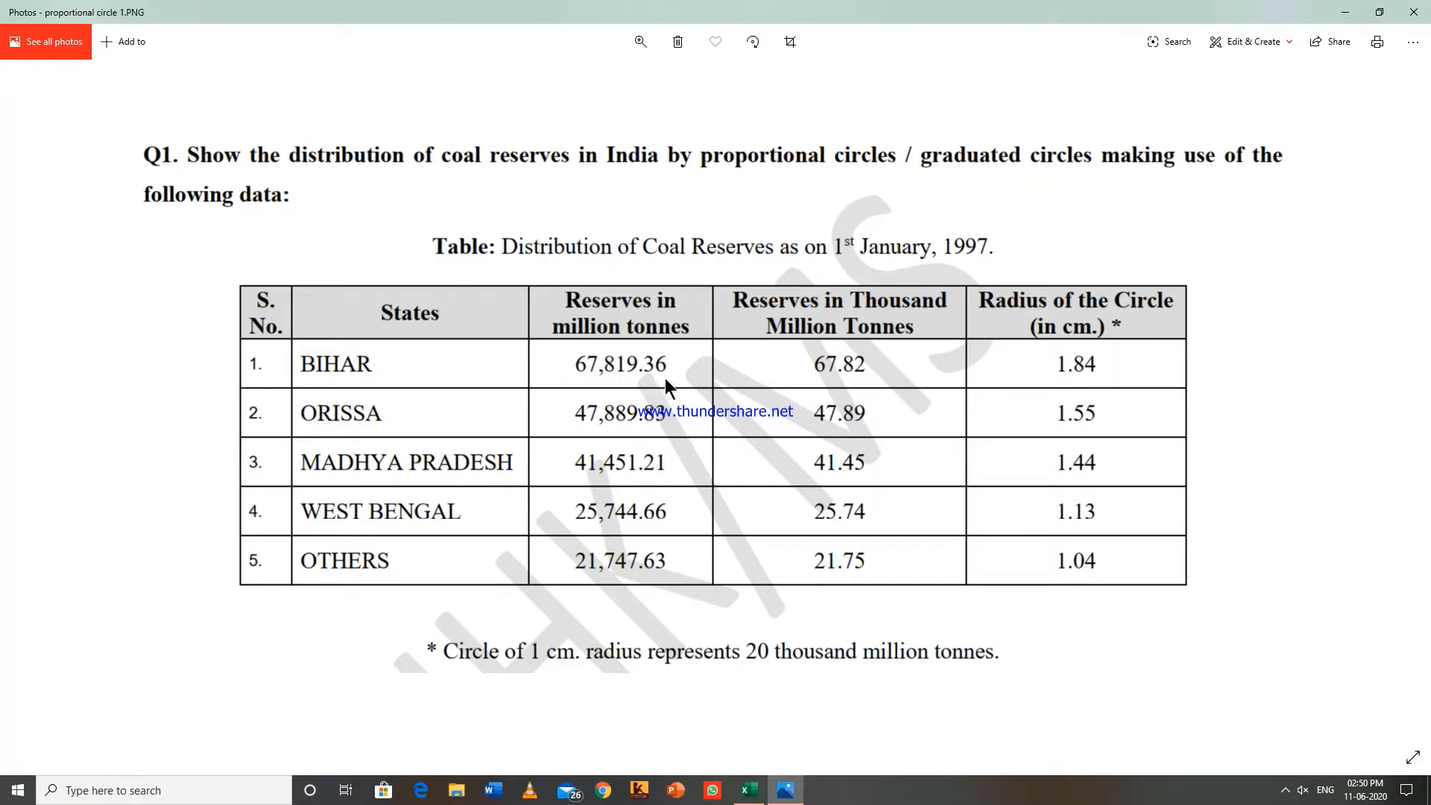
{"action": "mouse_move", "coordinate": [680, 382]}
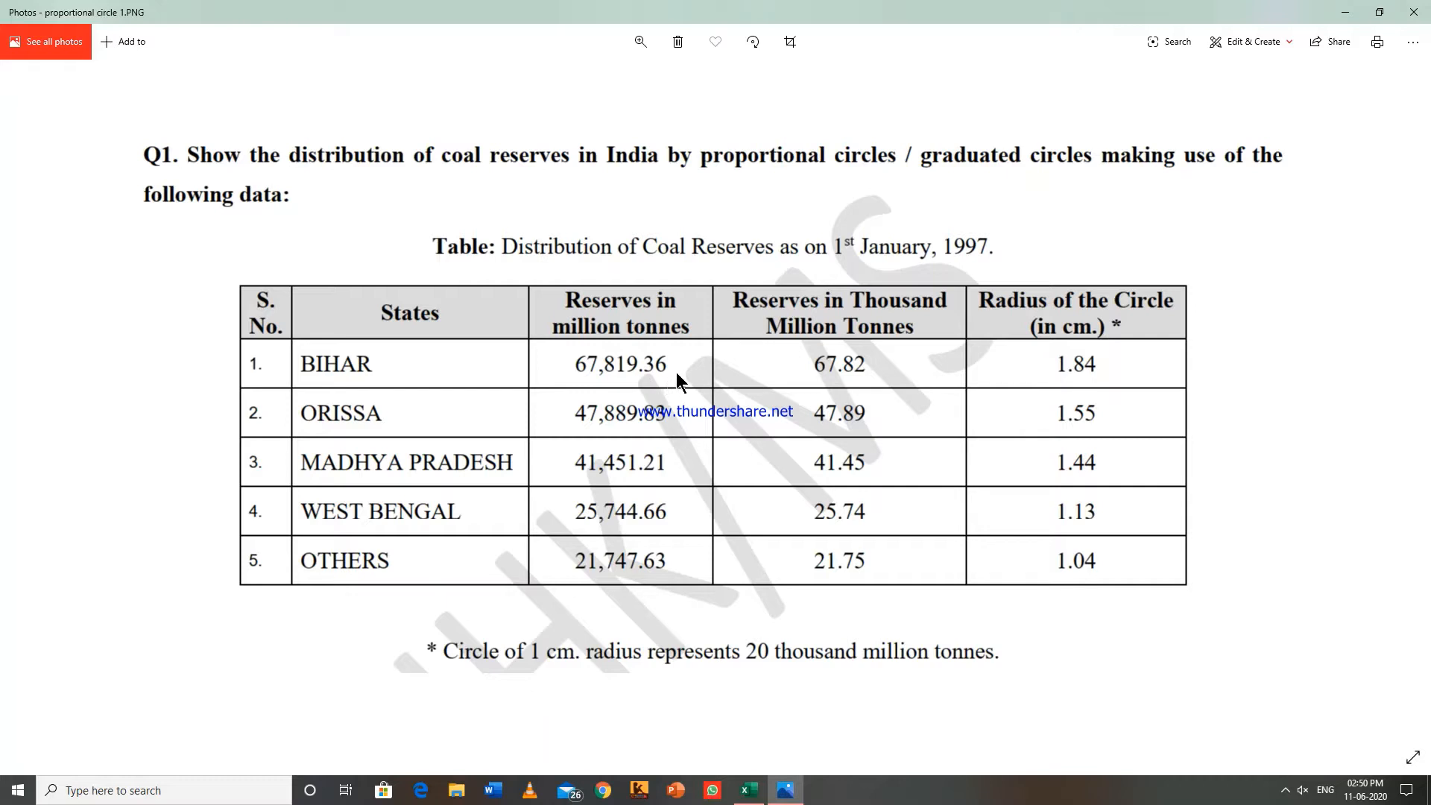
{"action": "mouse_move", "coordinate": [695, 372]}
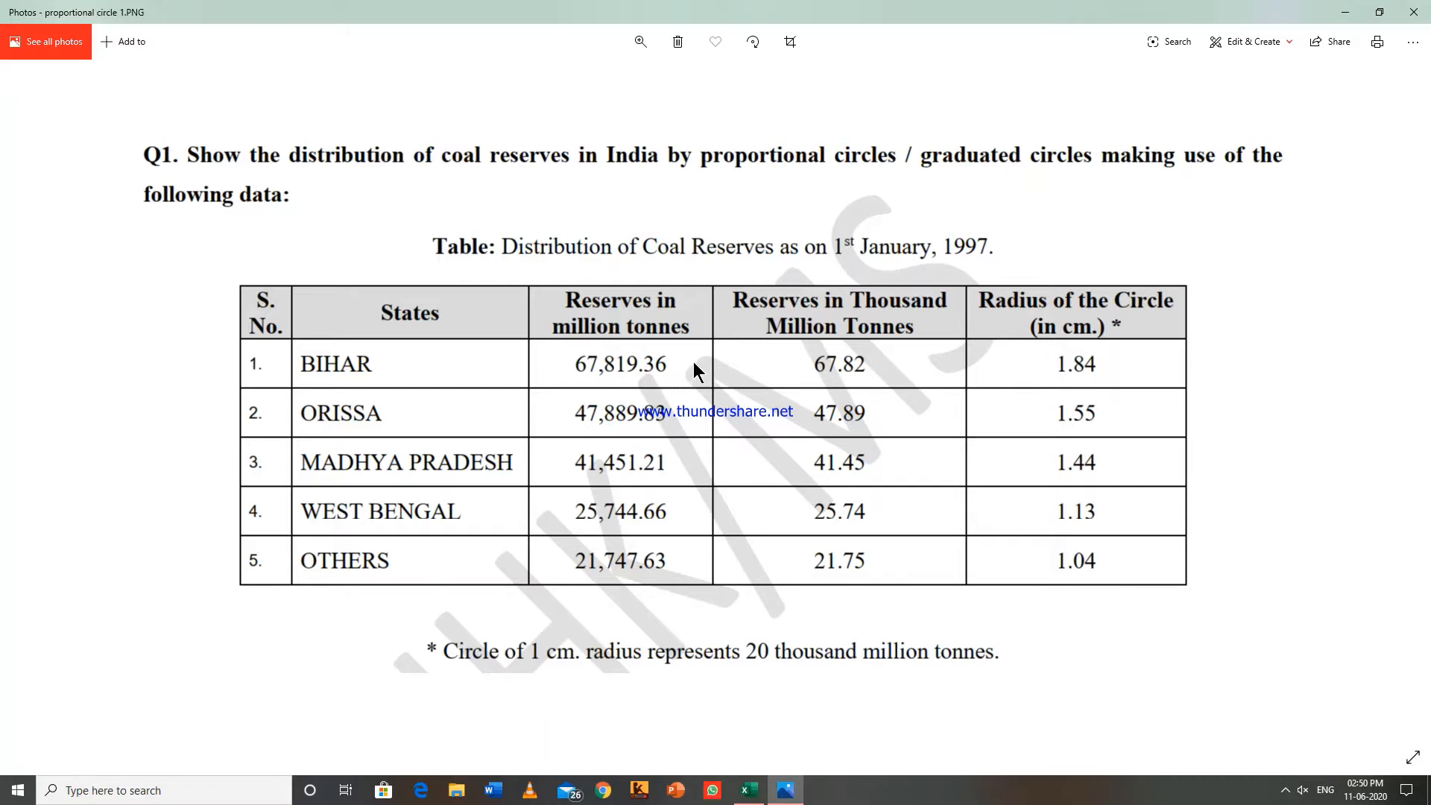
{"action": "mouse_move", "coordinate": [792, 333]}
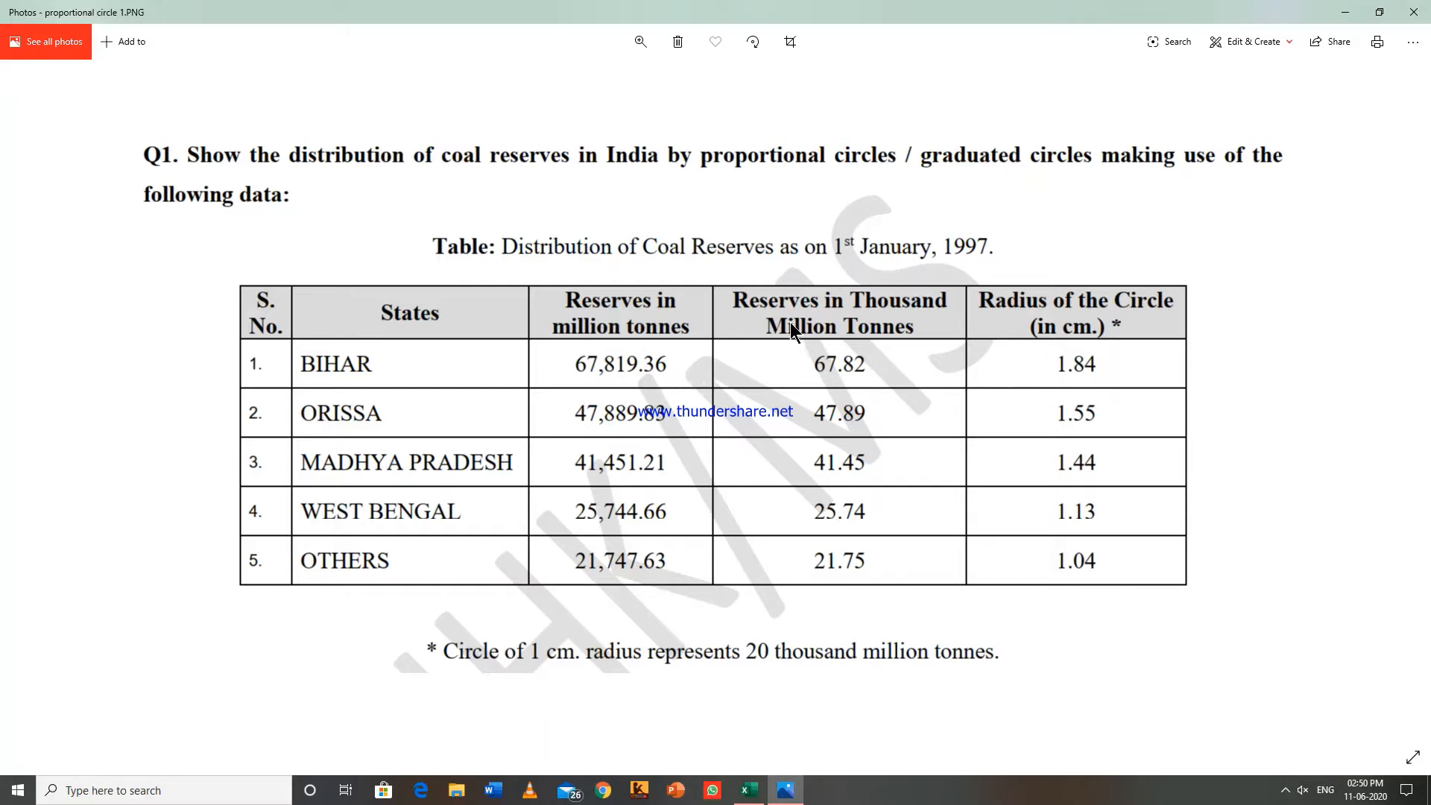
{"action": "mouse_move", "coordinate": [948, 334]}
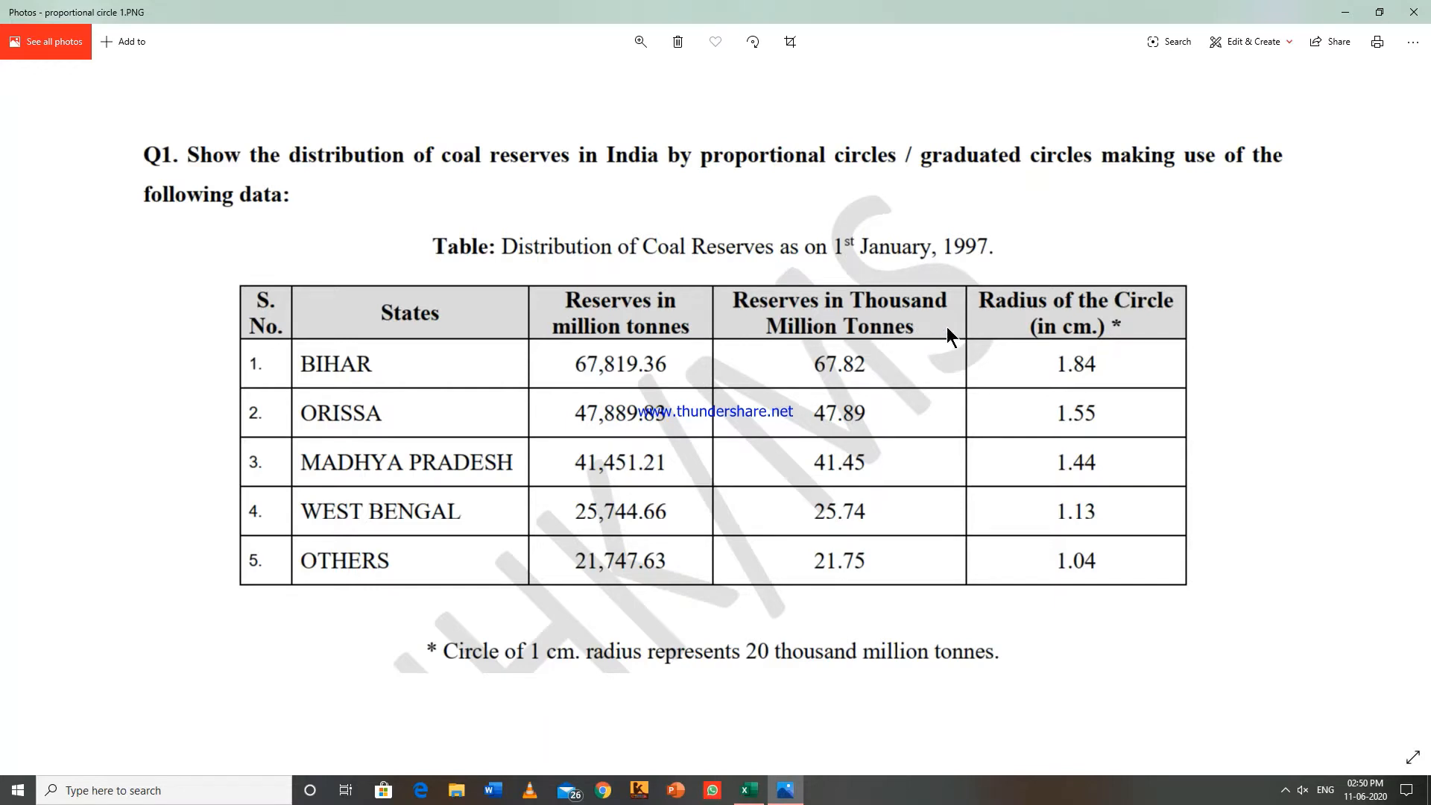
{"action": "mouse_move", "coordinate": [845, 388]}
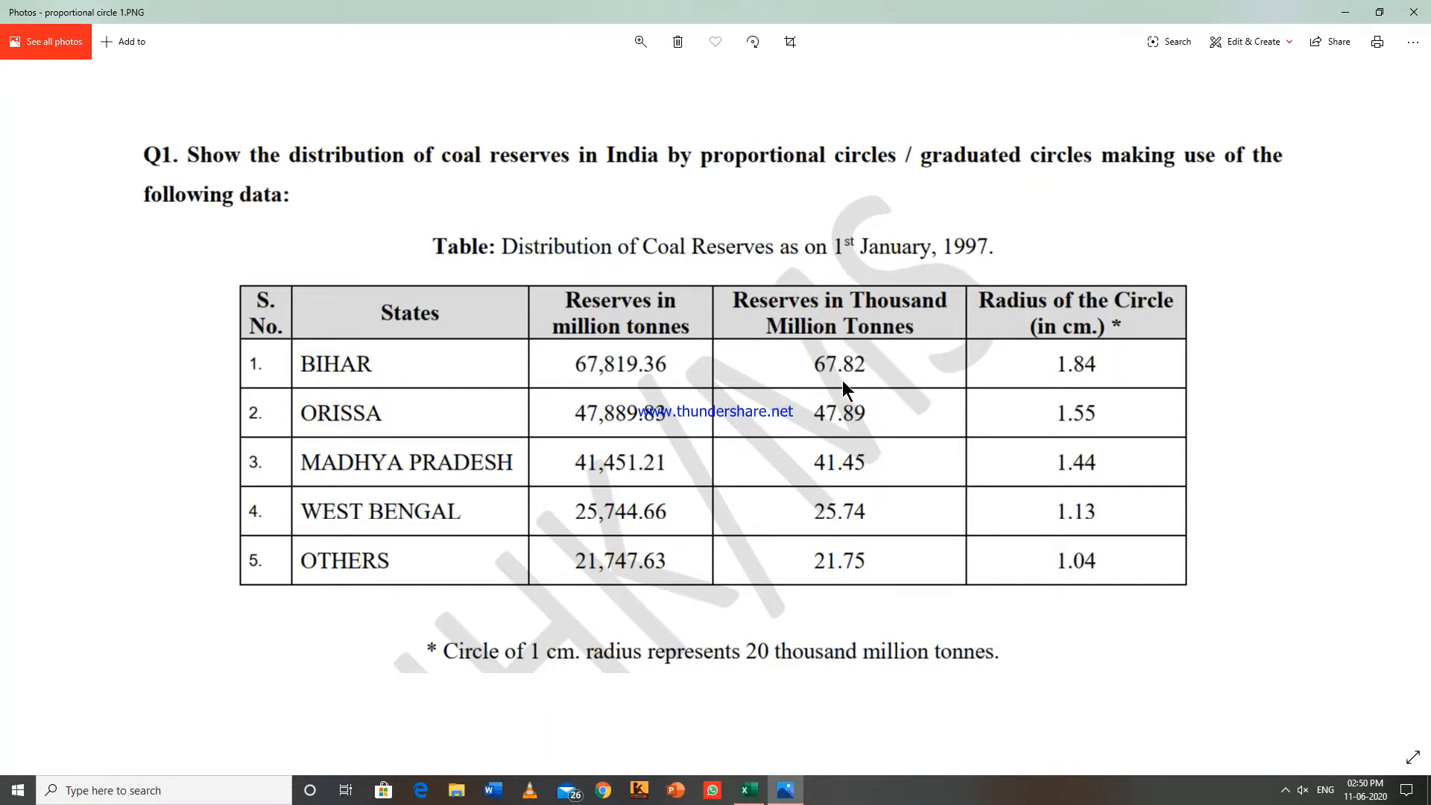
{"action": "mouse_move", "coordinate": [866, 386]}
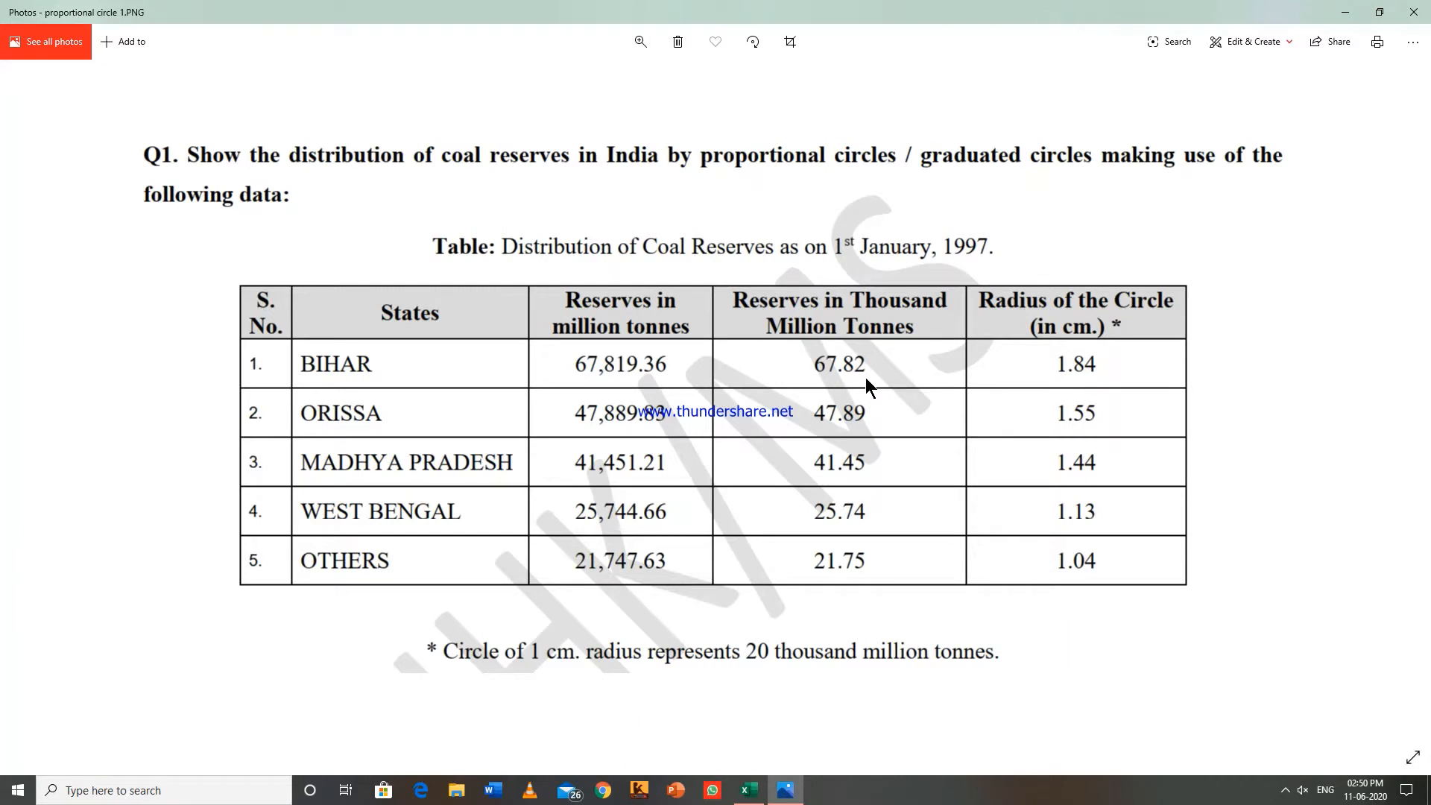
{"action": "mouse_move", "coordinate": [674, 433]}
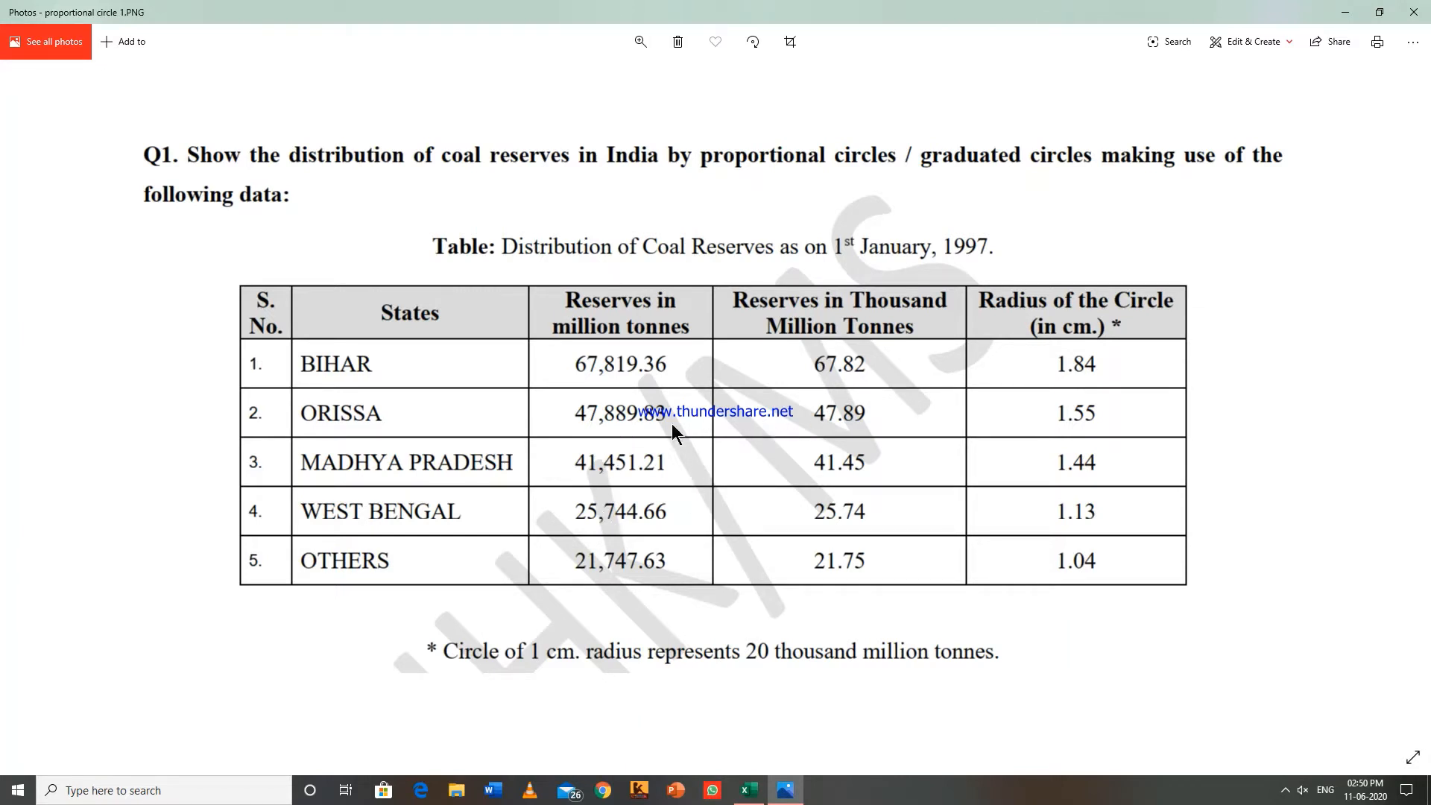
{"action": "mouse_move", "coordinate": [639, 402]}
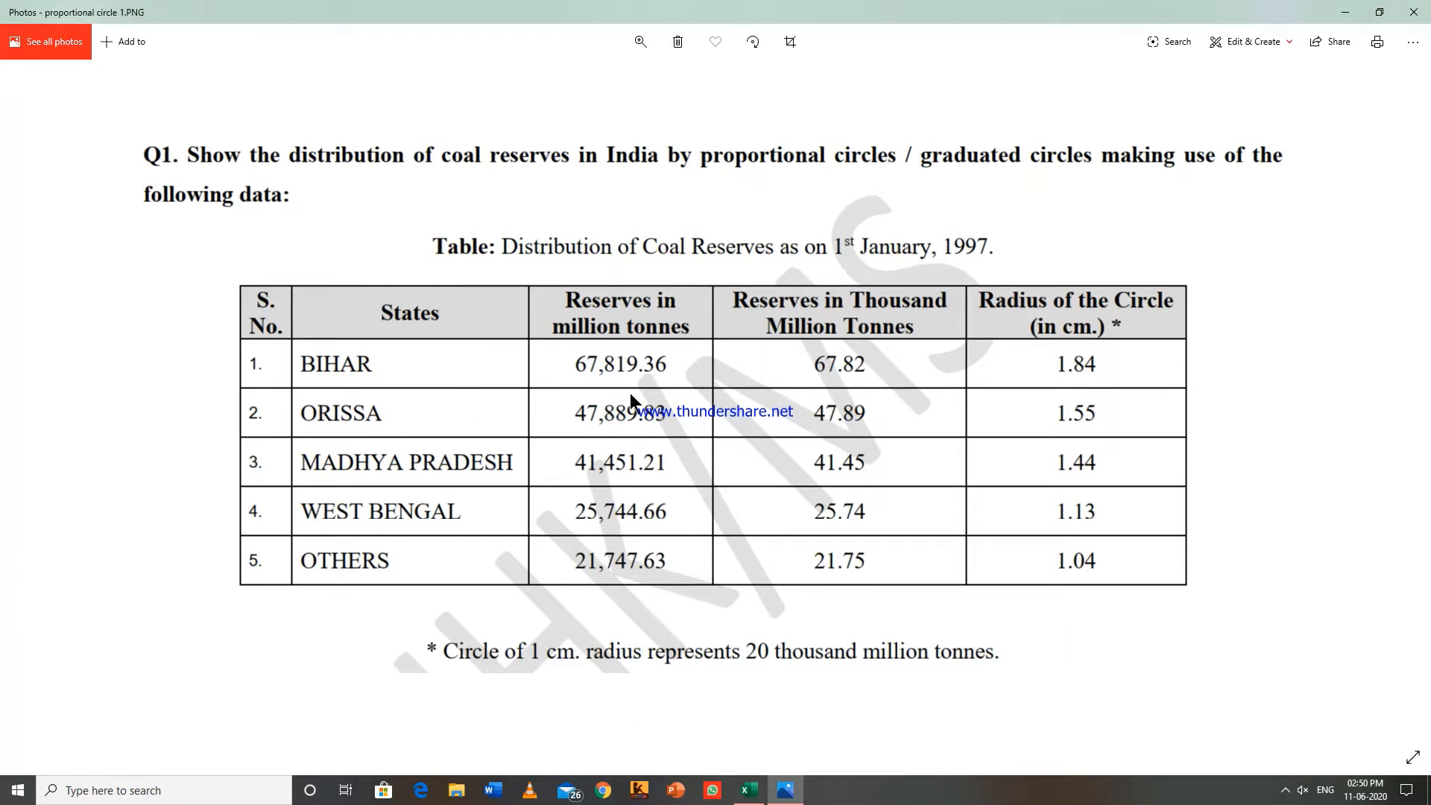
{"action": "mouse_move", "coordinate": [711, 372]}
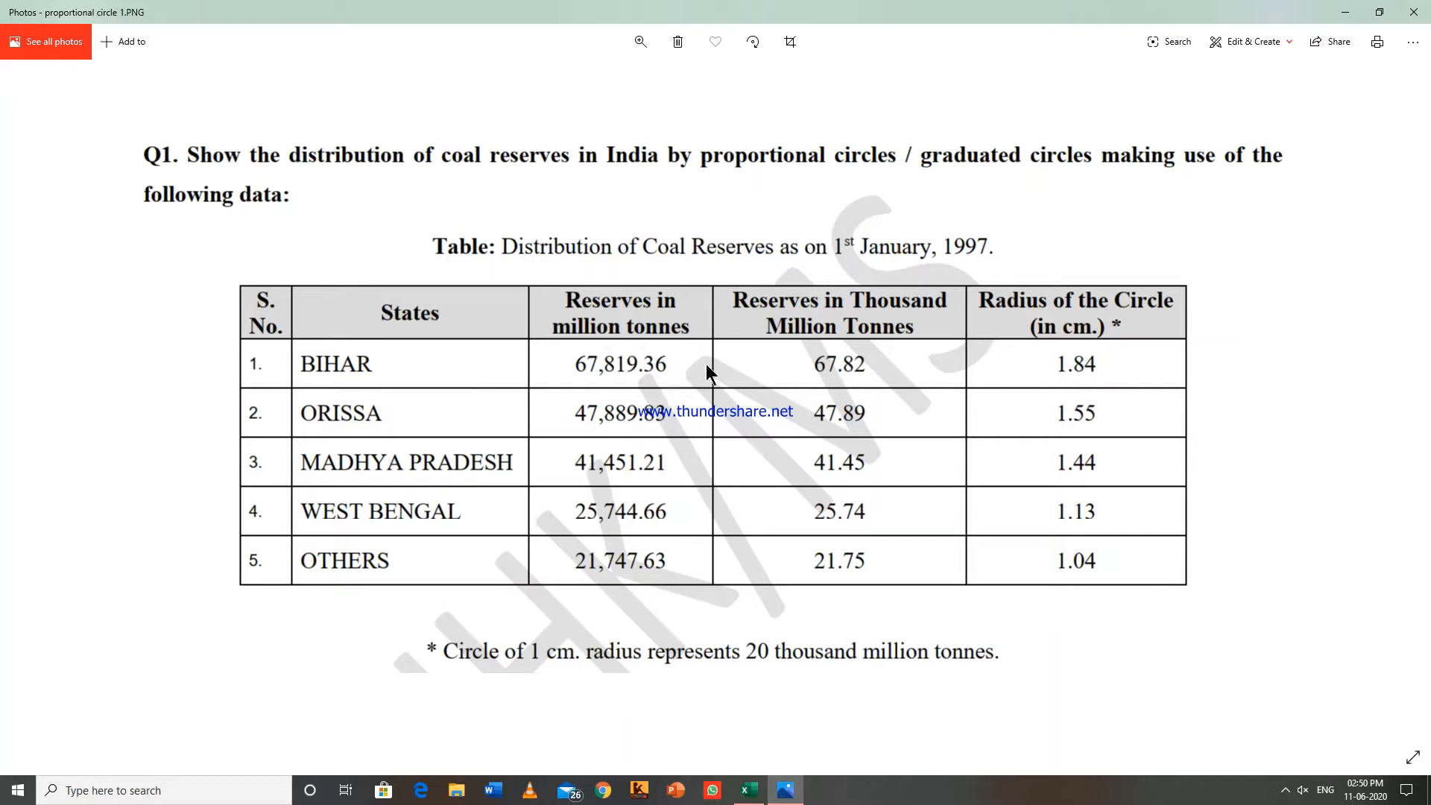
{"action": "mouse_move", "coordinate": [789, 342]}
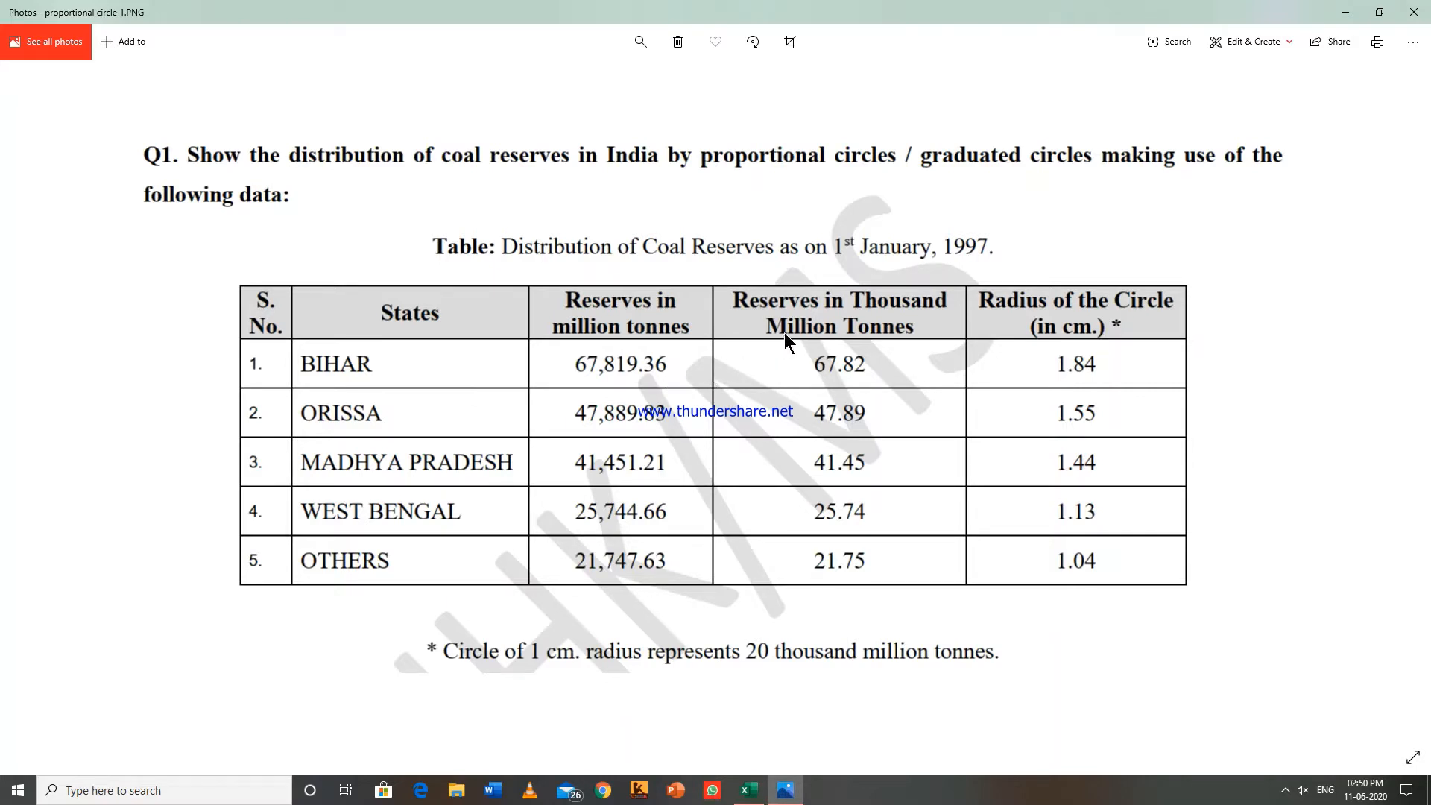
{"action": "mouse_move", "coordinate": [829, 317]}
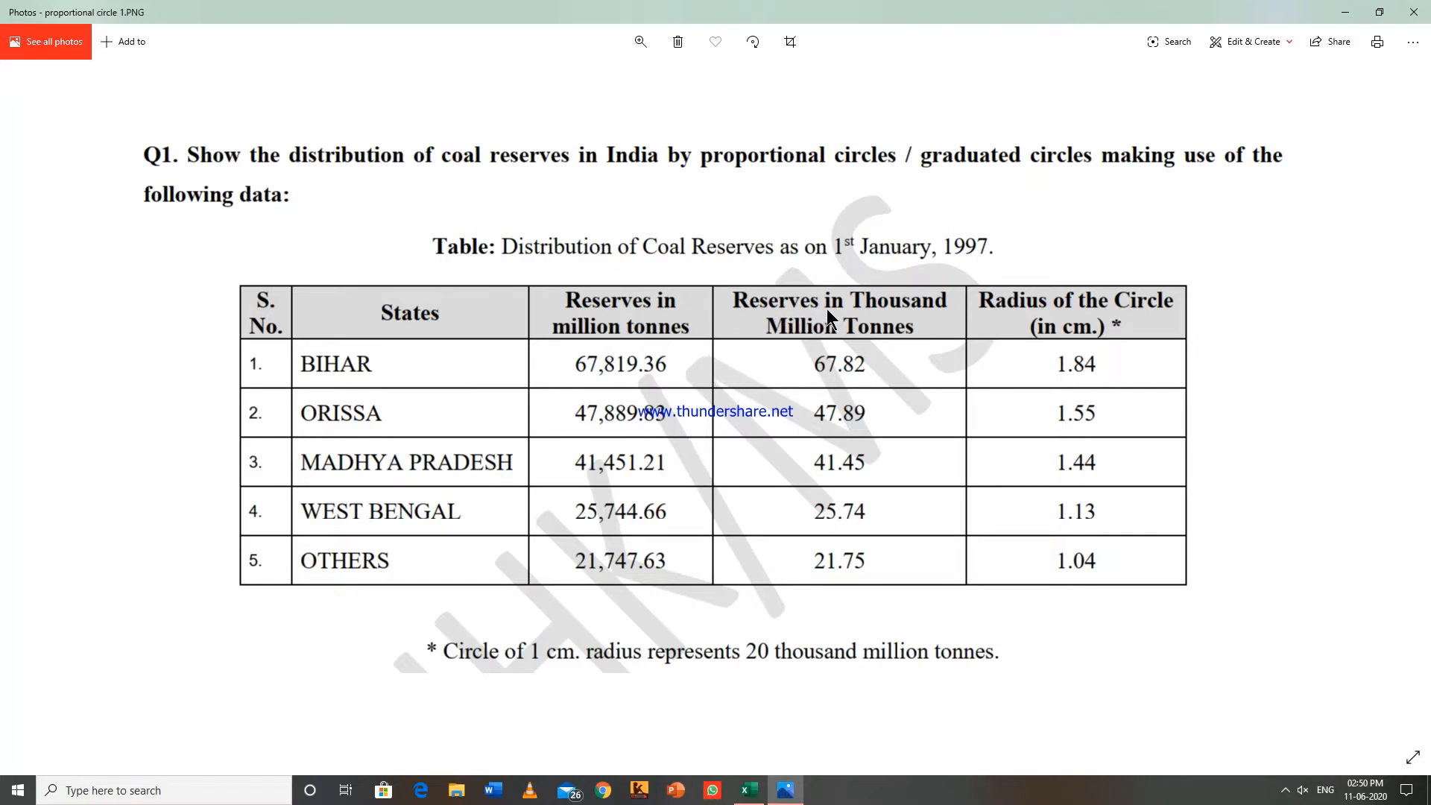
{"action": "mouse_move", "coordinate": [921, 609]}
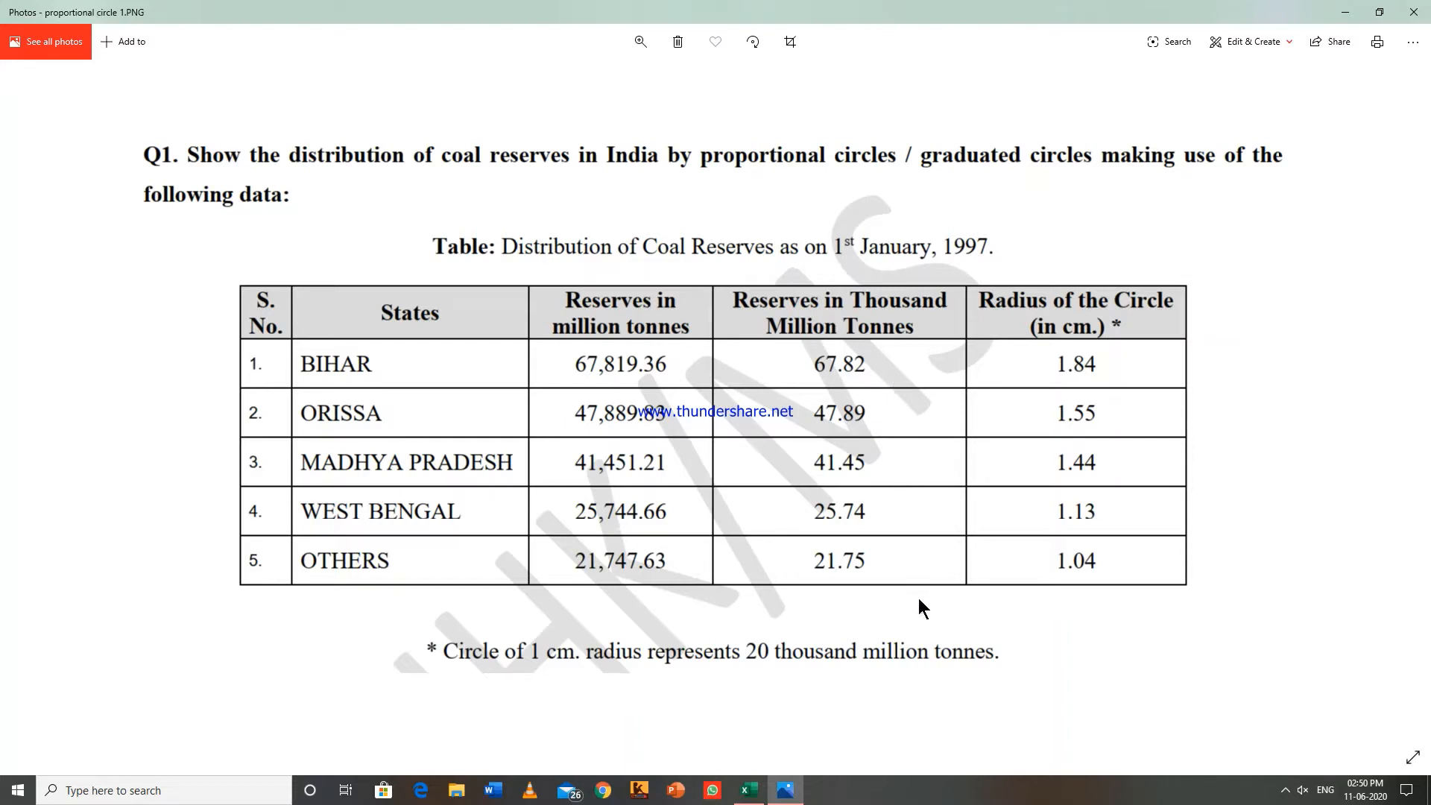
{"action": "mouse_move", "coordinate": [1029, 418]}
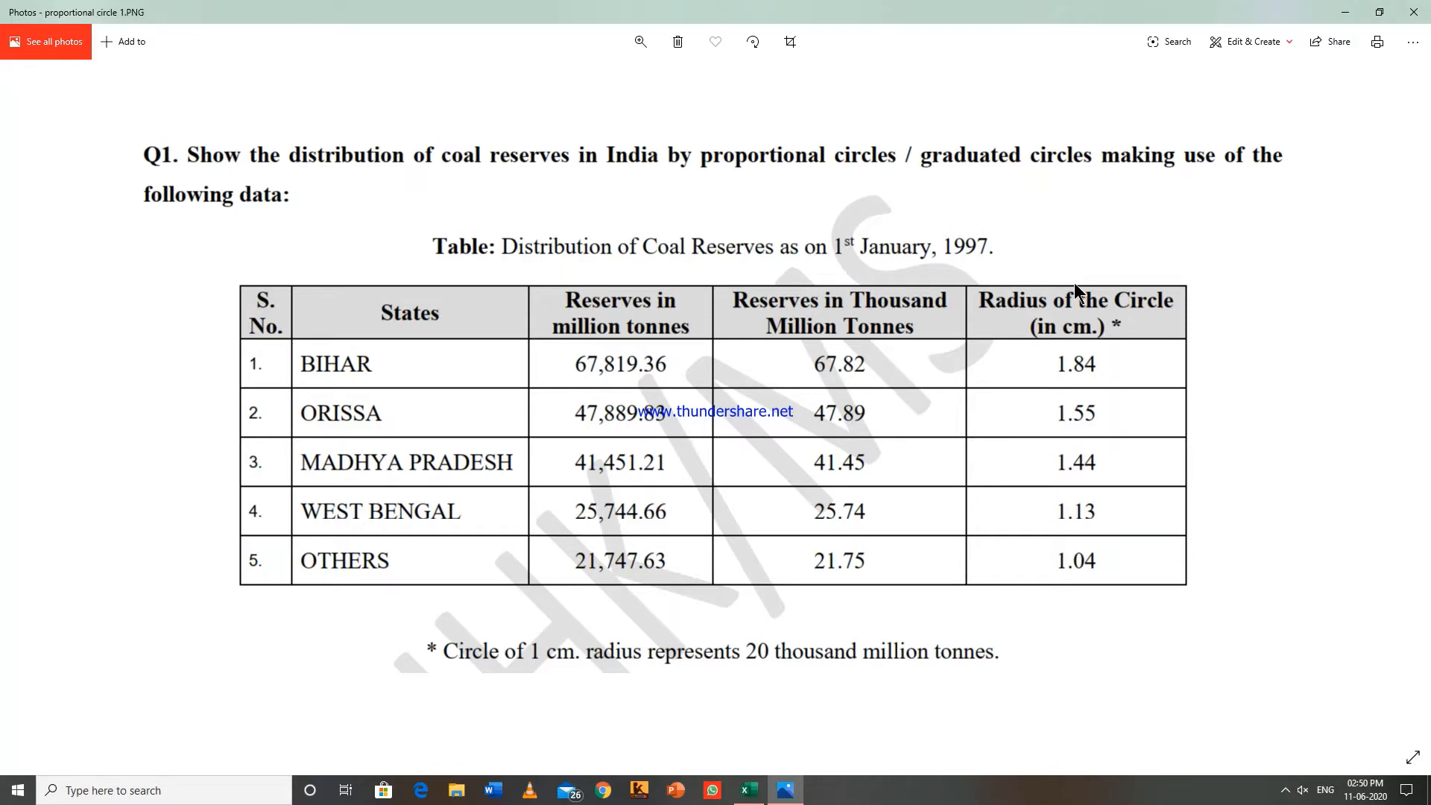
{"action": "mouse_move", "coordinate": [1000, 315]}
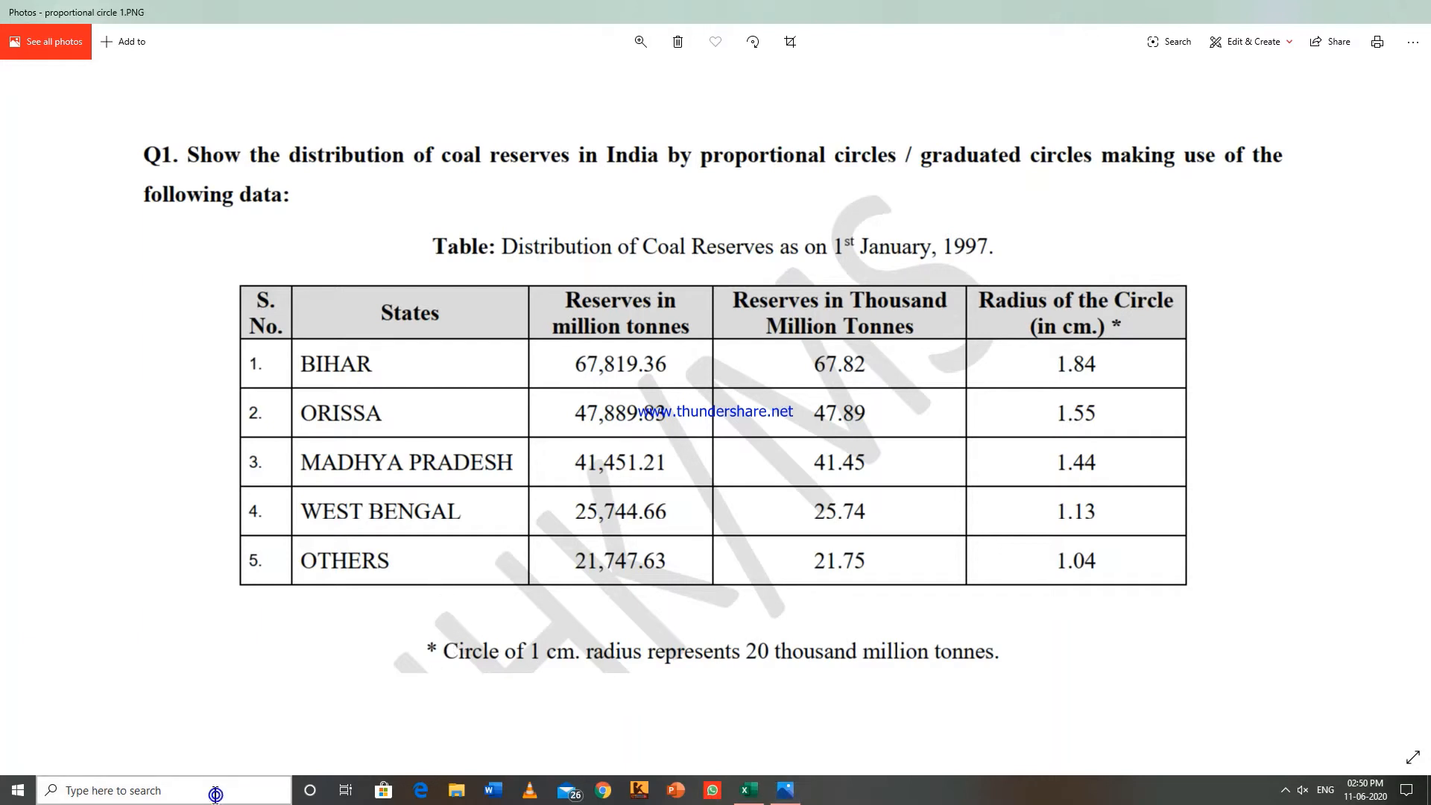
{"action": "type", "text": "prop"}
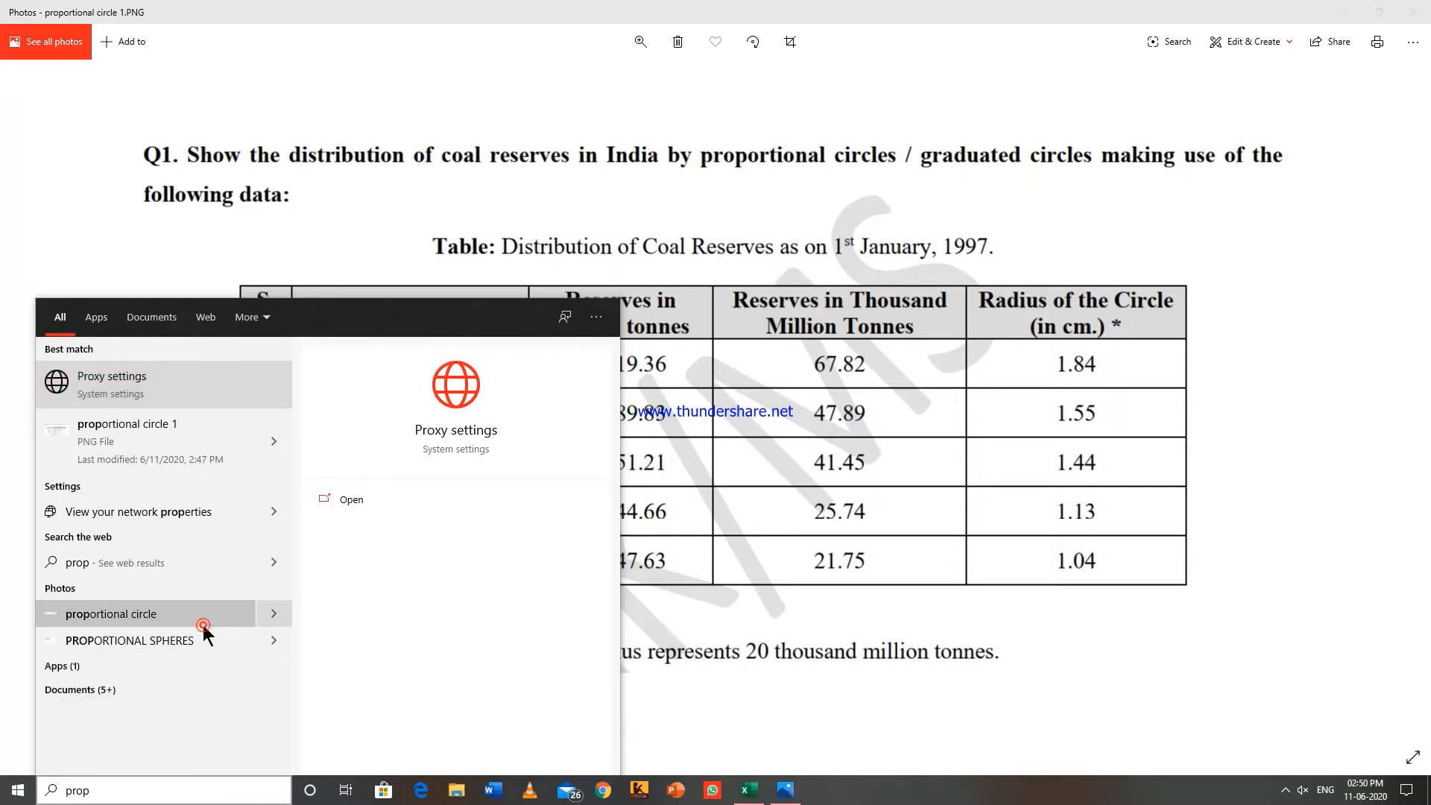
{"action": "left_click", "coordinate": [111, 613]}
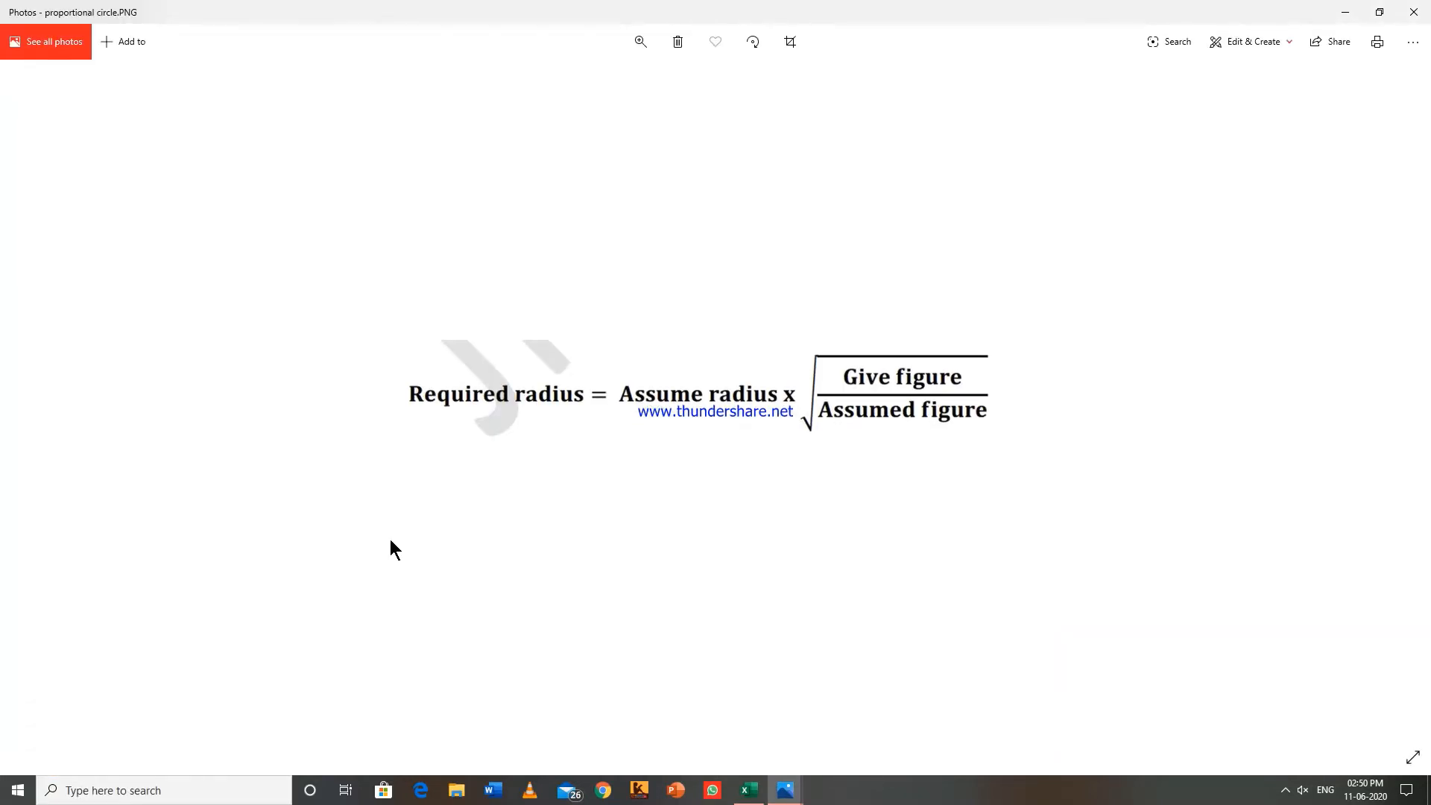
{"action": "mouse_move", "coordinate": [582, 476]}
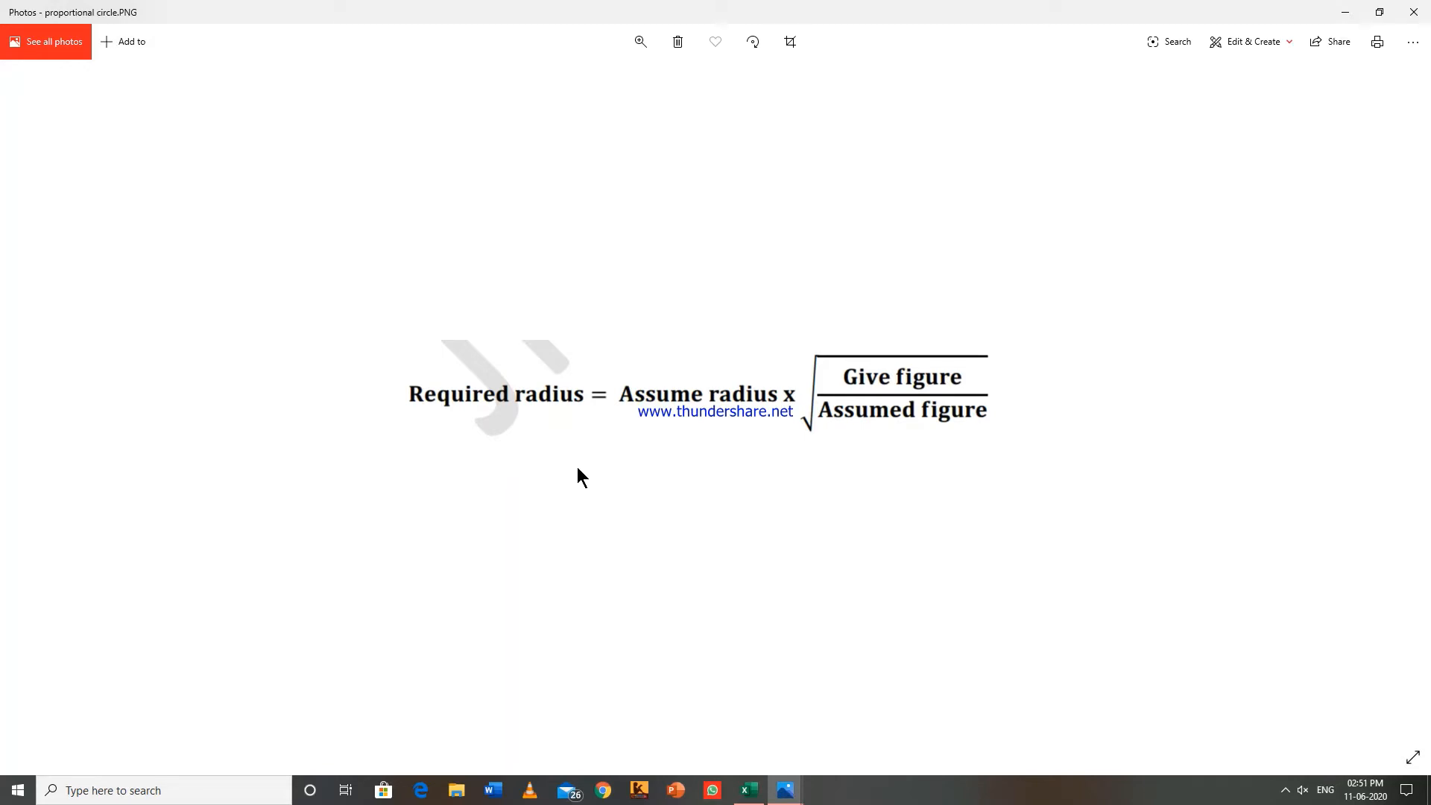
{"action": "mouse_move", "coordinate": [582, 475]}
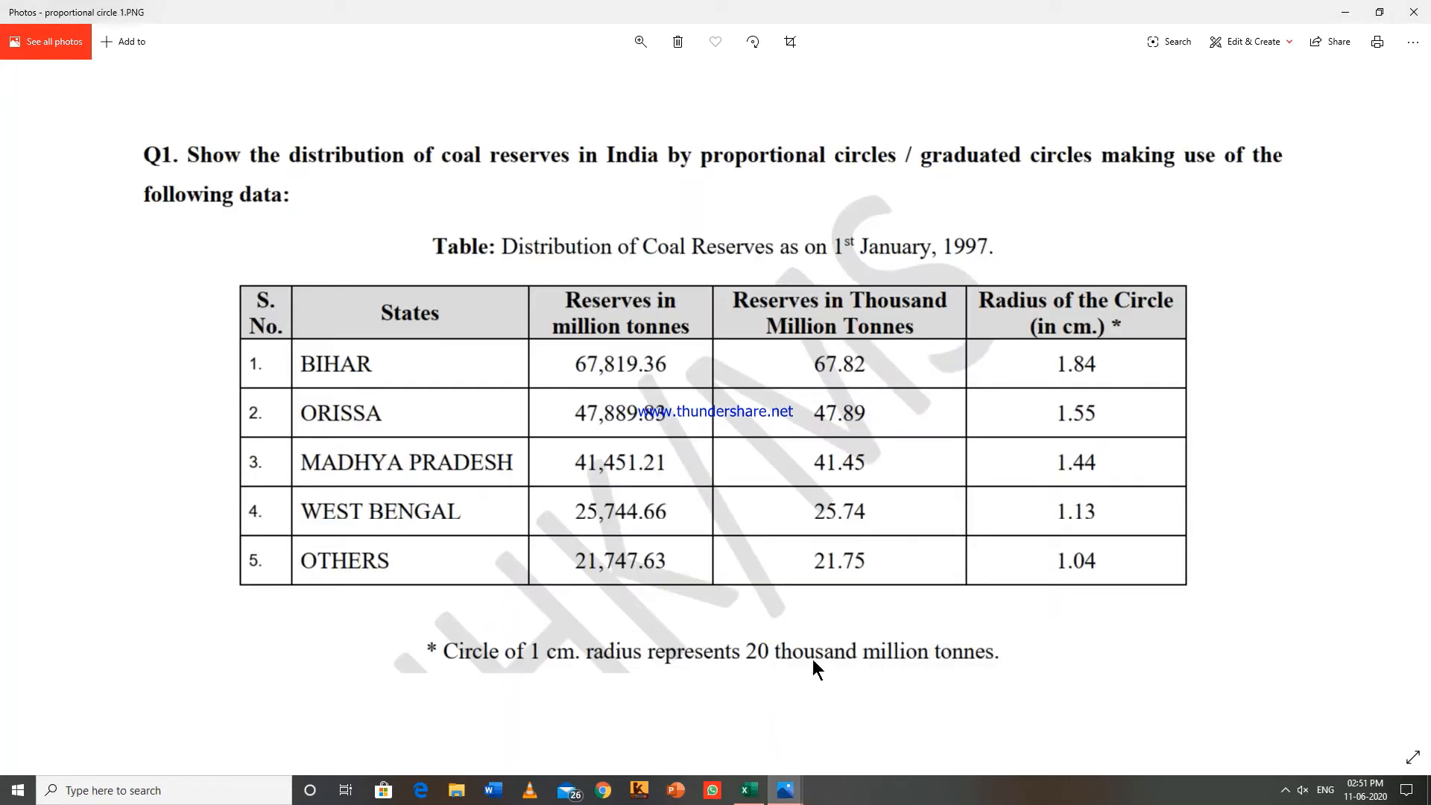
{"action": "mouse_move", "coordinate": [785, 791]}
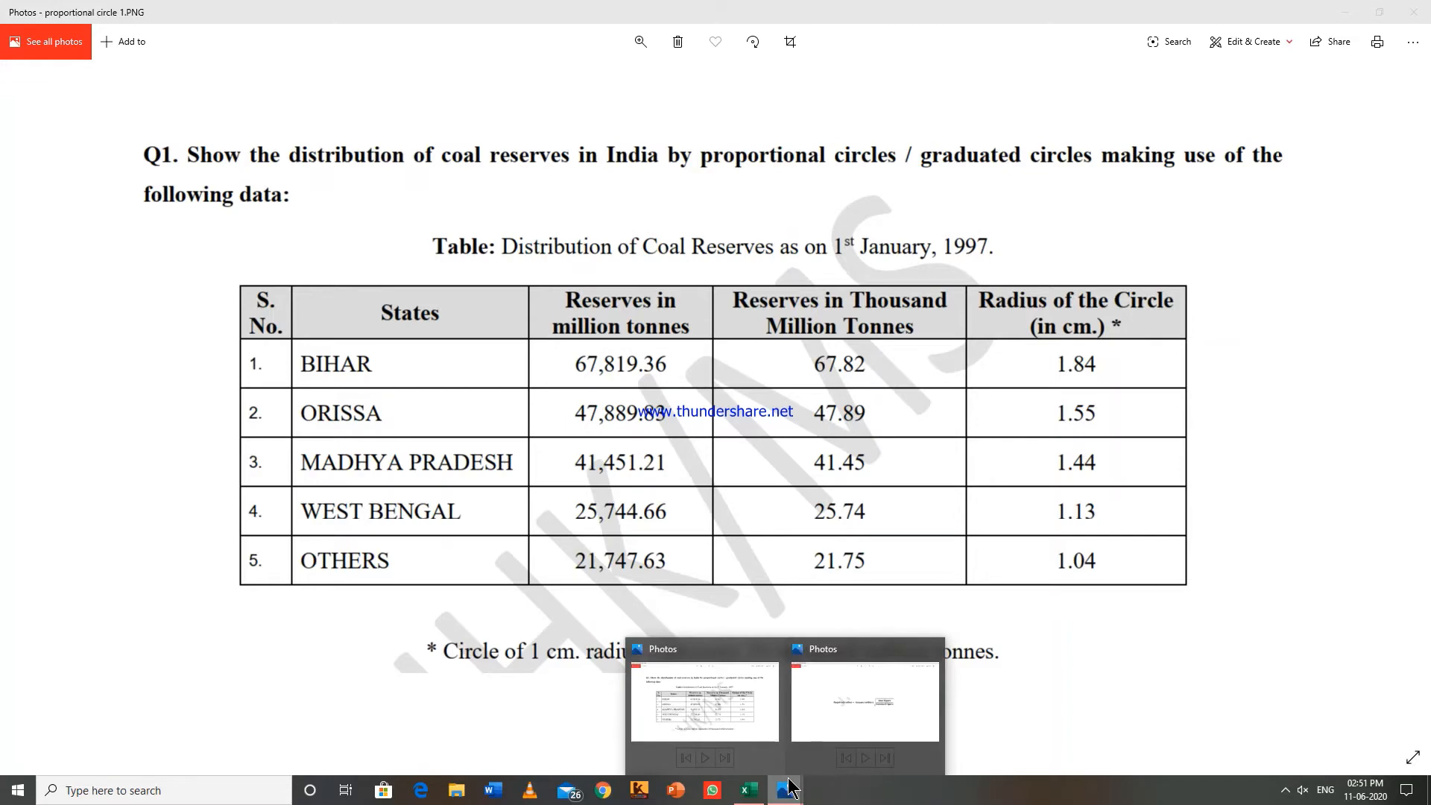
Switch to the Photos window showing the coal reserves data table.
{"action": "left_click", "coordinate": [863, 698]}
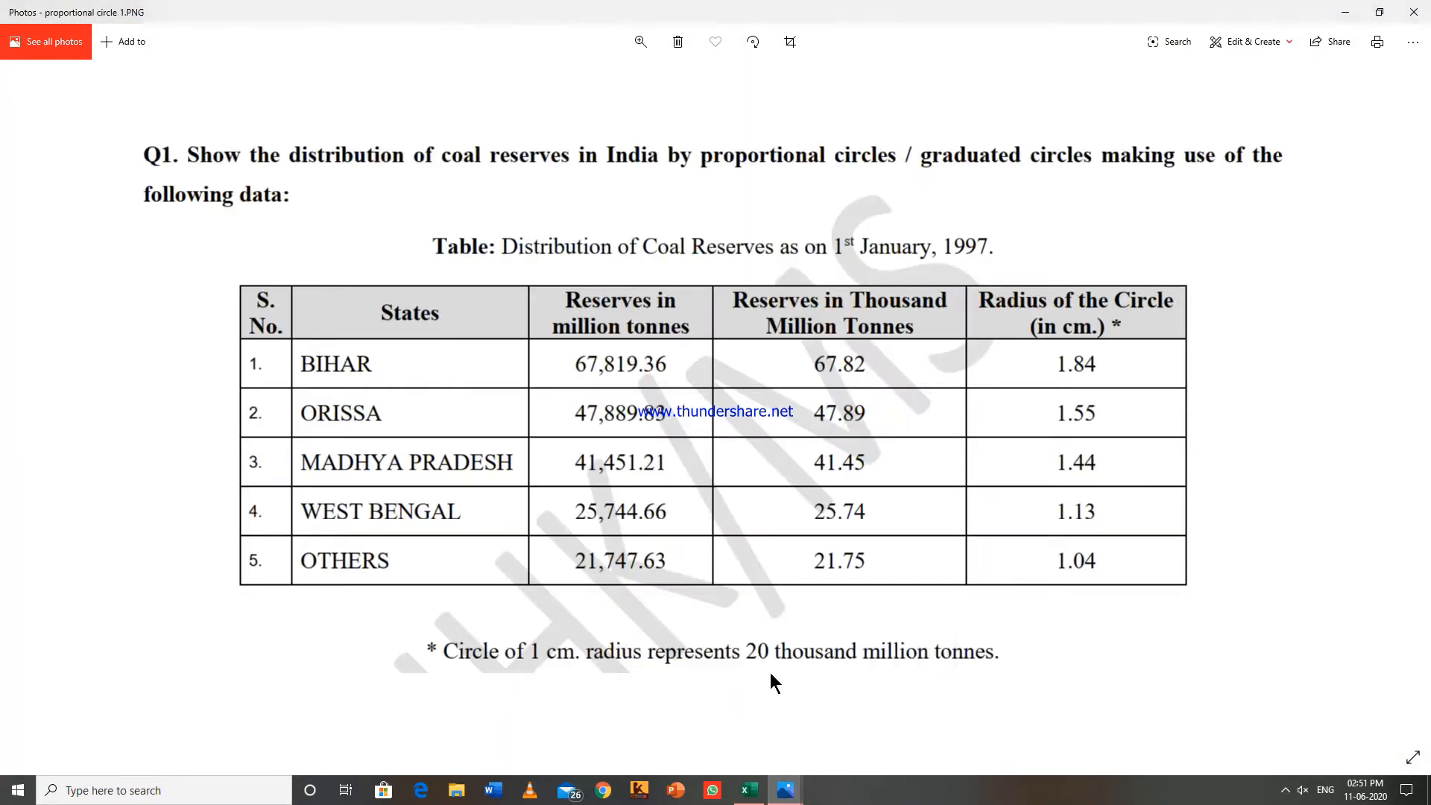
{"action": "mouse_move", "coordinate": [948, 676]}
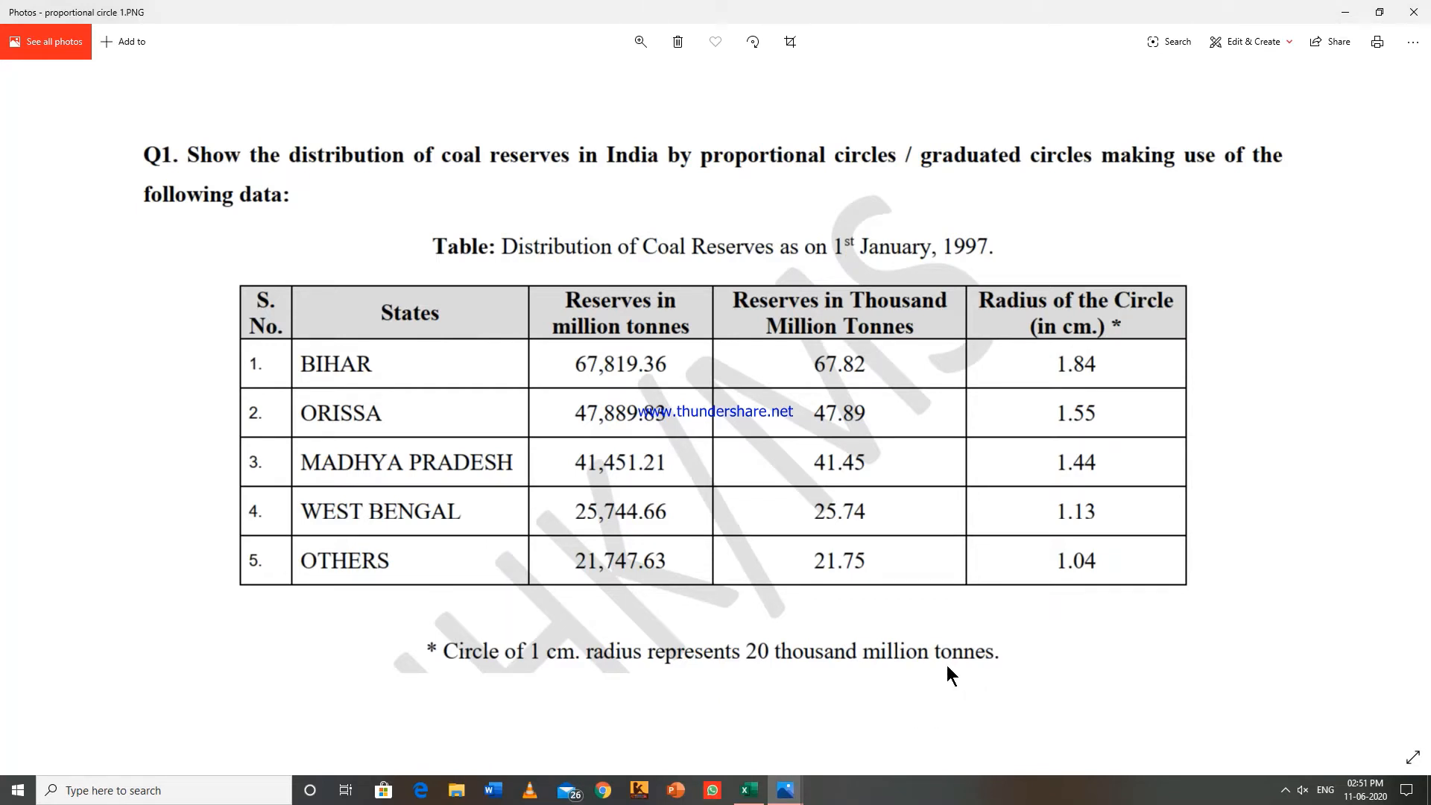
{"action": "mouse_move", "coordinate": [882, 443]}
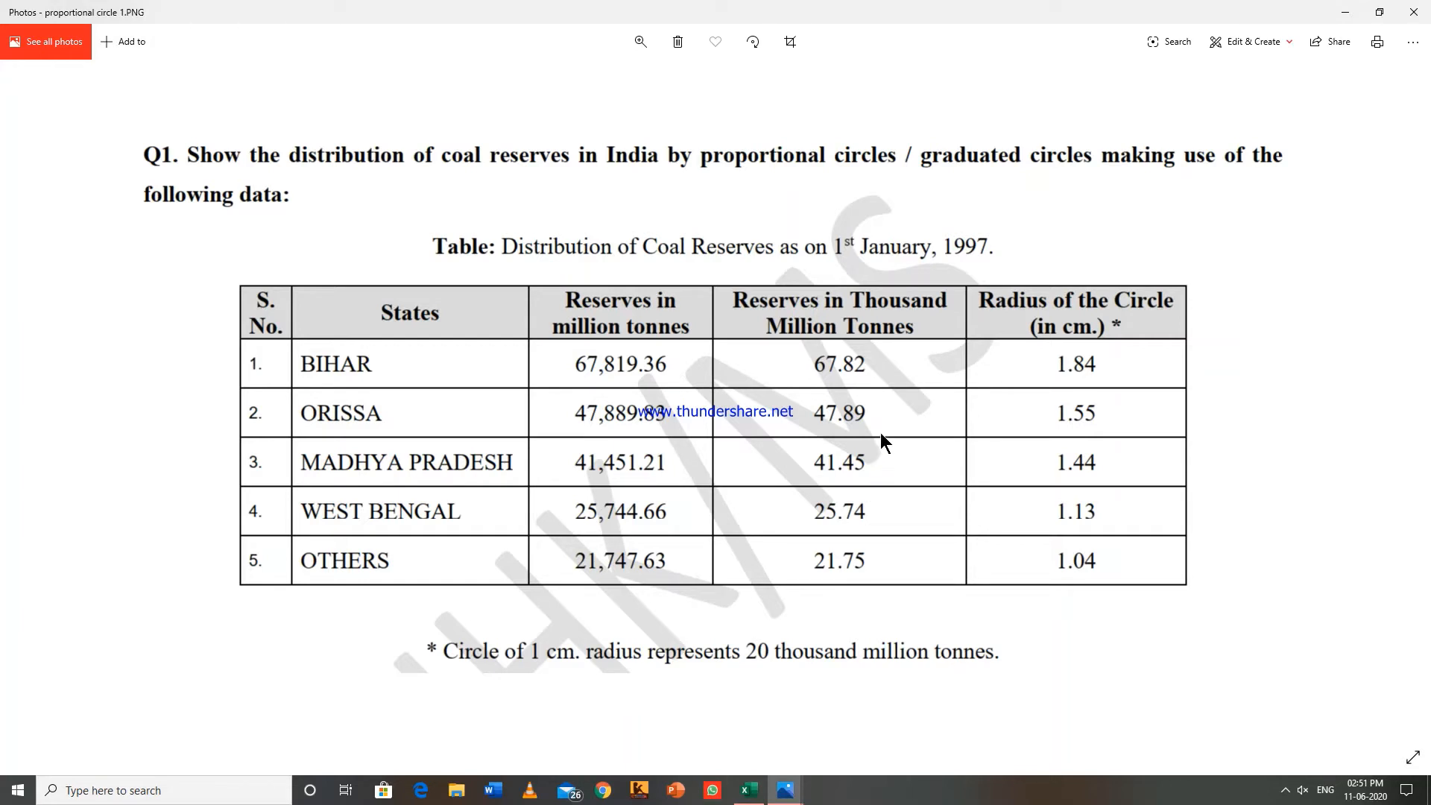
{"action": "mouse_move", "coordinate": [922, 357]}
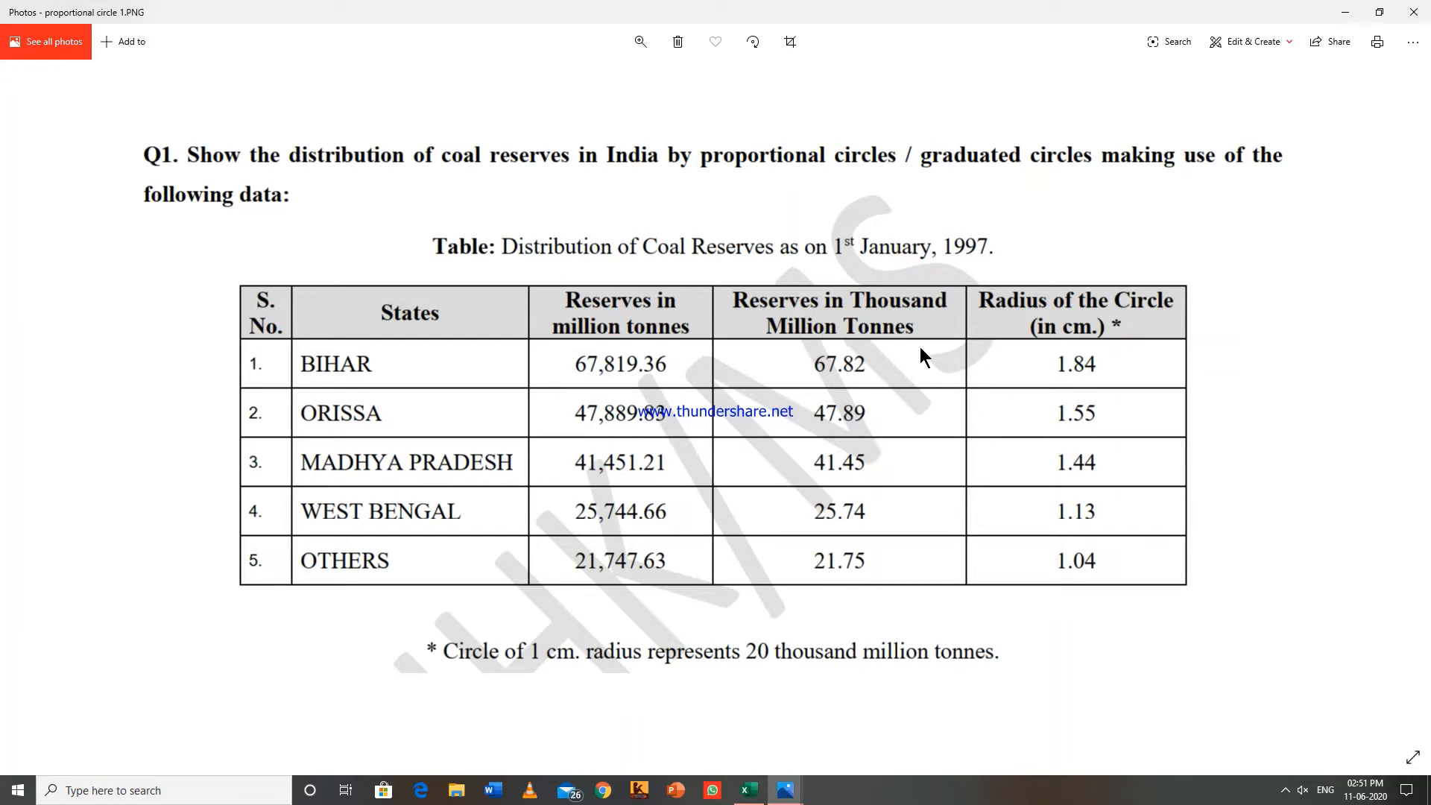
{"action": "mouse_move", "coordinate": [855, 586]}
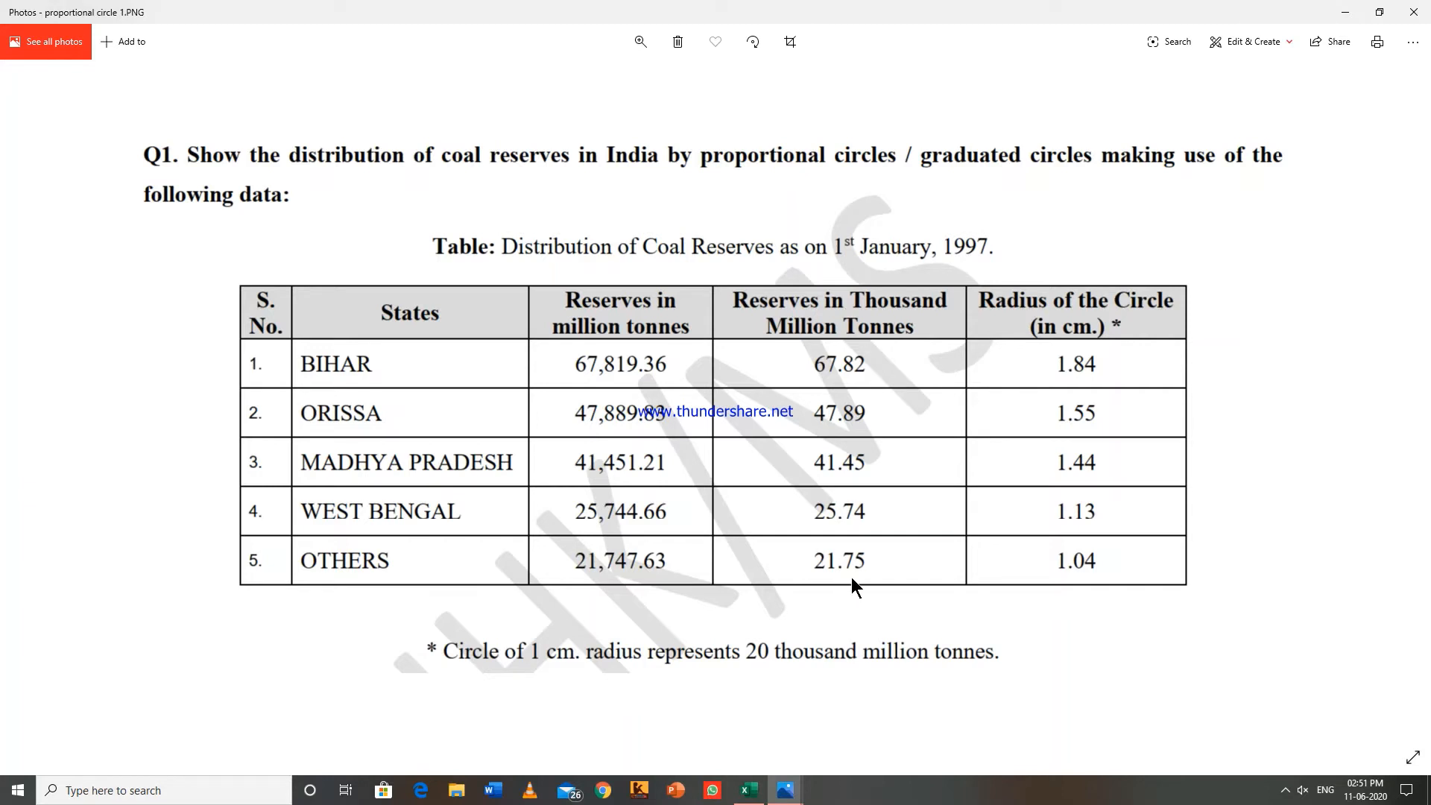
{"action": "mouse_move", "coordinate": [867, 603]}
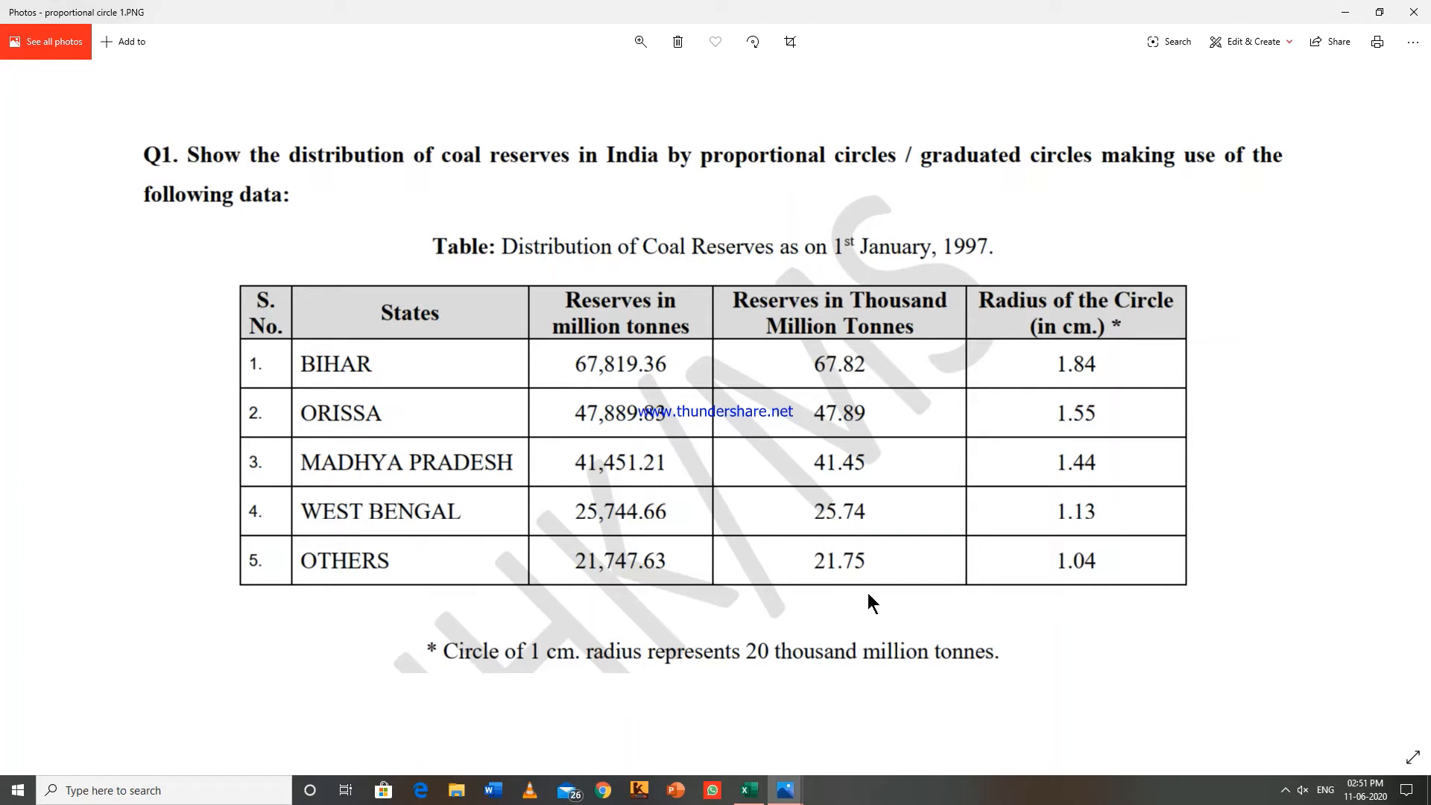
{"action": "mouse_move", "coordinate": [903, 520]}
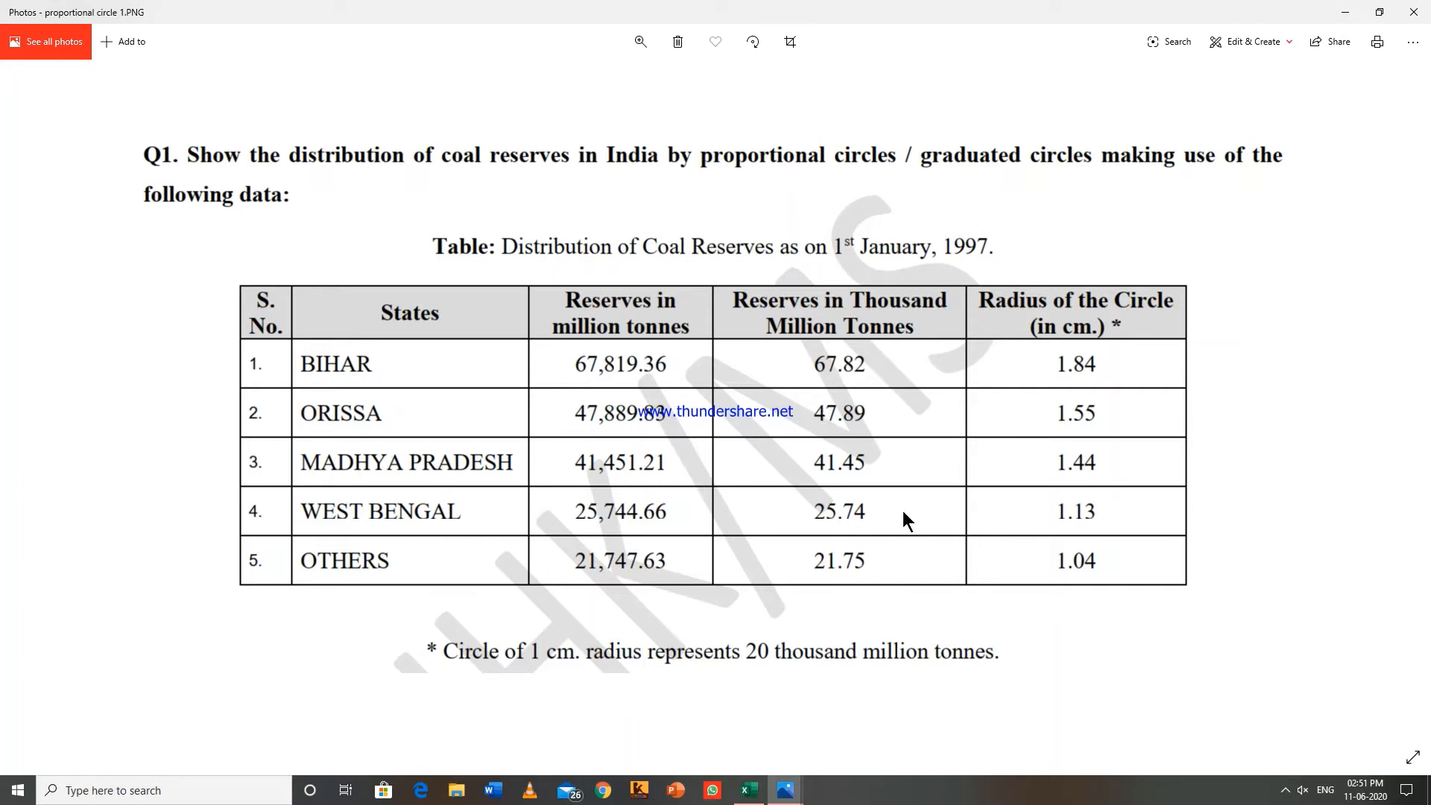
{"action": "mouse_move", "coordinate": [836, 637]}
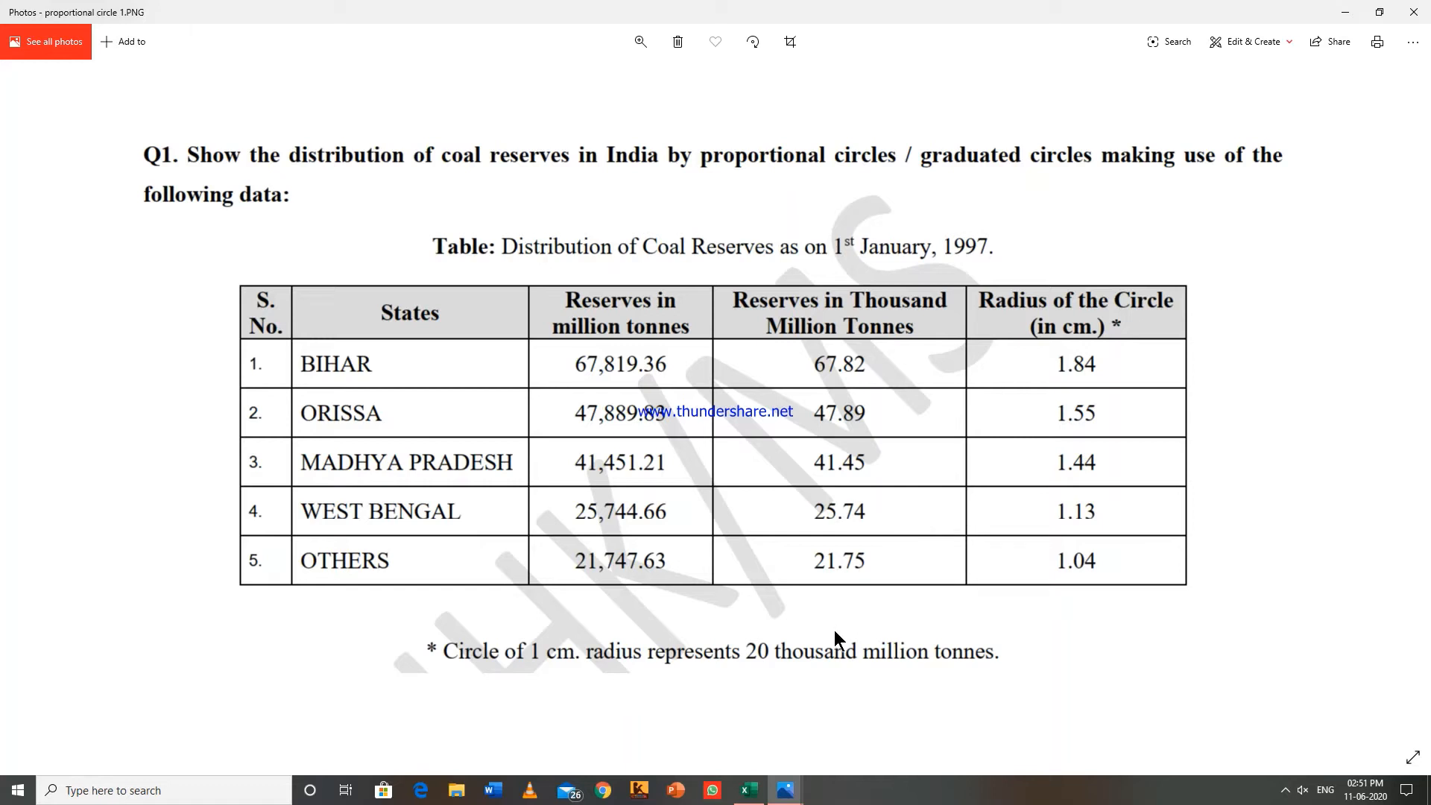
{"action": "mouse_move", "coordinate": [840, 677]}
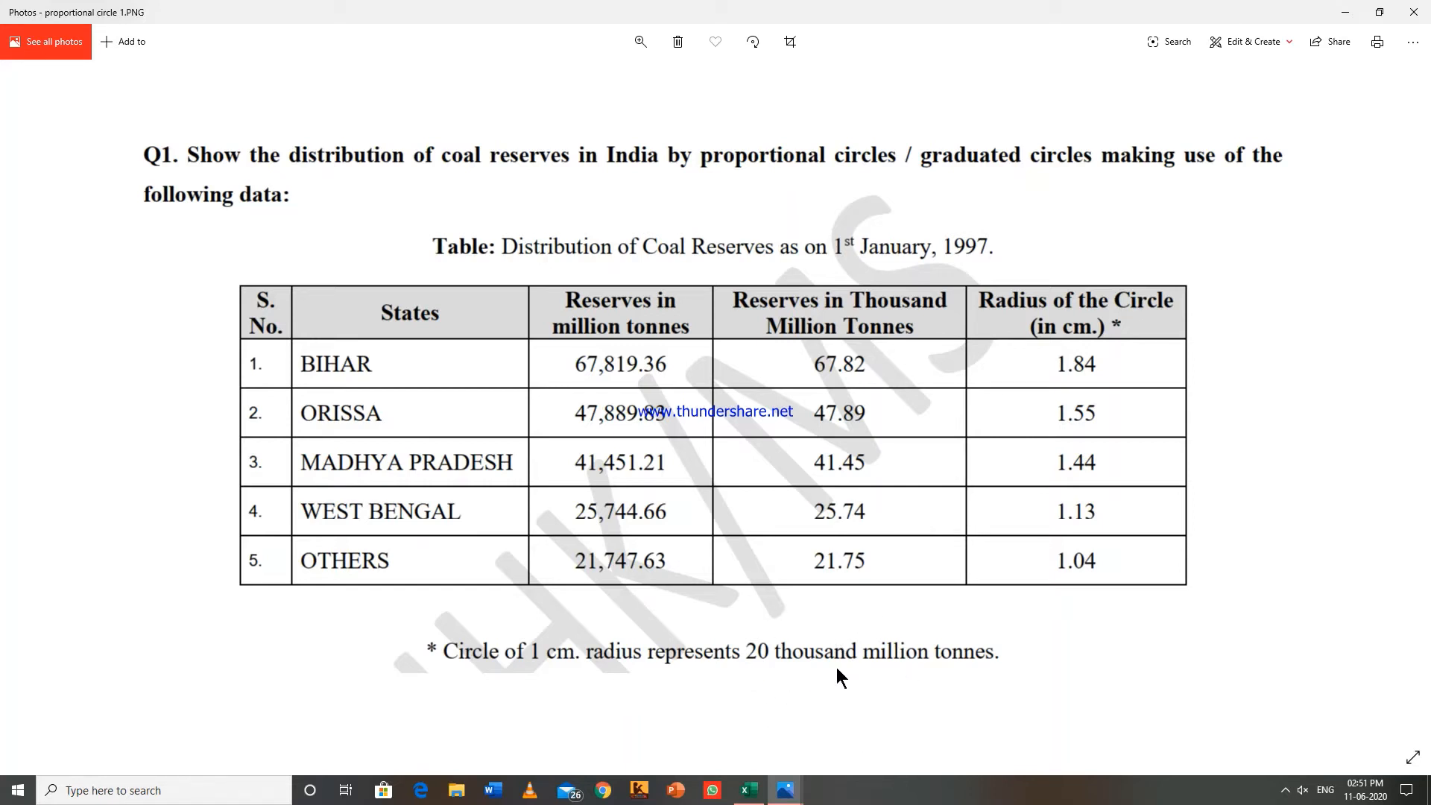
{"action": "mouse_move", "coordinate": [817, 586]}
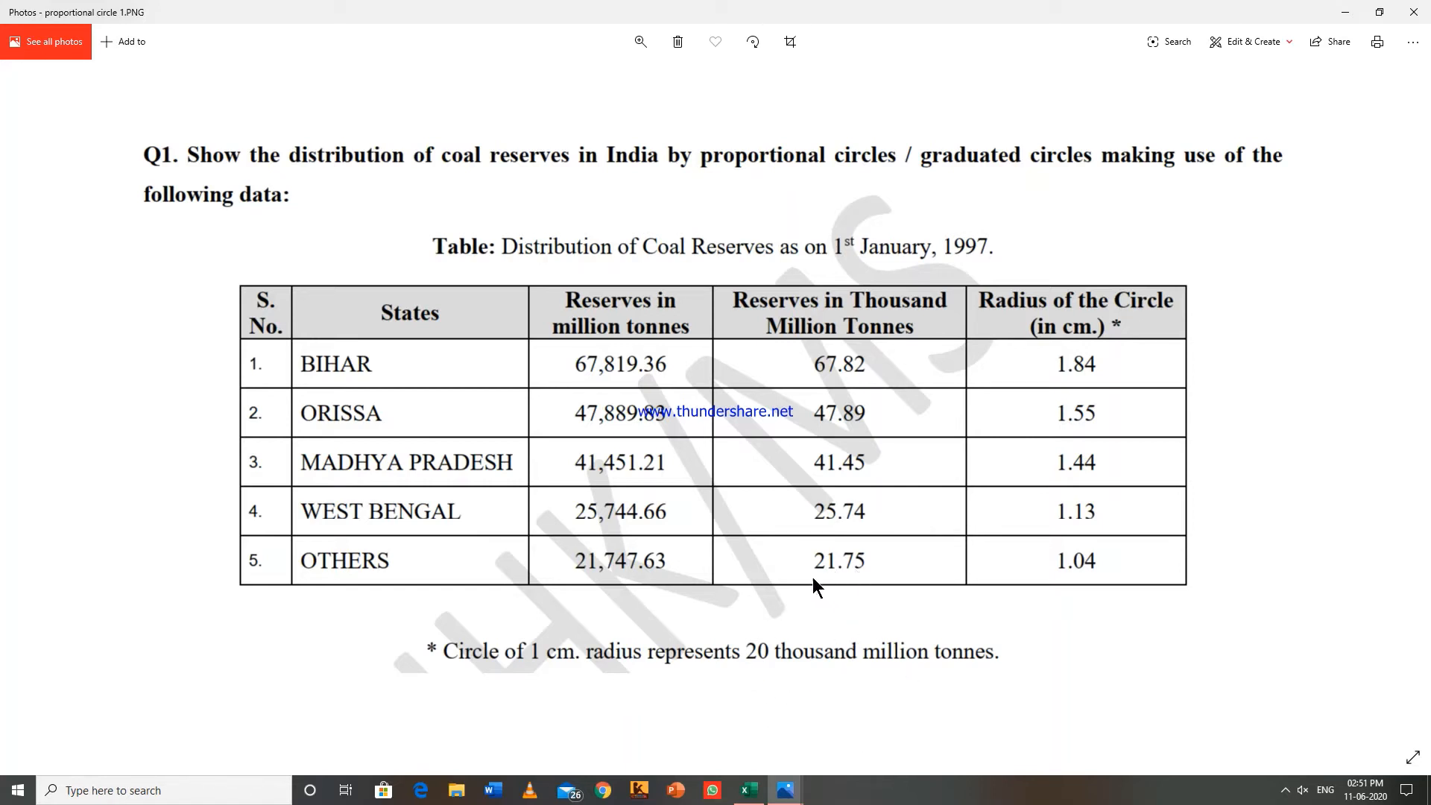
{"action": "mouse_move", "coordinate": [840, 581]}
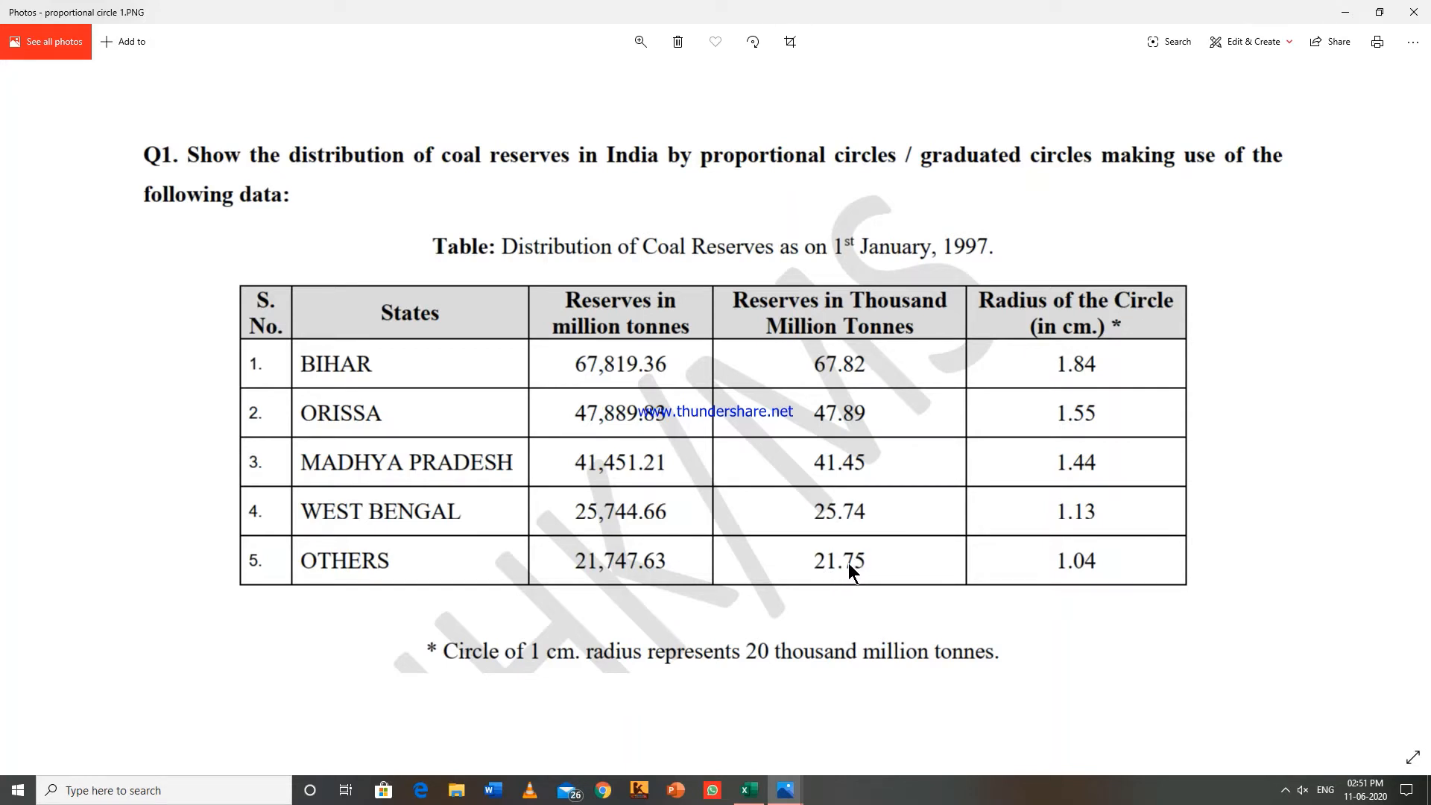
{"action": "mouse_move", "coordinate": [1172, 366]}
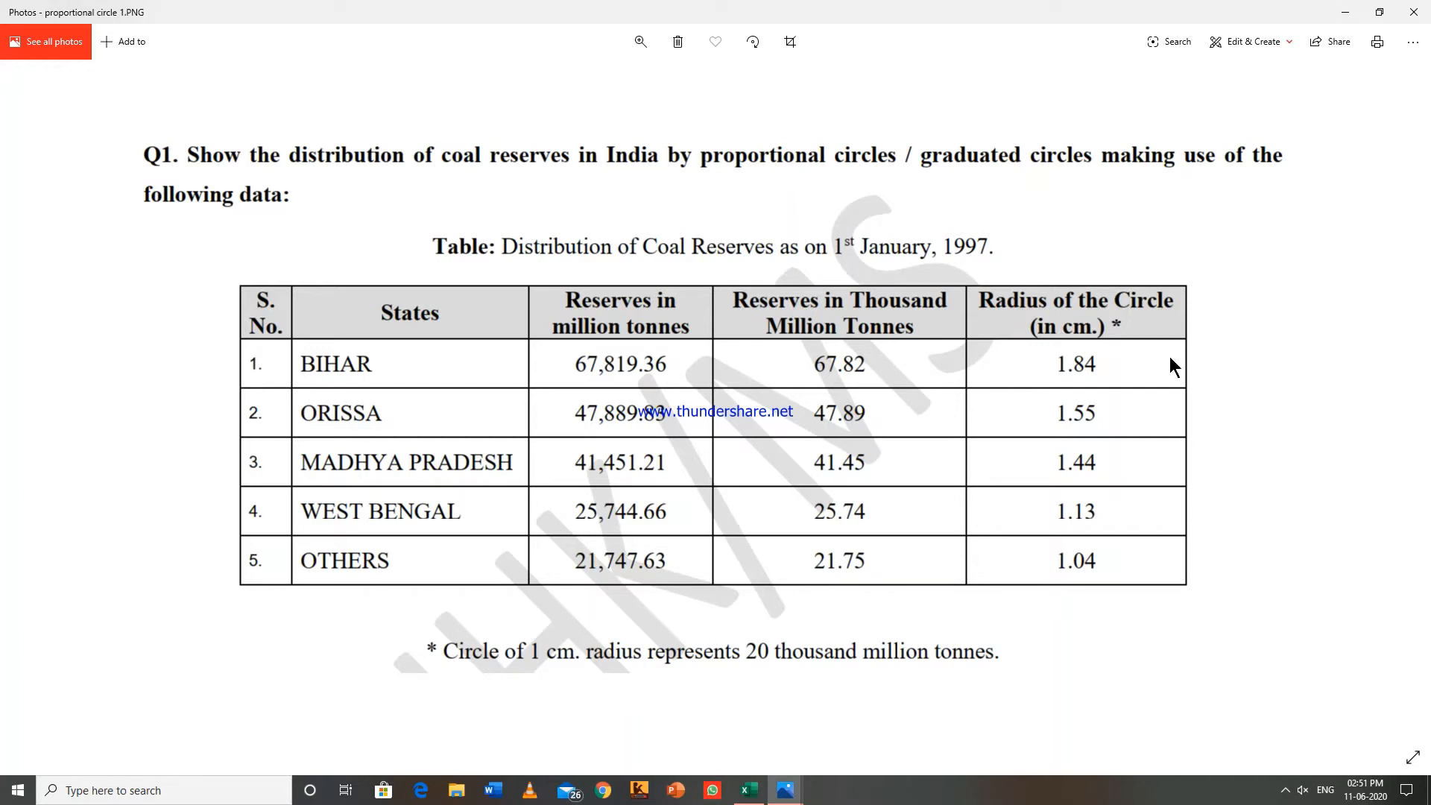
{"action": "mouse_move", "coordinate": [1025, 428]}
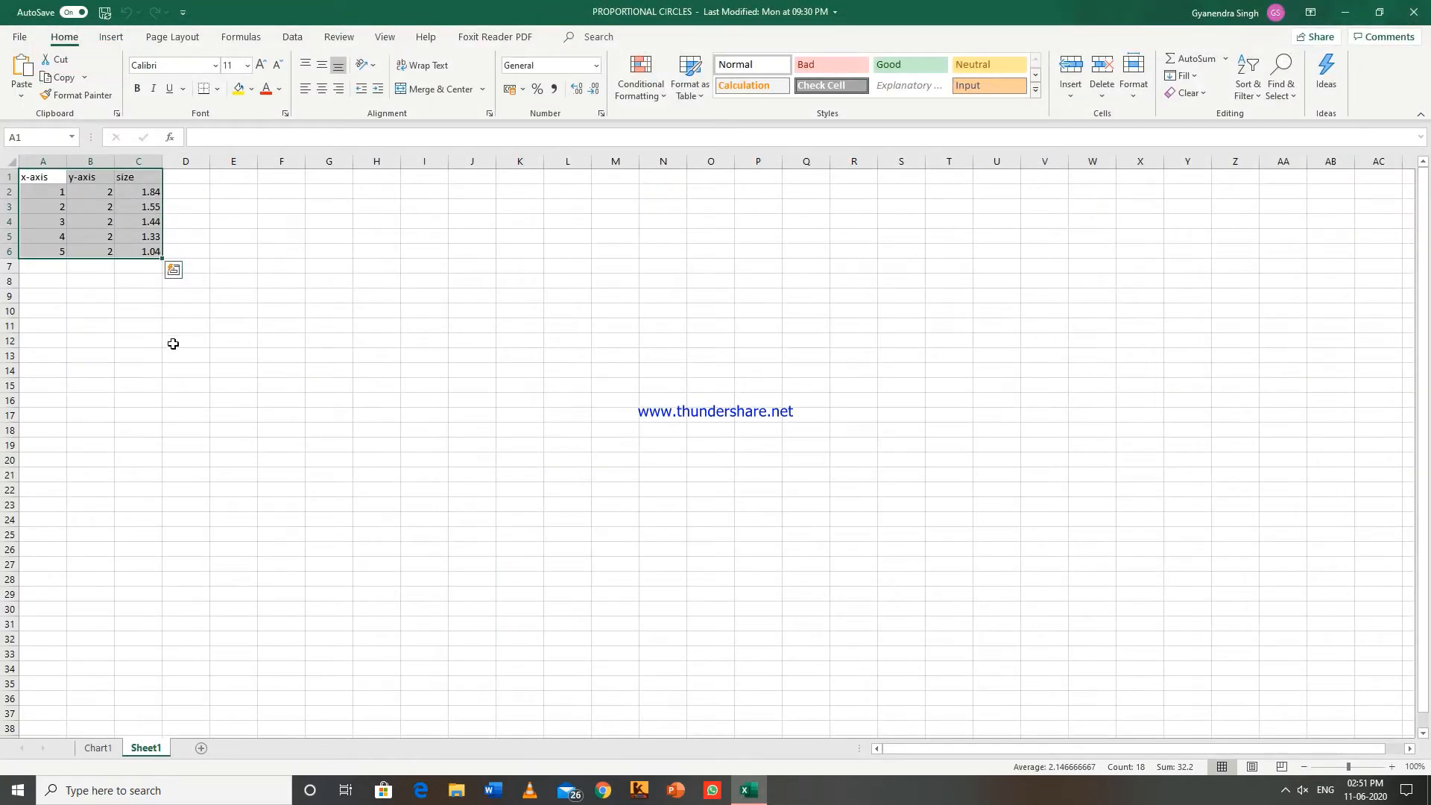
{"action": "left_click", "coordinate": [185, 341]}
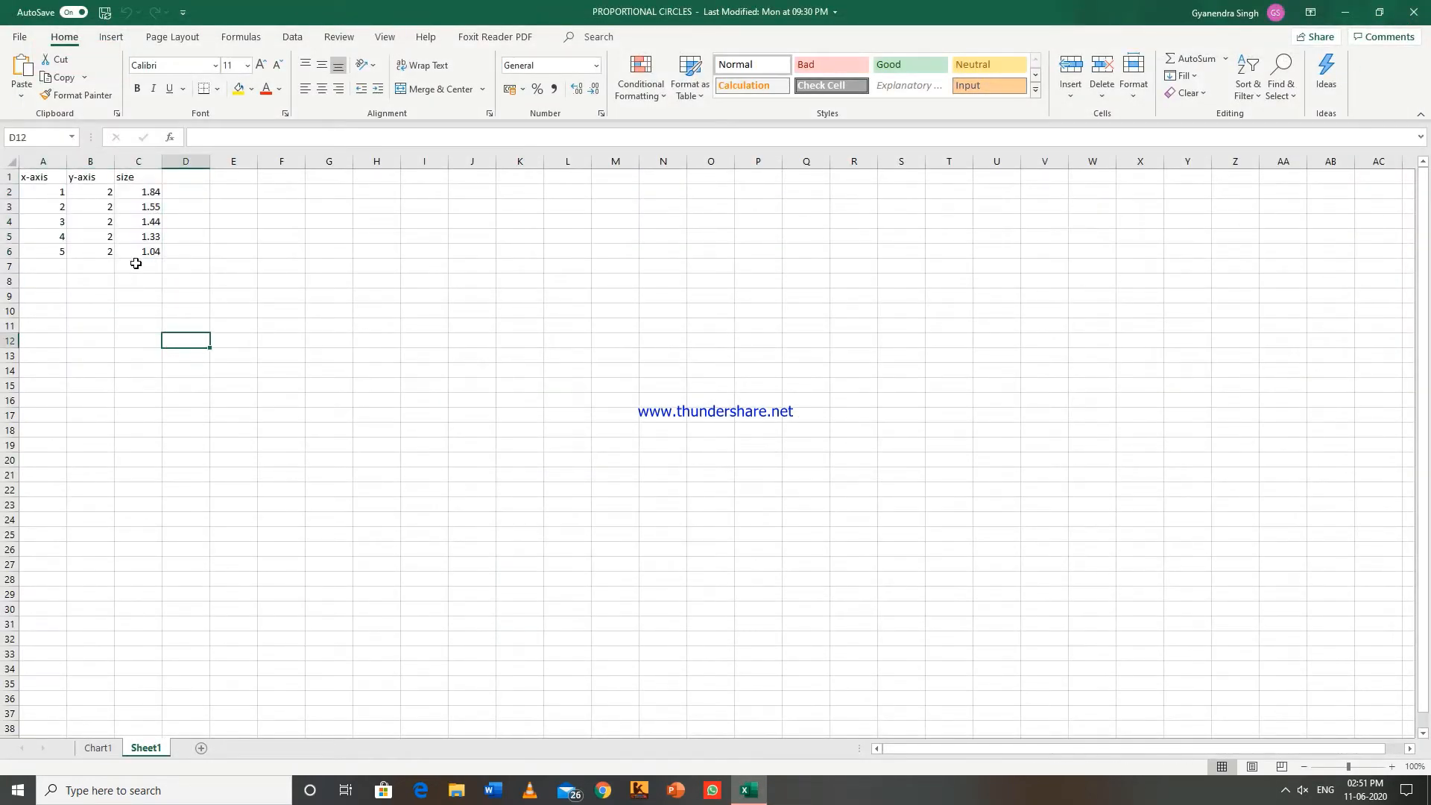
{"action": "mouse_move", "coordinate": [42, 192]}
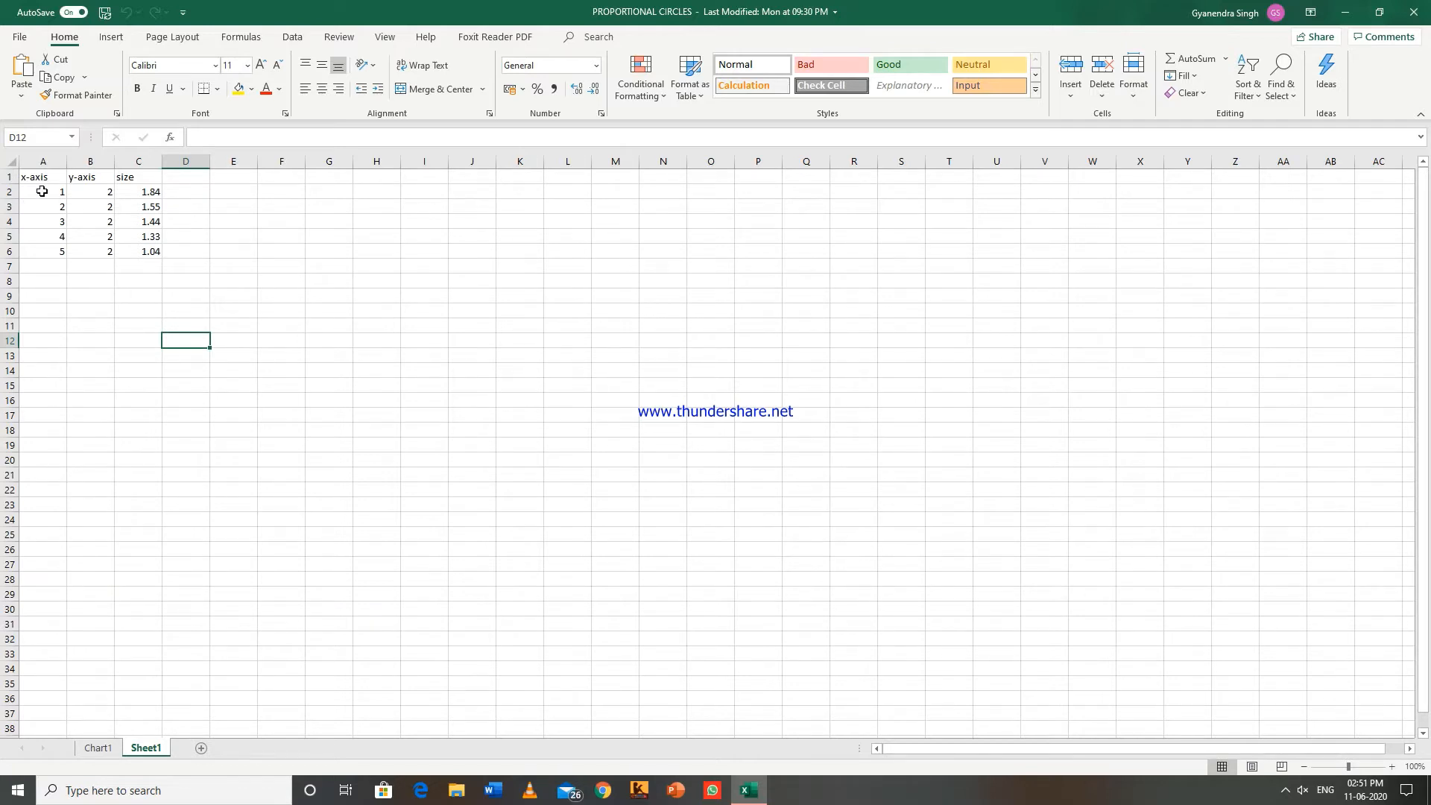
{"action": "mouse_move", "coordinate": [54, 255]}
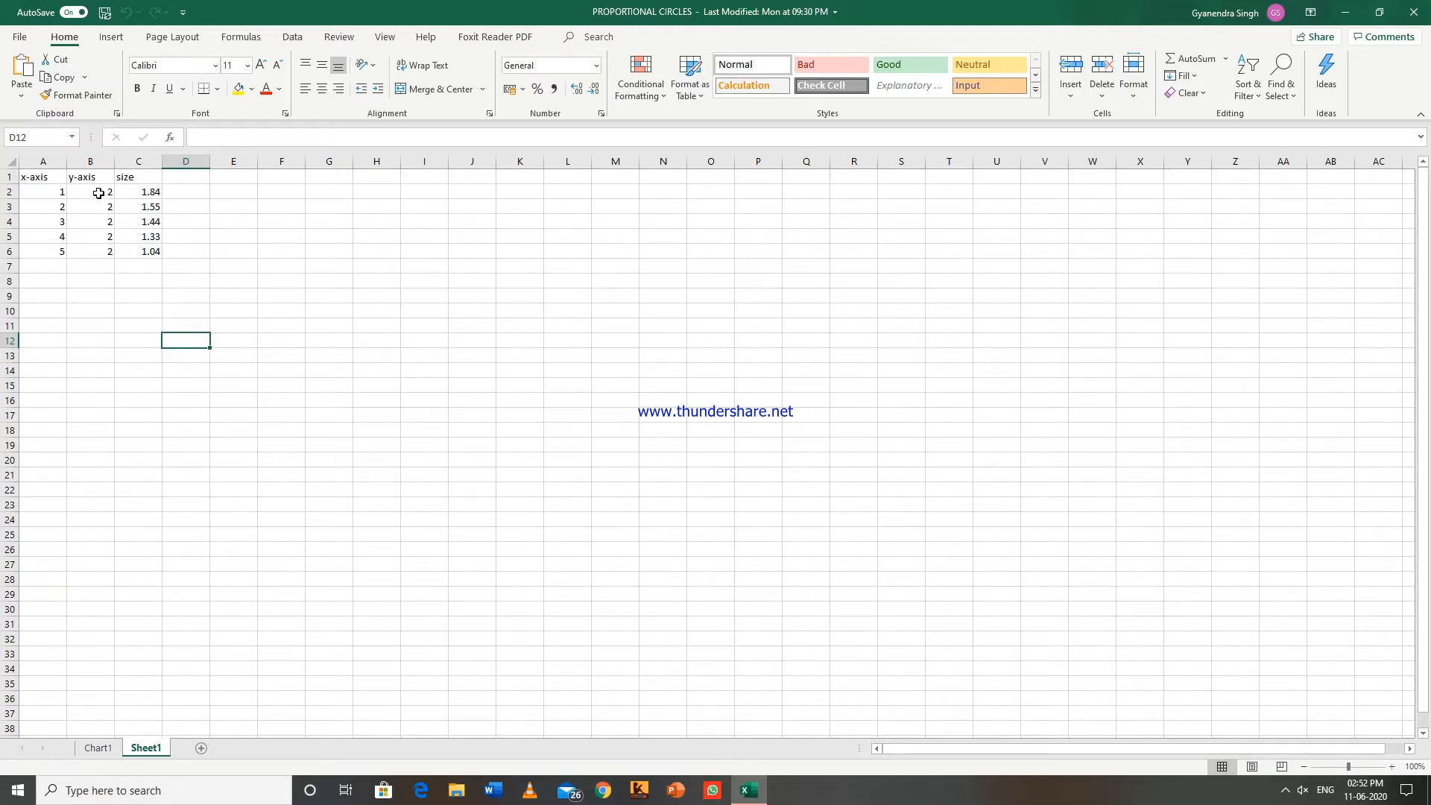
{"action": "mouse_move", "coordinate": [83, 178]}
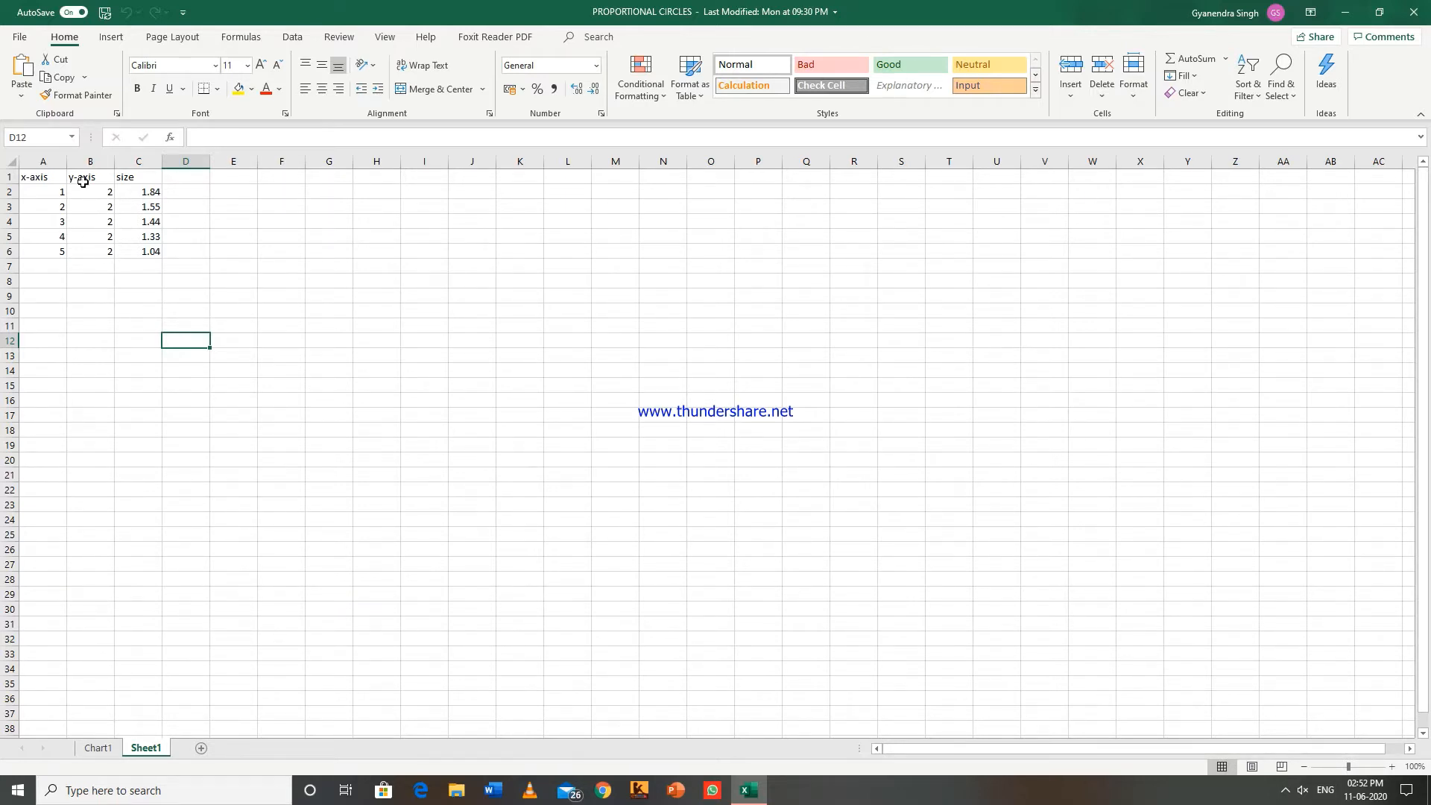
{"action": "mouse_move", "coordinate": [142, 242]}
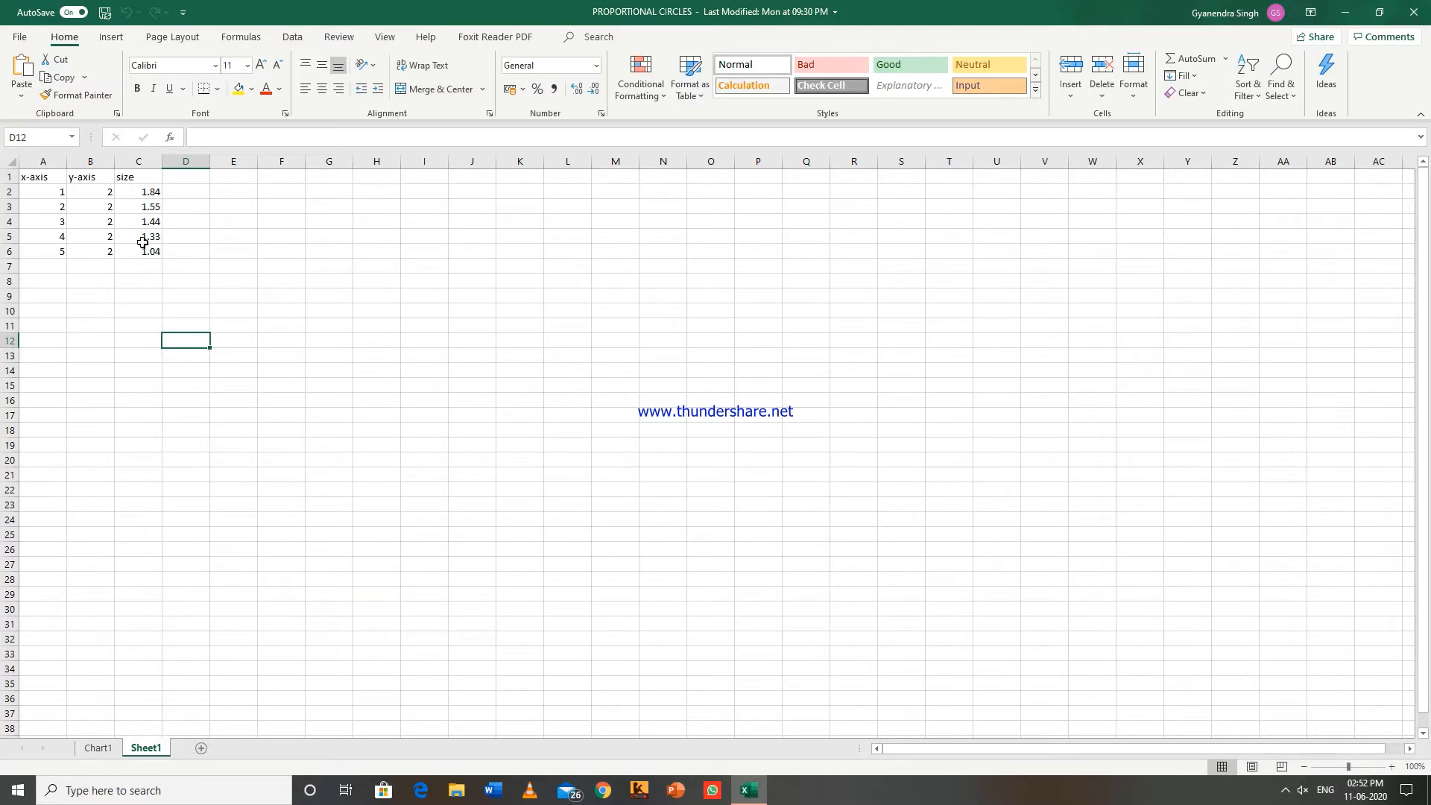
{"action": "mouse_move", "coordinate": [145, 271]}
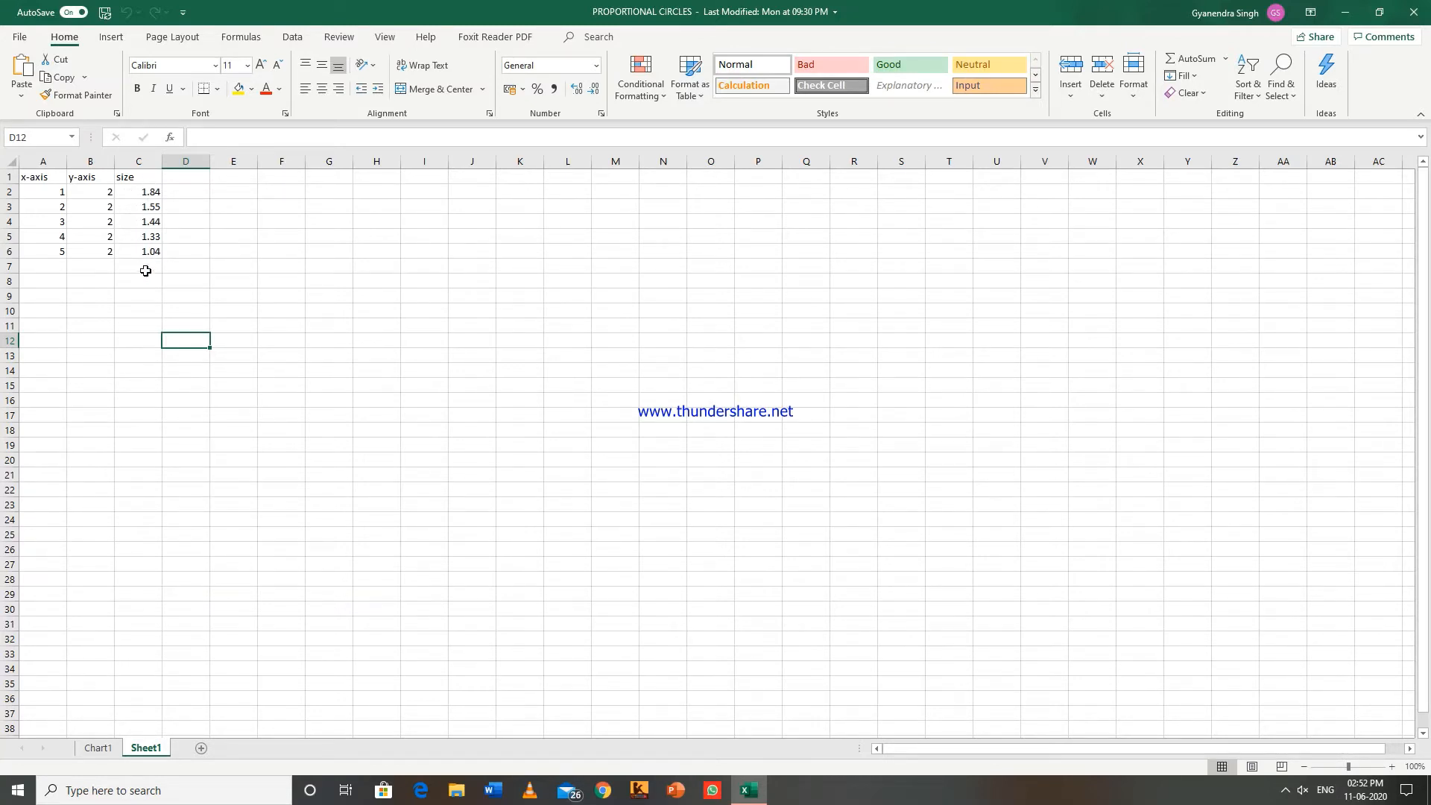
{"action": "left_click_drag", "start_coordinate": [41, 176], "coordinate": [89, 252]}
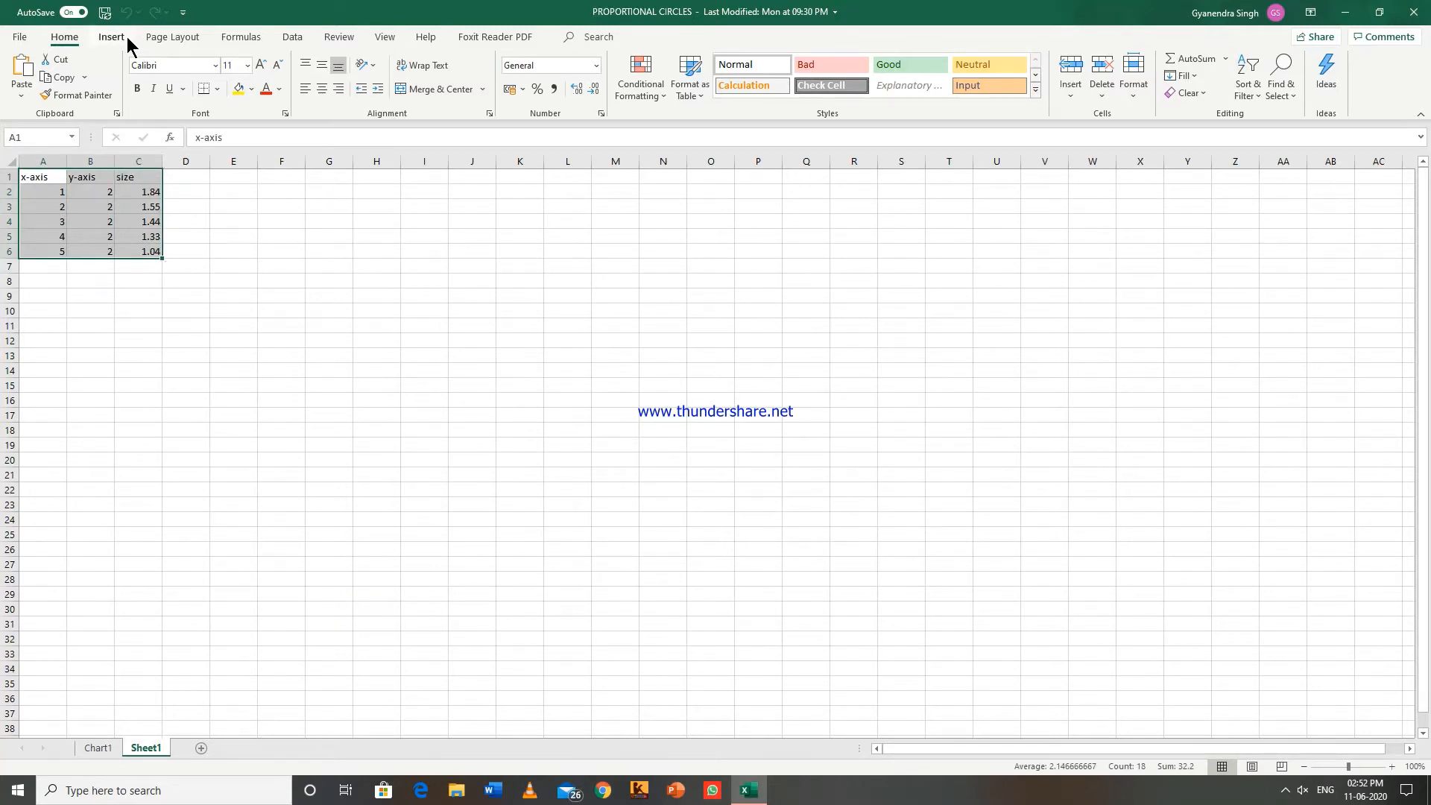
{"action": "mouse_move", "coordinate": [109, 53]}
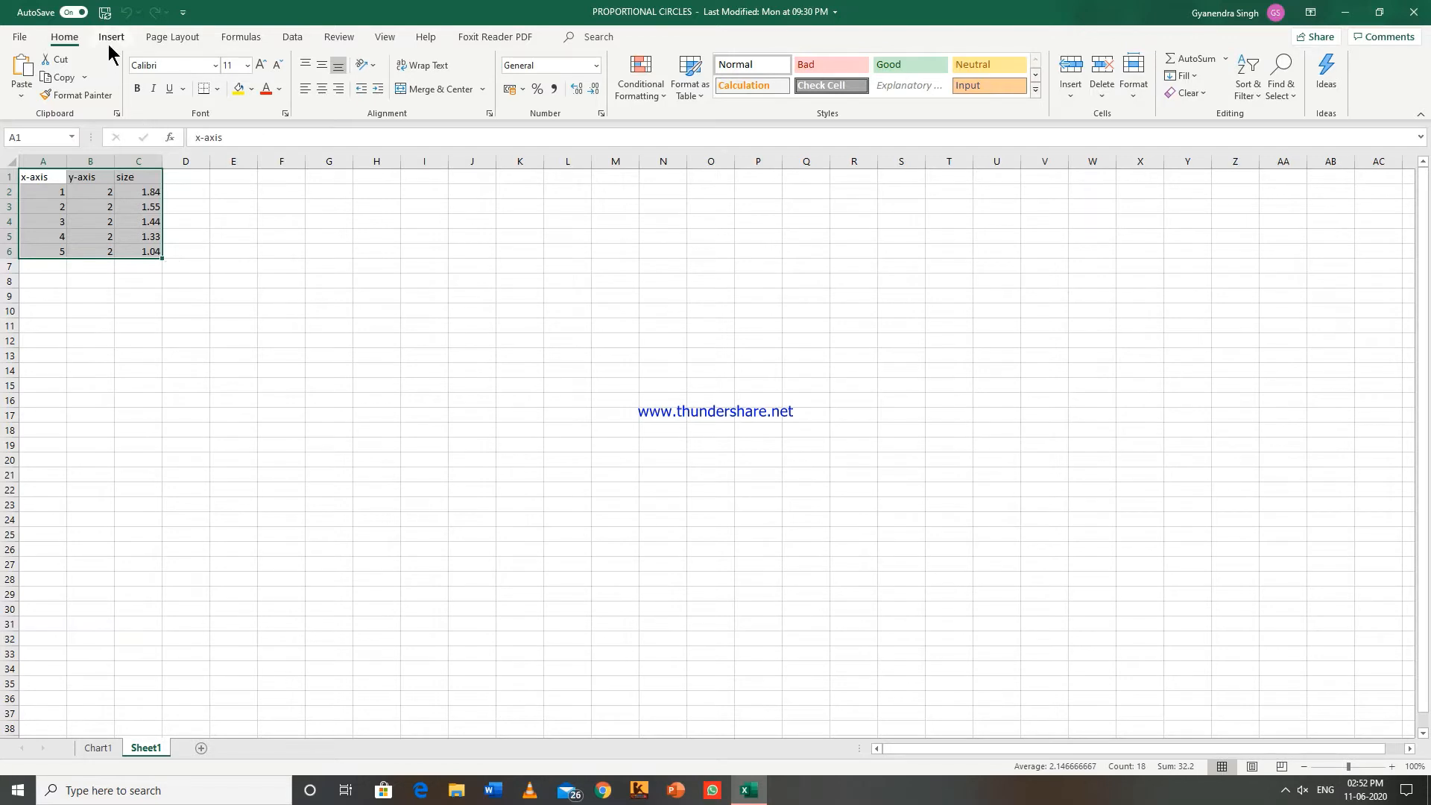
Insert a bubble chart of the x-axis, y-axis and size data on Sheet1.
{"action": "left_click", "coordinate": [110, 37]}
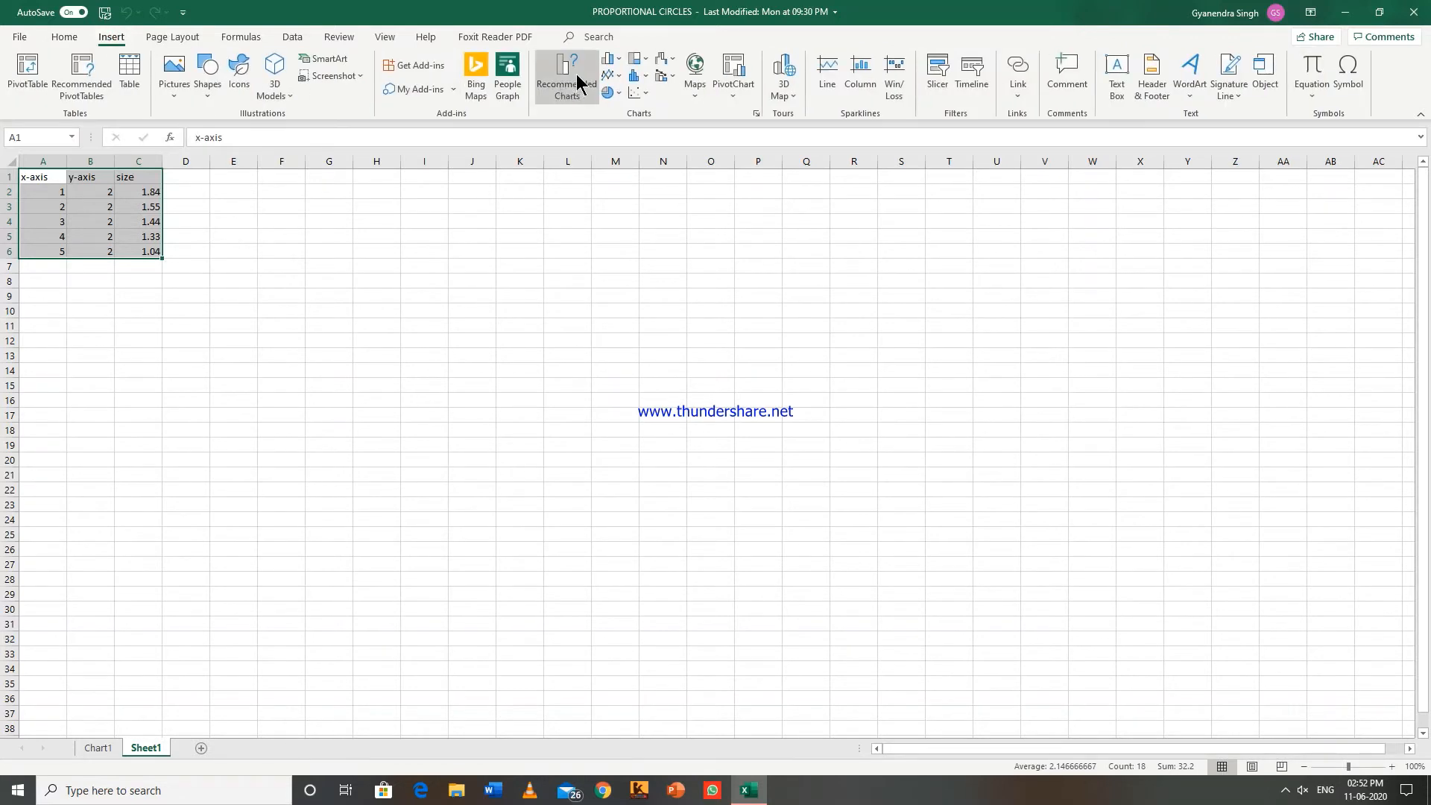
{"action": "mouse_move", "coordinate": [610, 74]}
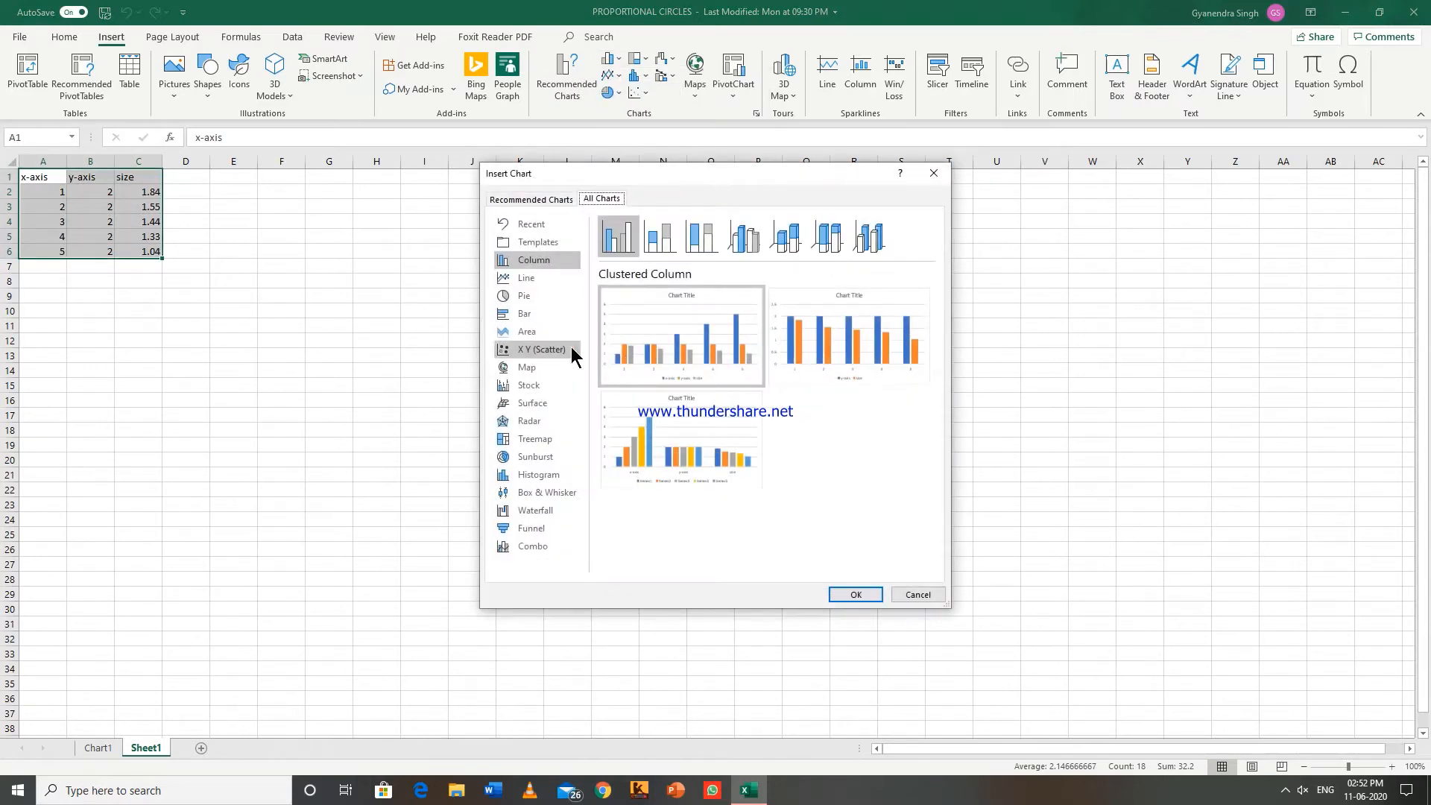
{"action": "left_click", "coordinate": [542, 349]}
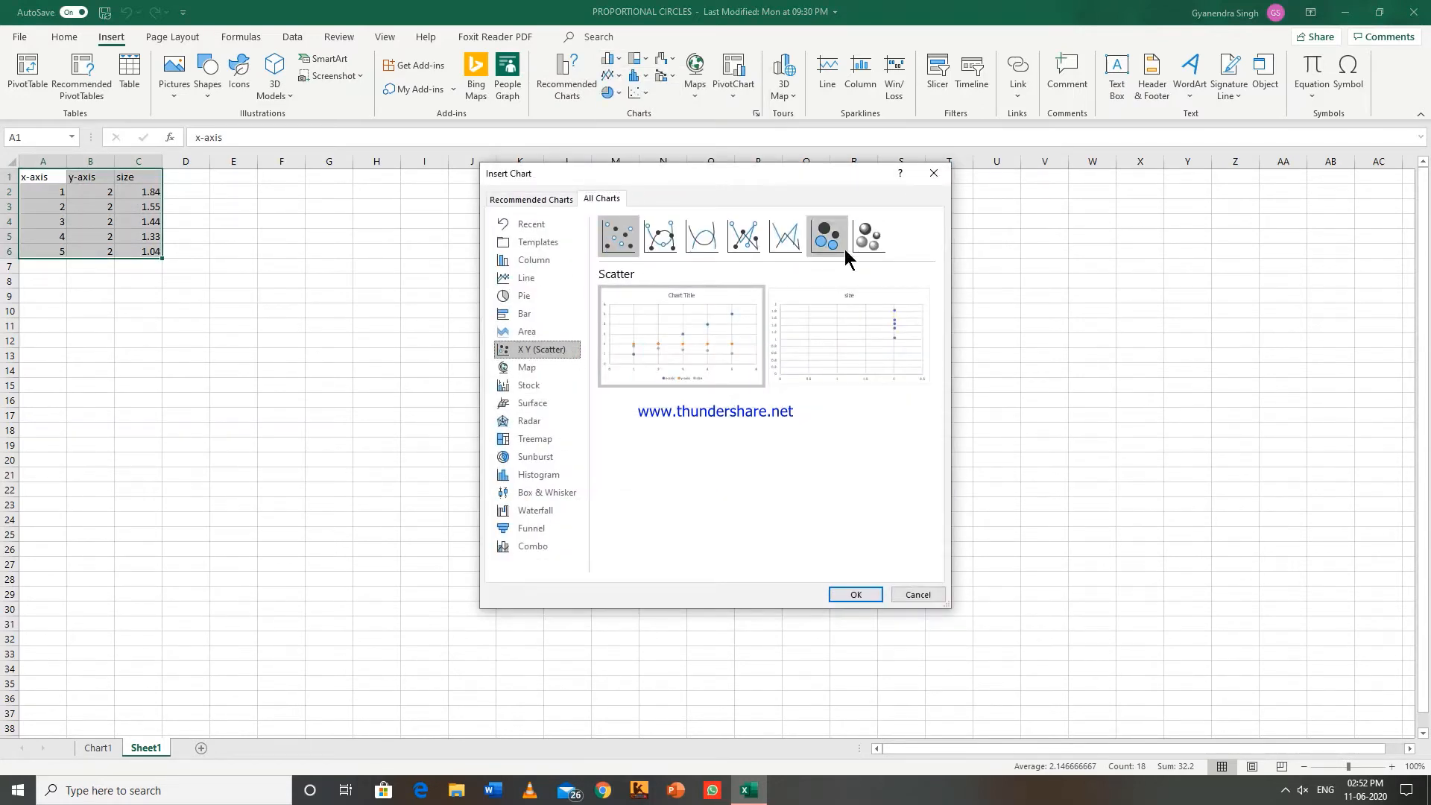
{"action": "left_click", "coordinate": [826, 235]}
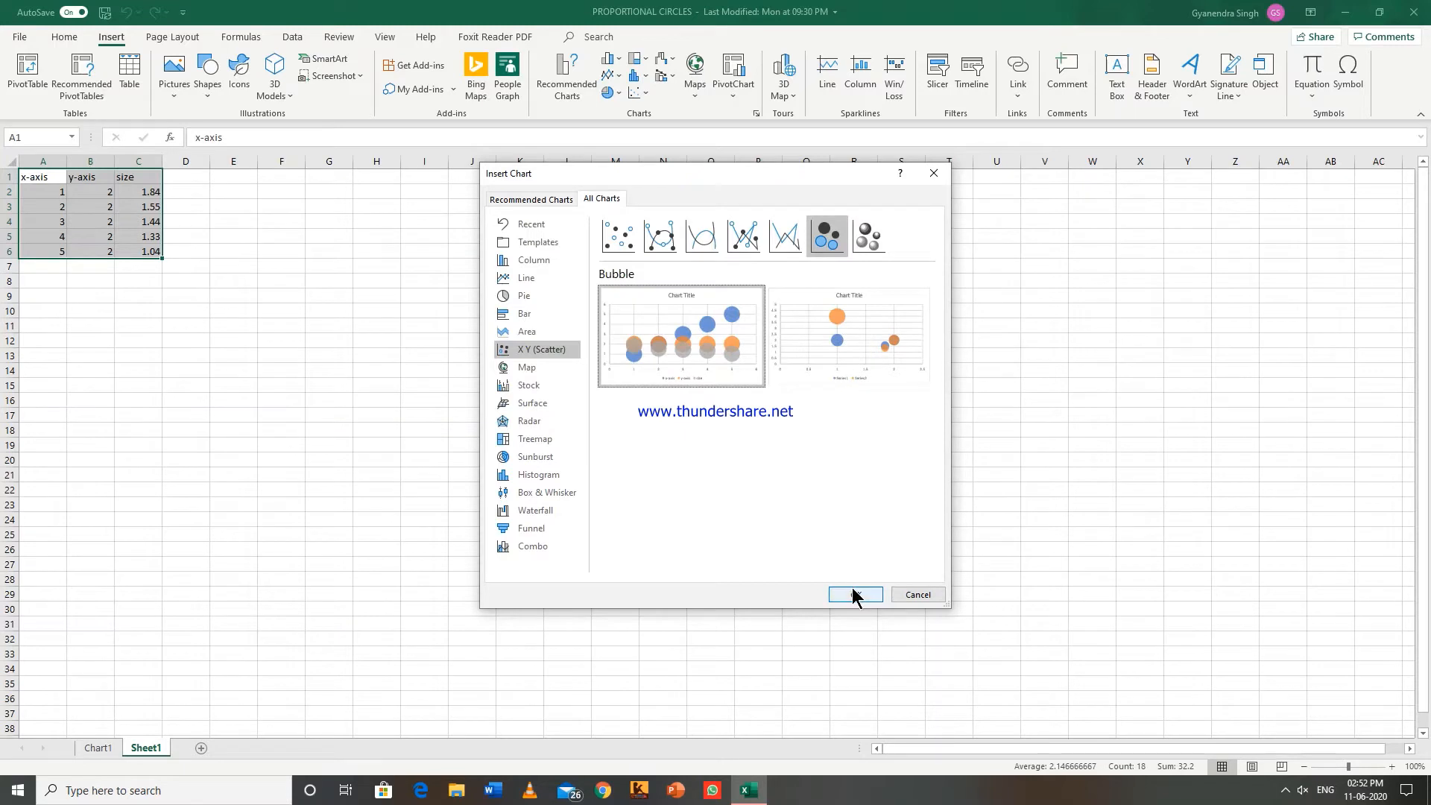
{"action": "left_click", "coordinate": [854, 595]}
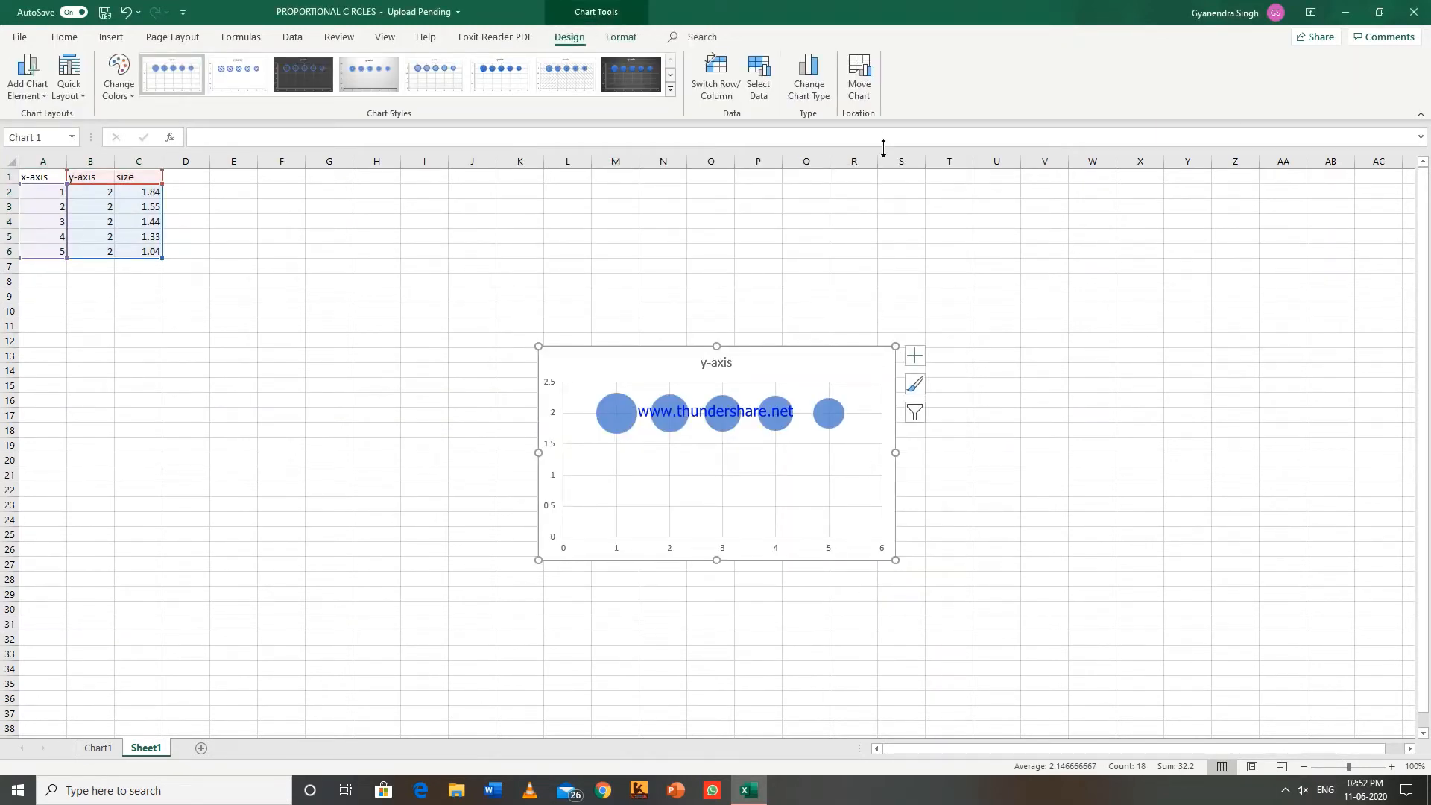
Move the bubble chart onto its own new chart sheet, Chart2.
{"action": "left_click", "coordinate": [858, 78]}
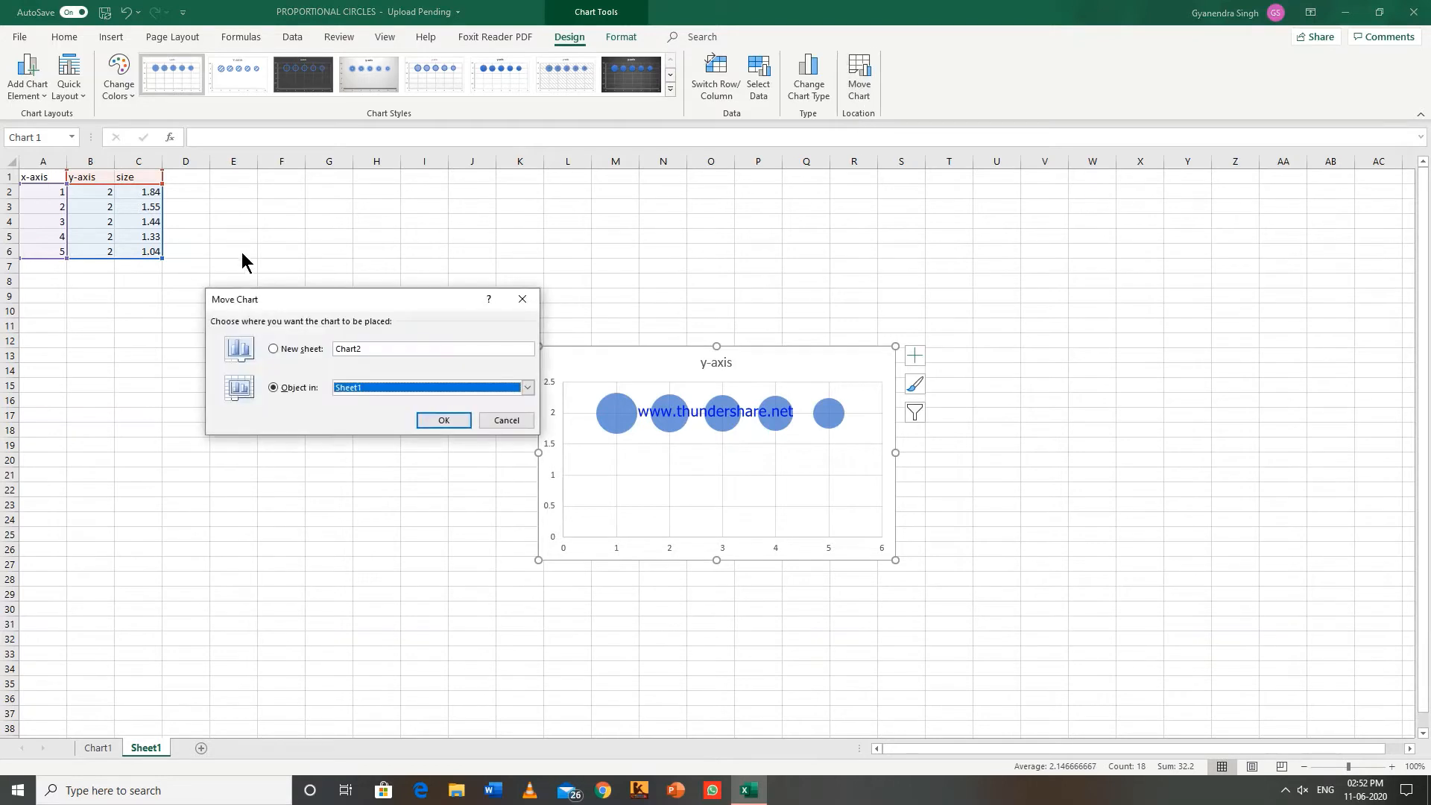
{"action": "left_click", "coordinate": [273, 349]}
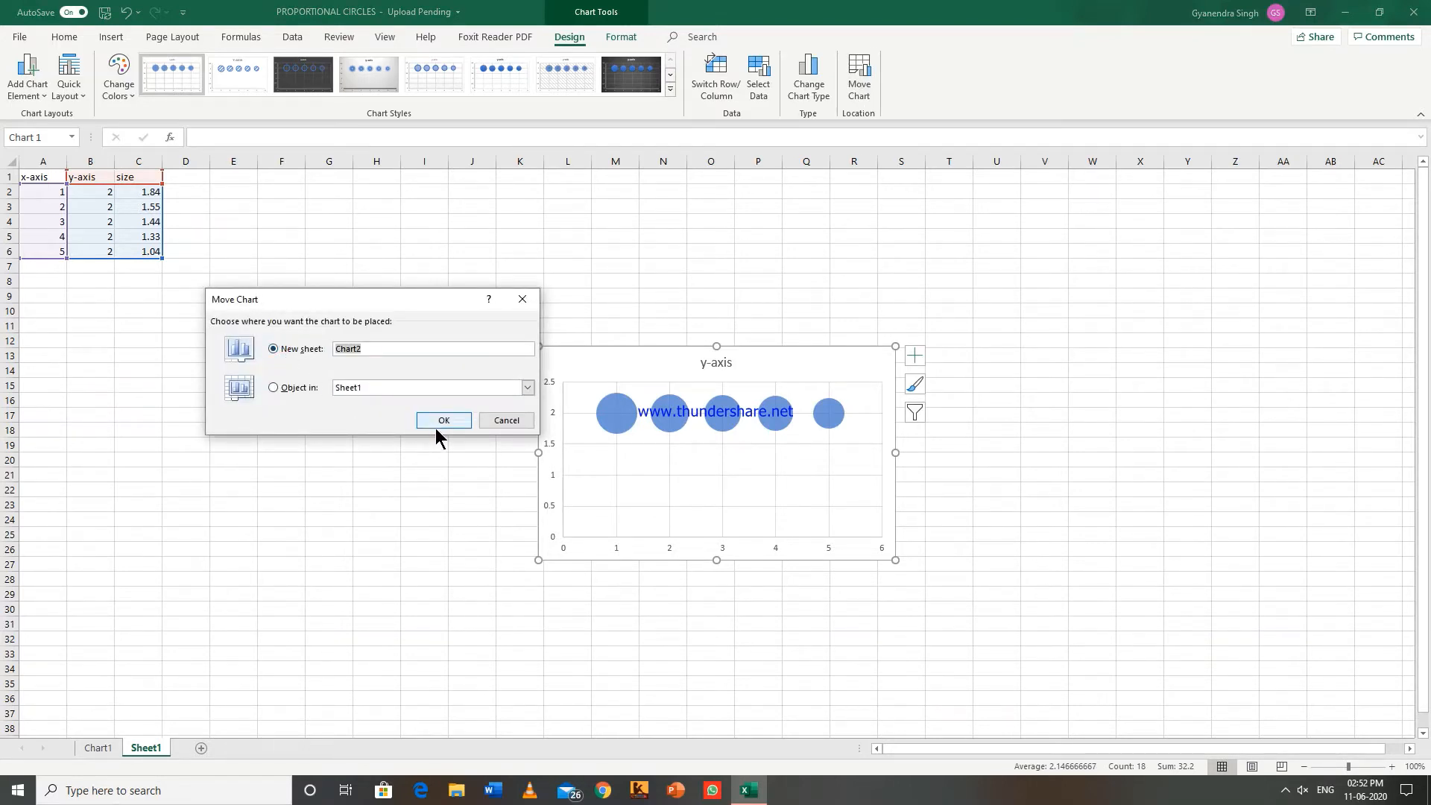
{"action": "left_click", "coordinate": [444, 420]}
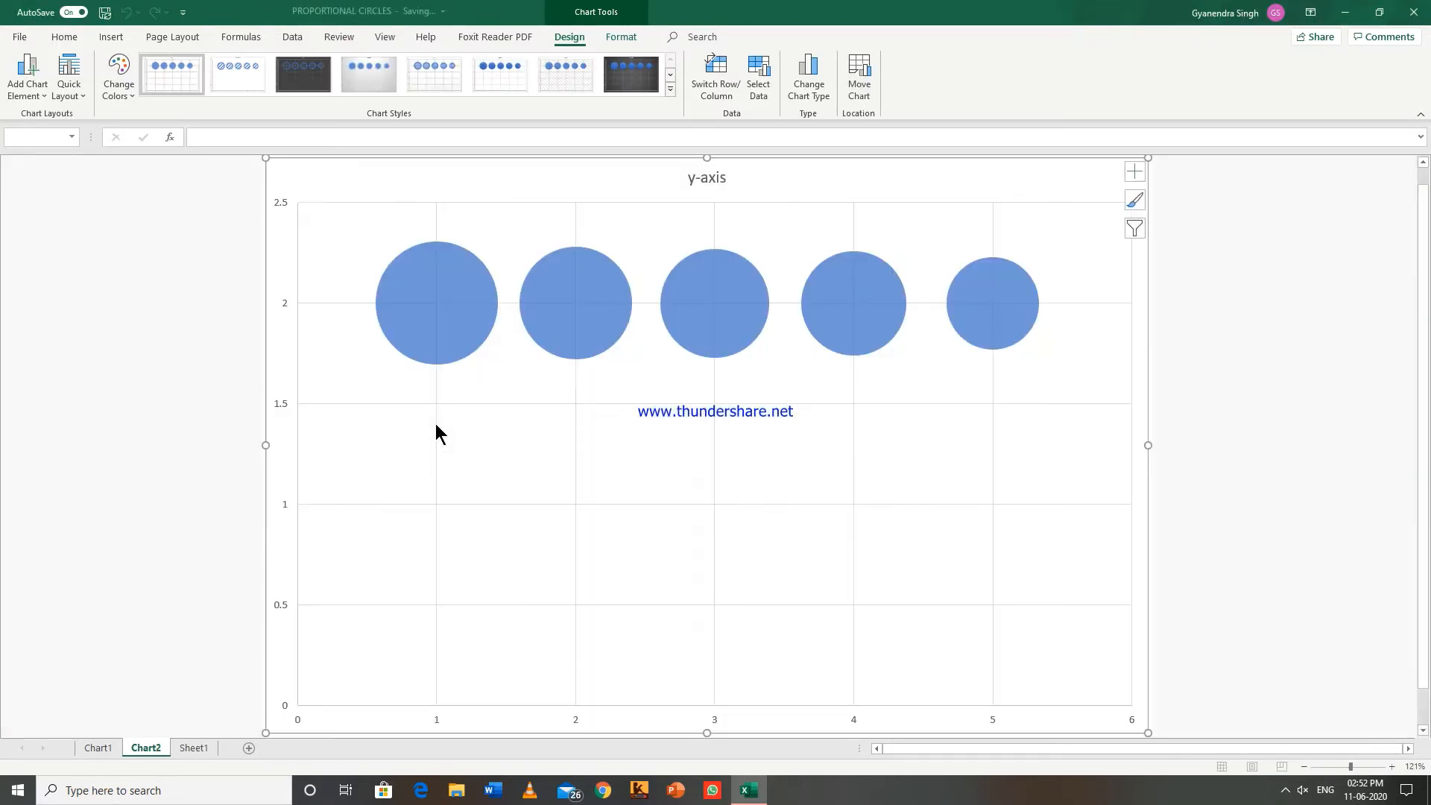
{"action": "mouse_move", "coordinate": [436, 432]}
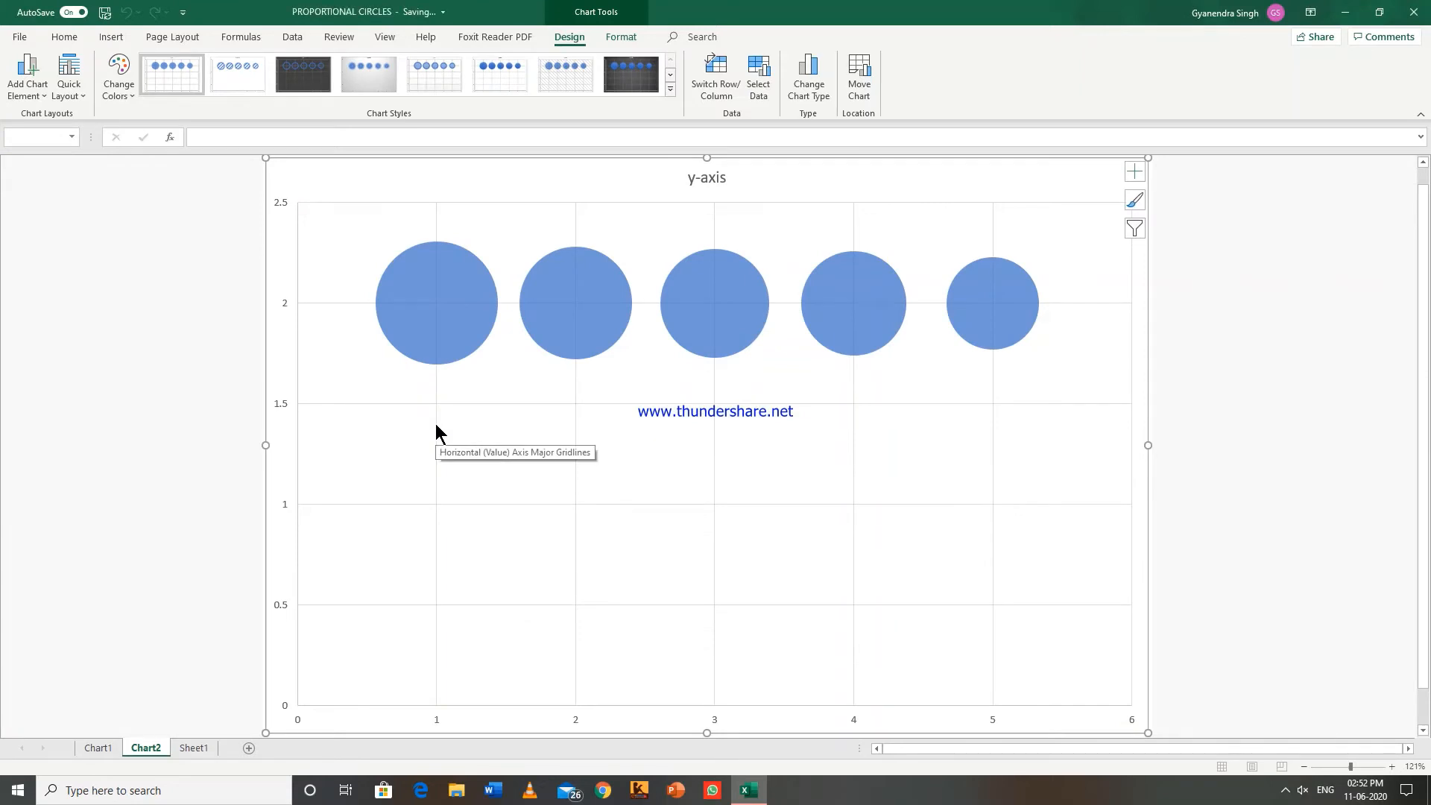
{"action": "mouse_move", "coordinate": [721, 422]}
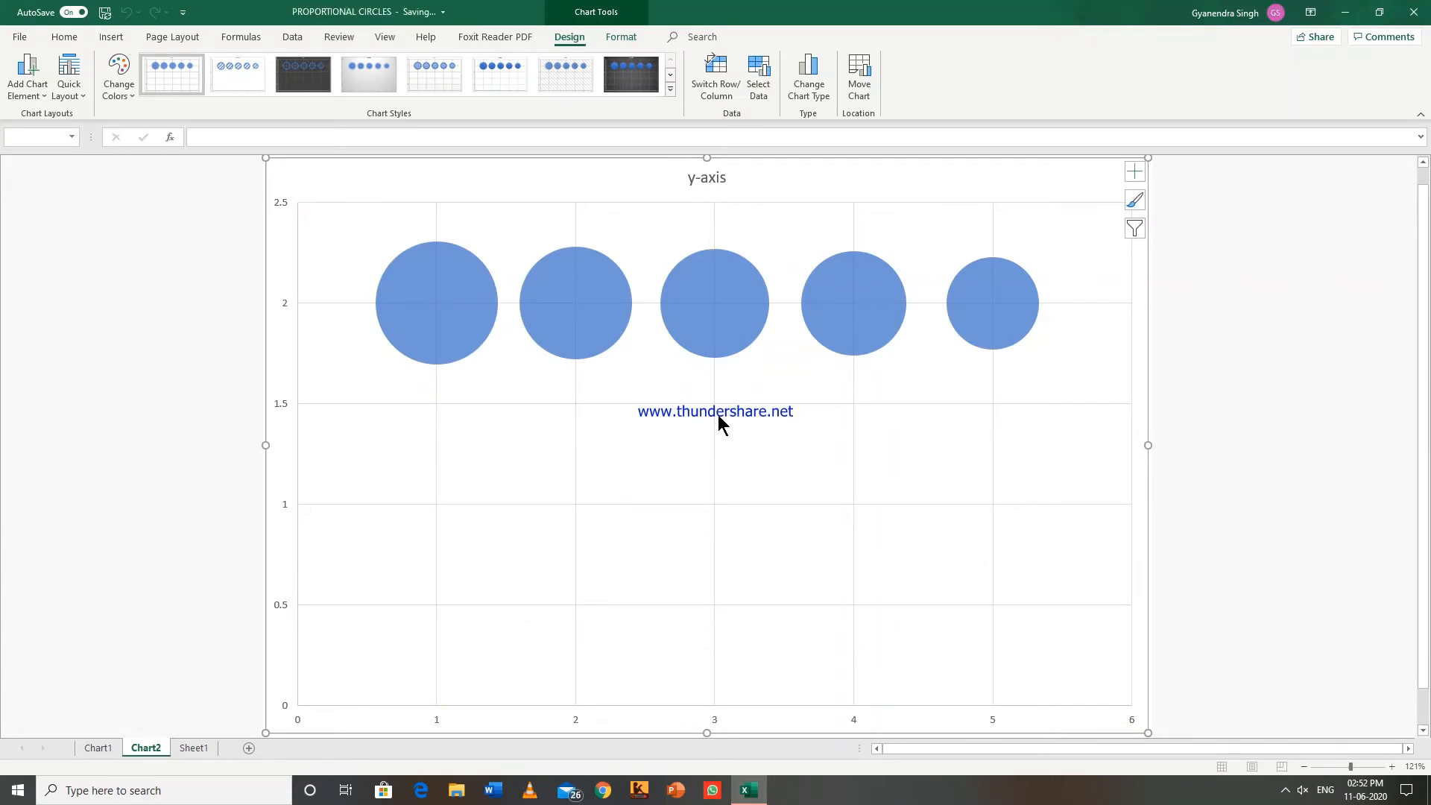
{"action": "mouse_move", "coordinate": [699, 414]}
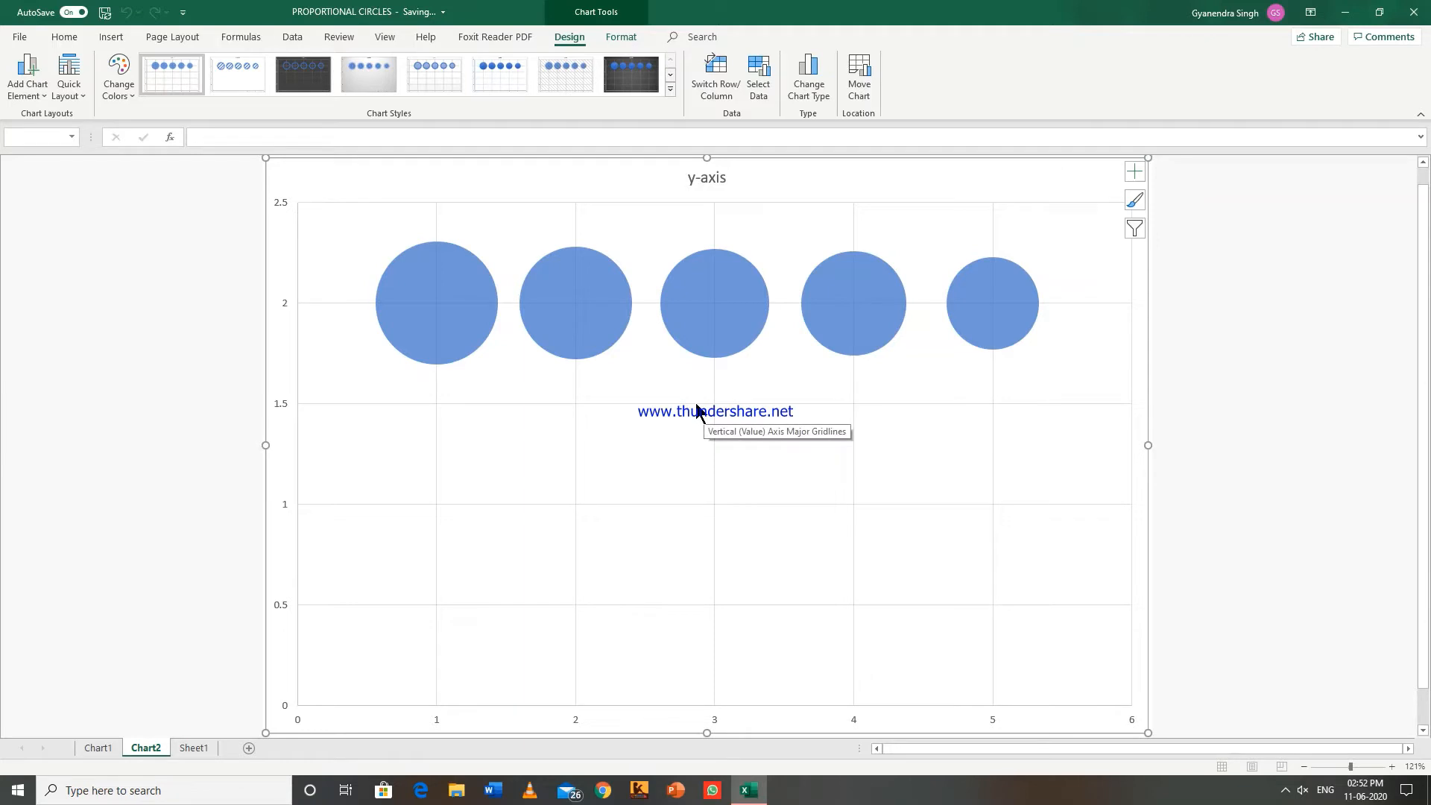
{"action": "mouse_move", "coordinate": [696, 418]}
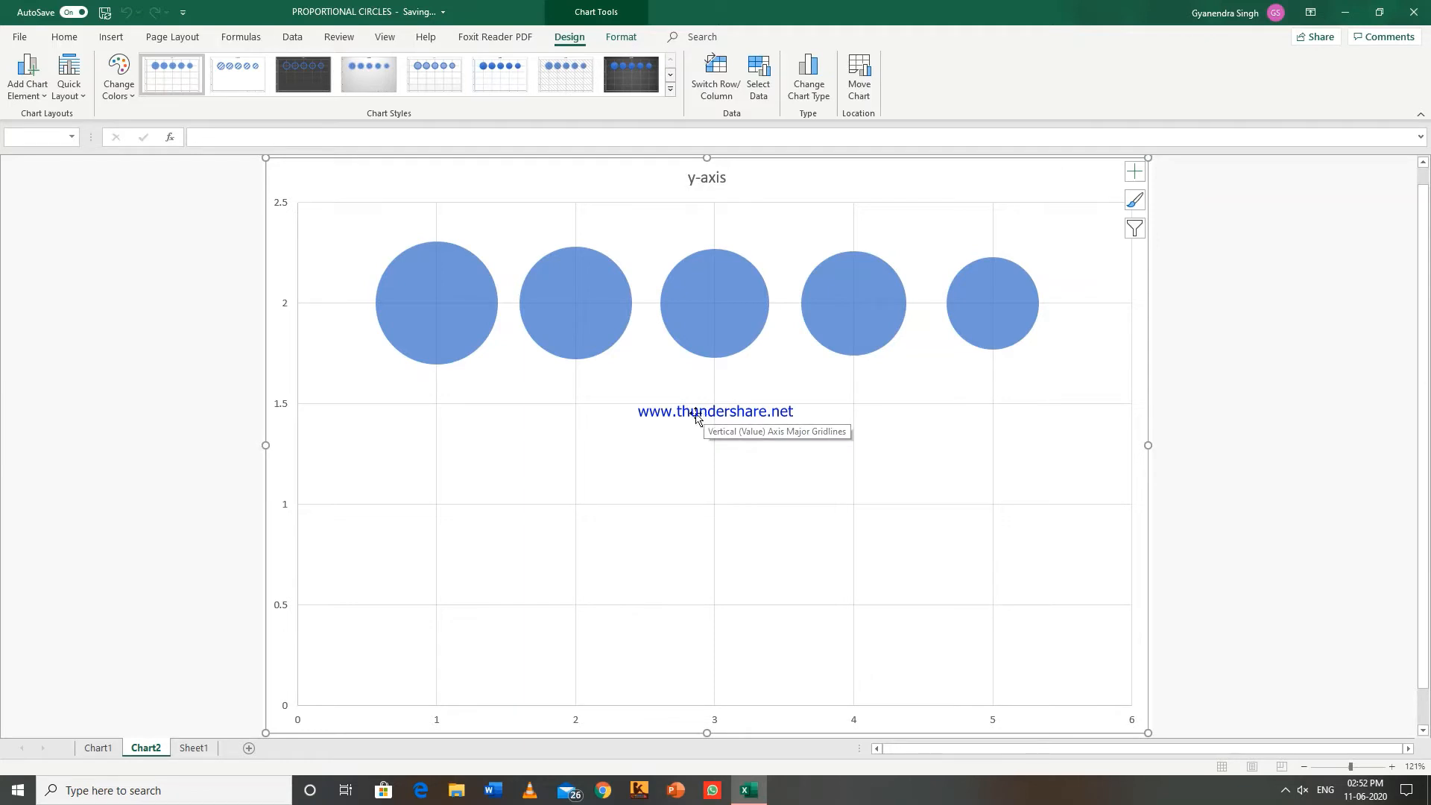
{"action": "mouse_move", "coordinate": [689, 416]}
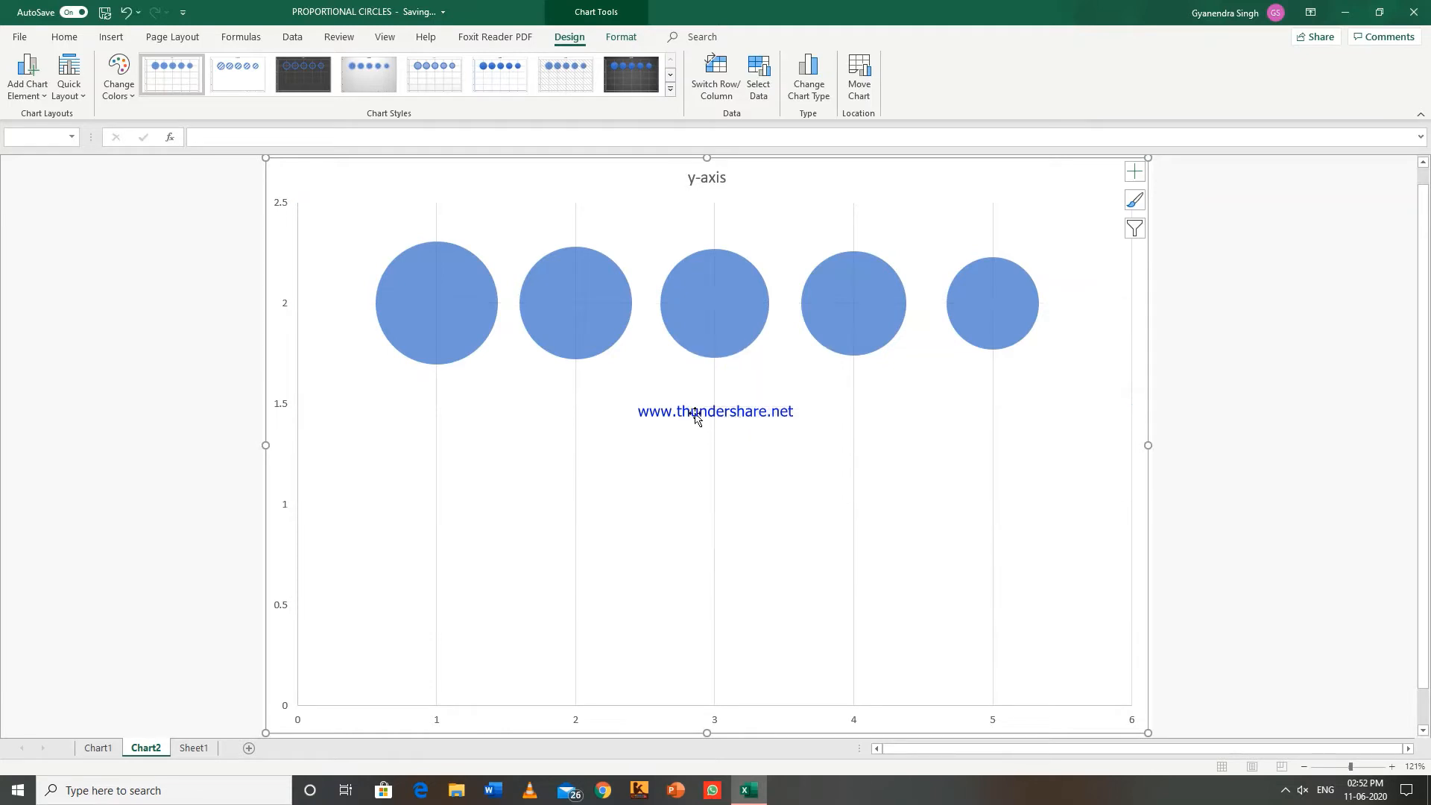
Delete the vertical gridlines from the bubble chart.
{"action": "right_click", "coordinate": [694, 418]}
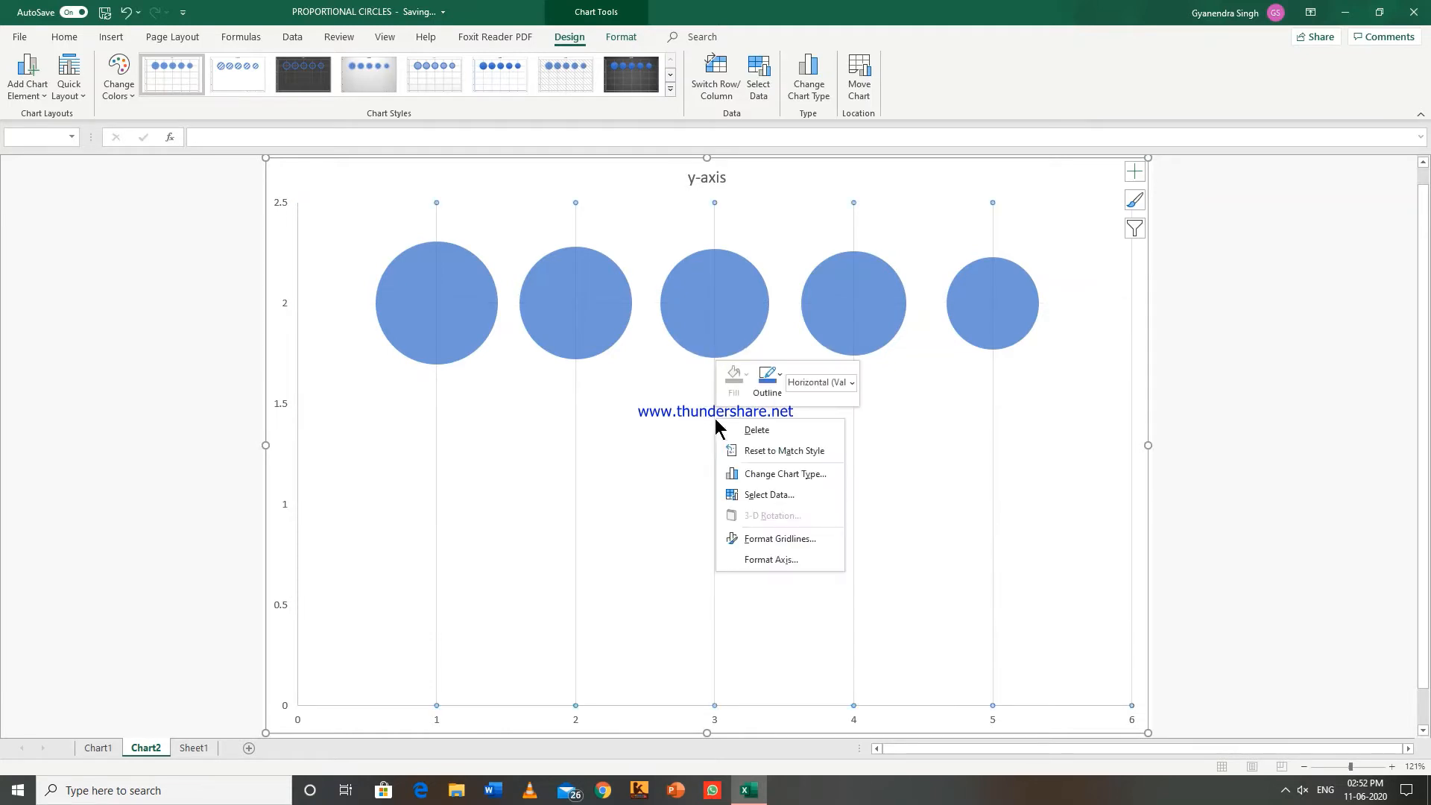
{"action": "left_click", "coordinate": [706, 430]}
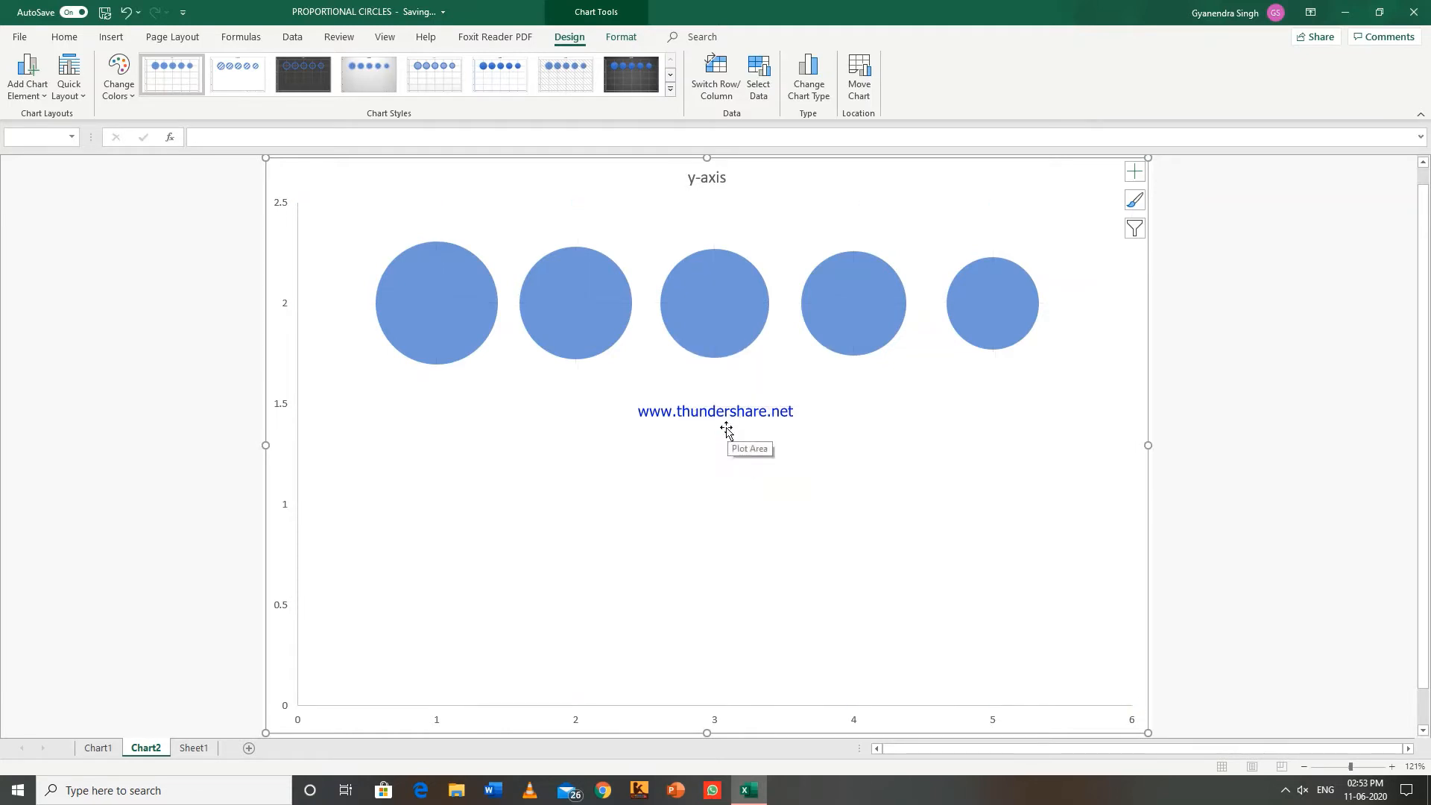
{"action": "mouse_move", "coordinate": [511, 635]}
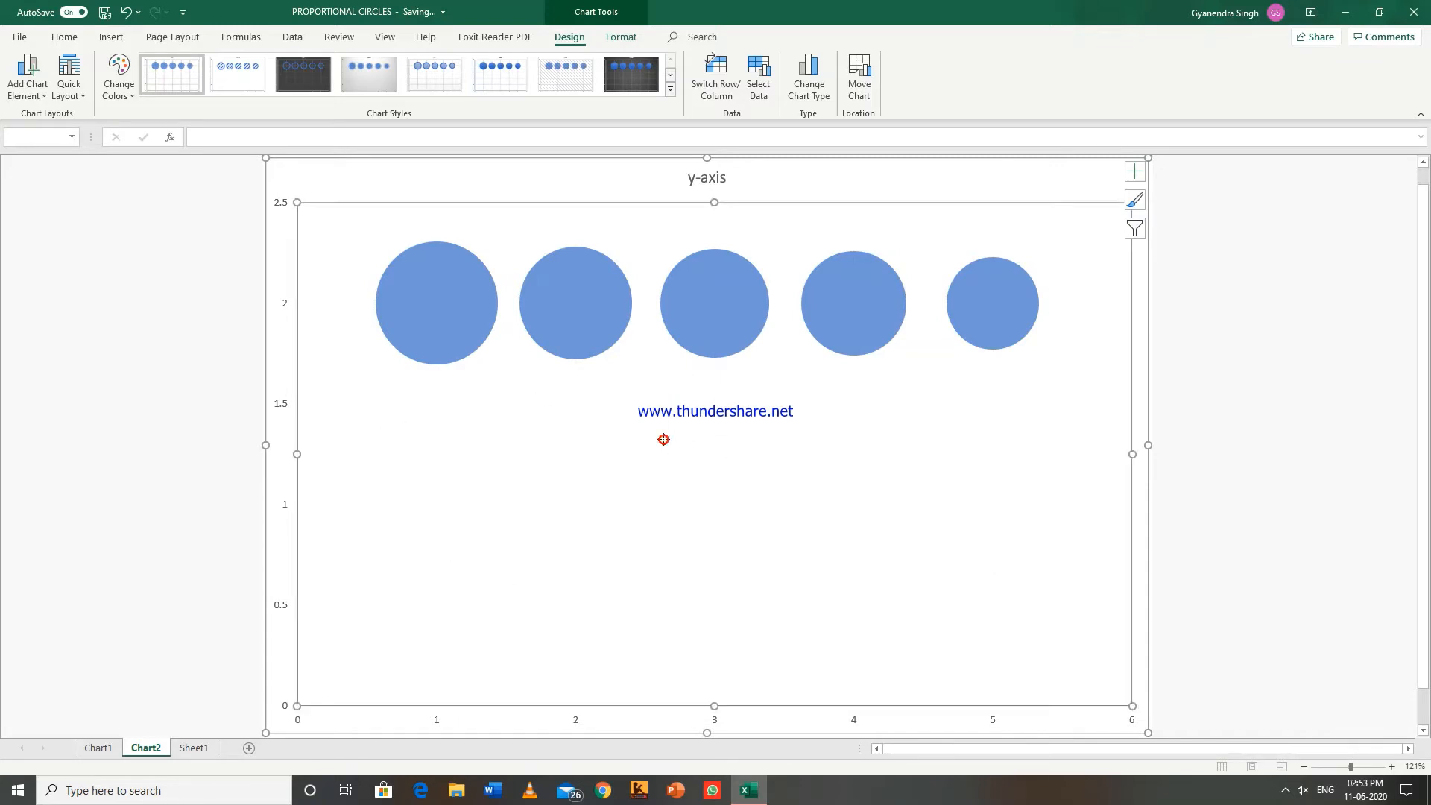
{"action": "mouse_move", "coordinate": [714, 202]}
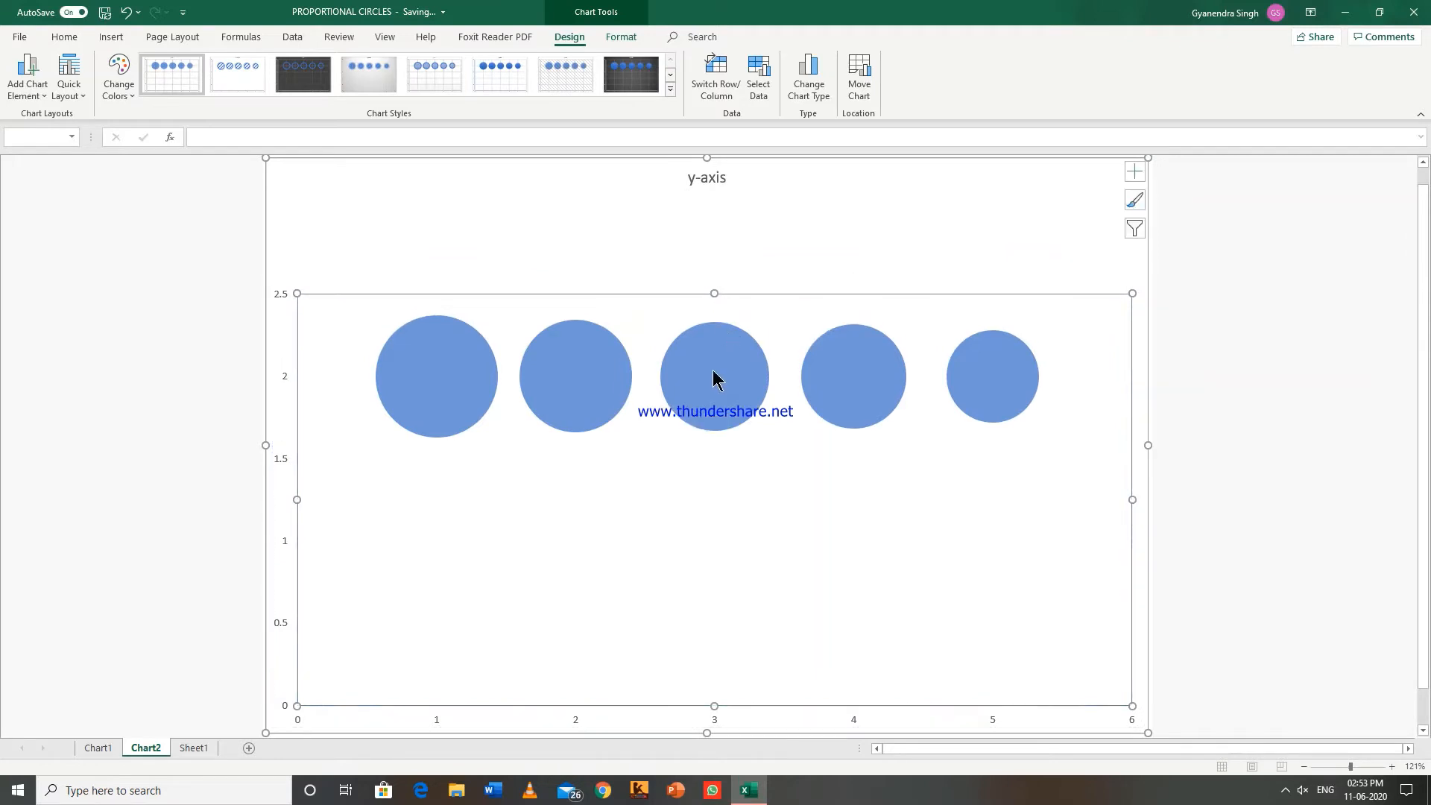
Give the bubble series no fill and a solid, thicker outline.
{"action": "right_click", "coordinate": [715, 374]}
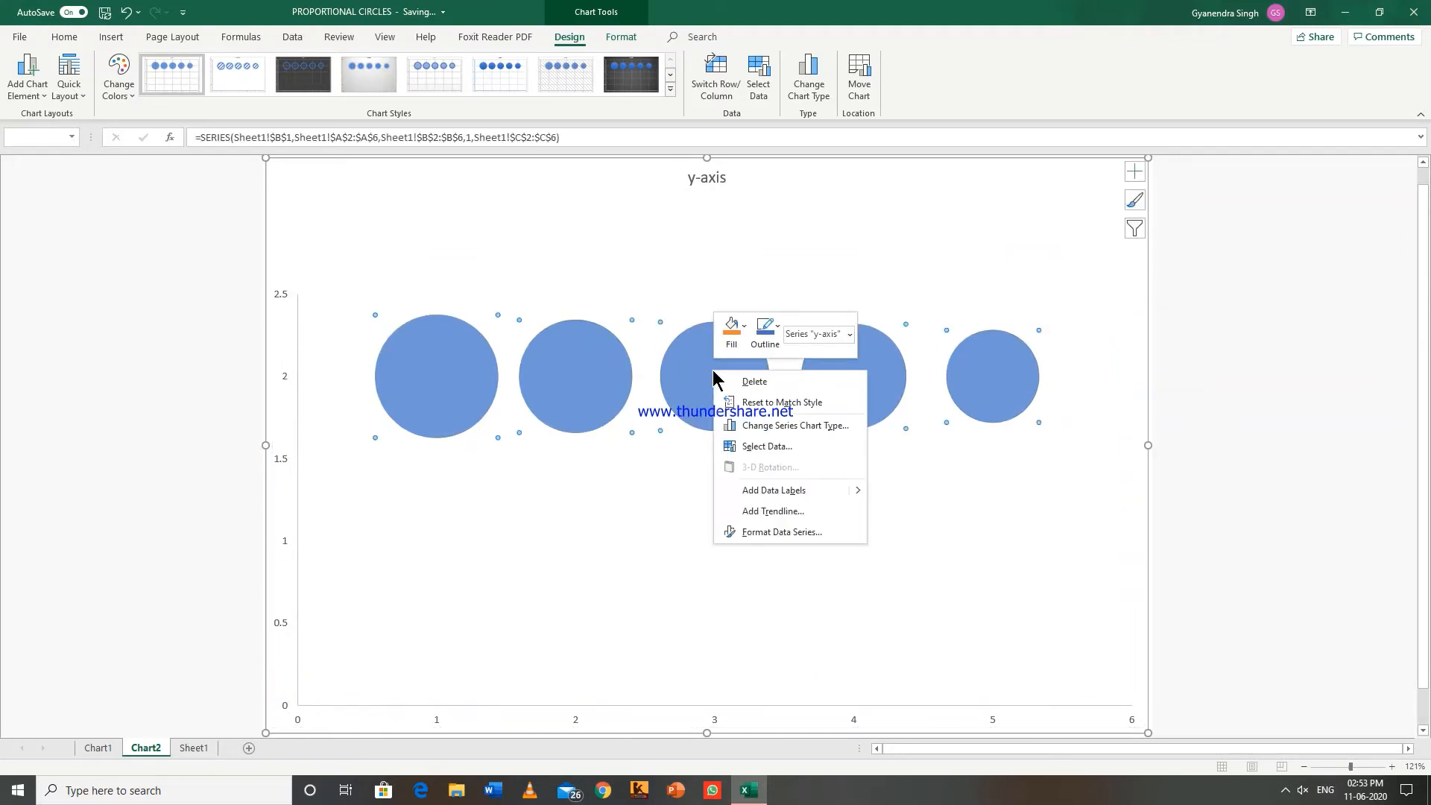
{"action": "left_click", "coordinate": [781, 531]}
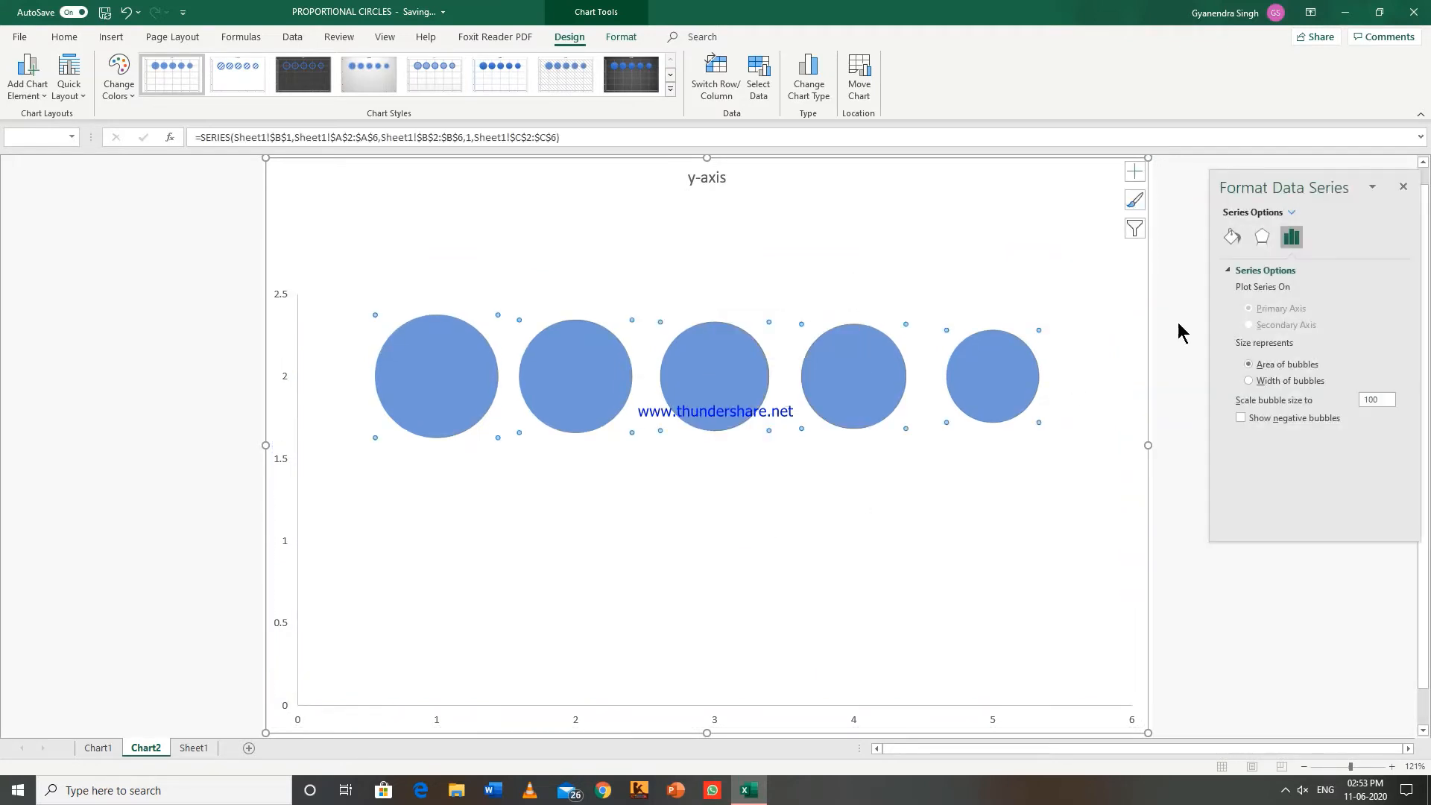
{"action": "left_click", "coordinate": [1232, 236]}
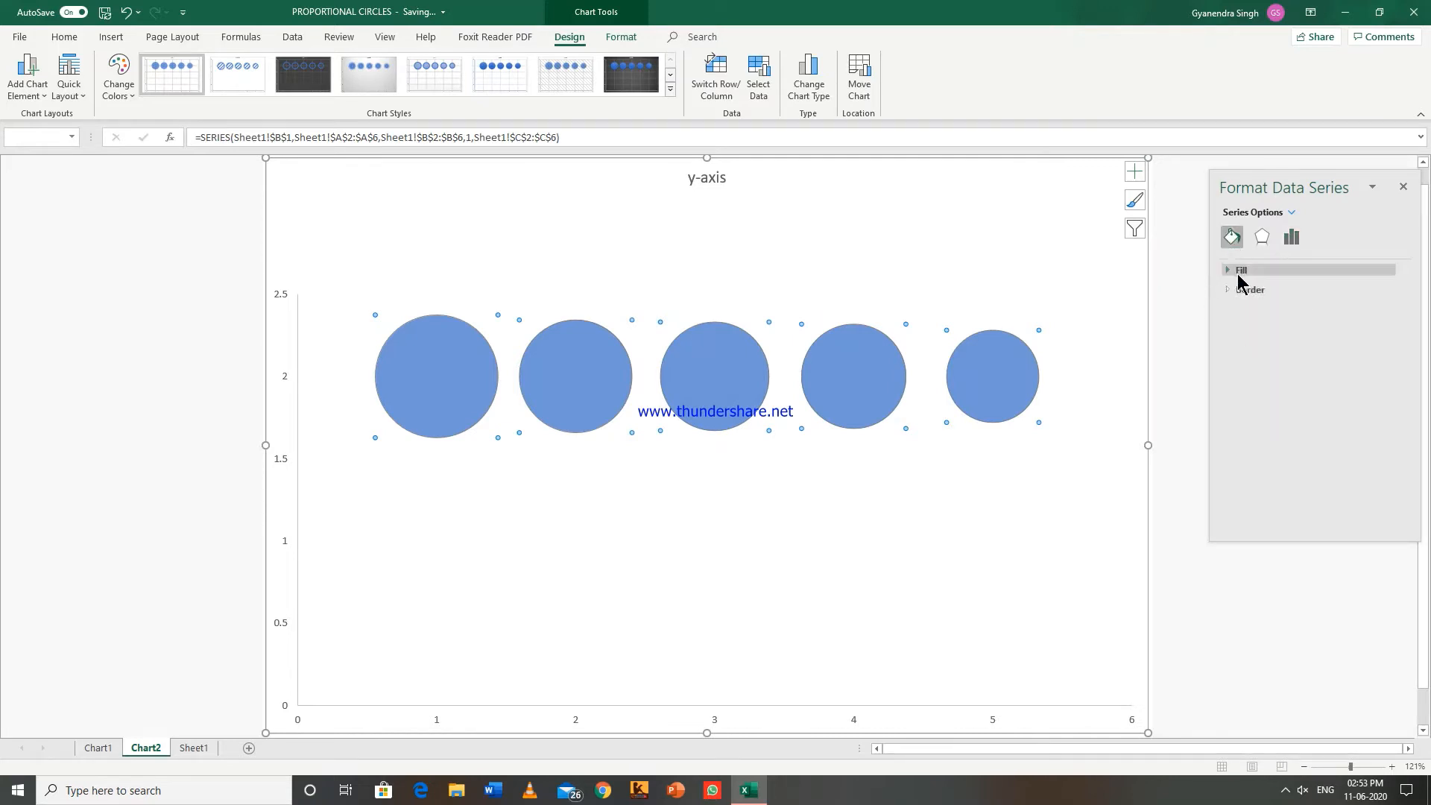
{"action": "left_click", "coordinate": [1241, 269]}
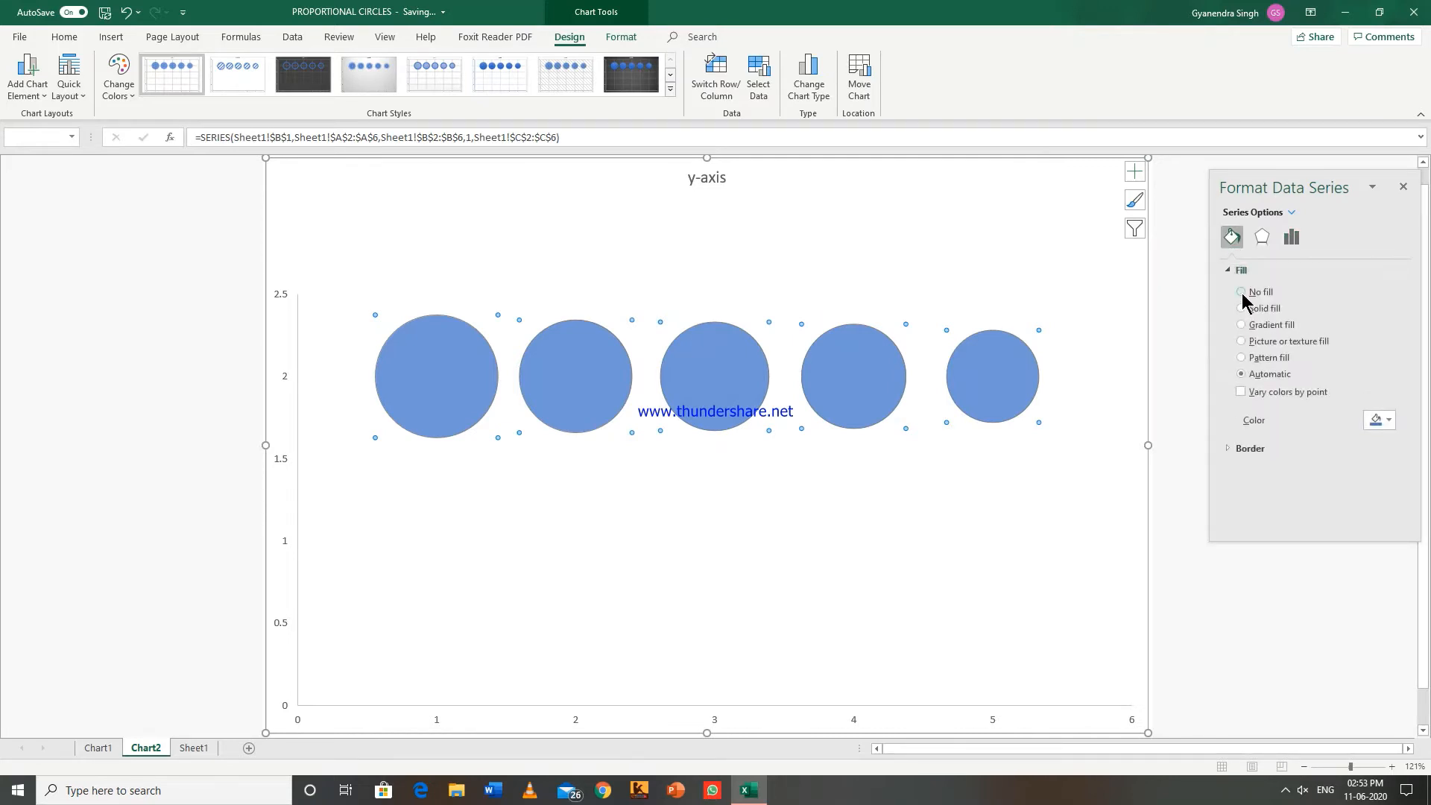
{"action": "left_click", "coordinate": [1242, 292]}
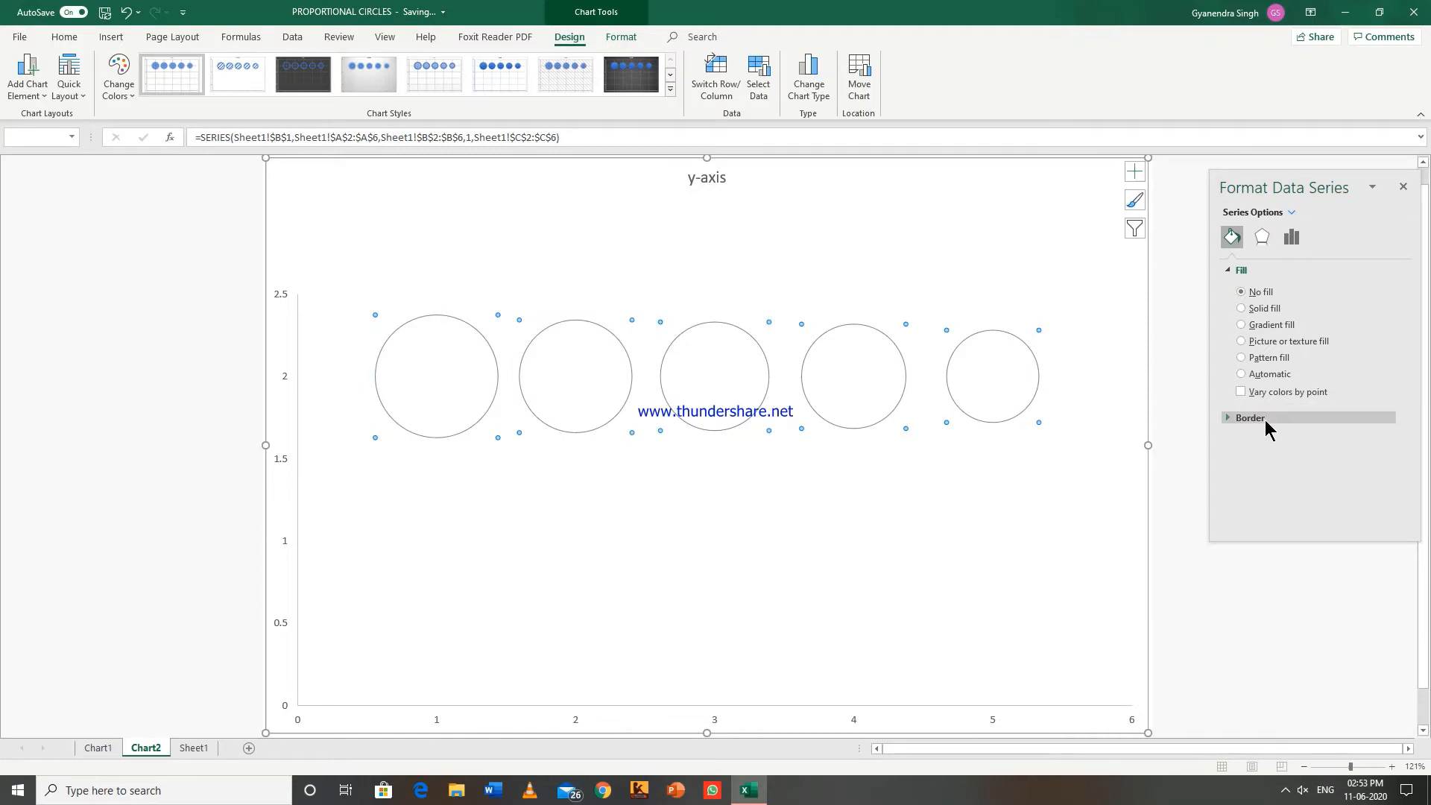
{"action": "left_click", "coordinate": [1249, 417]}
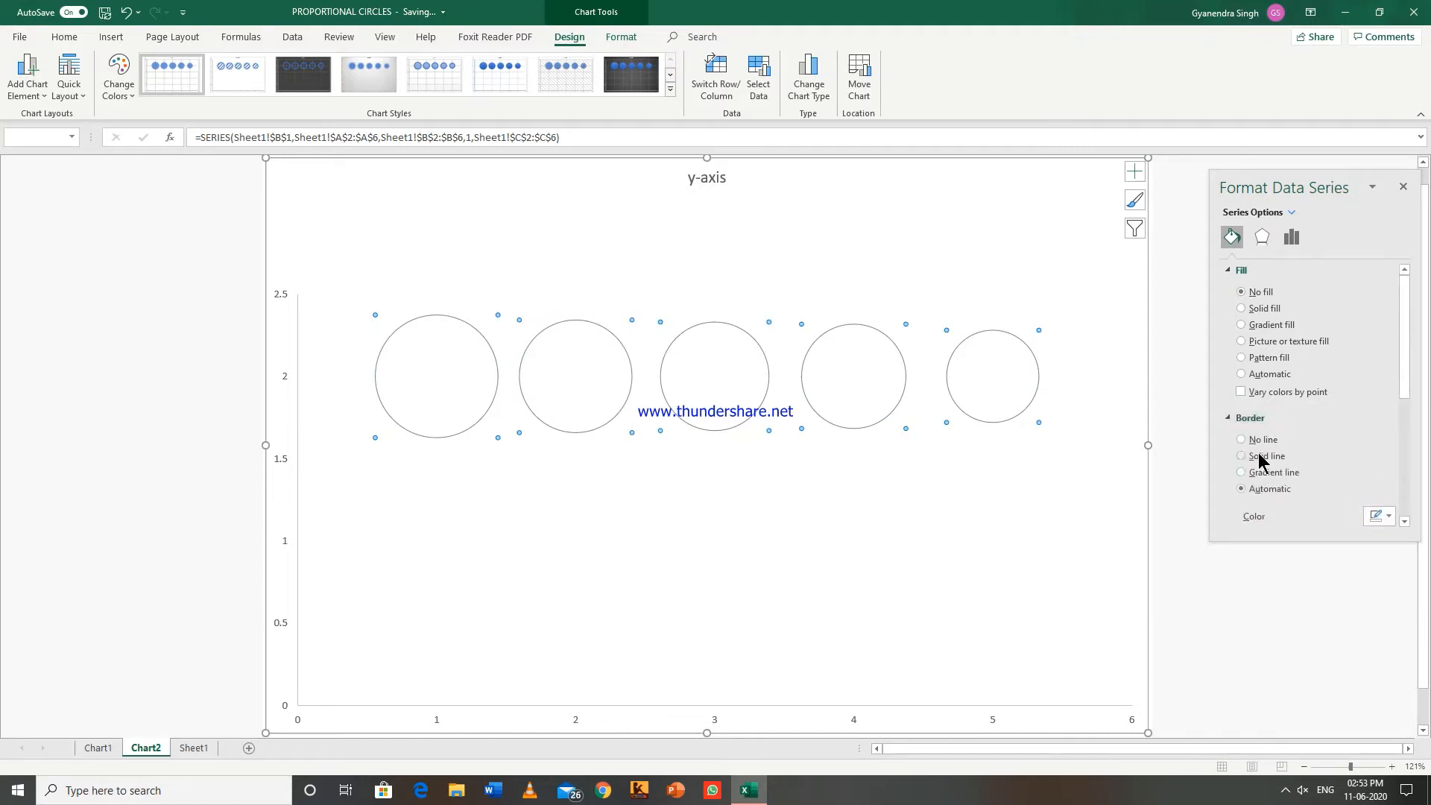
{"action": "left_click", "coordinate": [1240, 455]}
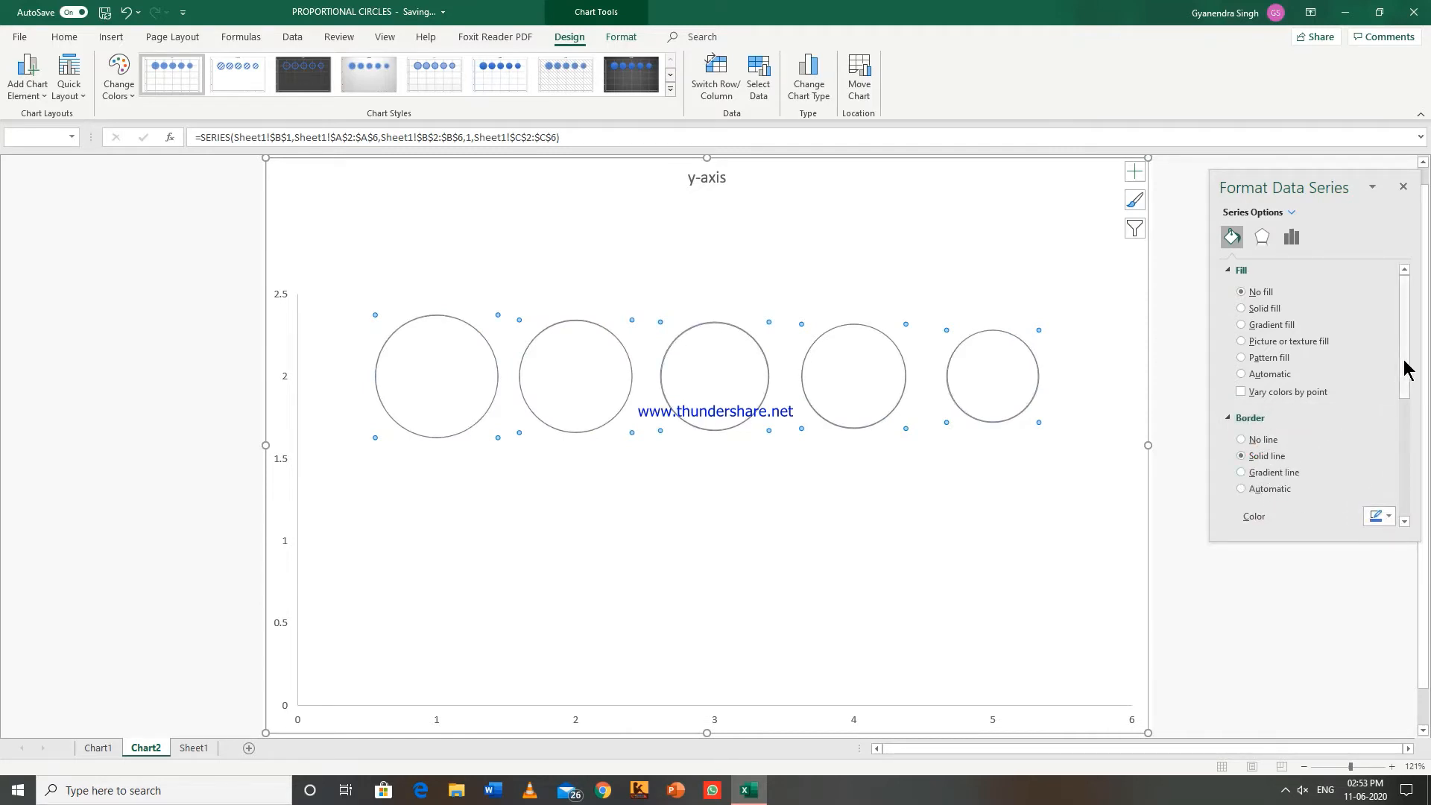
{"action": "scroll", "scroll_direction": "down", "scroll_amount": 3}
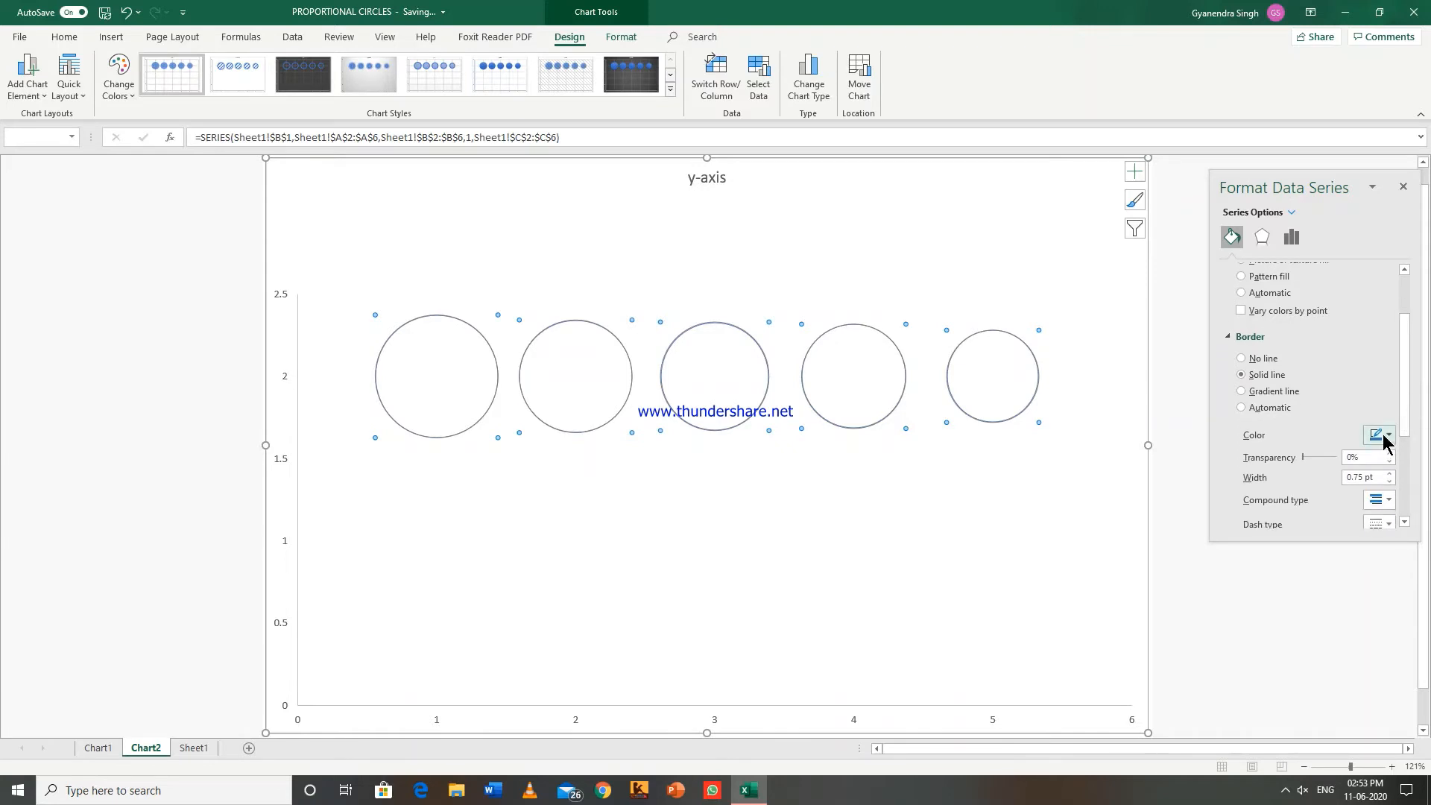
{"action": "mouse_move", "coordinate": [1324, 481]}
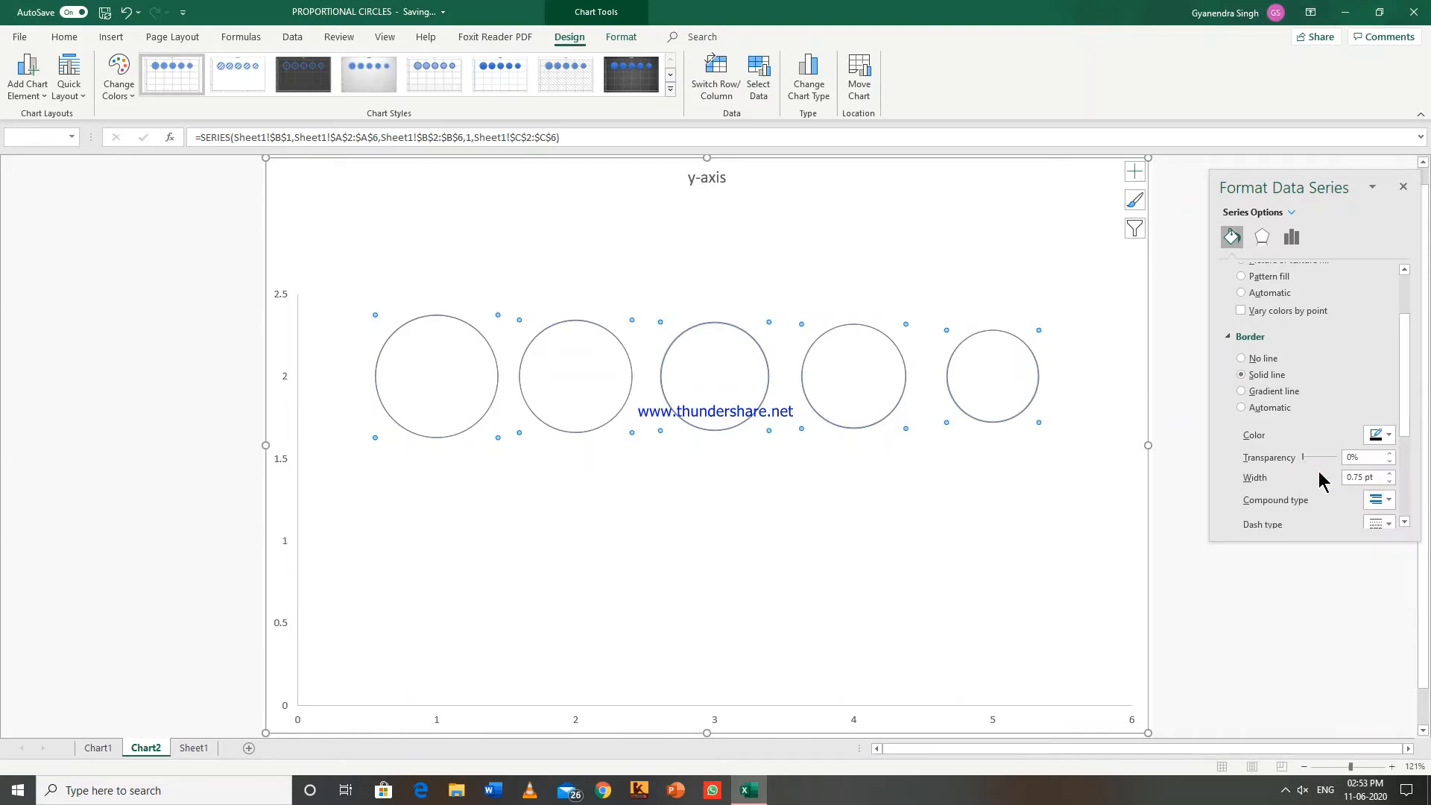
{"action": "left_click", "coordinate": [1388, 474]}
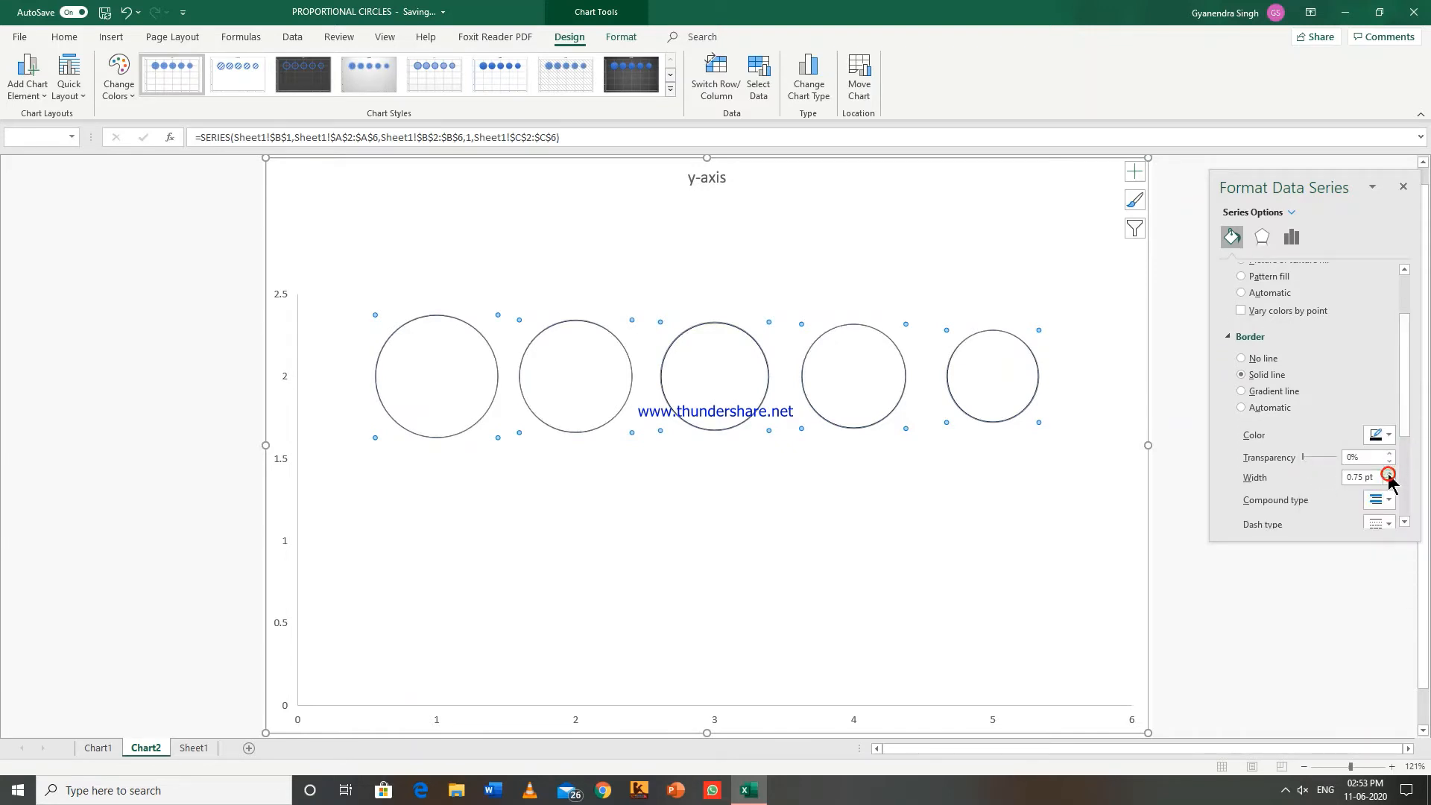
{"action": "left_click", "coordinate": [1390, 473]}
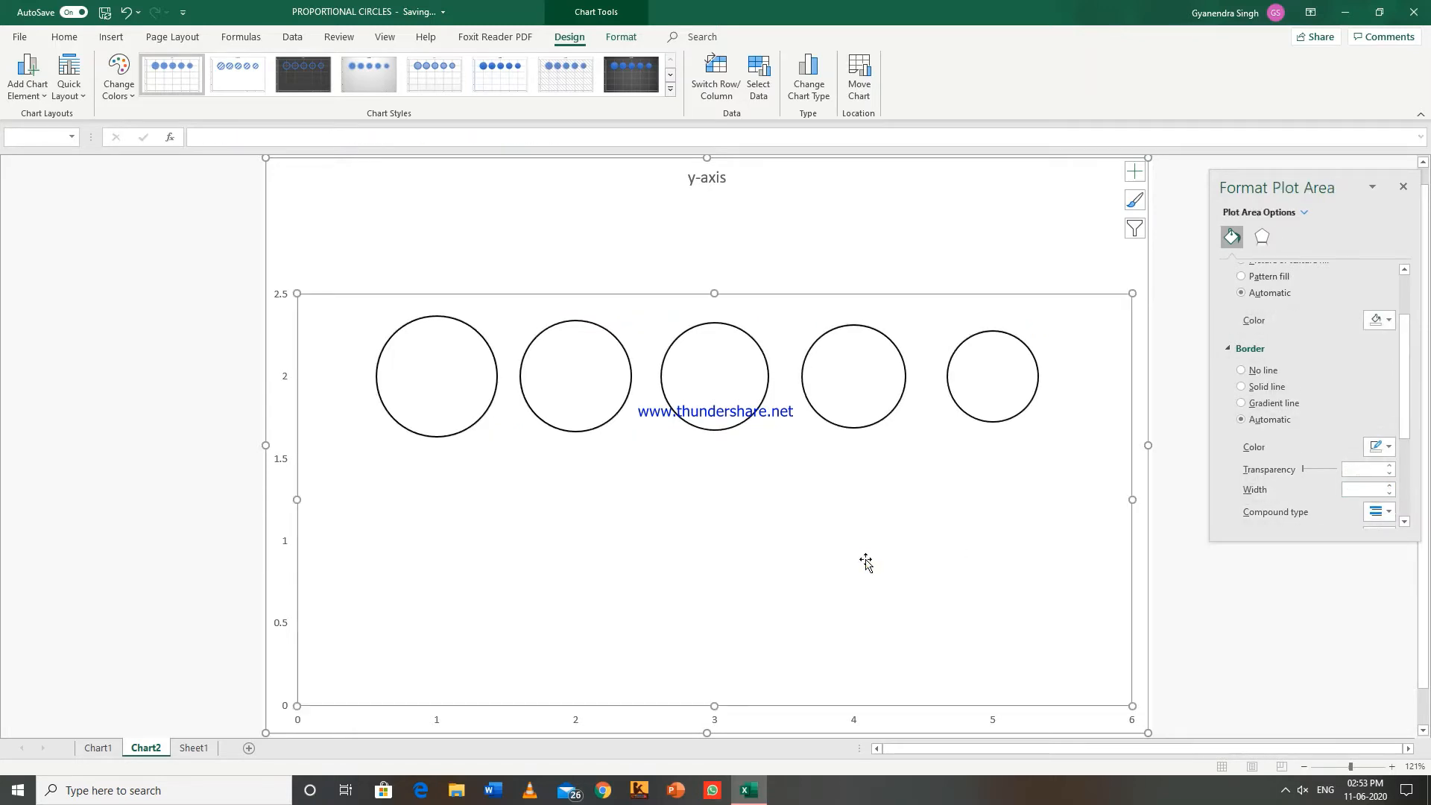
{"action": "mouse_move", "coordinate": [793, 712]}
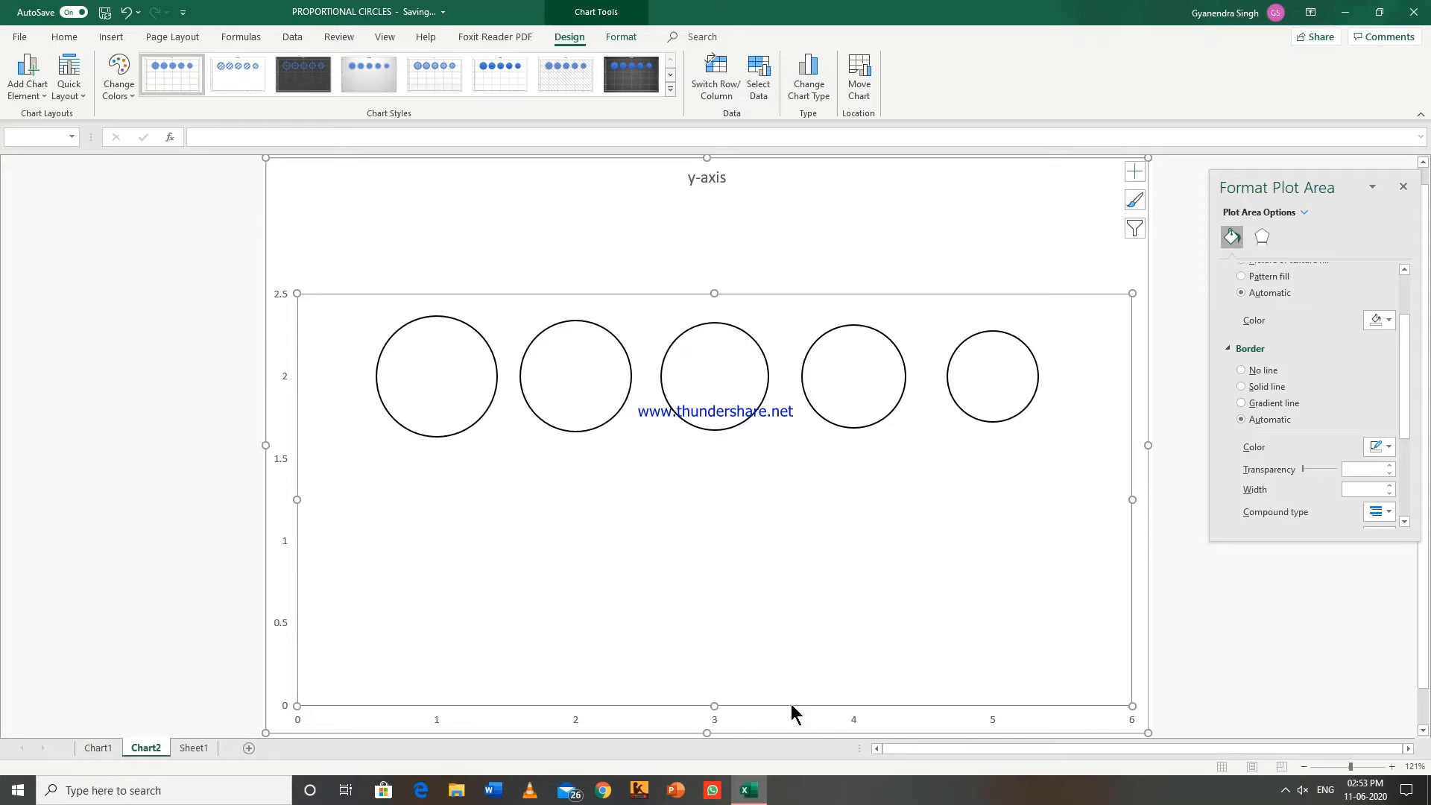
Remove the horizontal axis and its 0–6 labels from the chart.
{"action": "left_click", "coordinate": [715, 719]}
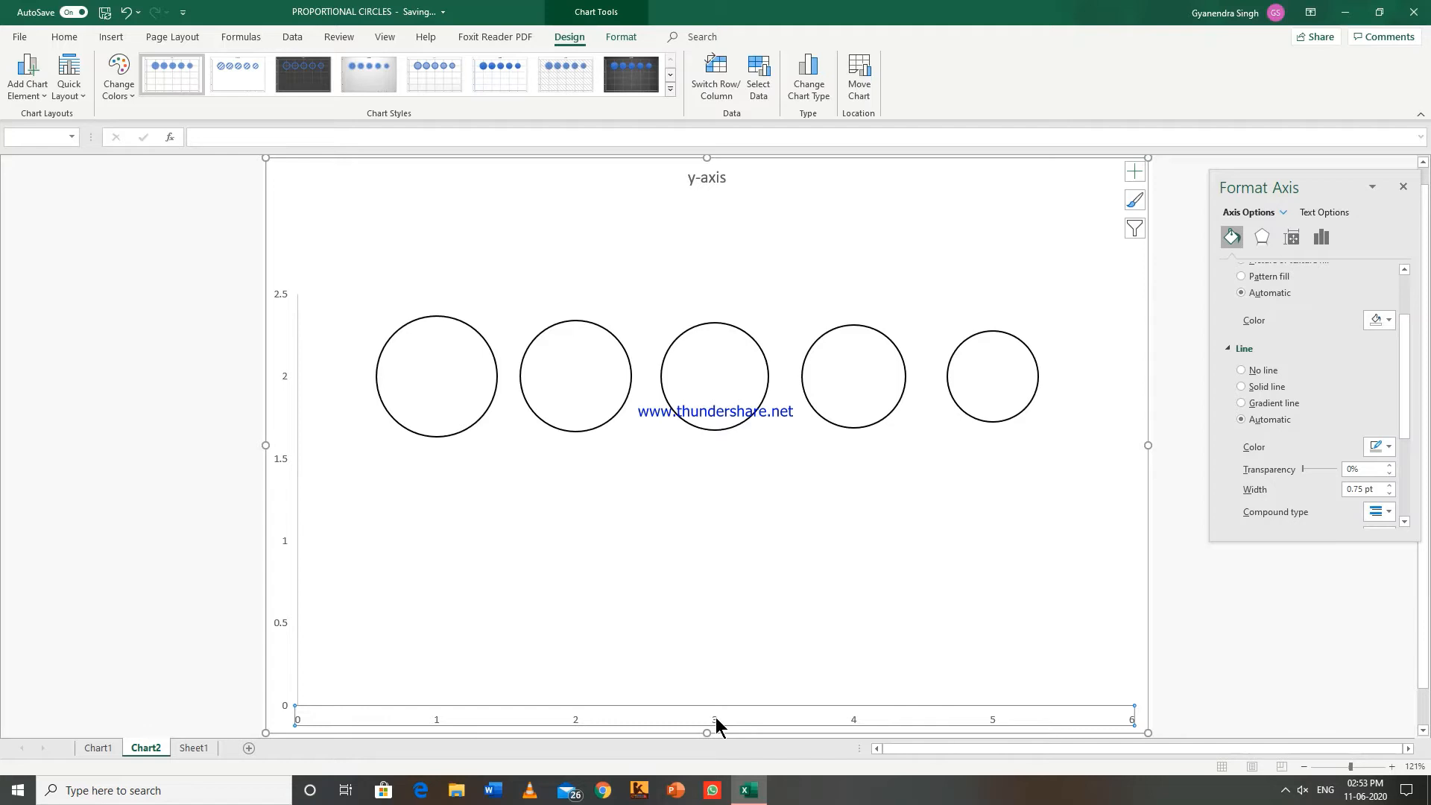
{"action": "left_click", "coordinate": [301, 566]}
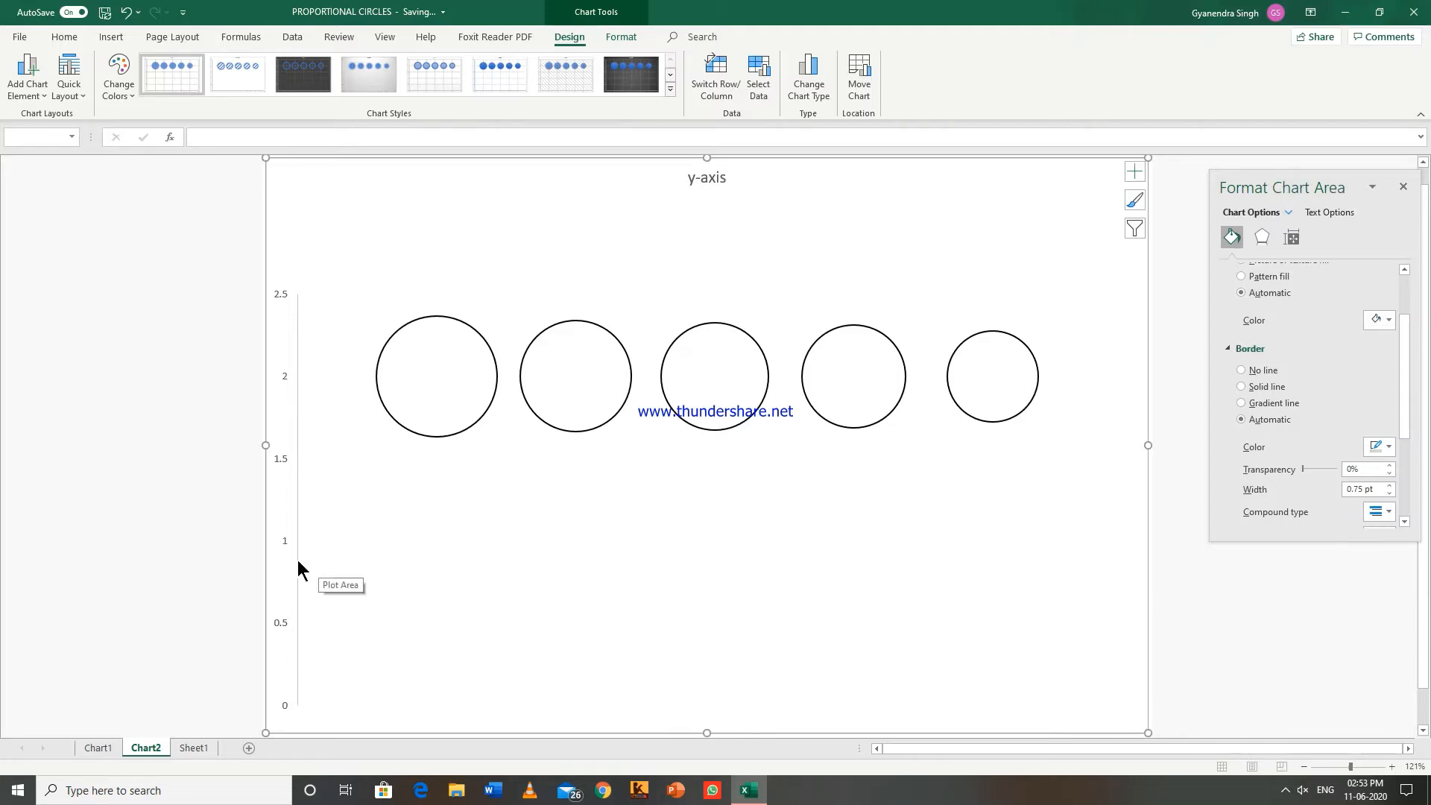
{"action": "left_click", "coordinate": [285, 547]}
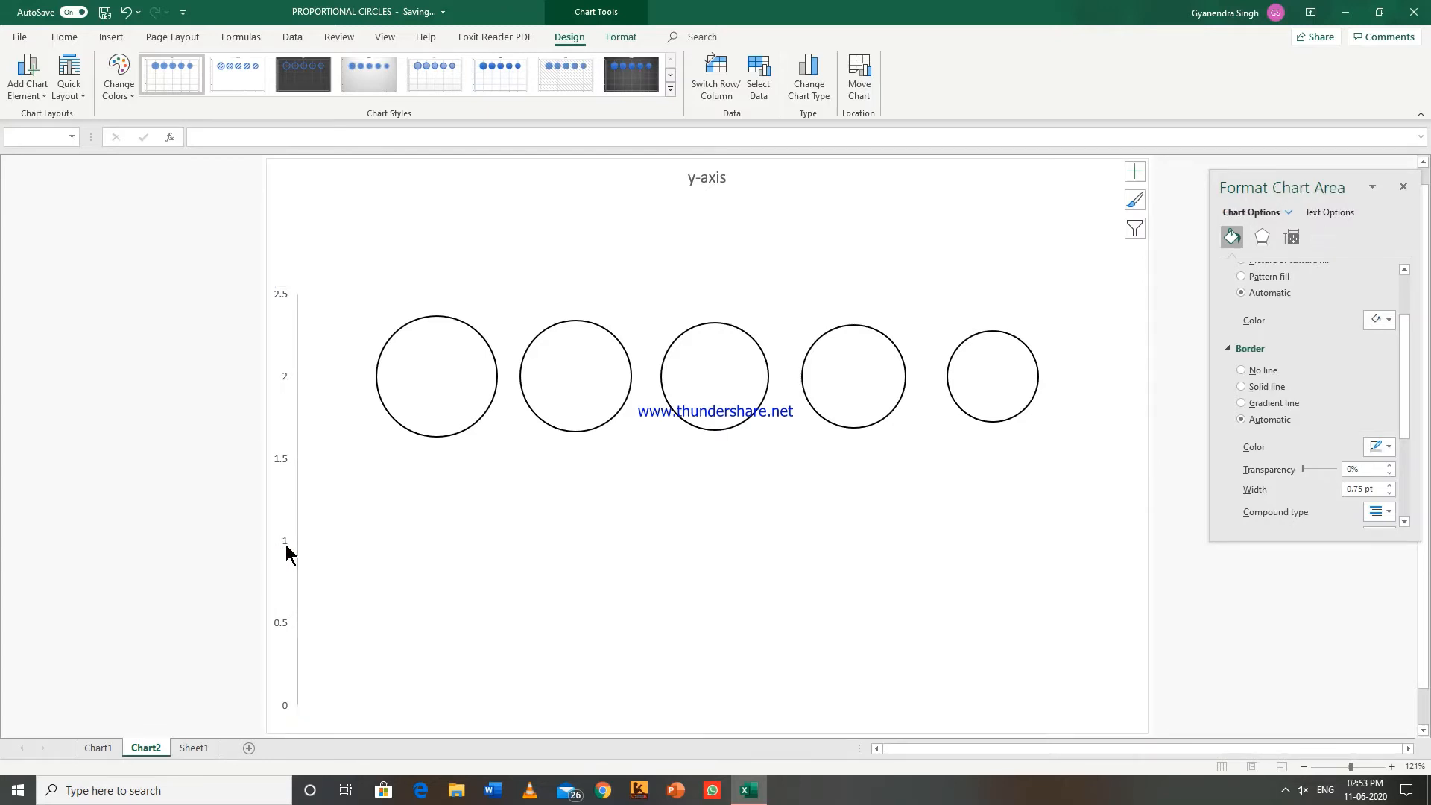
Edit the chart title text so it reads 'y-axis'.
{"action": "left_click", "coordinate": [705, 178]}
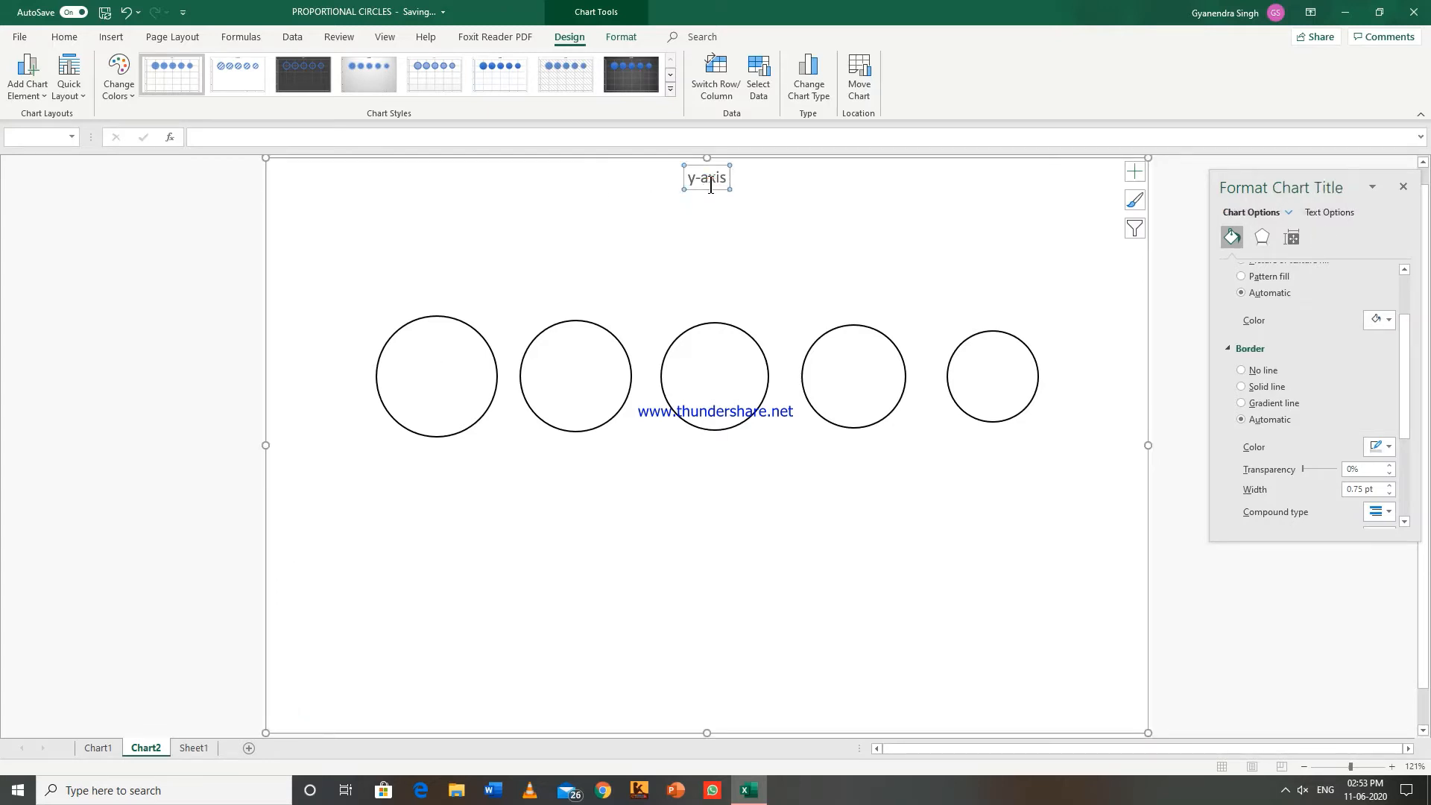
{"action": "left_click", "coordinate": [707, 178]}
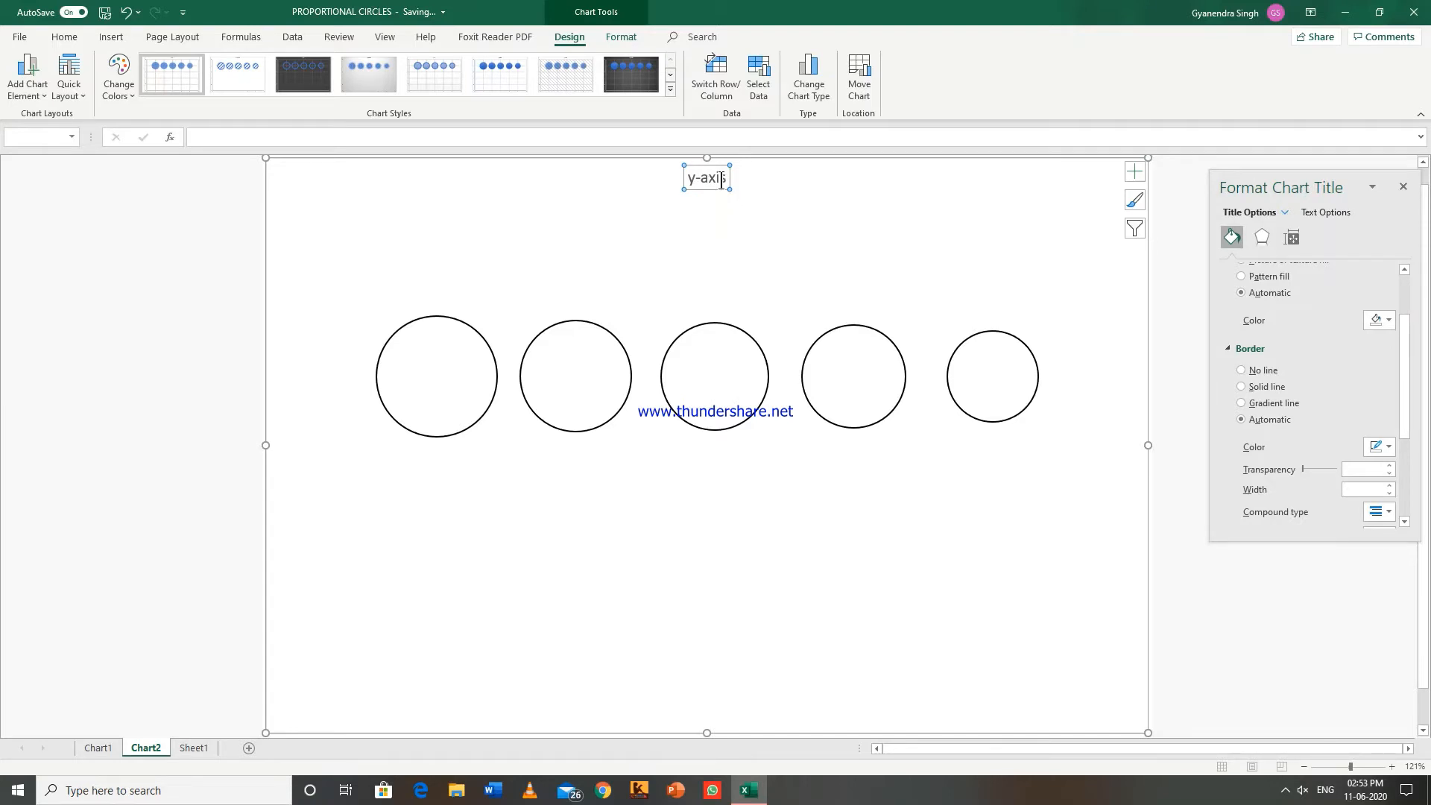
{"action": "left_click", "coordinate": [721, 180]}
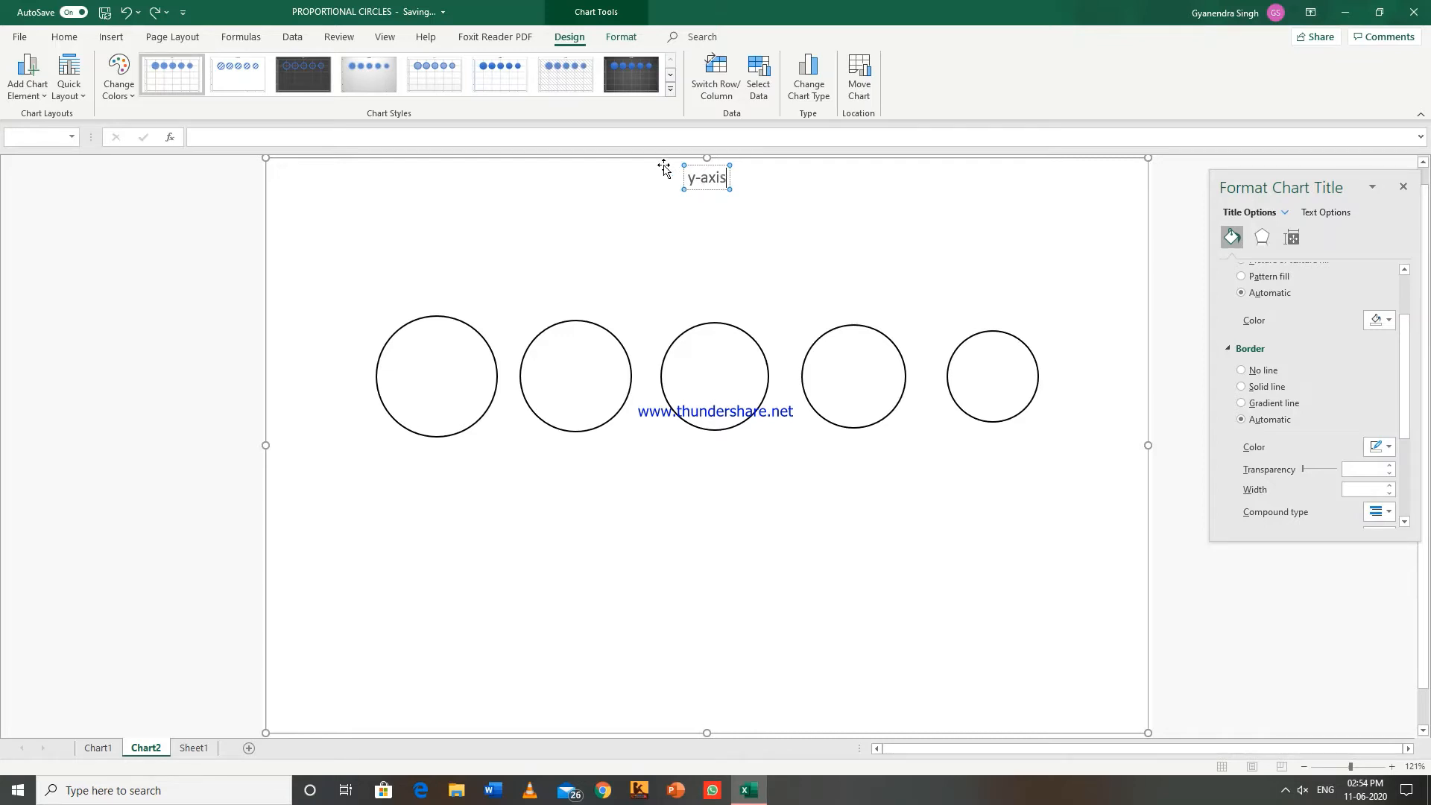
Retitle the chart 'INDIA COAL RESERVES 1ST JANAURY, 1997'.
{"action": "double_click", "coordinate": [707, 178]}
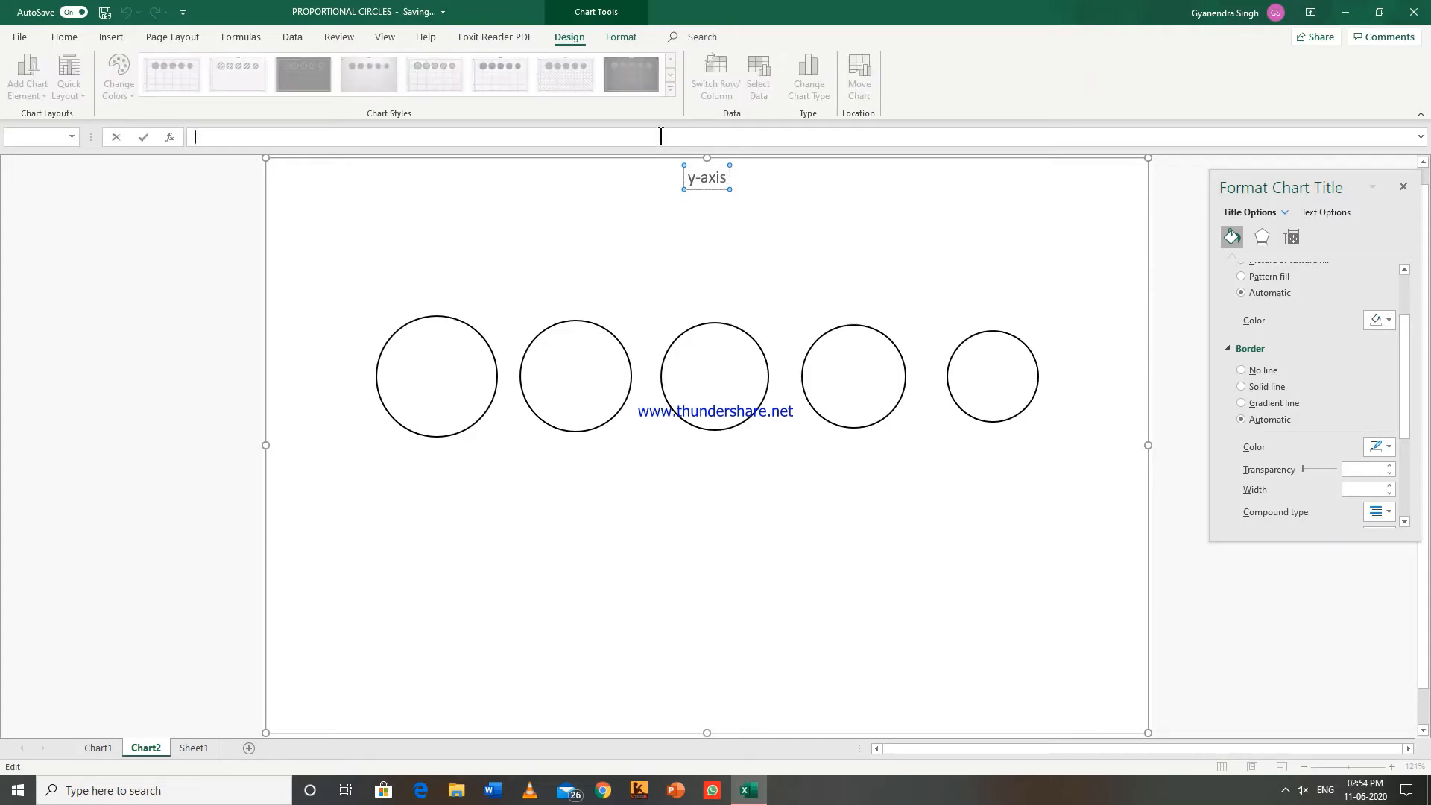
{"action": "type", "text": "INI"}
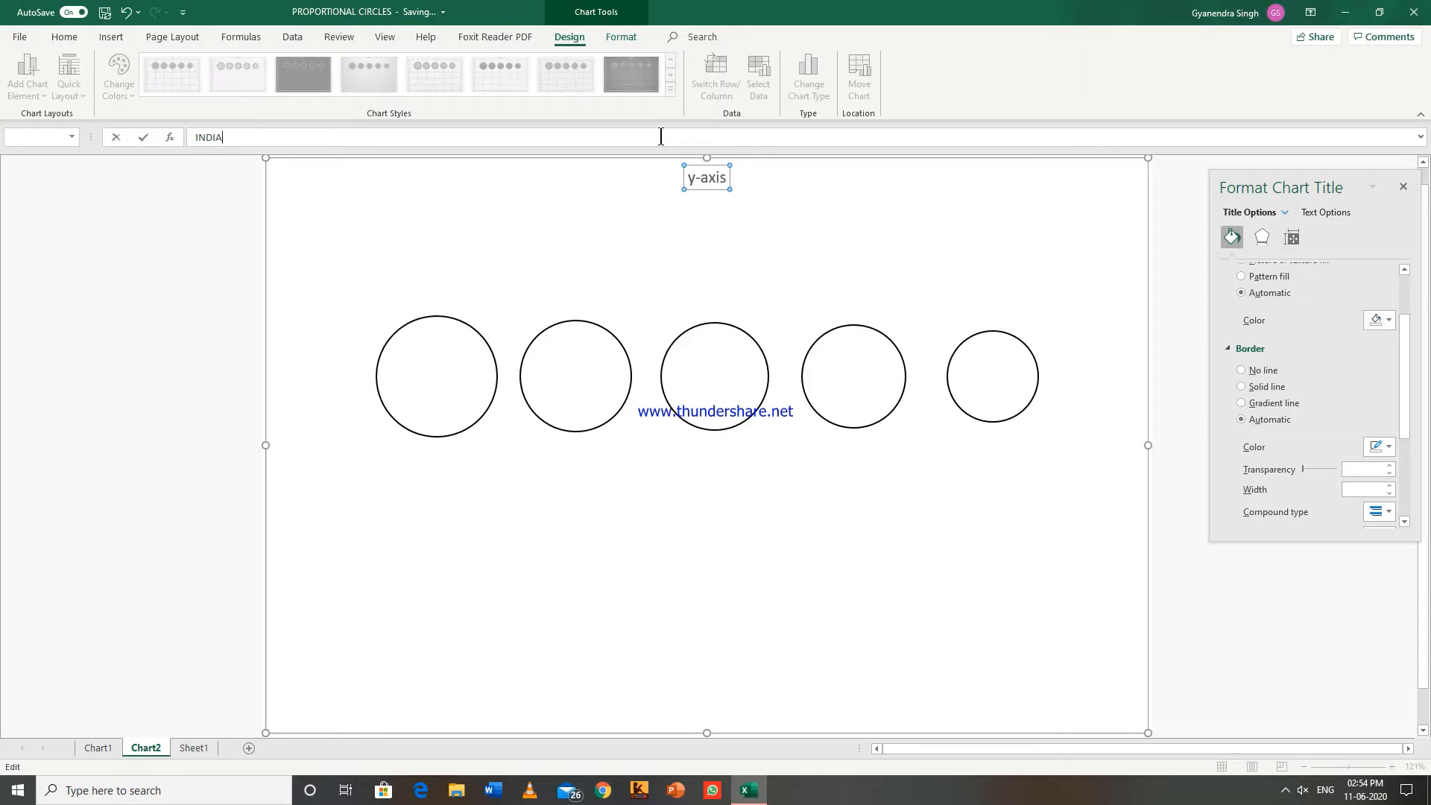
{"action": "type", "text": "COAL"}
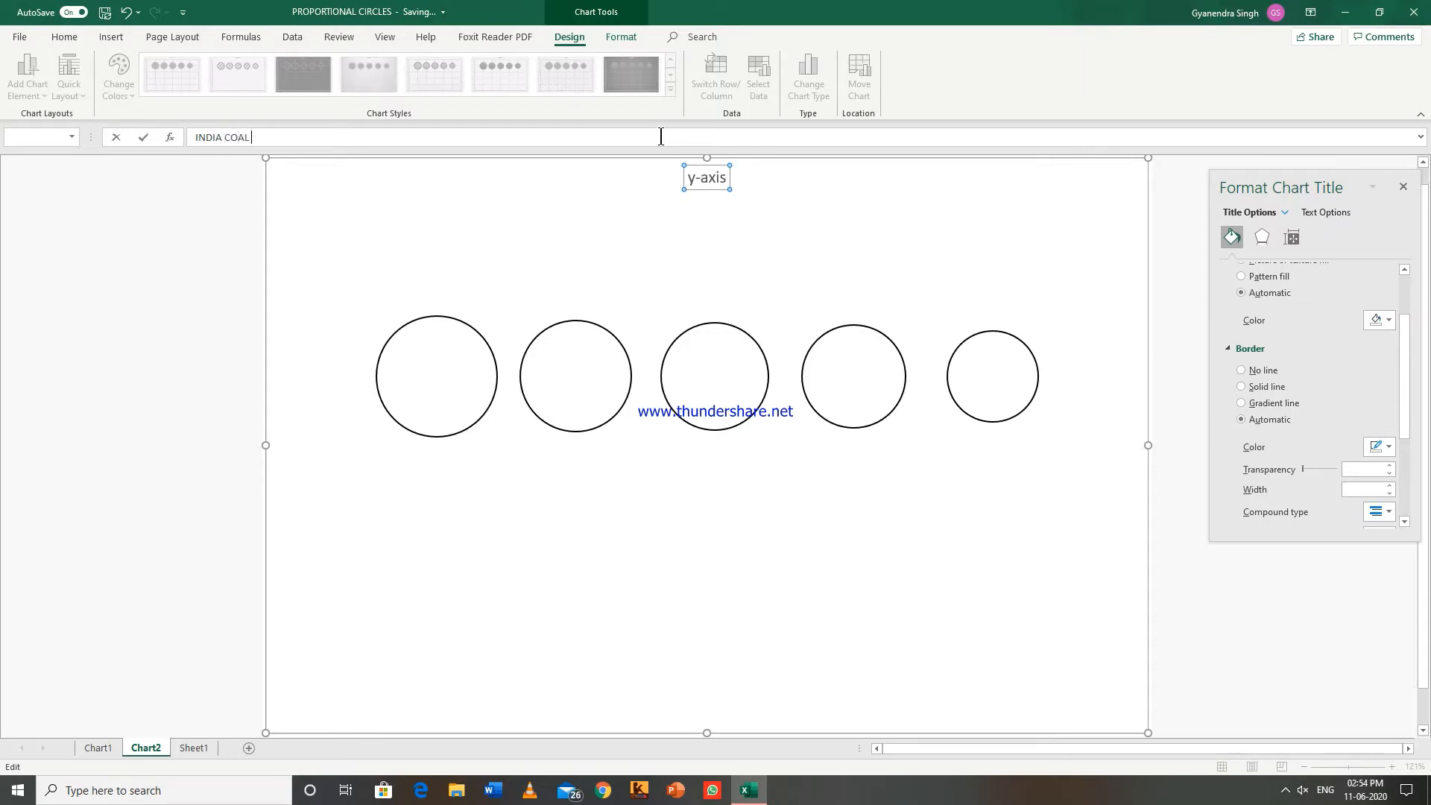
{"action": "type", "text": "RESERV"}
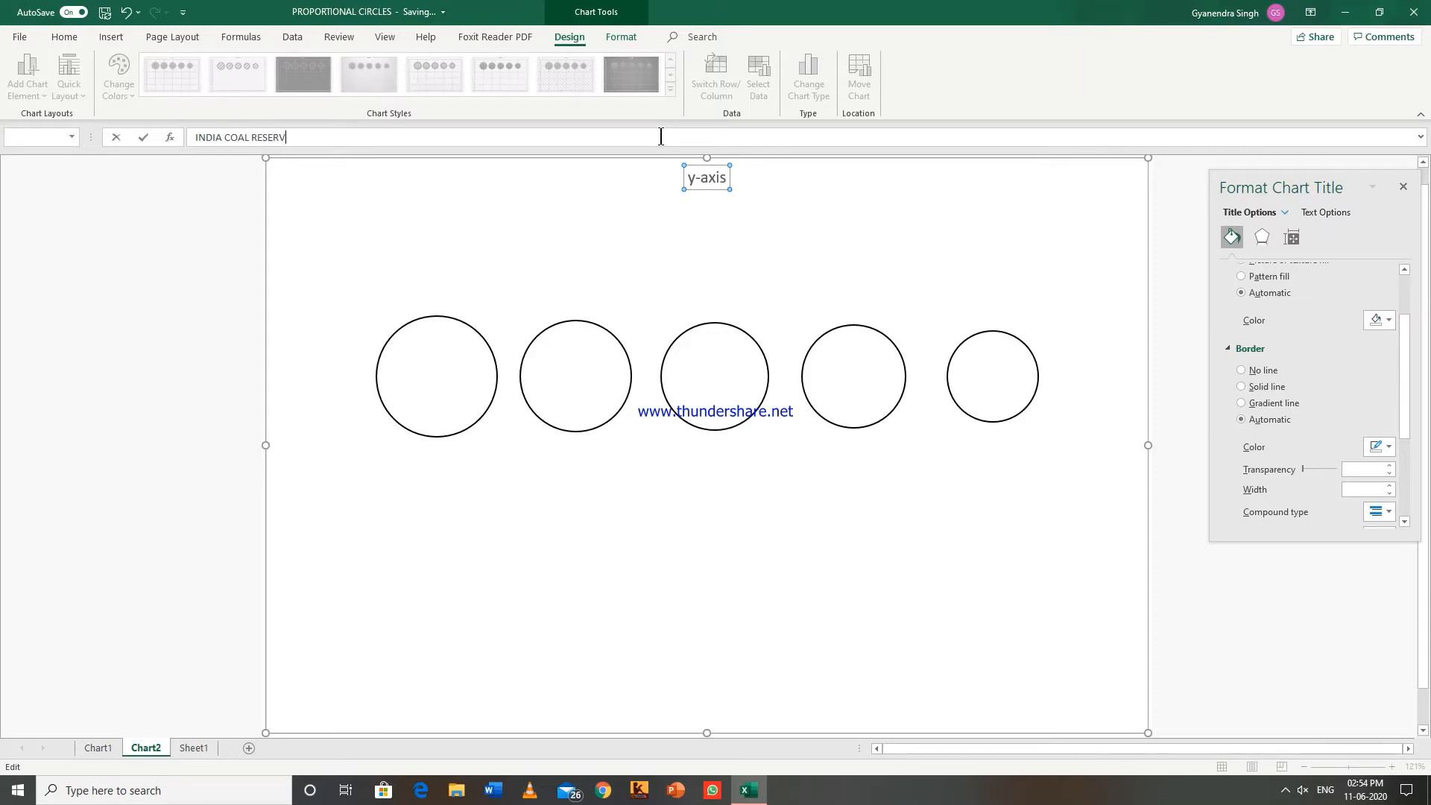
{"action": "type", "text": "ES"}
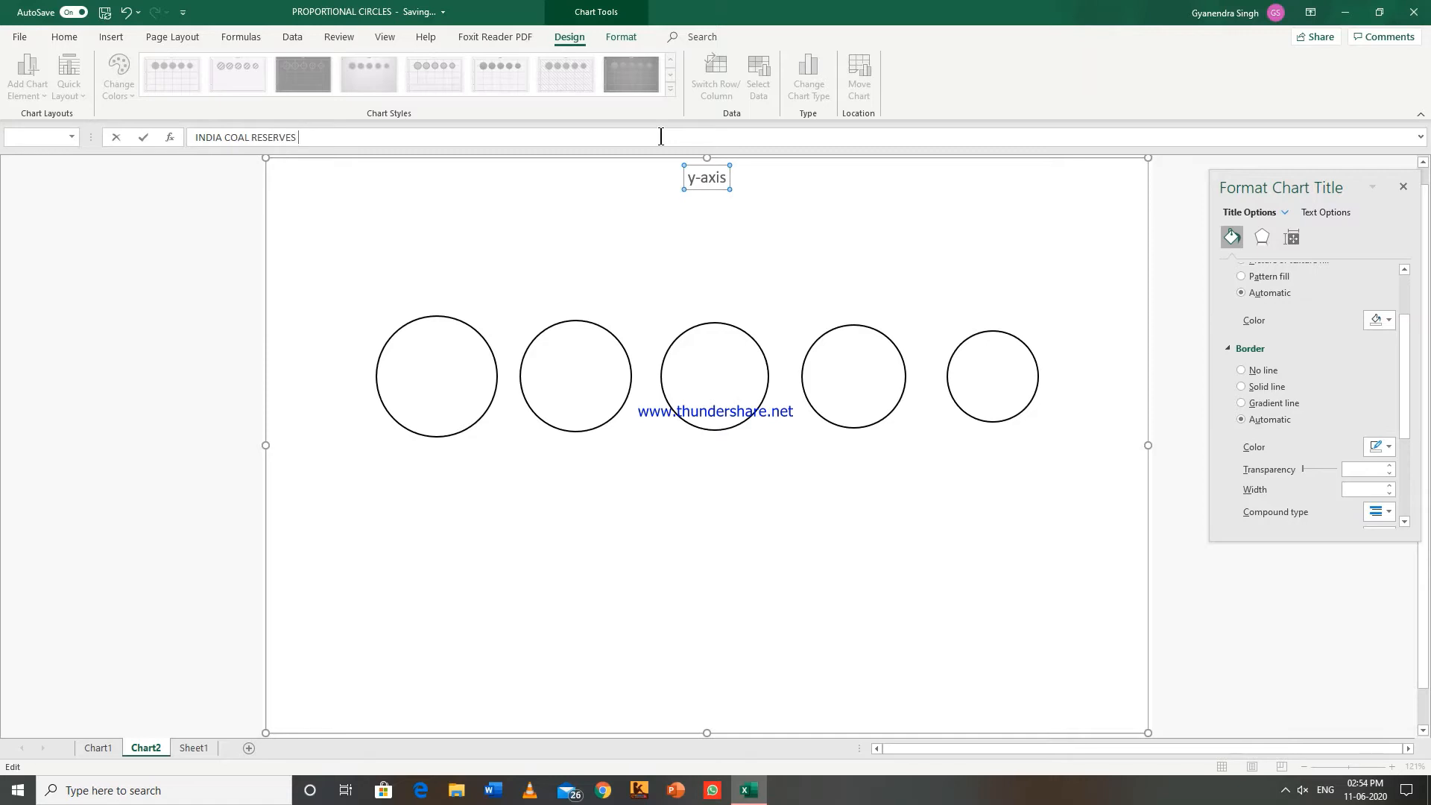
{"action": "type", "text": "1ST J"}
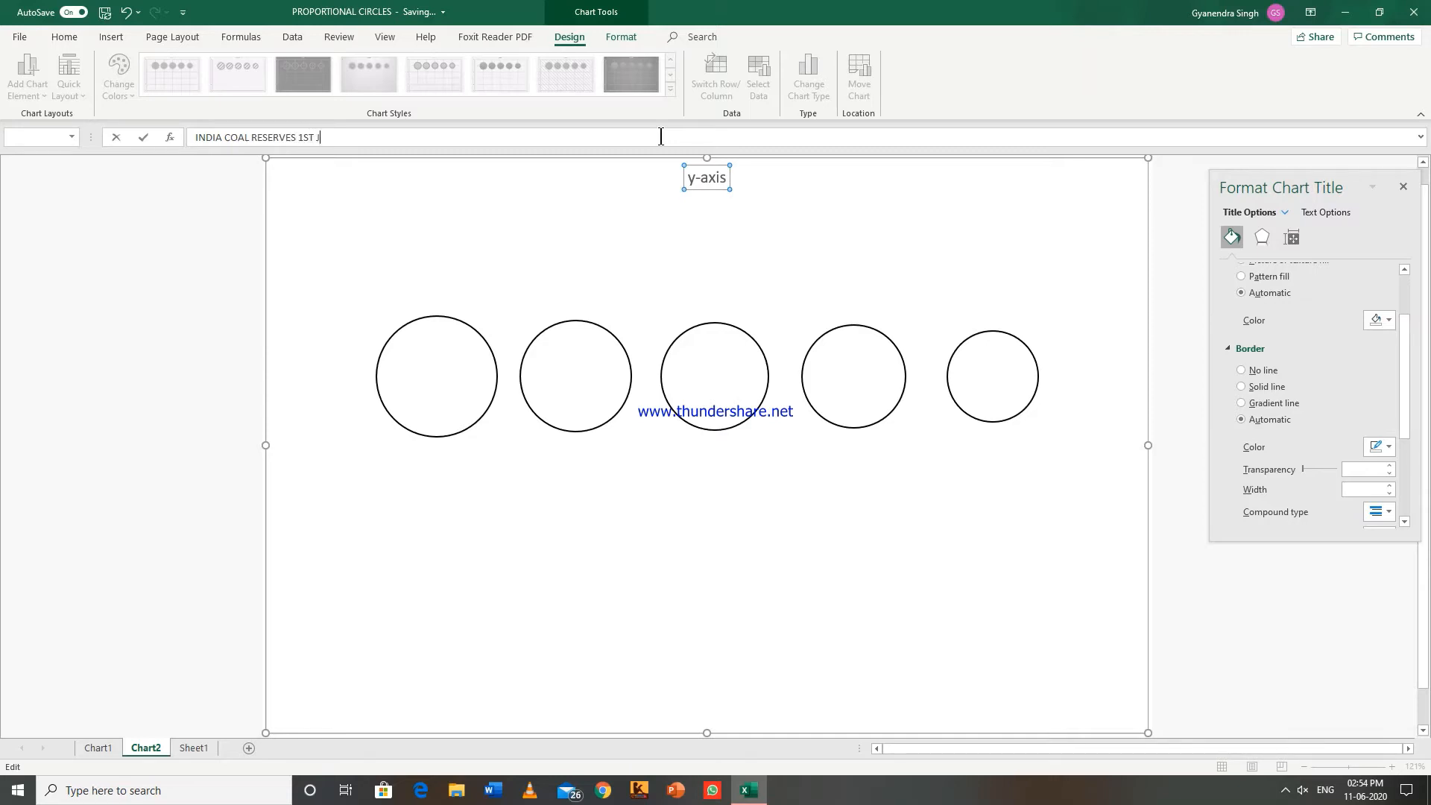
{"action": "type", "text": "ANA"}
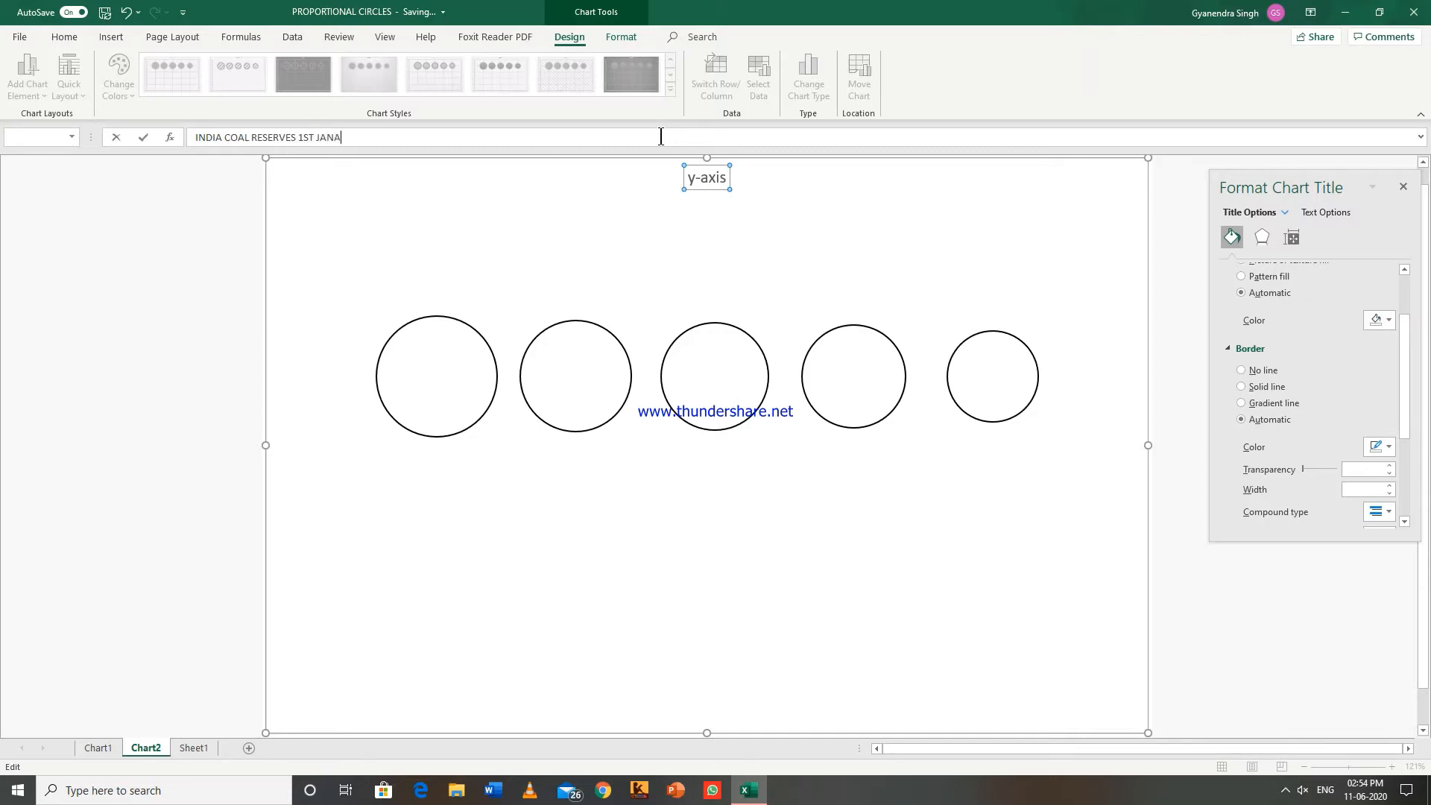
{"action": "type", "text": "URY,"}
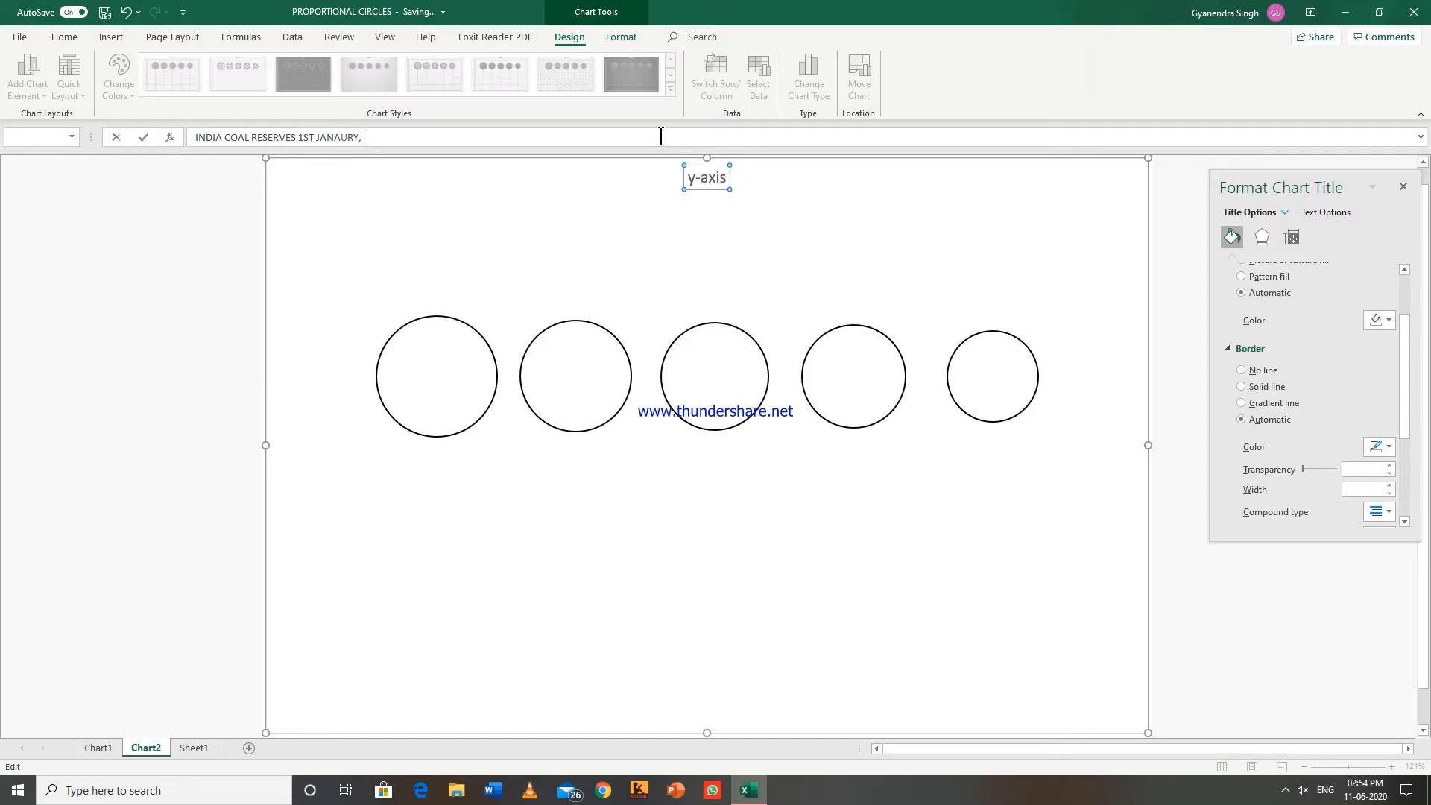
{"action": "type", "text": "1997"}
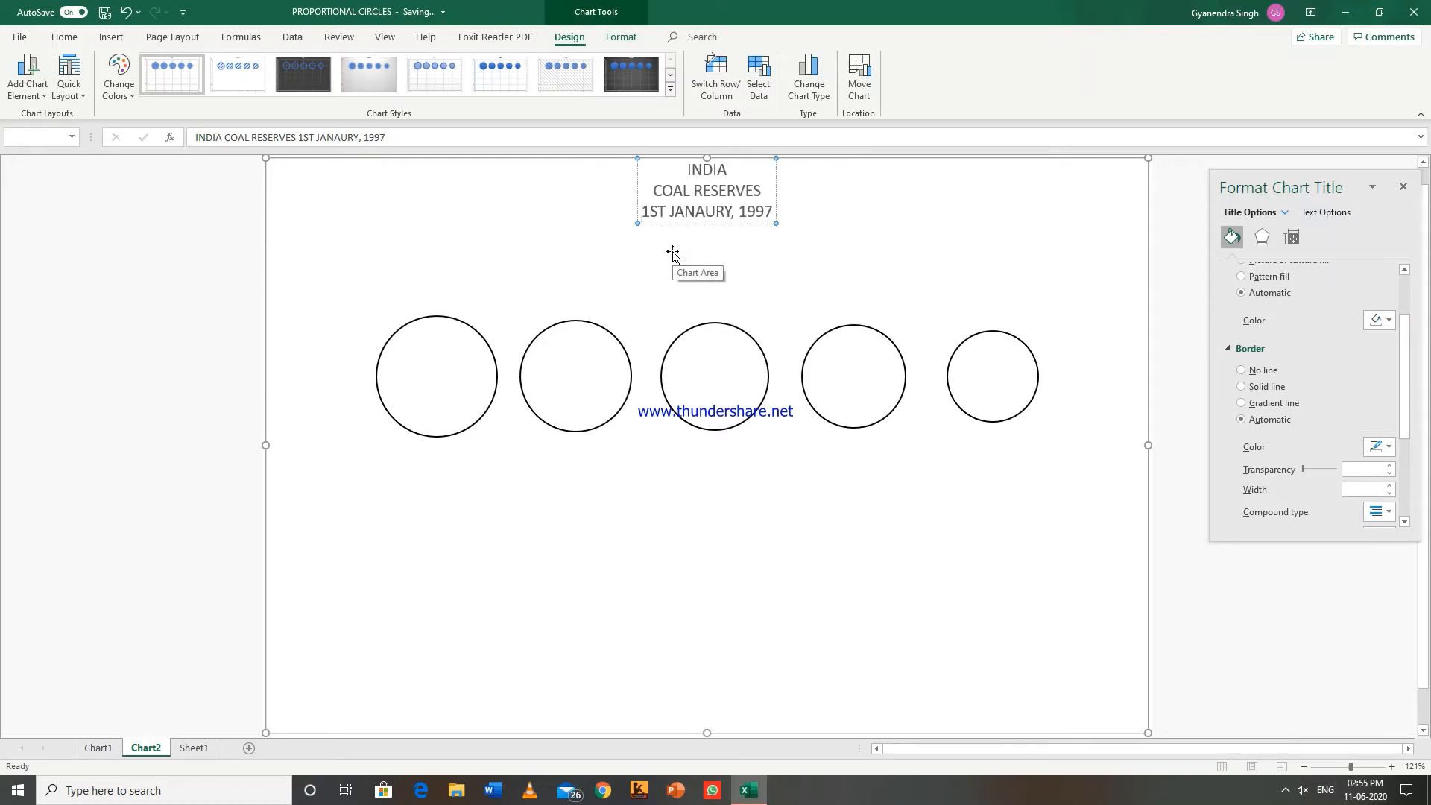
{"action": "mouse_move", "coordinate": [696, 201]}
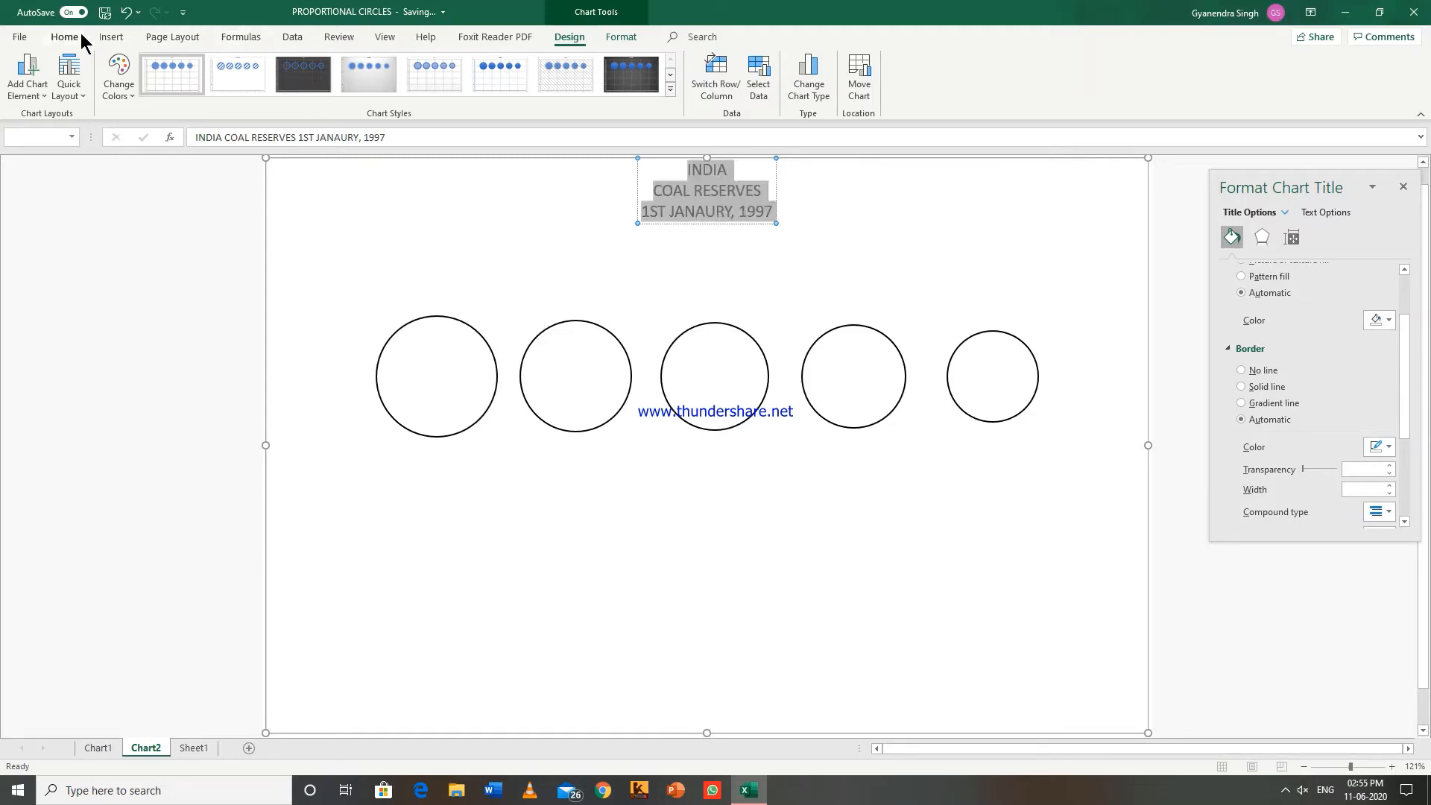
Make the title bold Times New Roman, INDIA 18 pt, and bracket the date.
{"action": "left_click", "coordinate": [64, 36]}
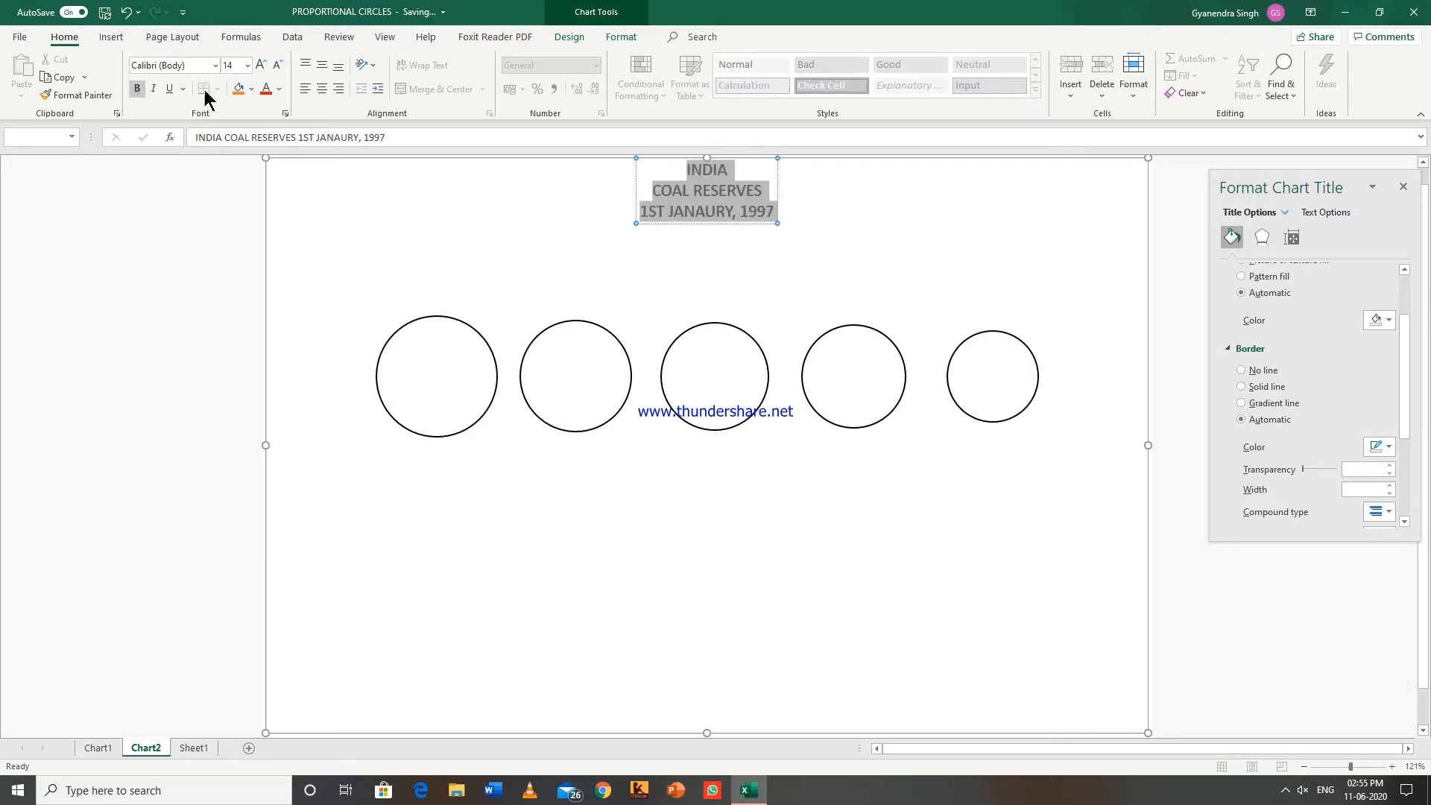
{"action": "left_click", "coordinate": [280, 89]}
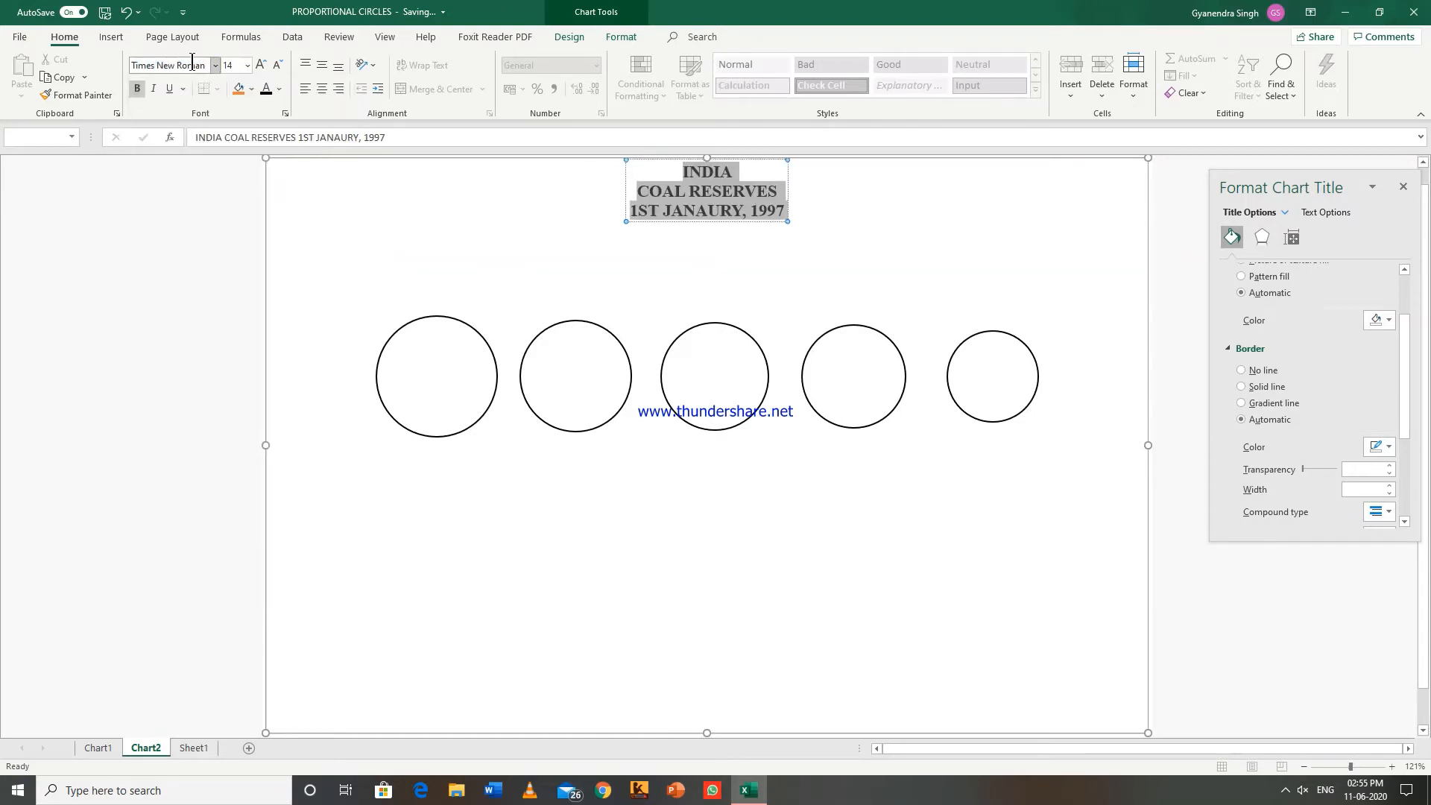
{"action": "mouse_move", "coordinate": [602, 240]}
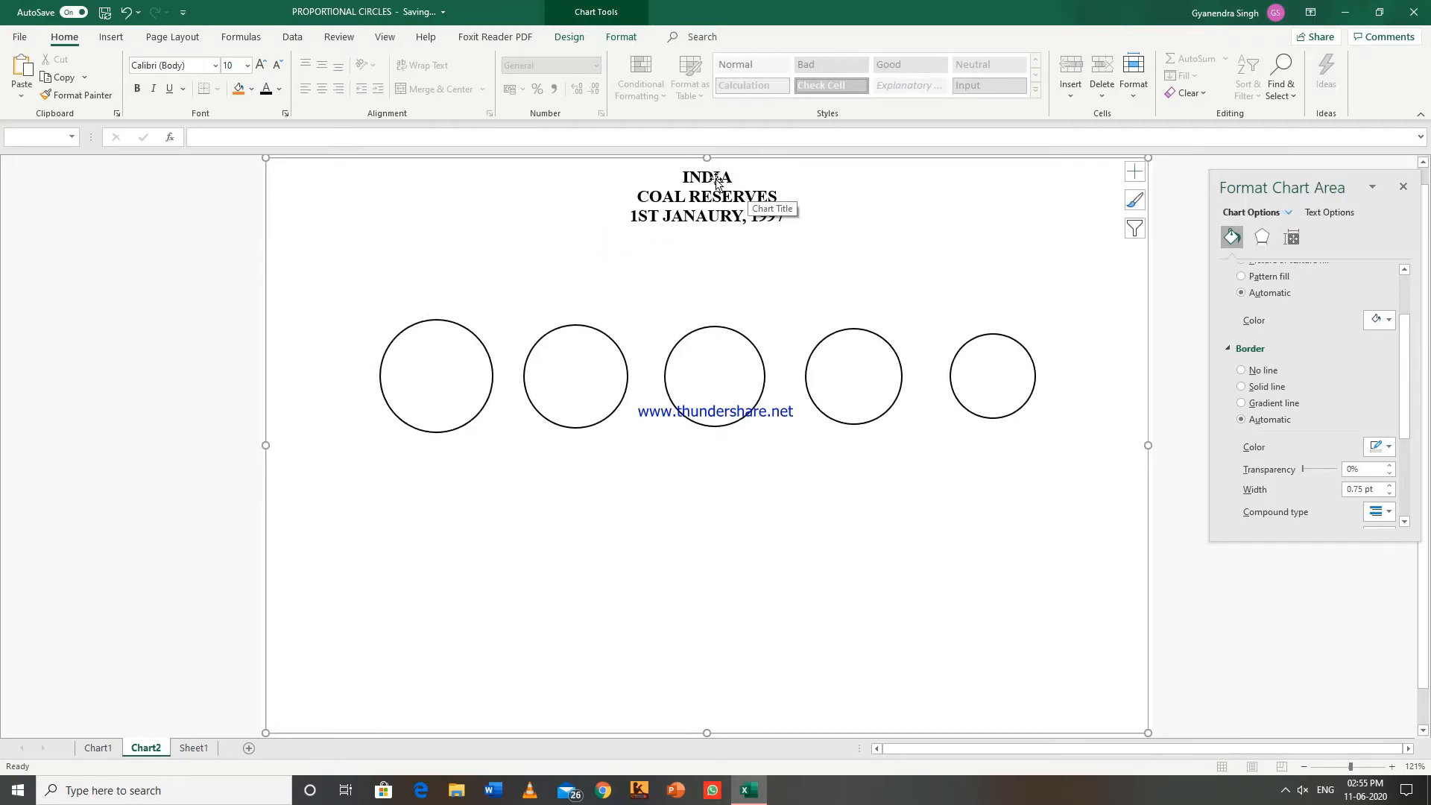
{"action": "left_click", "coordinate": [707, 177]}
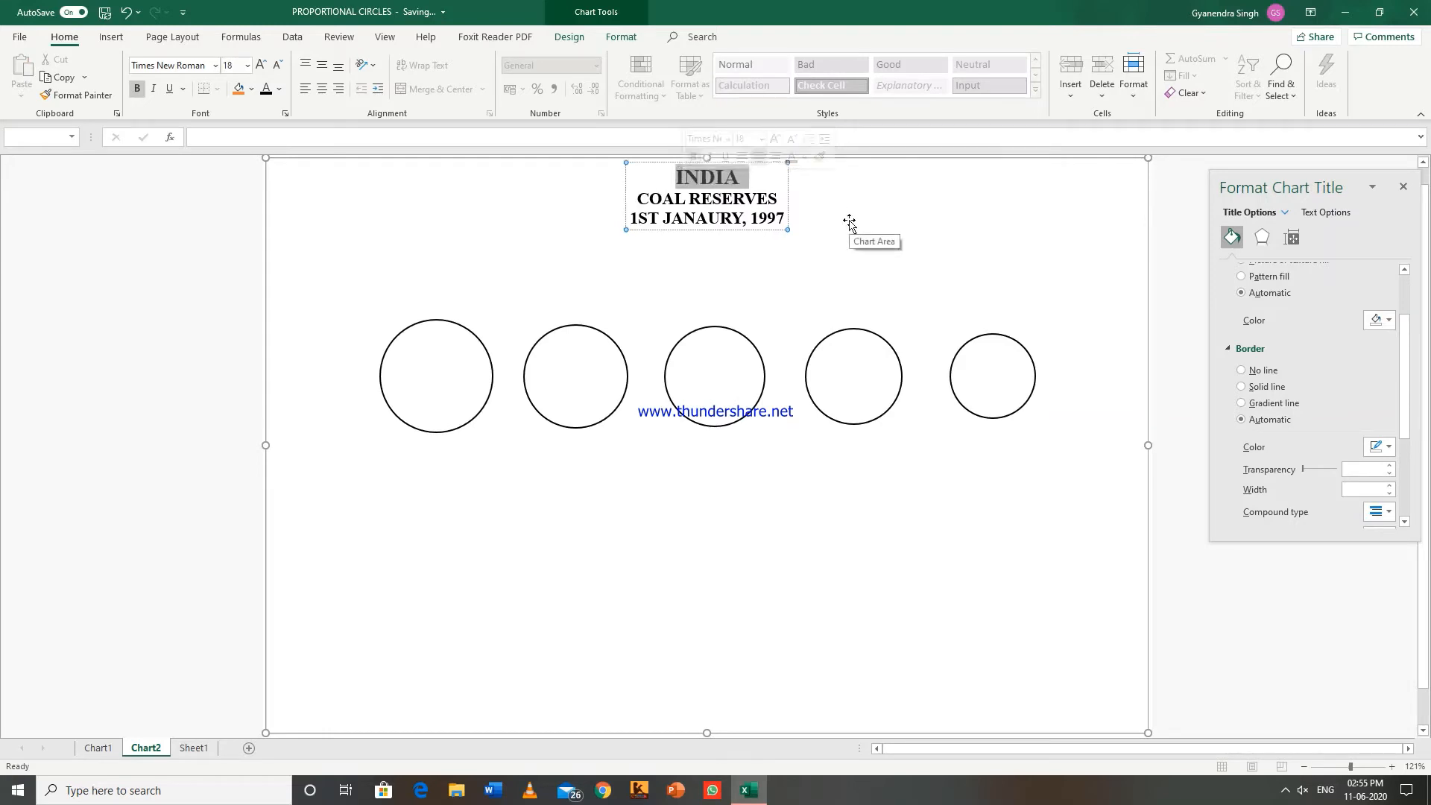
{"action": "left_click", "coordinate": [849, 223]}
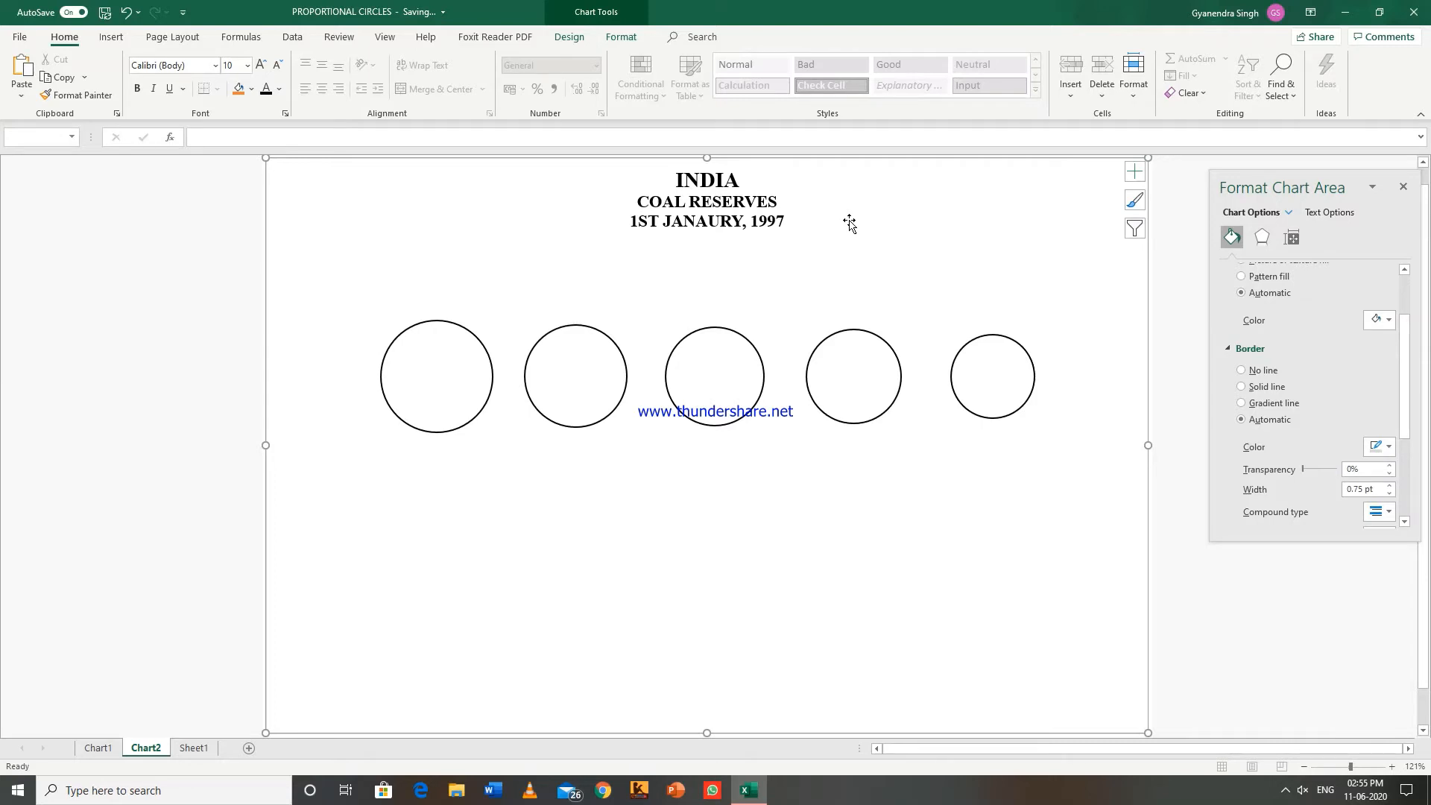
{"action": "mouse_move", "coordinate": [769, 224]}
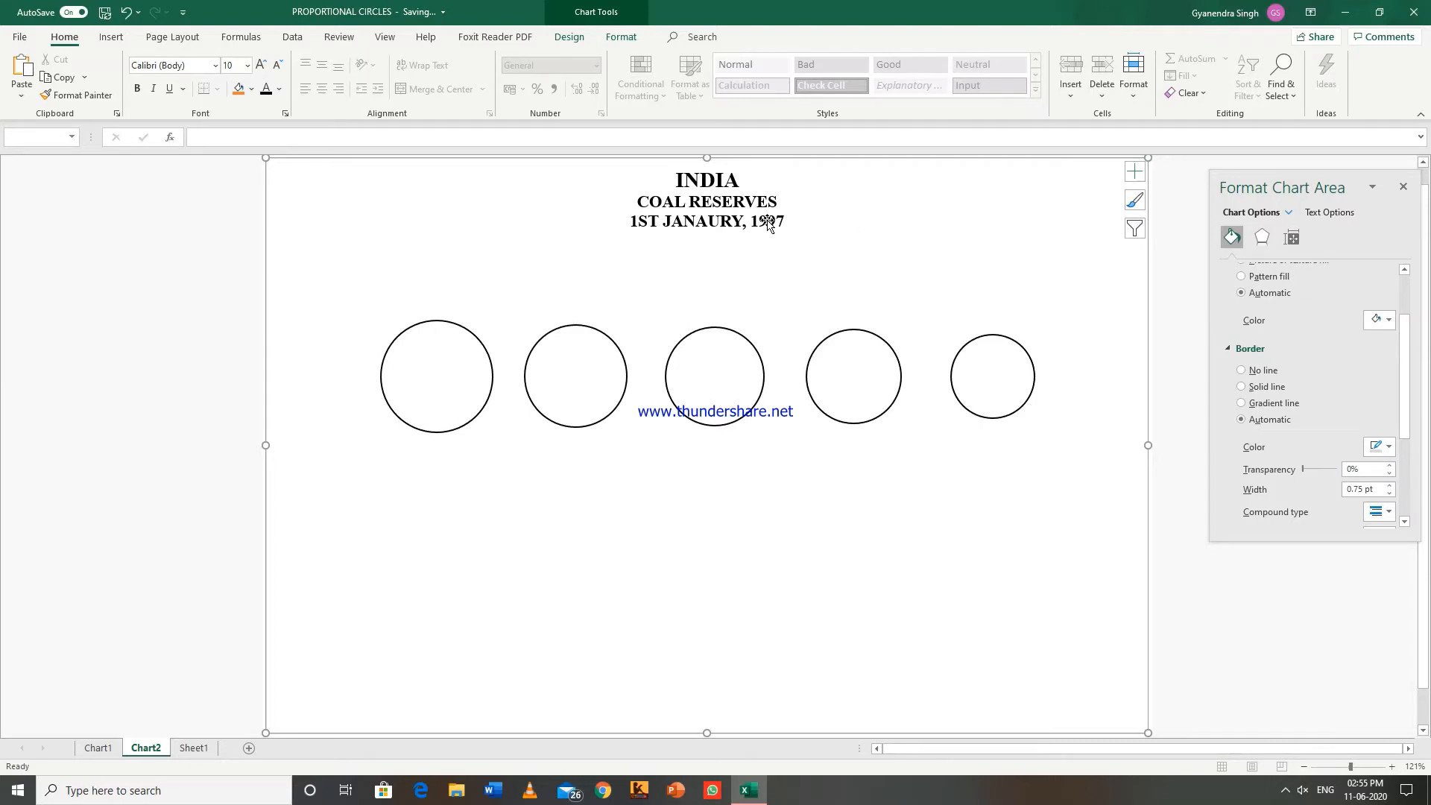
{"action": "left_click", "coordinate": [706, 200]}
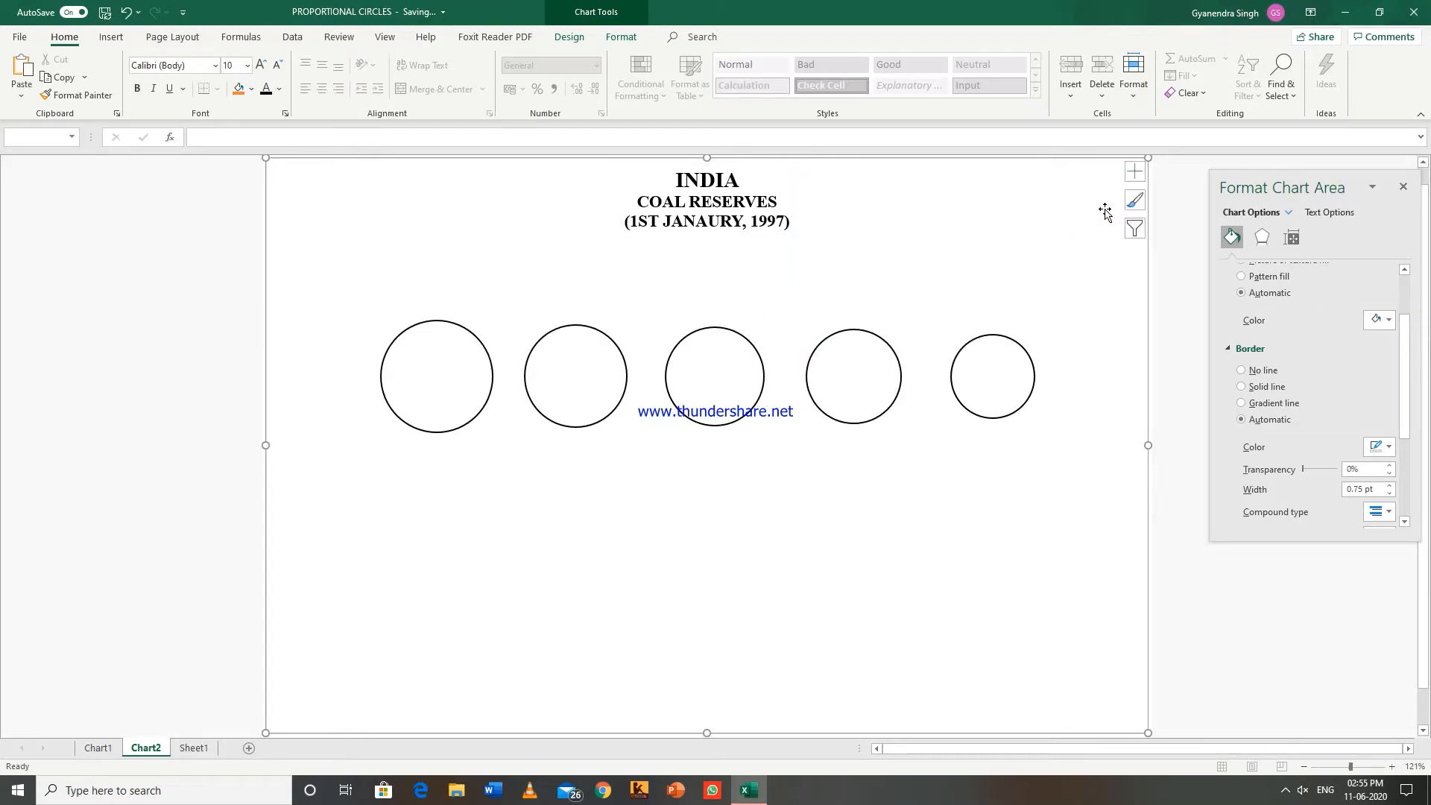
Give the chart area a solid black border, 2 pt wide.
{"action": "left_click", "coordinate": [1240, 386]}
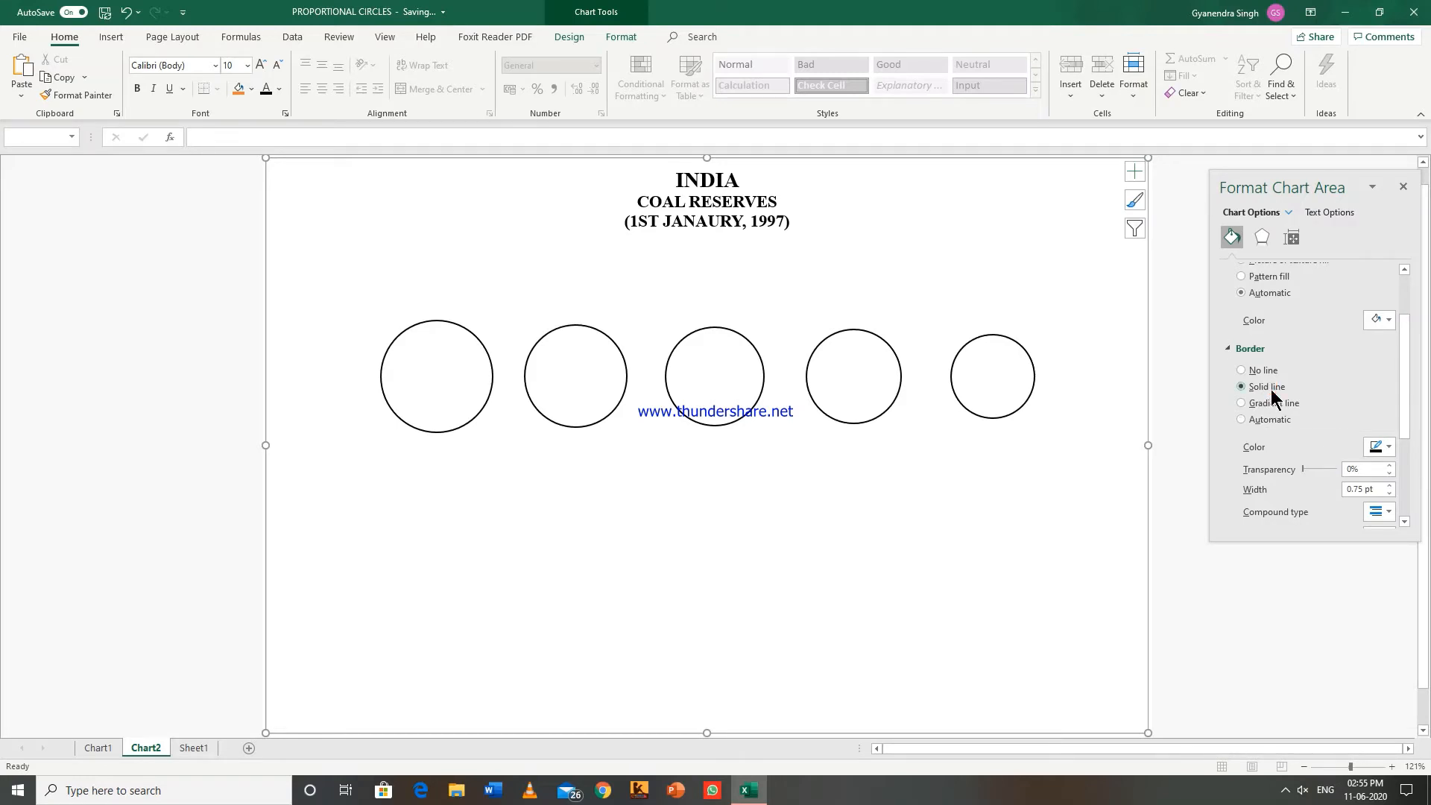
{"action": "left_click", "coordinate": [1388, 484]}
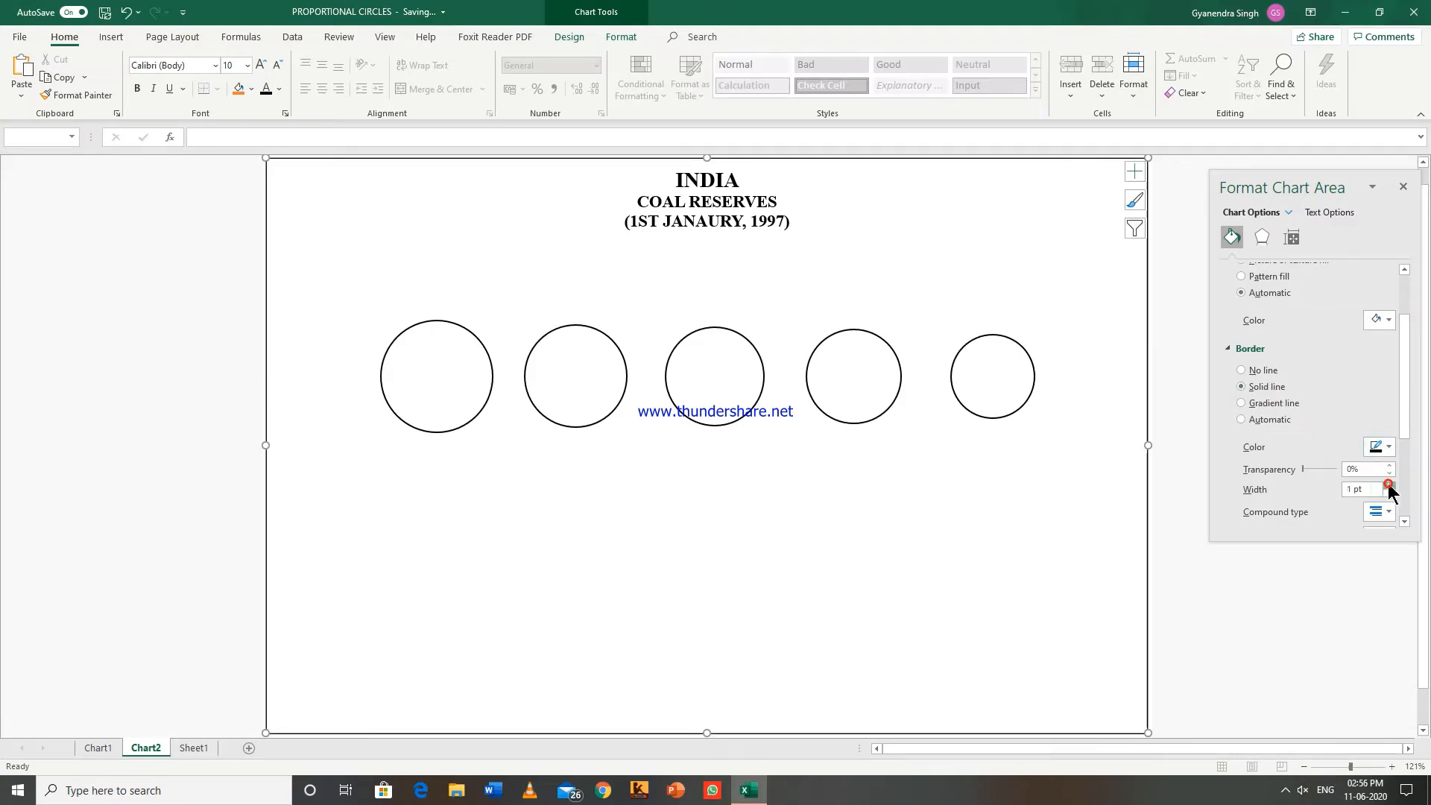
{"action": "left_click", "coordinate": [1388, 485]}
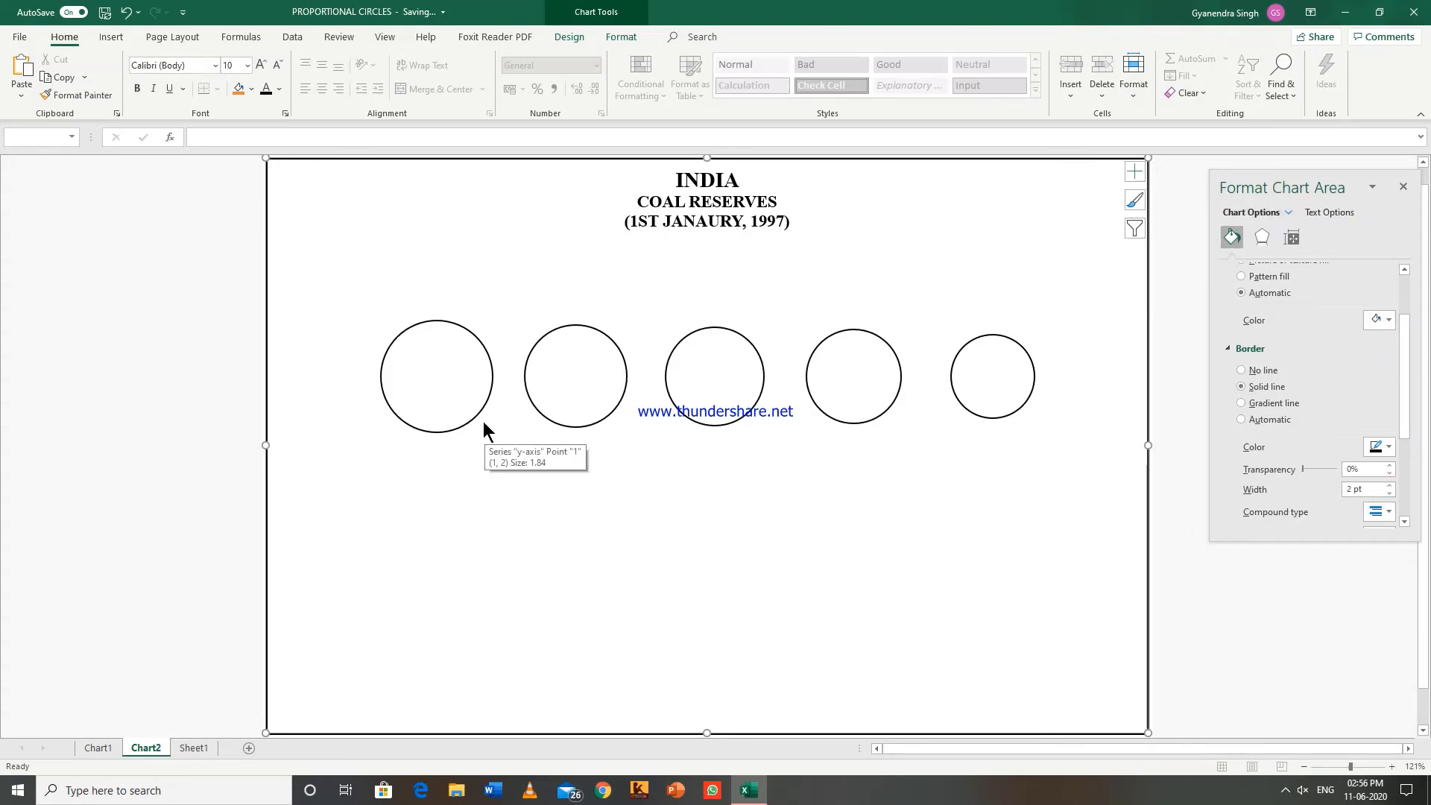
{"action": "mouse_move", "coordinate": [461, 333]}
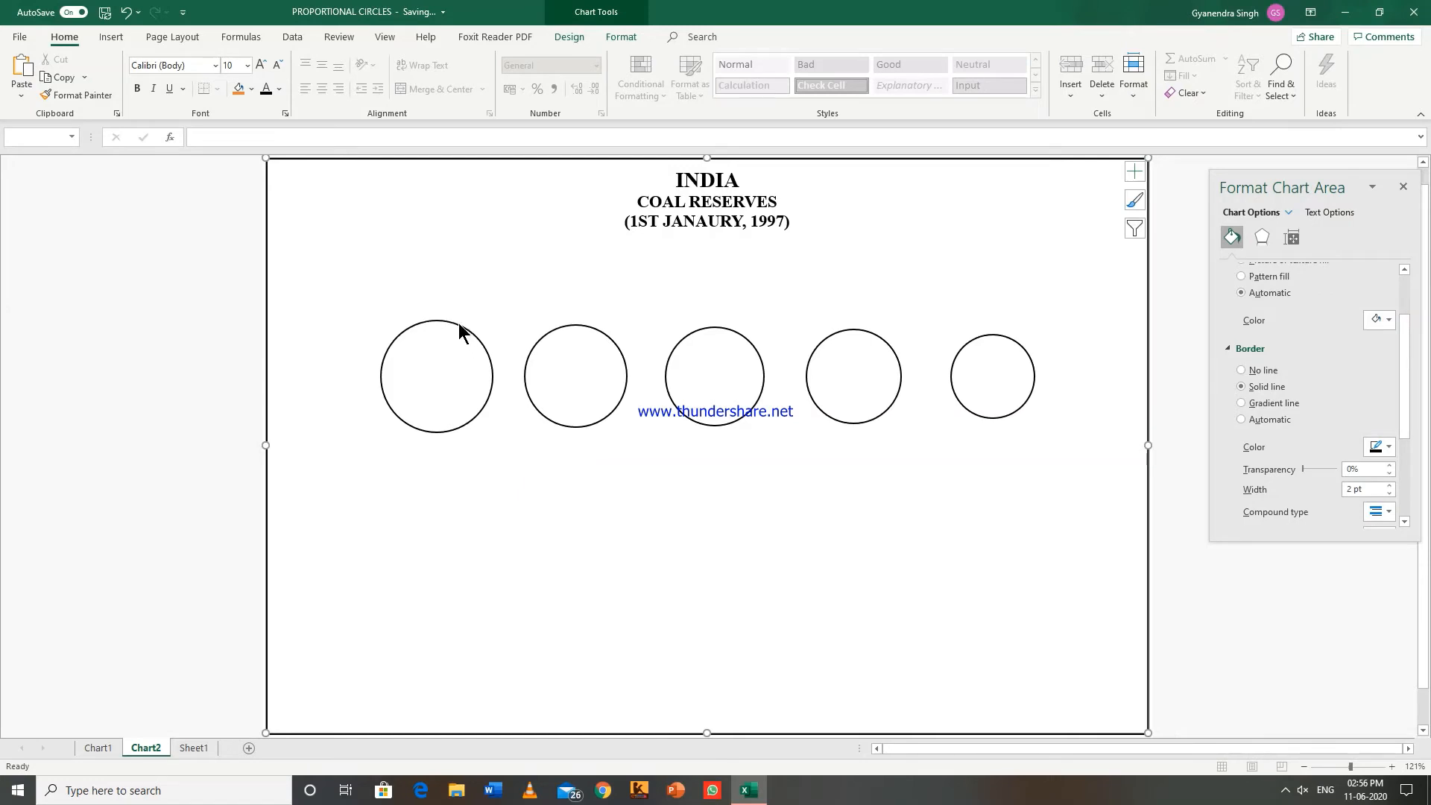
{"action": "mouse_move", "coordinate": [460, 342]}
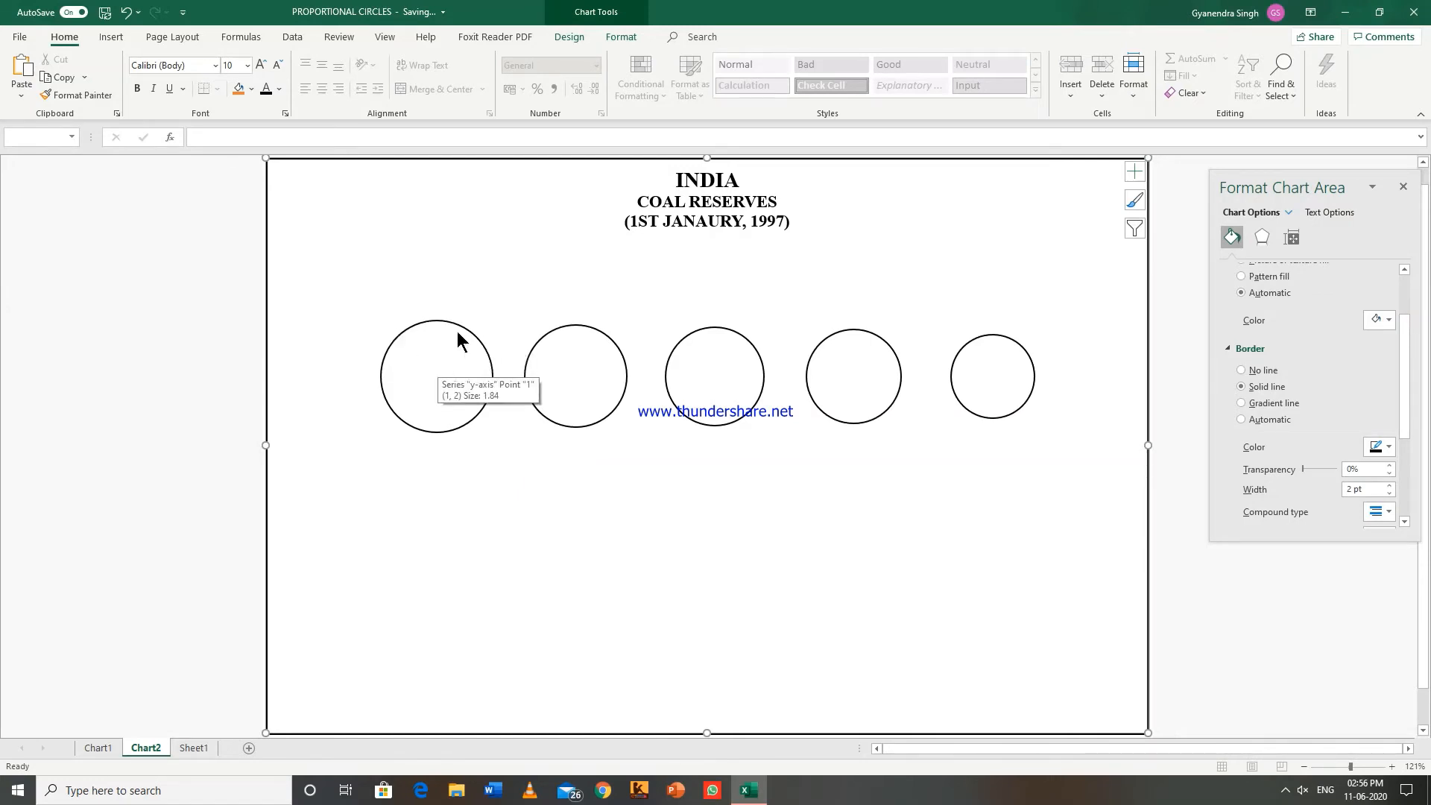
{"action": "mouse_move", "coordinate": [430, 354]}
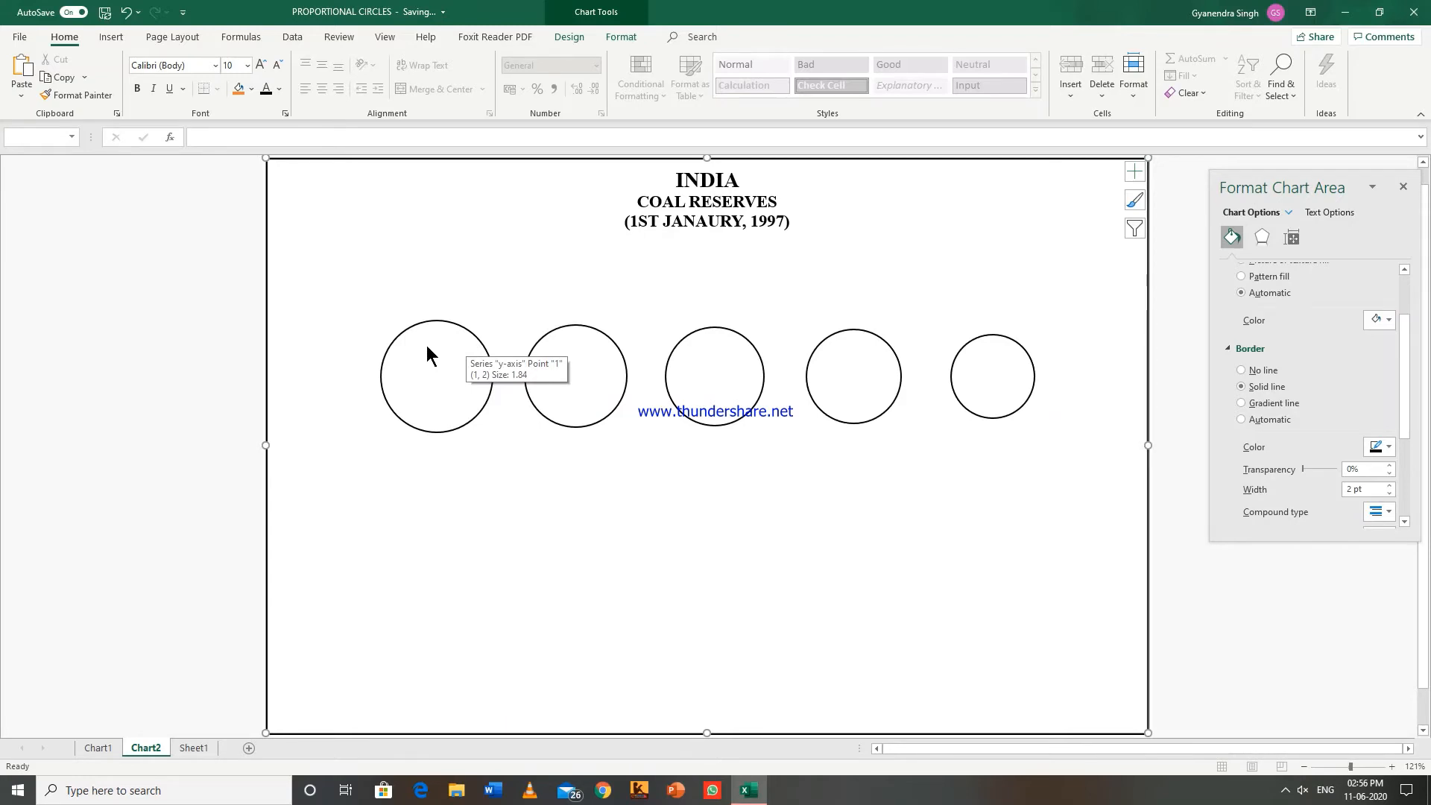
{"action": "mouse_move", "coordinate": [54, 9]}
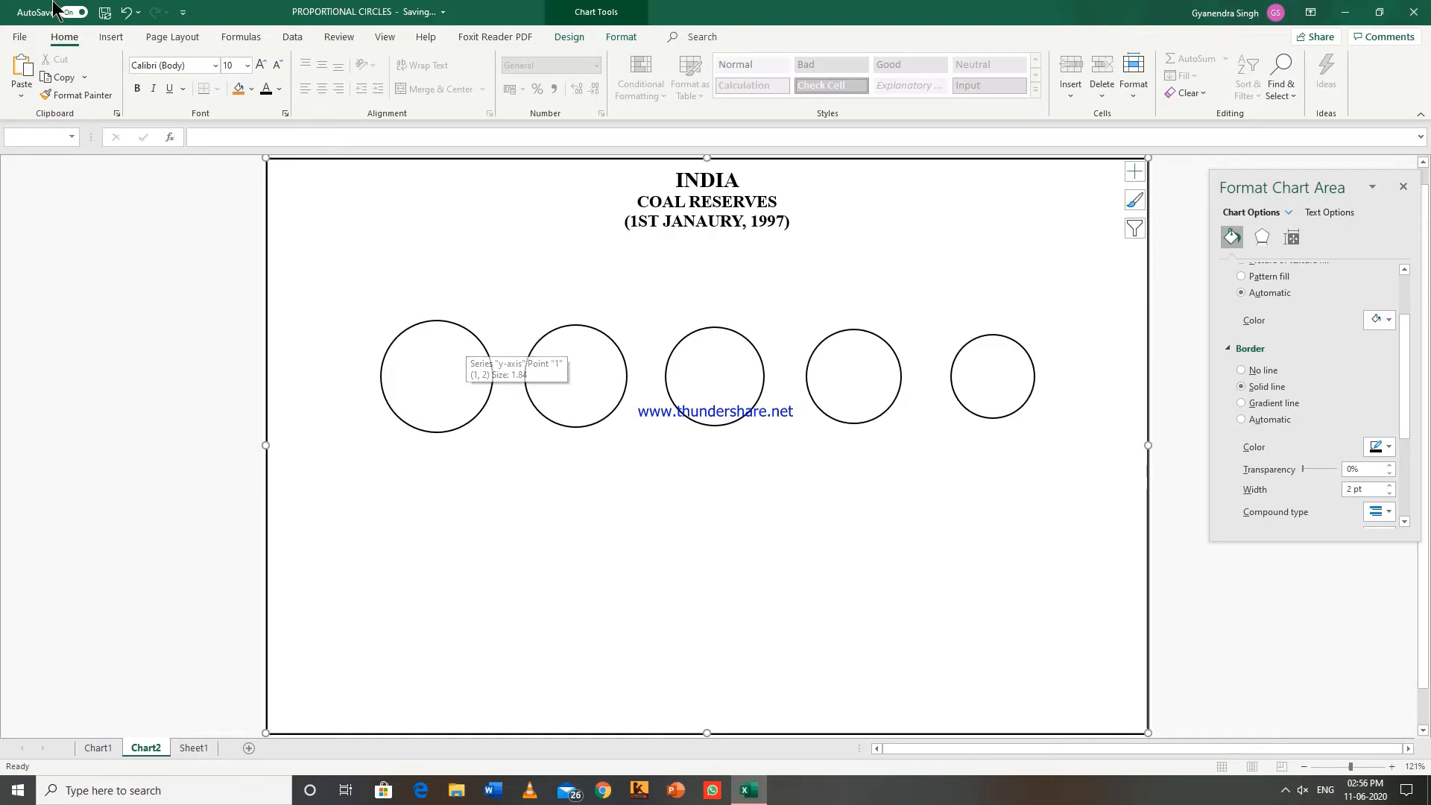
Insert a plain WordArt text box for the BIHAR label.
{"action": "left_click", "coordinate": [110, 36]}
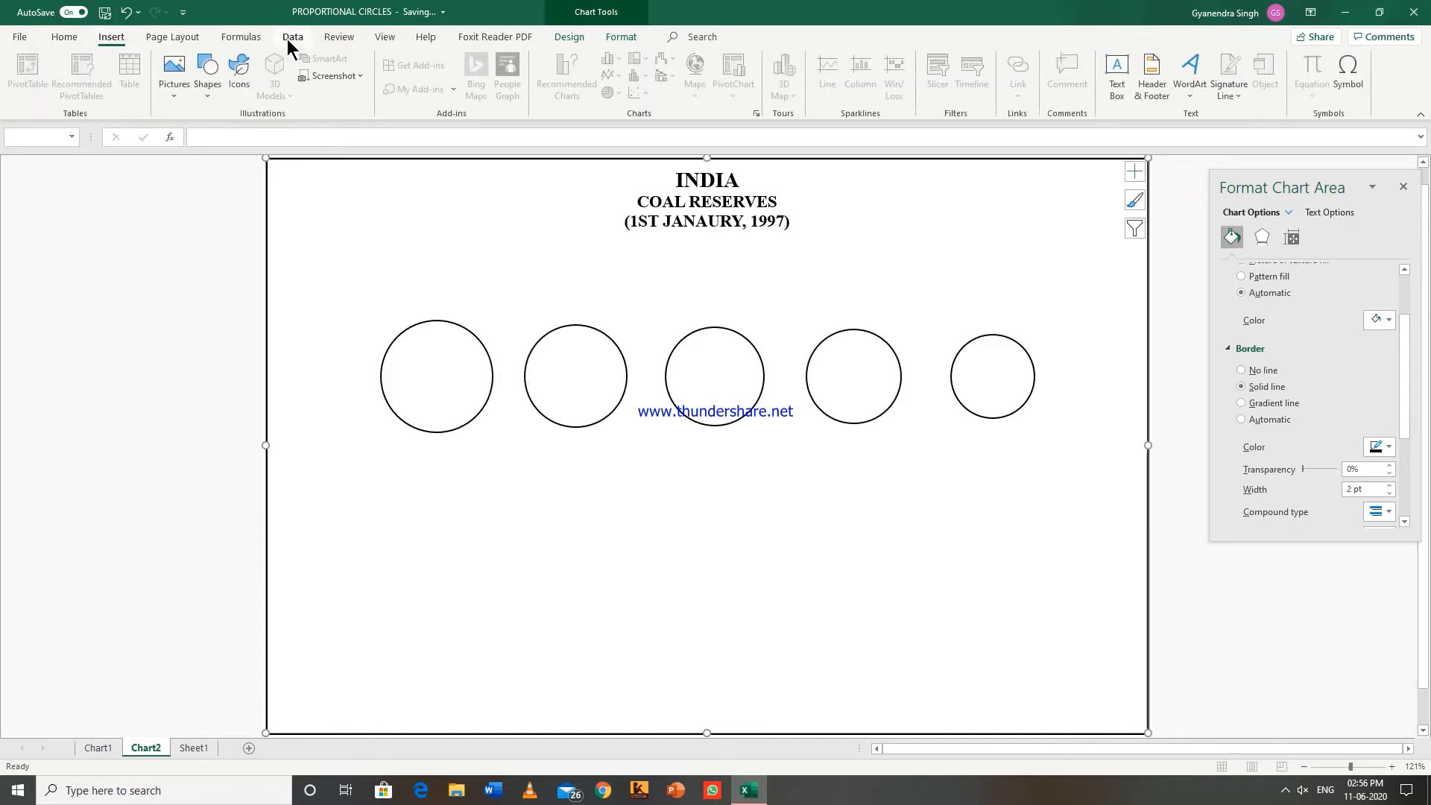
{"action": "mouse_move", "coordinate": [1024, 71]}
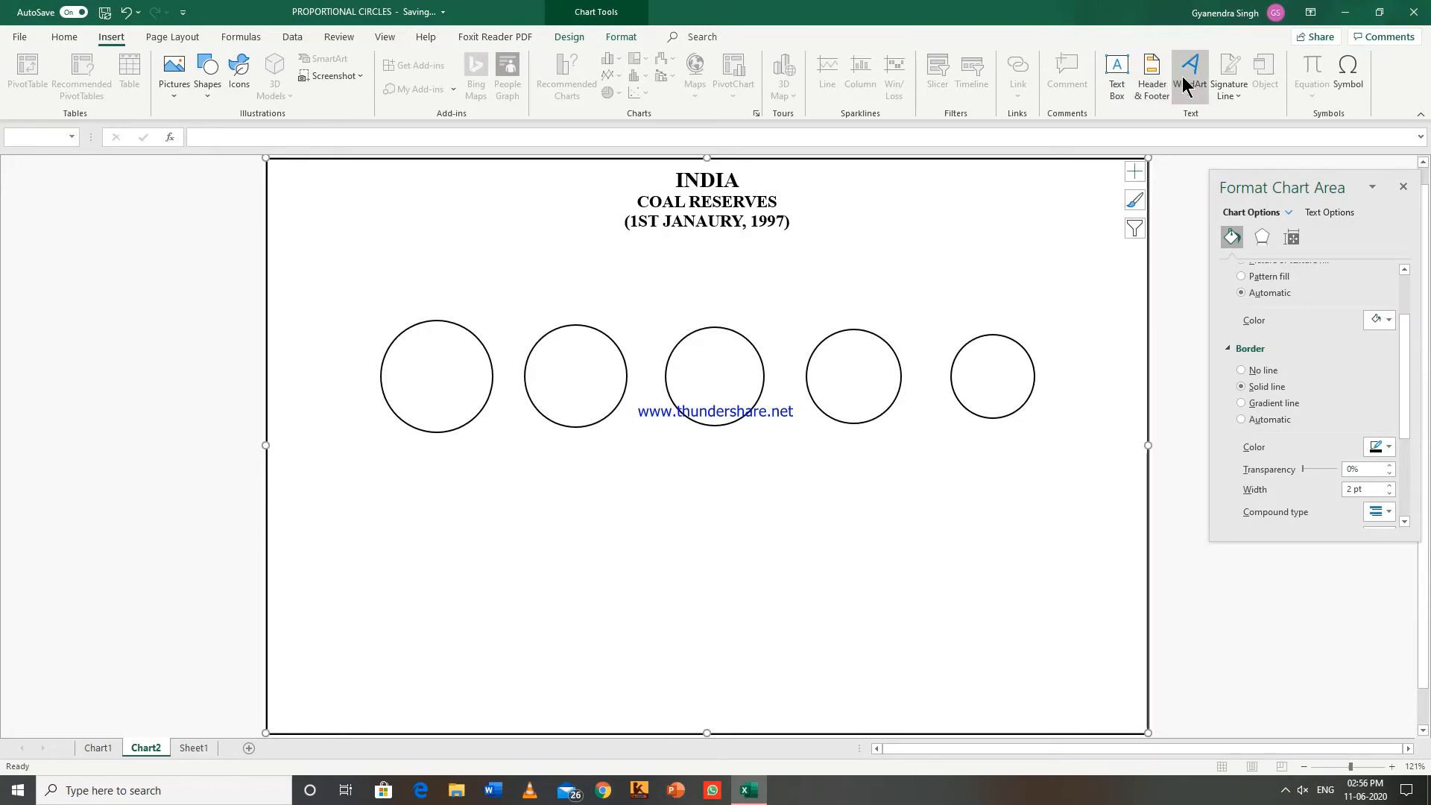
{"action": "mouse_move", "coordinate": [1189, 75]}
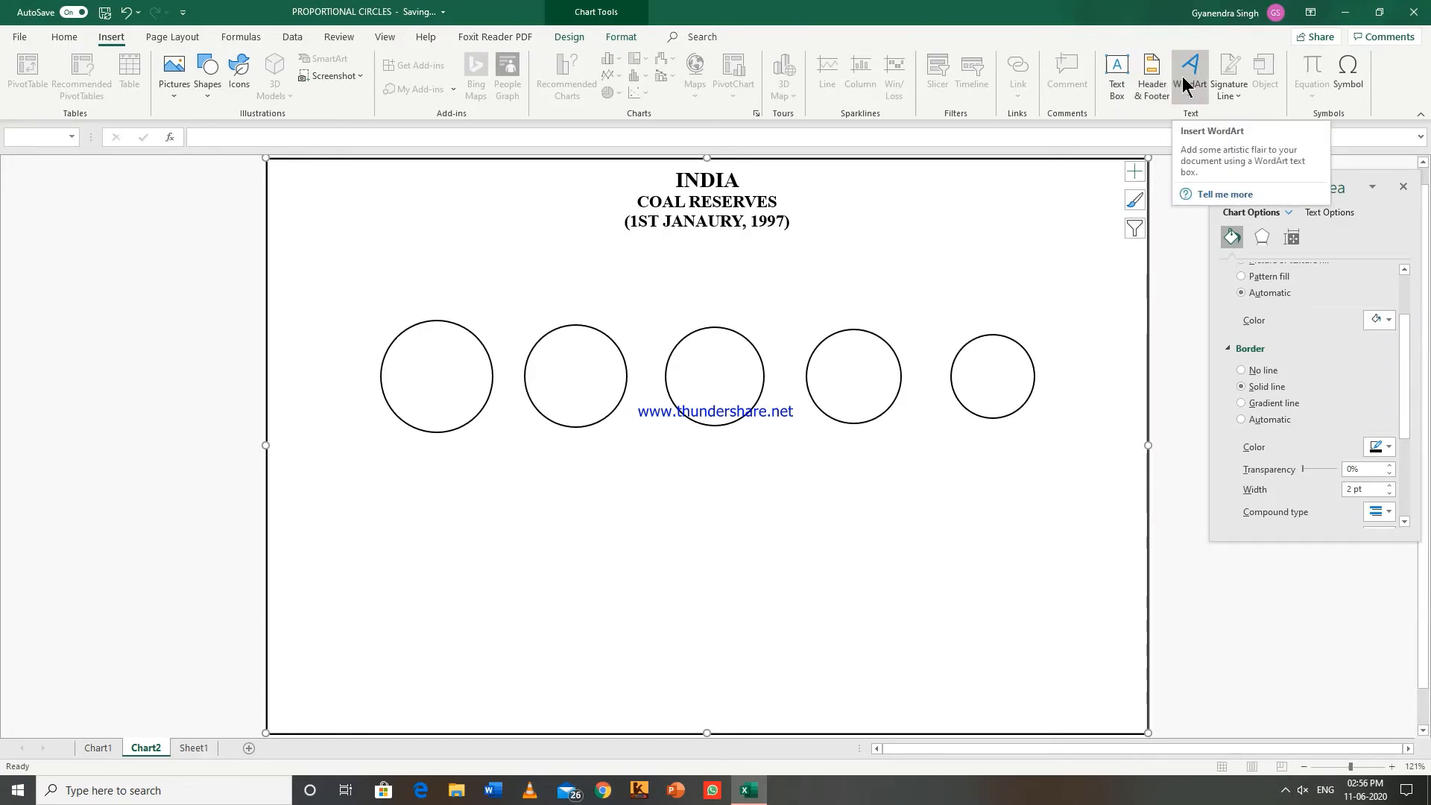
{"action": "left_click", "coordinate": [1190, 75]}
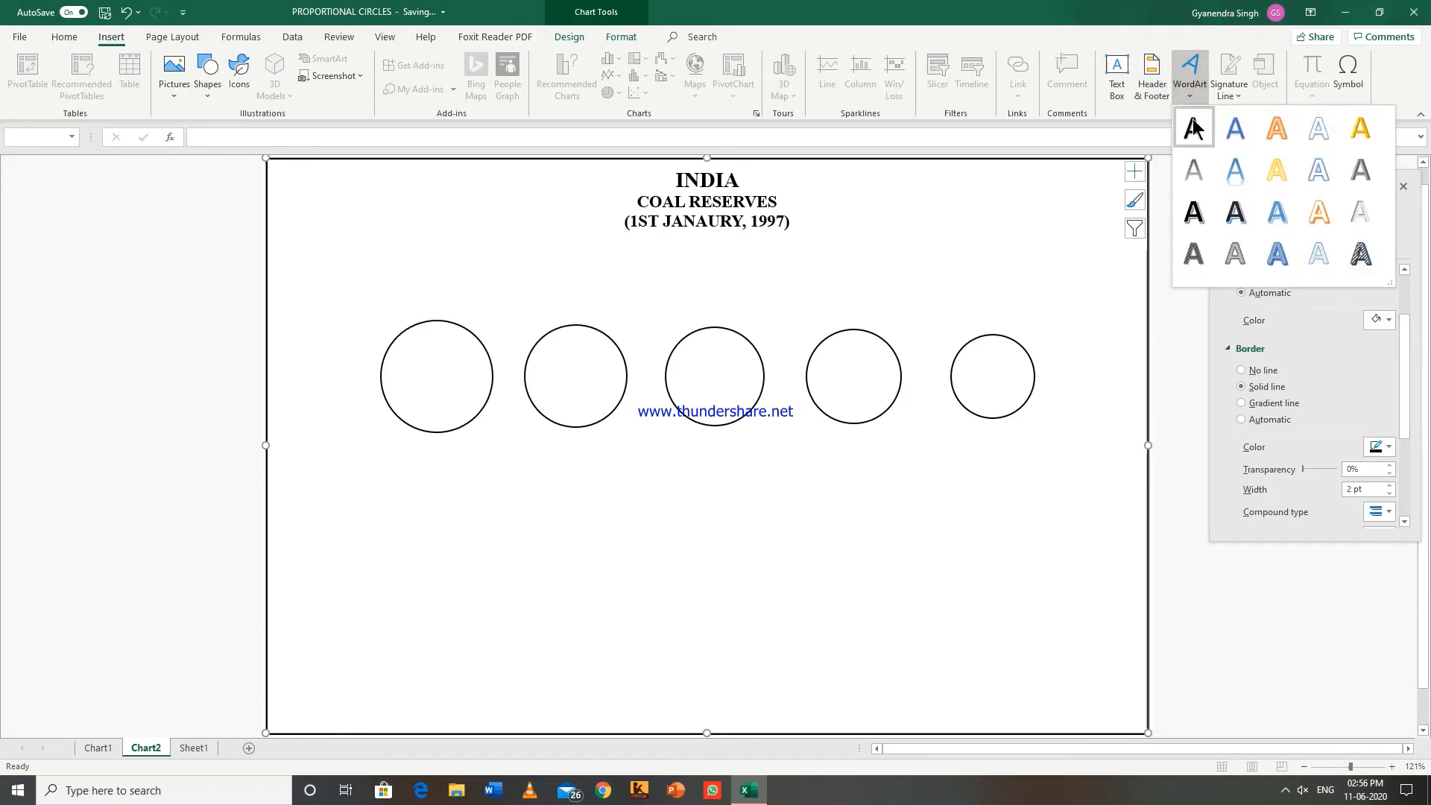
{"action": "left_click", "coordinate": [1193, 127]}
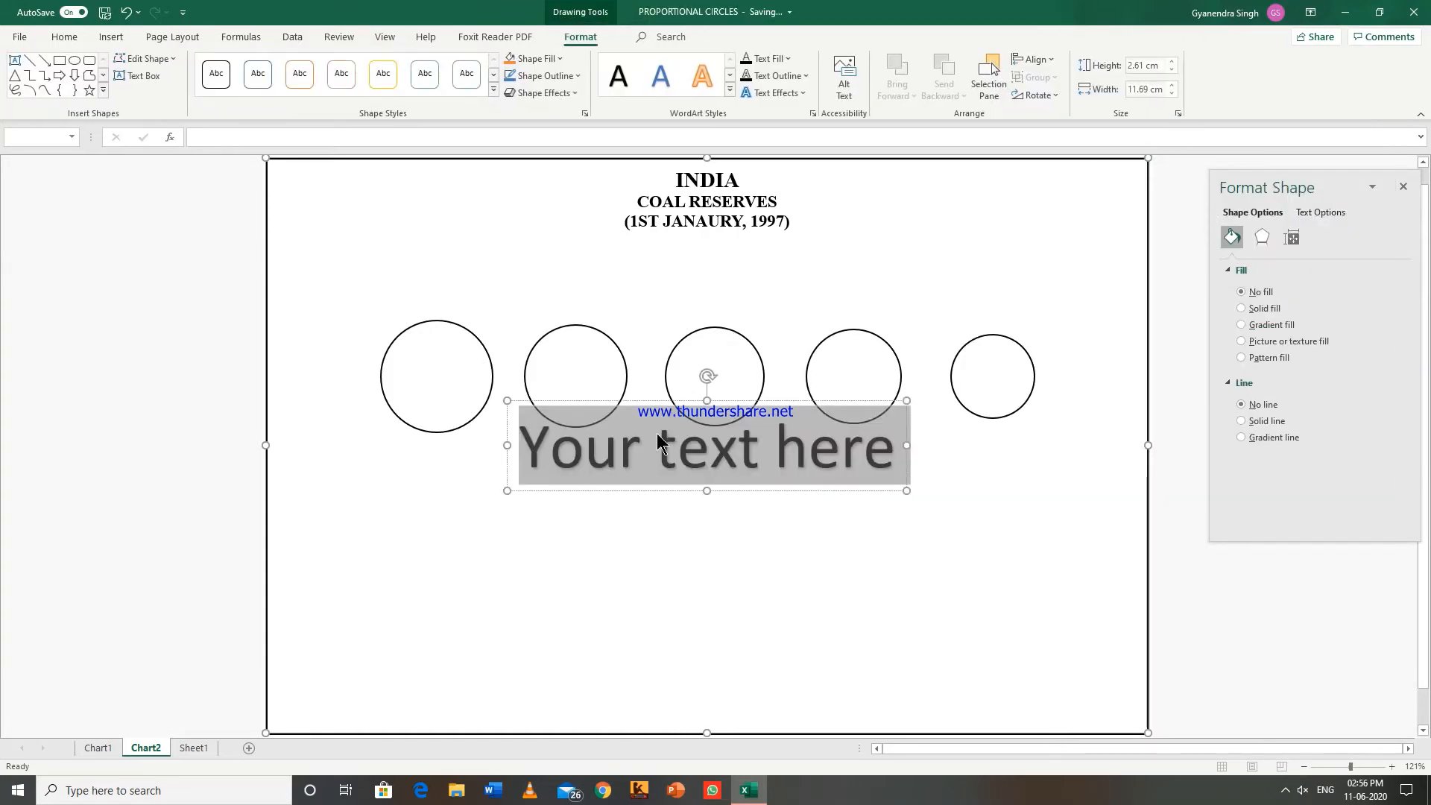
{"action": "mouse_move", "coordinate": [662, 443]}
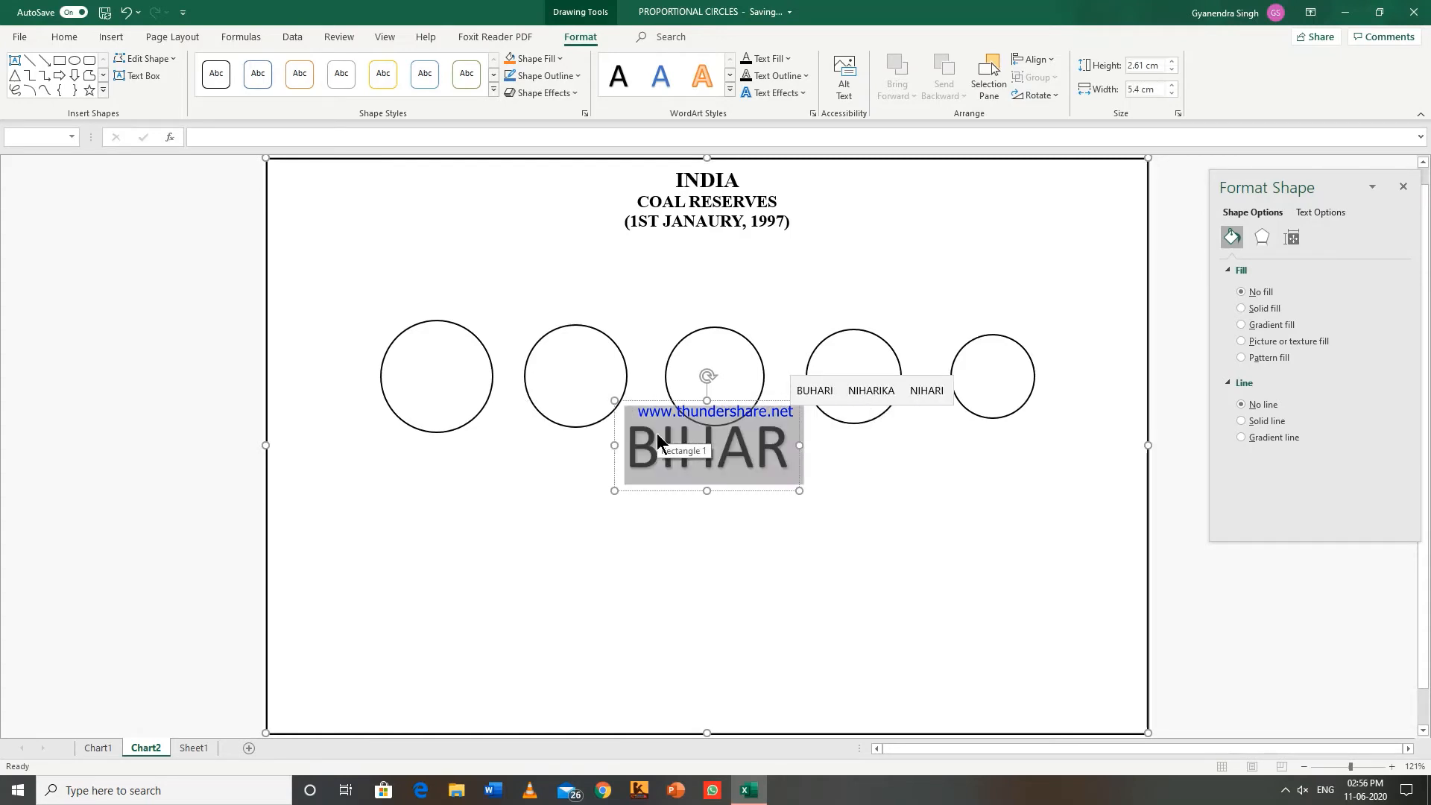
Make the BIHAR label smaller, at 20 pt, in bold Times New Roman.
{"action": "left_click", "coordinate": [65, 36]}
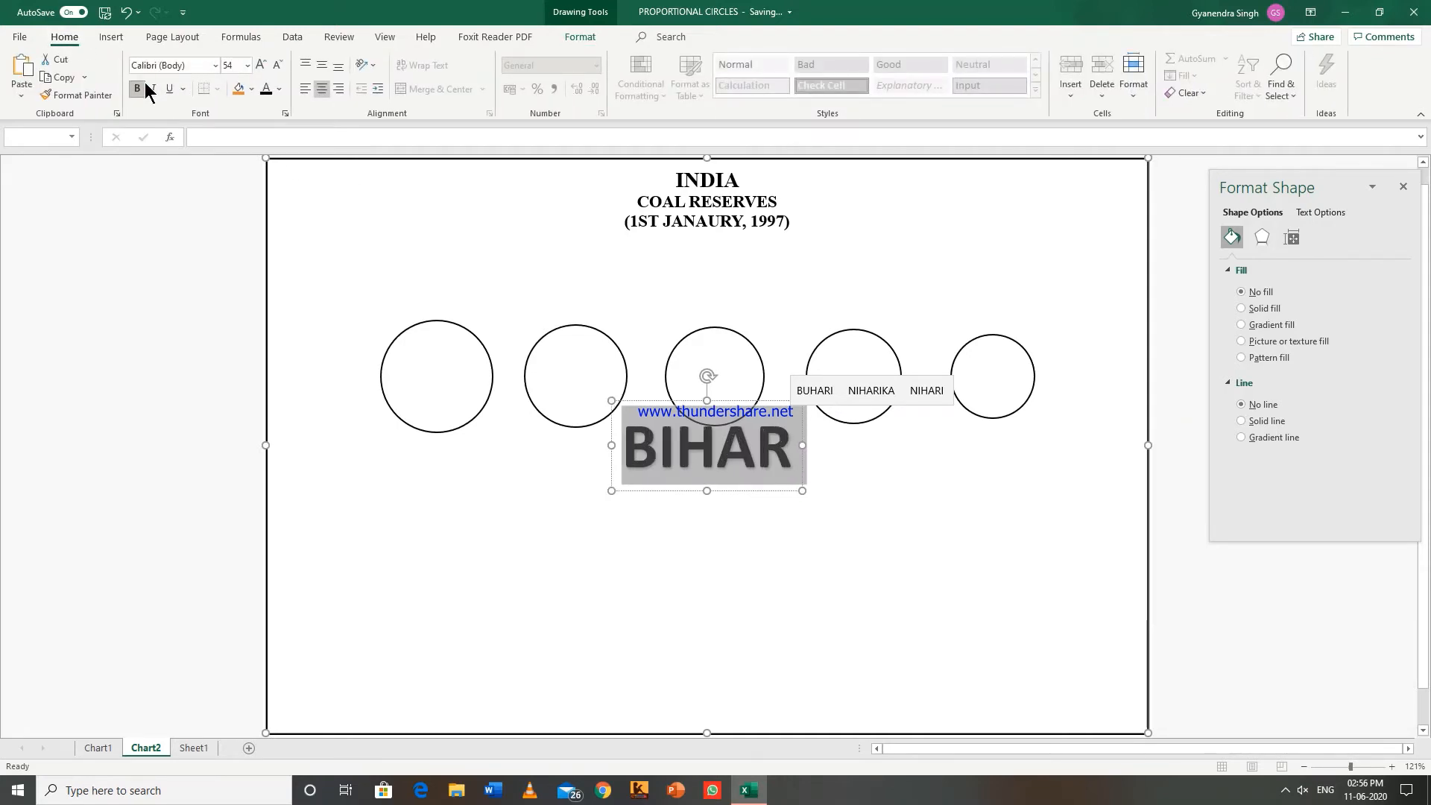
{"action": "mouse_move", "coordinate": [260, 65]}
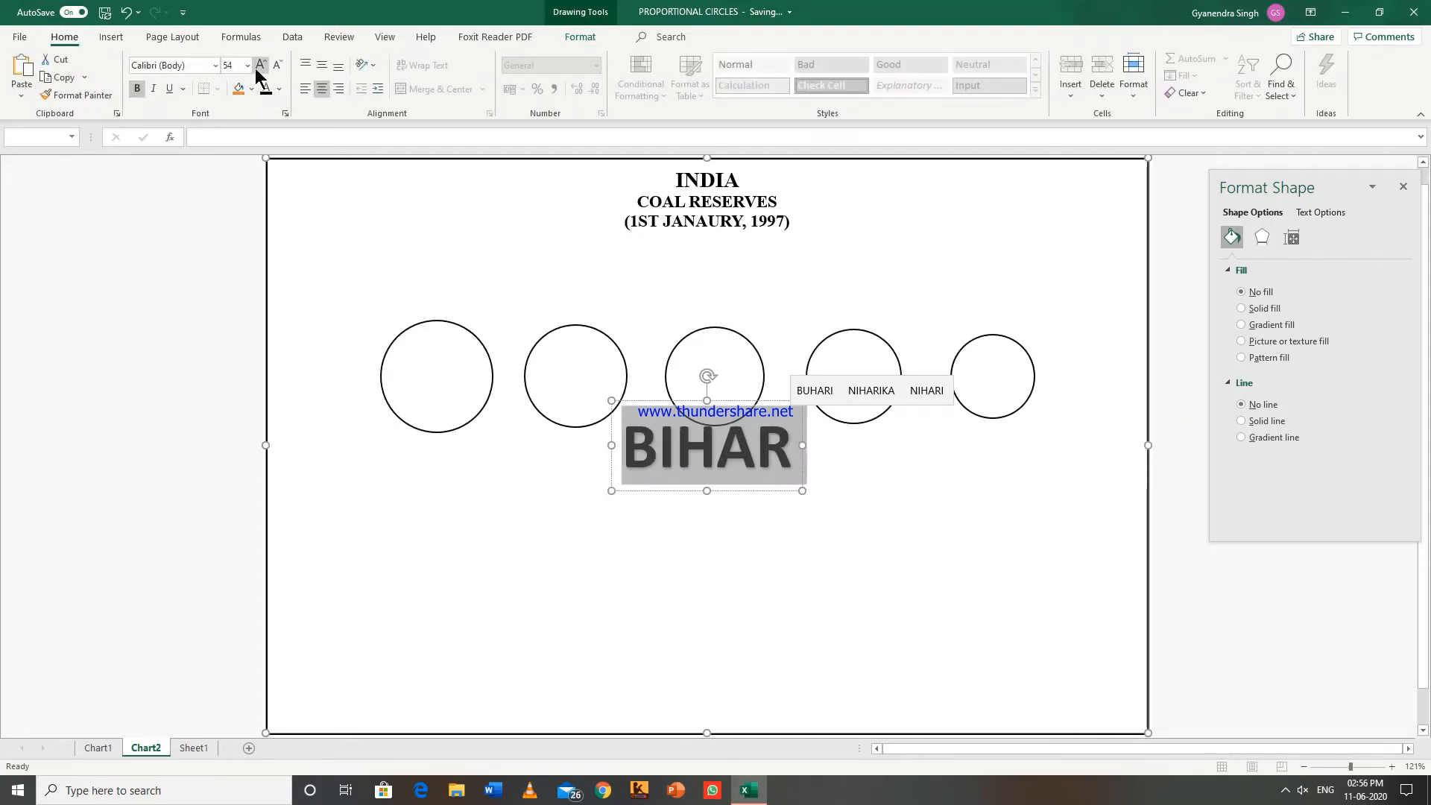
{"action": "left_click", "coordinate": [276, 65]}
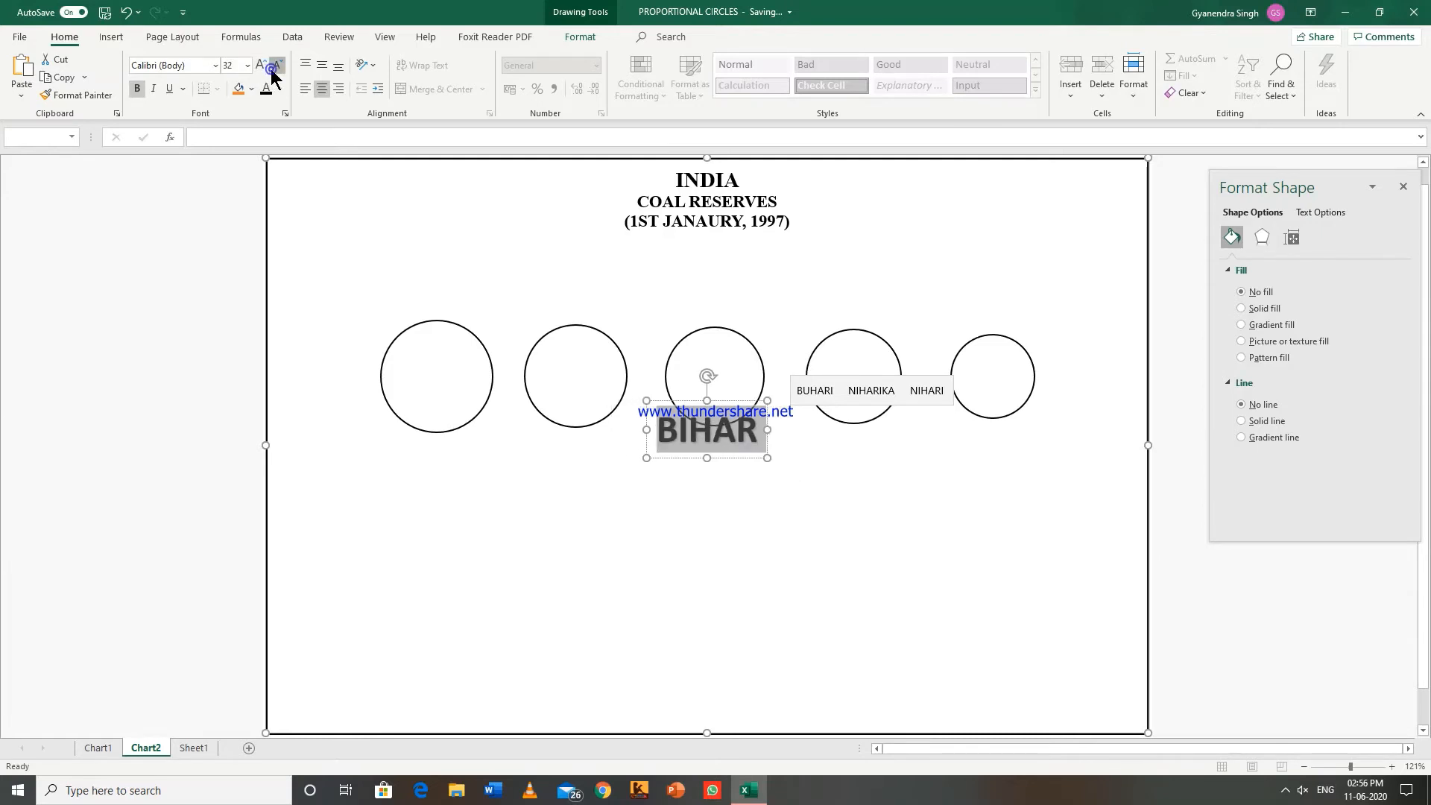
{"action": "left_click", "coordinate": [275, 64]}
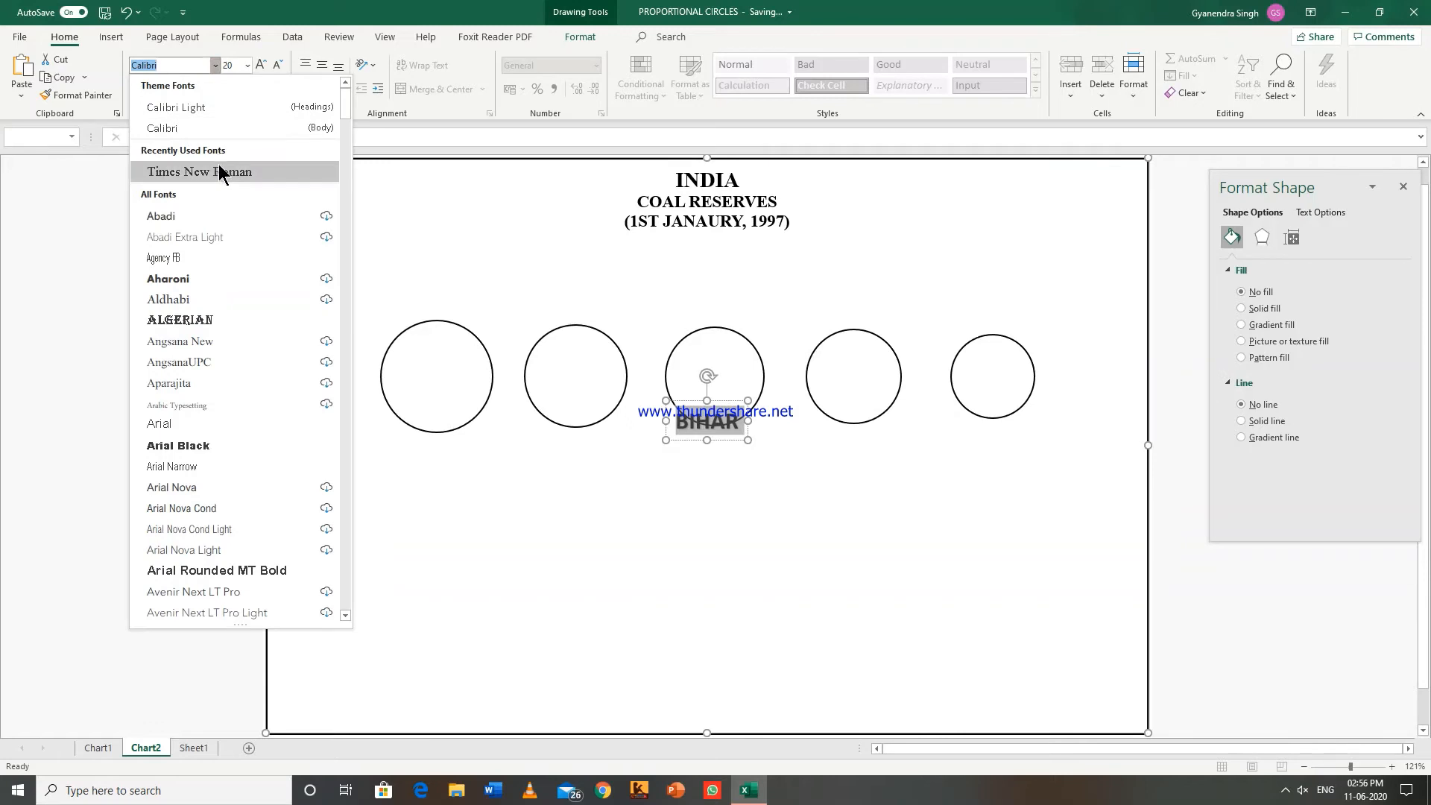
{"action": "left_click", "coordinate": [199, 172]}
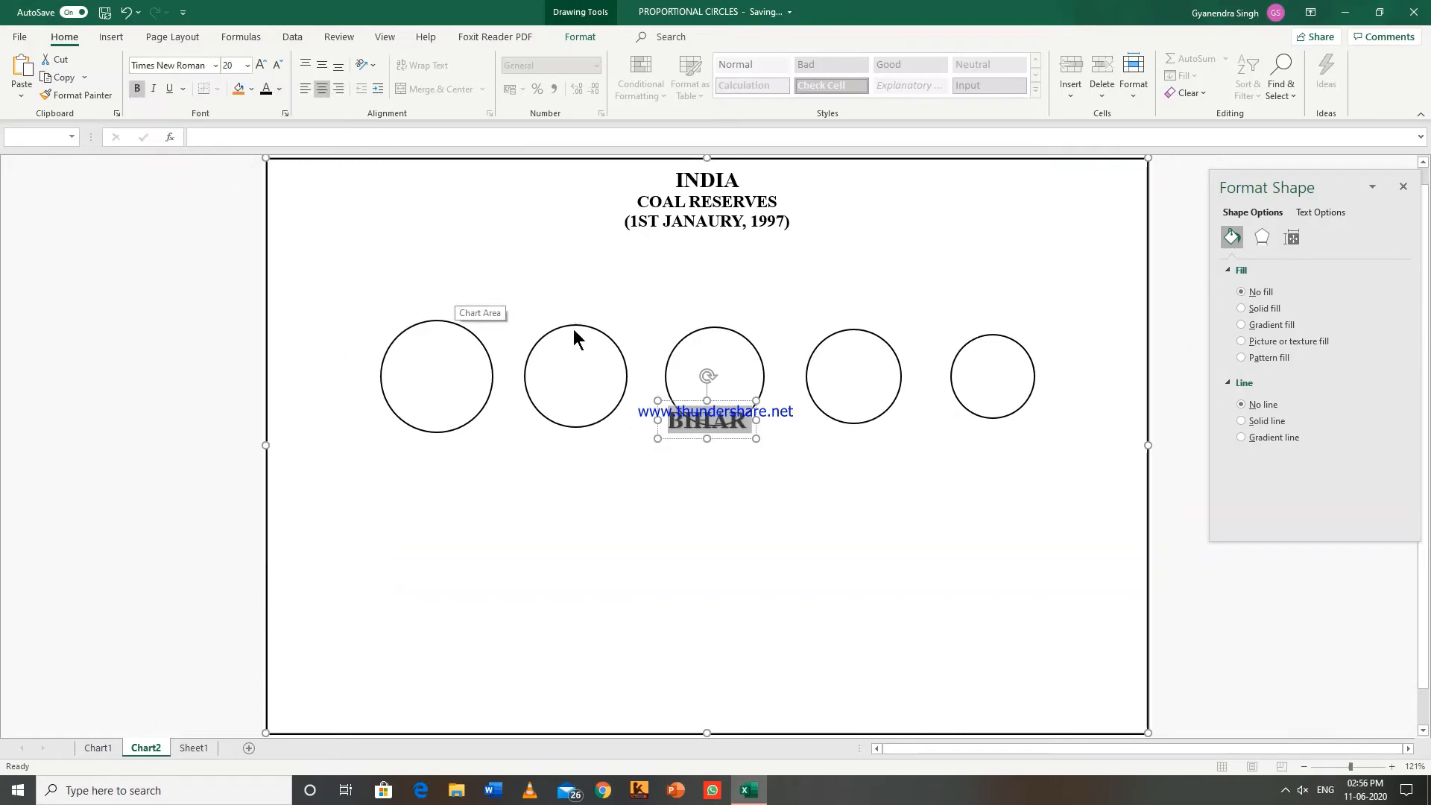
{"action": "mouse_move", "coordinate": [670, 406]}
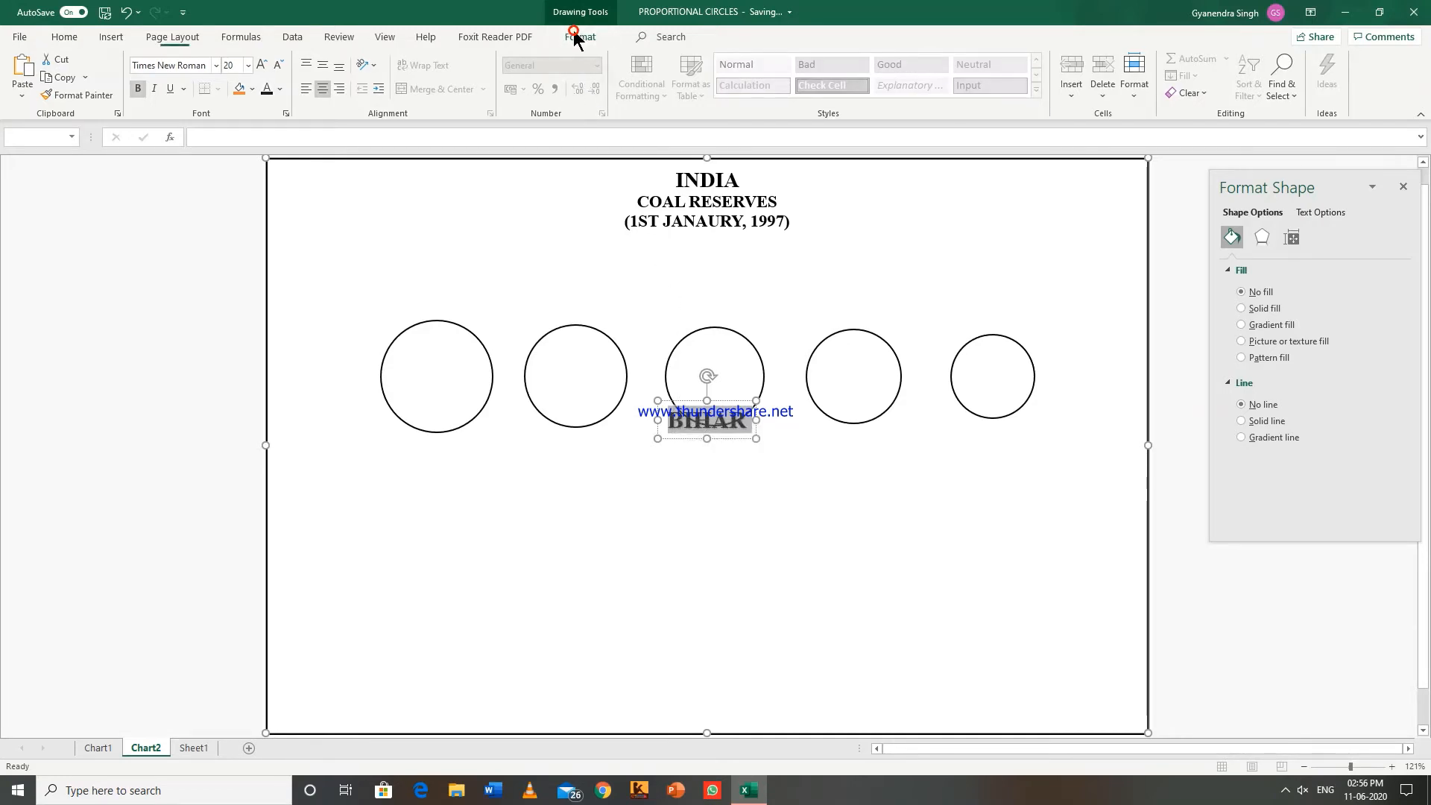
Curve BIHAR with the Follow Path Arch effect and fit it over the first circle.
{"action": "left_click", "coordinate": [581, 36]}
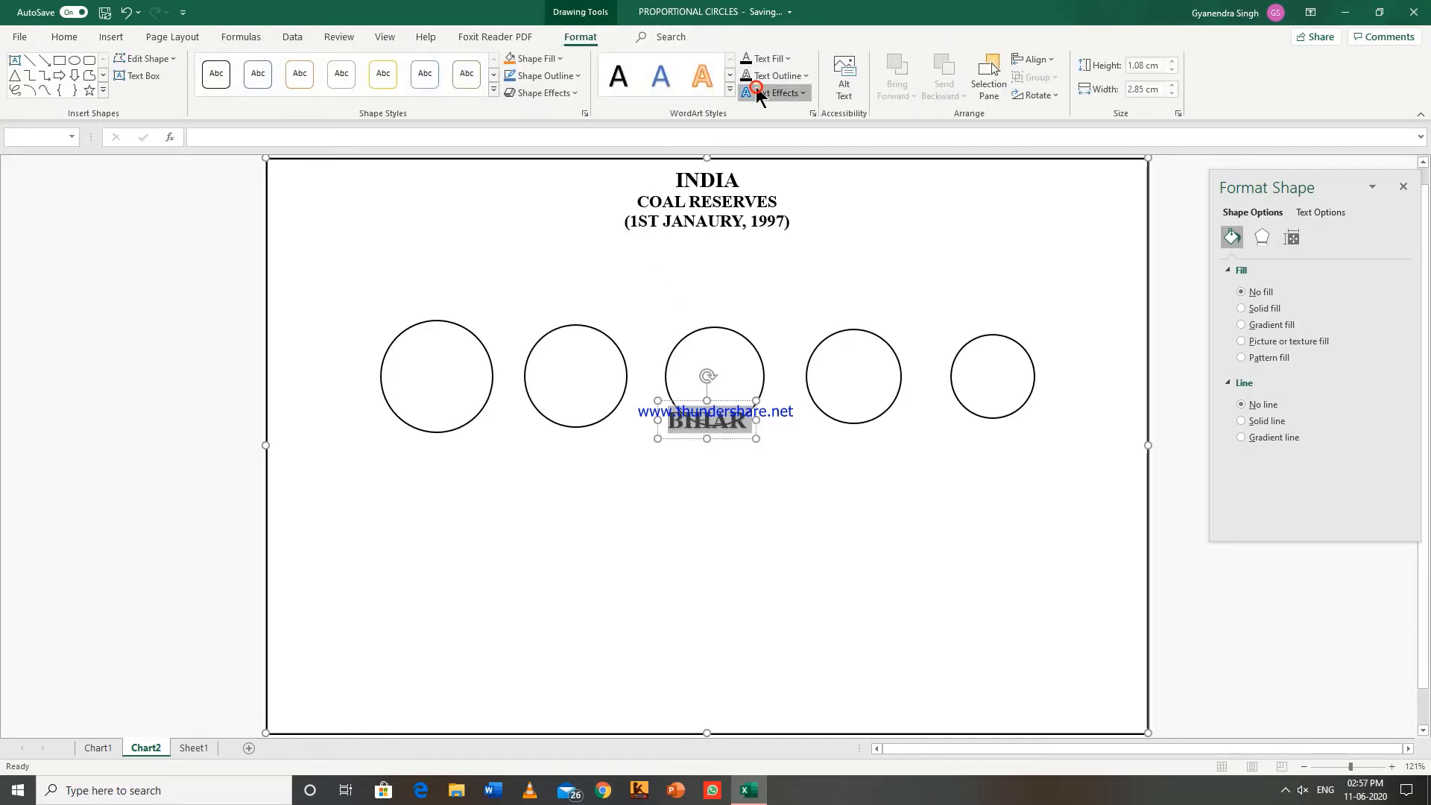
{"action": "left_click", "coordinate": [774, 93]}
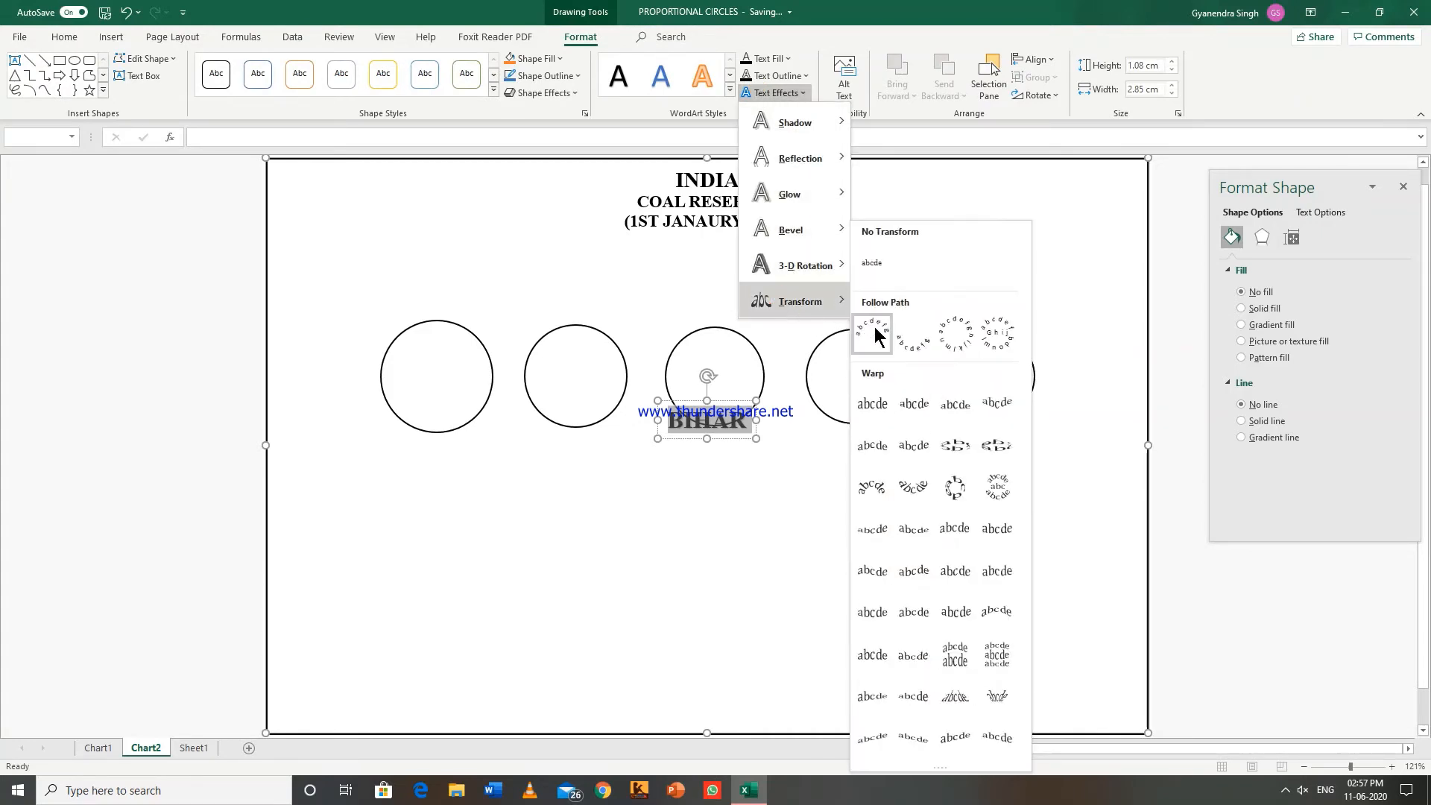
{"action": "left_click", "coordinate": [871, 331]}
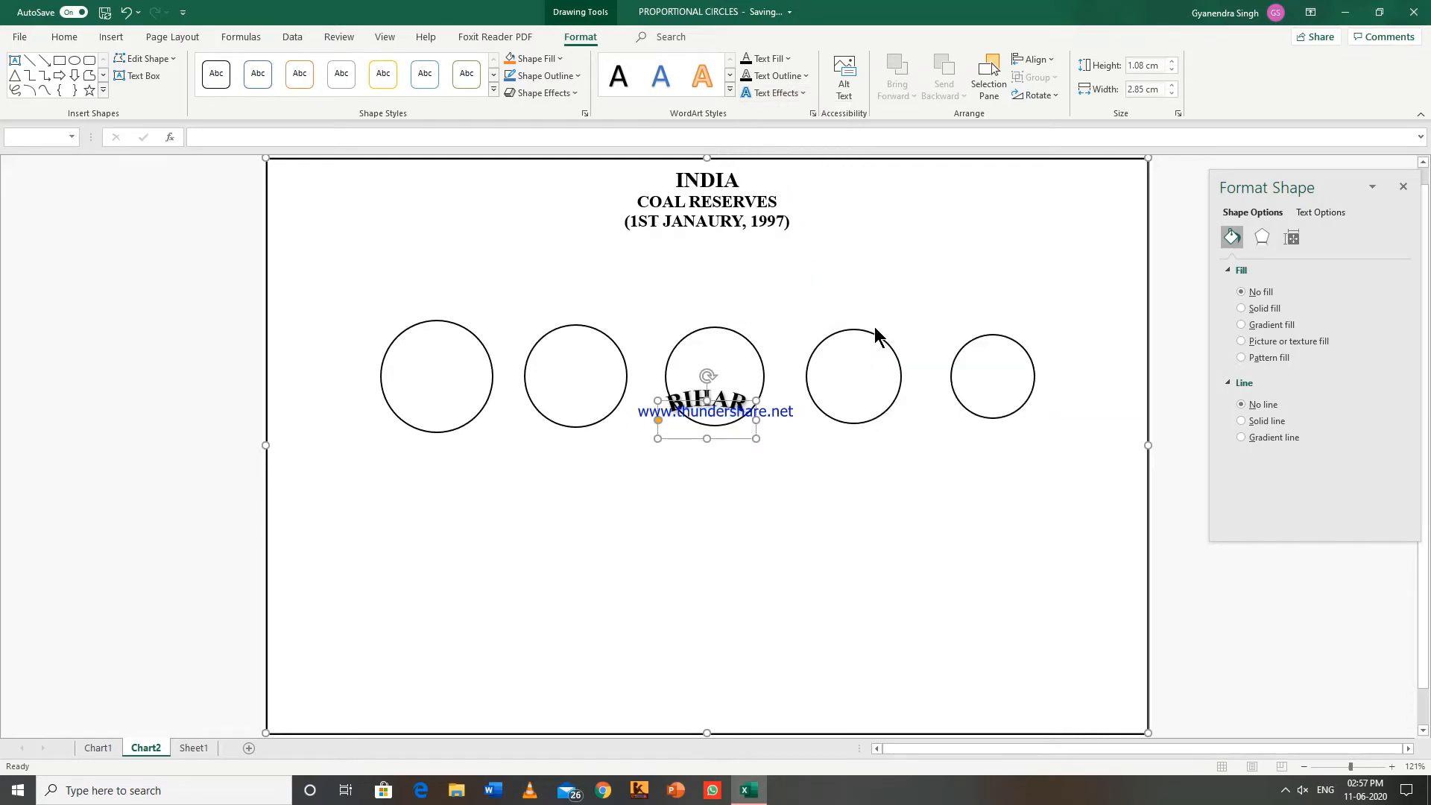
{"action": "mouse_move", "coordinate": [721, 402]}
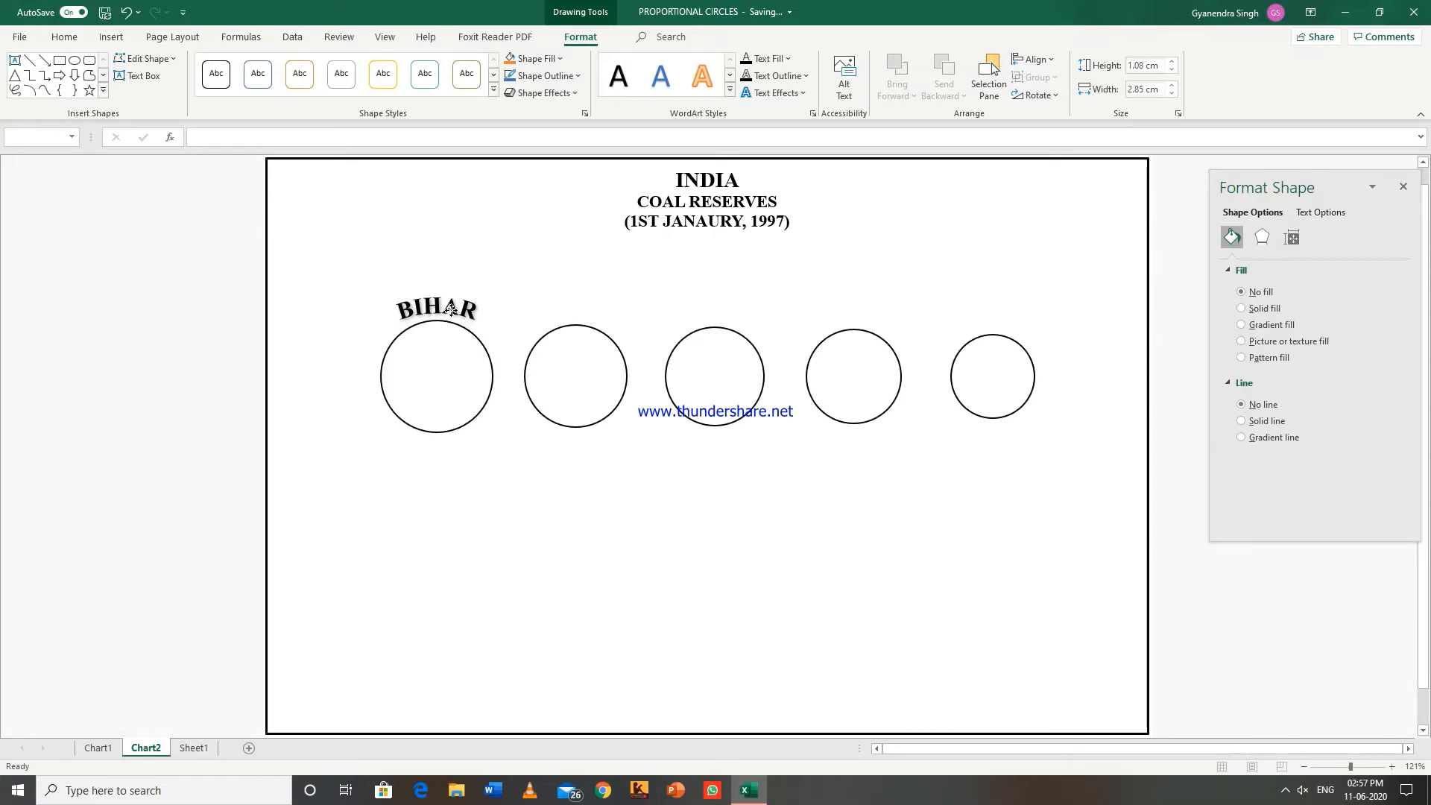
{"action": "left_click", "coordinate": [400, 285]}
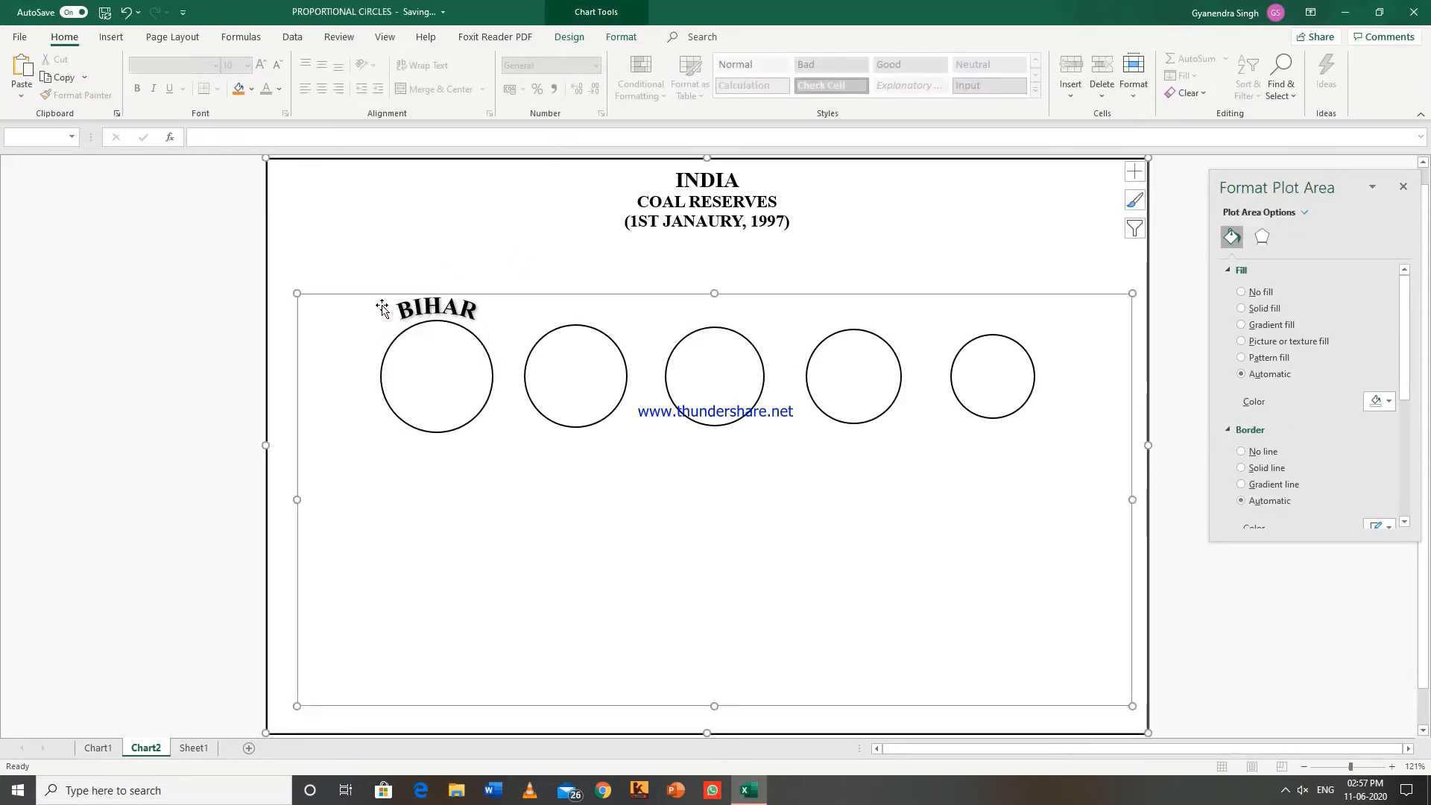
{"action": "left_click", "coordinate": [436, 375]}
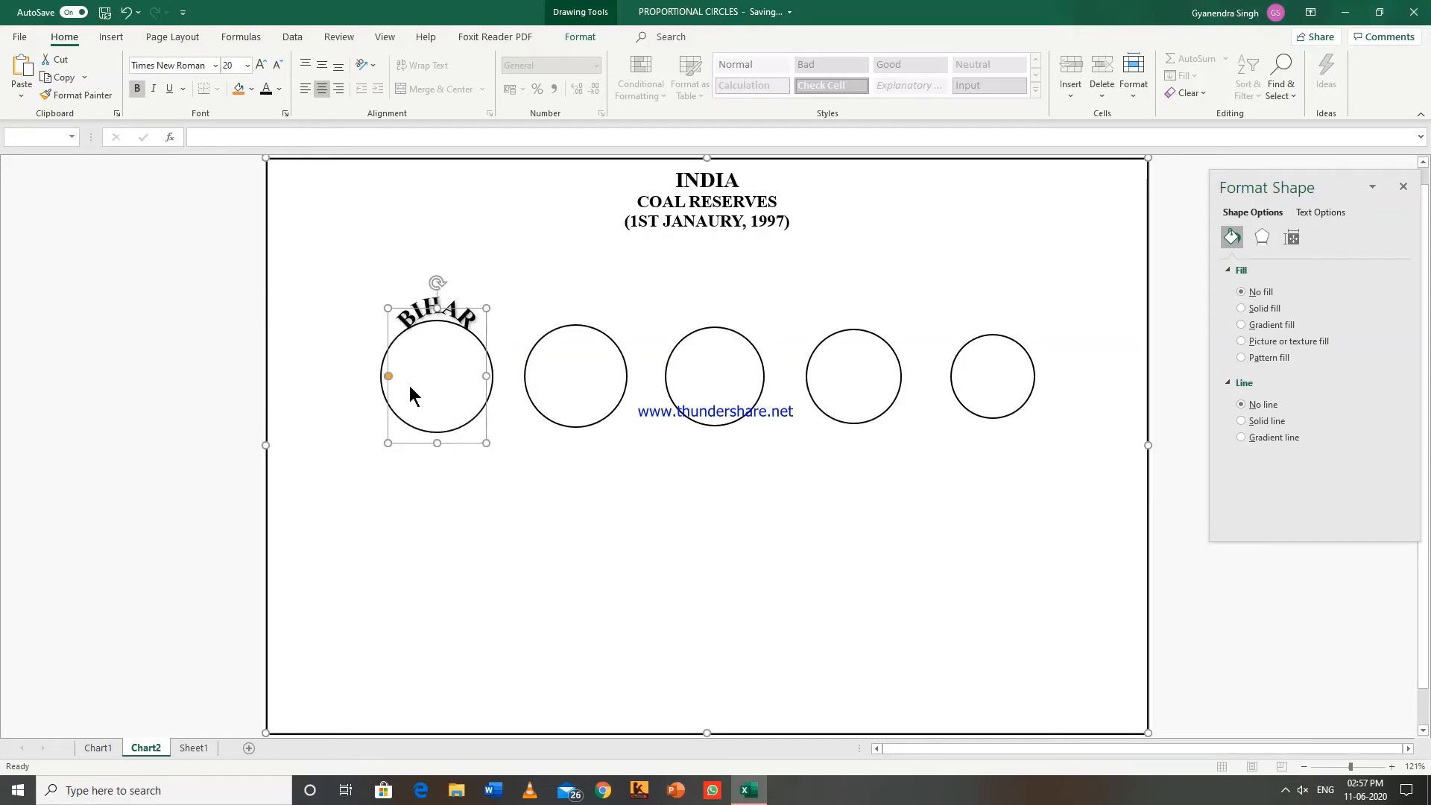
{"action": "mouse_move", "coordinate": [390, 306]}
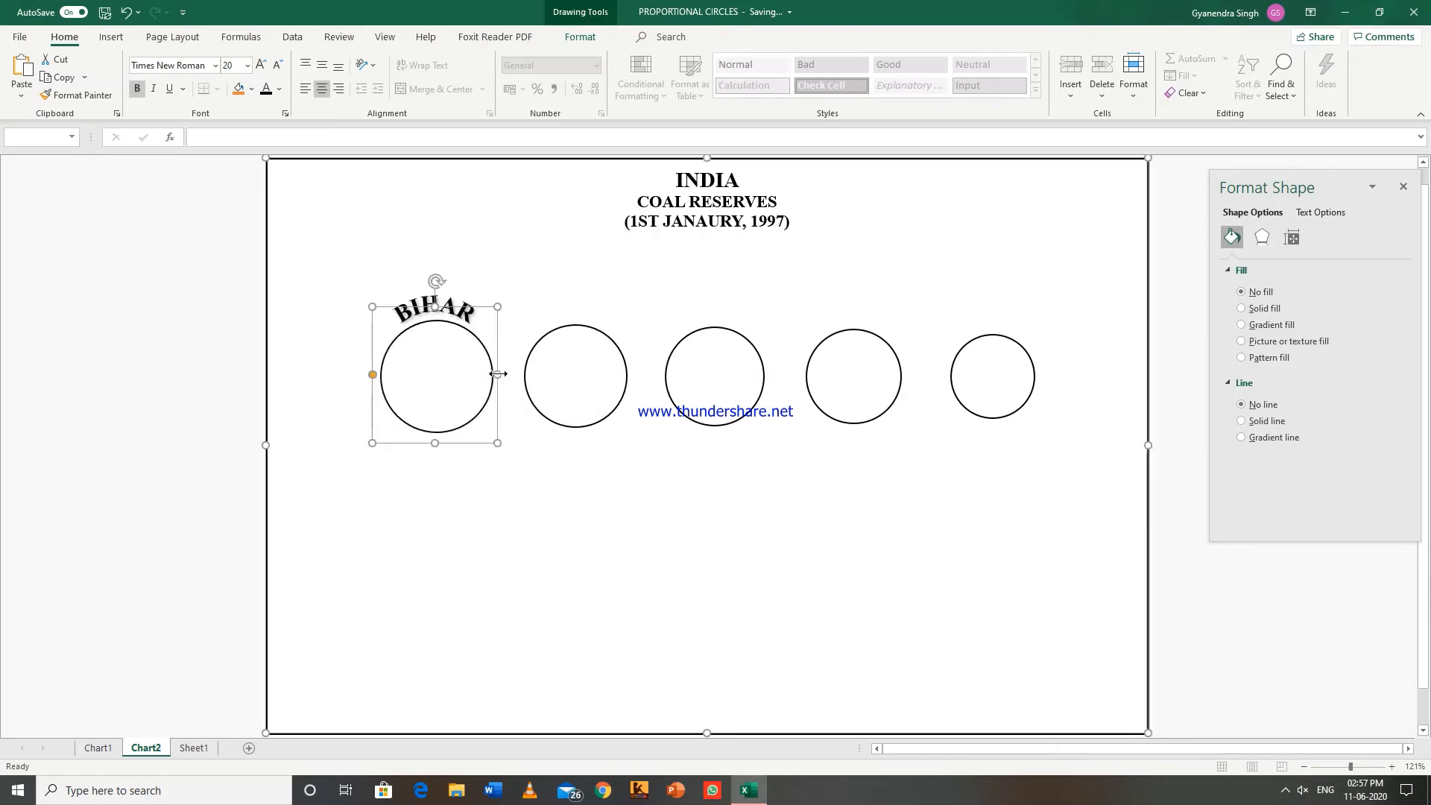
{"action": "mouse_move", "coordinate": [443, 343]}
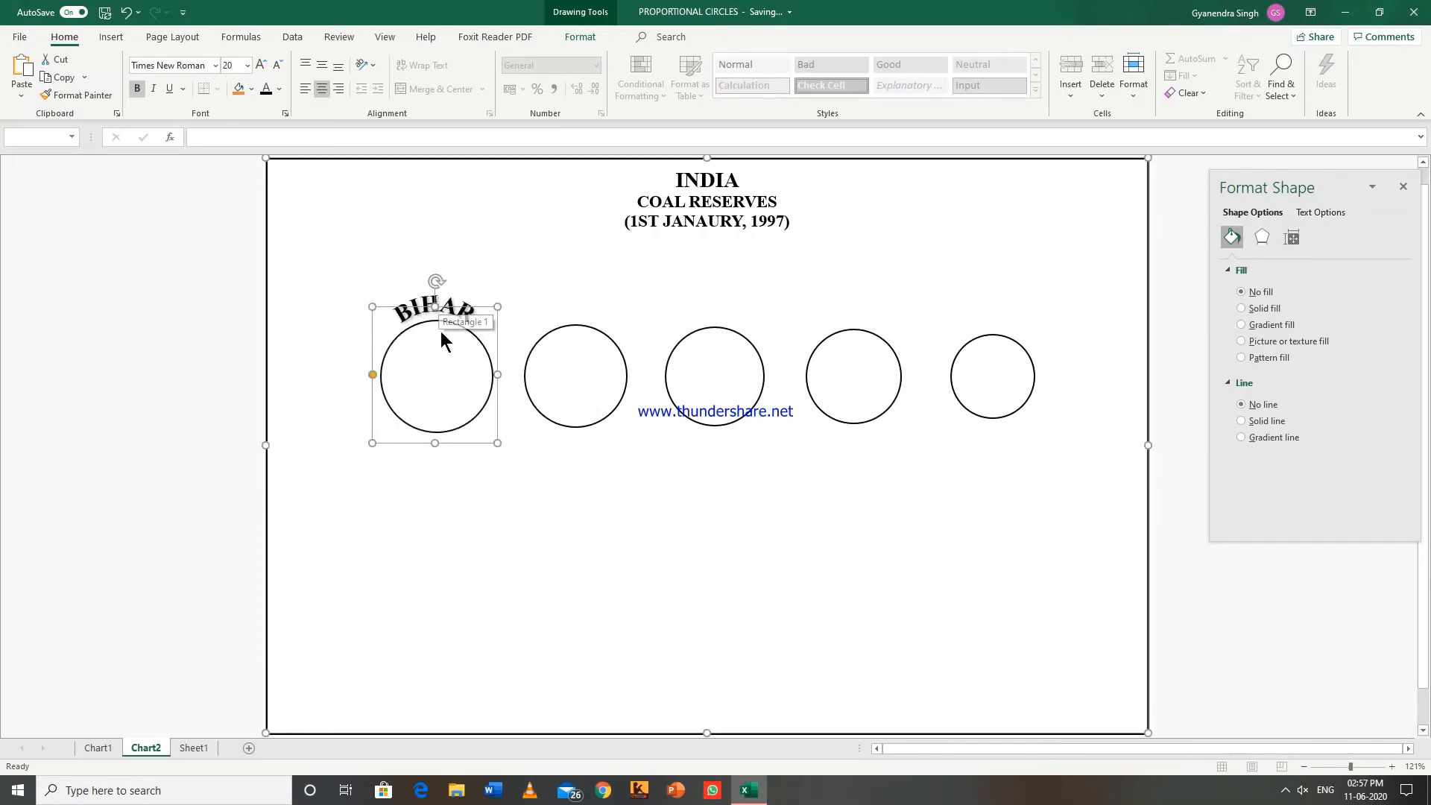
{"action": "left_click", "coordinate": [550, 317]}
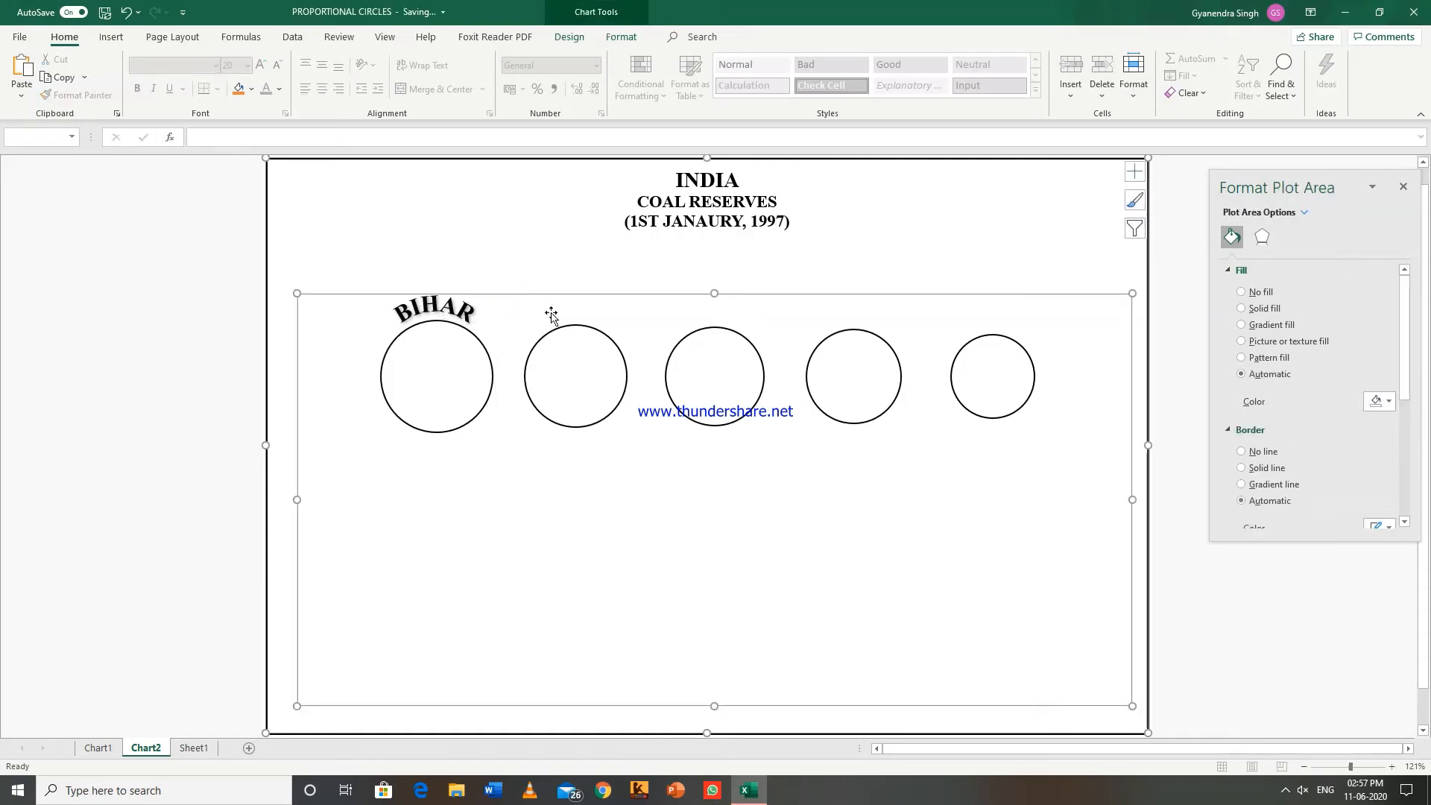
{"action": "mouse_move", "coordinate": [551, 314]}
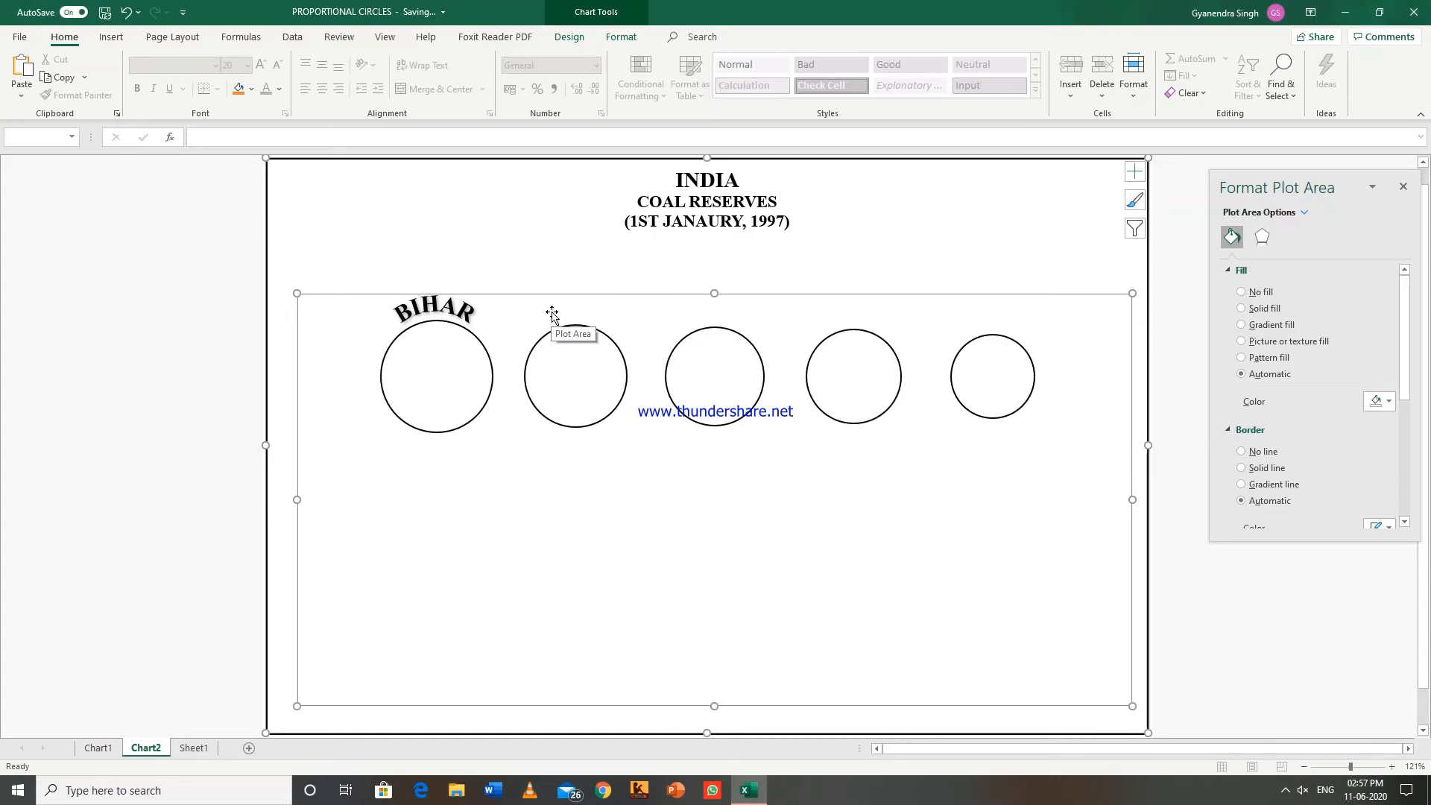
Insert a new WordArt label for ORISSA.
{"action": "left_click", "coordinate": [110, 37]}
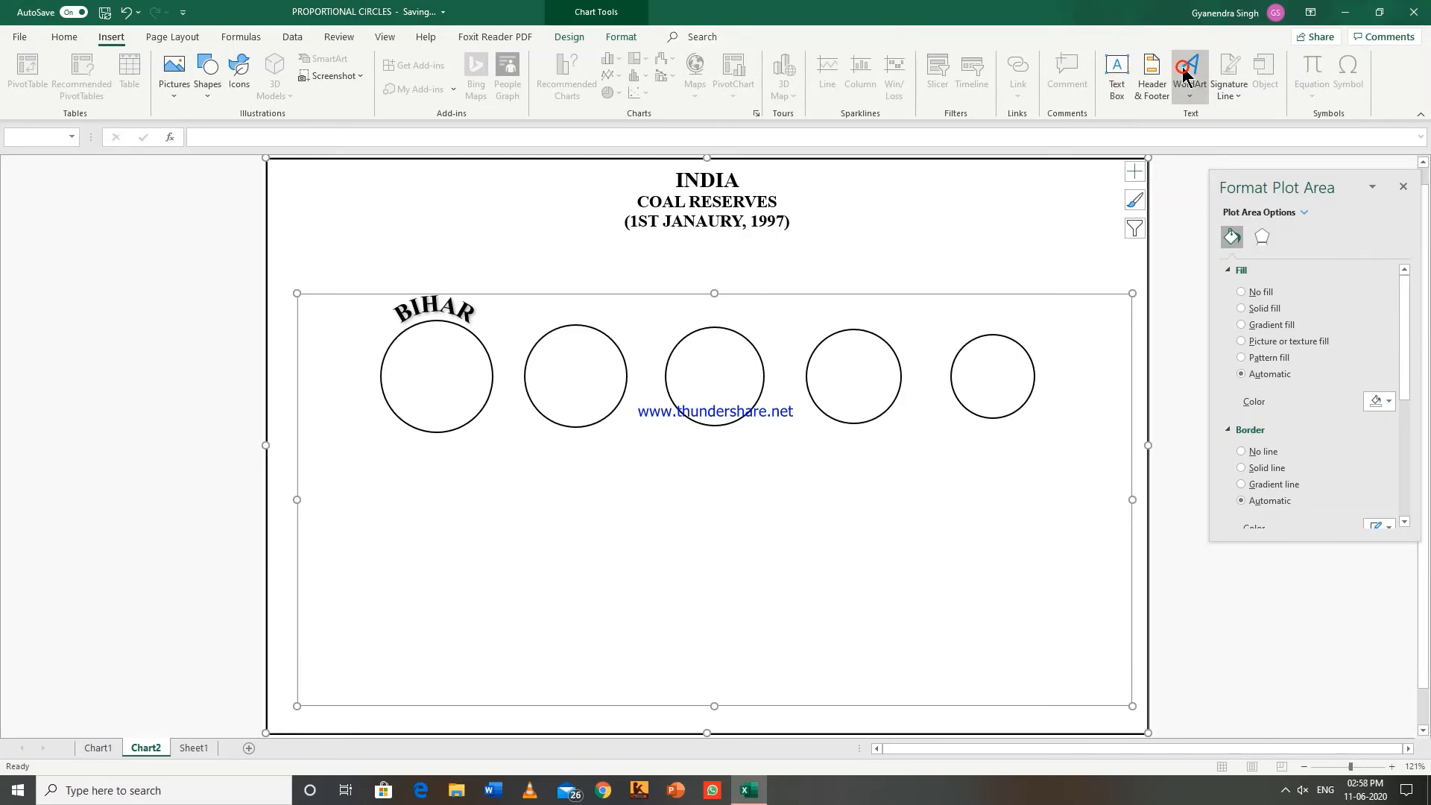
{"action": "left_click", "coordinate": [1190, 75]}
{"action": "type", "text": "ORISSA"}
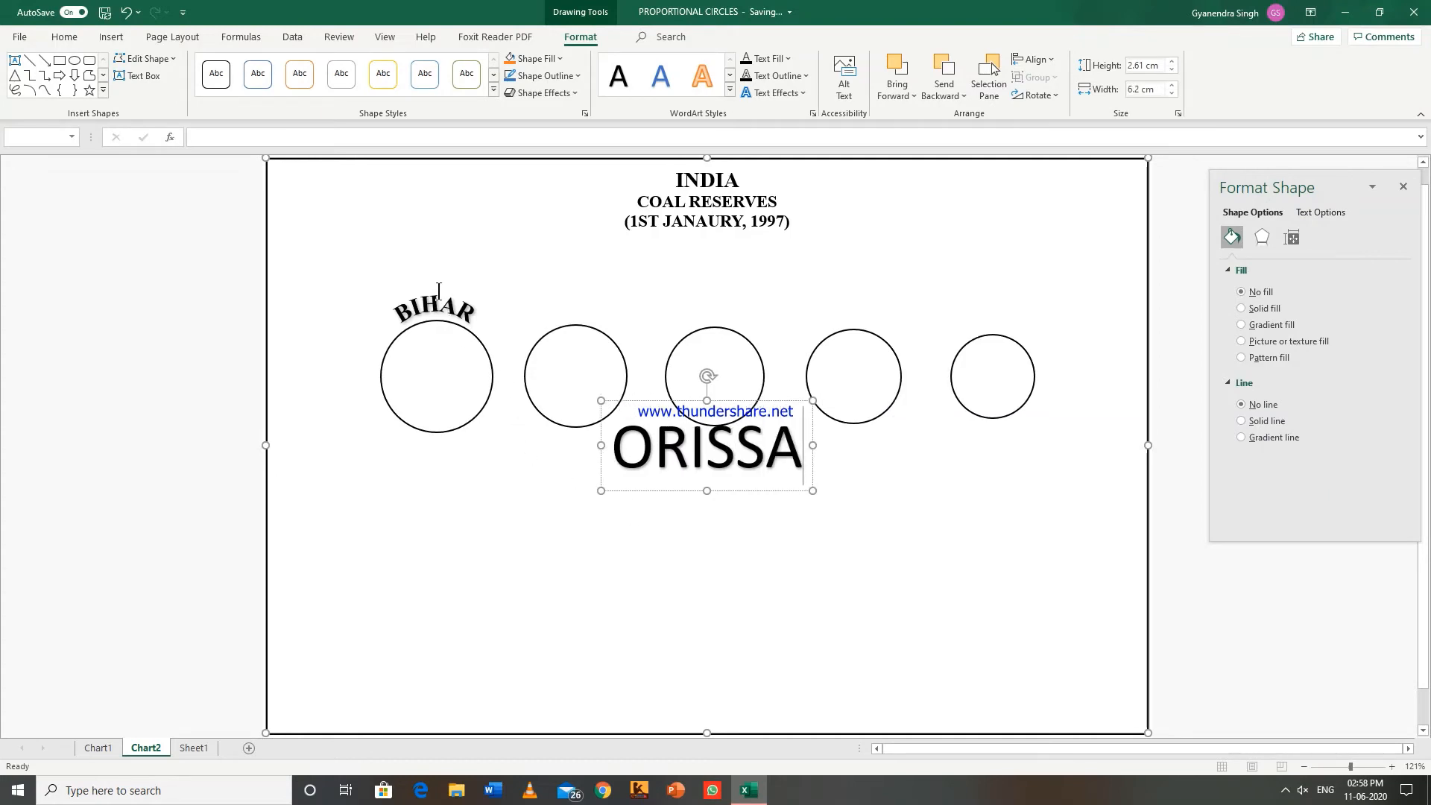
{"action": "left_click", "coordinate": [436, 374]}
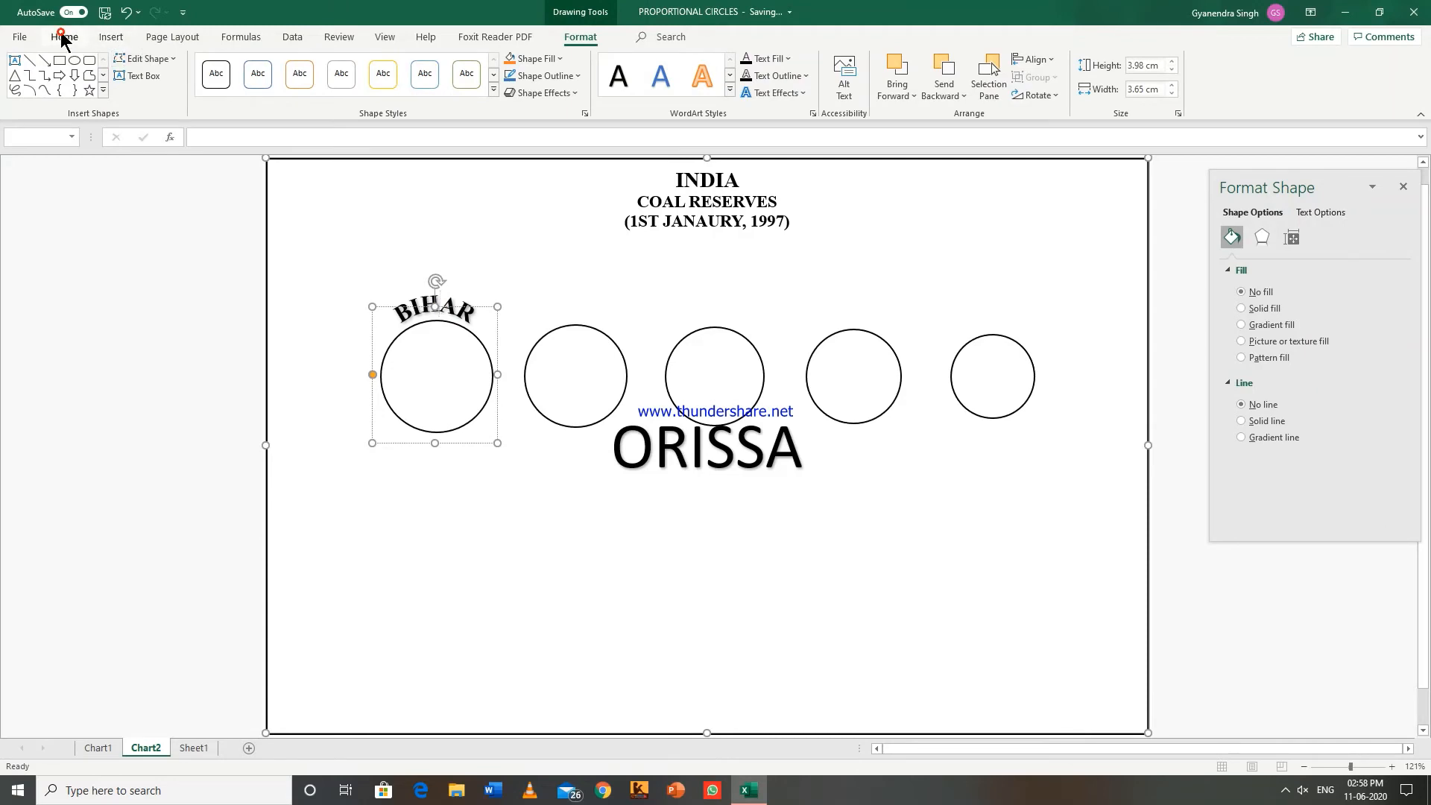
Shrink ORISSA to bold Times New Roman and place it above the second circle.
{"action": "left_click", "coordinate": [65, 37]}
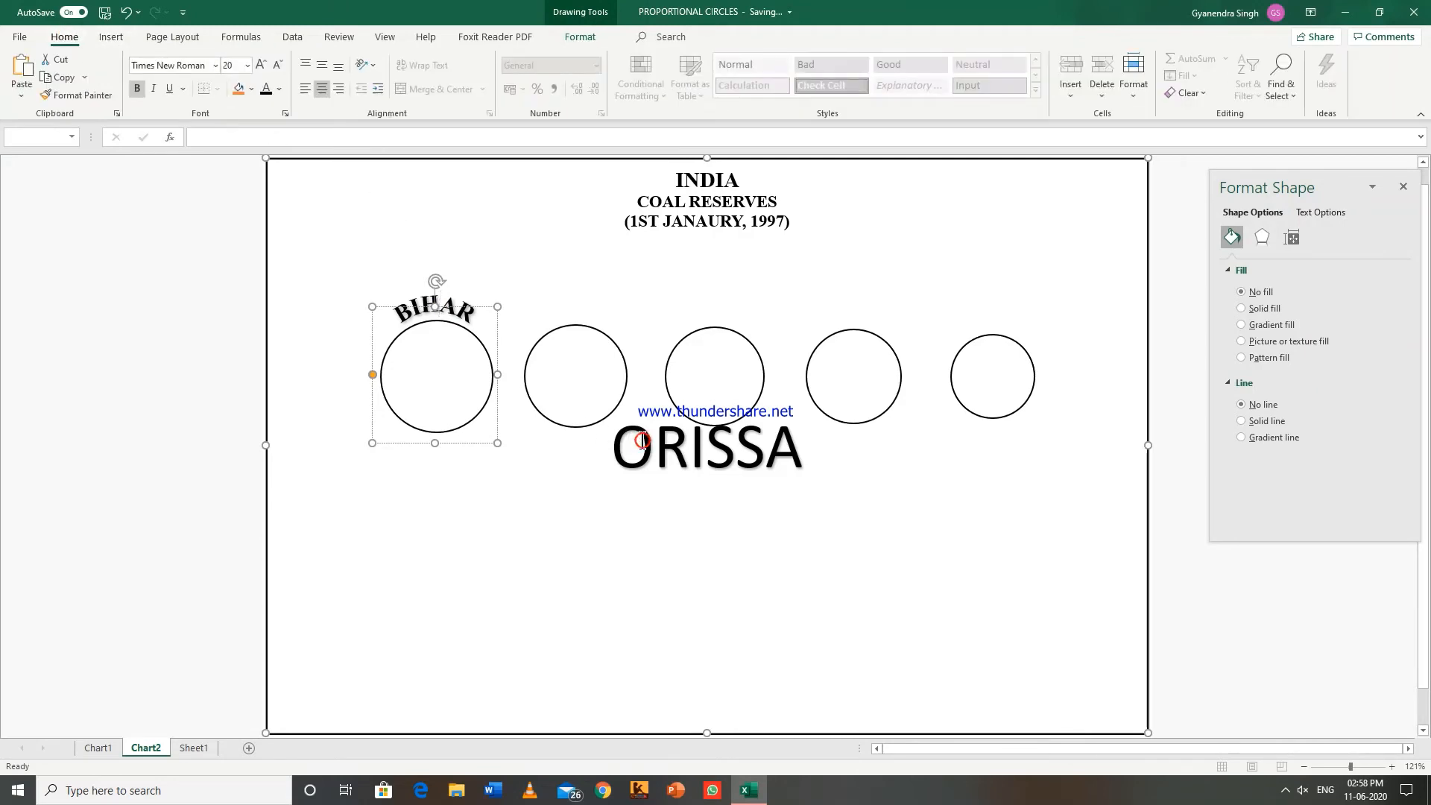
{"action": "left_click", "coordinate": [707, 447]}
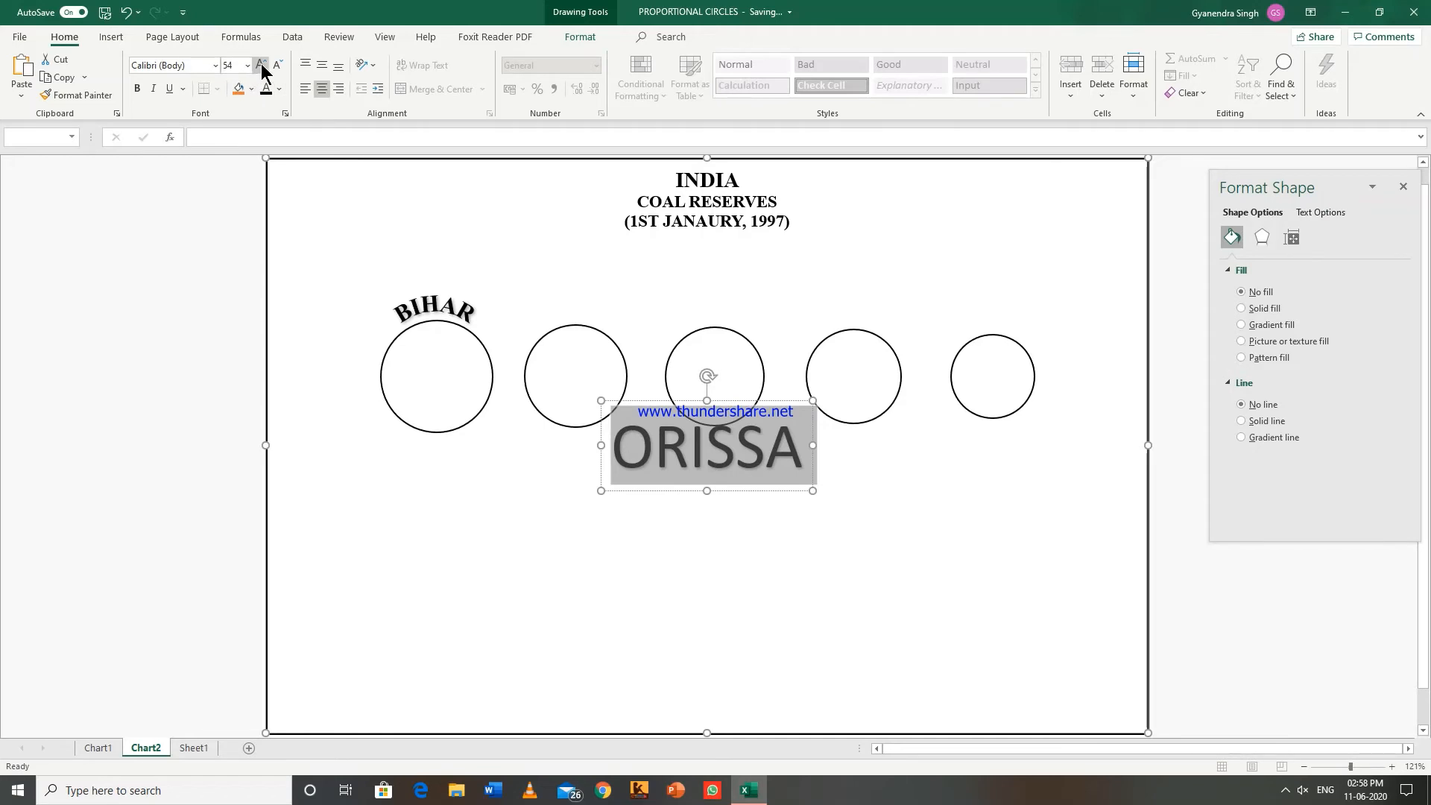
{"action": "left_click", "coordinate": [276, 65]}
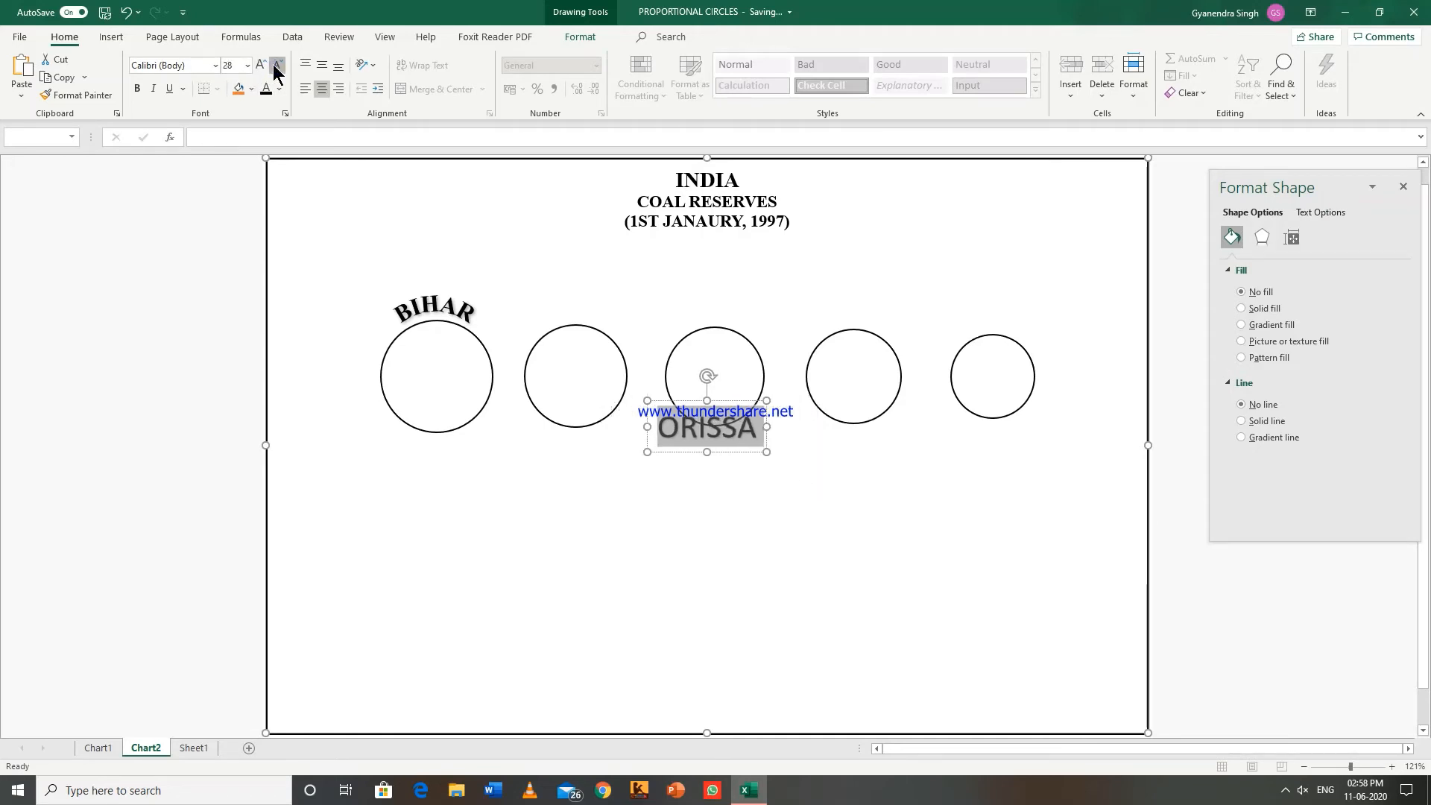
{"action": "left_click", "coordinate": [278, 70]}
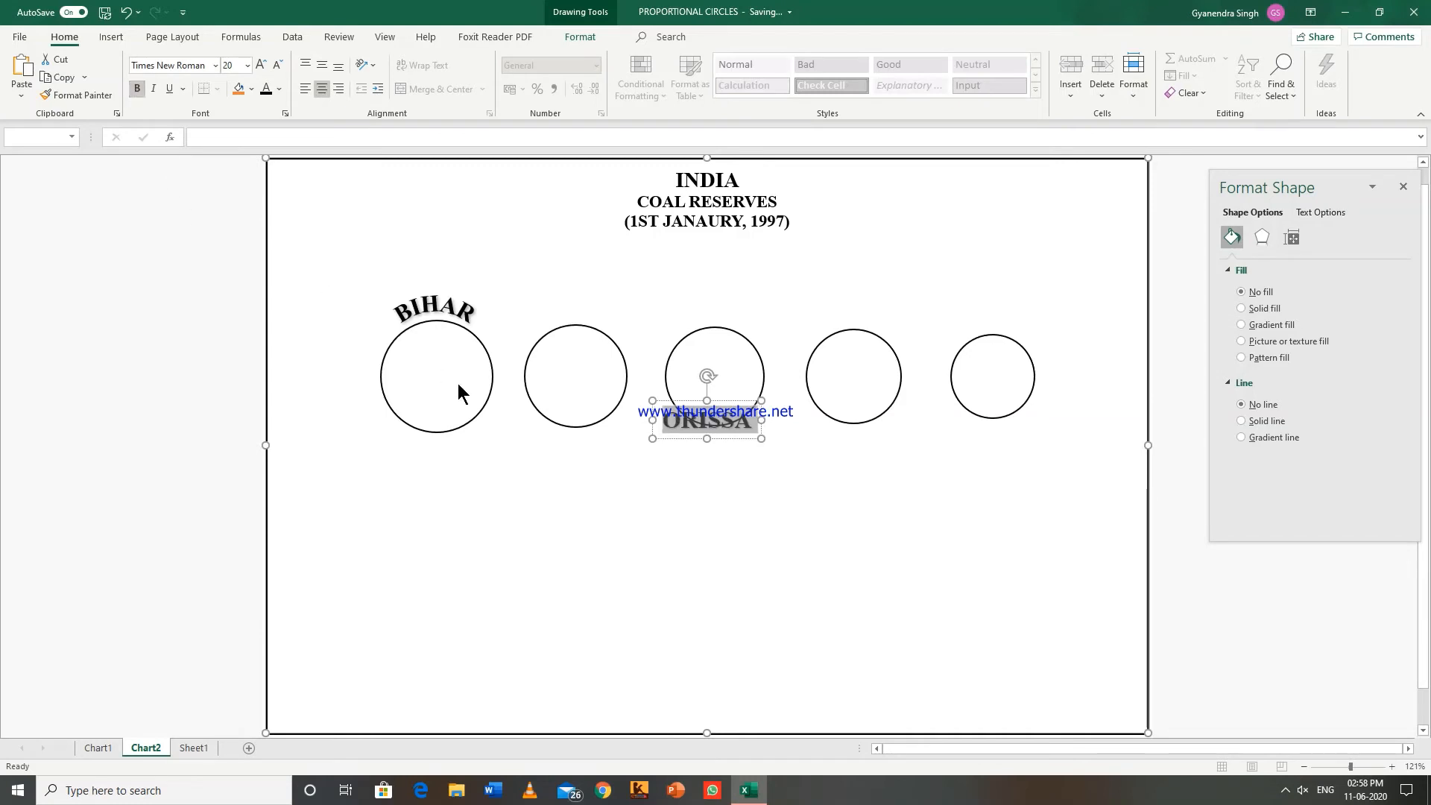
{"action": "mouse_move", "coordinate": [675, 402]}
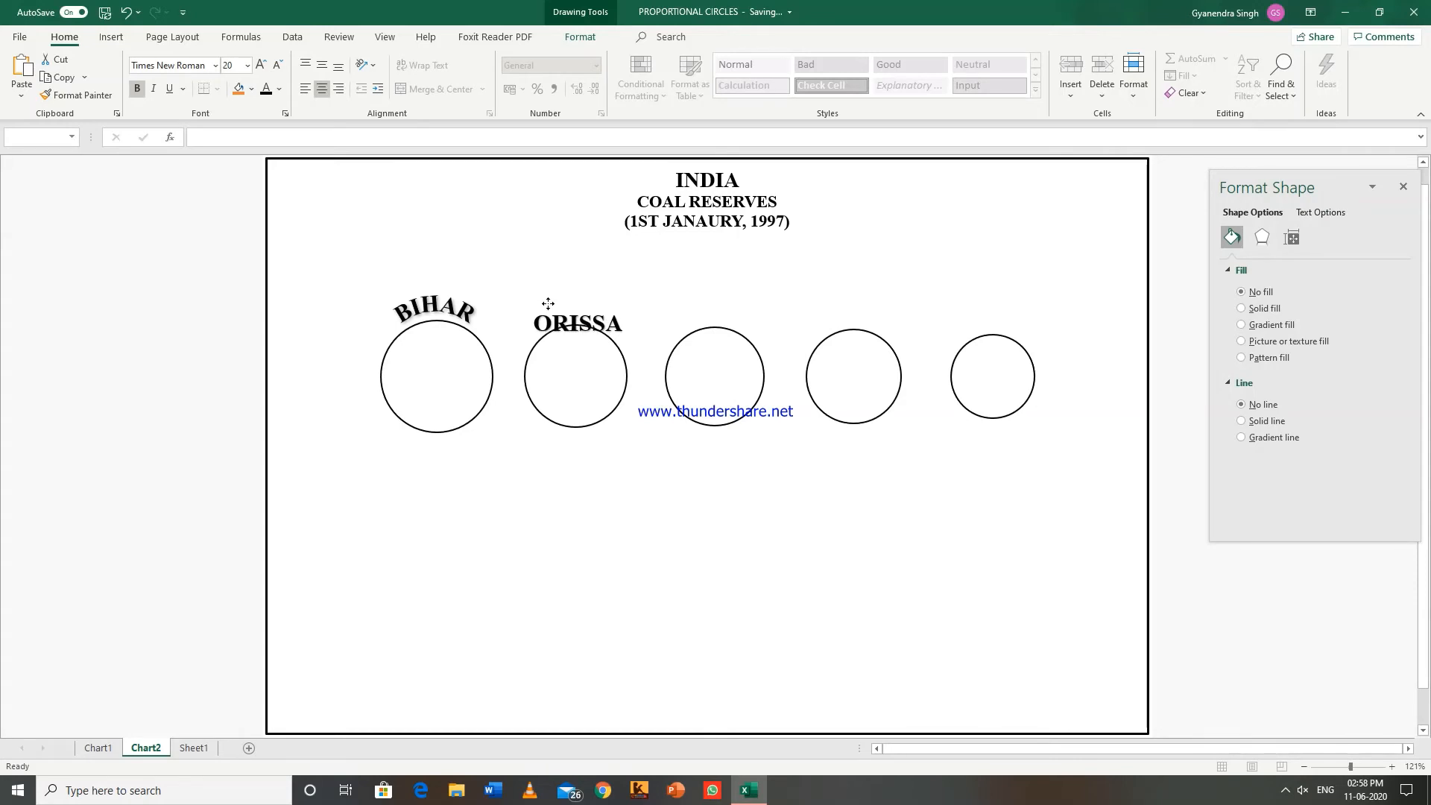
{"action": "left_click", "coordinate": [575, 321]}
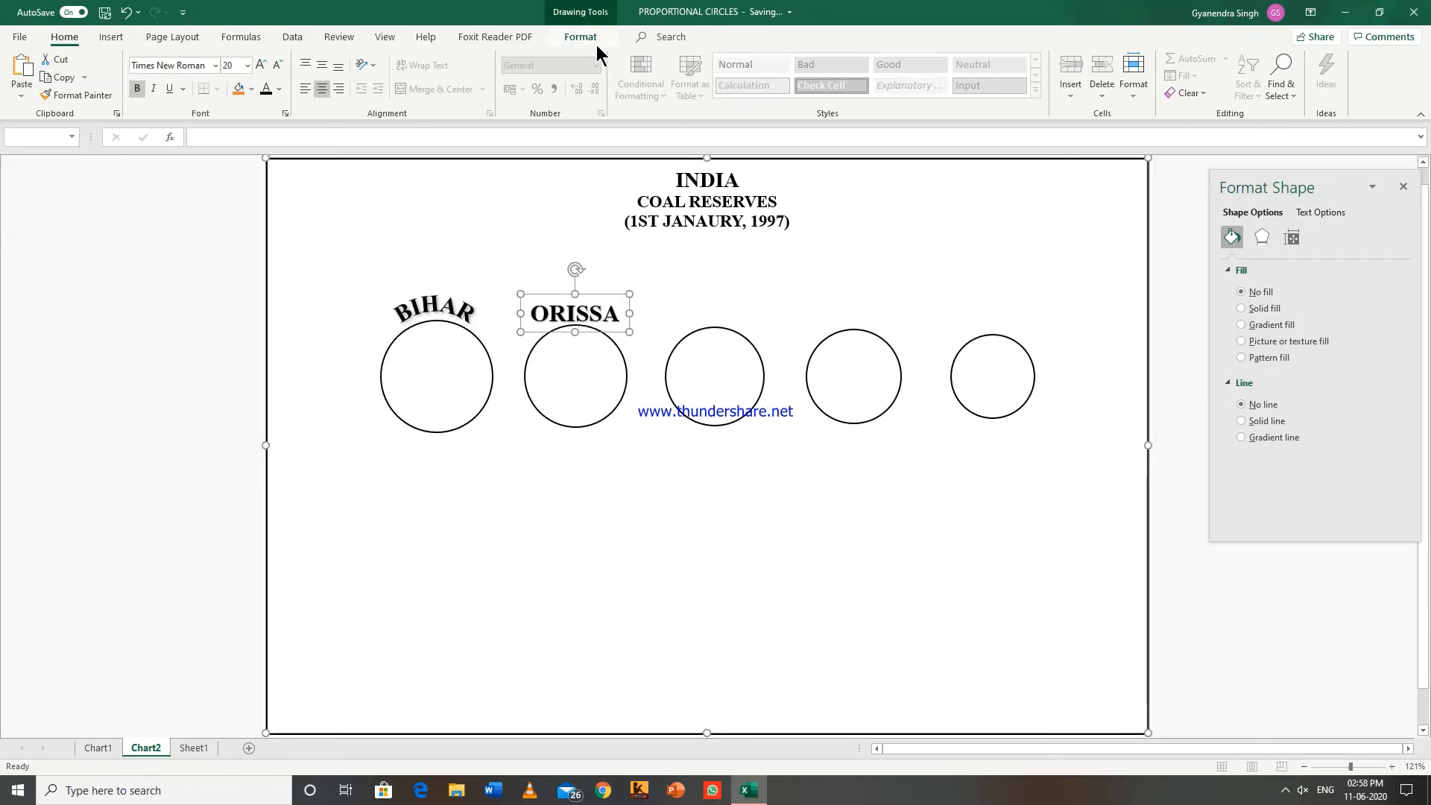
Apply an arch text effect to ORISSA and settle it over the second circle.
{"action": "left_click", "coordinate": [580, 37]}
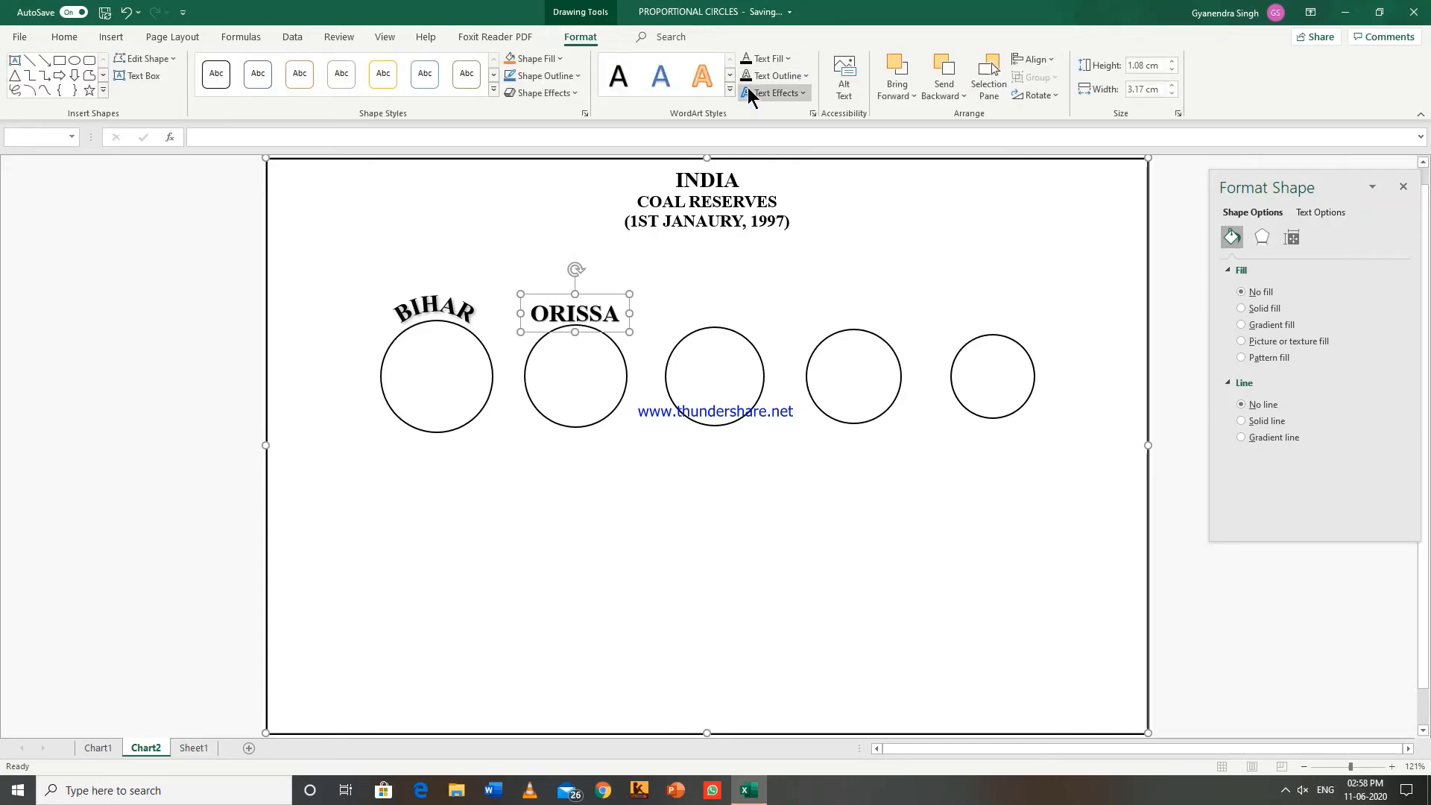
{"action": "left_click", "coordinate": [801, 301]}
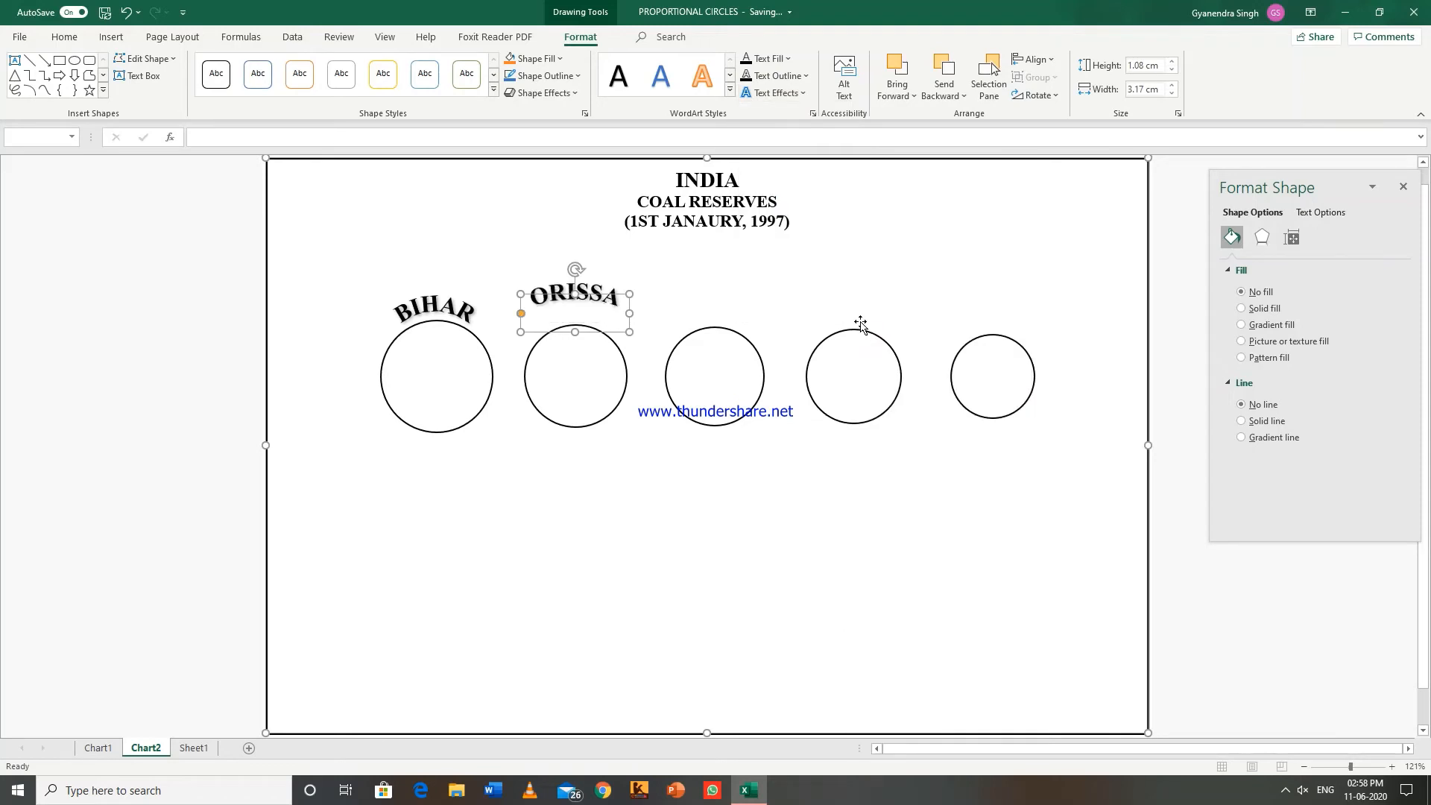
{"action": "mouse_move", "coordinate": [571, 301]}
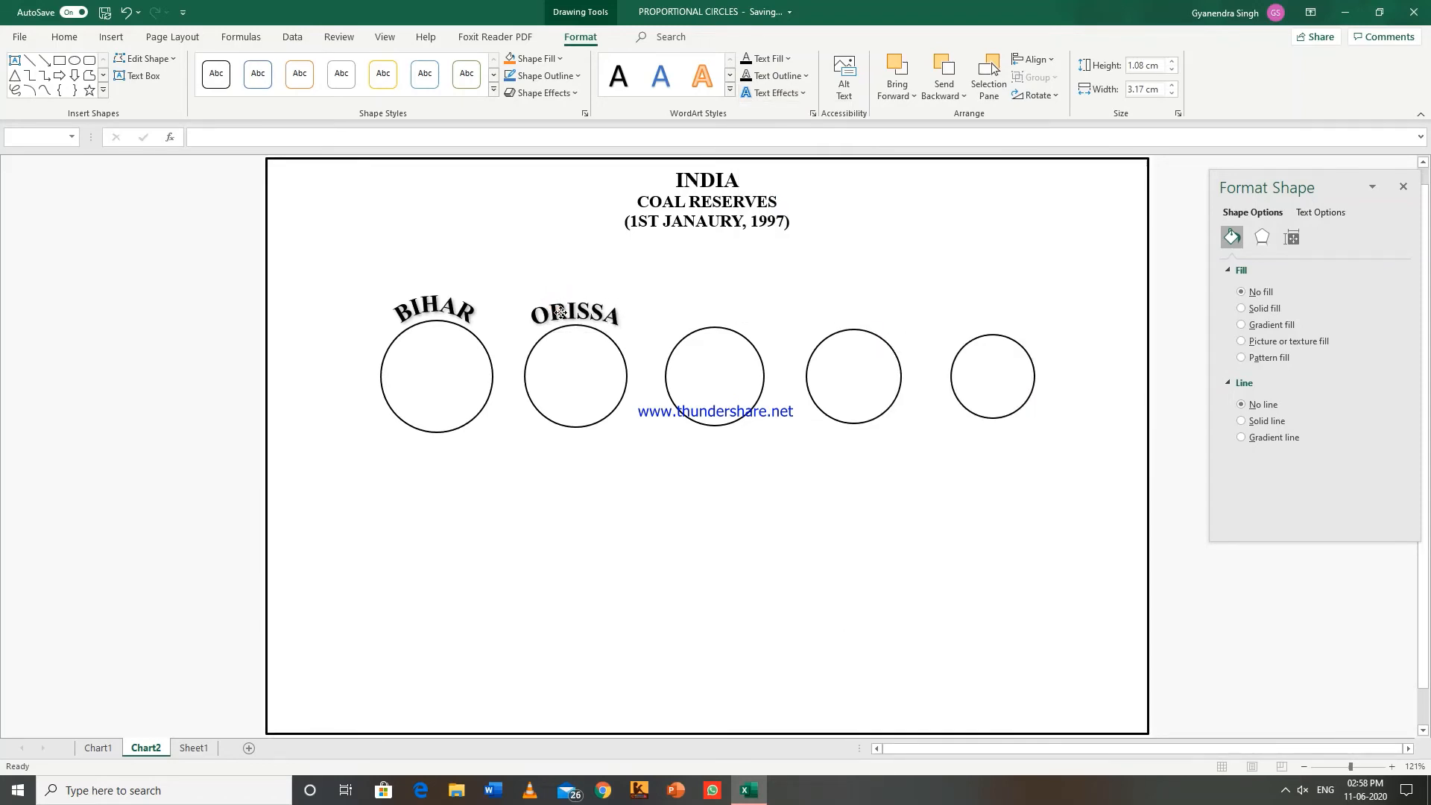
{"action": "left_click", "coordinate": [574, 314]}
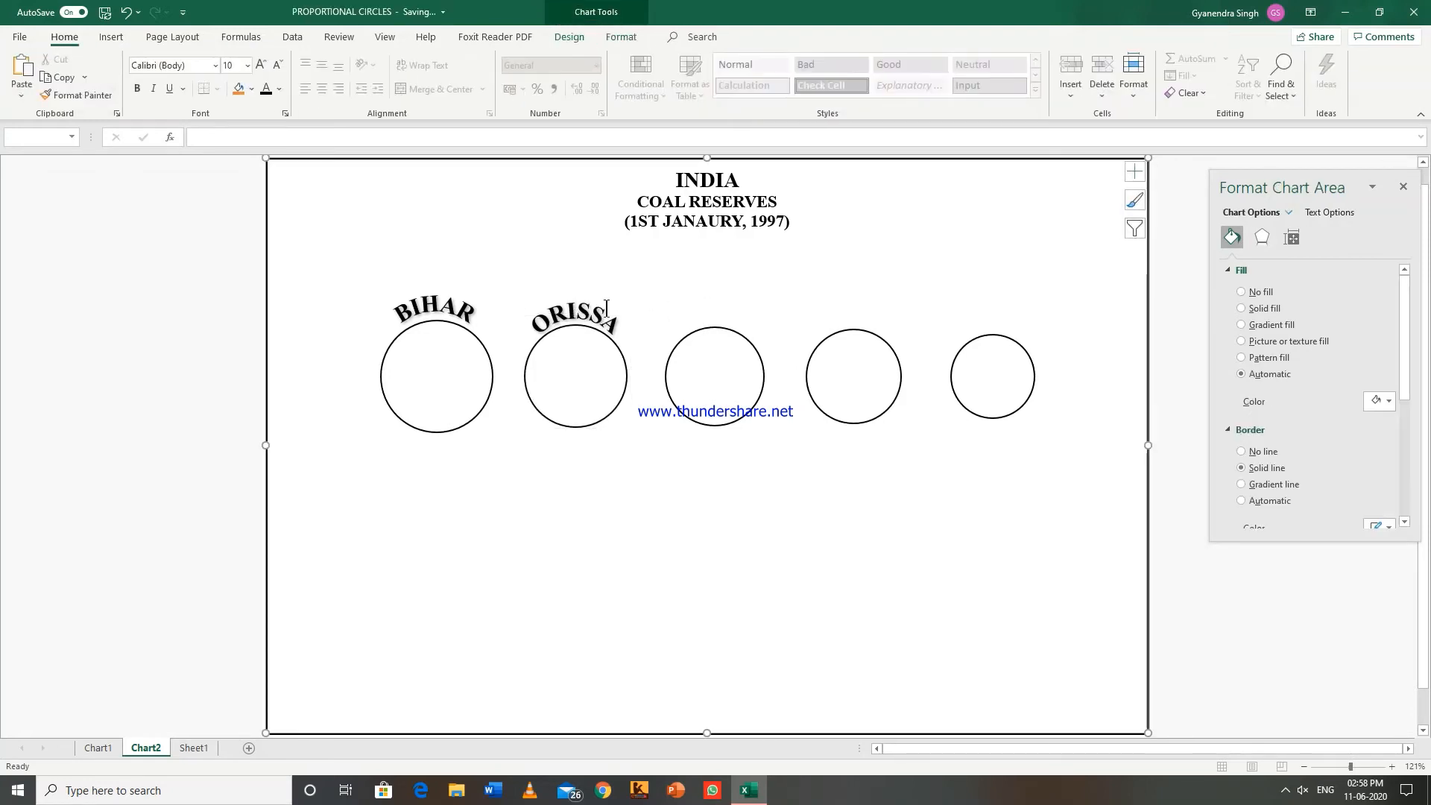
{"action": "mouse_move", "coordinate": [707, 366]}
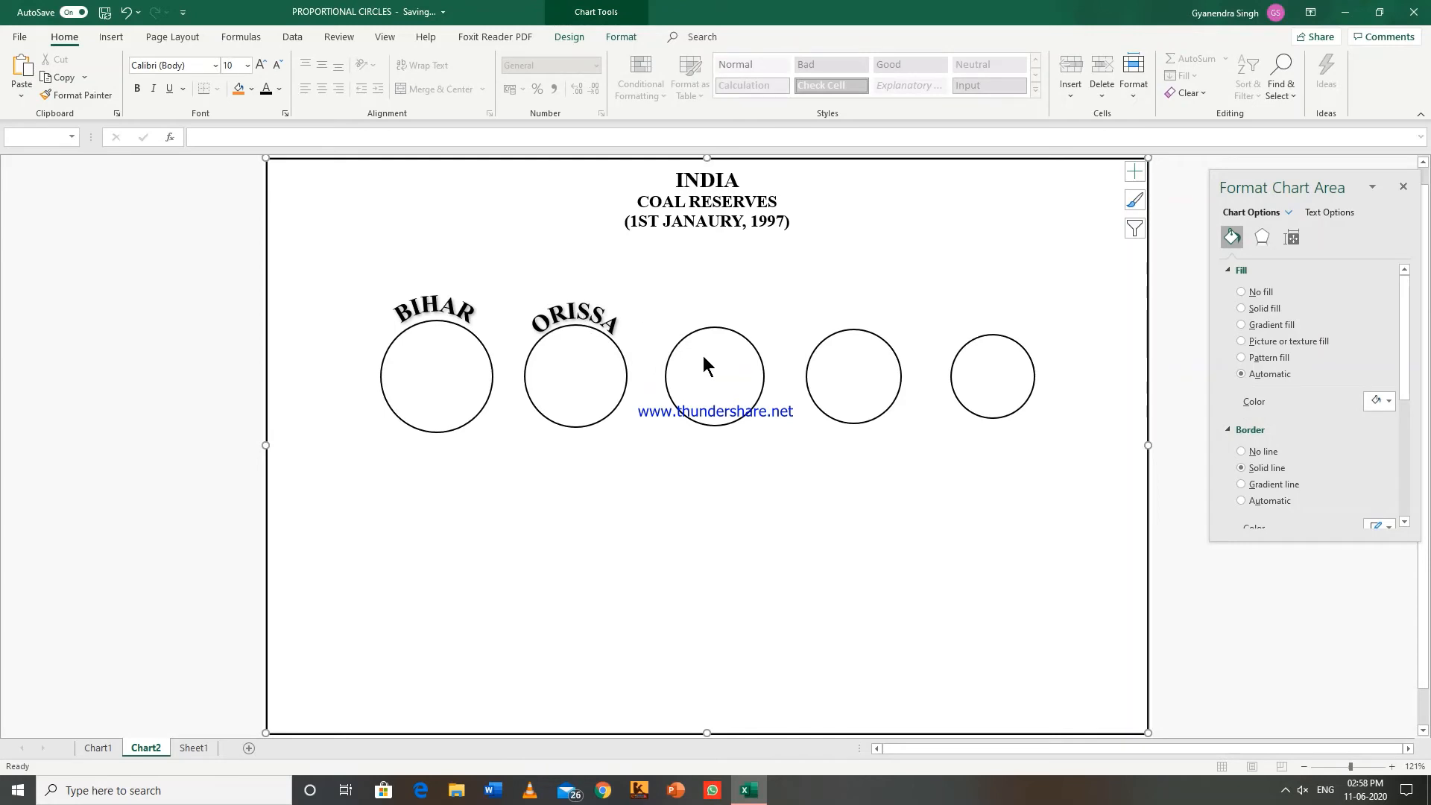
{"action": "mouse_move", "coordinate": [714, 325]}
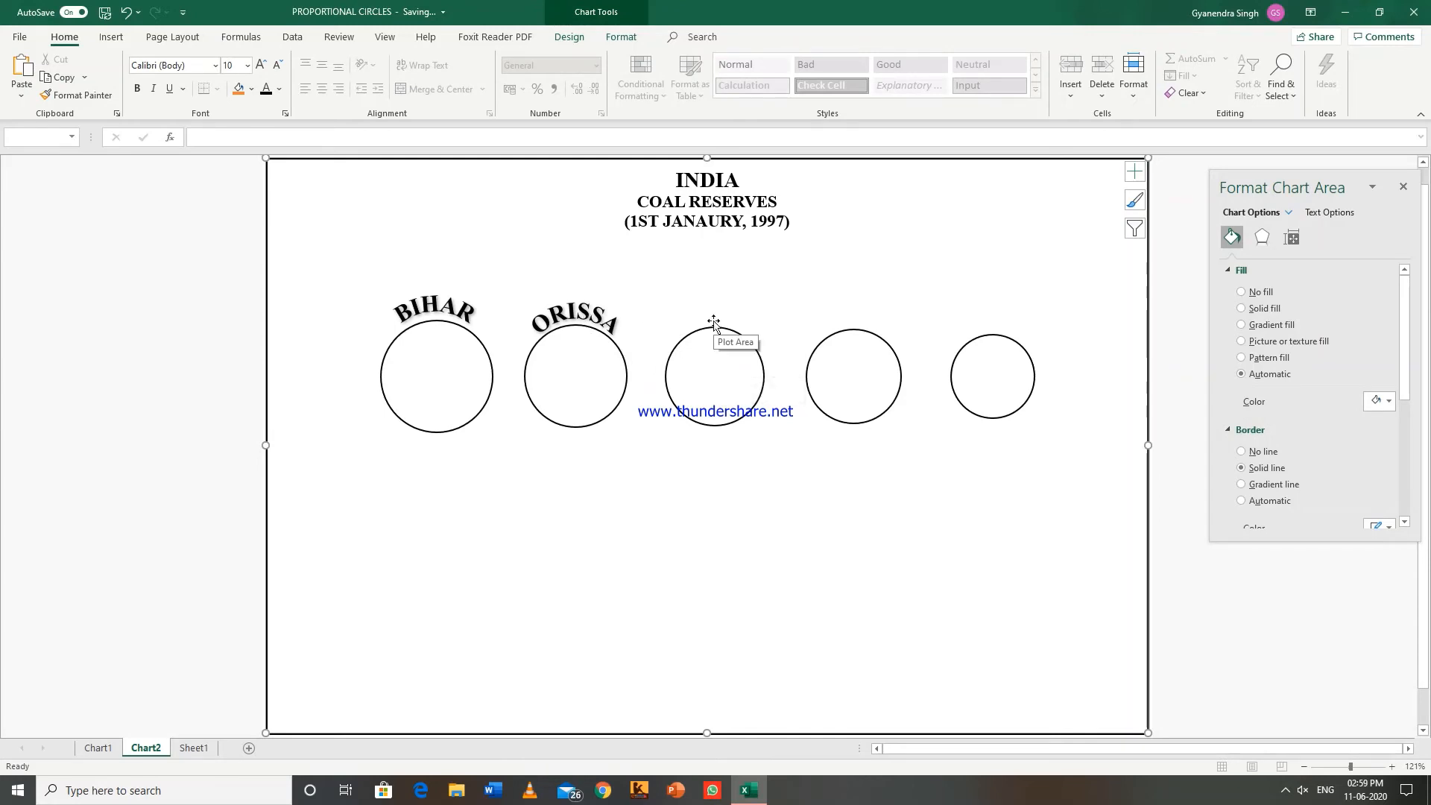
{"action": "mouse_move", "coordinate": [715, 322]}
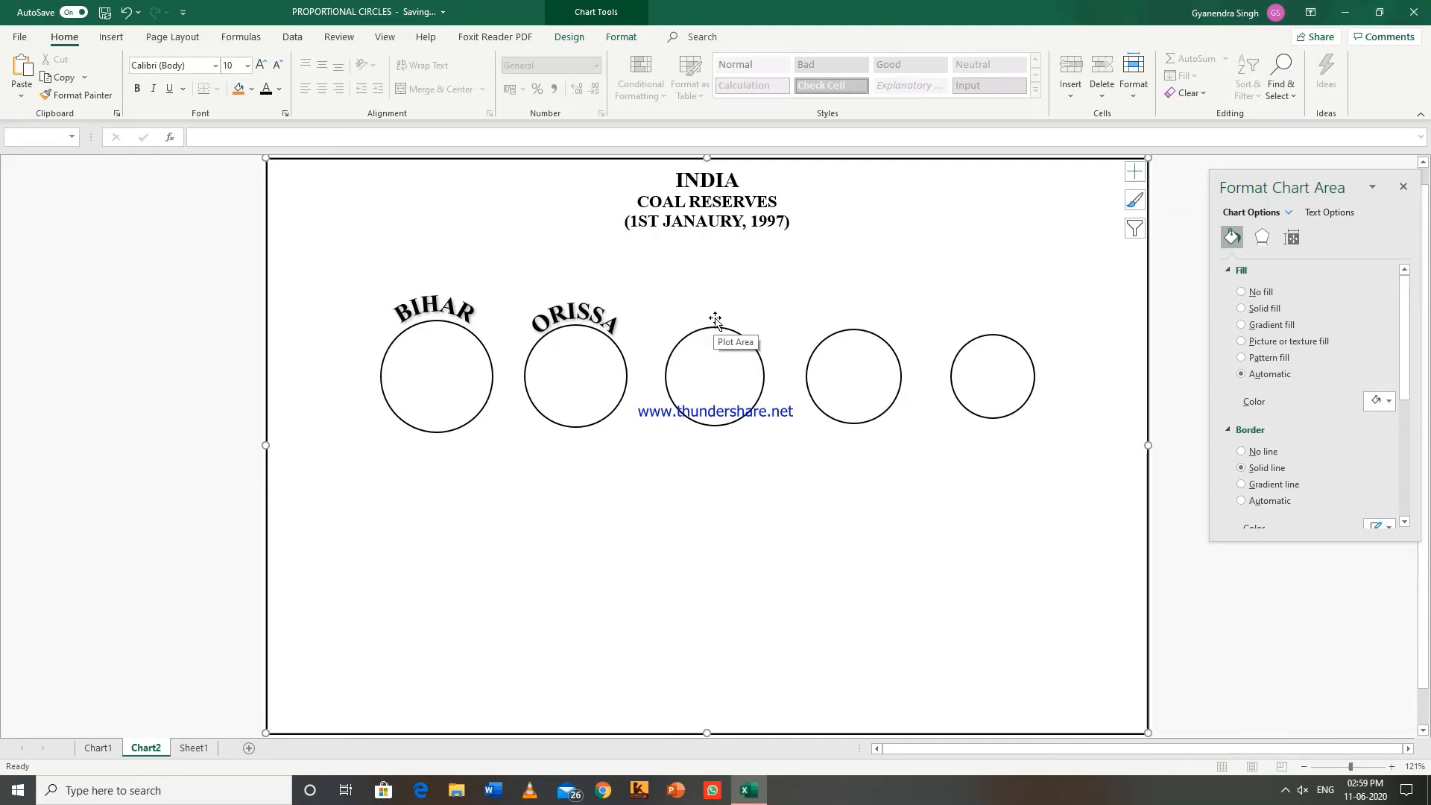
{"action": "mouse_move", "coordinate": [609, 304]}
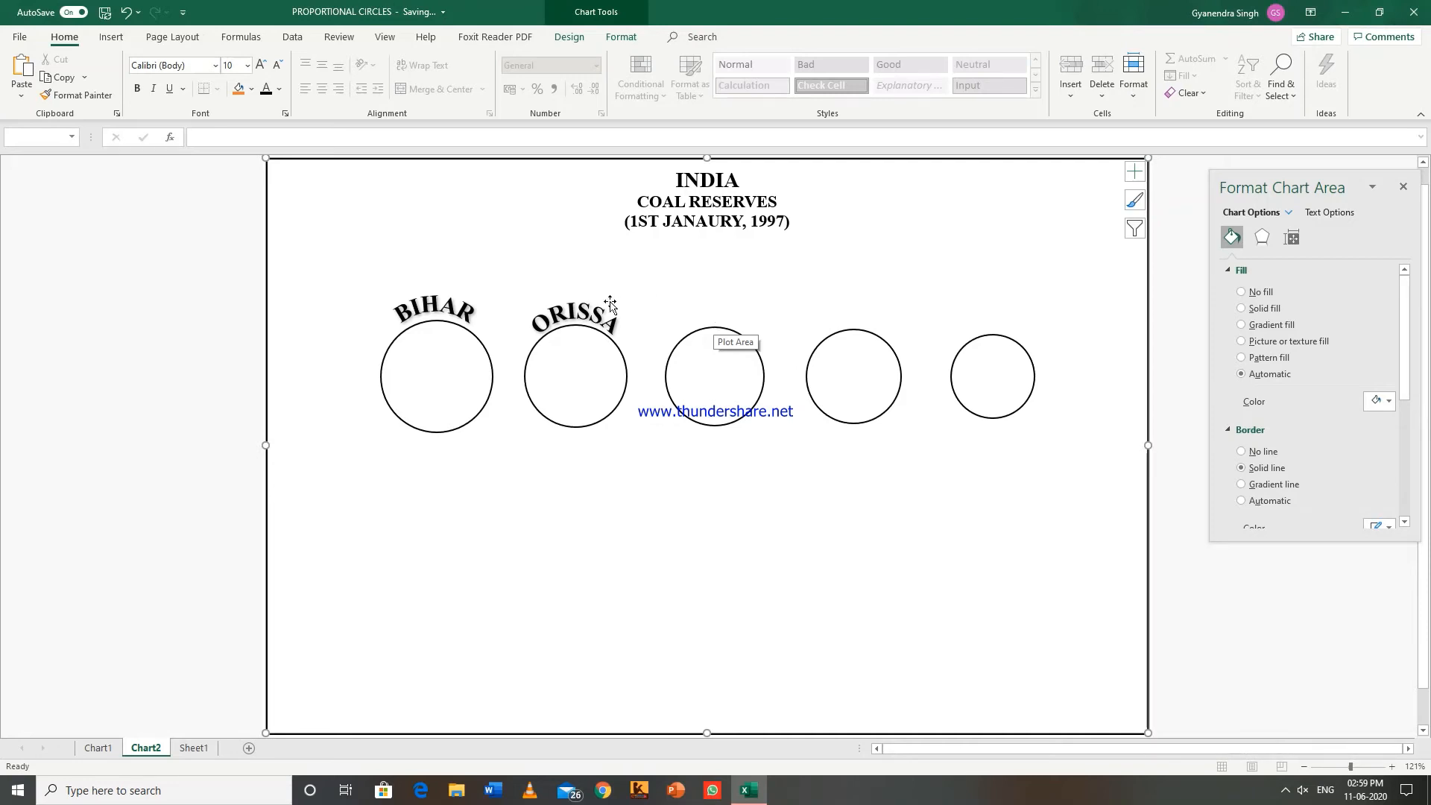
{"action": "mouse_move", "coordinate": [444, 254]}
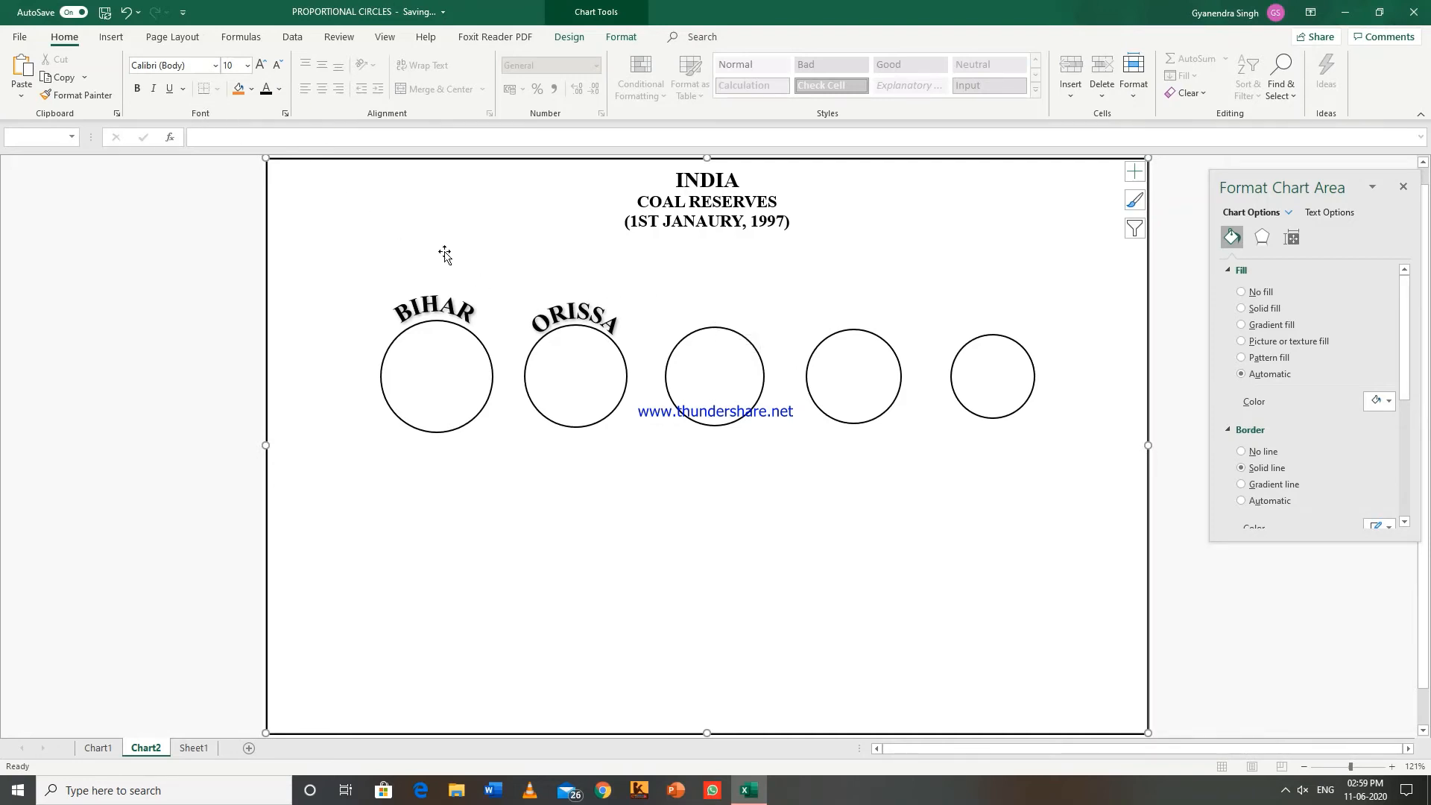
Insert a WordArt label and type MADHYA PRADESH.
{"action": "left_click", "coordinate": [110, 37]}
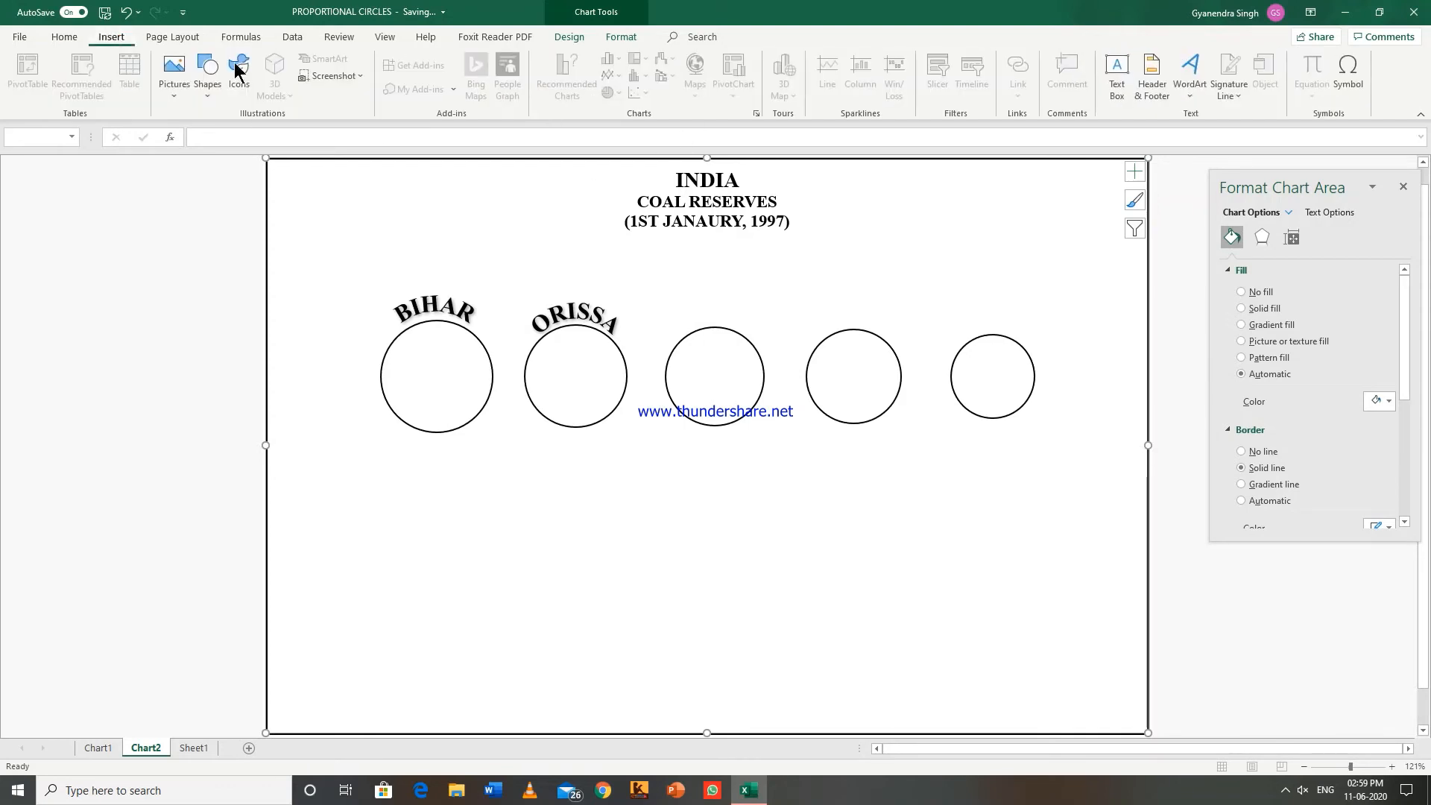
{"action": "mouse_move", "coordinate": [1151, 74]}
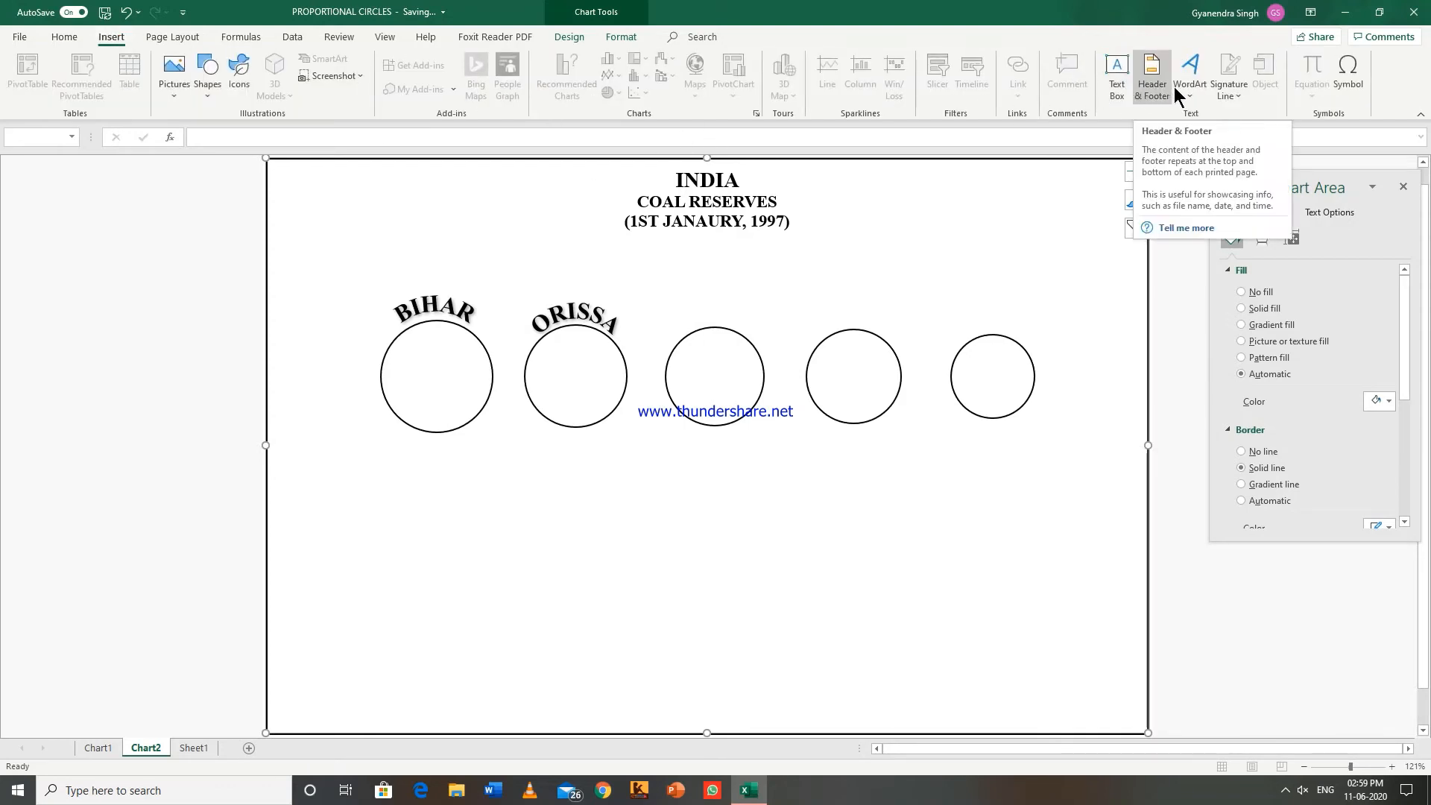
{"action": "left_click", "coordinate": [1190, 76]}
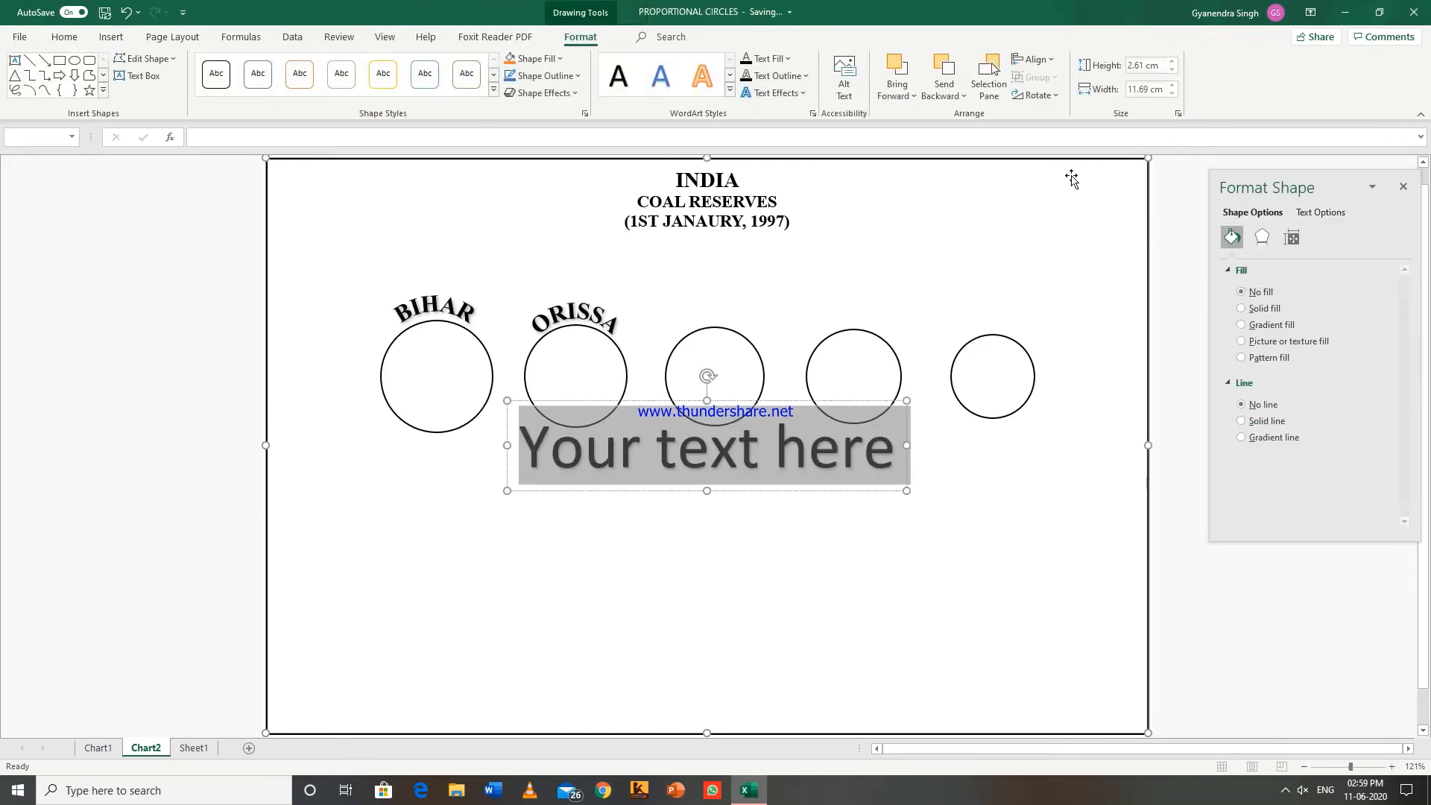
{"action": "mouse_move", "coordinate": [653, 468]}
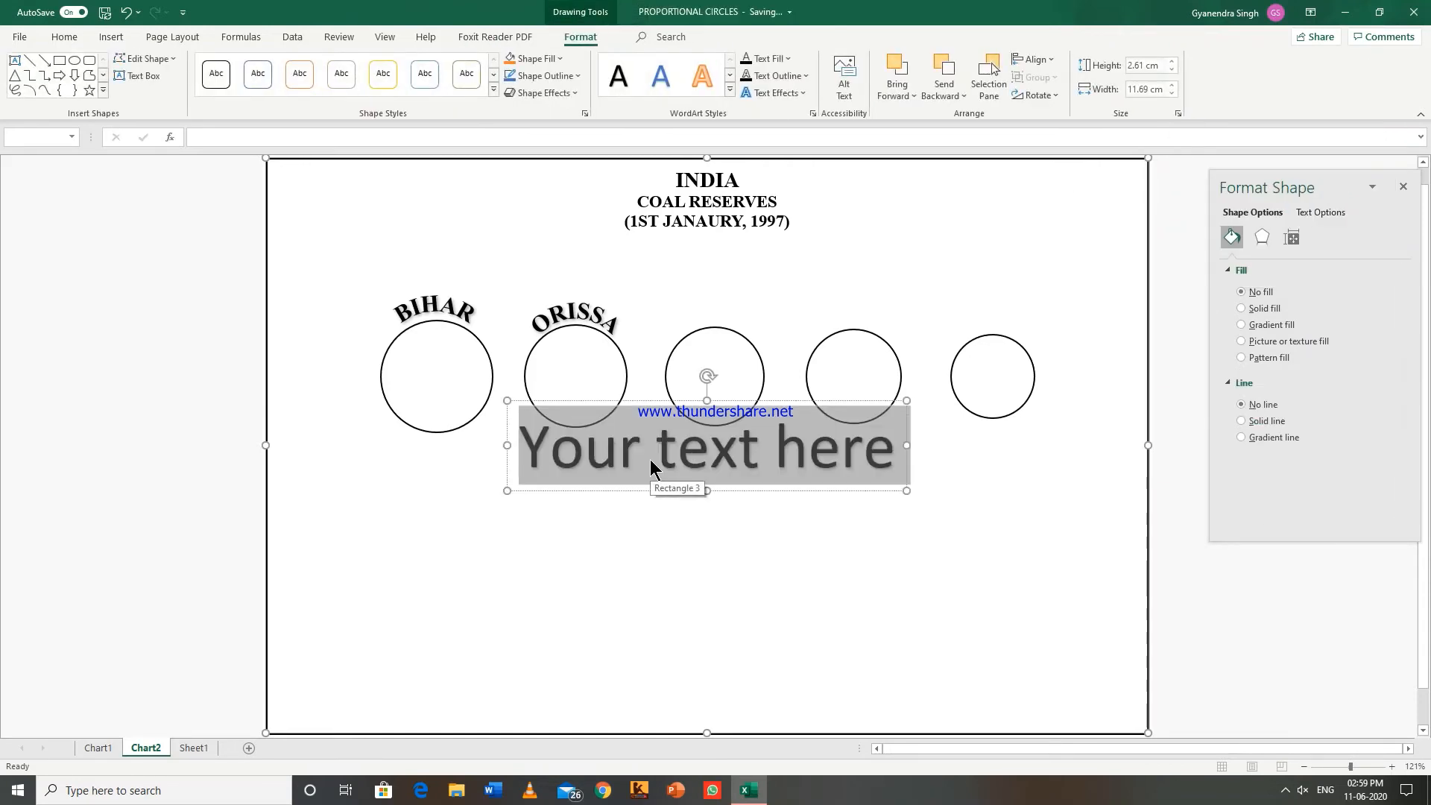
{"action": "type", "text": "MADHYA PRADESH"}
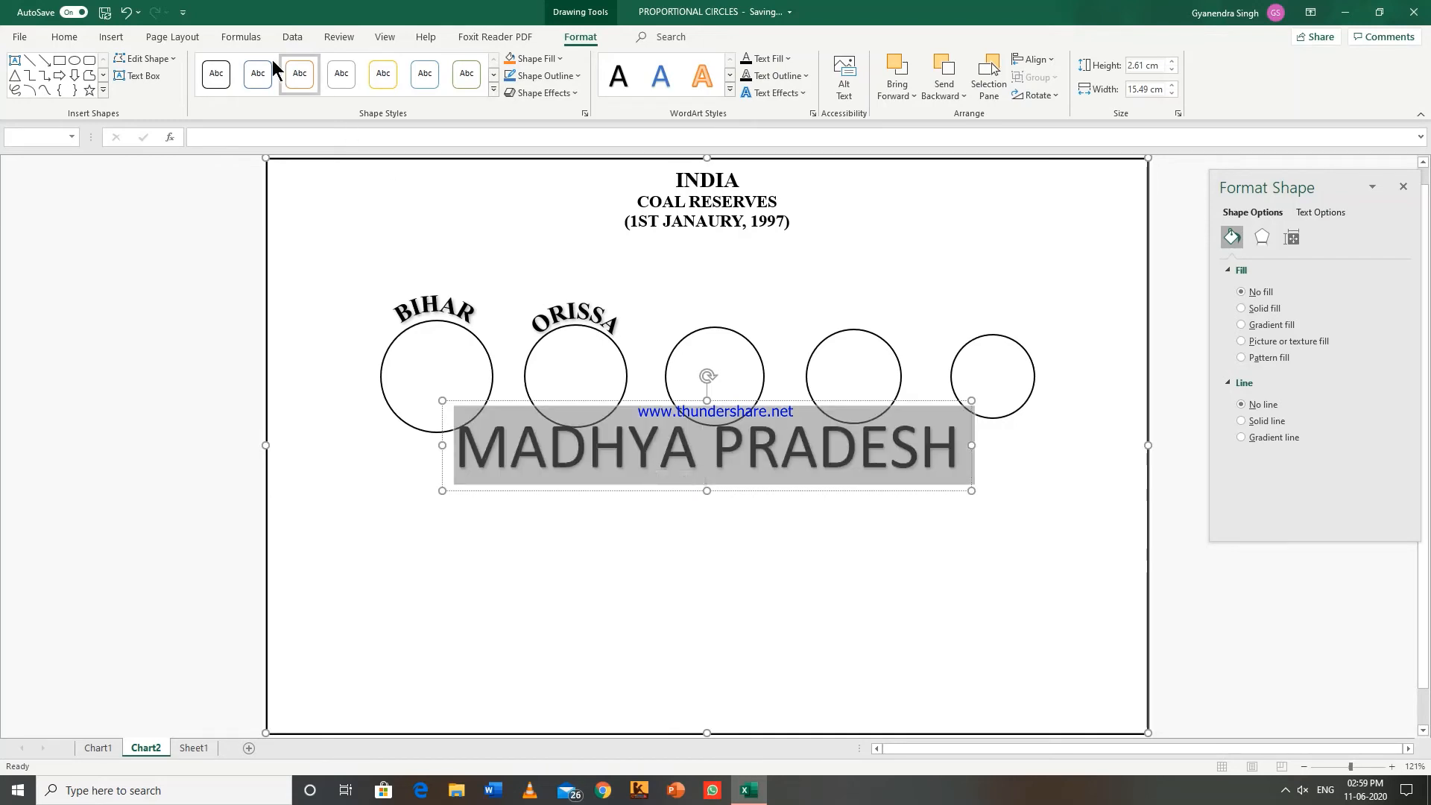
Set MADHYA PRADESH to bold Times New Roman at 20 pt.
{"action": "left_click", "coordinate": [64, 37]}
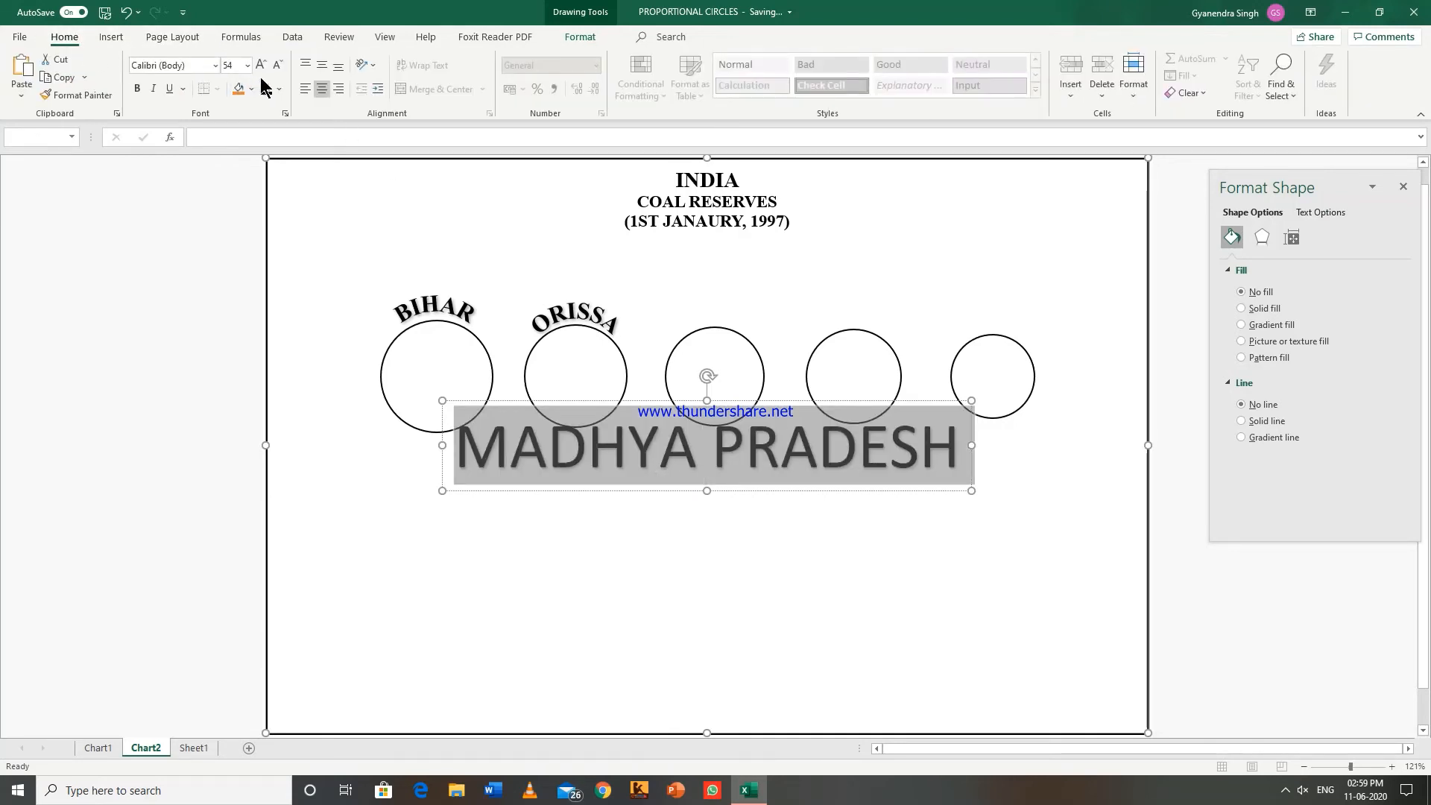
{"action": "left_click", "coordinate": [275, 65]}
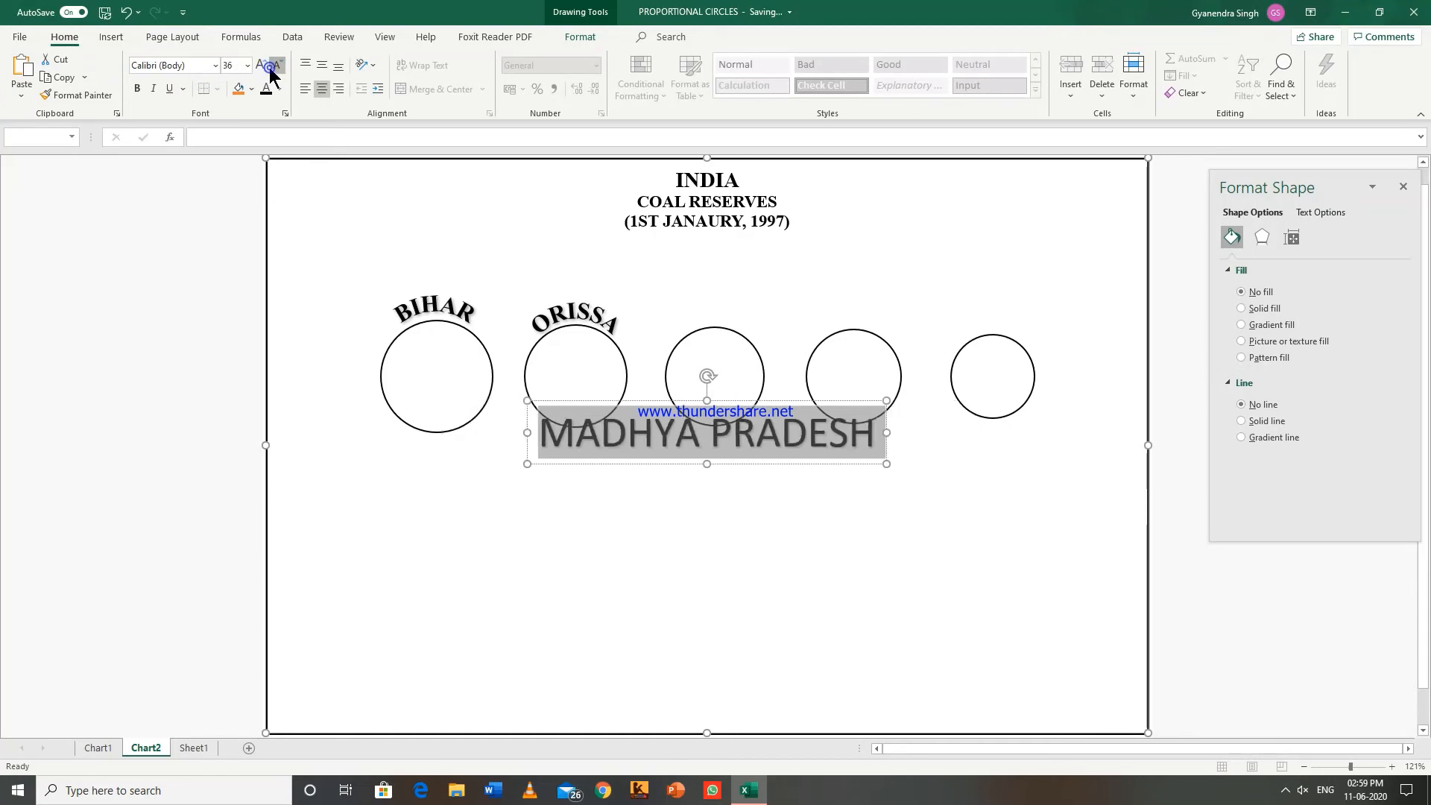
{"action": "left_click", "coordinate": [268, 65]}
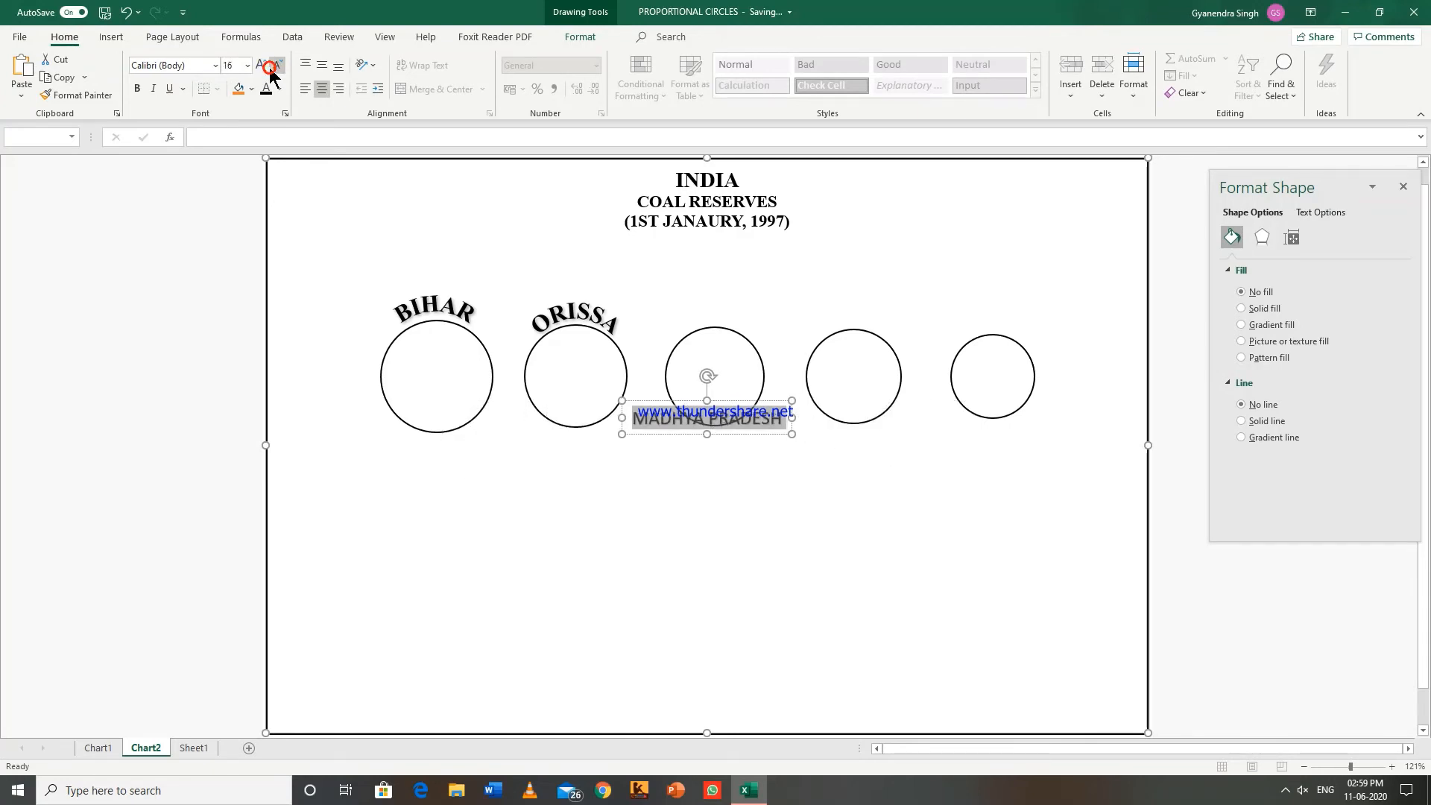
{"action": "left_click", "coordinate": [260, 65]}
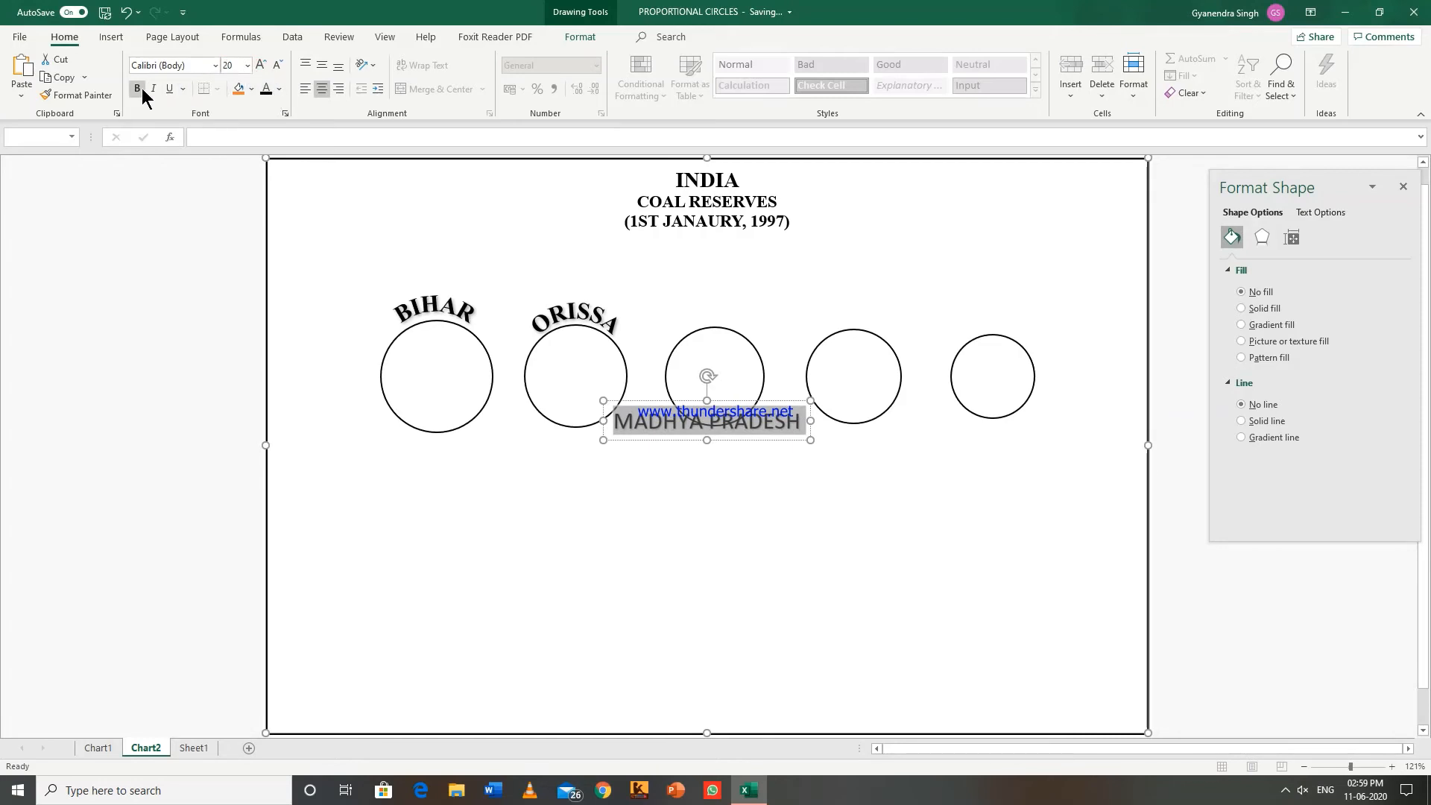
{"action": "left_click", "coordinate": [214, 65]}
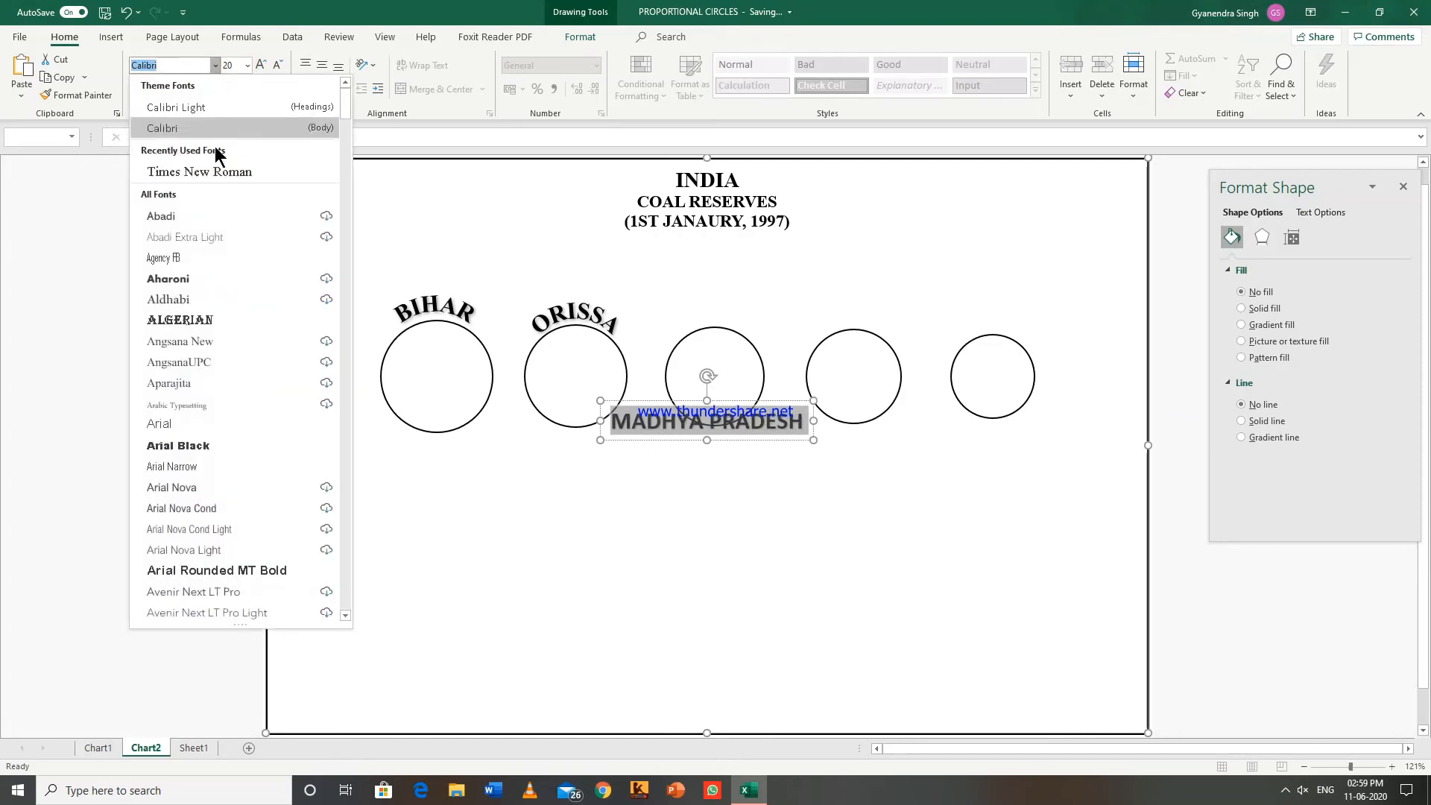
{"action": "left_click", "coordinate": [199, 171]}
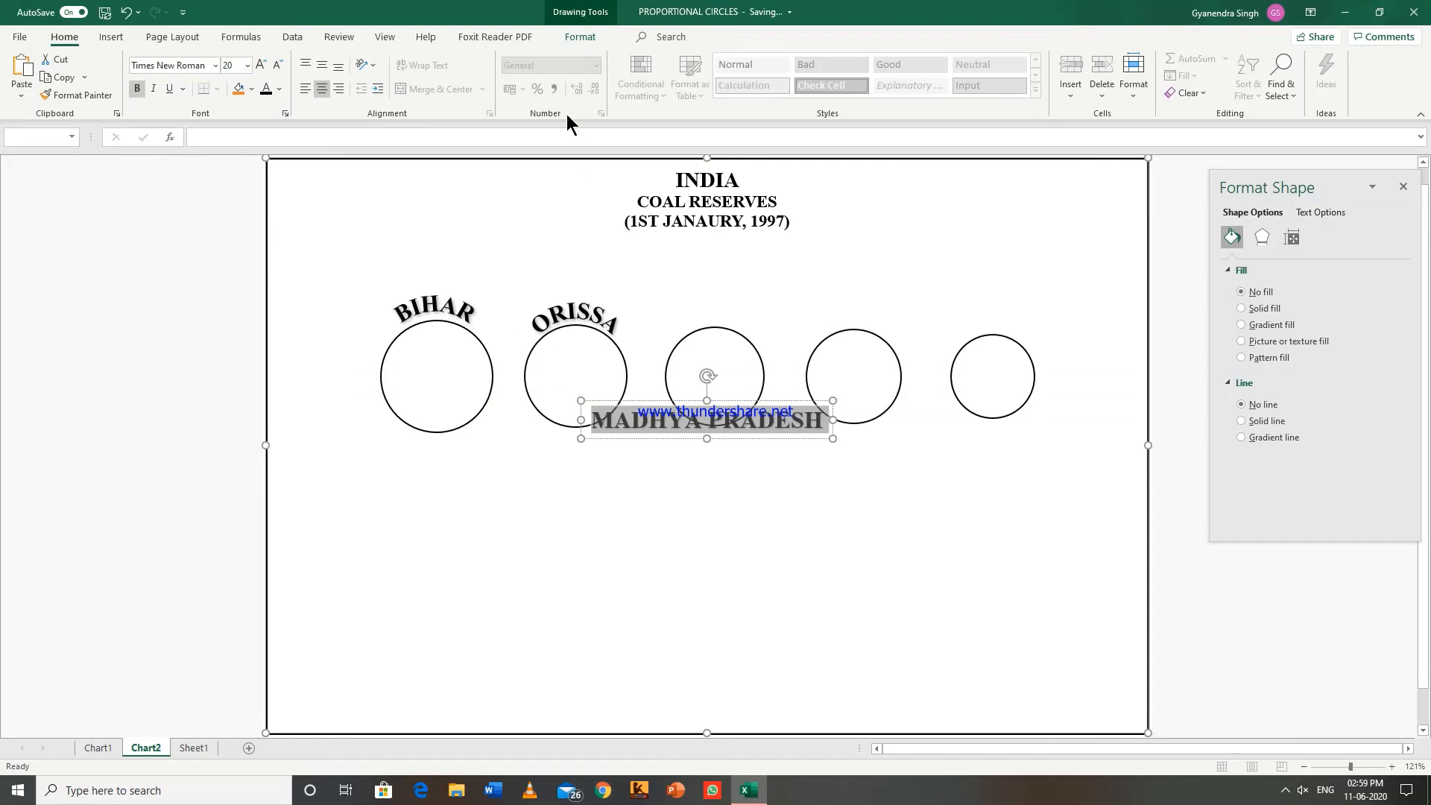
Arch MADHYA PRADESH over the third circle and tighten its curve.
{"action": "left_click", "coordinate": [580, 36]}
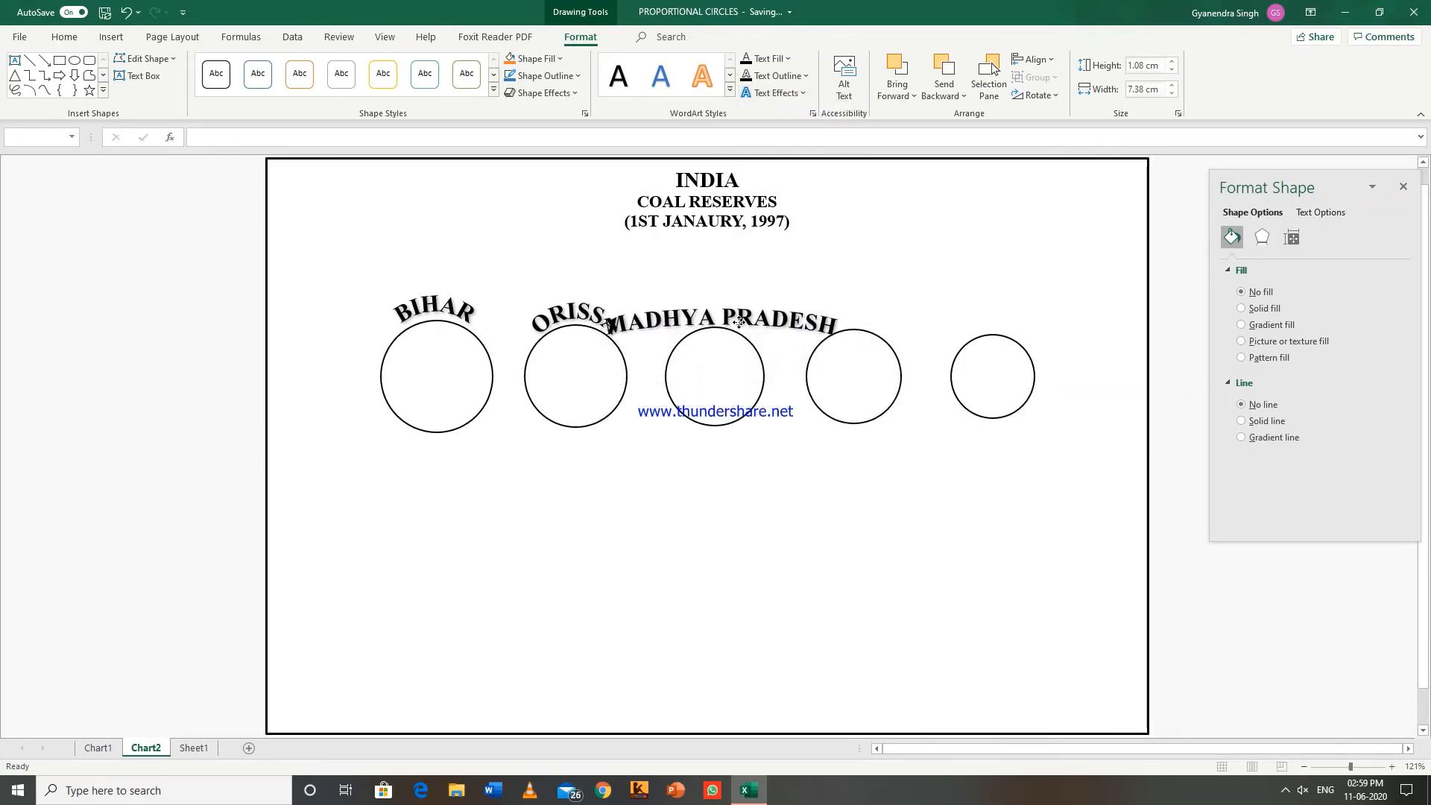
{"action": "left_click", "coordinate": [720, 321]}
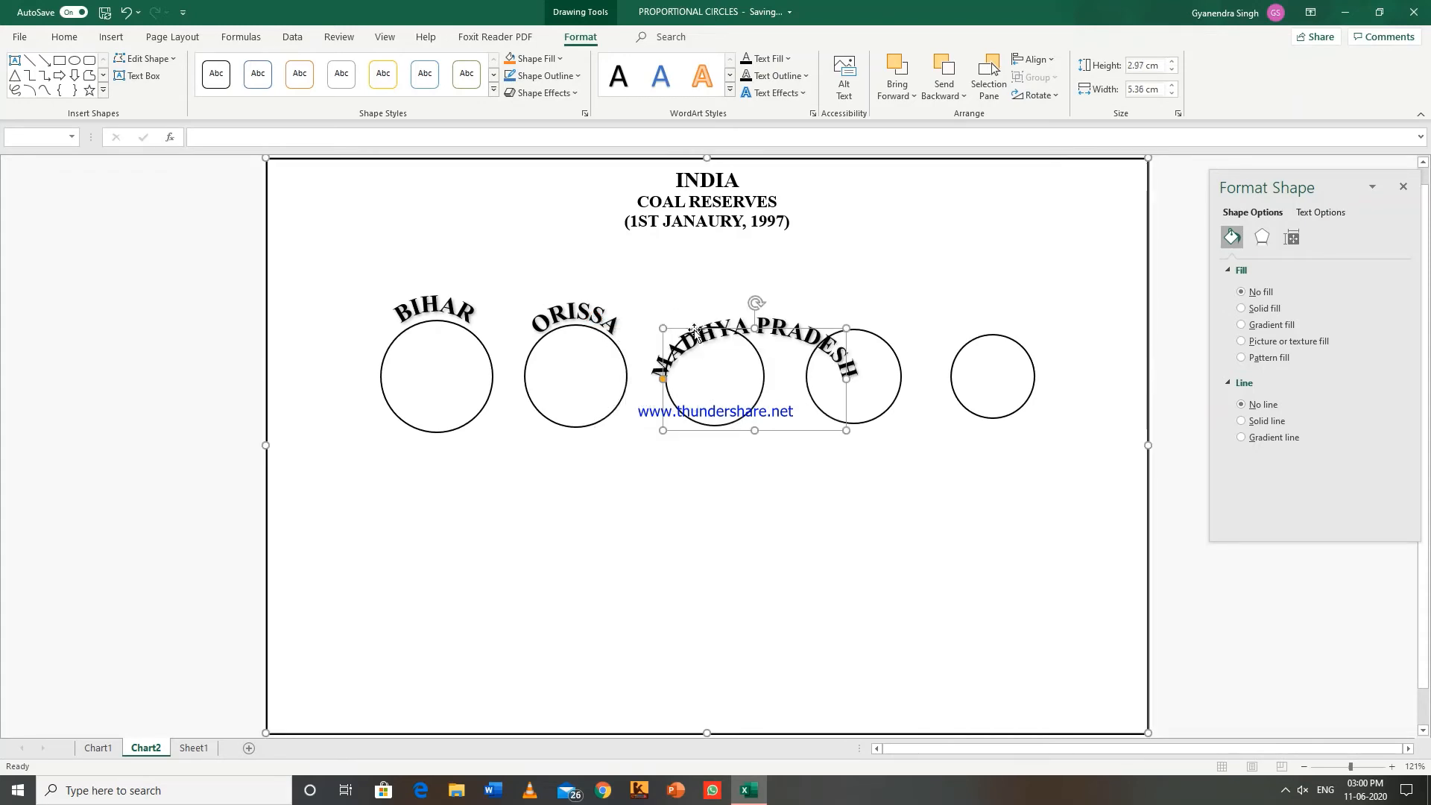
{"action": "mouse_move", "coordinate": [844, 326]}
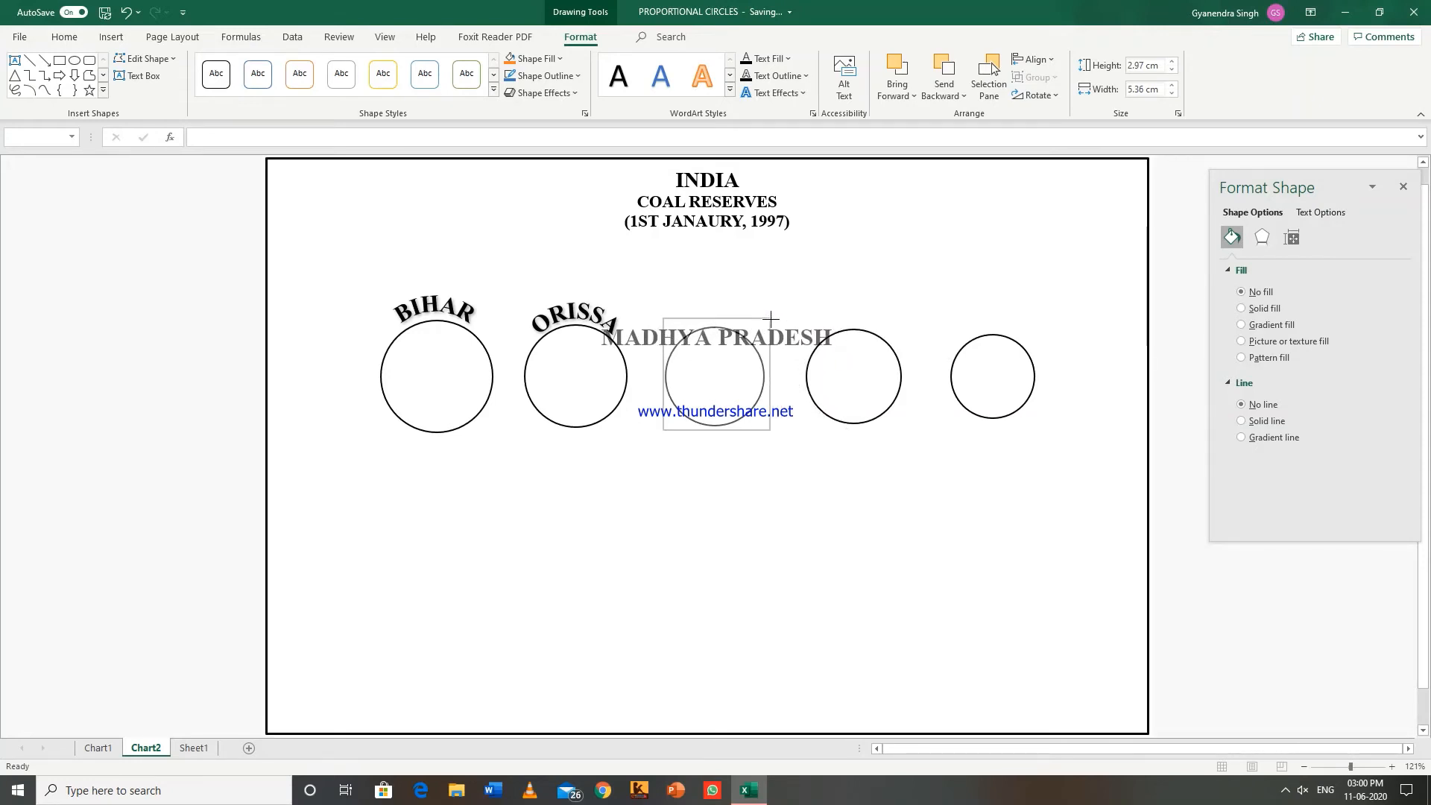
{"action": "left_click", "coordinate": [717, 374]}
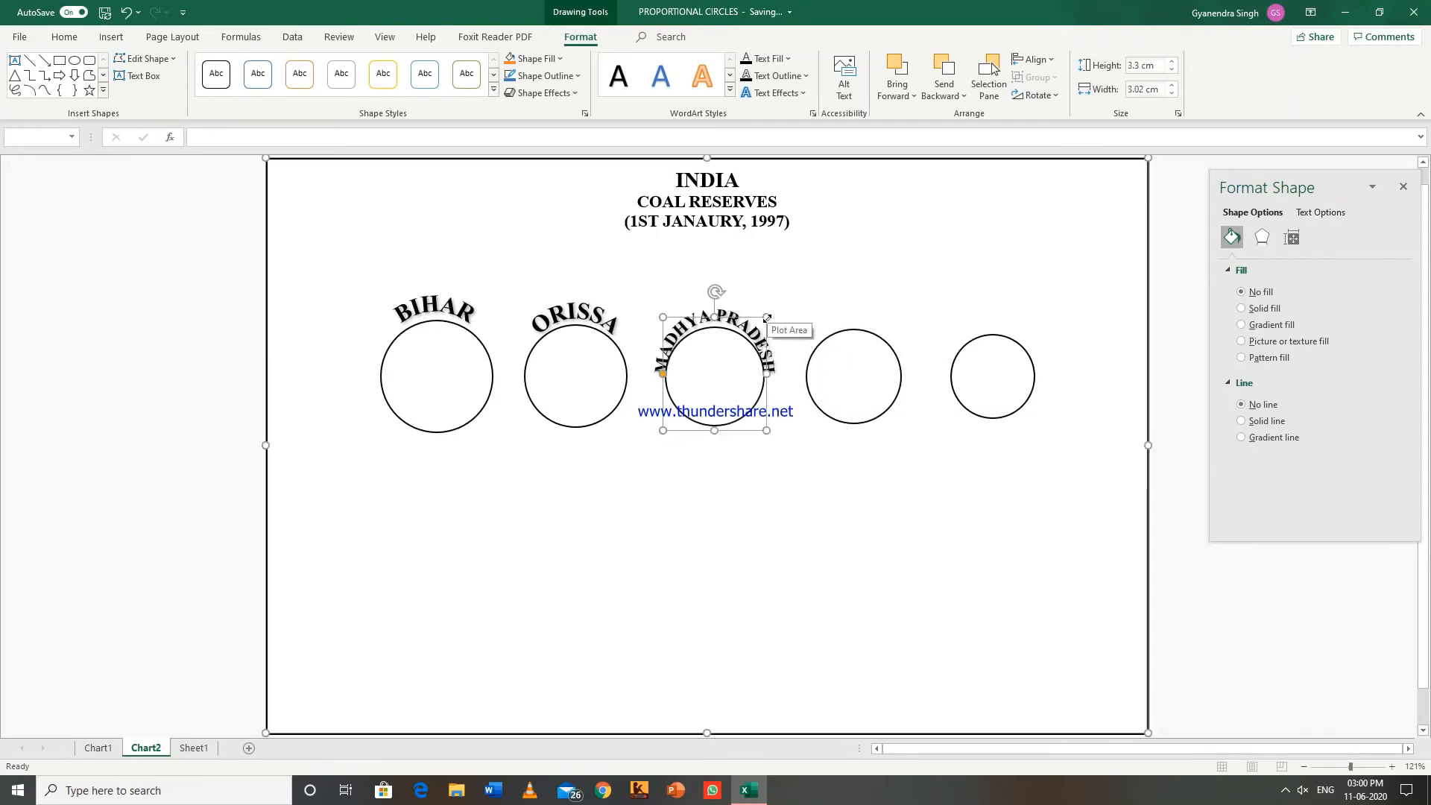
{"action": "mouse_move", "coordinate": [801, 314]}
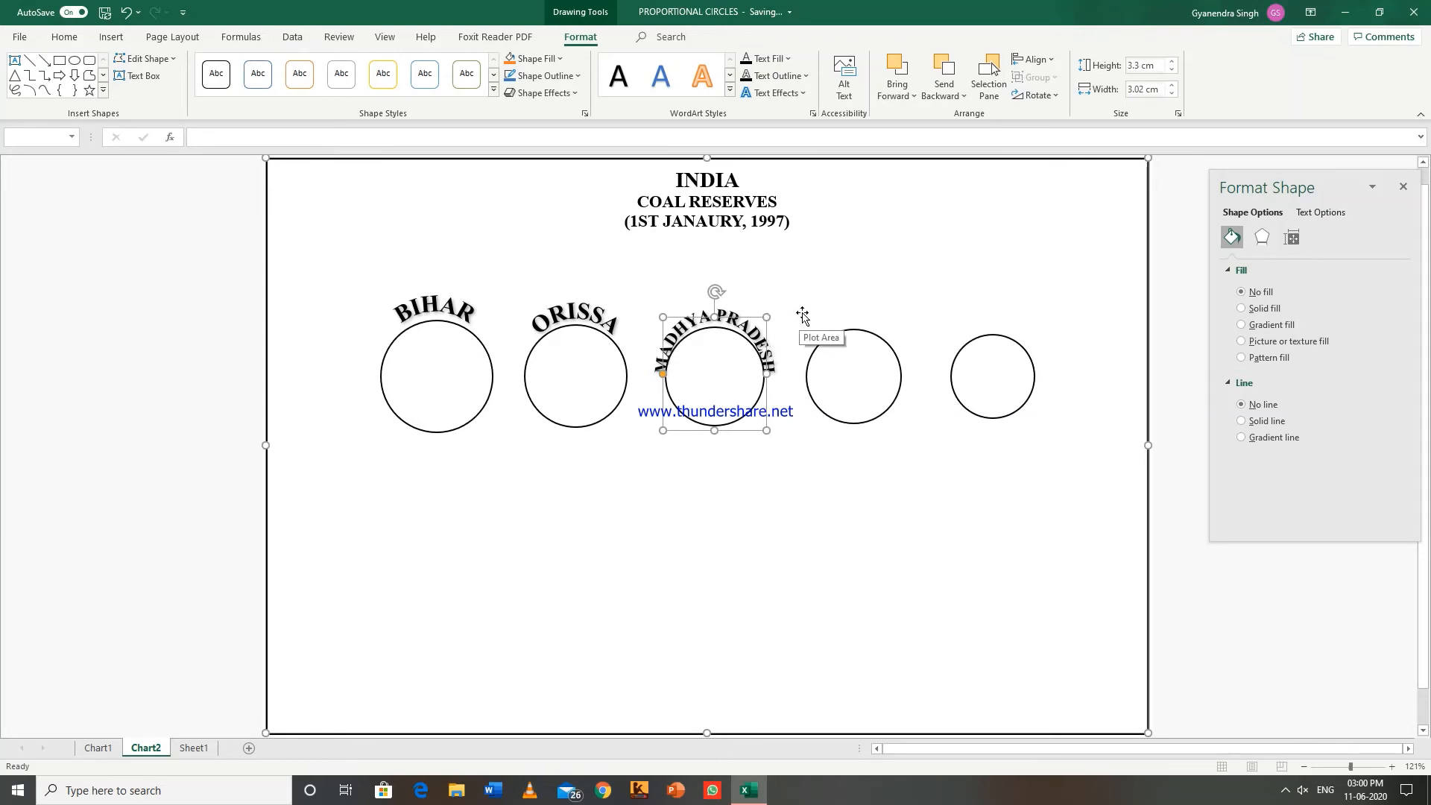
{"action": "mouse_move", "coordinate": [717, 320]}
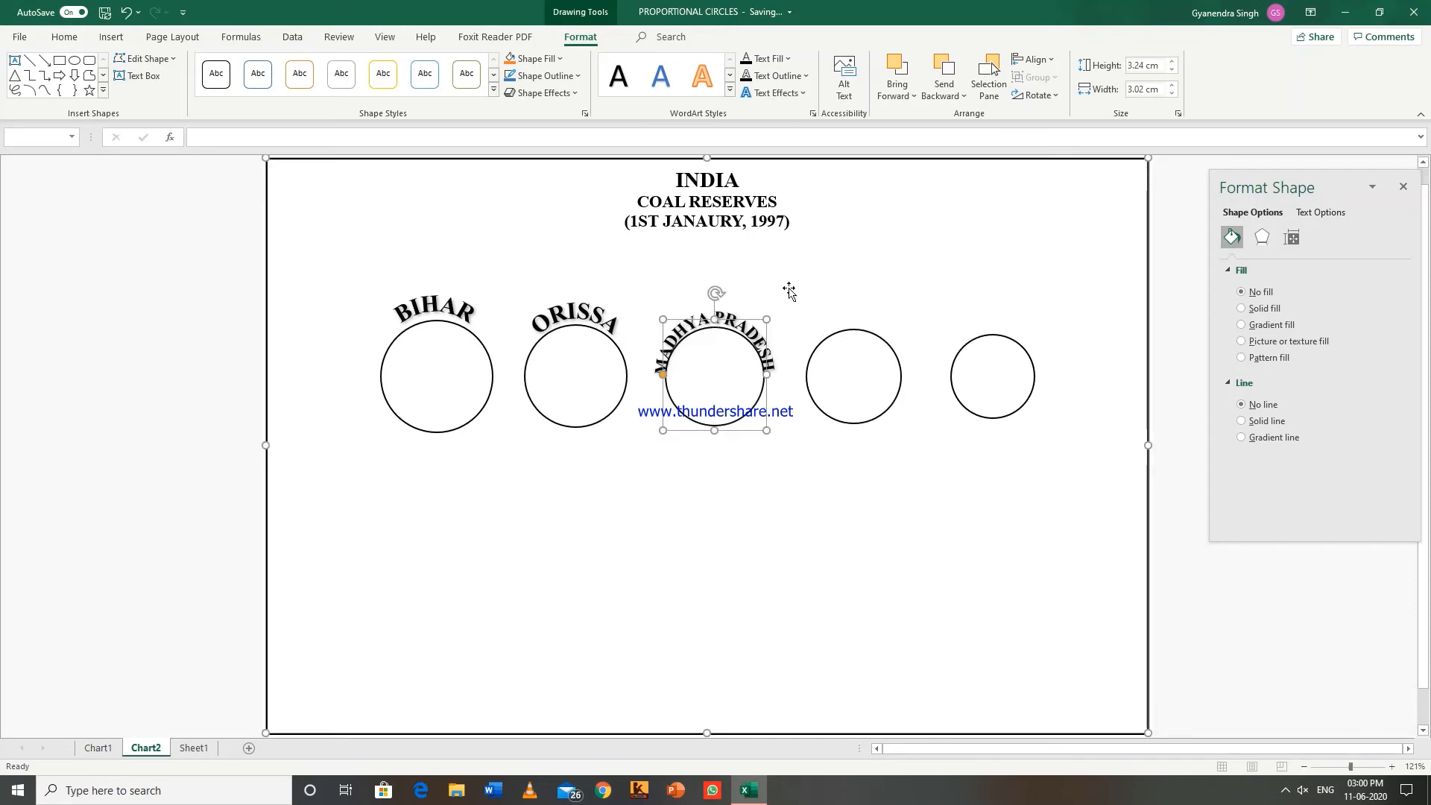
{"action": "left_click", "coordinate": [854, 376]}
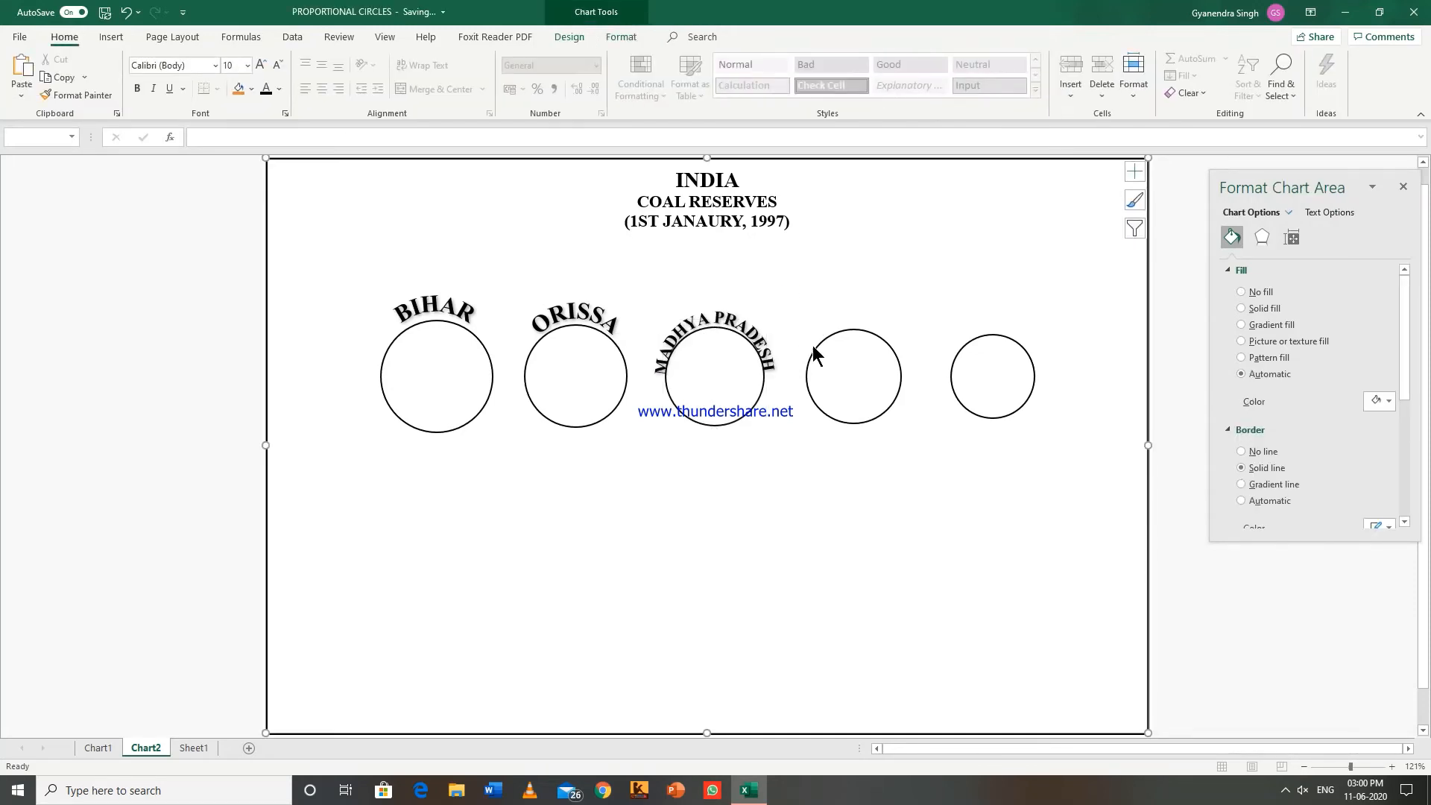
{"action": "mouse_move", "coordinate": [837, 355]}
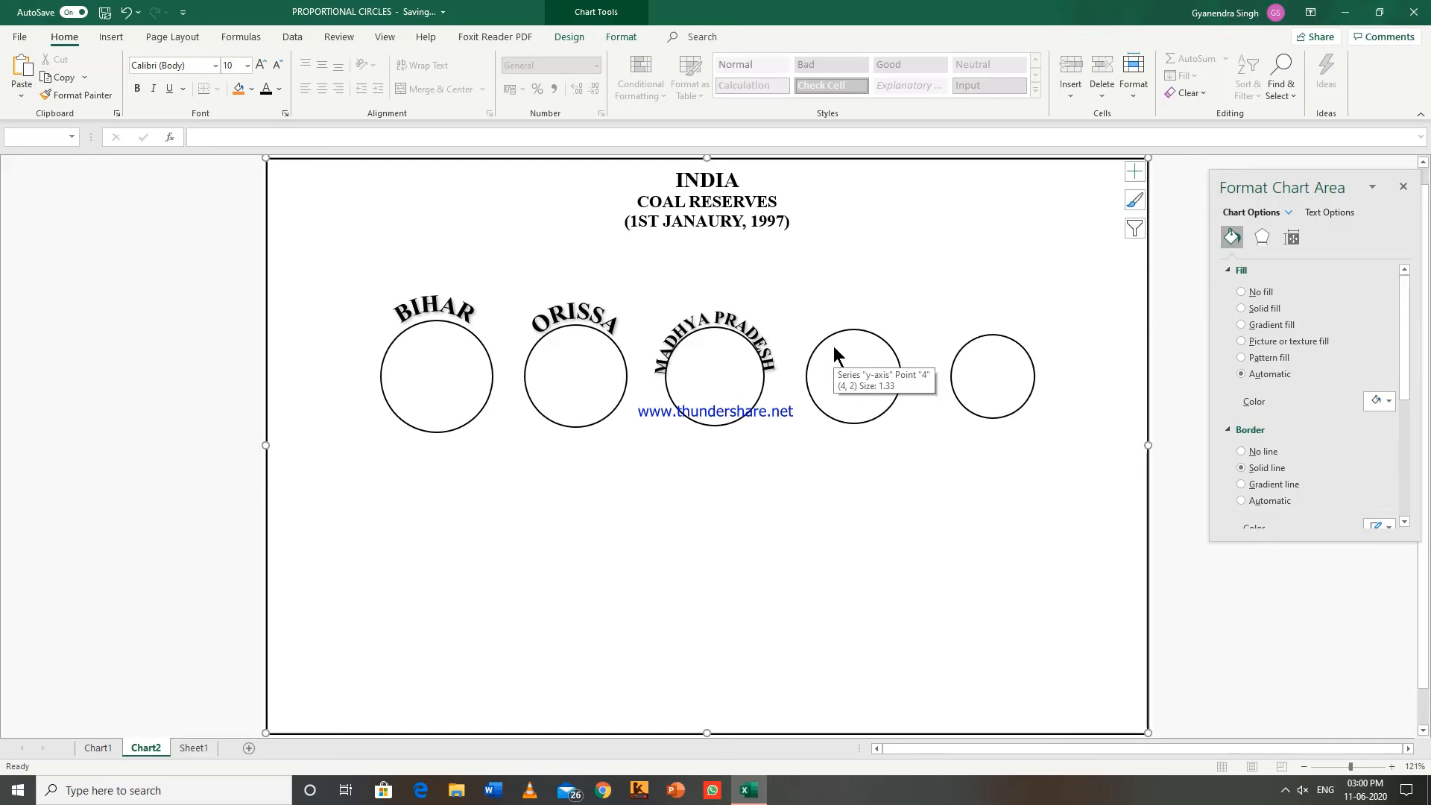
{"action": "mouse_move", "coordinate": [200, 48]}
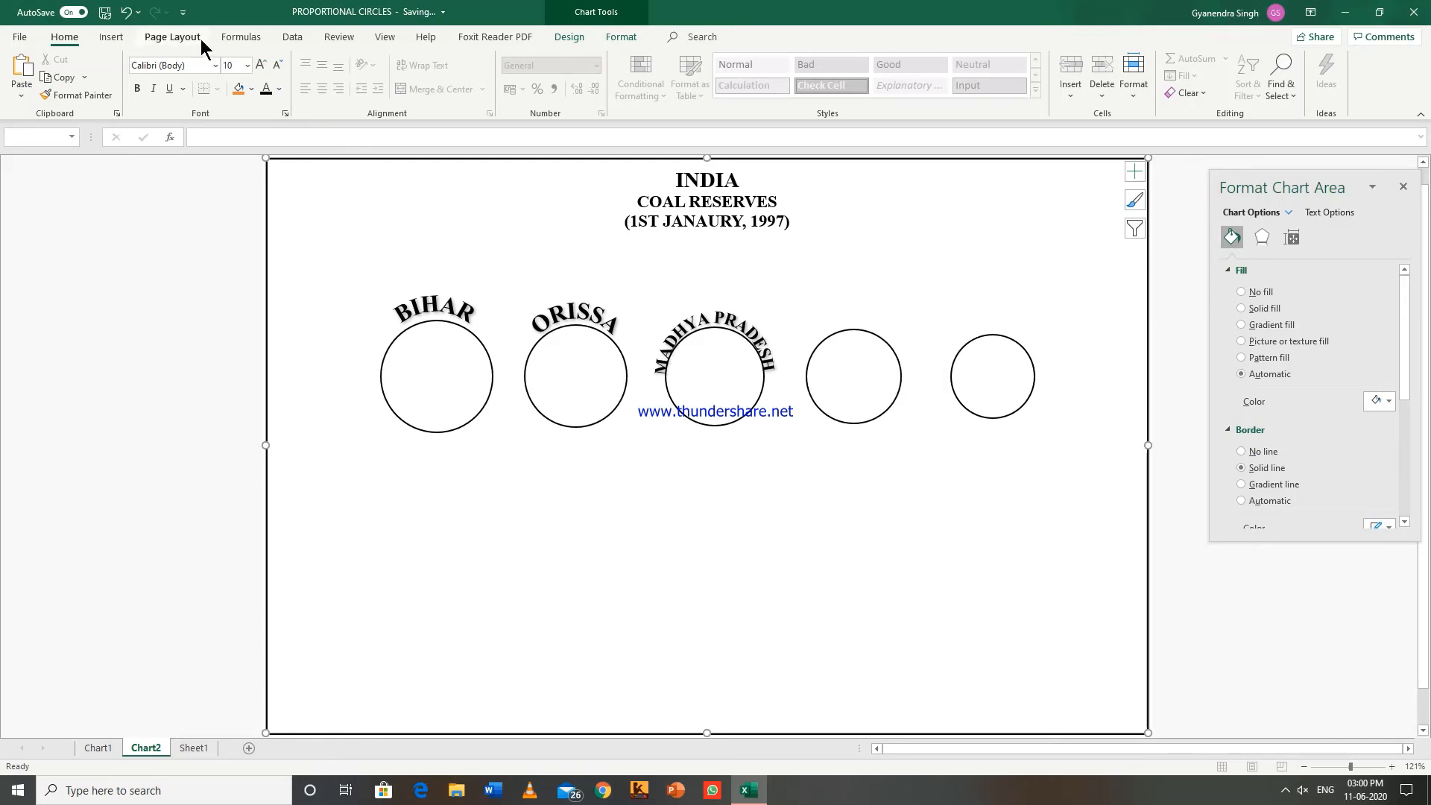
Insert a plain black WordArt label for WEST BENGAL.
{"action": "left_click", "coordinate": [110, 37]}
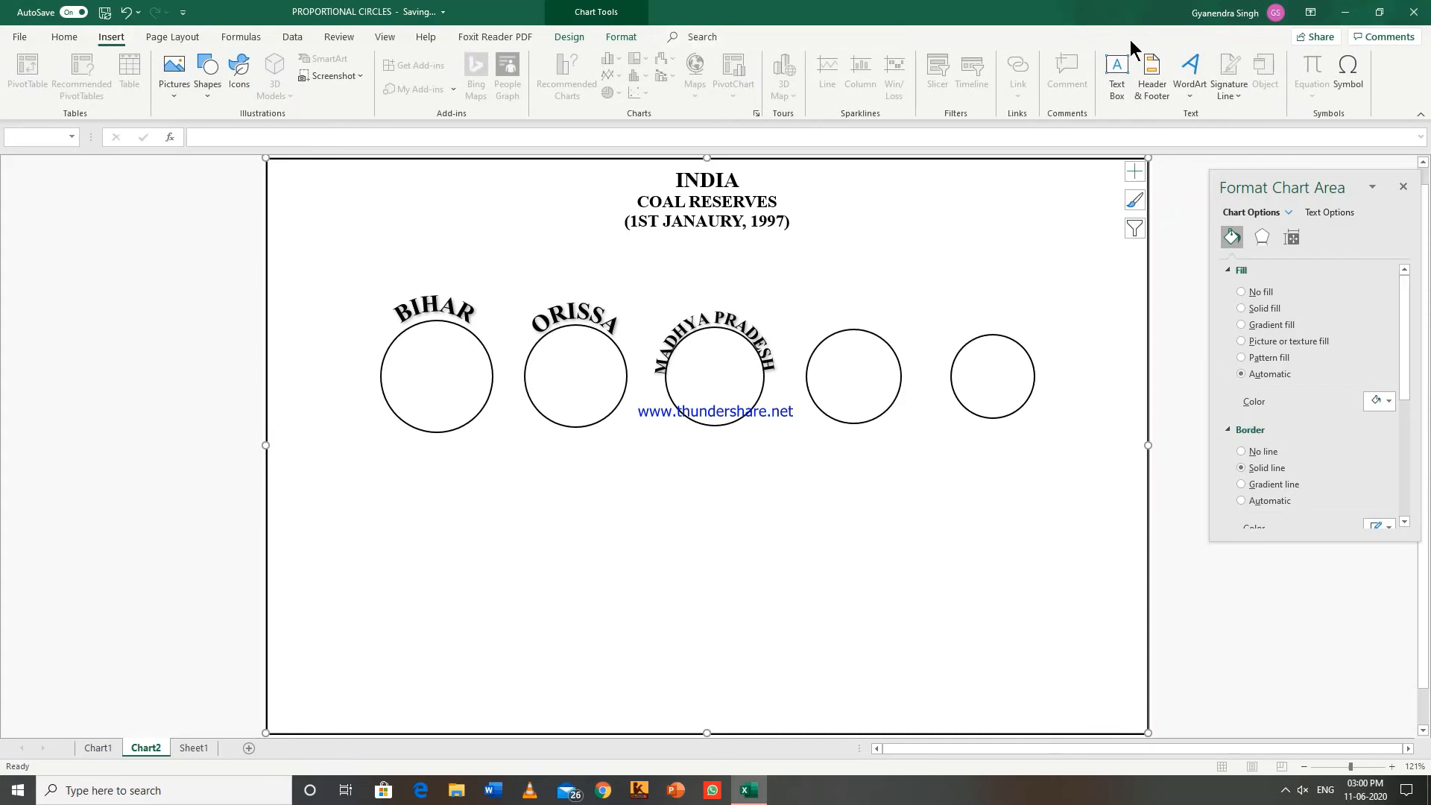
{"action": "left_click", "coordinate": [1189, 73]}
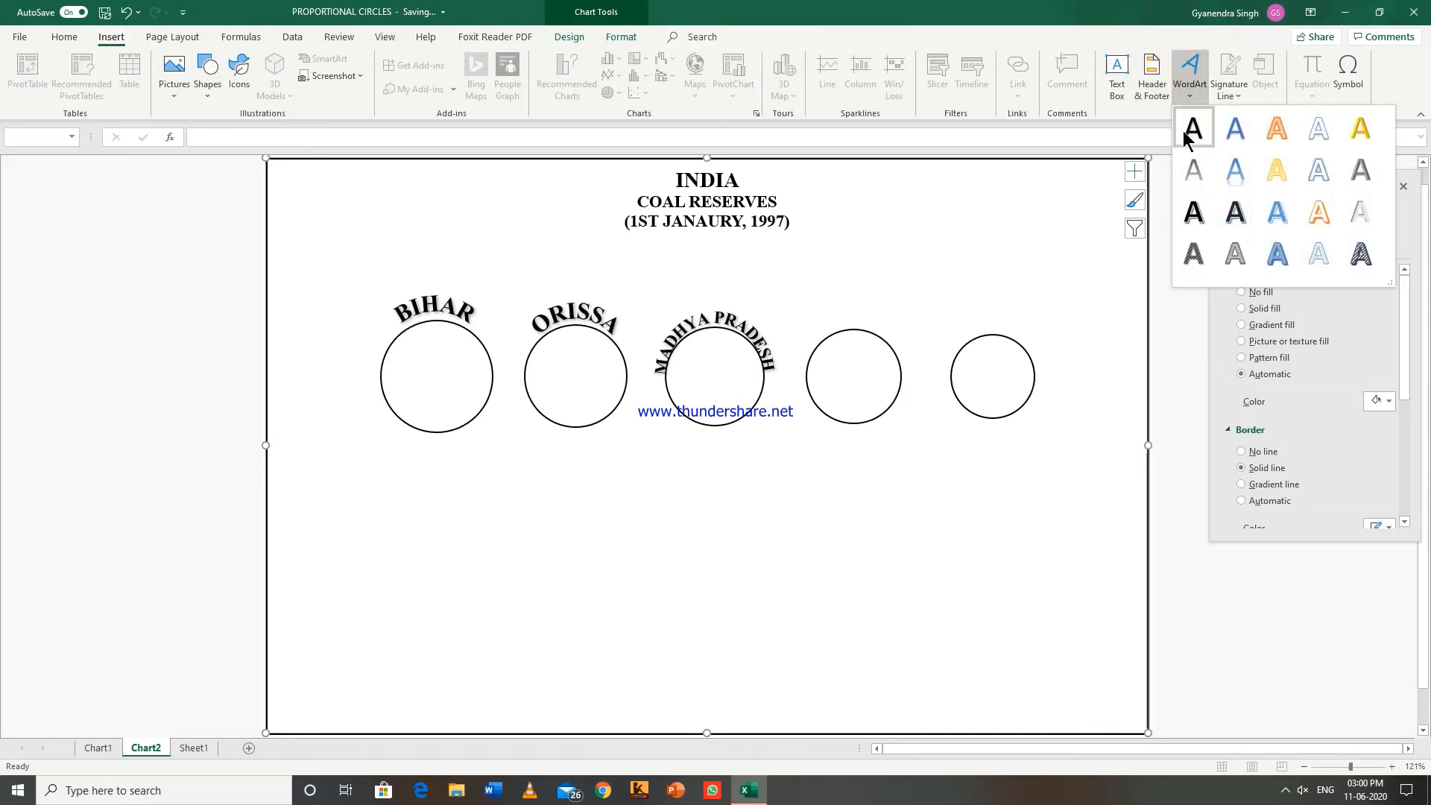
{"action": "left_click", "coordinate": [1192, 127]}
{"action": "type", "text": "WEST BENGAL"}
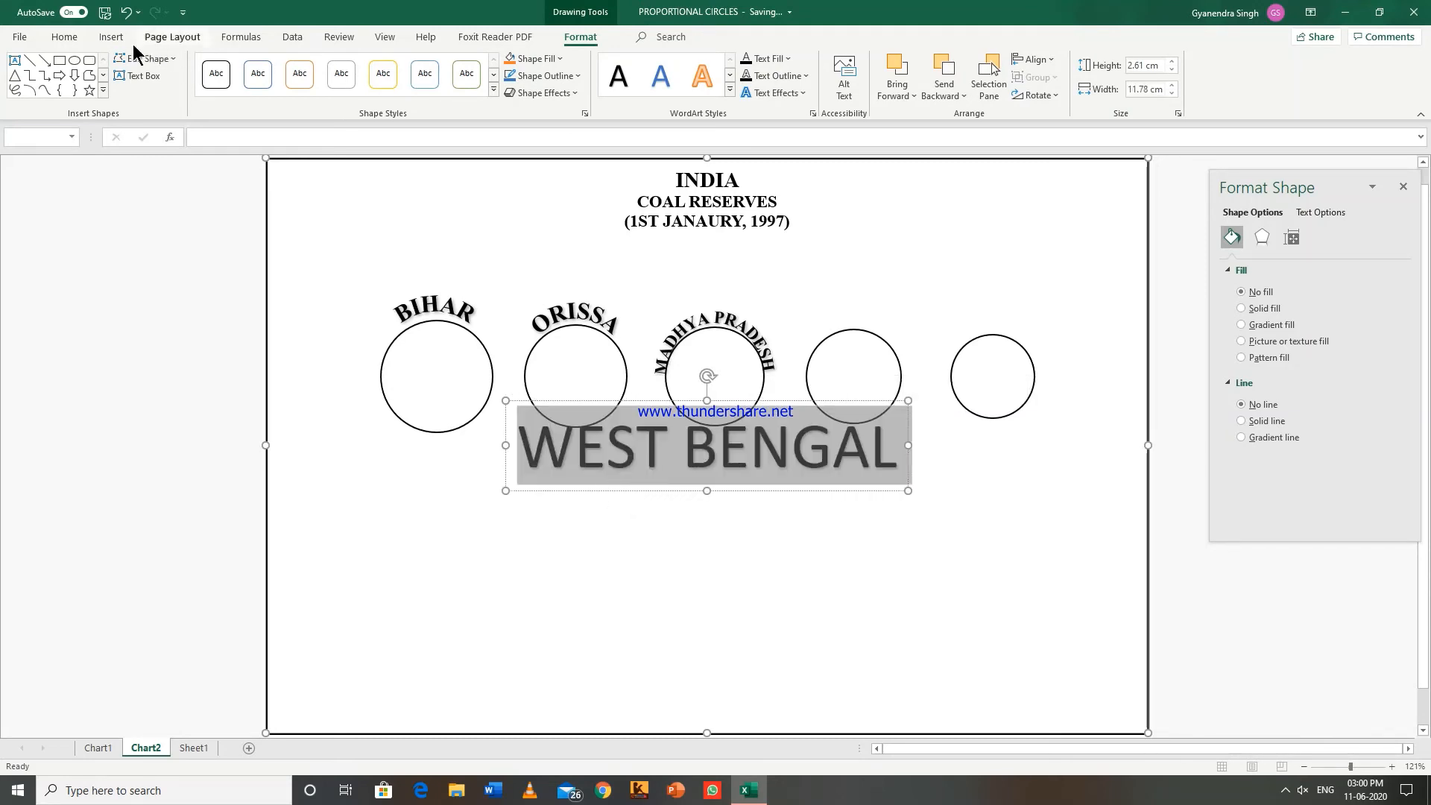
Set WEST BENGAL to Times New Roman and shrink it to 20 pt.
{"action": "left_click", "coordinate": [63, 37]}
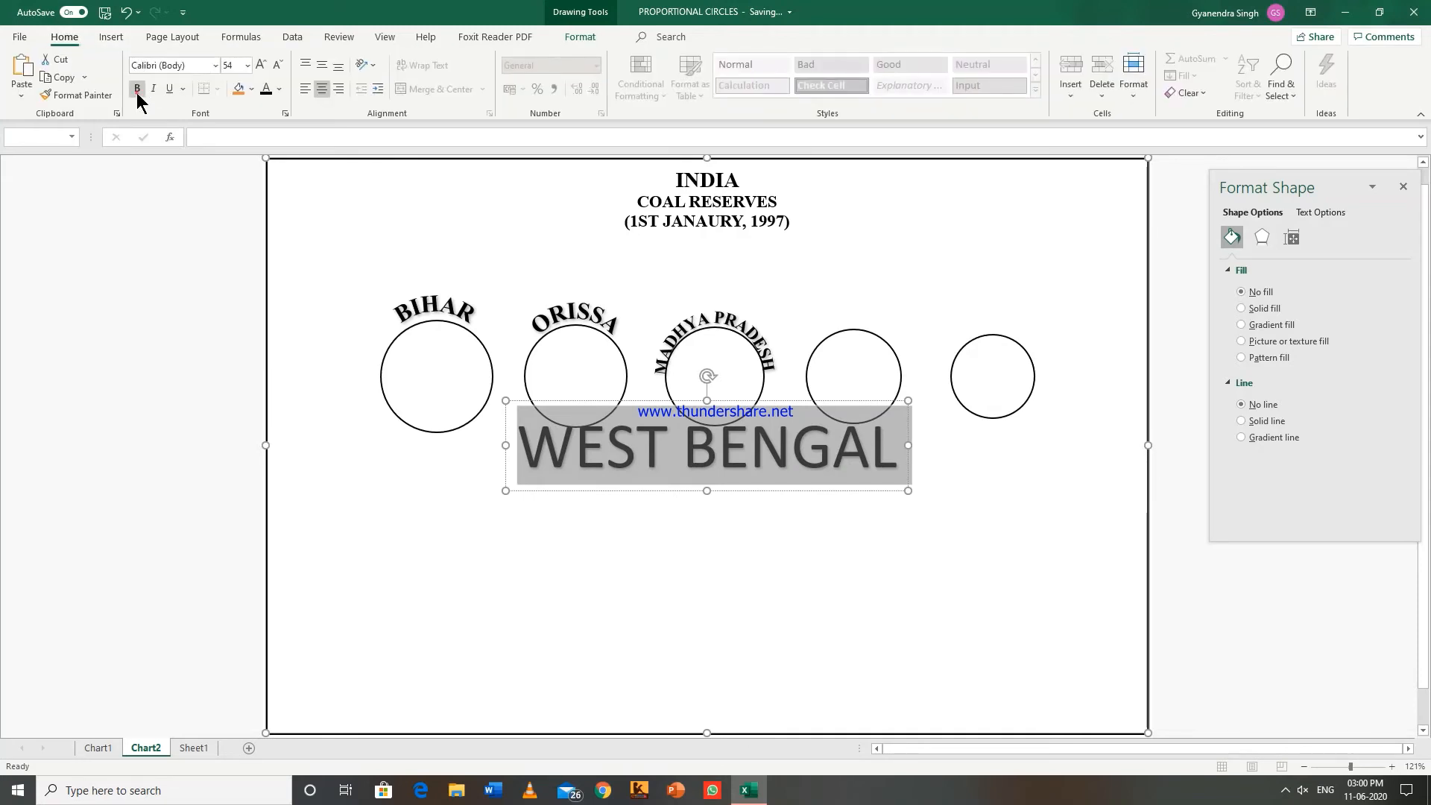
{"action": "left_click", "coordinate": [214, 65]}
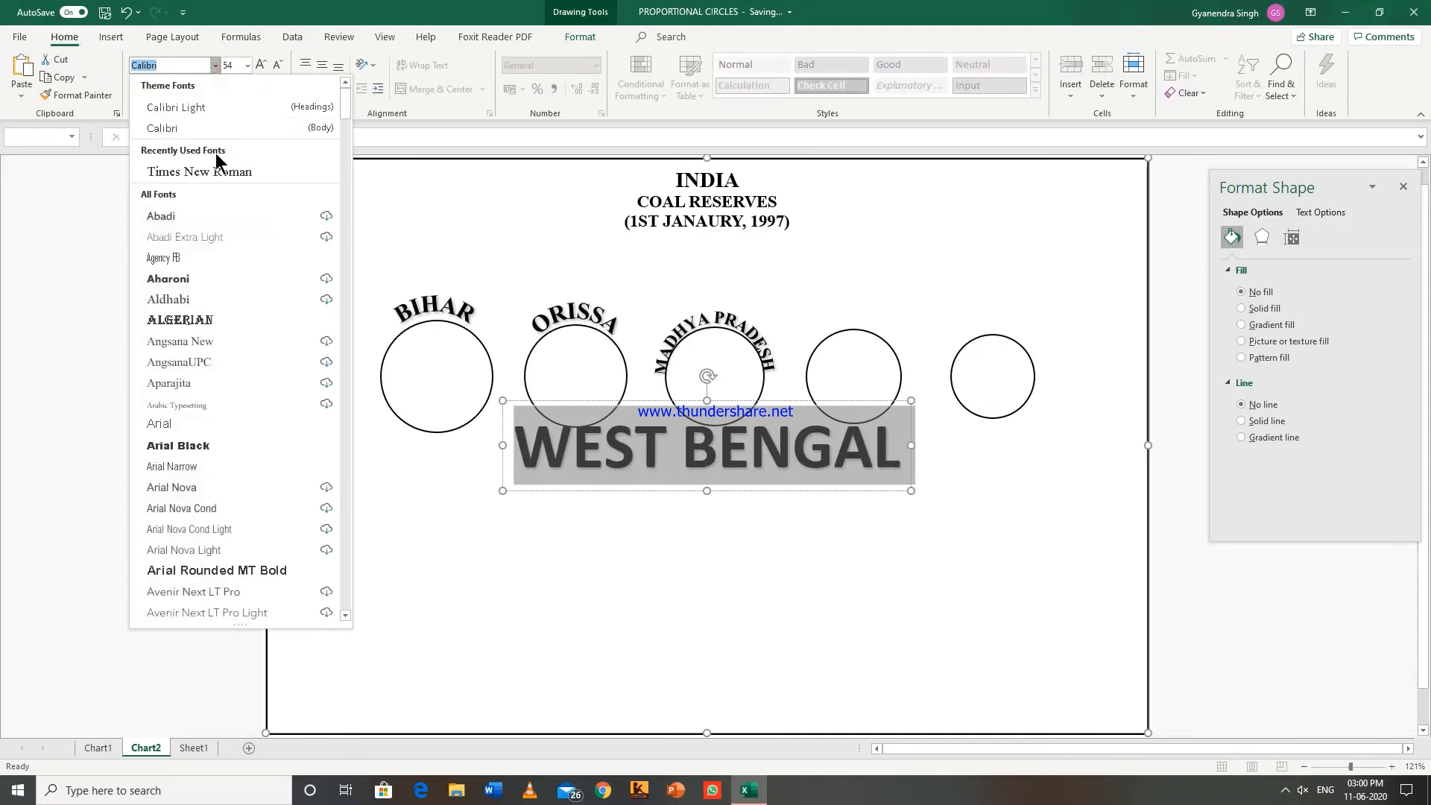
{"action": "left_click", "coordinate": [199, 171]}
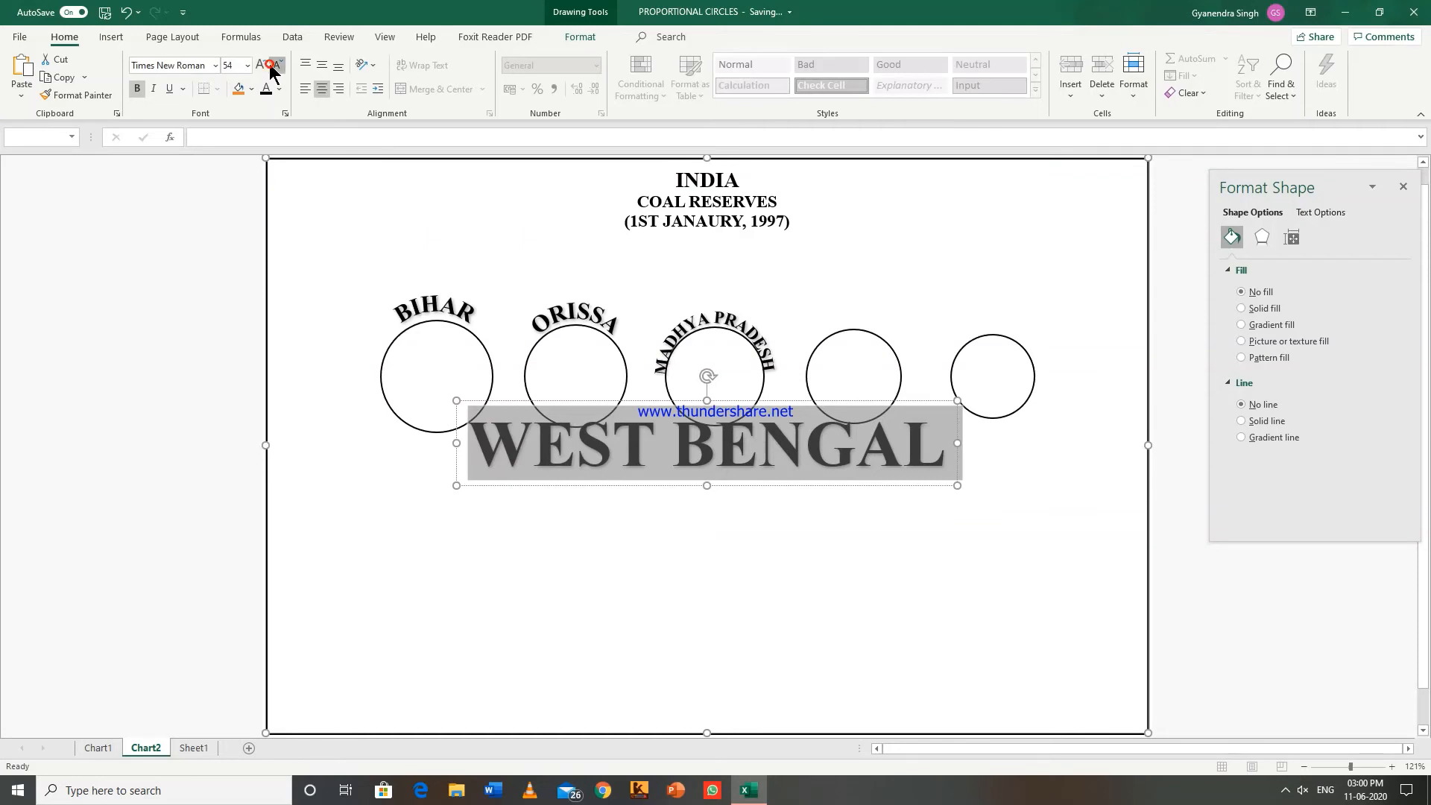
{"action": "left_click", "coordinate": [270, 65]}
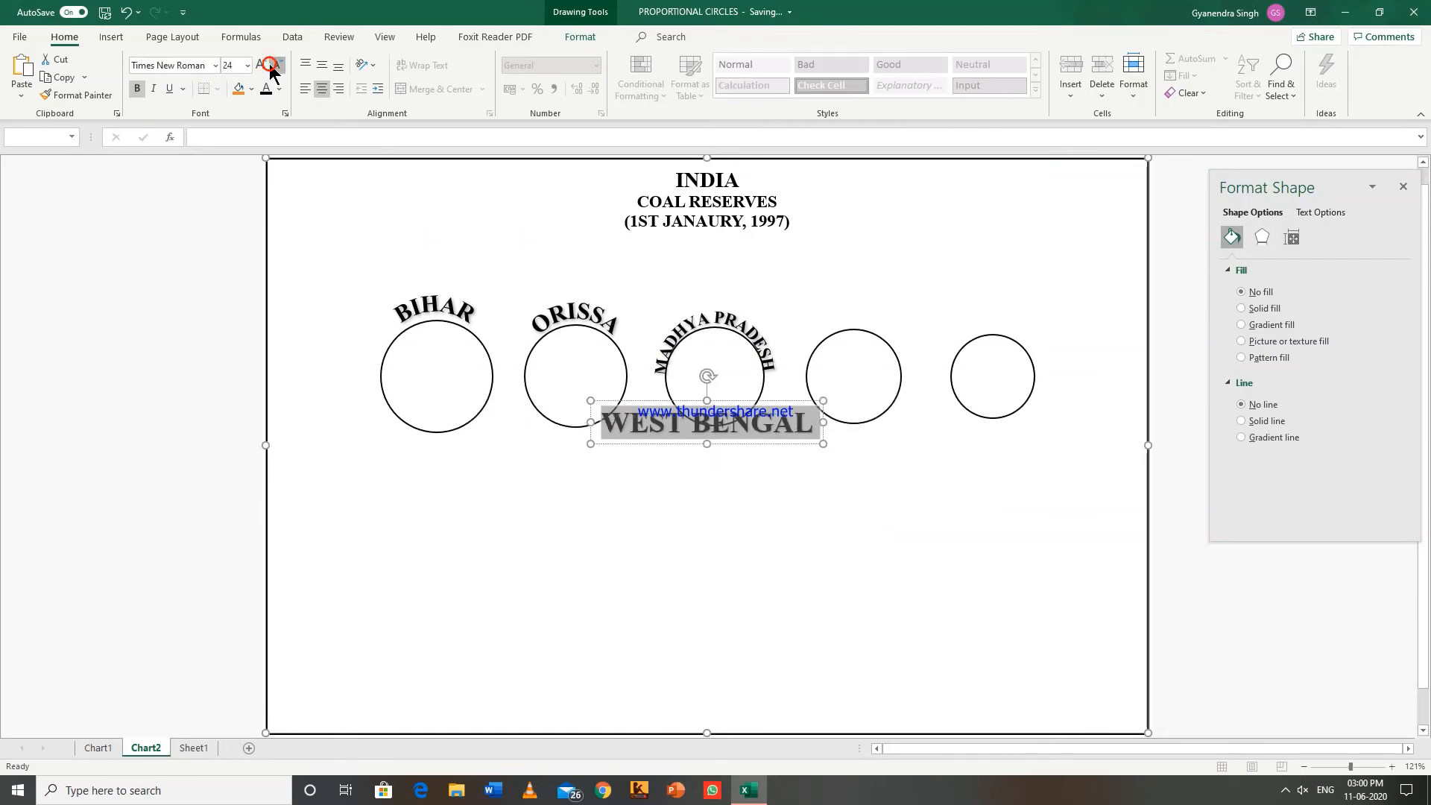
{"action": "left_click", "coordinate": [276, 64]}
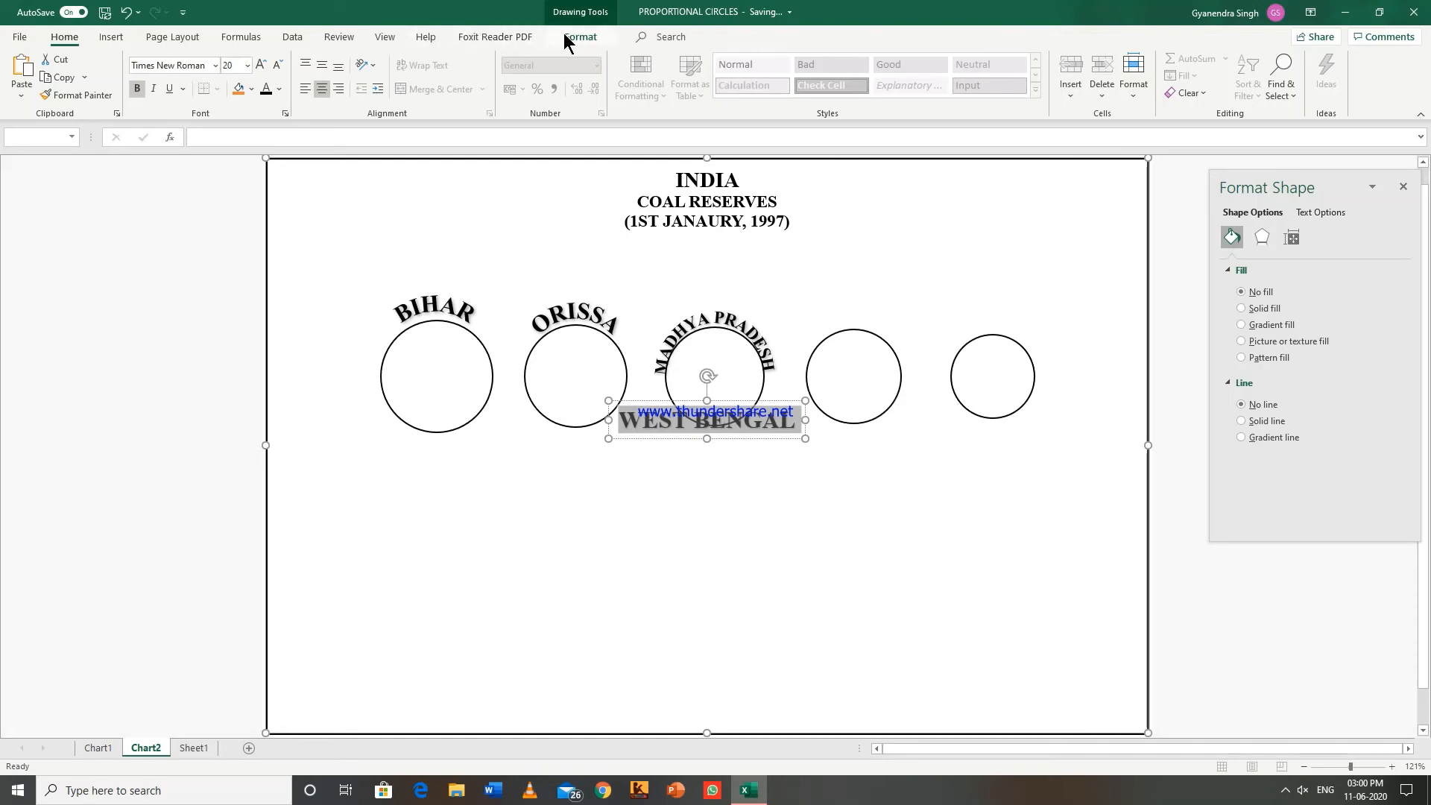
Apply the Arch transform to WEST BENGAL above the fourth circle.
{"action": "left_click", "coordinate": [773, 93]}
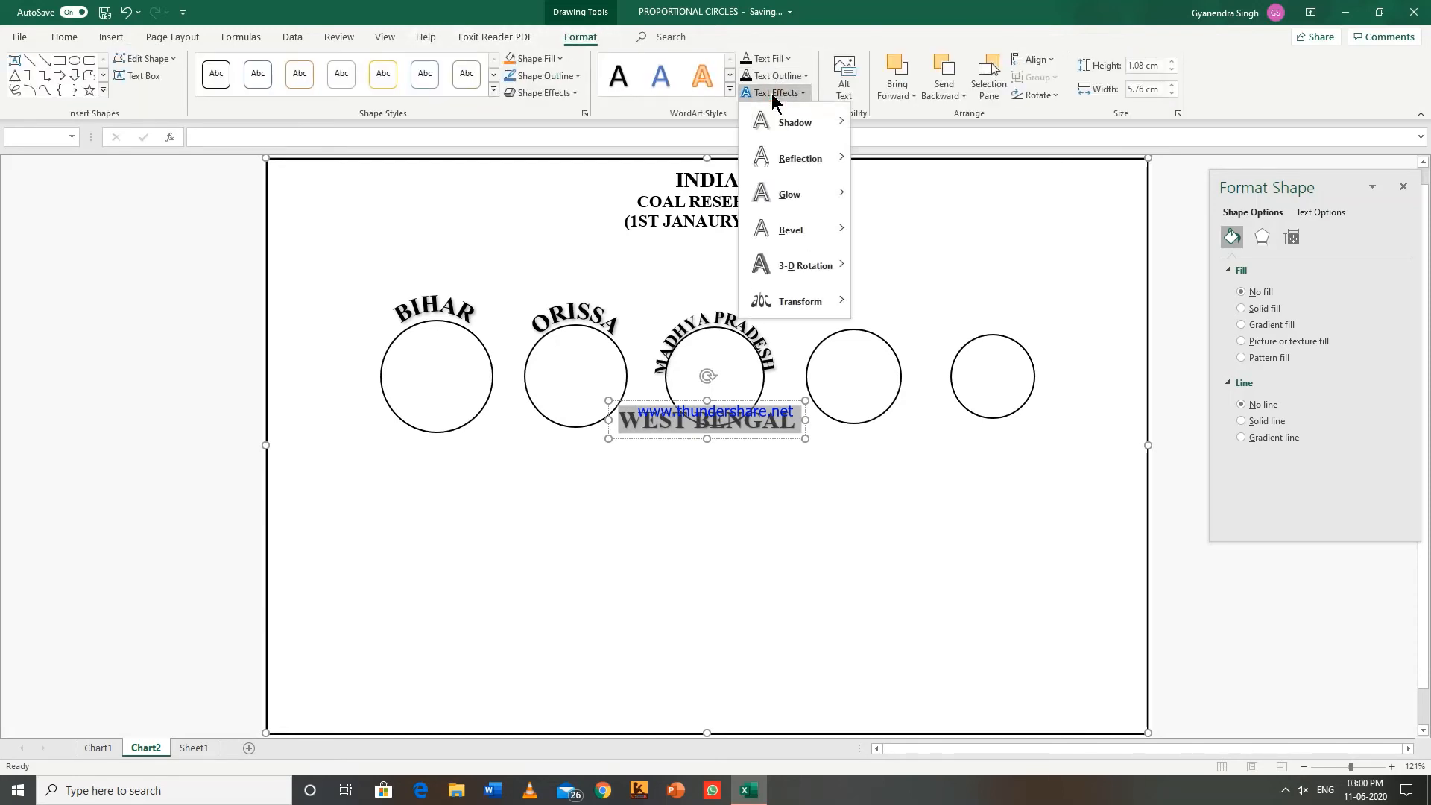
{"action": "left_click", "coordinate": [800, 301]}
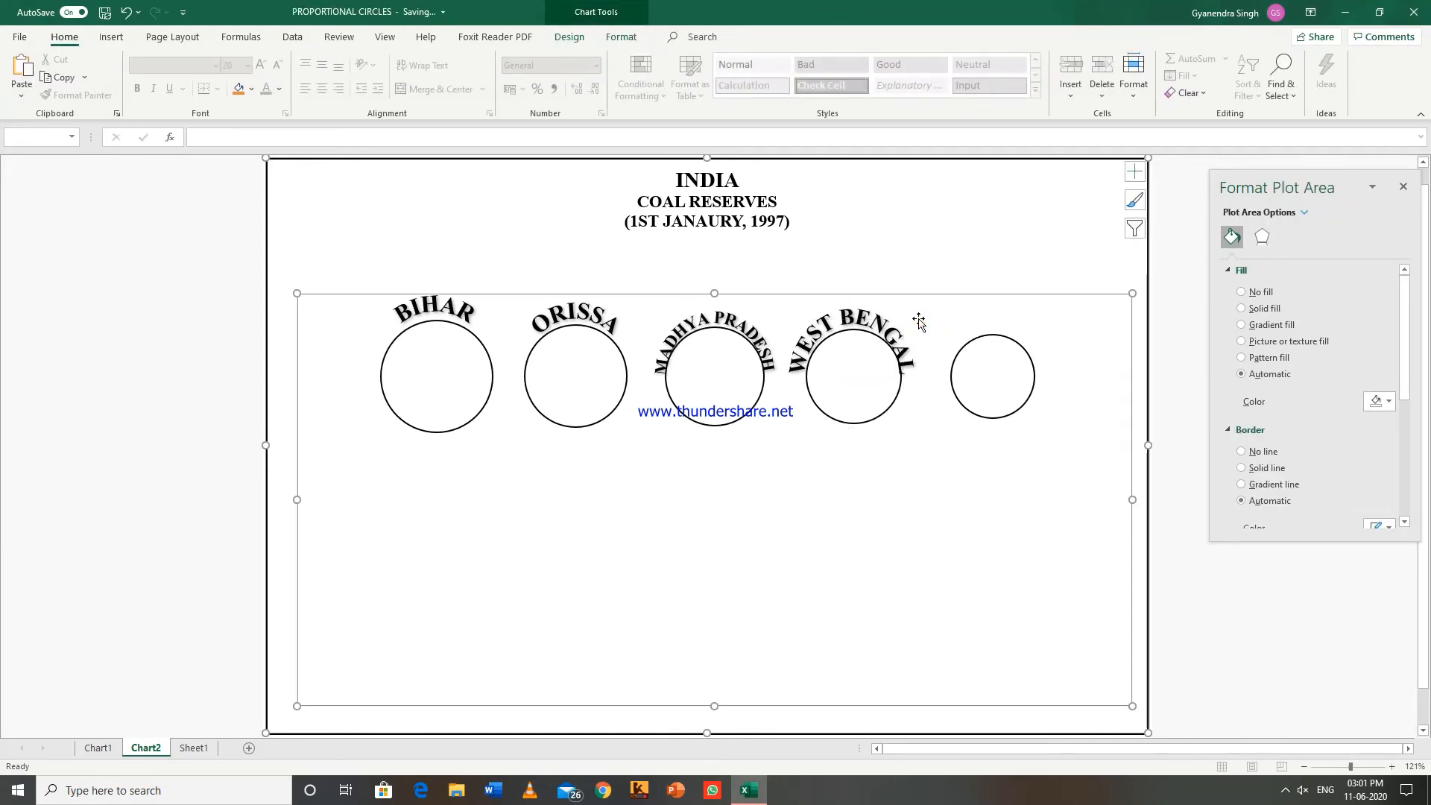
{"action": "mouse_move", "coordinate": [111, 36]}
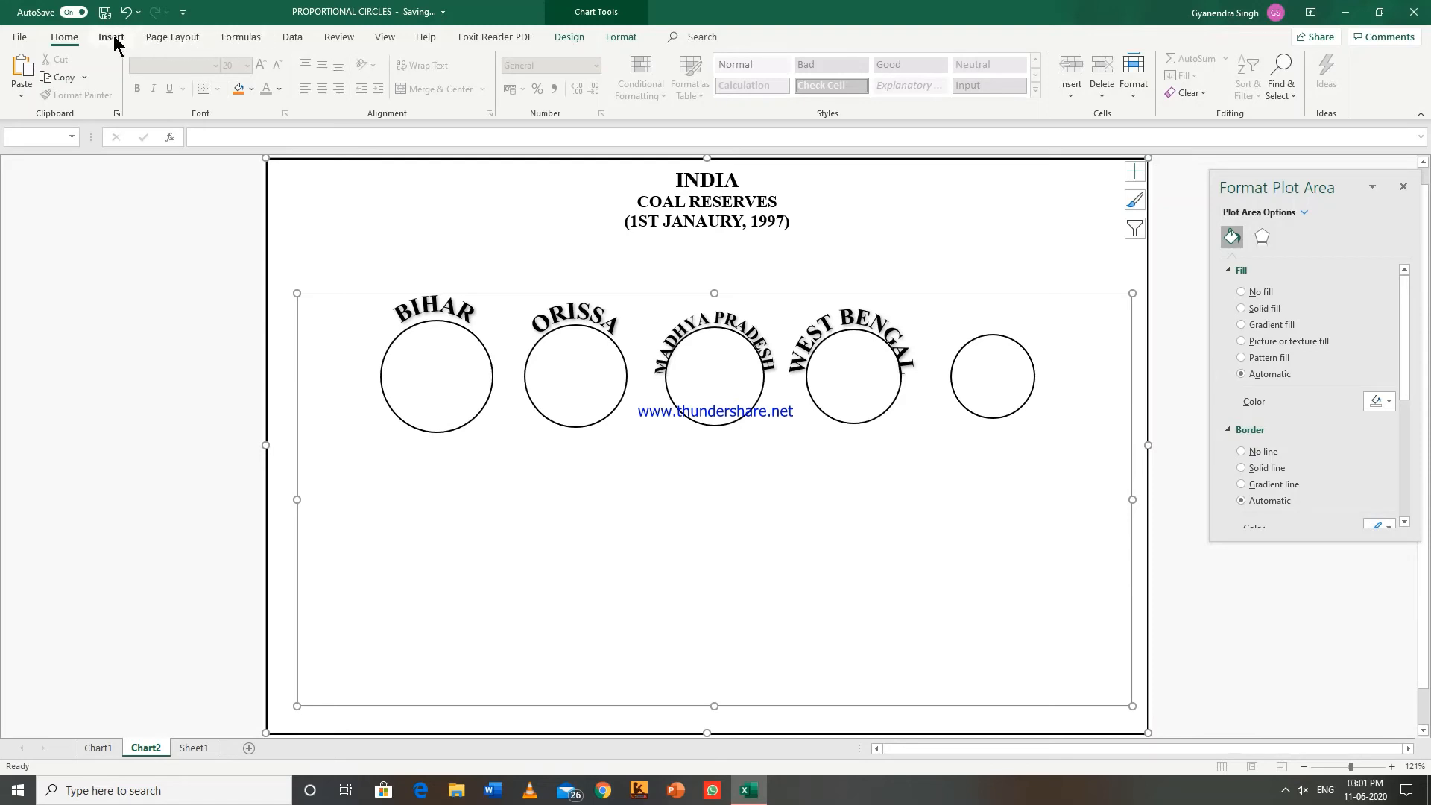
Insert a plain black WordArt label reading OTHERS.
{"action": "left_click", "coordinate": [111, 36]}
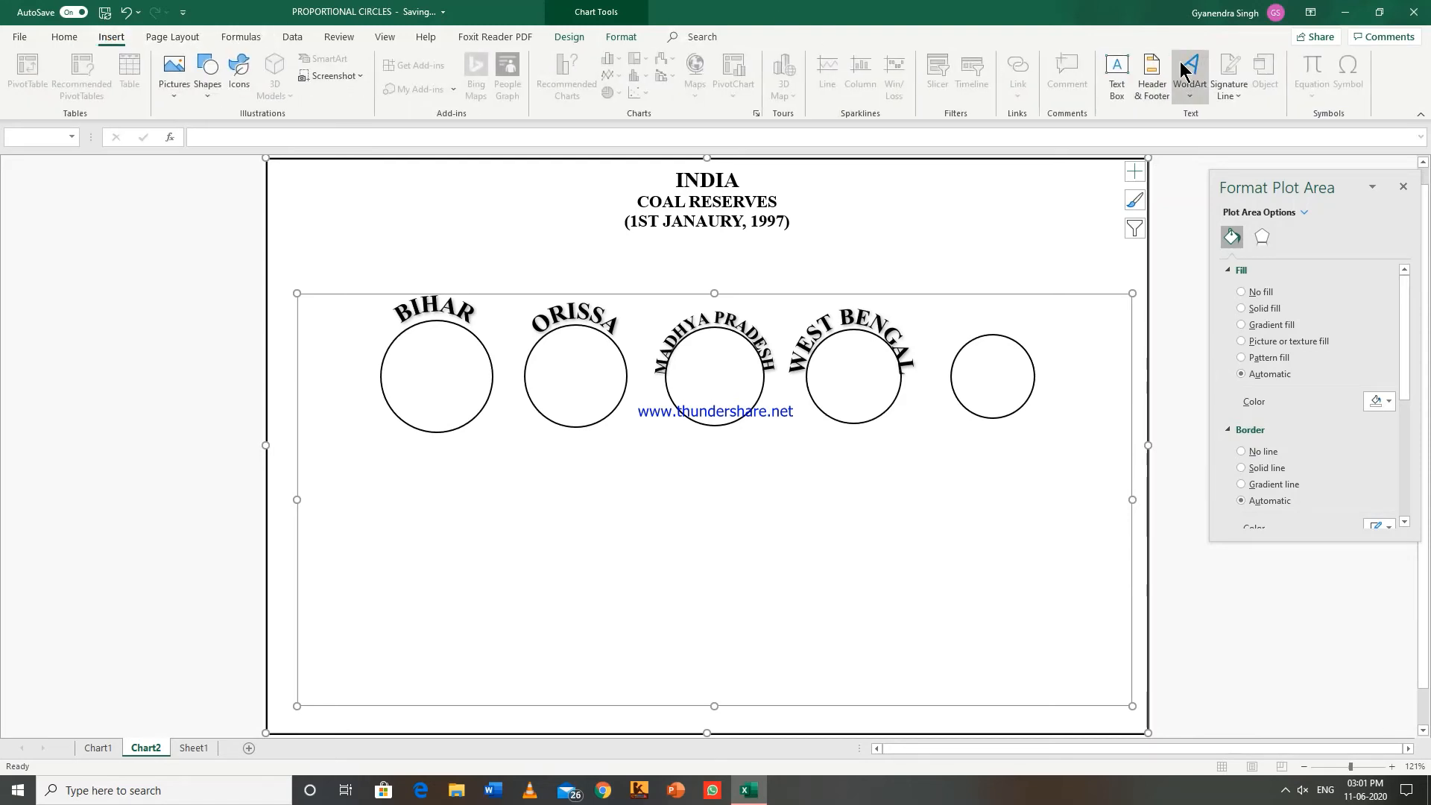
{"action": "left_click", "coordinate": [1189, 76]}
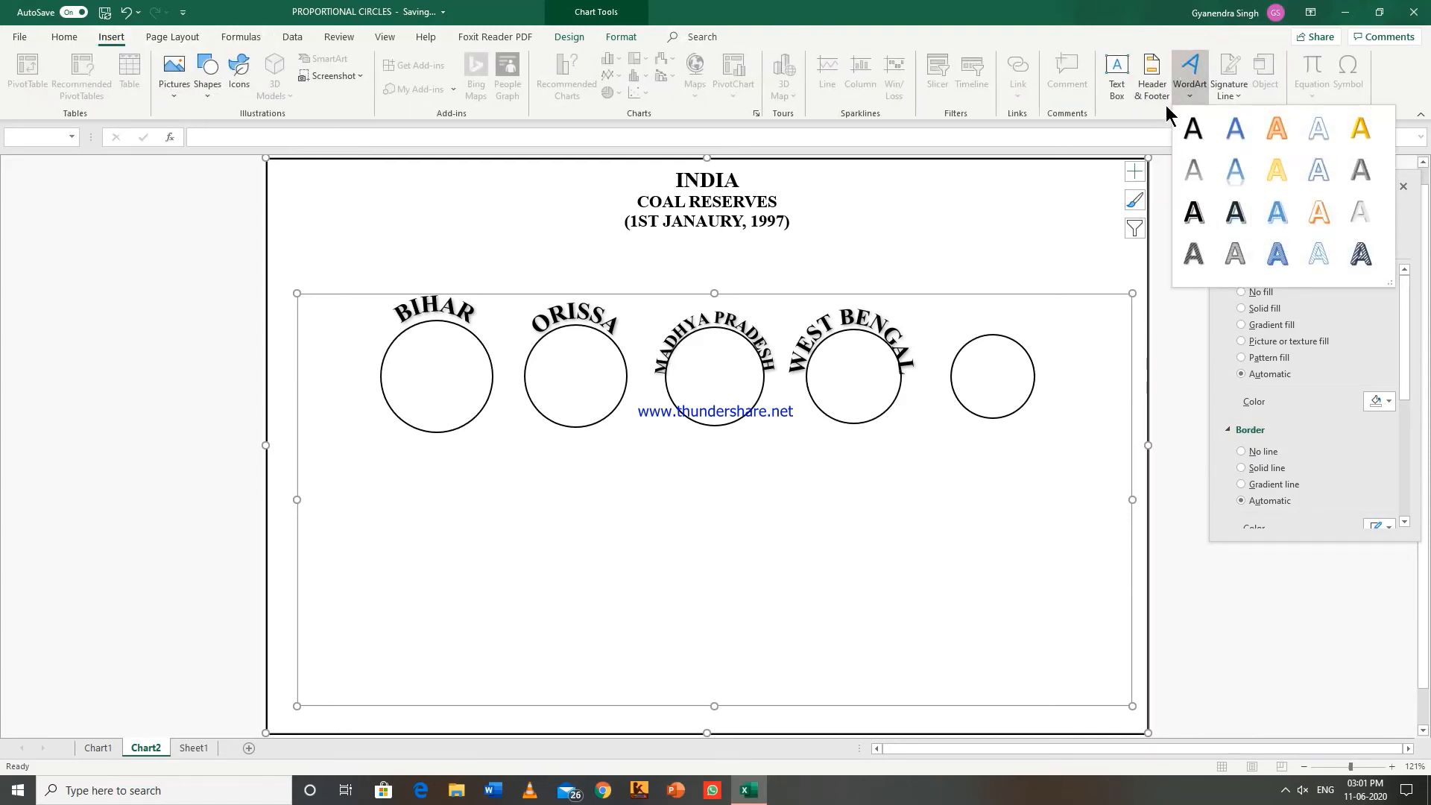
{"action": "left_click", "coordinate": [1192, 127]}
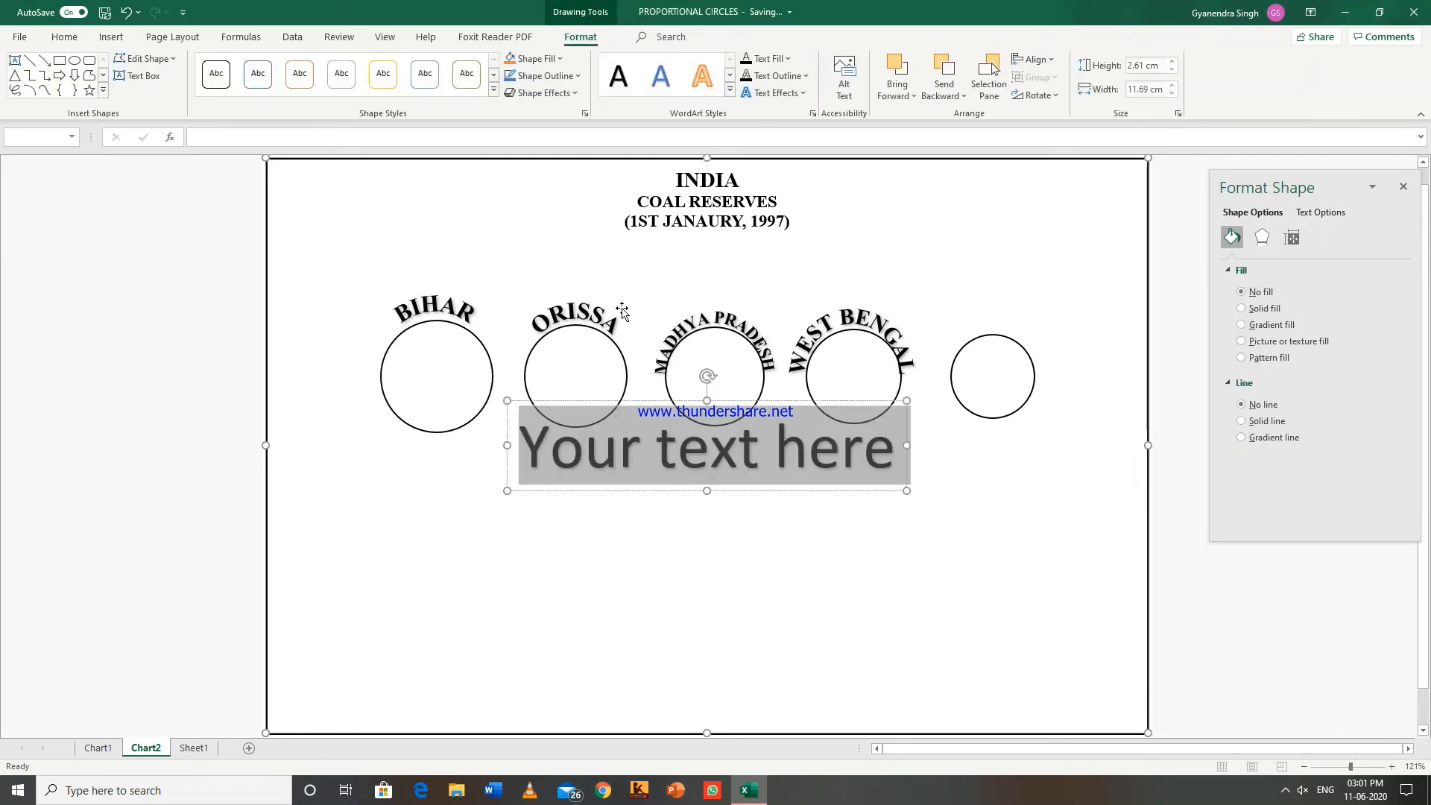
{"action": "type", "text": "OTHER"}
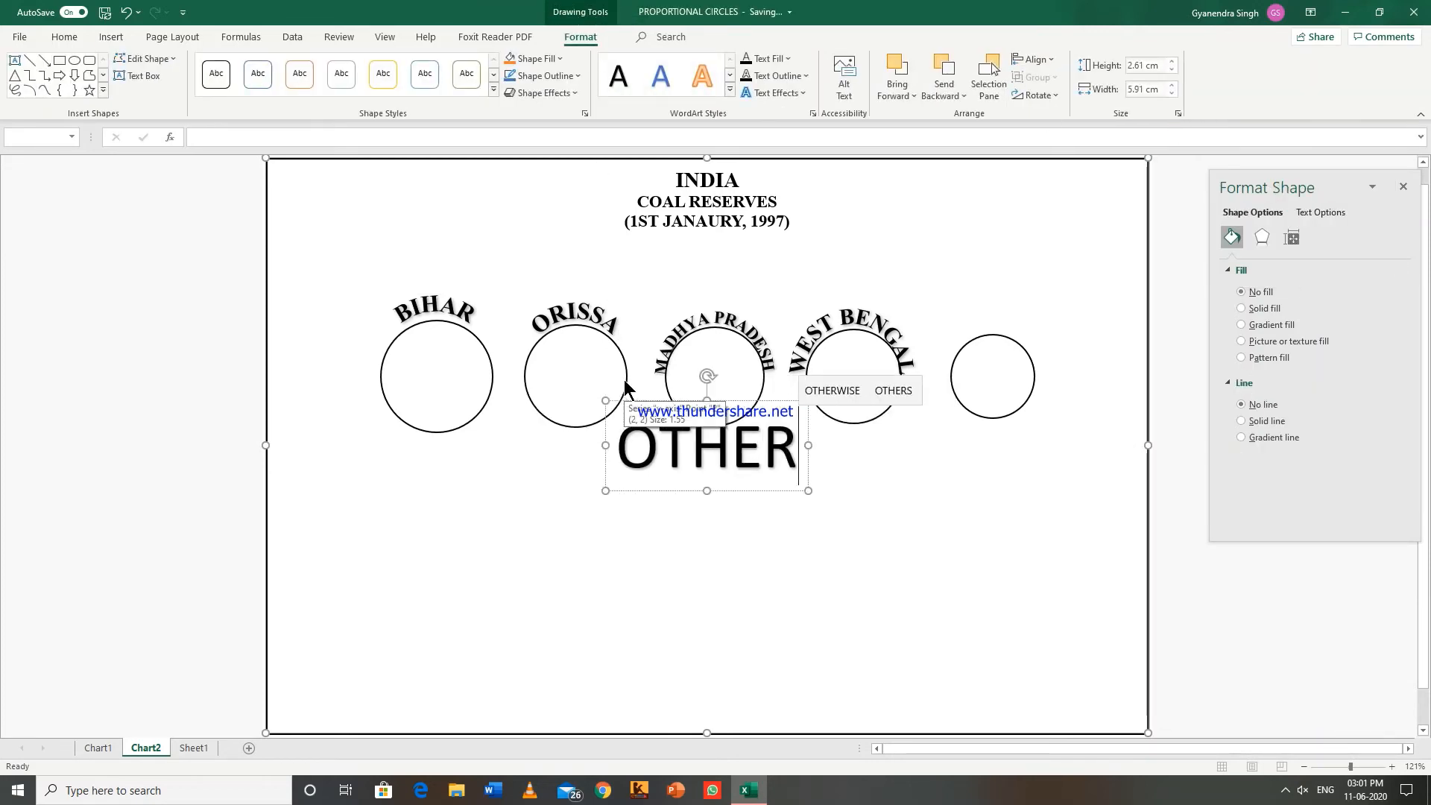
{"action": "type", "text": "S"}
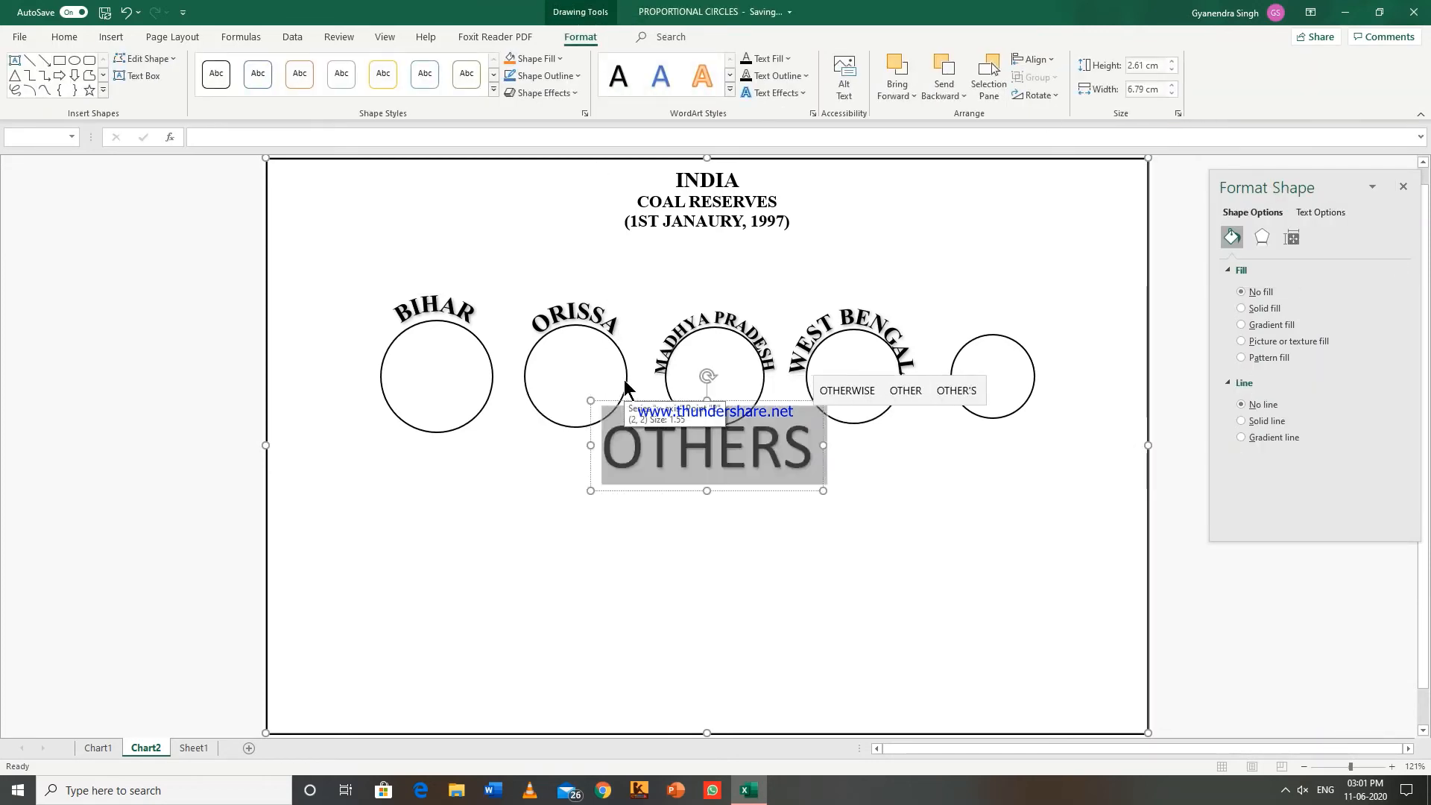
{"action": "mouse_move", "coordinate": [66, 44]}
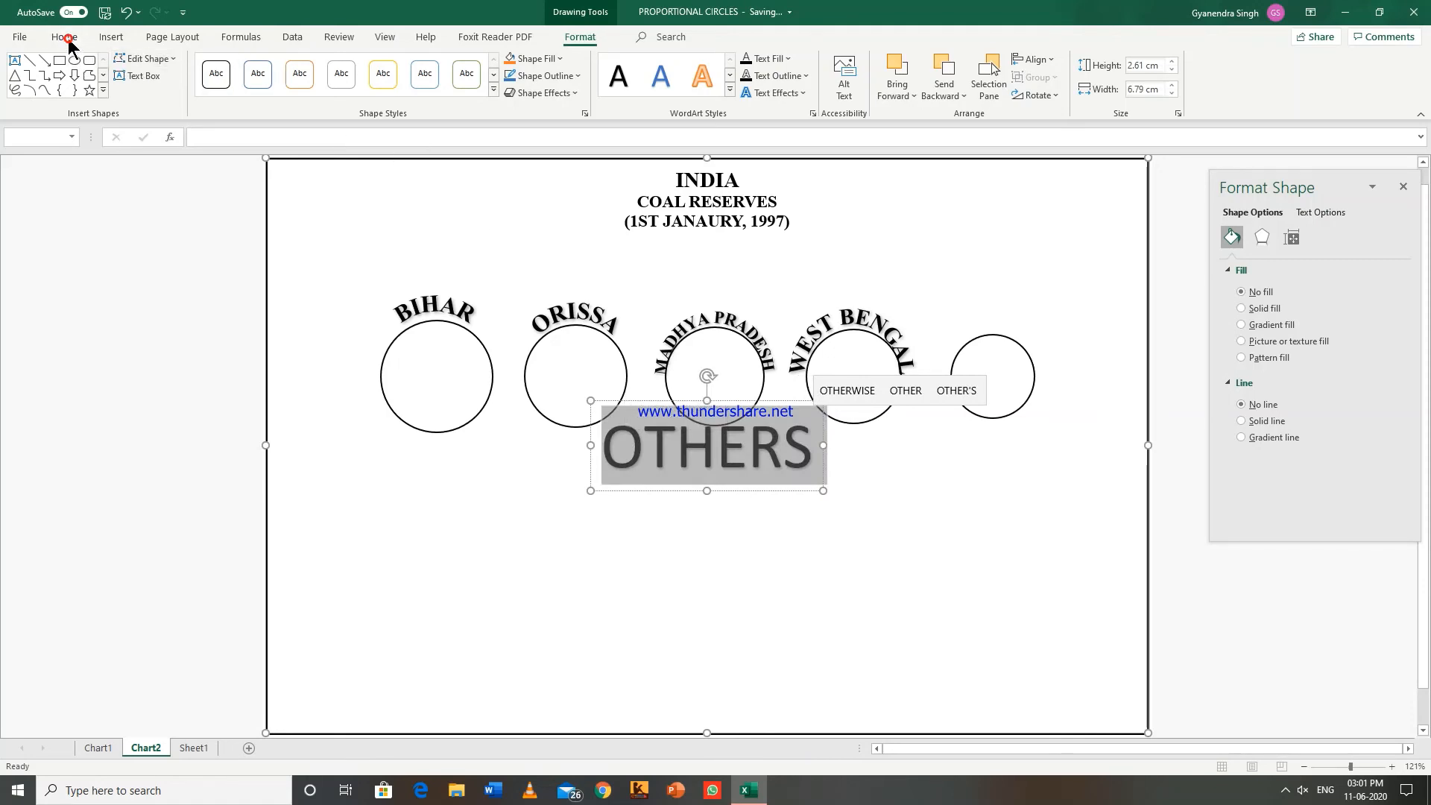
Set OTHERS to Times New Roman at size 20 and place it above the fifth circle.
{"action": "left_click", "coordinate": [64, 37]}
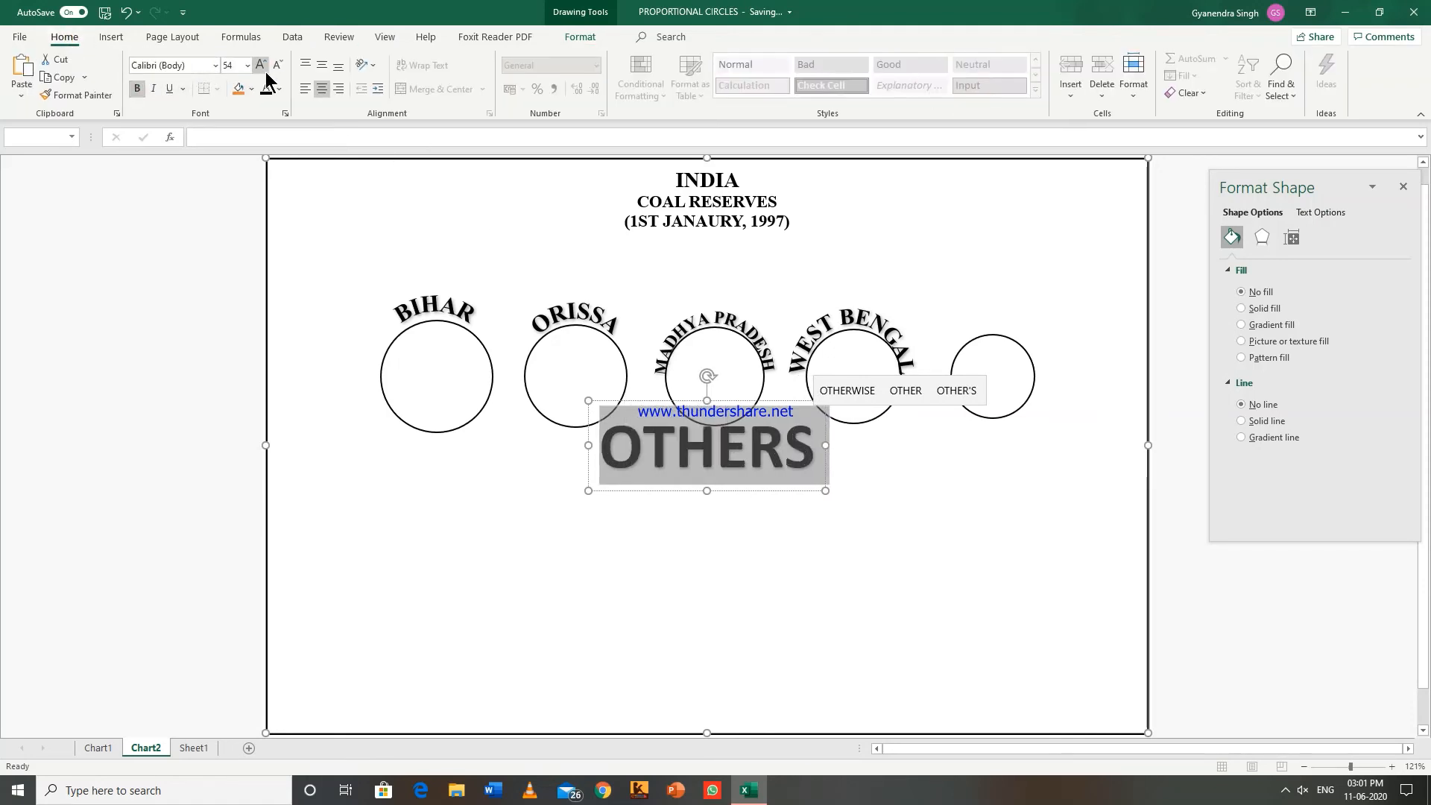
{"action": "left_click", "coordinate": [276, 65]}
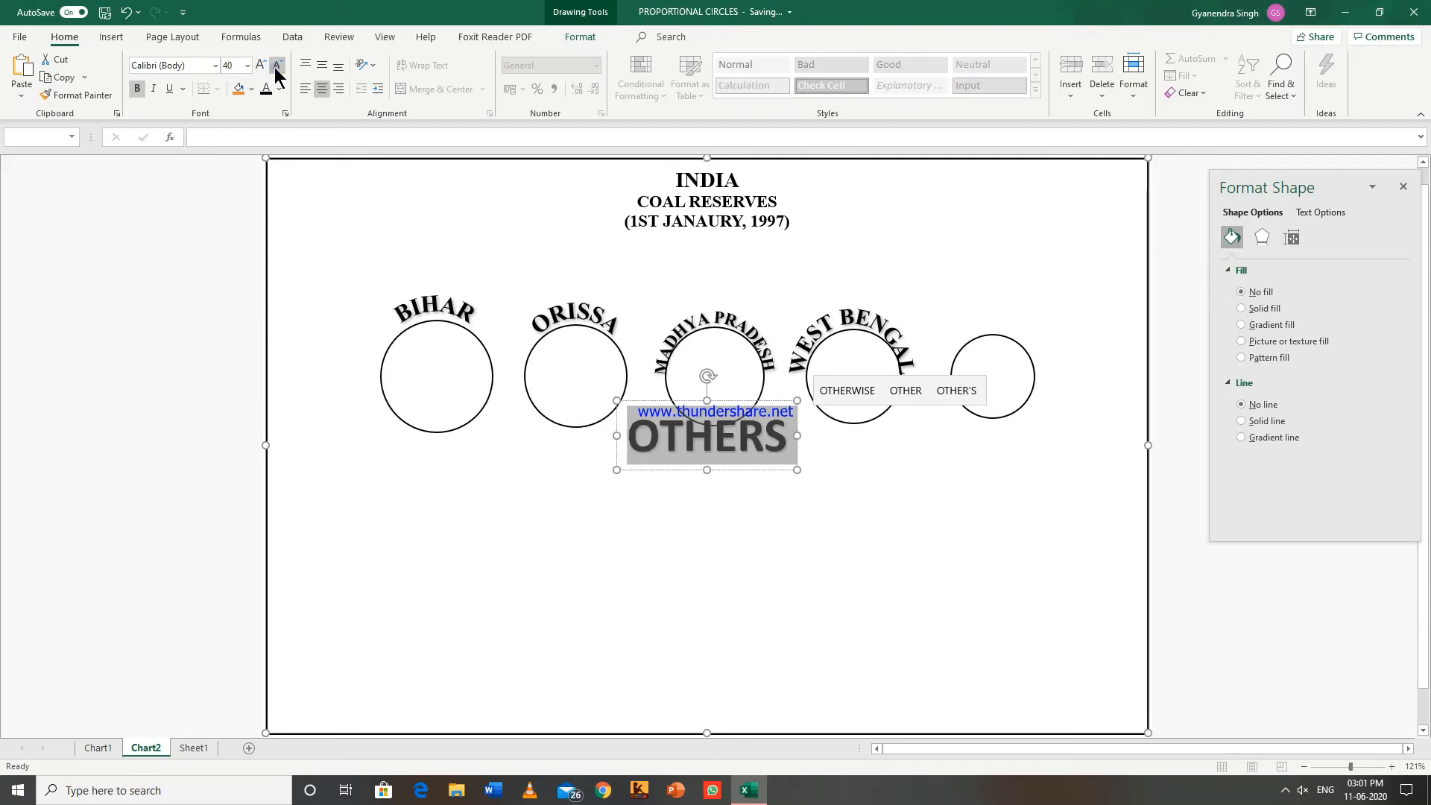
{"action": "left_click", "coordinate": [276, 65]}
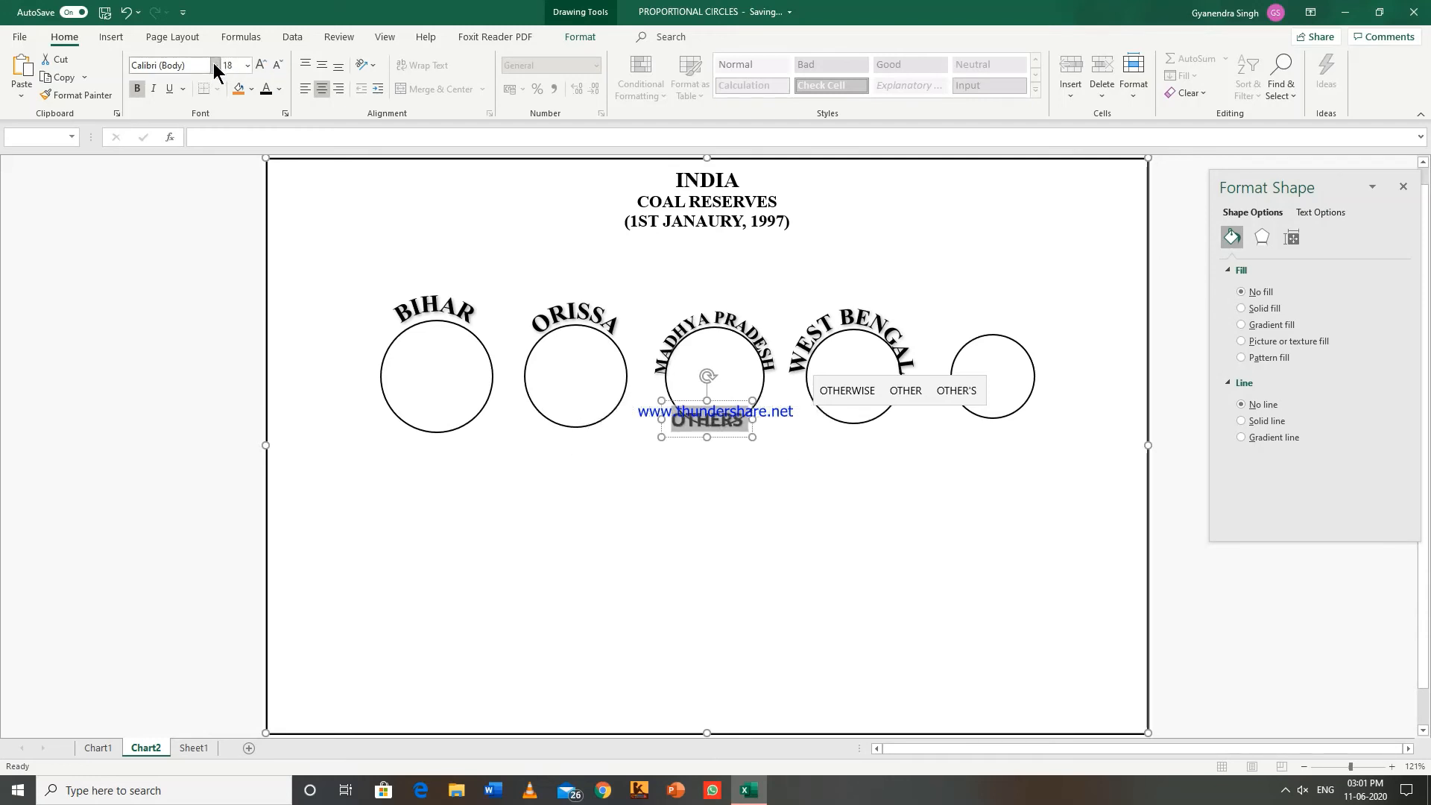
{"action": "left_click", "coordinate": [260, 65]}
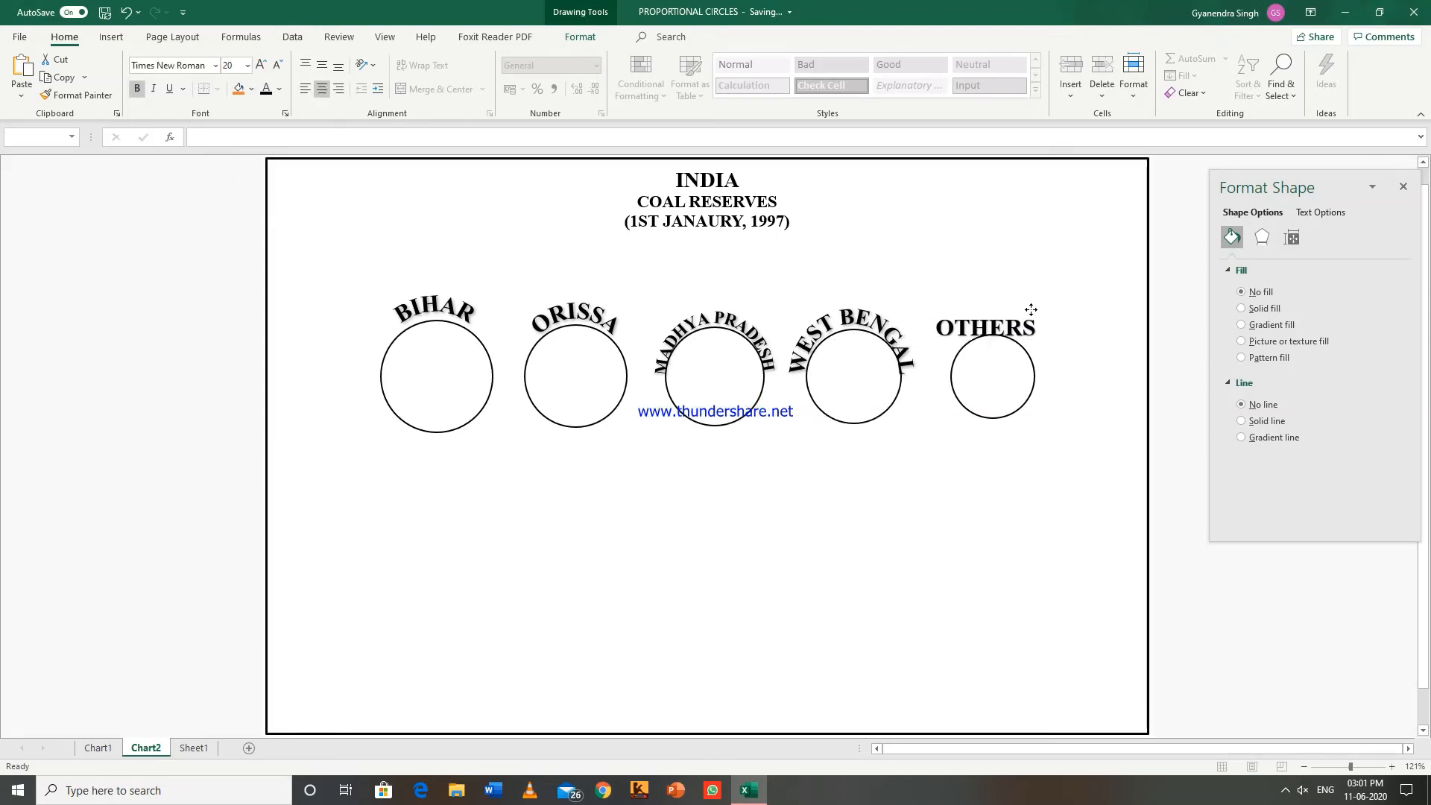
{"action": "left_click", "coordinate": [985, 324]}
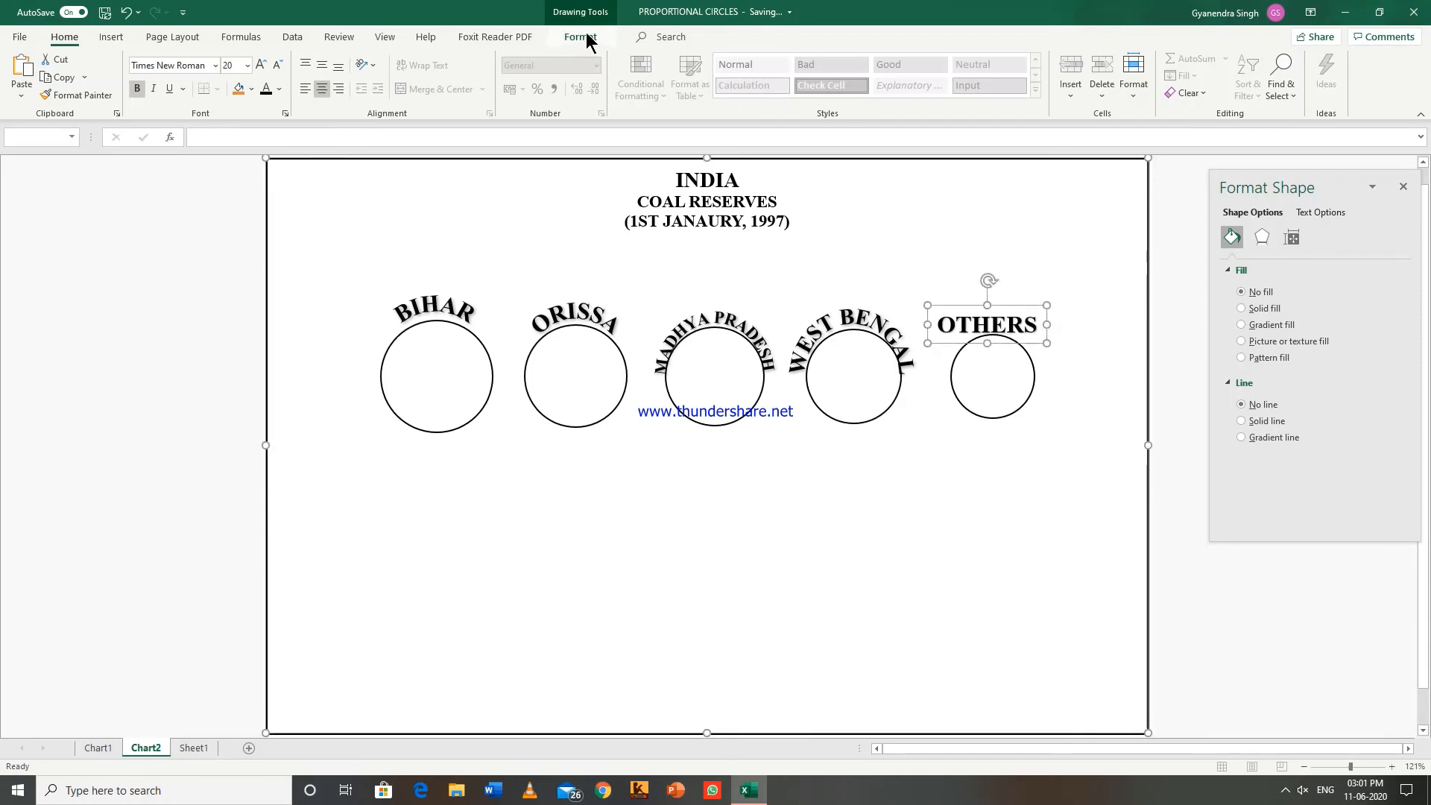
Apply the Arch text transform to the OTHERS label over the fifth circle.
{"action": "left_click", "coordinate": [581, 37]}
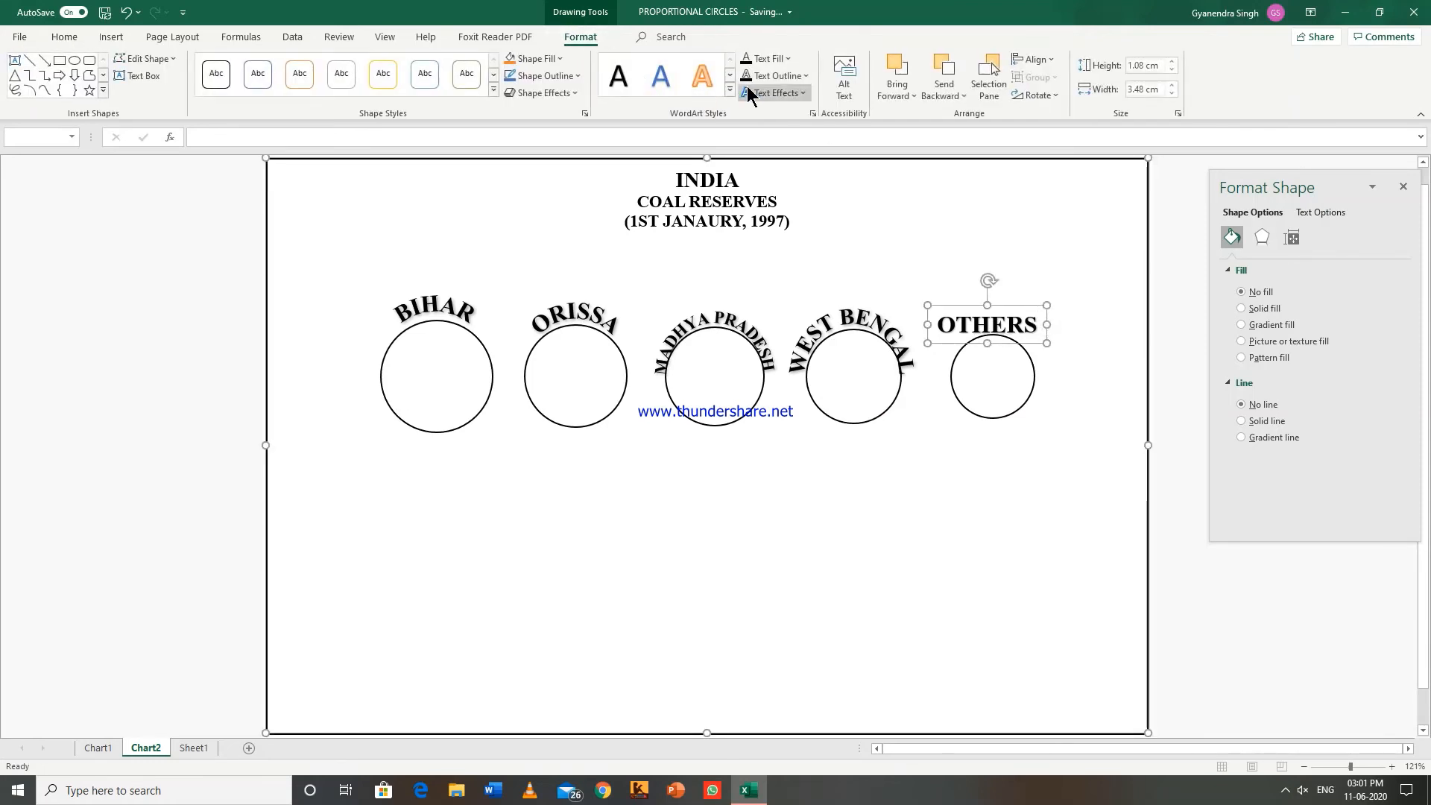
{"action": "left_click", "coordinate": [776, 92]}
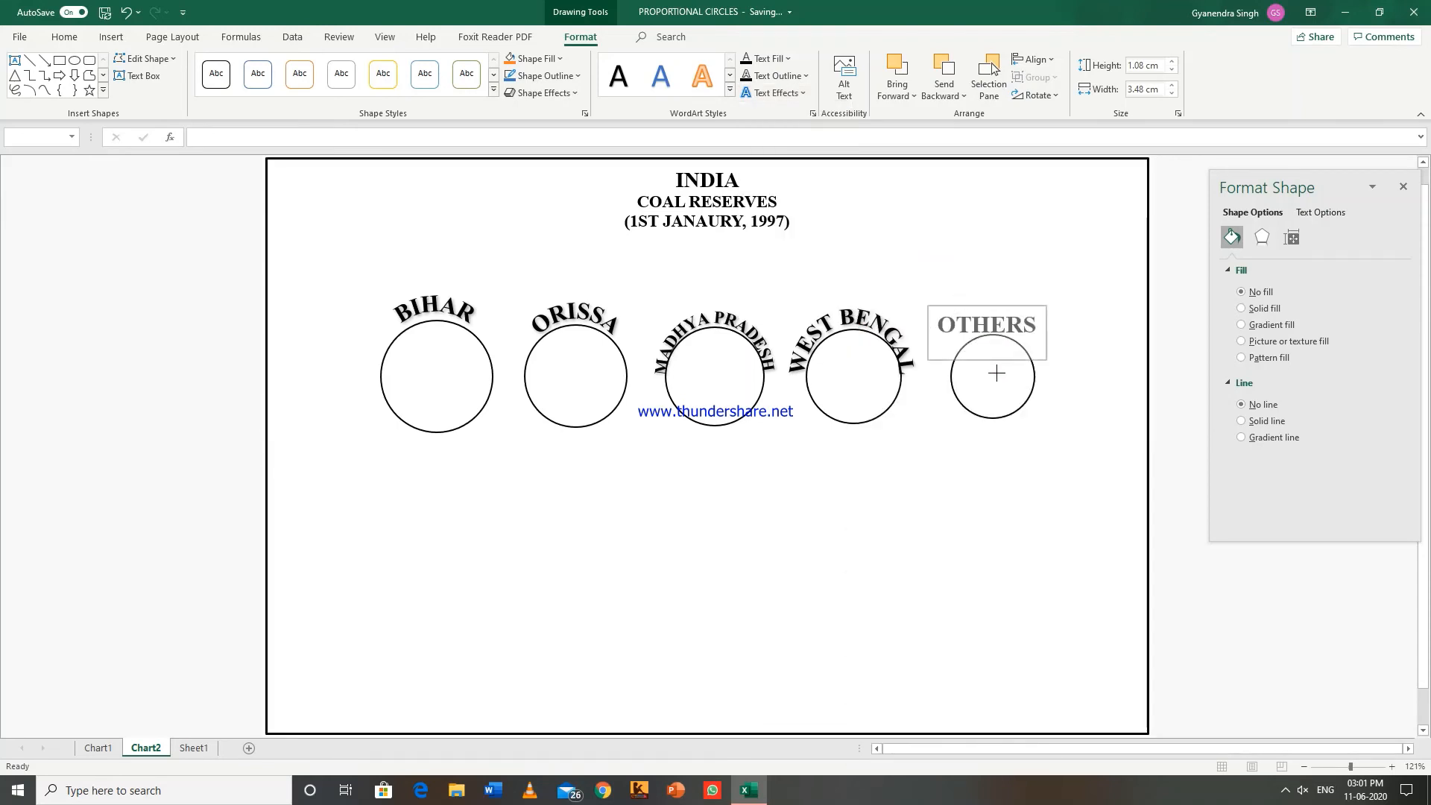
{"action": "left_click", "coordinate": [987, 374]}
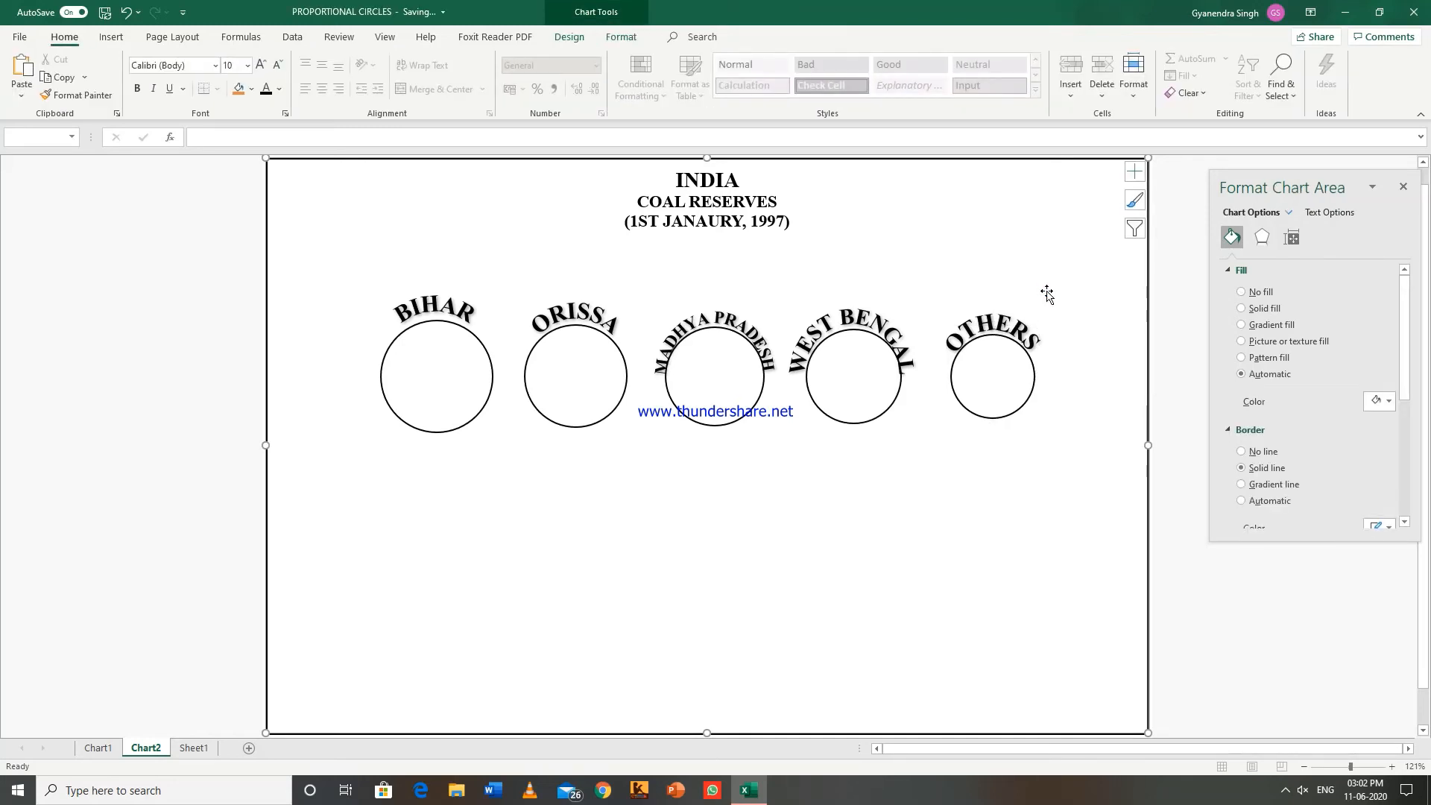
{"action": "mouse_move", "coordinate": [833, 459]}
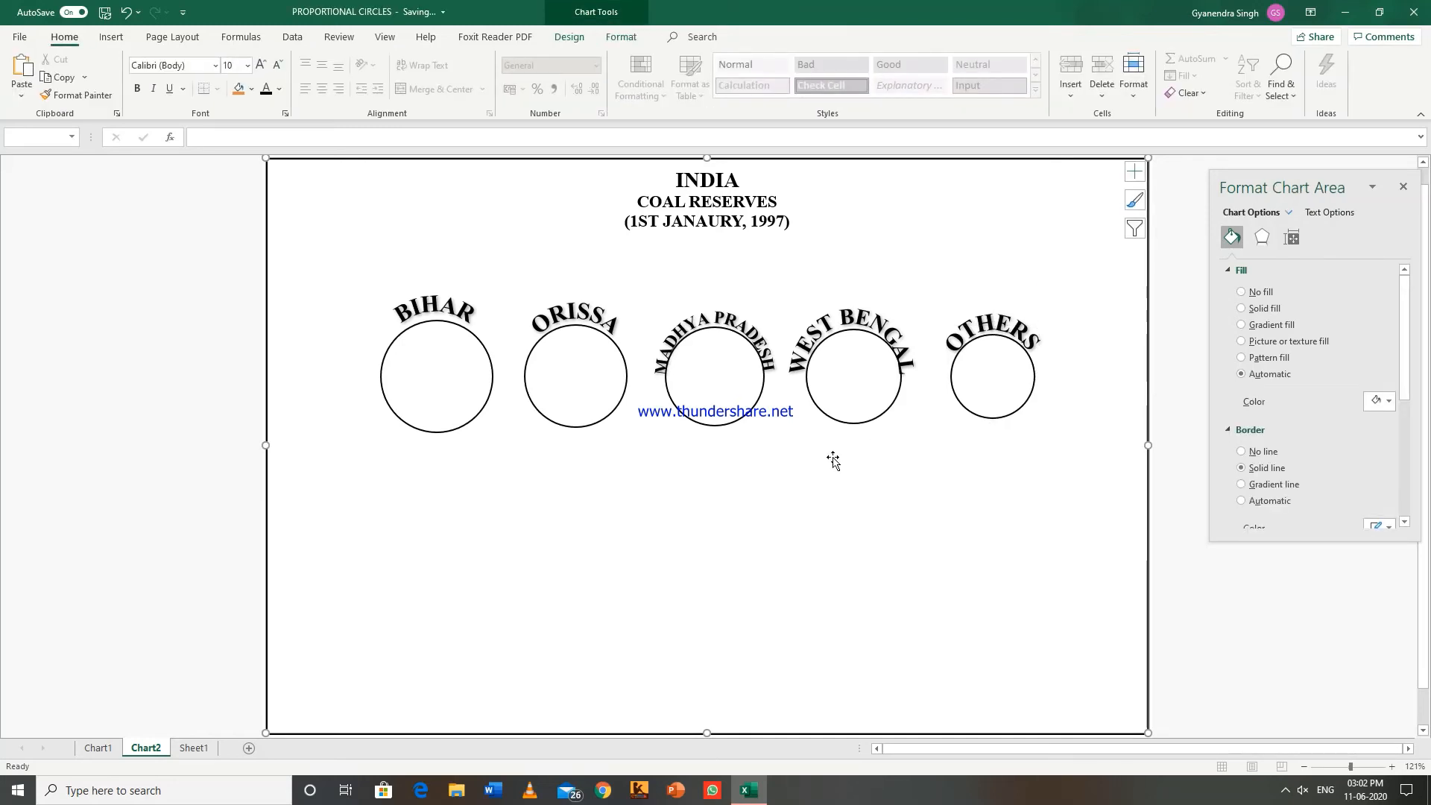
{"action": "mouse_move", "coordinate": [434, 605]}
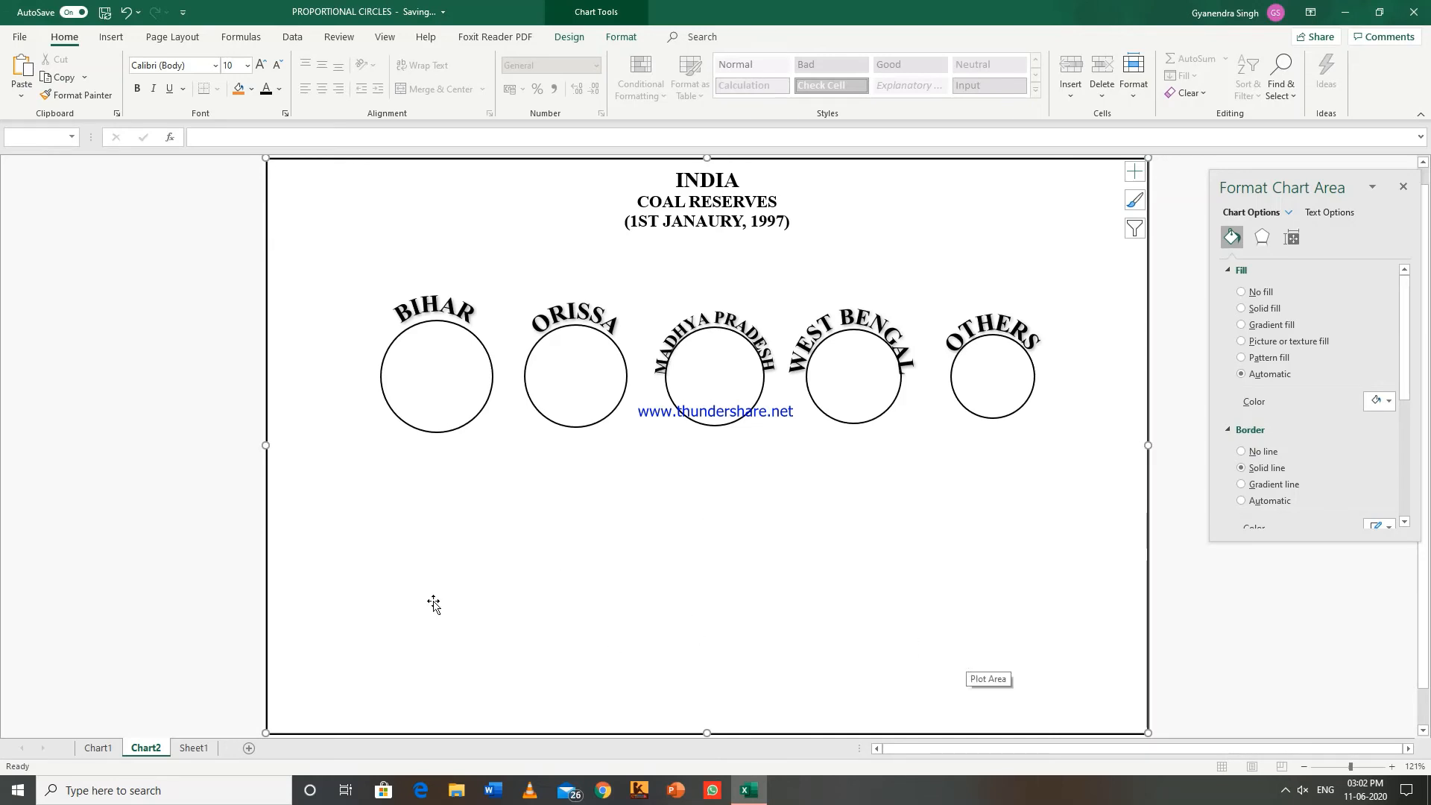
Insert a text box below the circles, set to Times New Roman at 20 pt.
{"action": "left_click", "coordinate": [110, 36]}
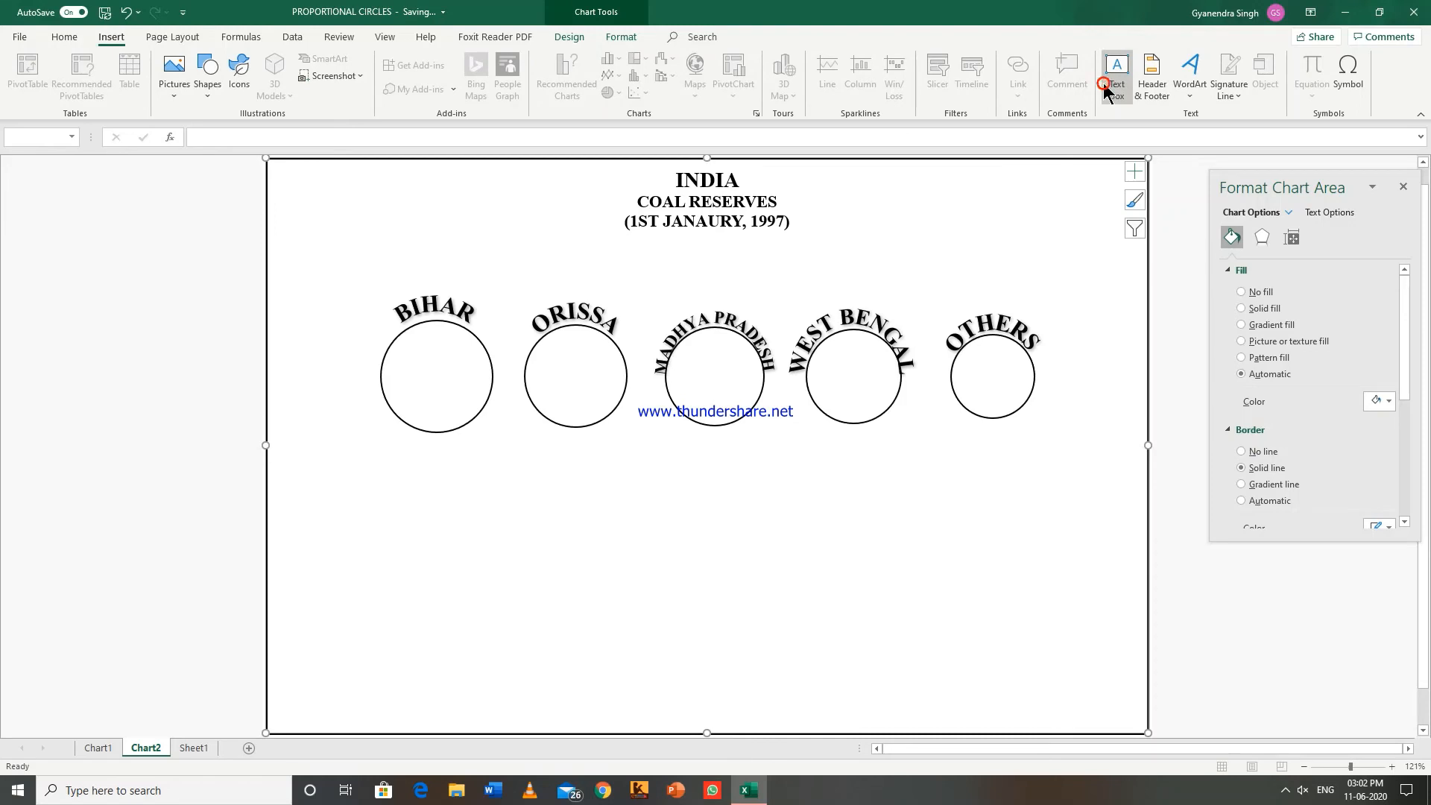
{"action": "left_click", "coordinate": [1115, 75]}
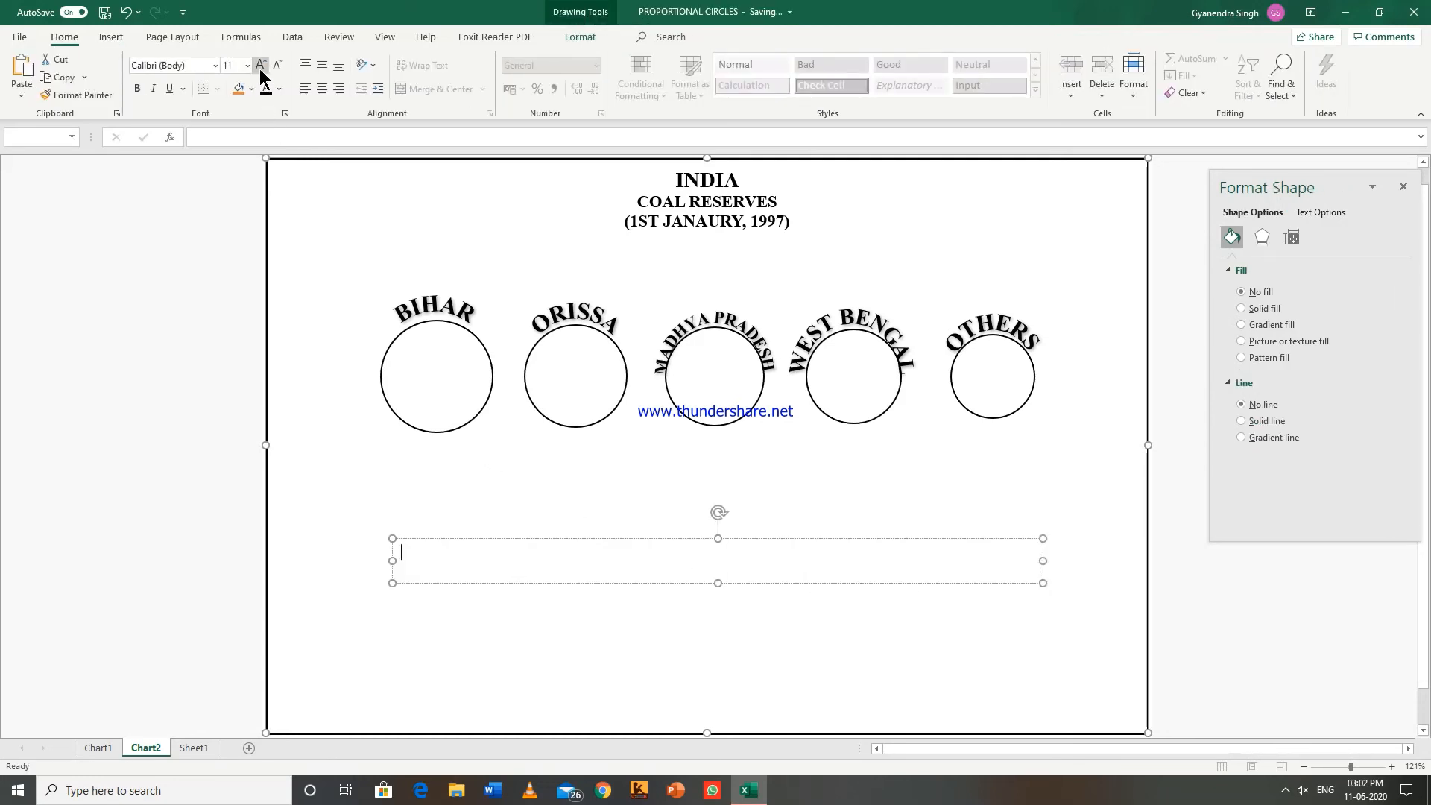
{"action": "left_click", "coordinate": [260, 65]}
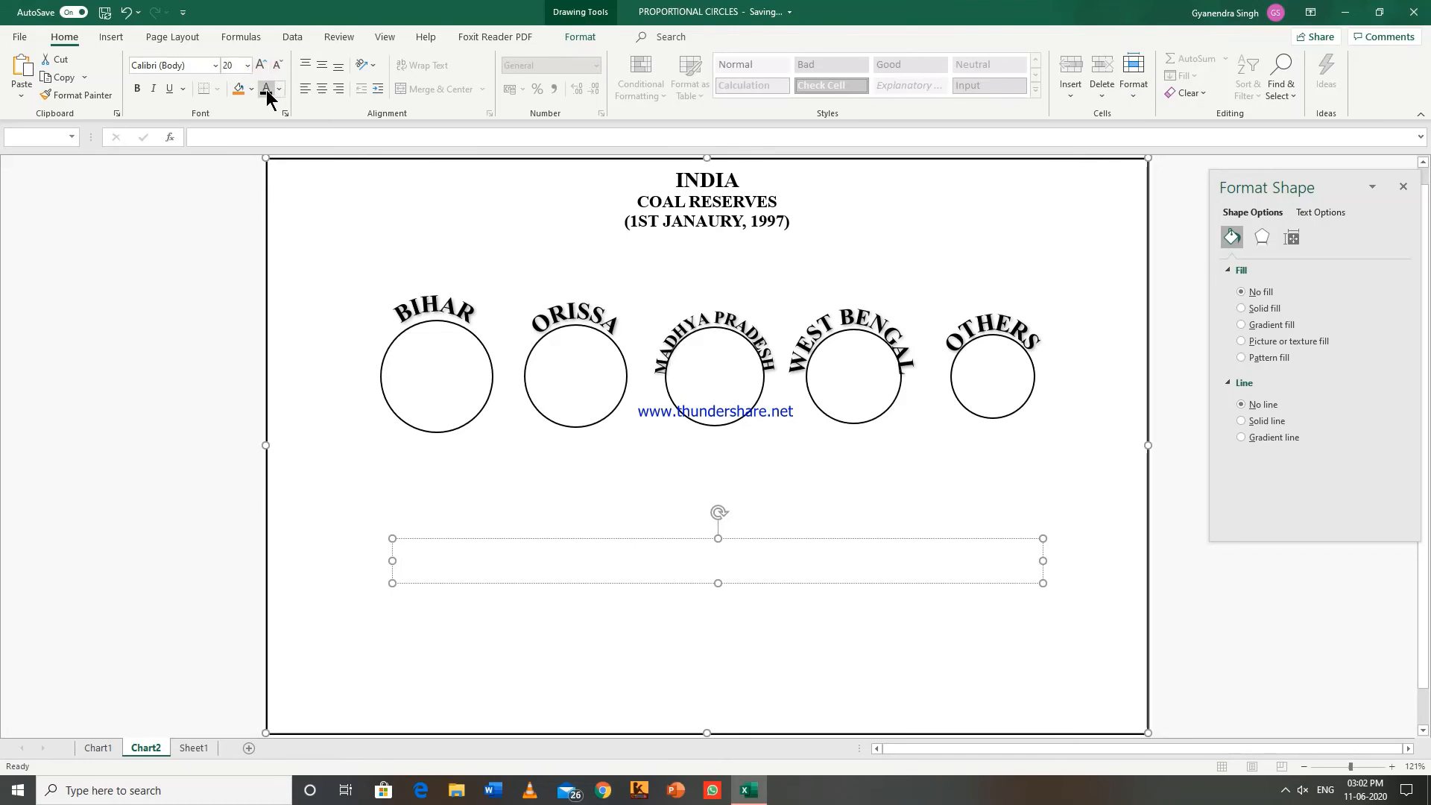
{"action": "left_click", "coordinate": [214, 65]}
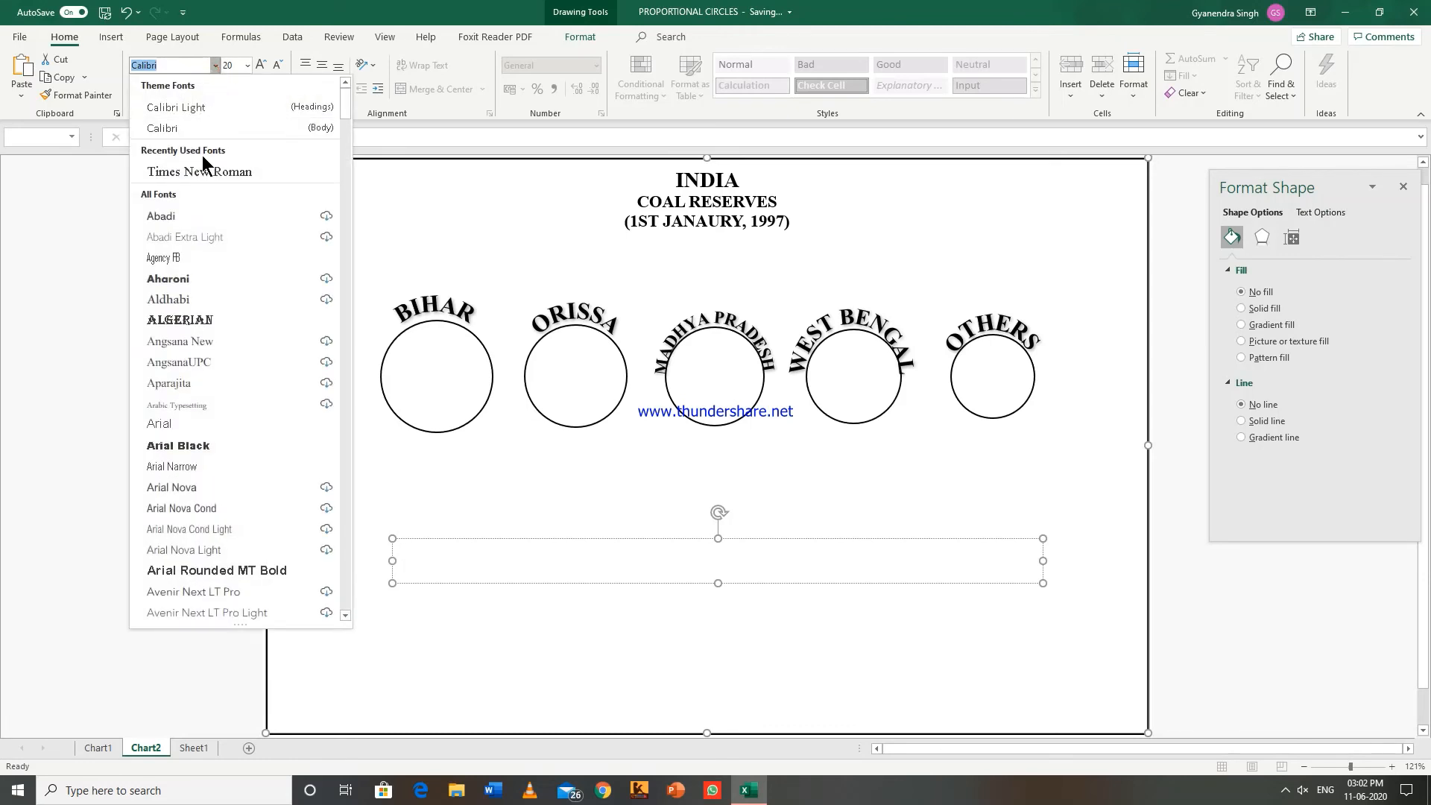
{"action": "left_click", "coordinate": [199, 172]}
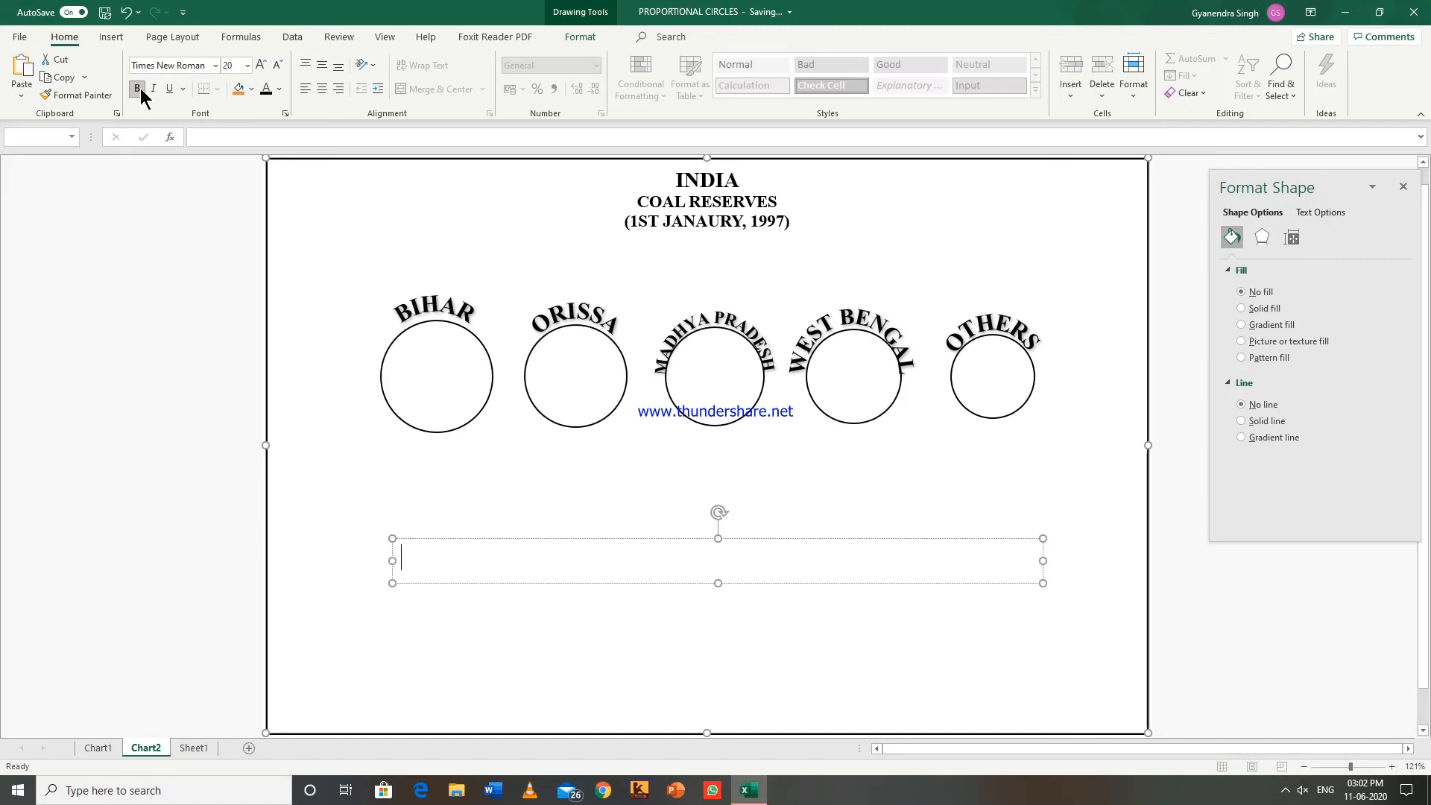
Type '1CM. RADIUS: 20 THOUSAND MILLION TONNES' in the box and centre it.
{"action": "type", "text": "1"}
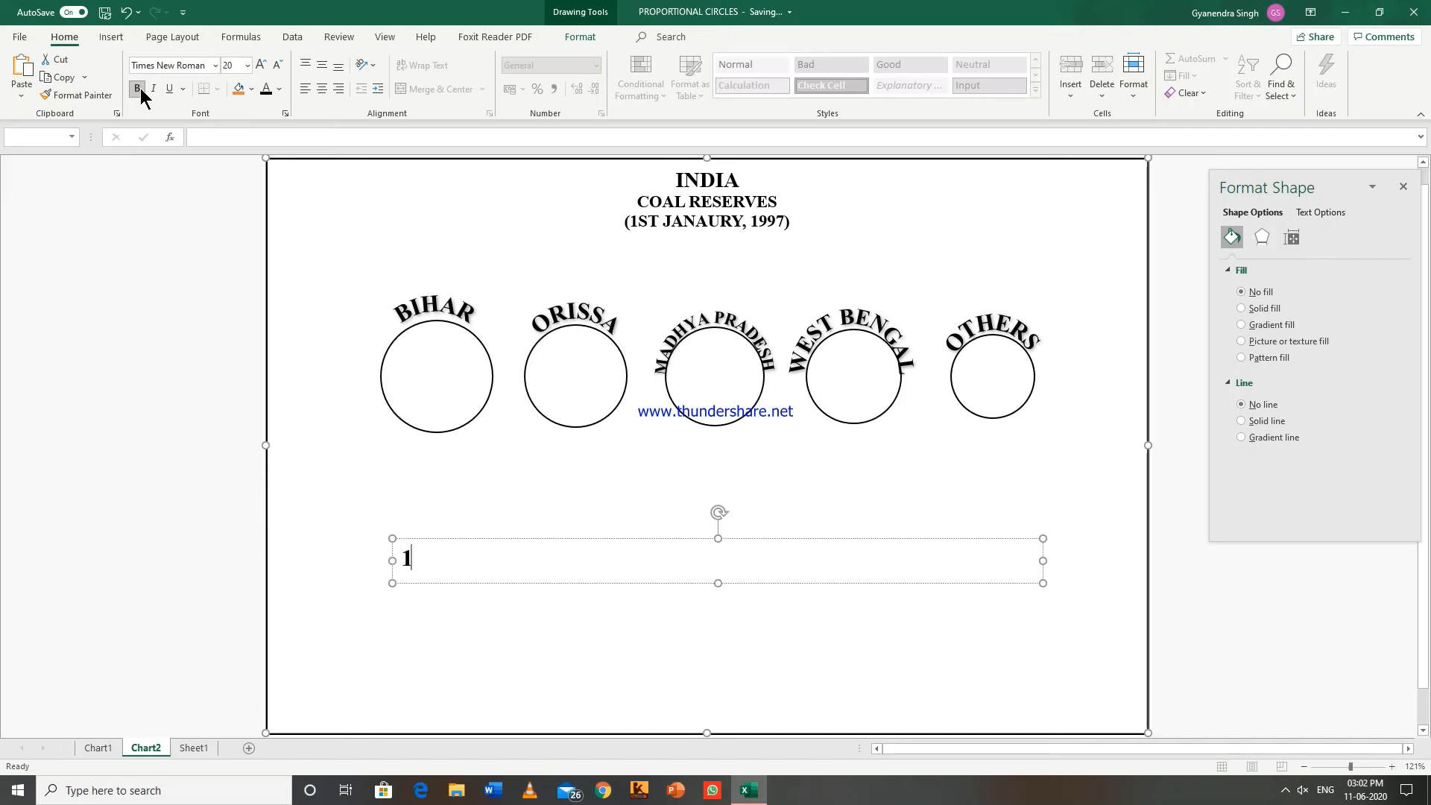
{"action": "type", "text": "CM."}
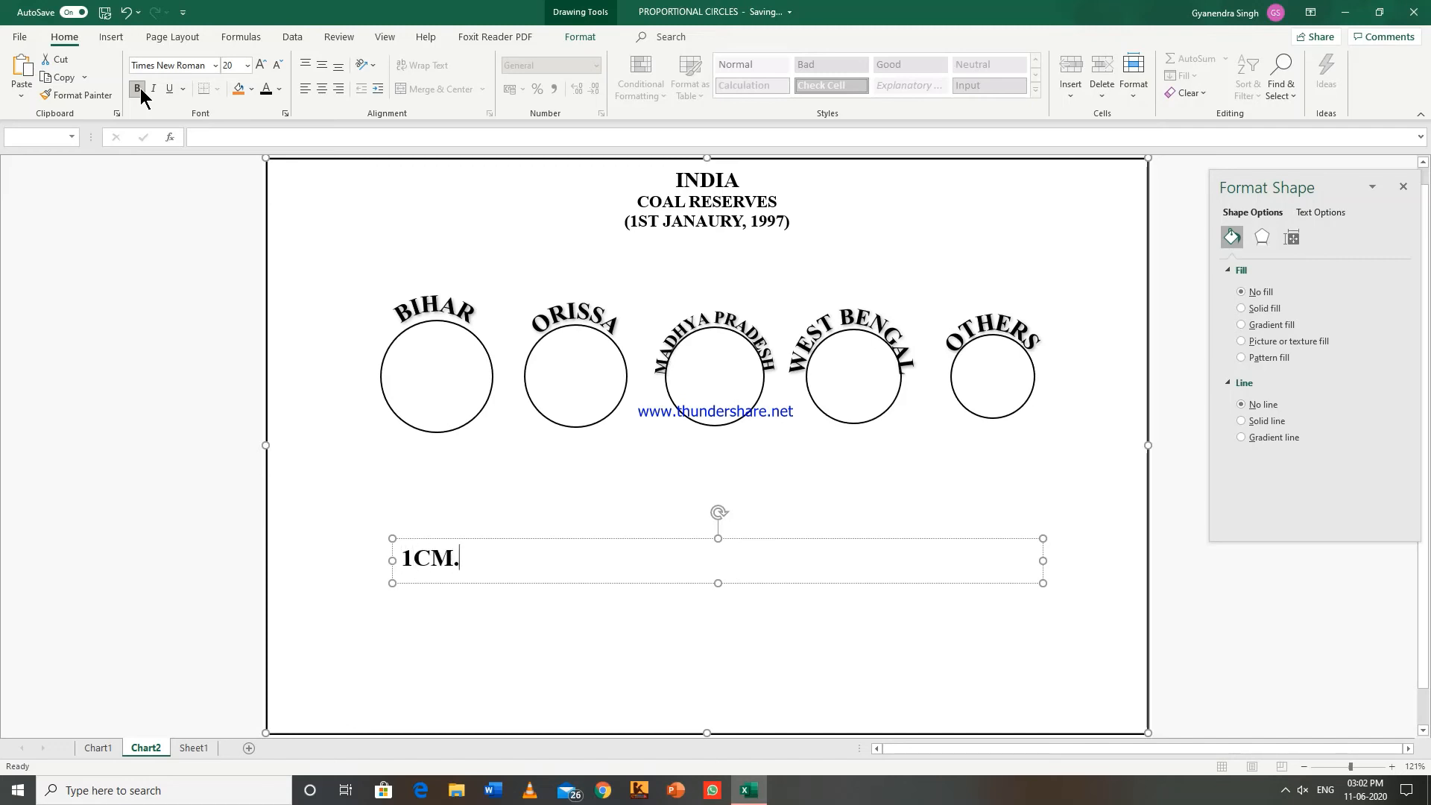
{"action": "type", "text": "RADIU"}
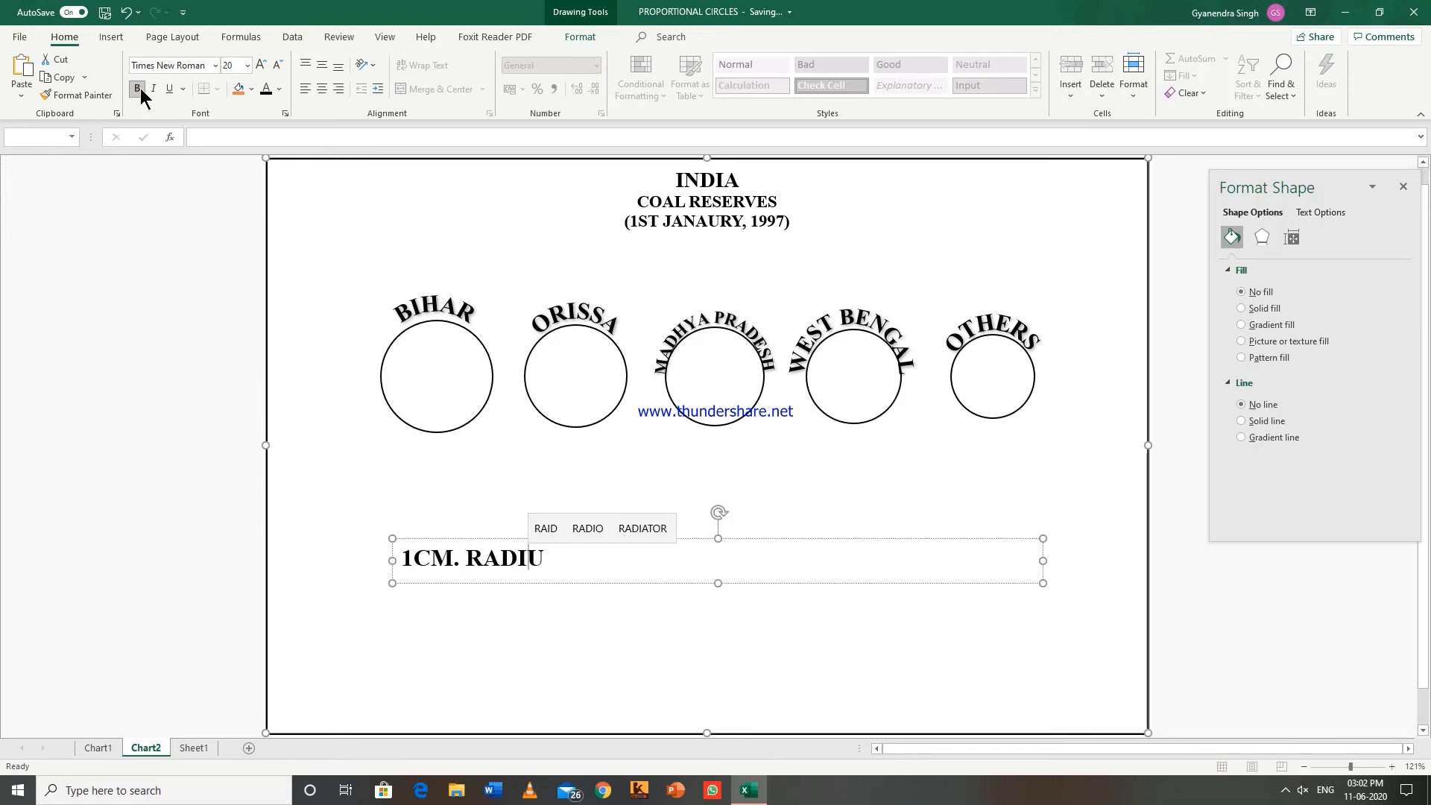
{"action": "type", "text": "s"}
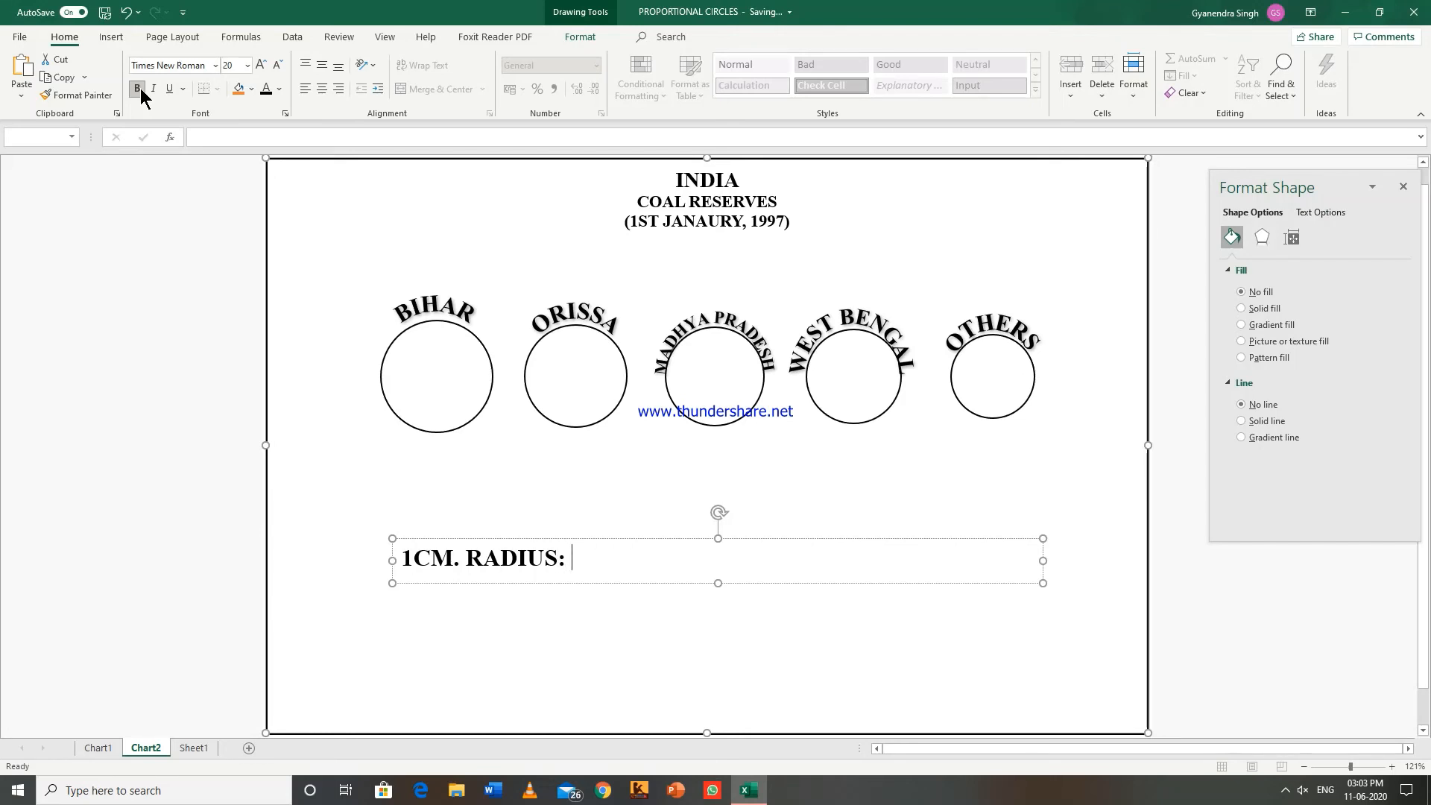
{"action": "type", "text": "20"}
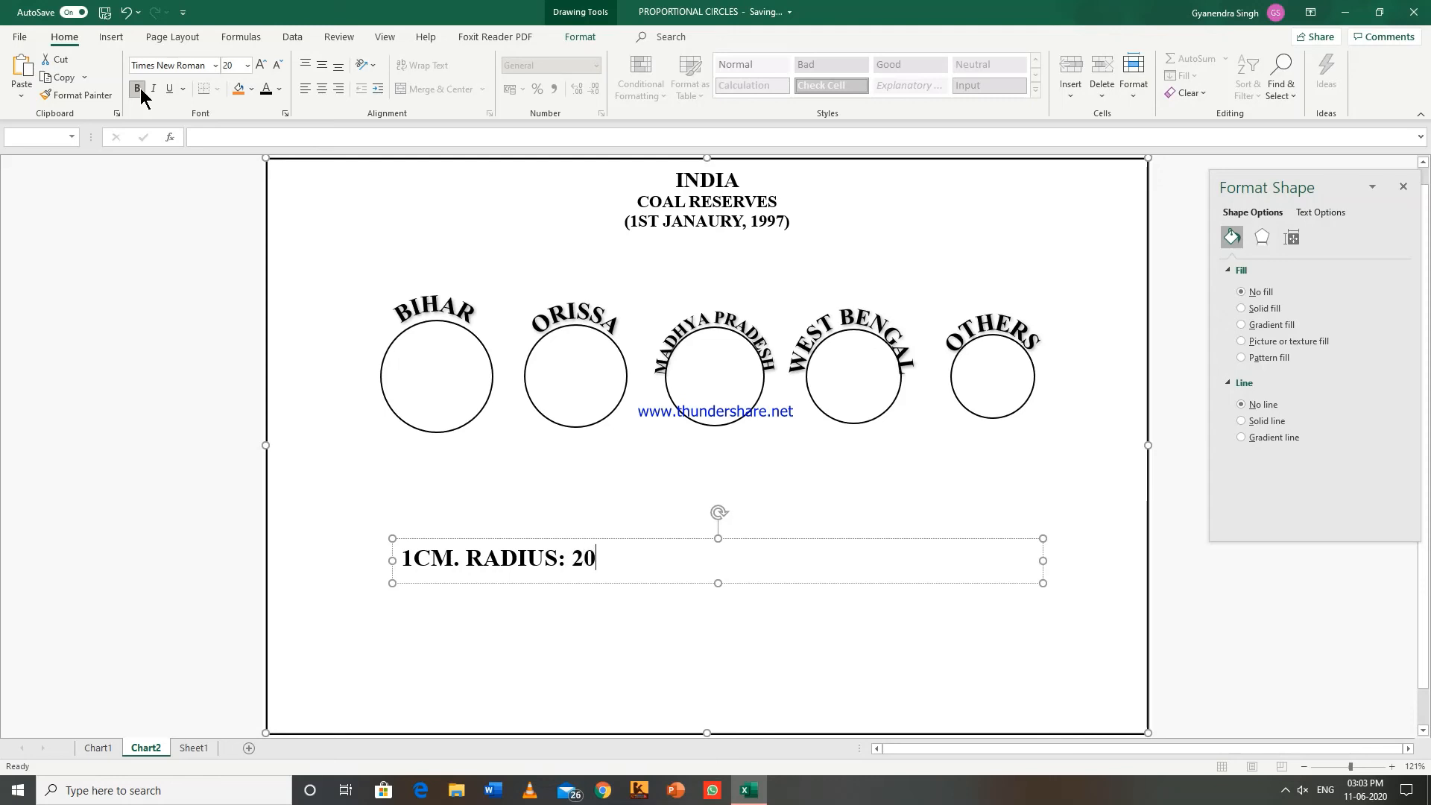
{"action": "type", "text": "THO"}
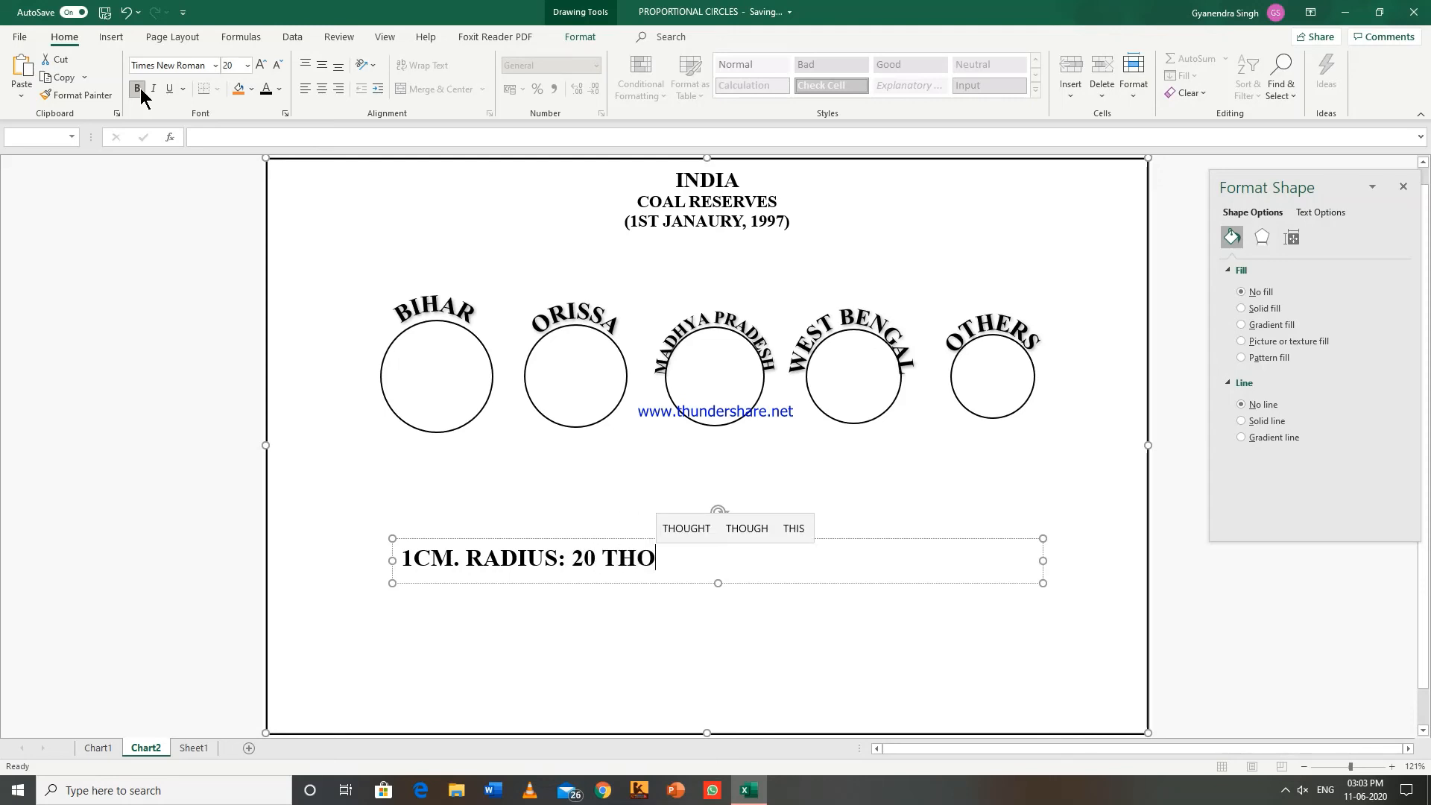
{"action": "type", "text": "USAND"}
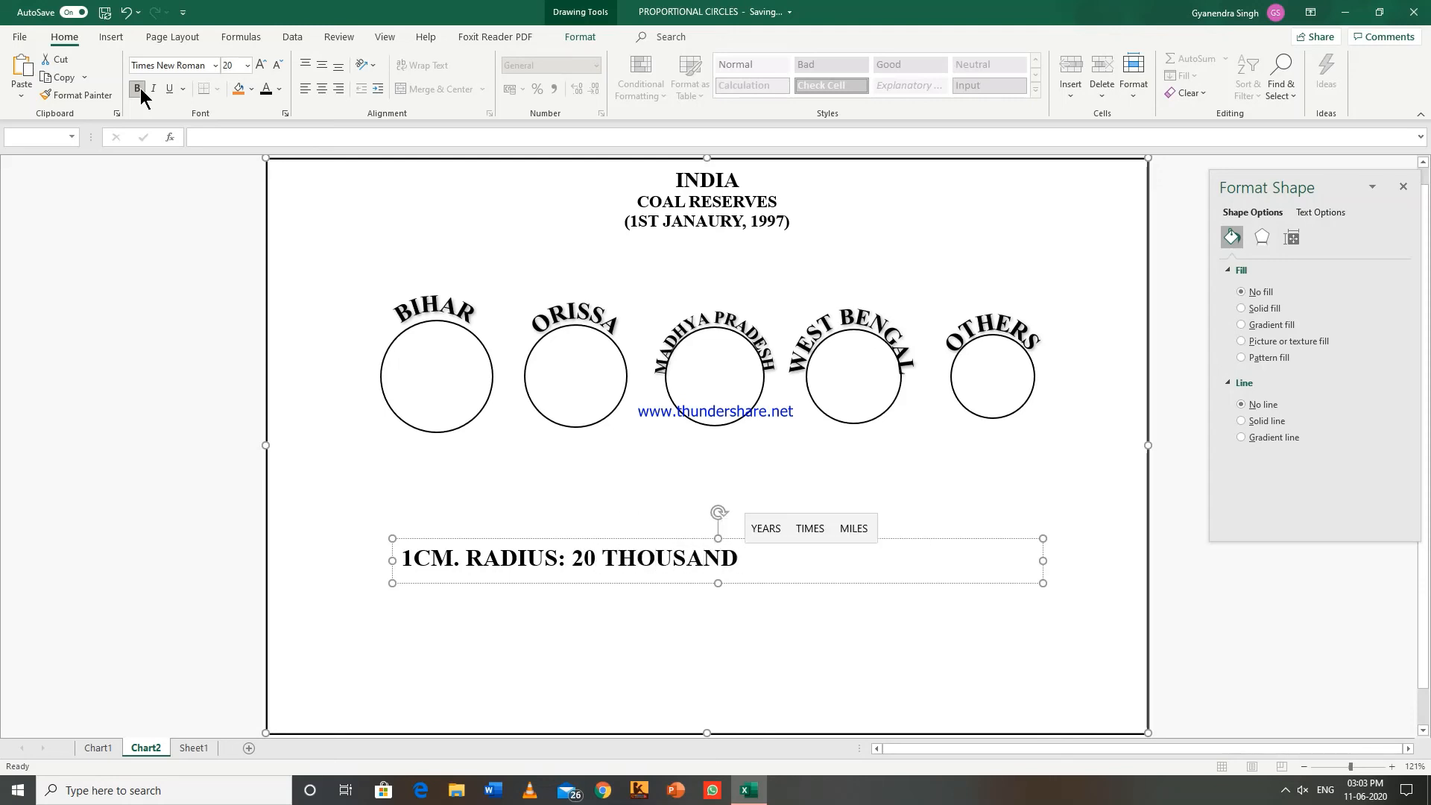
{"action": "type", "text": "MILLION"}
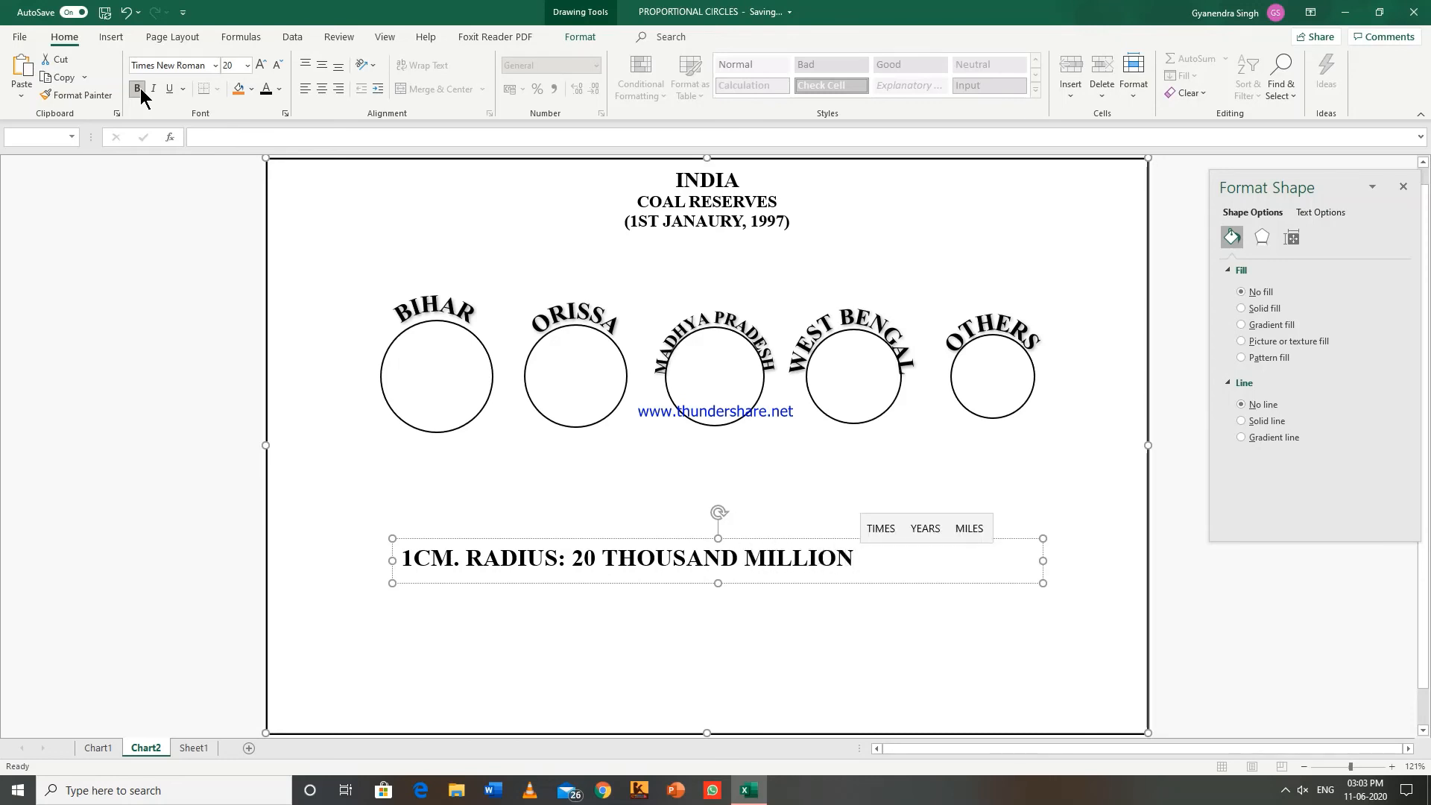
{"action": "type", "text": "TONNES"}
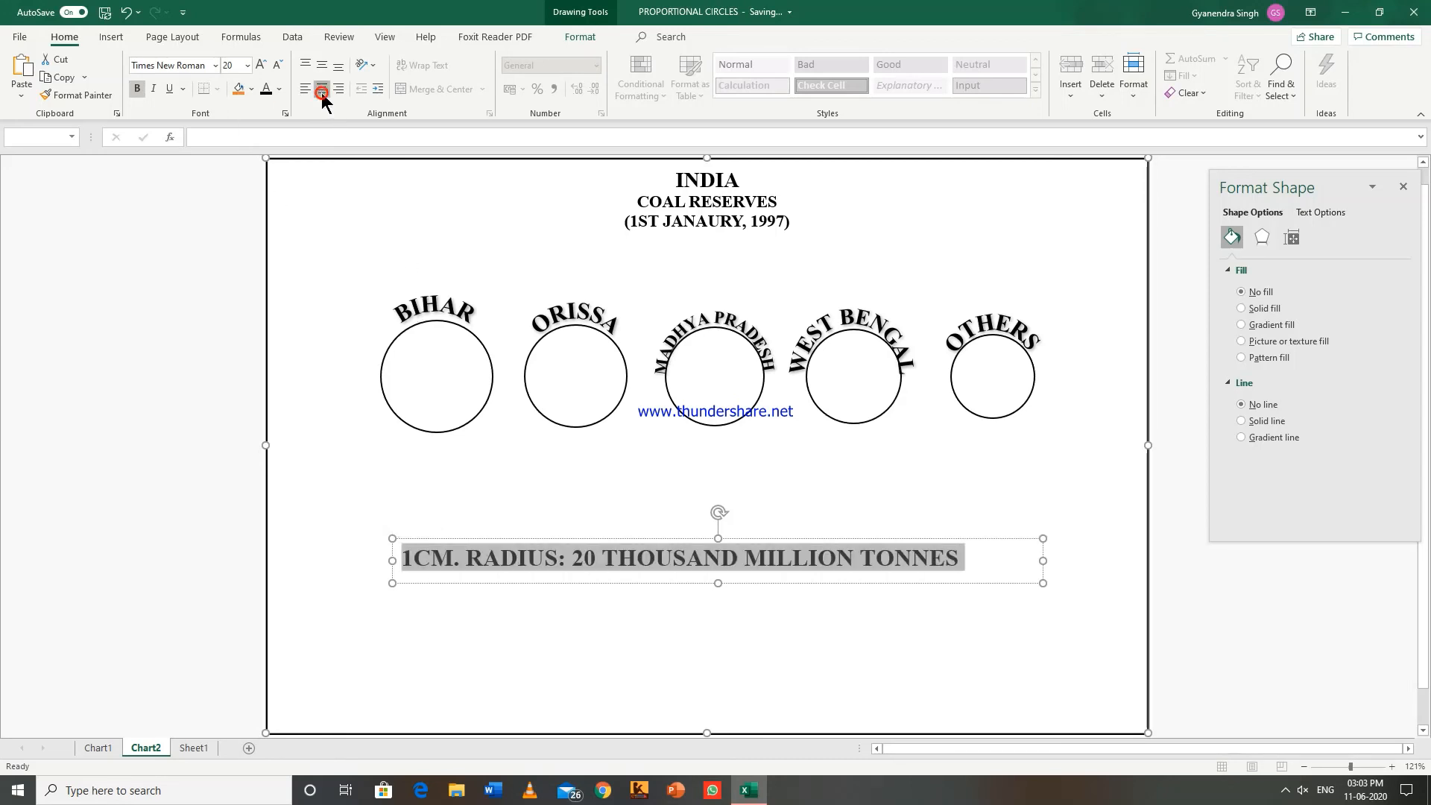
{"action": "left_click", "coordinate": [321, 90]}
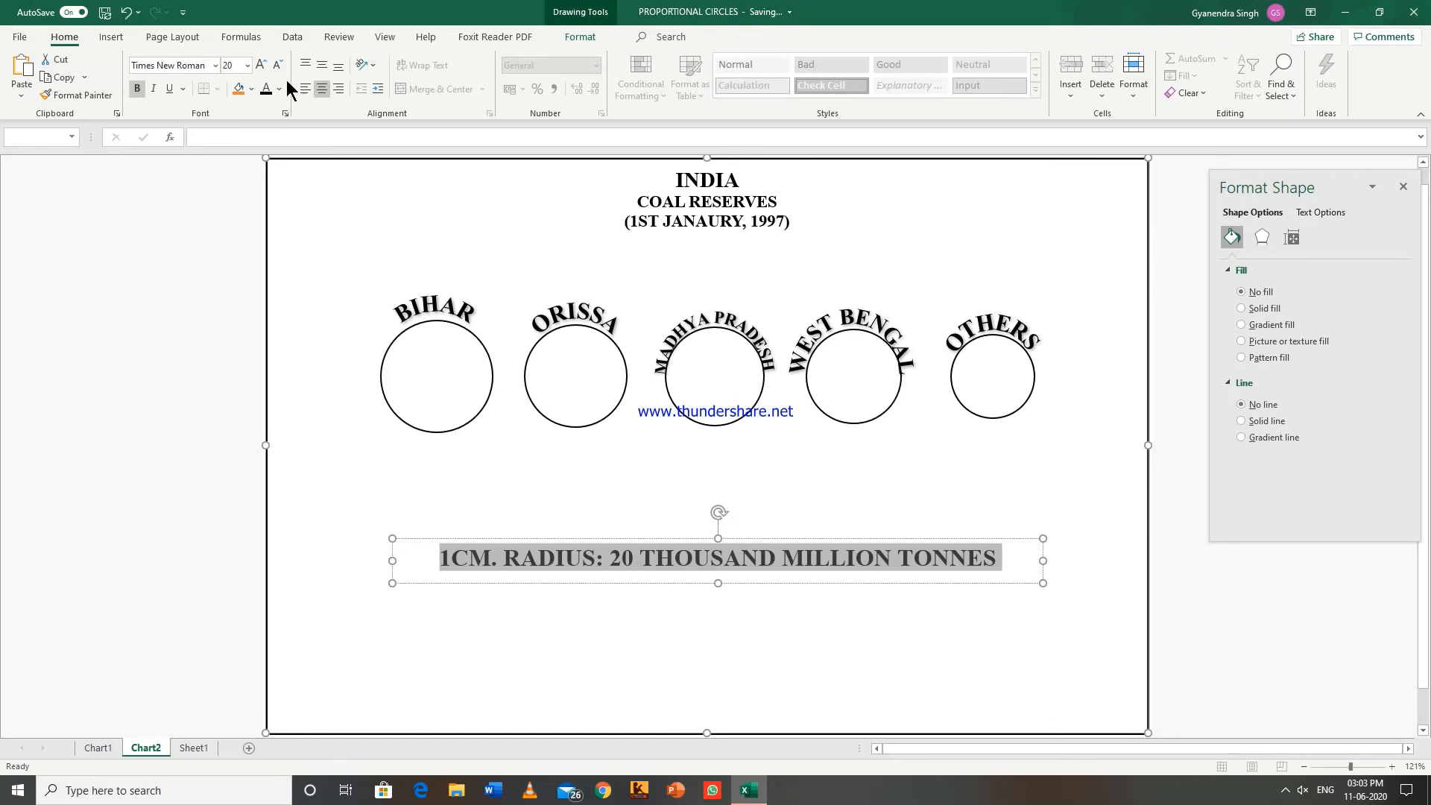
Reduce the scale text to 18 pt and enlarge INDIA in the title to 20 pt.
{"action": "left_click", "coordinate": [277, 64]}
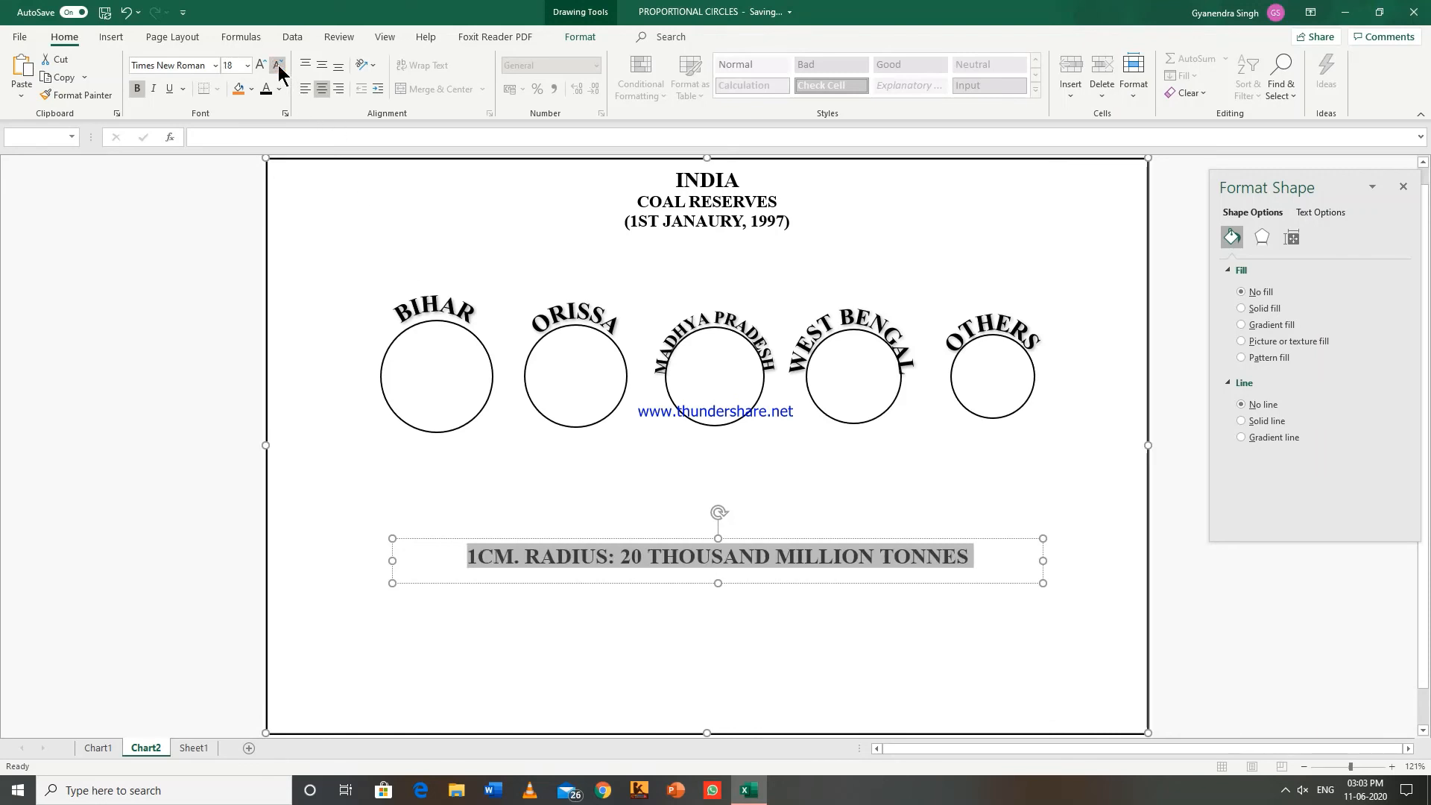
{"action": "mouse_move", "coordinate": [691, 138]}
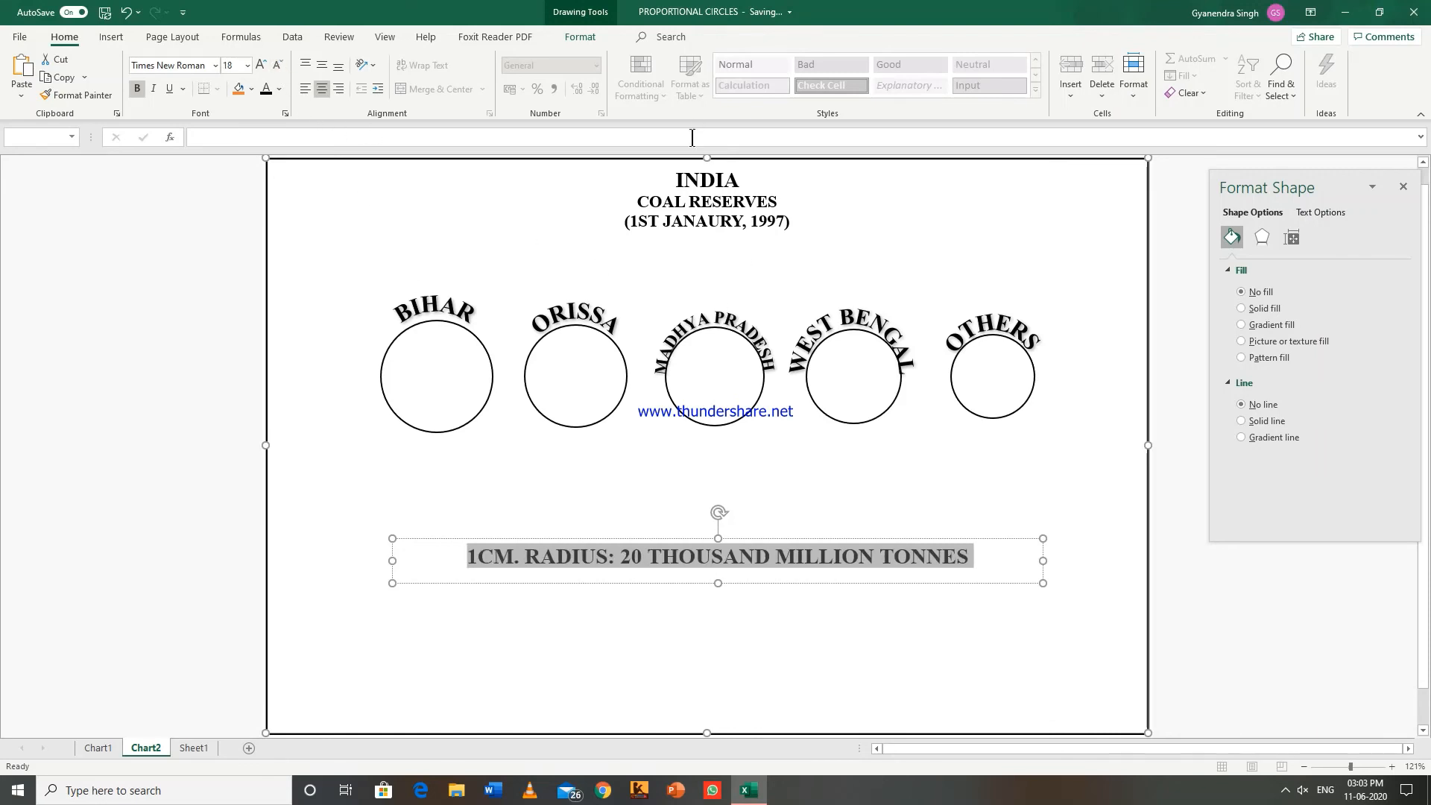
{"action": "mouse_move", "coordinate": [710, 183]}
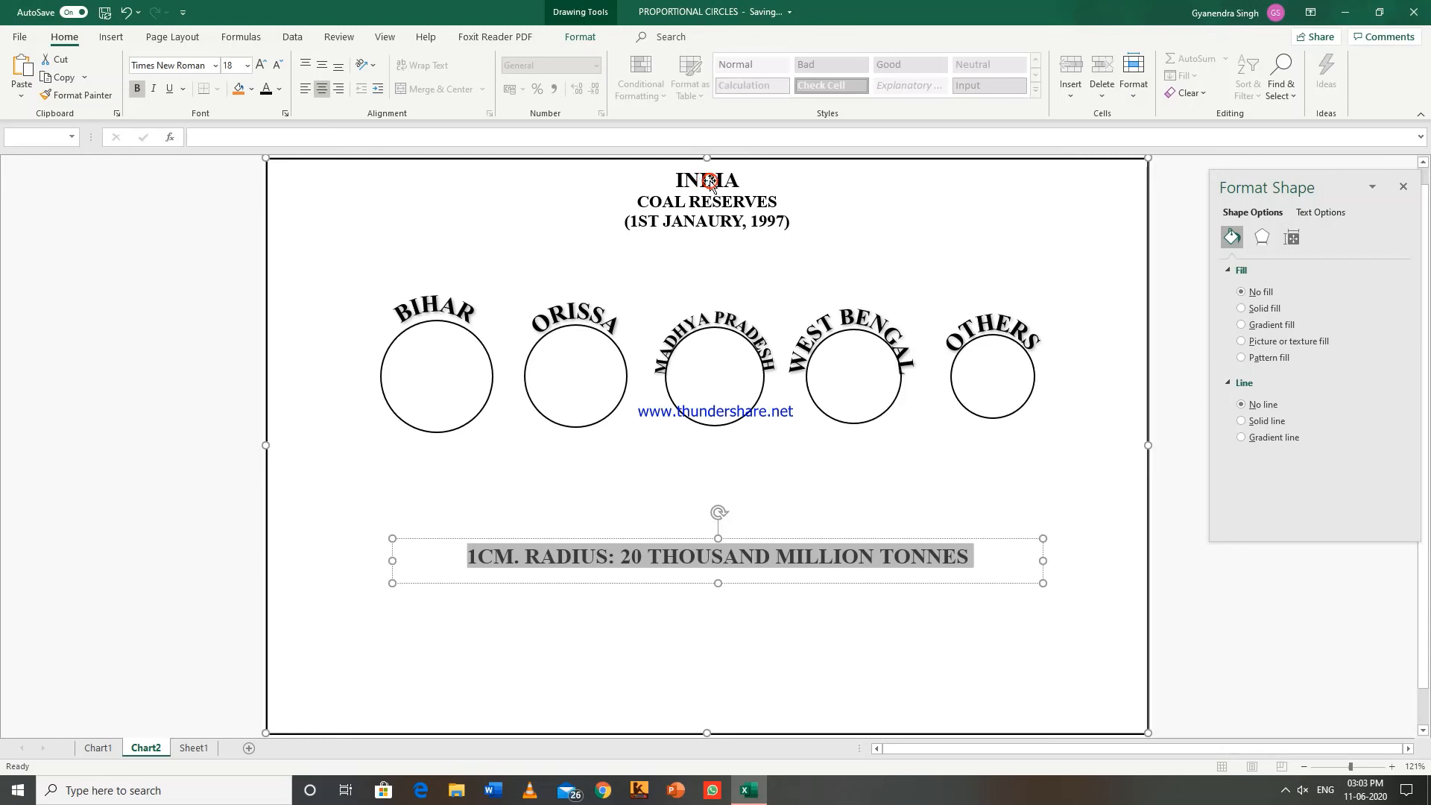
{"action": "mouse_move", "coordinate": [666, 512]}
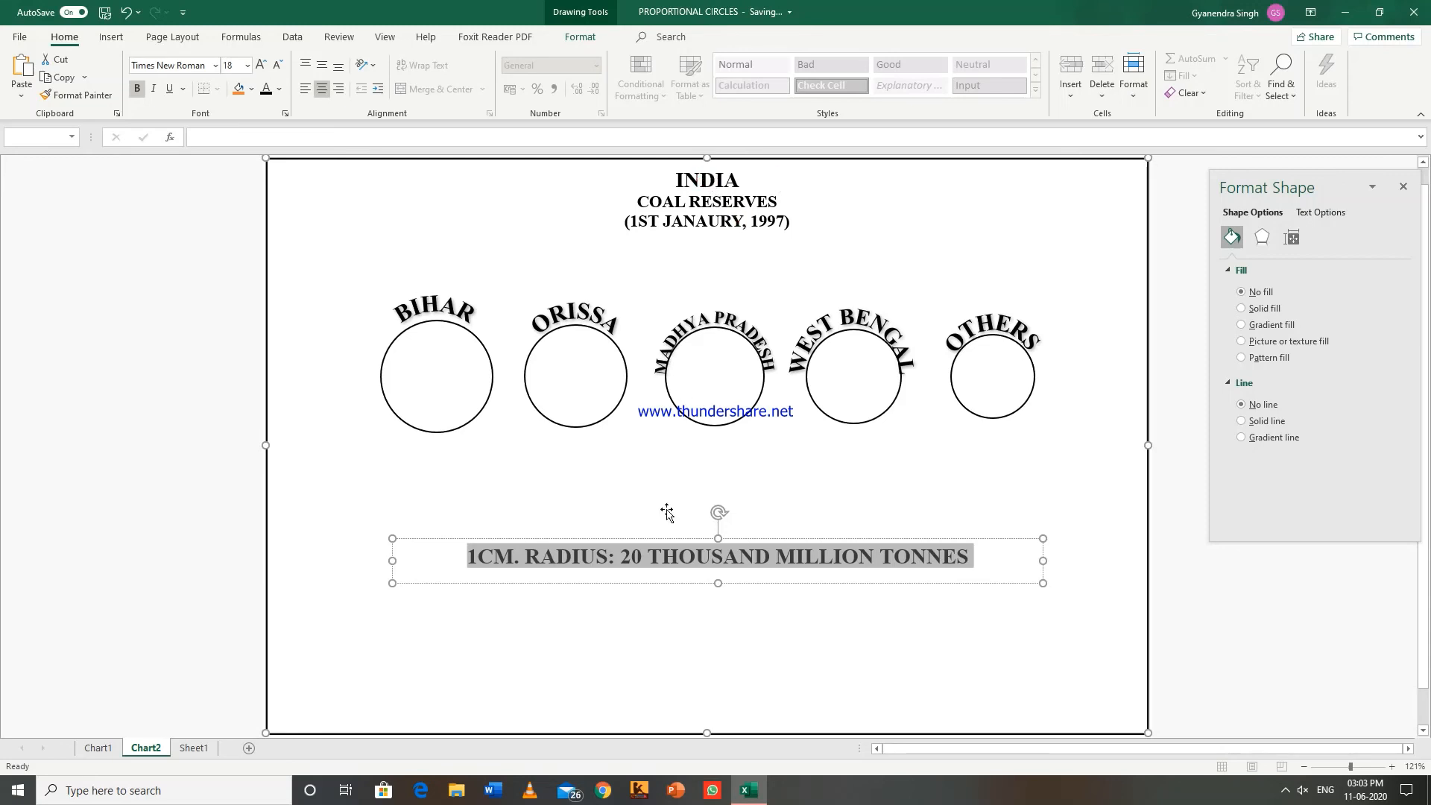
{"action": "left_click", "coordinate": [706, 199]}
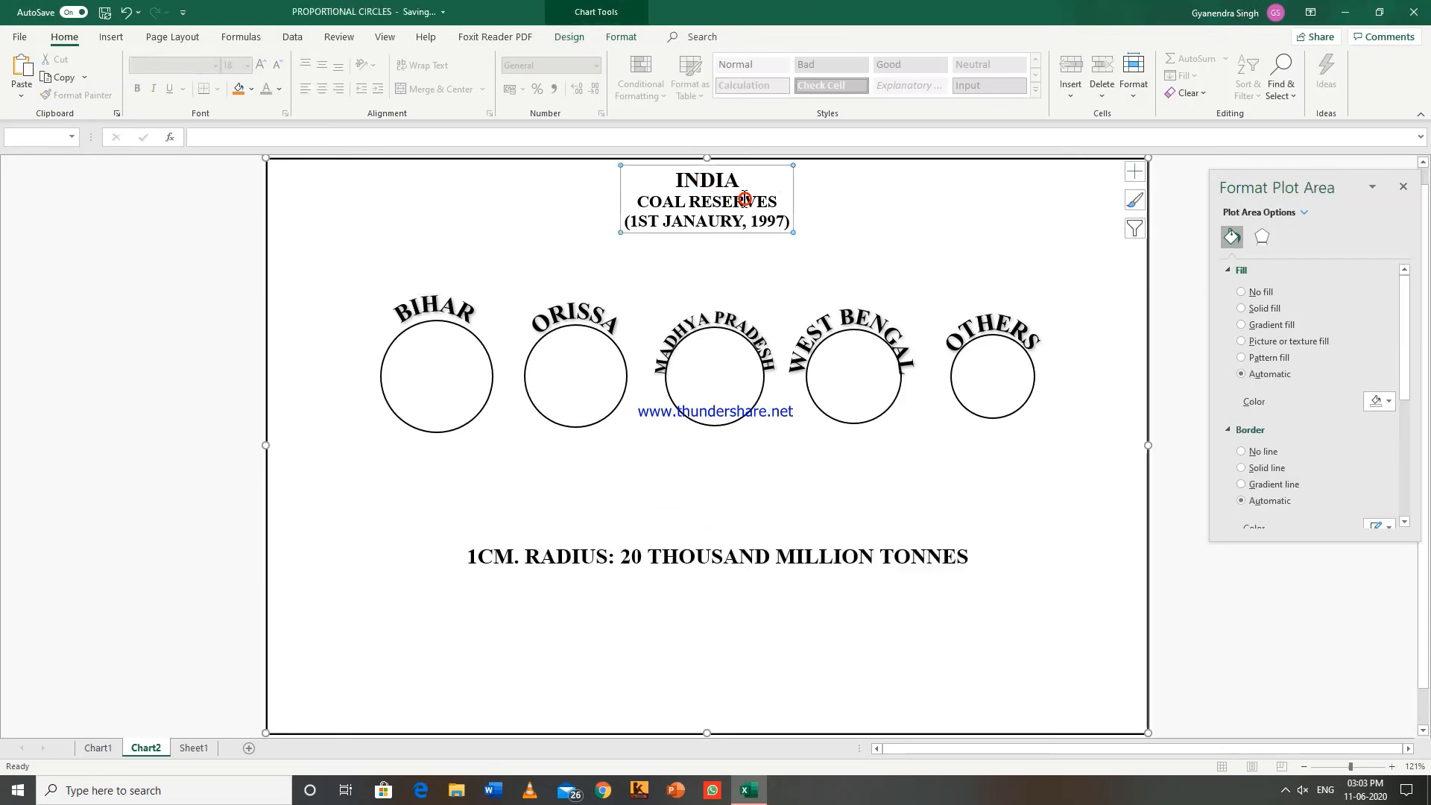
{"action": "left_click", "coordinate": [726, 180]}
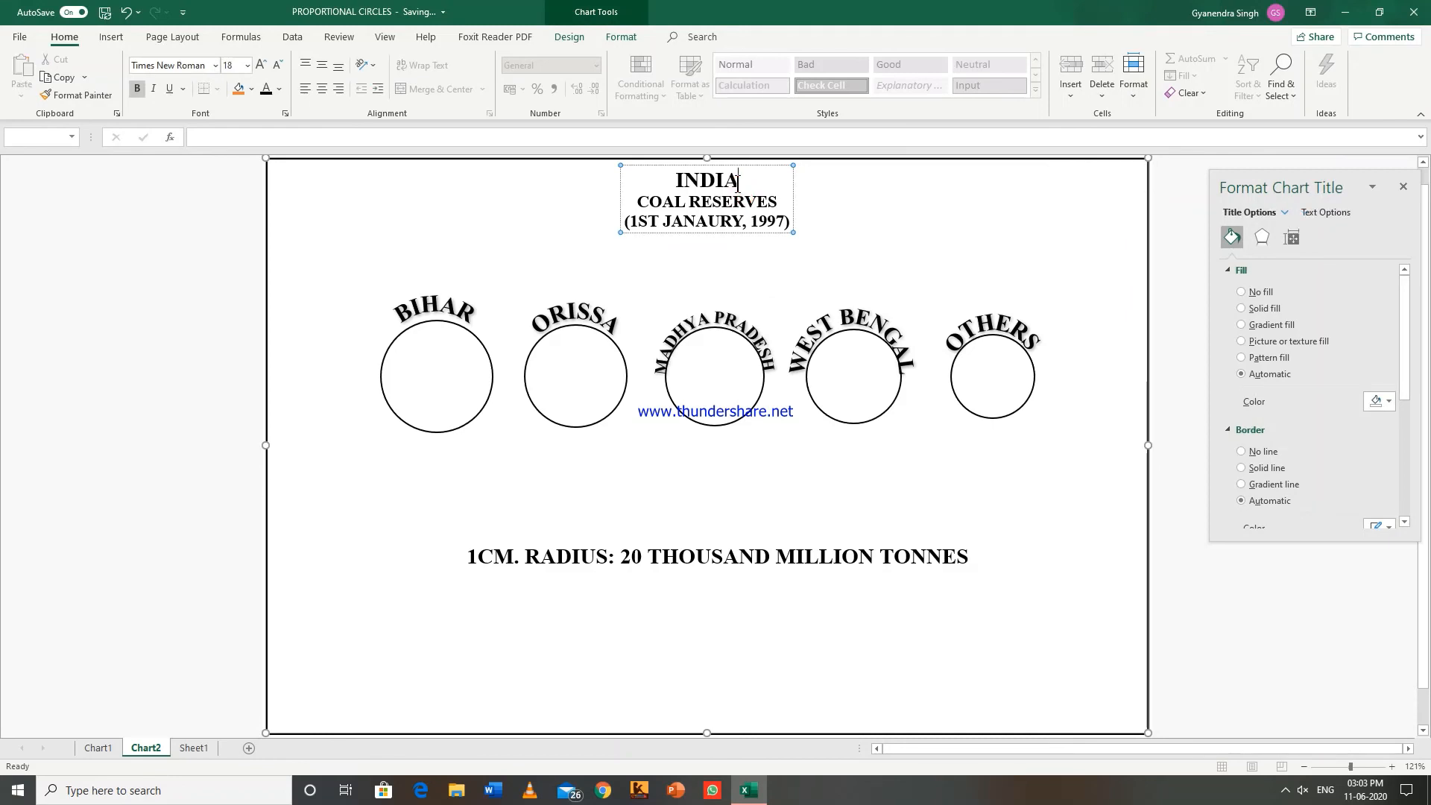
{"action": "double_click", "coordinate": [706, 180]}
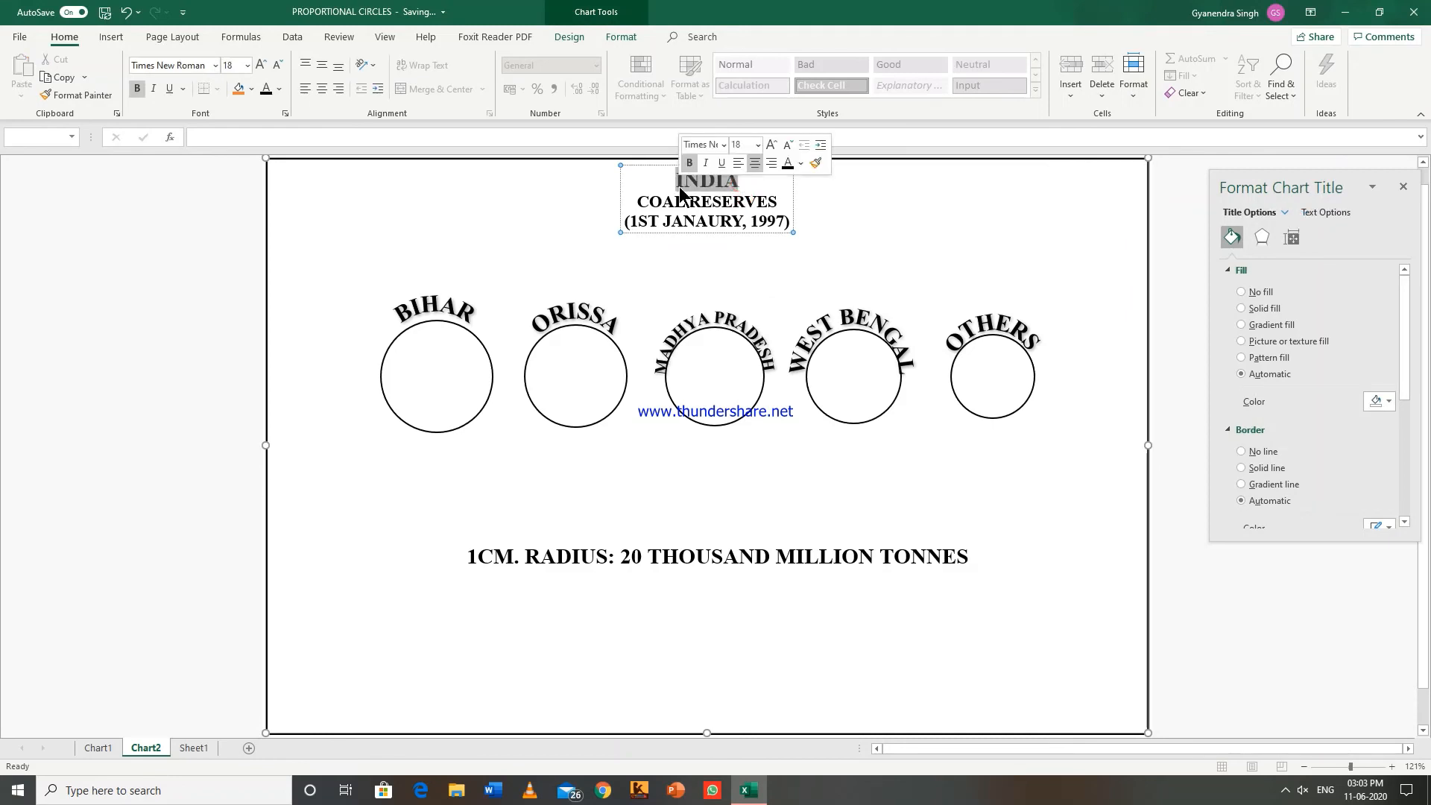
{"action": "left_click", "coordinate": [769, 143]}
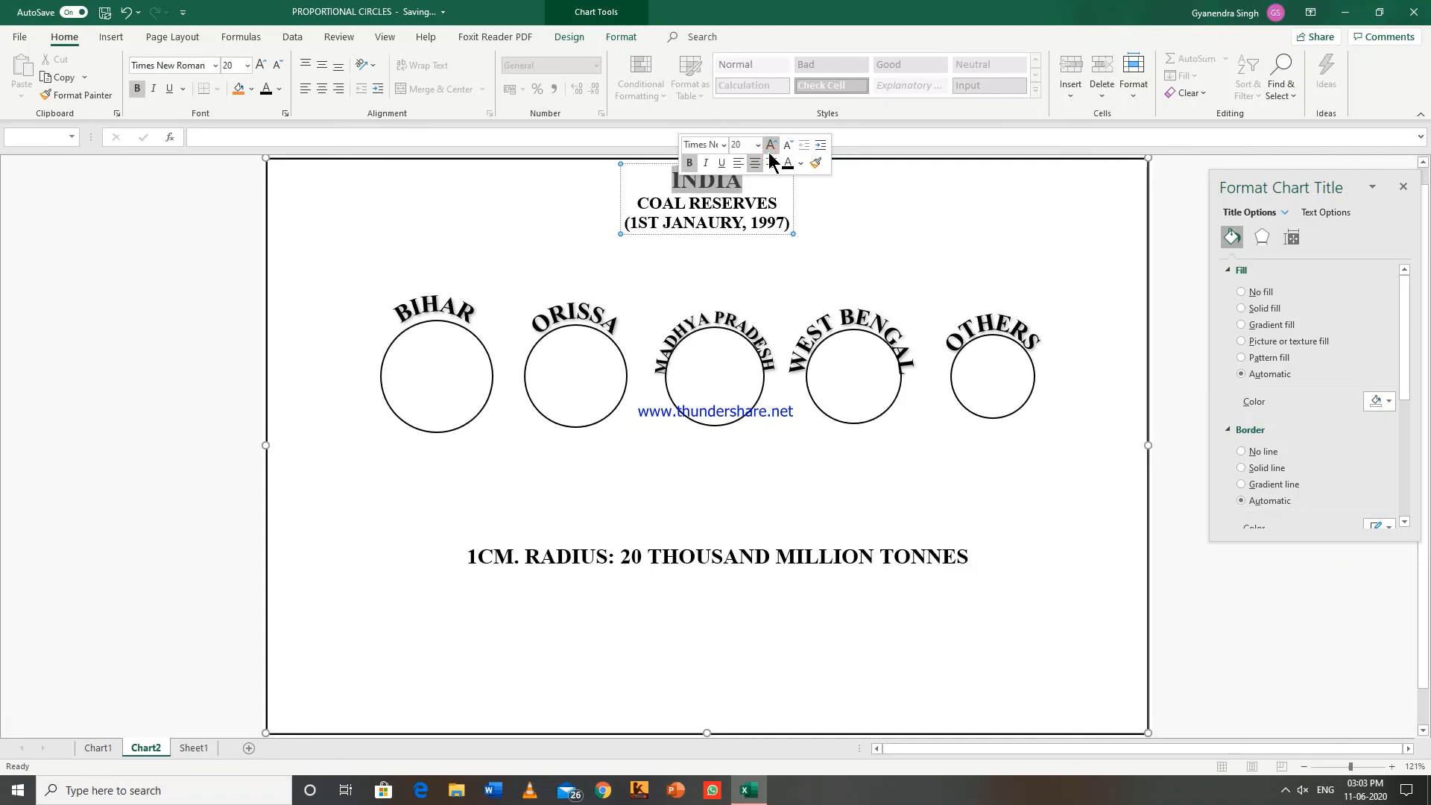
{"action": "left_click", "coordinate": [942, 700]}
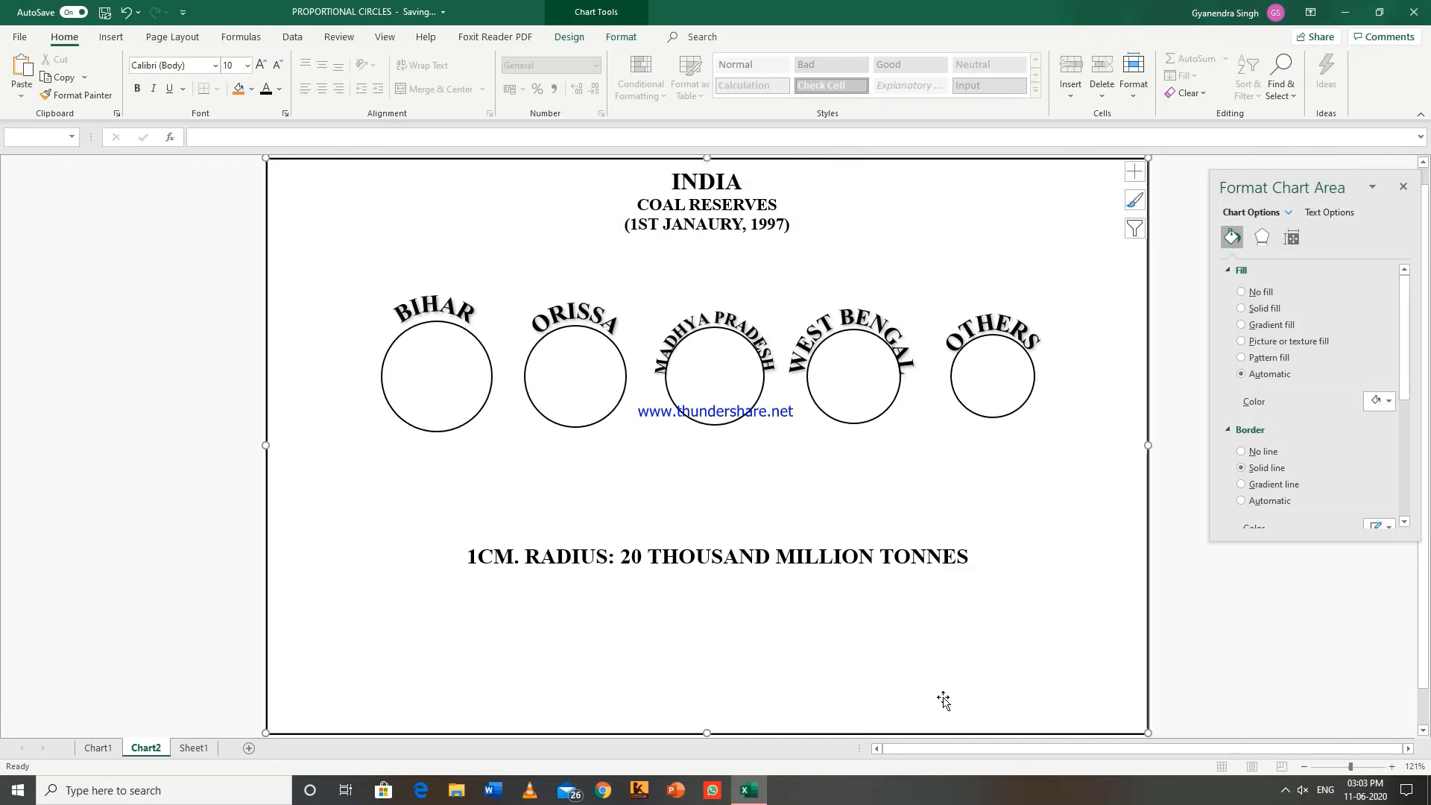
{"action": "mouse_move", "coordinate": [1099, 664]}
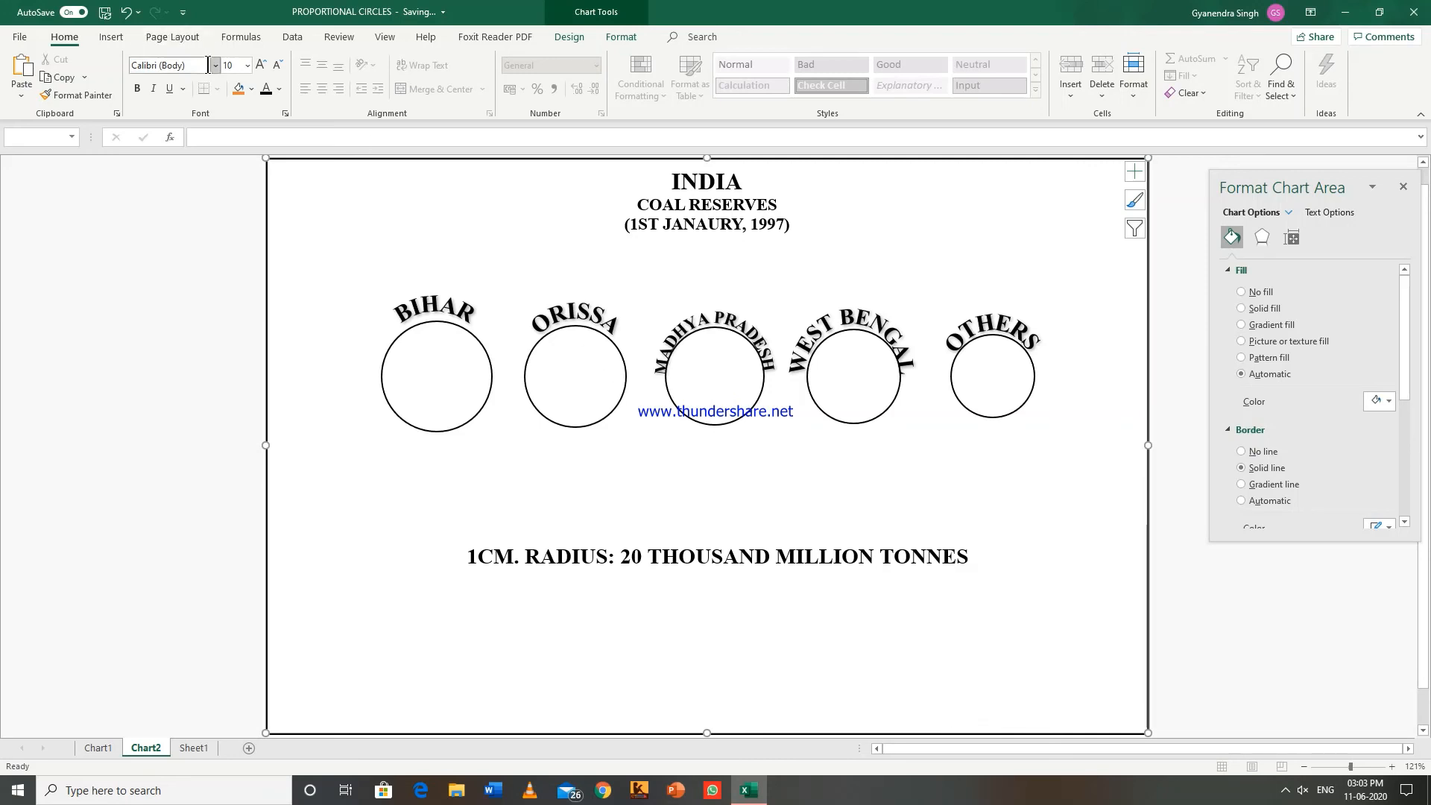
{"action": "left_click", "coordinate": [110, 37]}
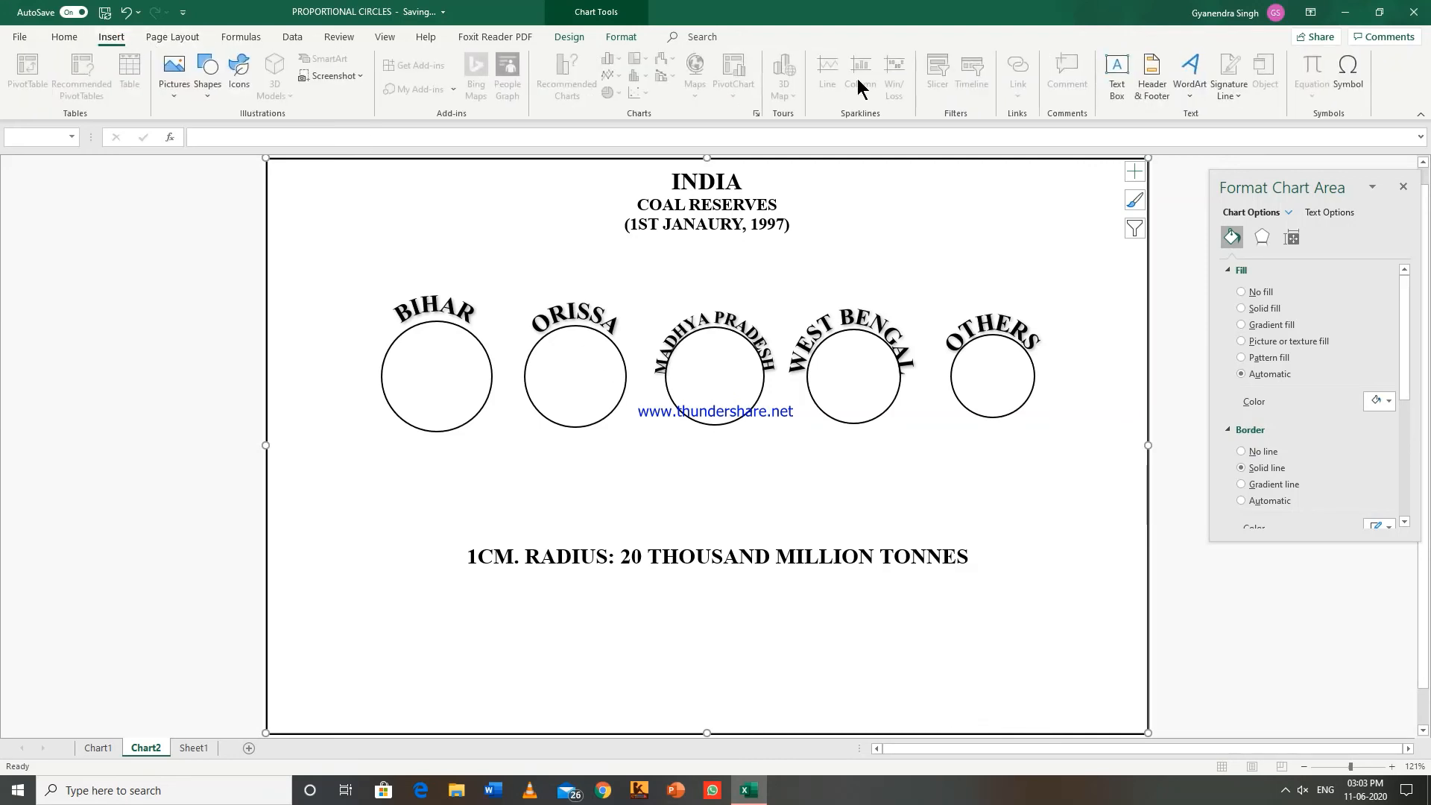
{"action": "left_click", "coordinate": [1115, 75]}
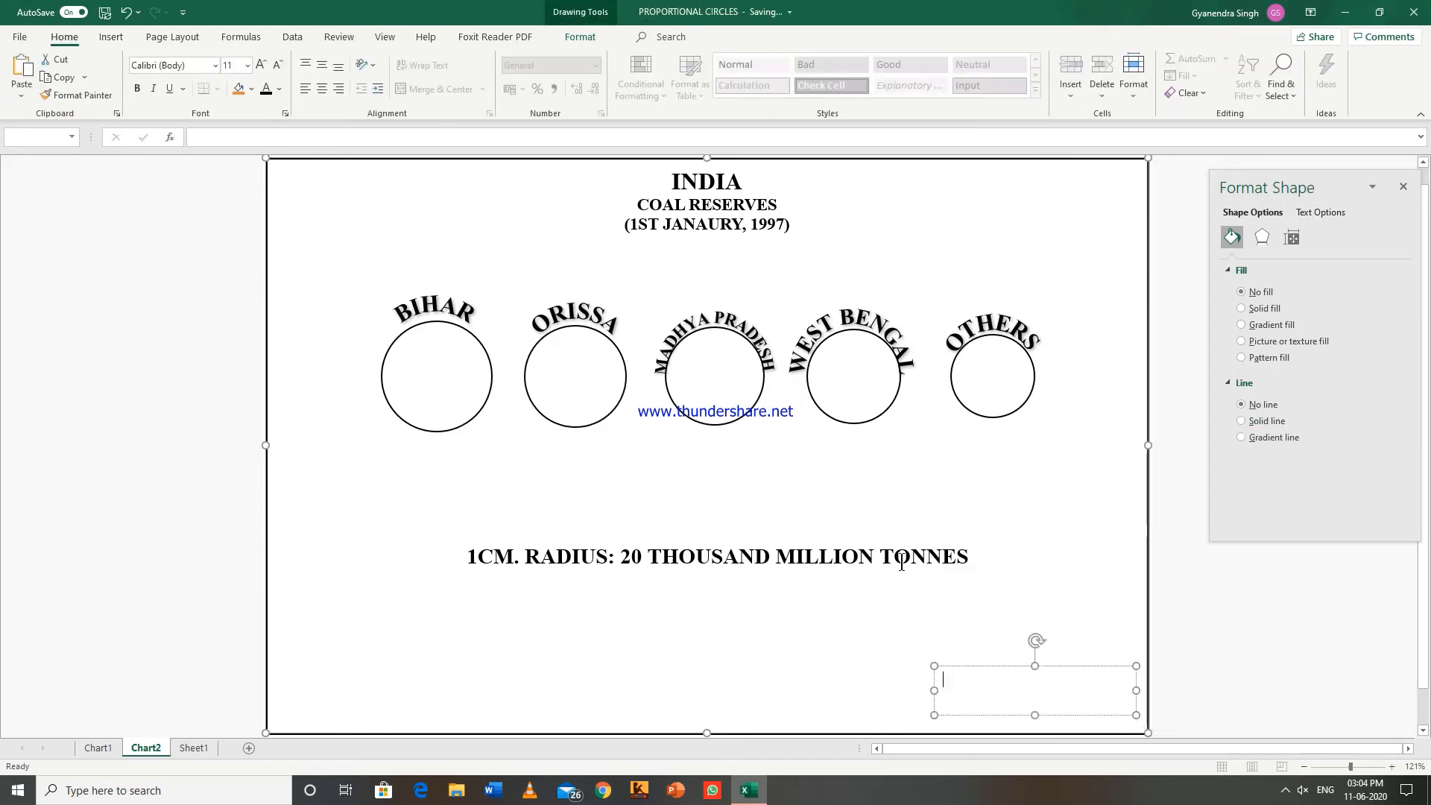
{"action": "type", "text": "GYAN"}
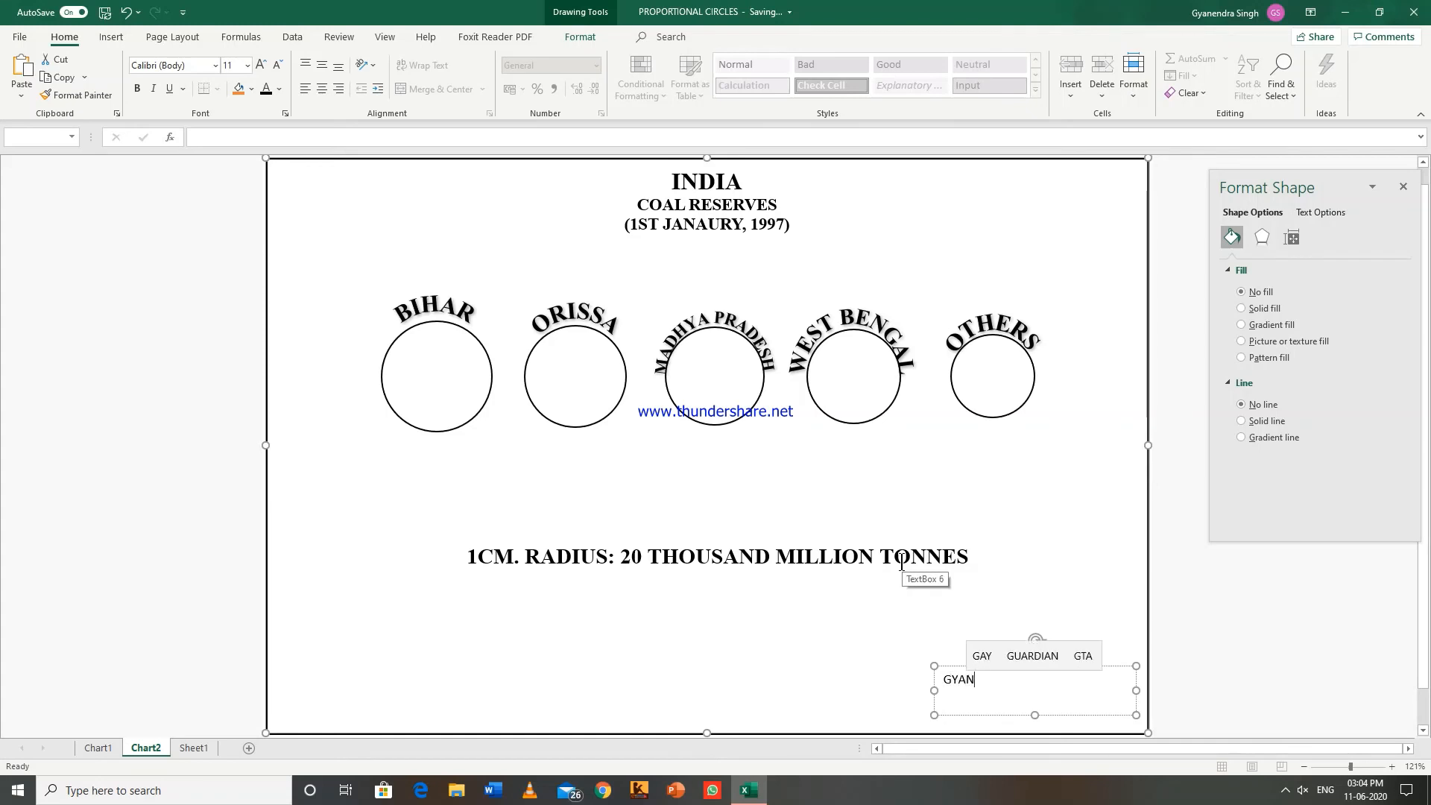
{"action": "type", "text": "ENDRA SI"}
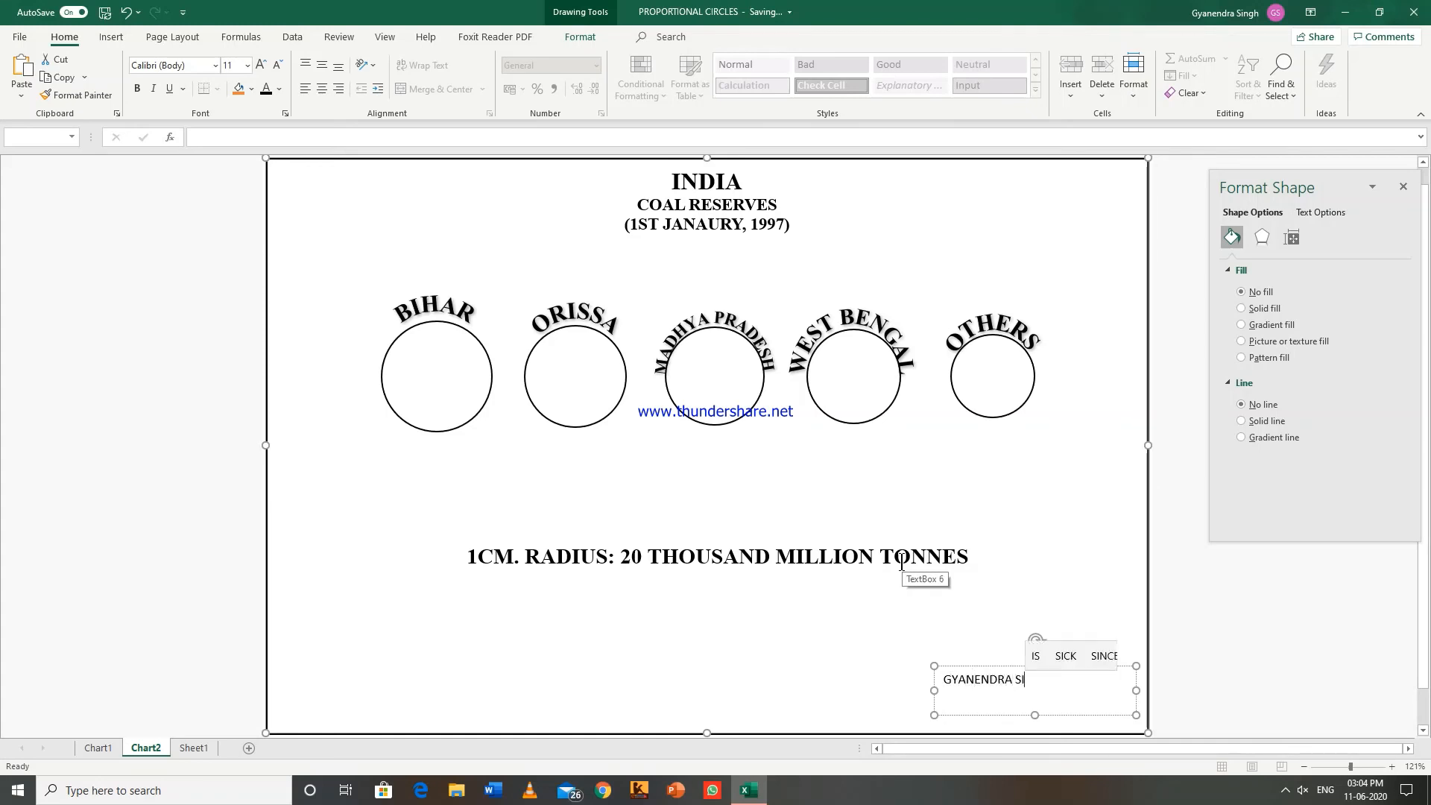
{"action": "type", "text": "NGH"}
{"action": "type", "text": "19-GGM-0"}
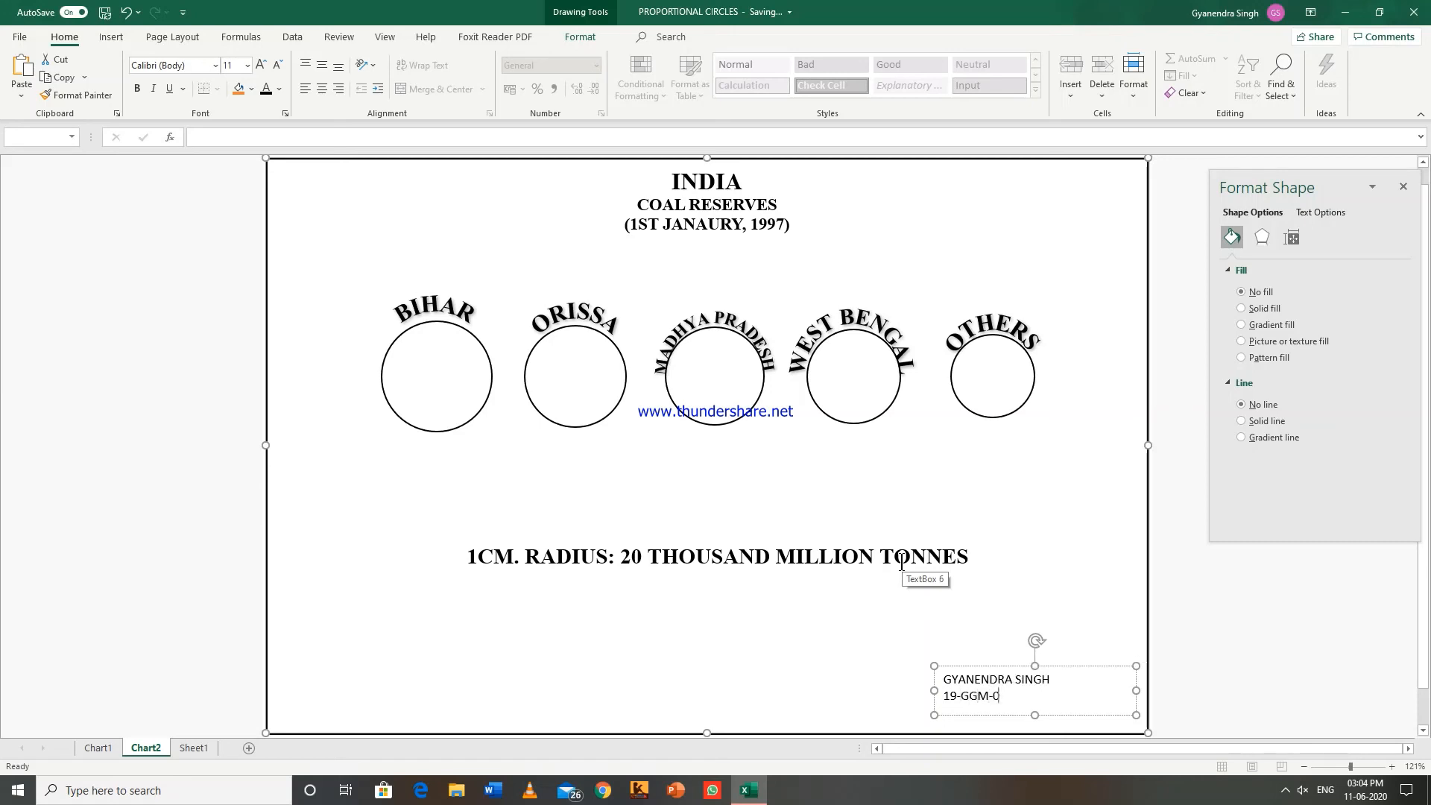
{"action": "type", "text": "4"}
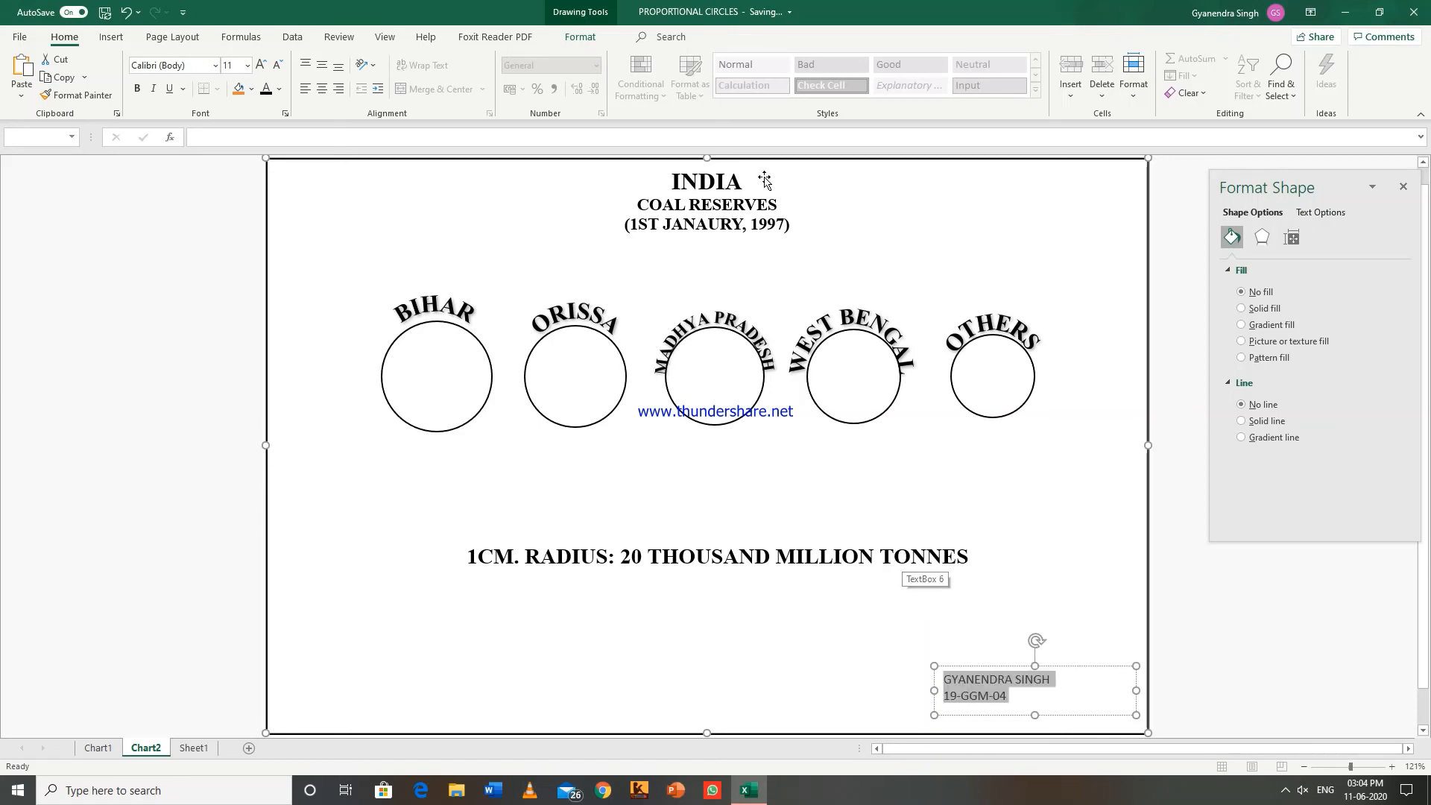
Adjust the name box text size, settling on 14 pt.
{"action": "left_click", "coordinate": [260, 65]}
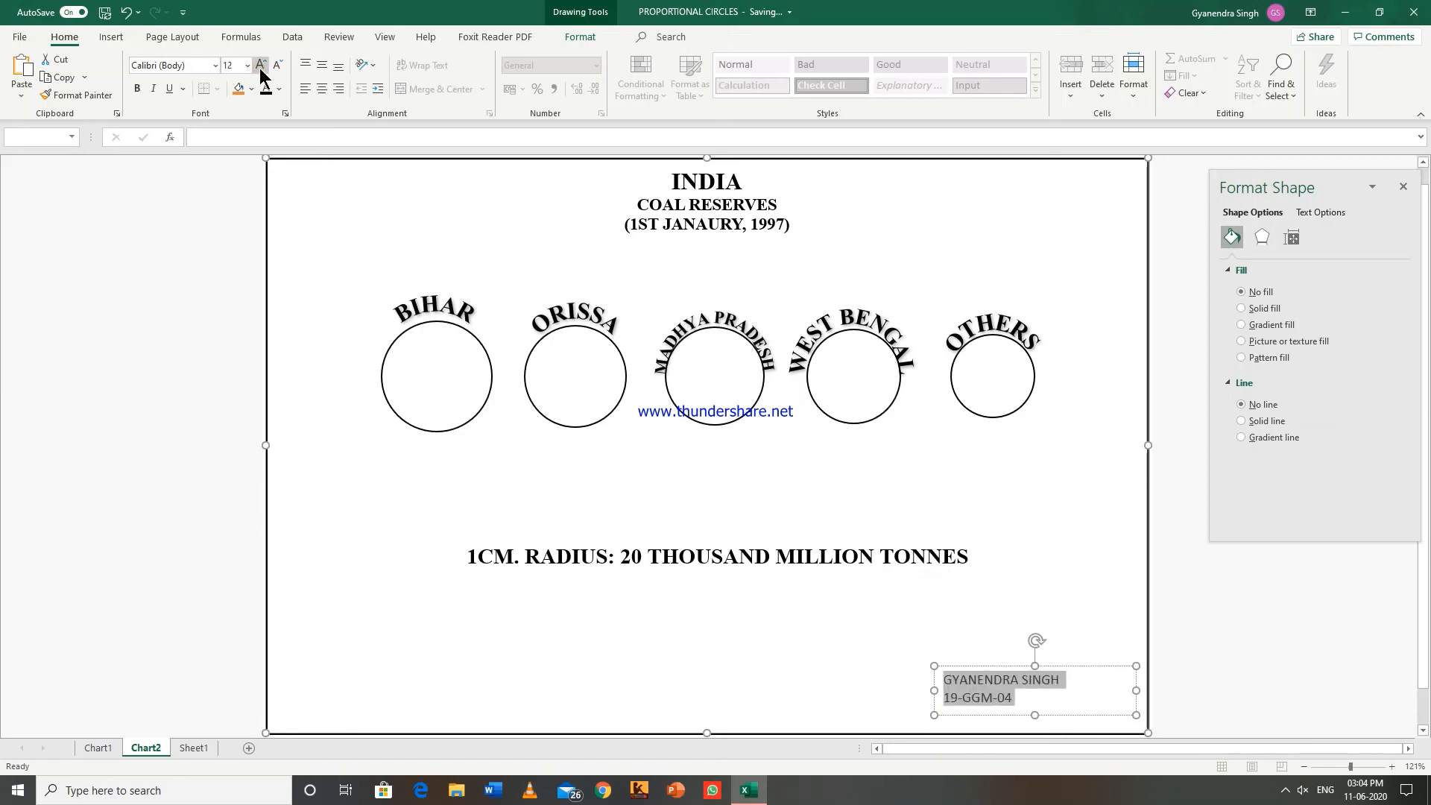
{"action": "left_click", "coordinate": [260, 64]}
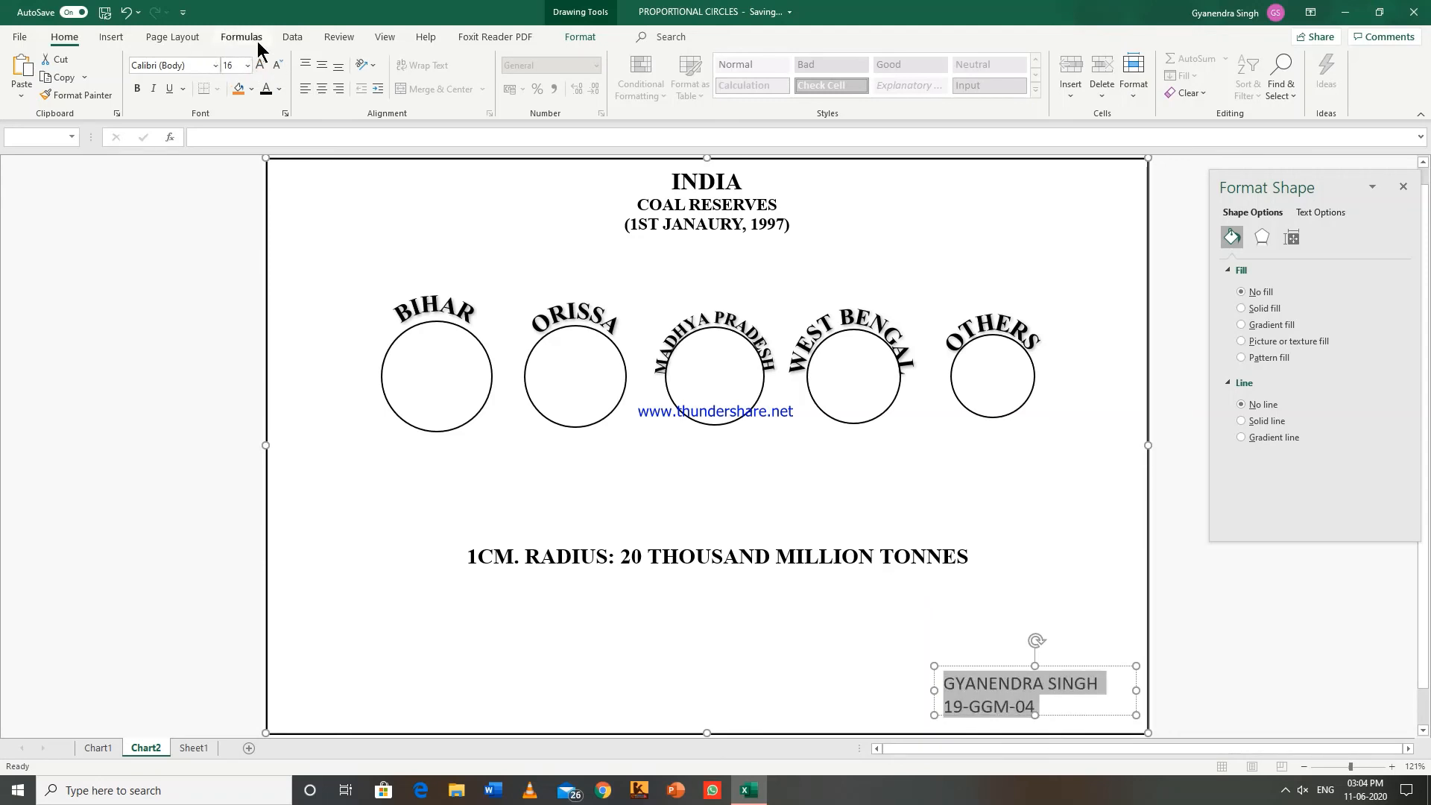
{"action": "left_click", "coordinate": [277, 65]}
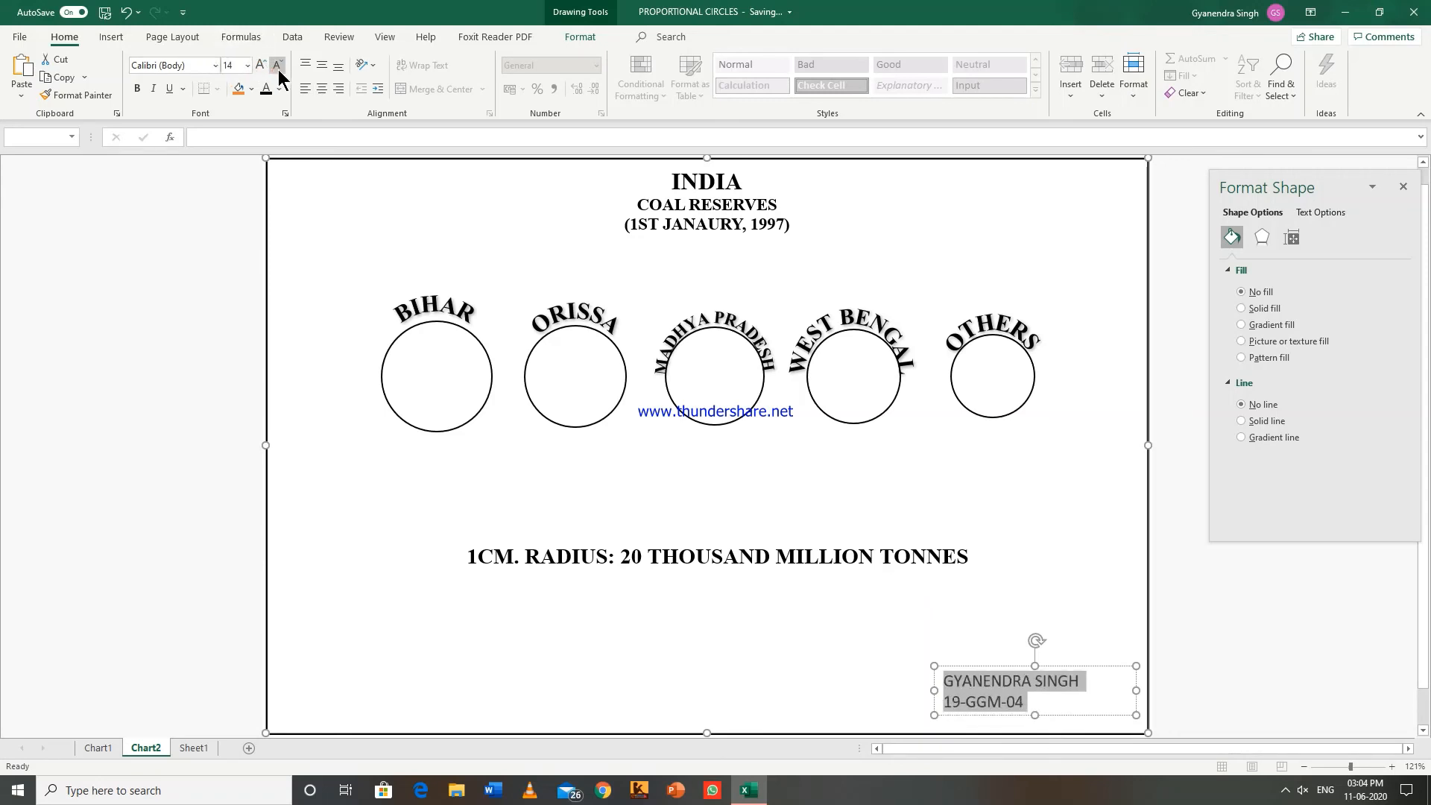
{"action": "left_click", "coordinate": [277, 64]}
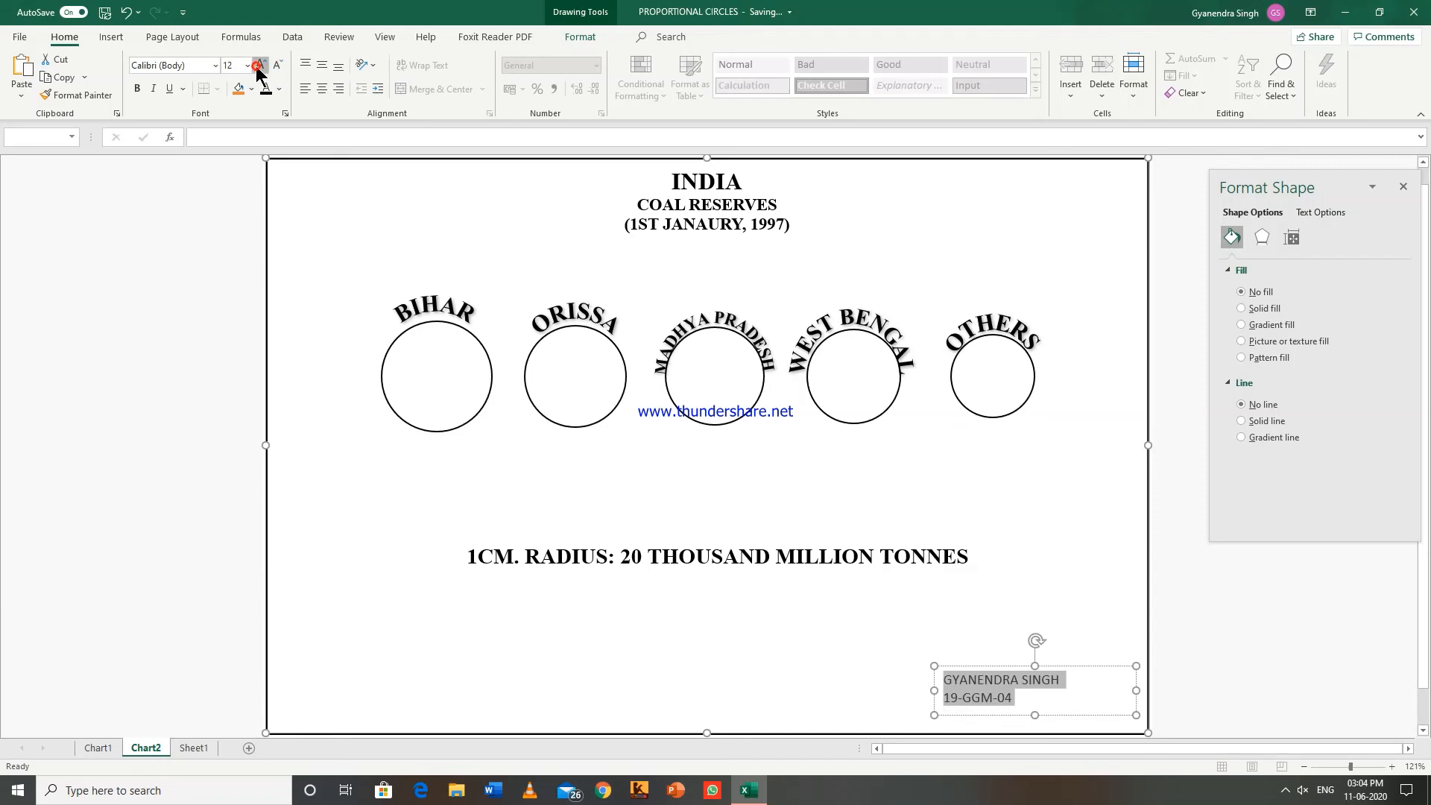
{"action": "left_click", "coordinate": [260, 65]}
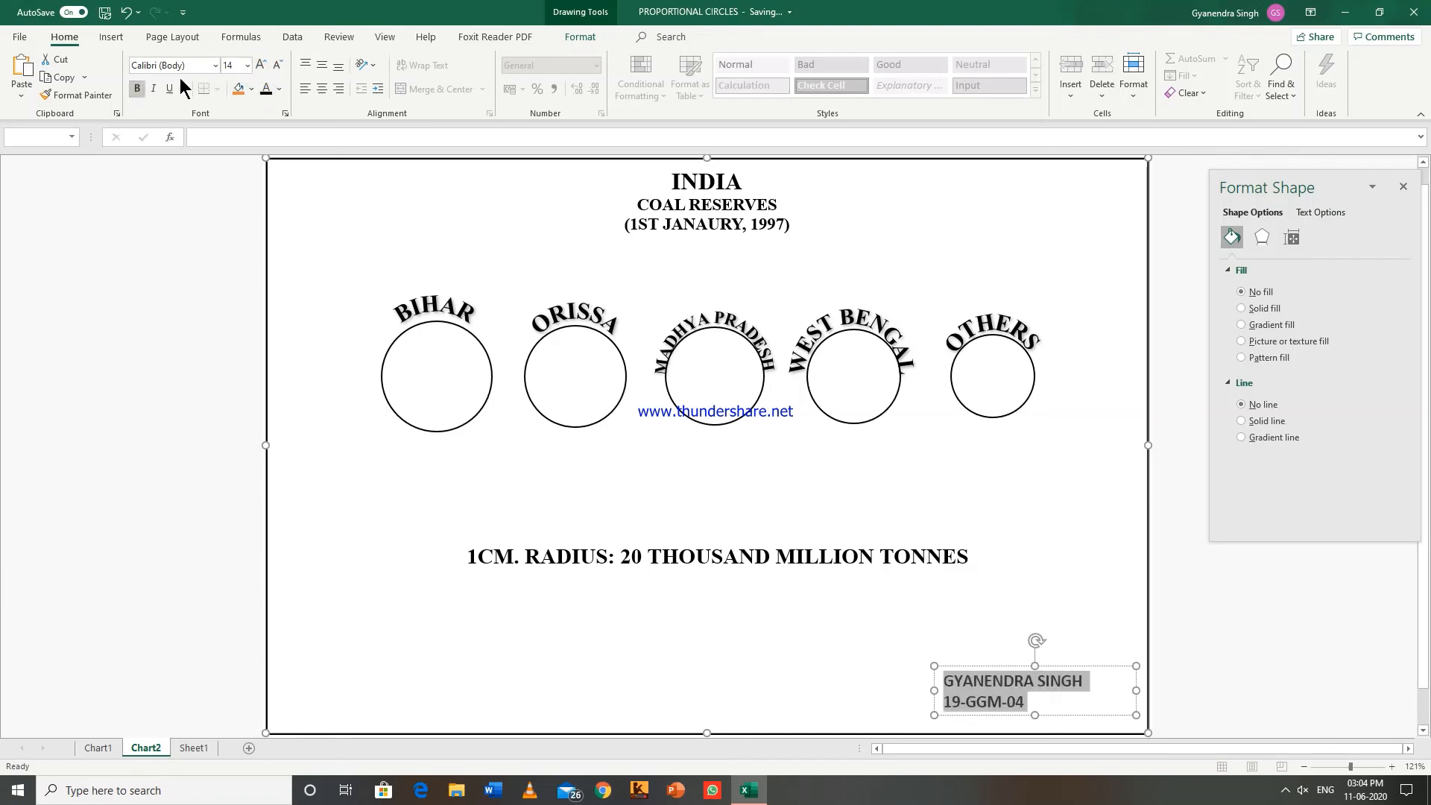
Set the name box to Times New Roman with a solid border of chosen colour and width.
{"action": "left_click", "coordinate": [216, 65]}
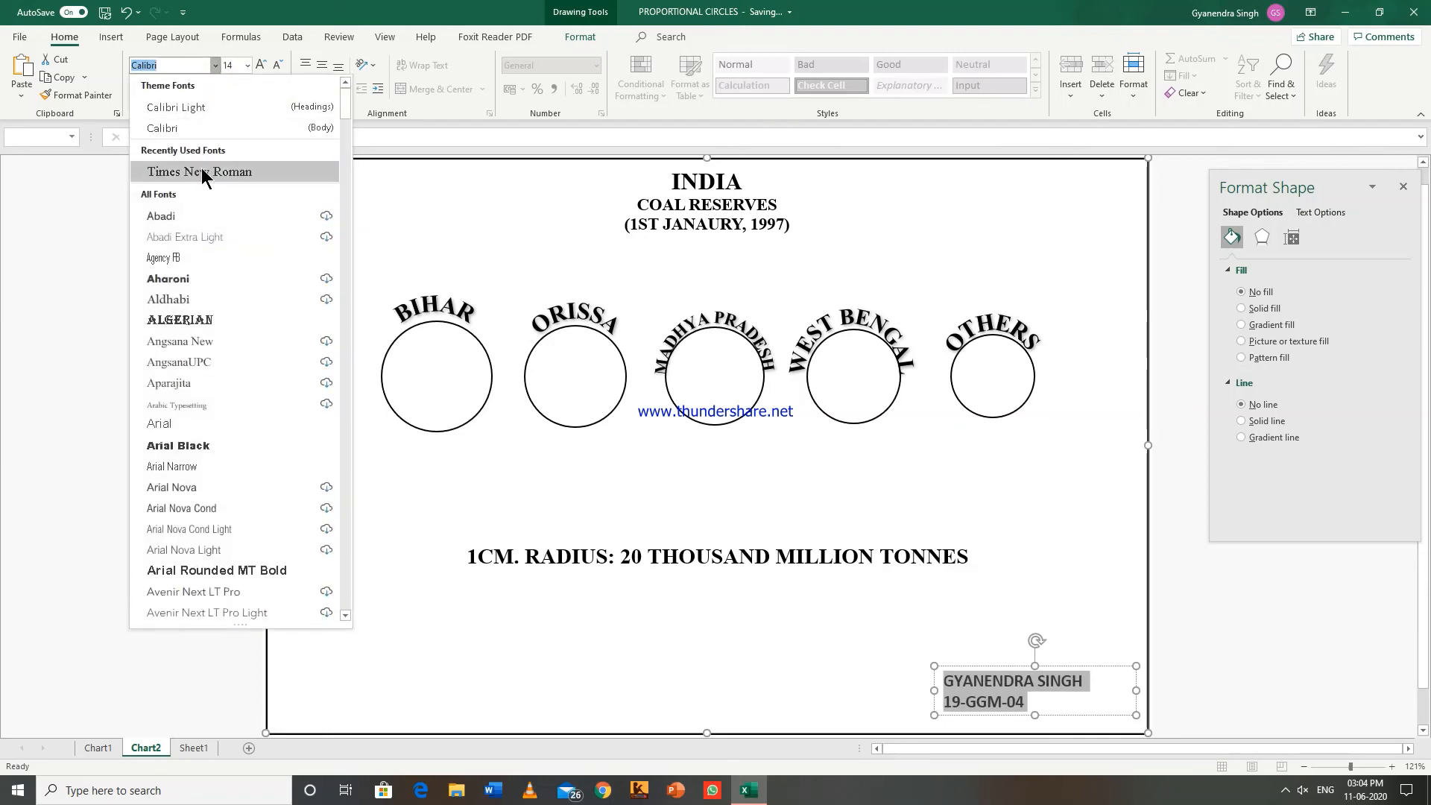
{"action": "left_click", "coordinate": [199, 171]}
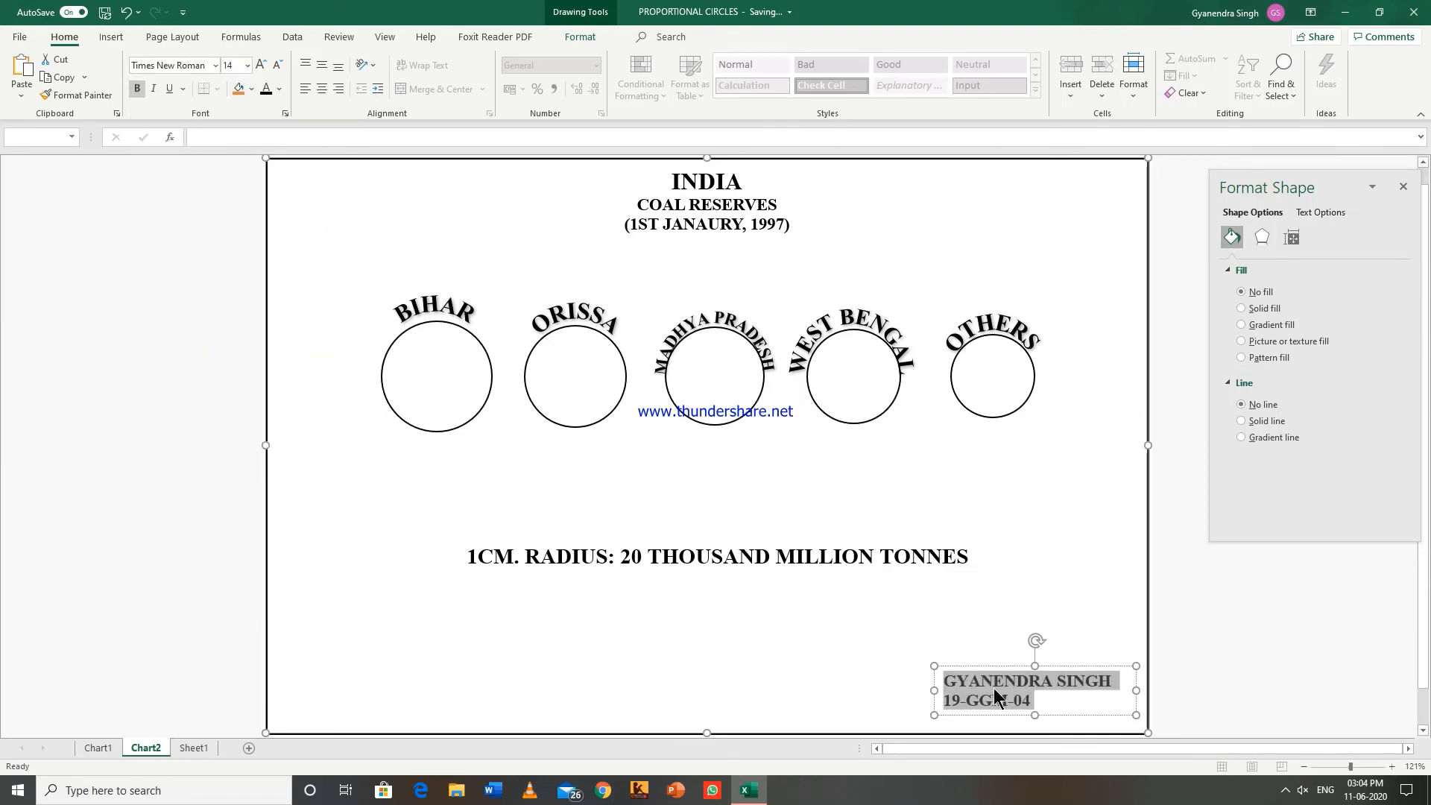
{"action": "mouse_move", "coordinate": [993, 700]}
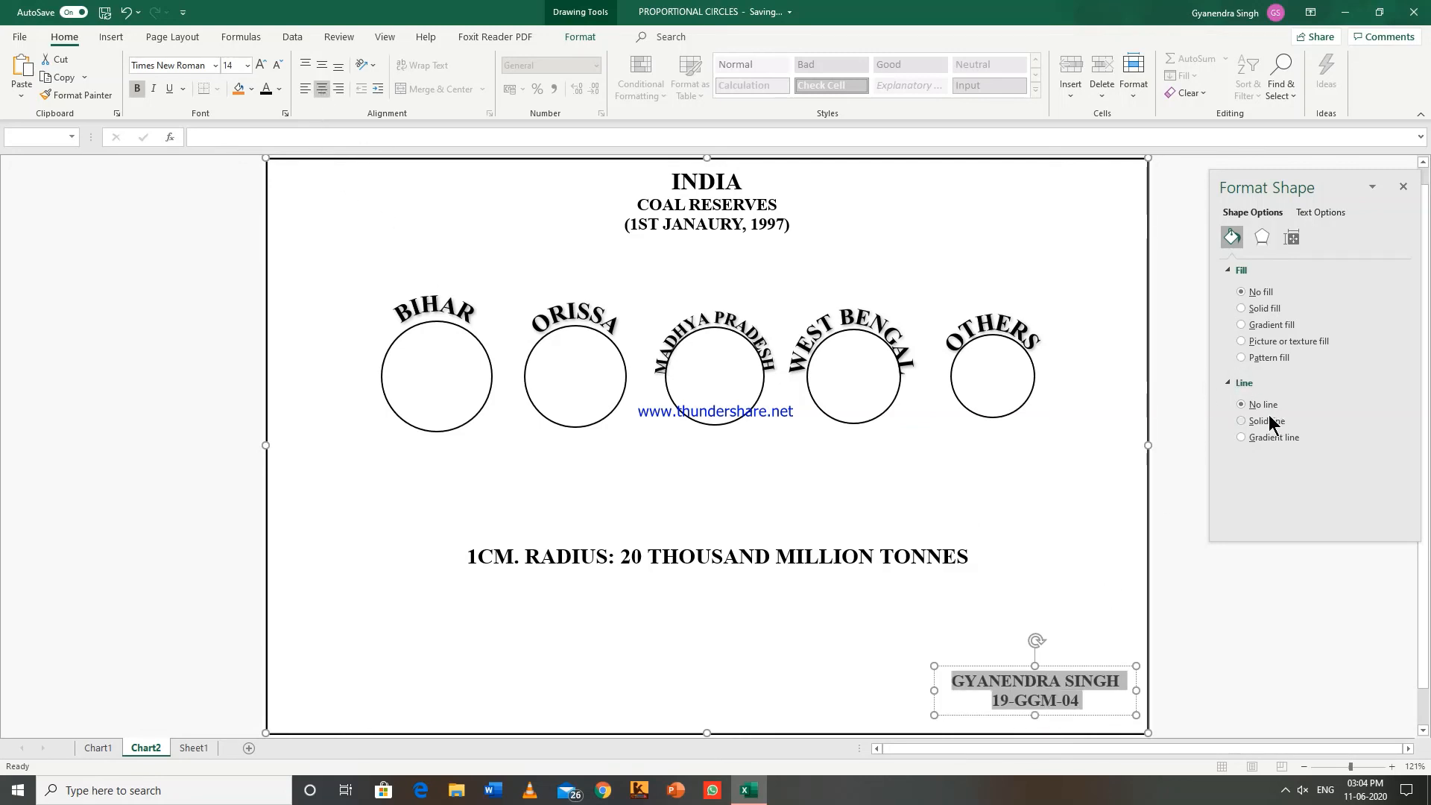
{"action": "left_click", "coordinate": [1241, 421]}
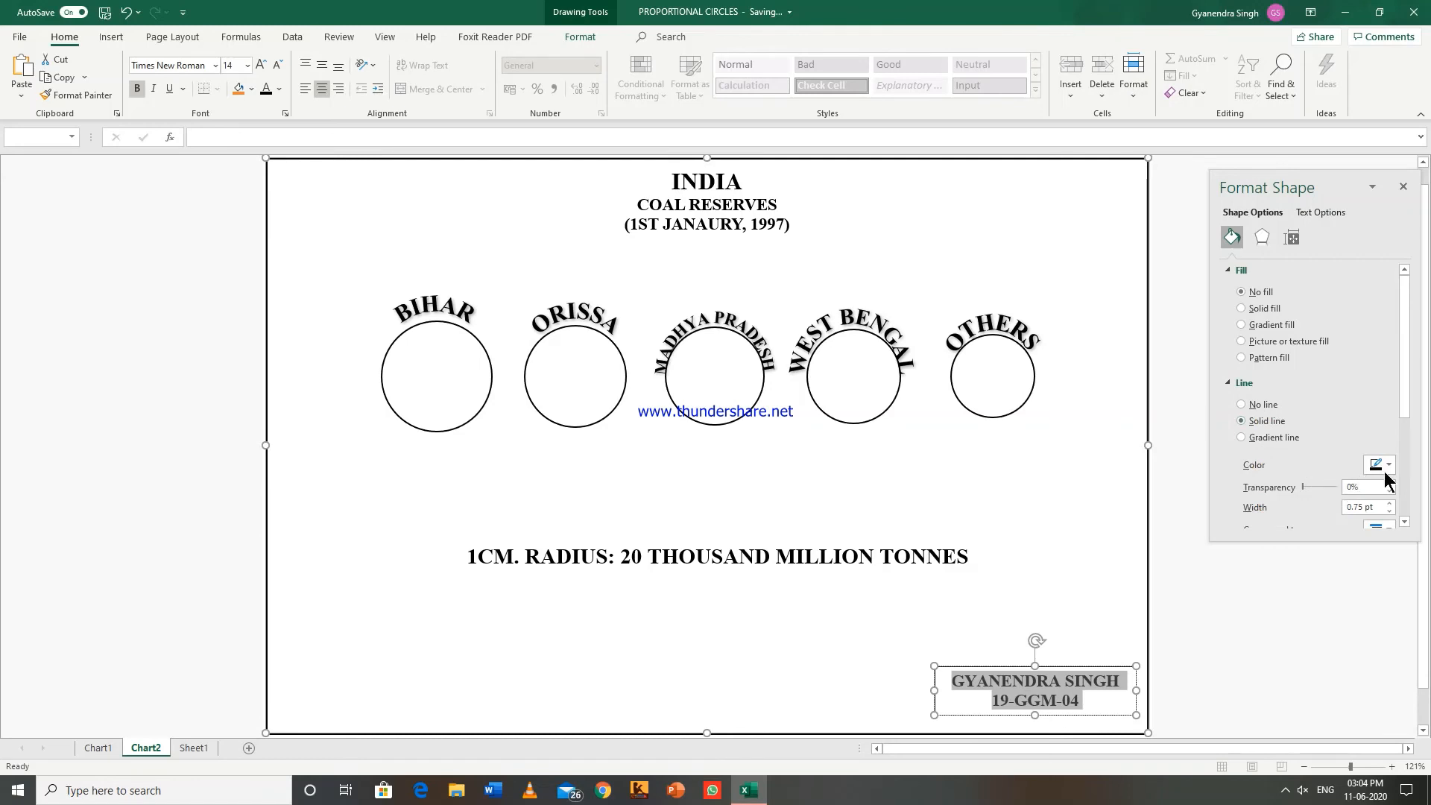
{"action": "left_click", "coordinate": [1386, 465]}
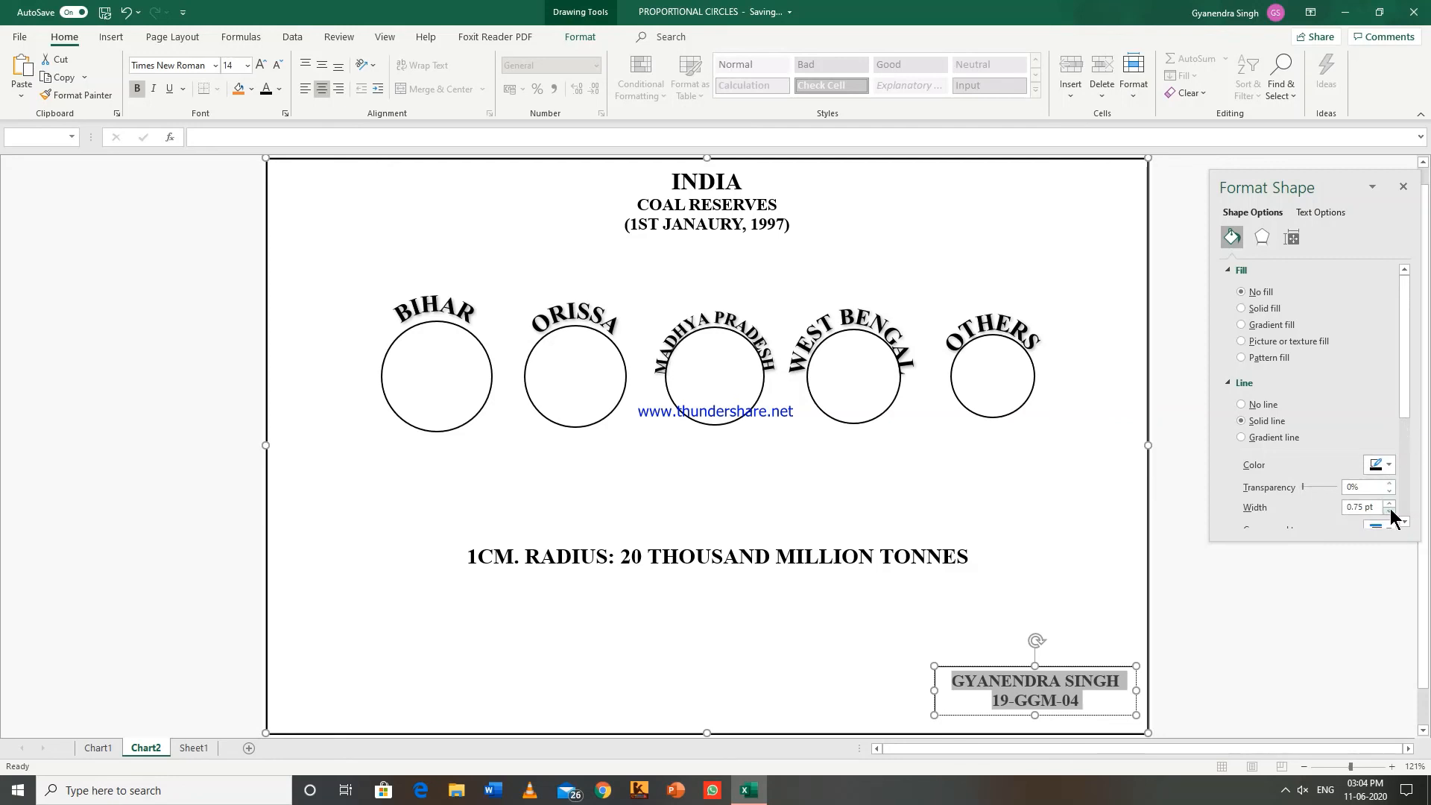
{"action": "left_click", "coordinate": [1388, 504]}
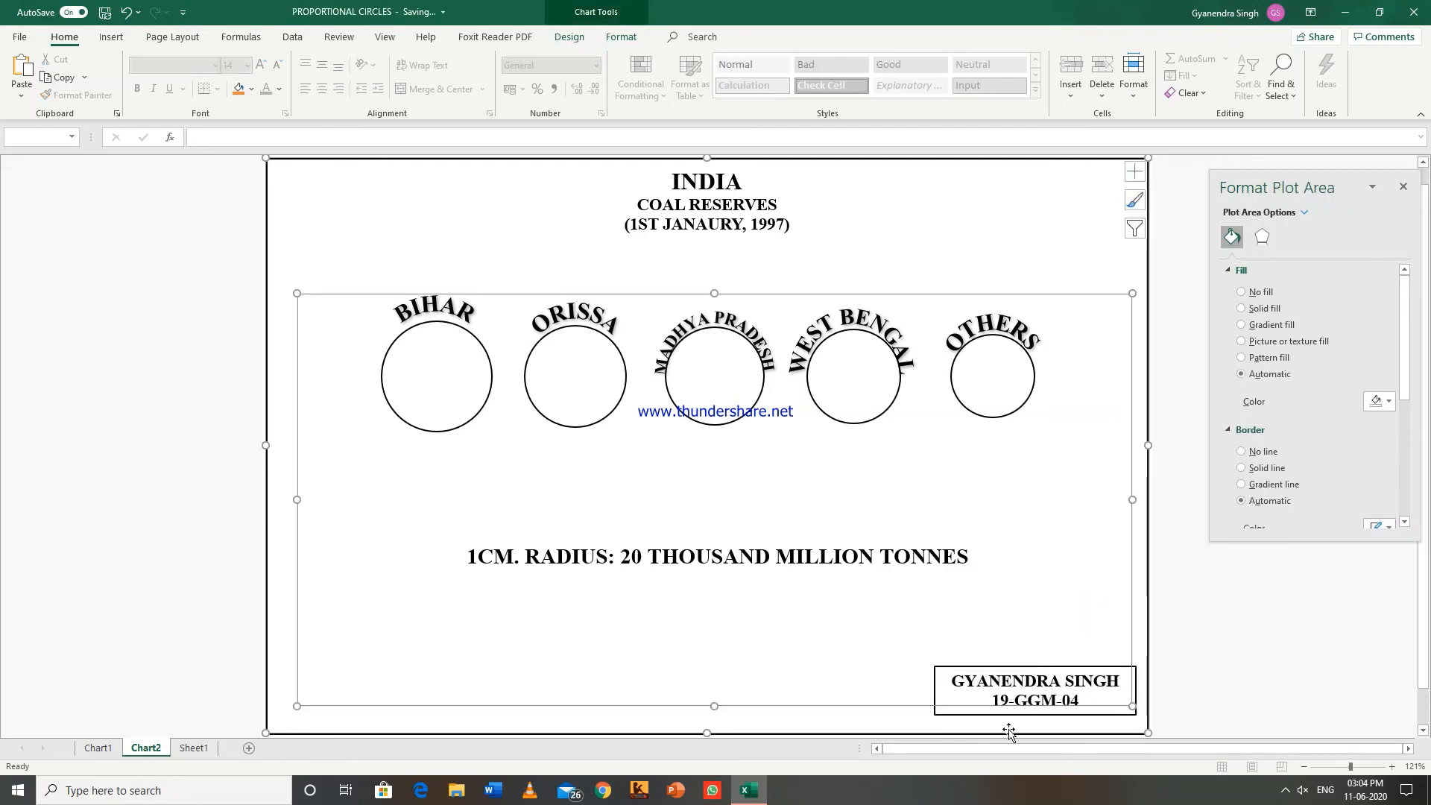
{"action": "left_click", "coordinate": [781, 639]}
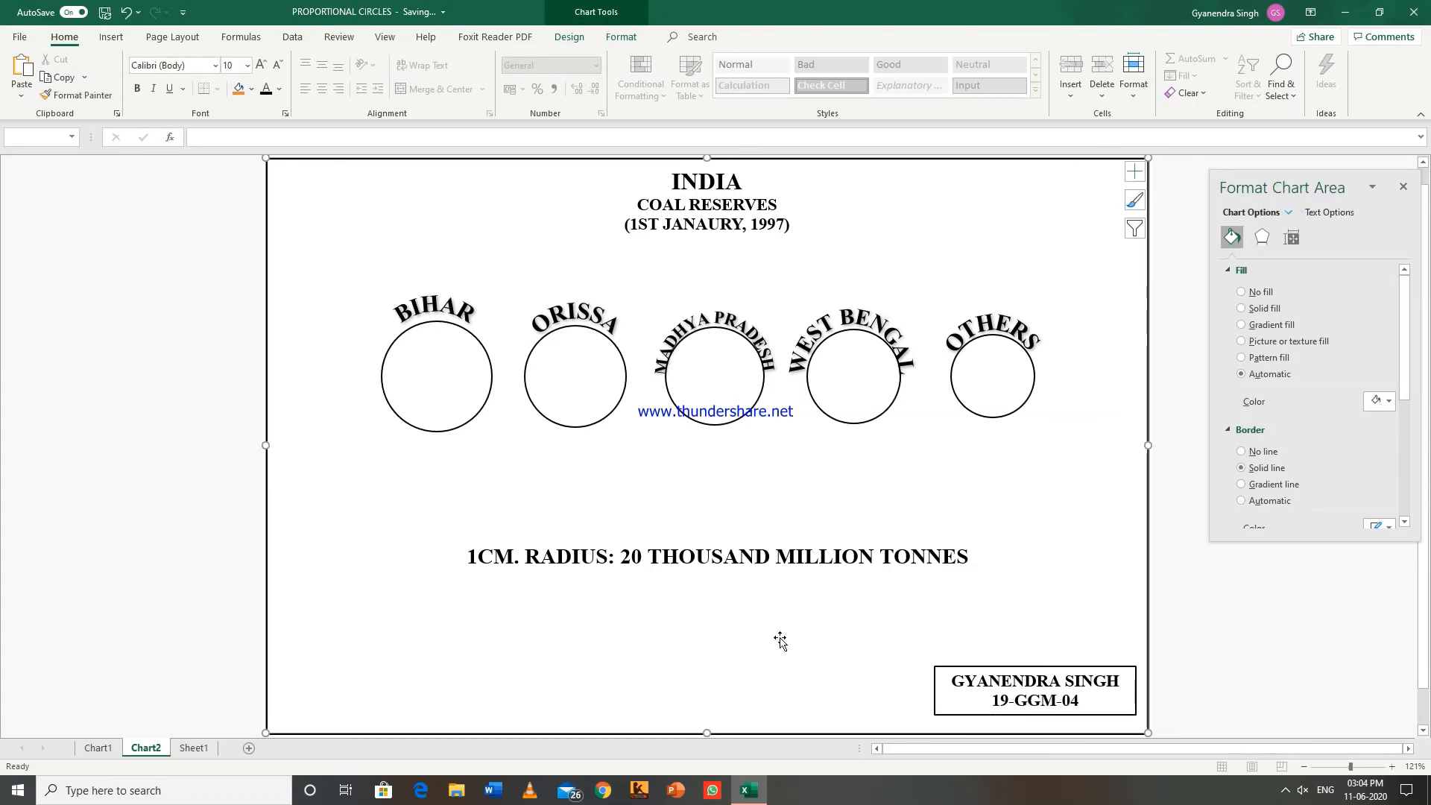
{"action": "mouse_move", "coordinate": [528, 545]}
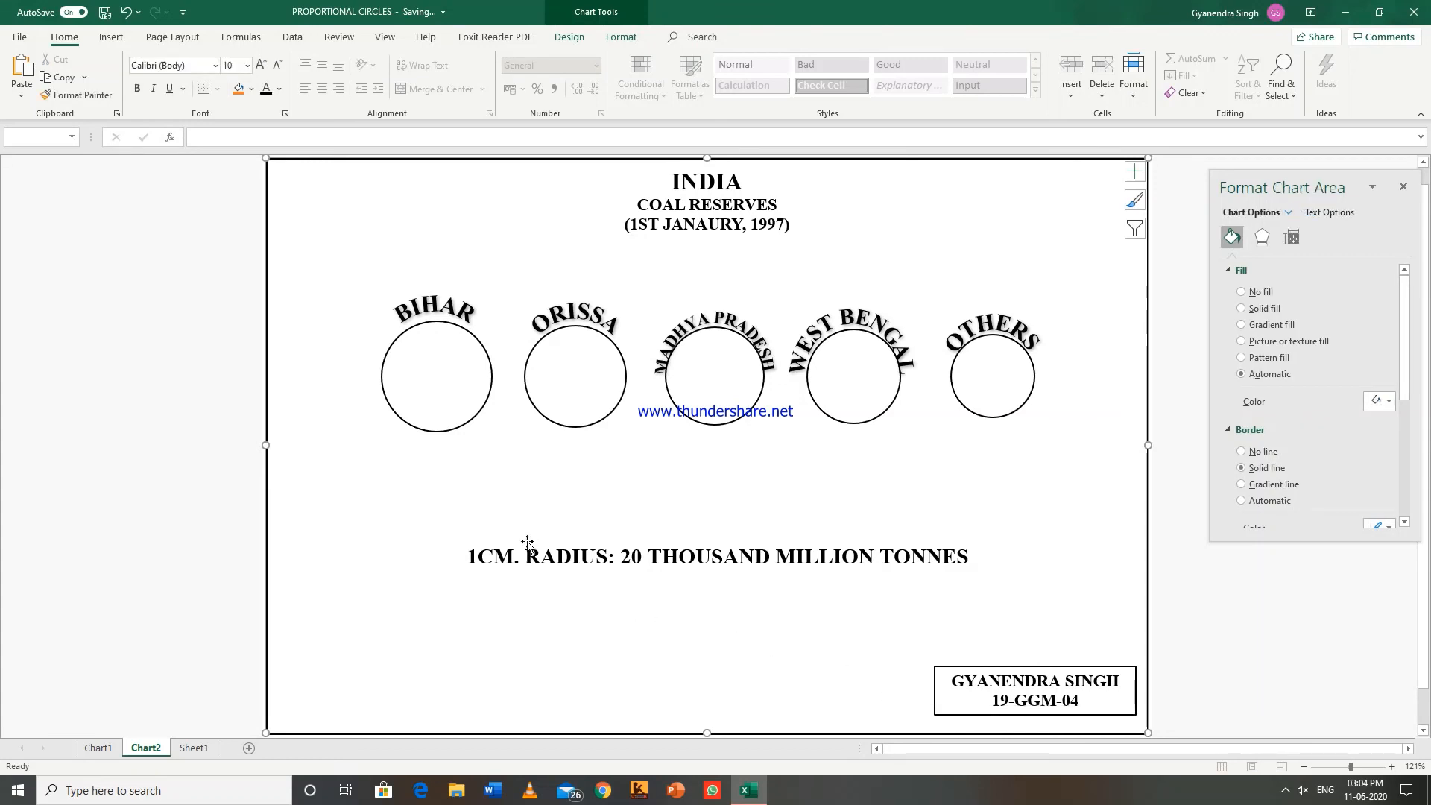
{"action": "mouse_move", "coordinate": [527, 546]}
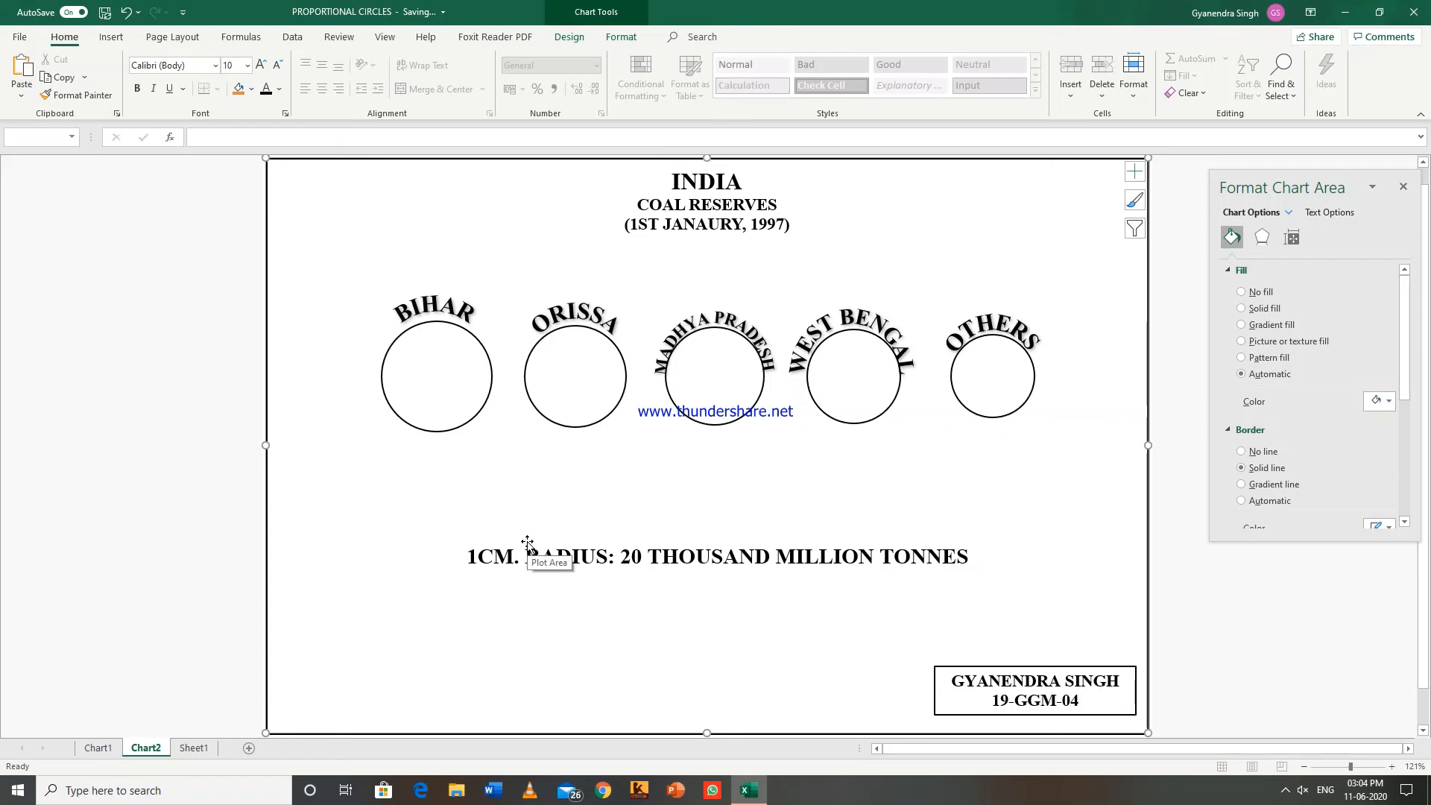
{"action": "mouse_move", "coordinate": [516, 394]}
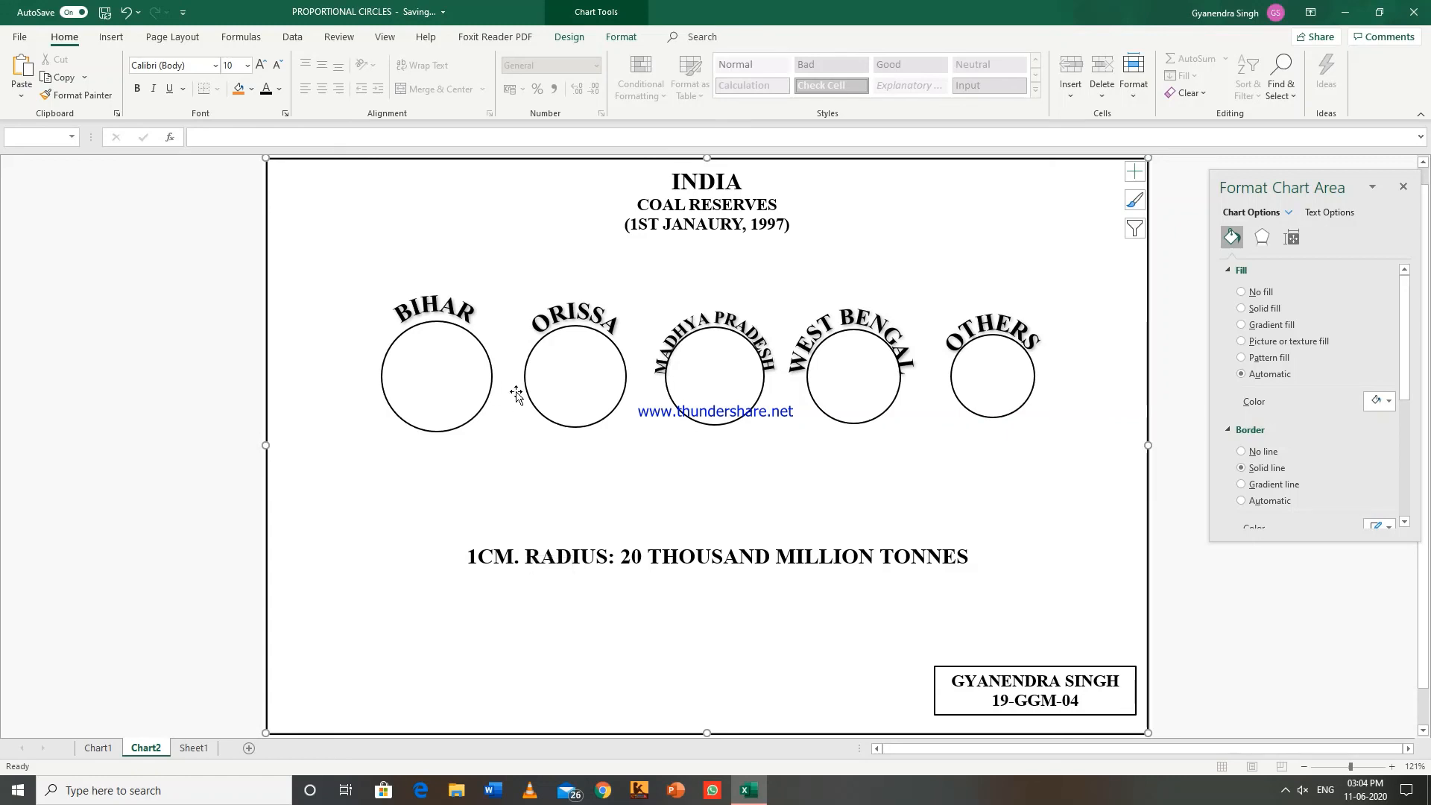
{"action": "mouse_move", "coordinate": [651, 354]}
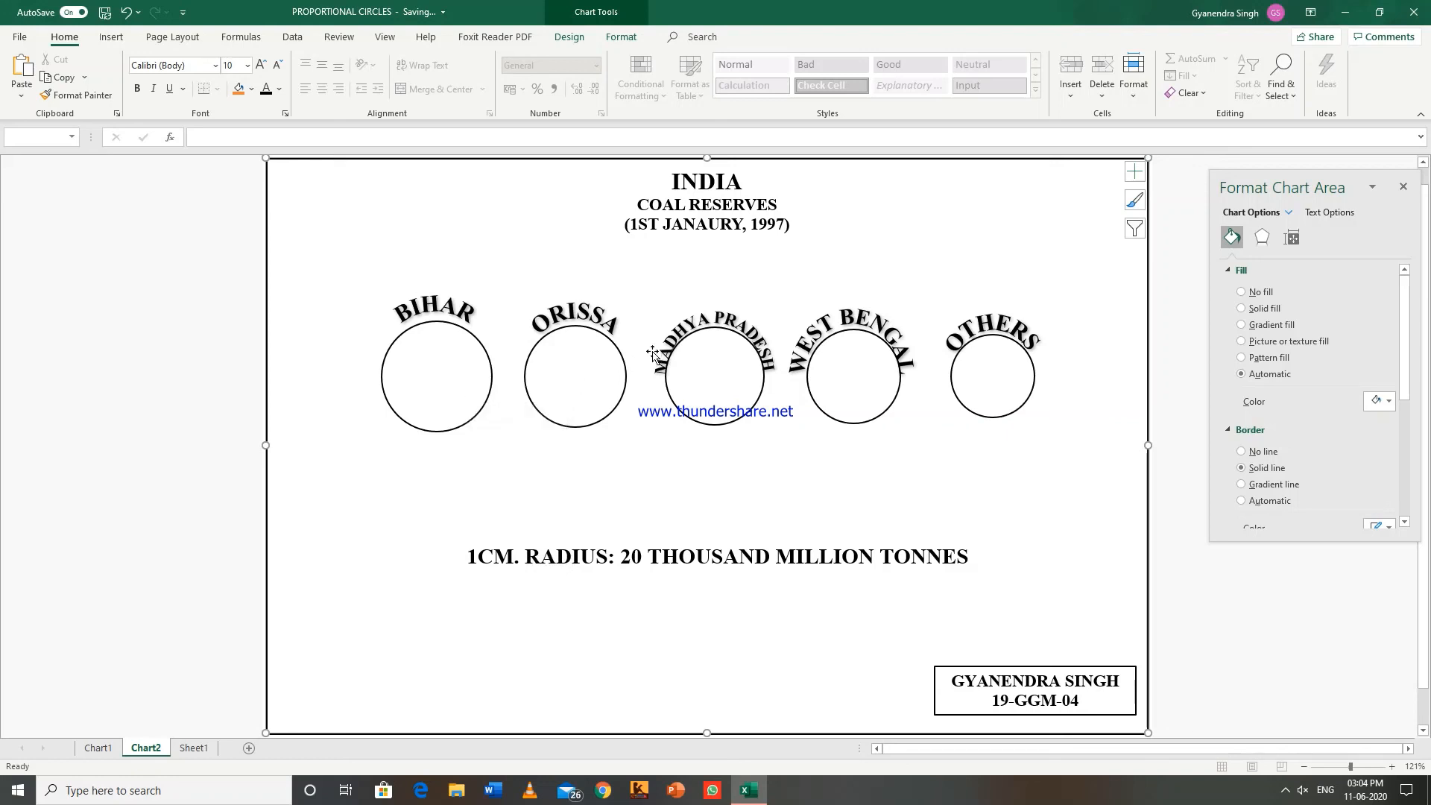
{"action": "mouse_move", "coordinate": [881, 334]}
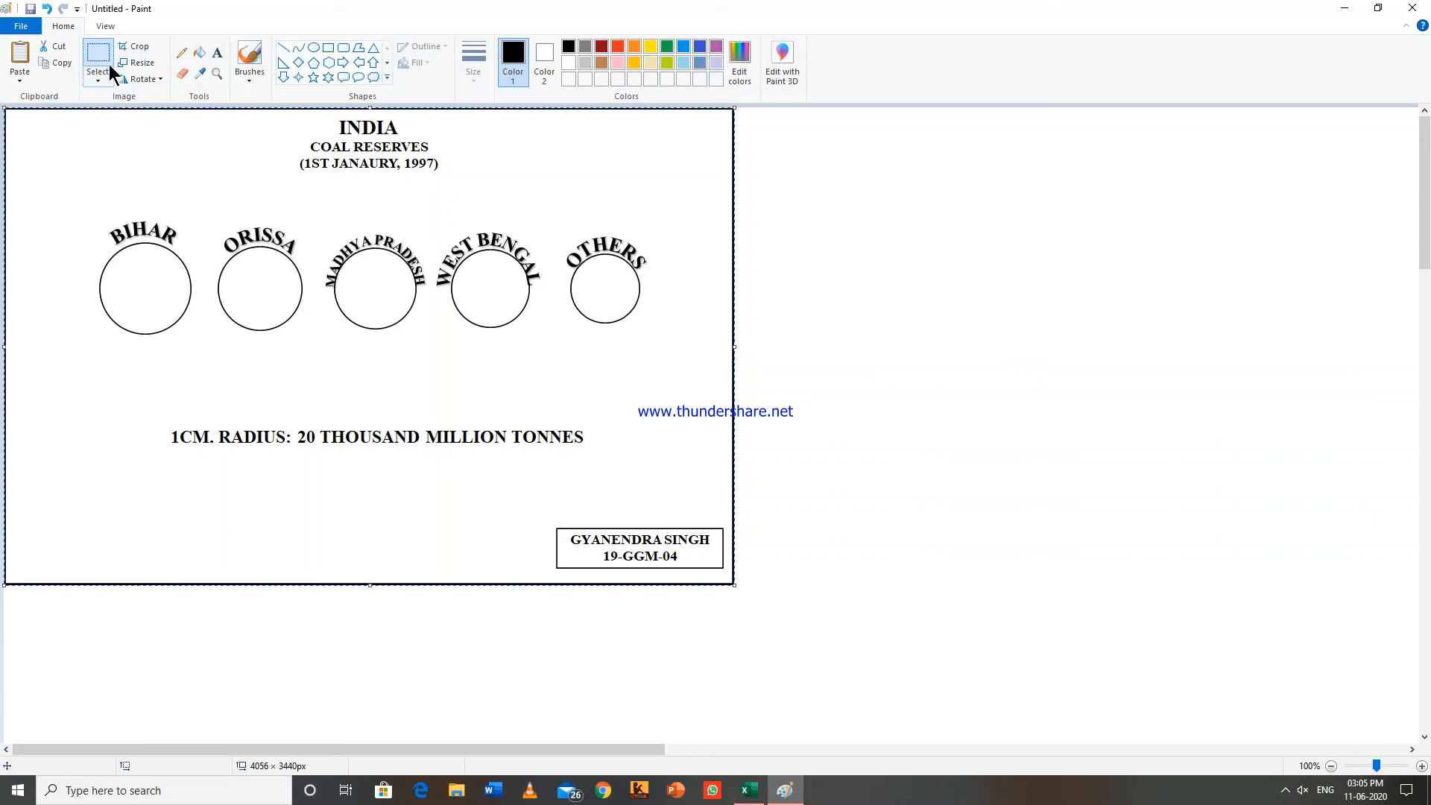
Box-select the BIHAR label and its circle in Paint.
{"action": "left_click", "coordinate": [97, 64]}
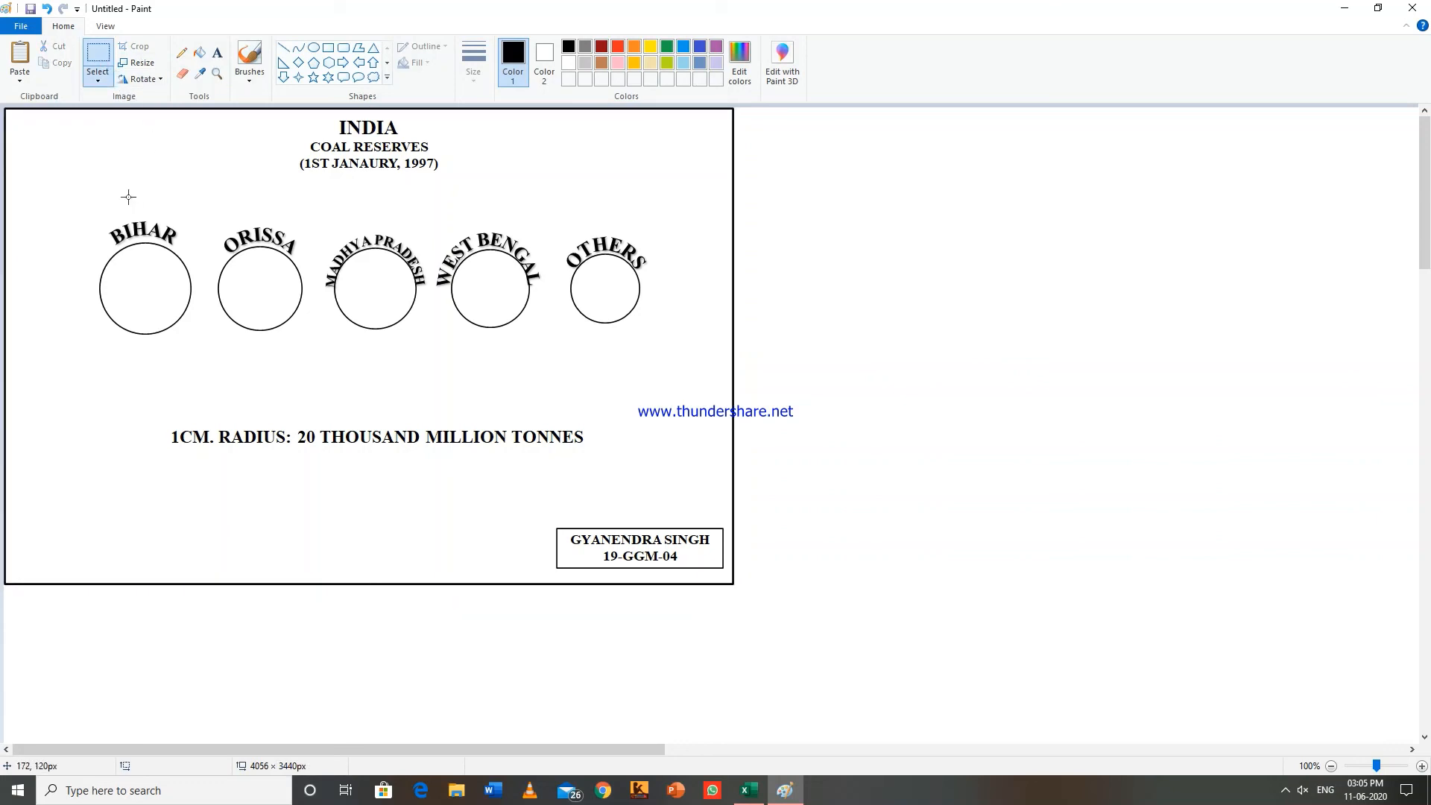
{"action": "left_click_drag", "start_coordinate": [128, 197], "coordinate": [149, 257]}
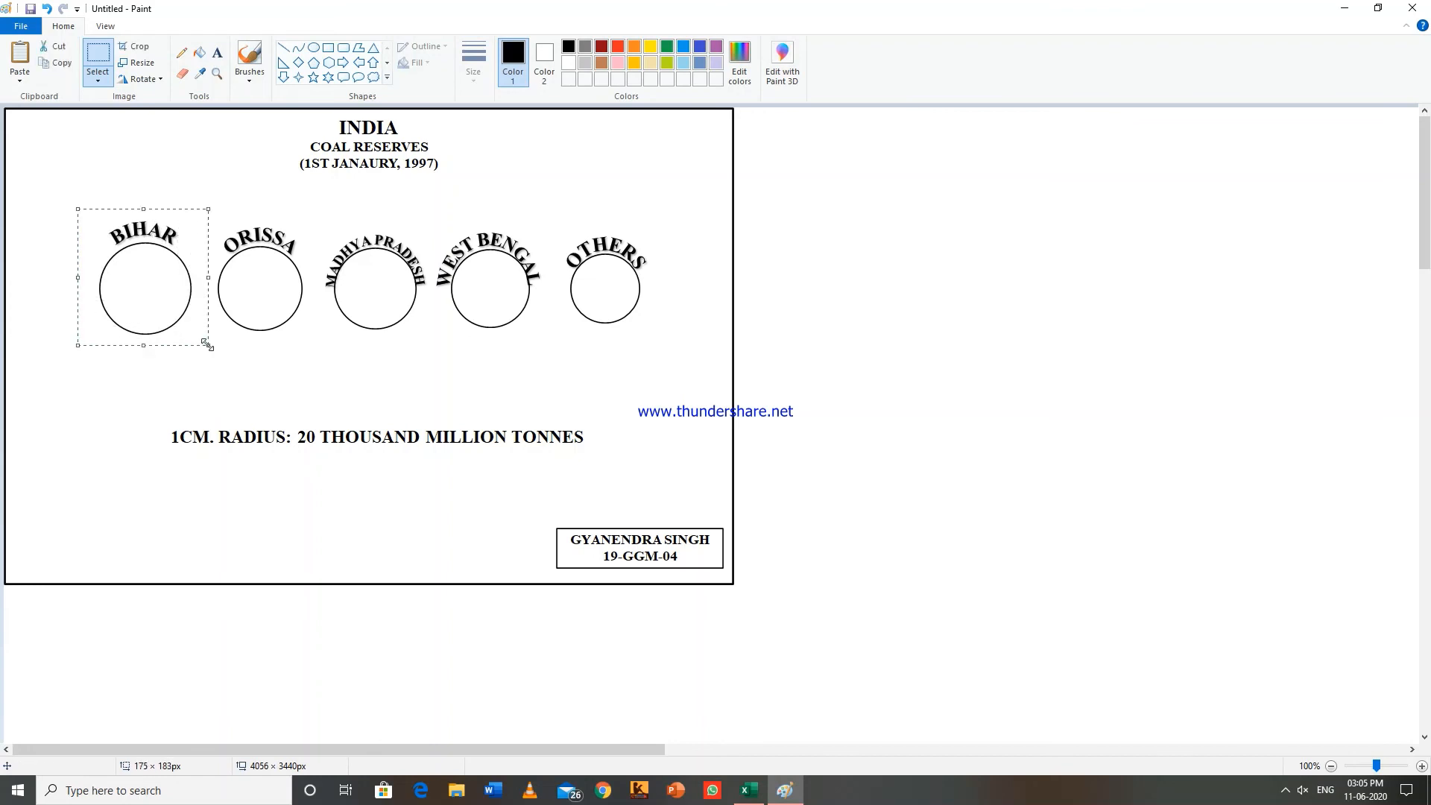
{"action": "mouse_move", "coordinate": [197, 252]}
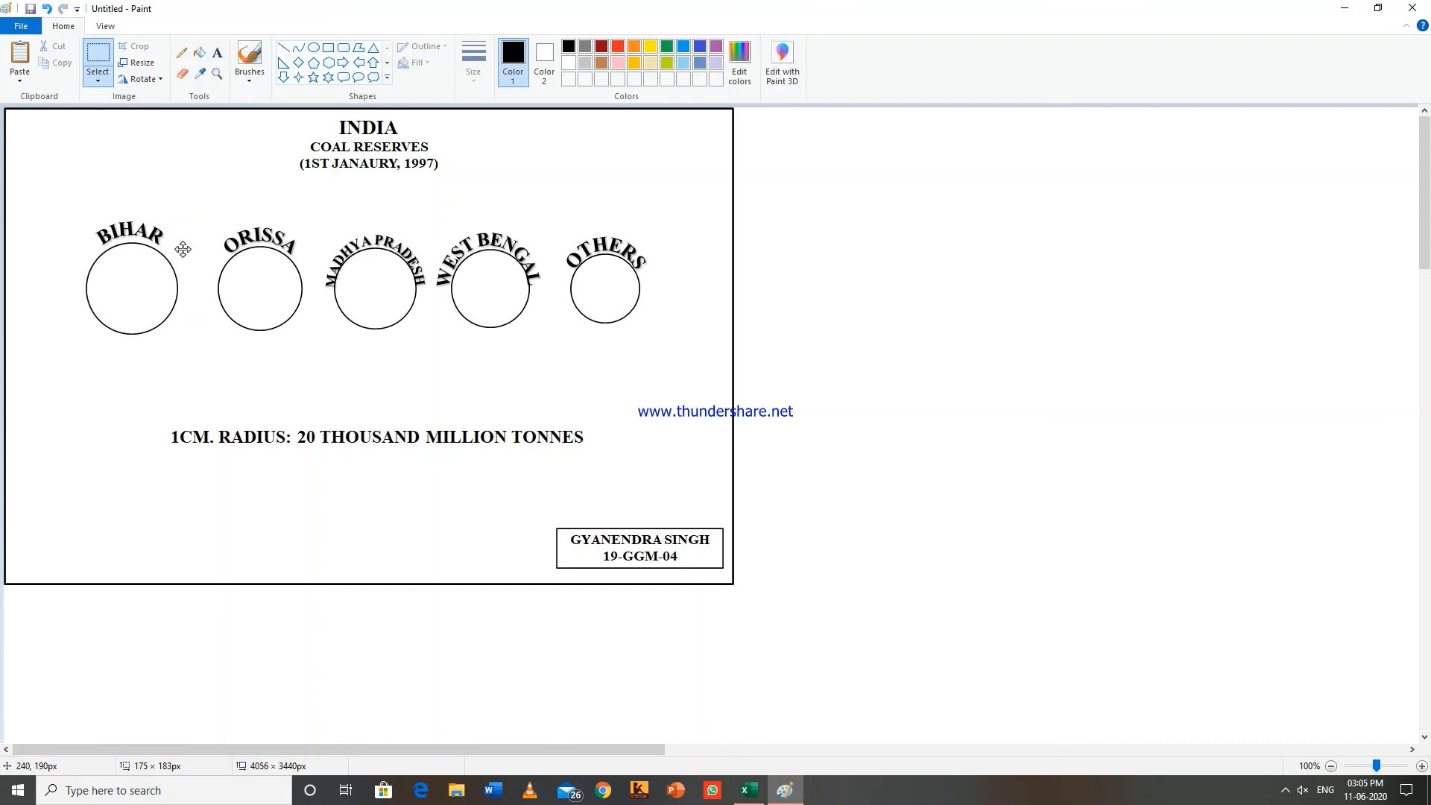
{"action": "mouse_move", "coordinate": [231, 228]}
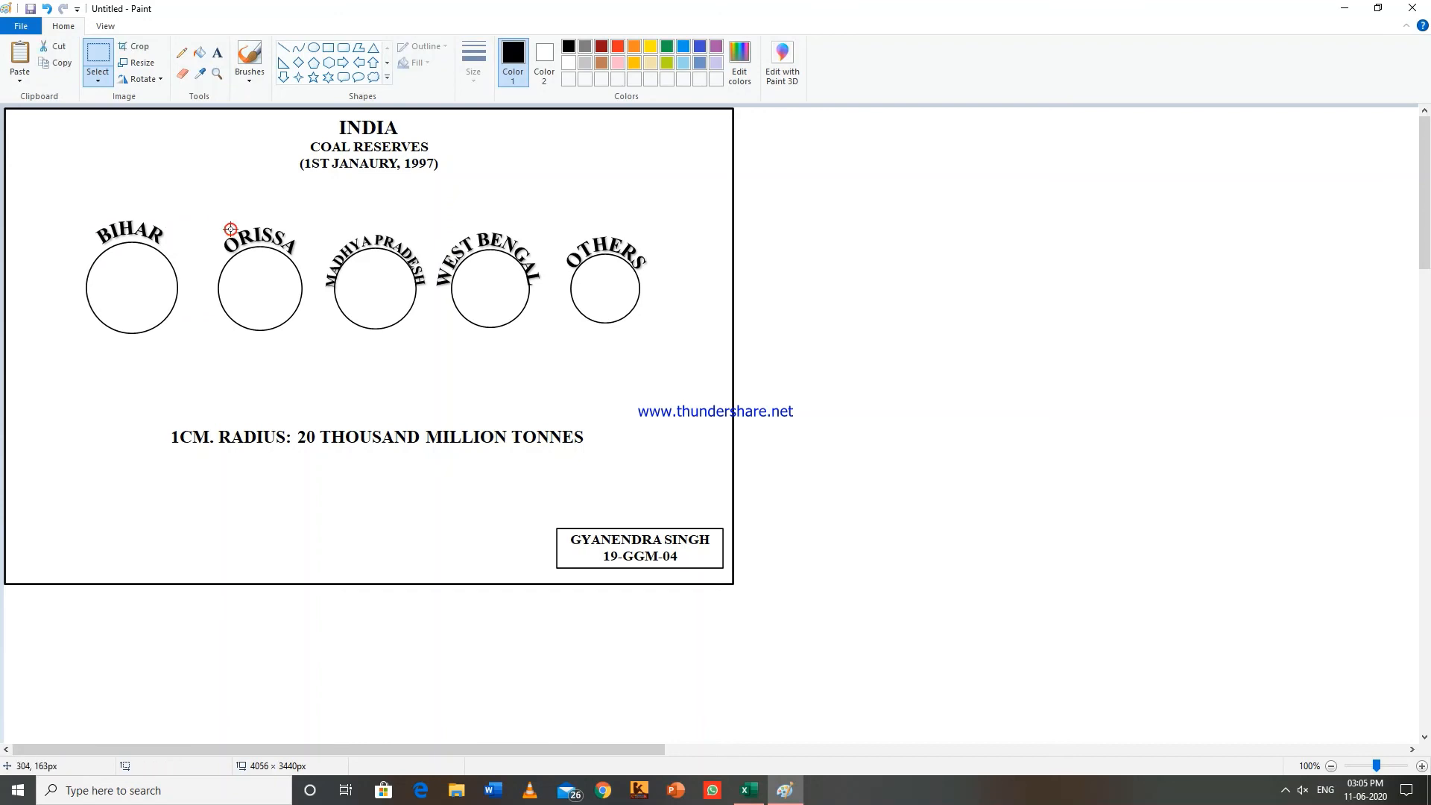
{"action": "mouse_move", "coordinate": [207, 214]}
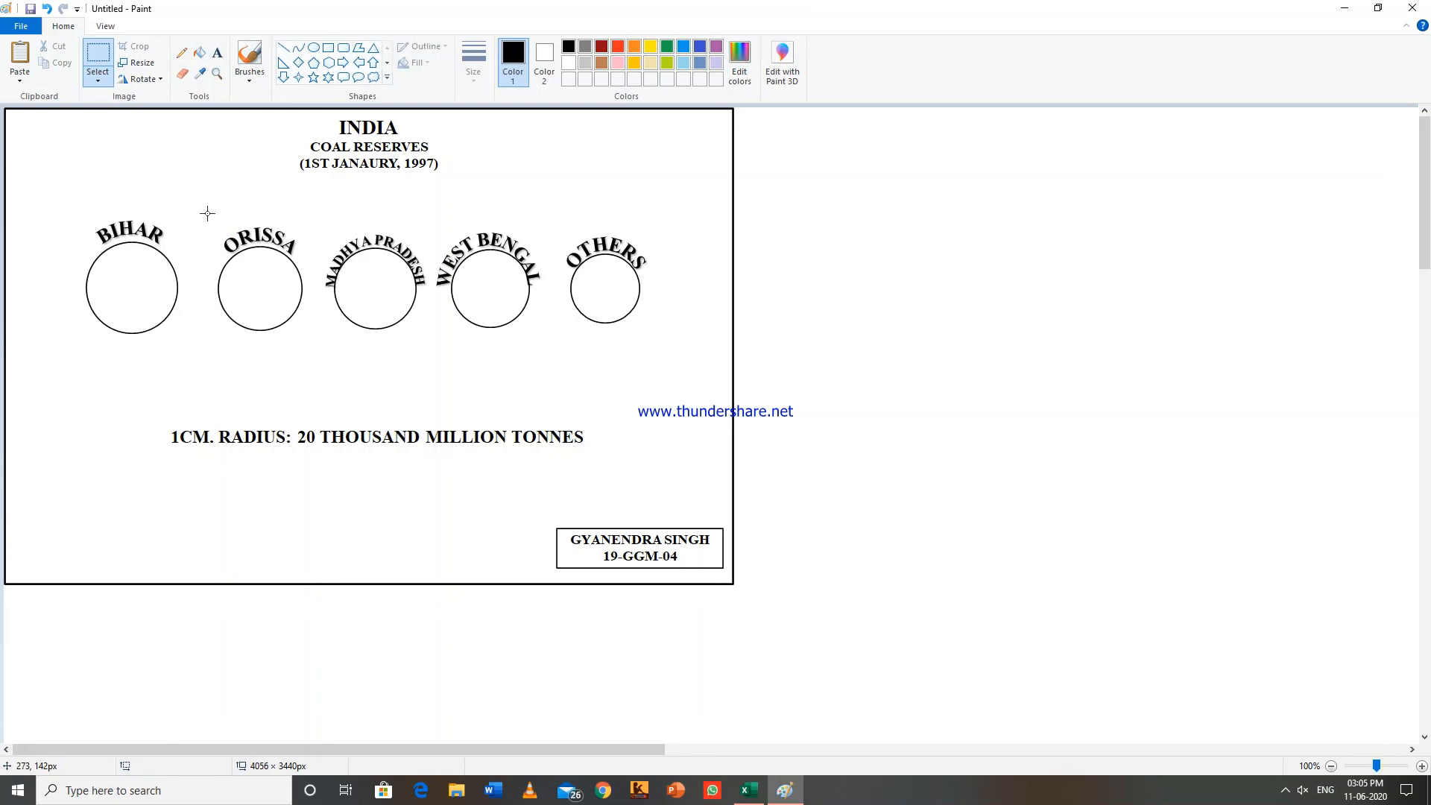
{"action": "mouse_move", "coordinate": [256, 223]}
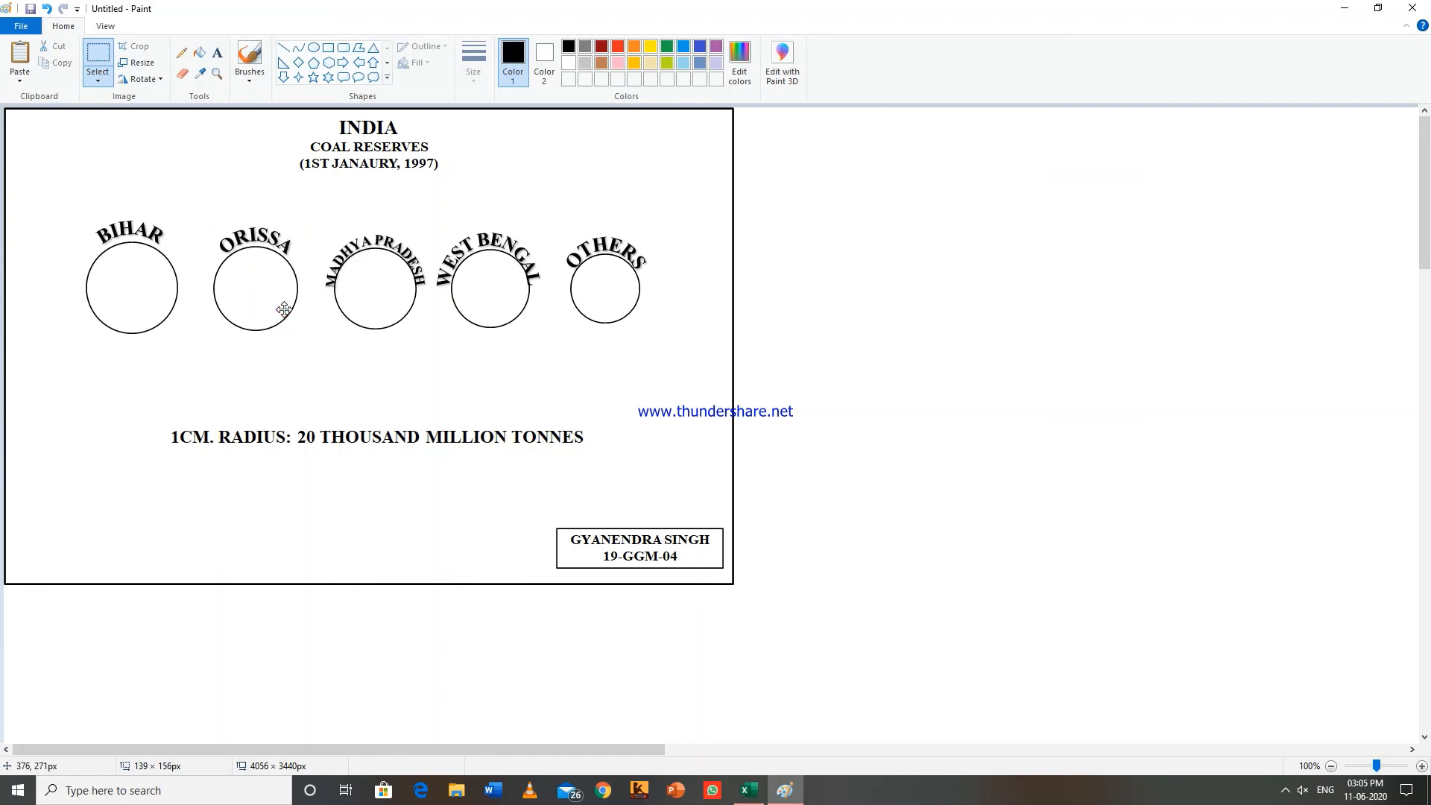
{"action": "mouse_move", "coordinate": [282, 308]}
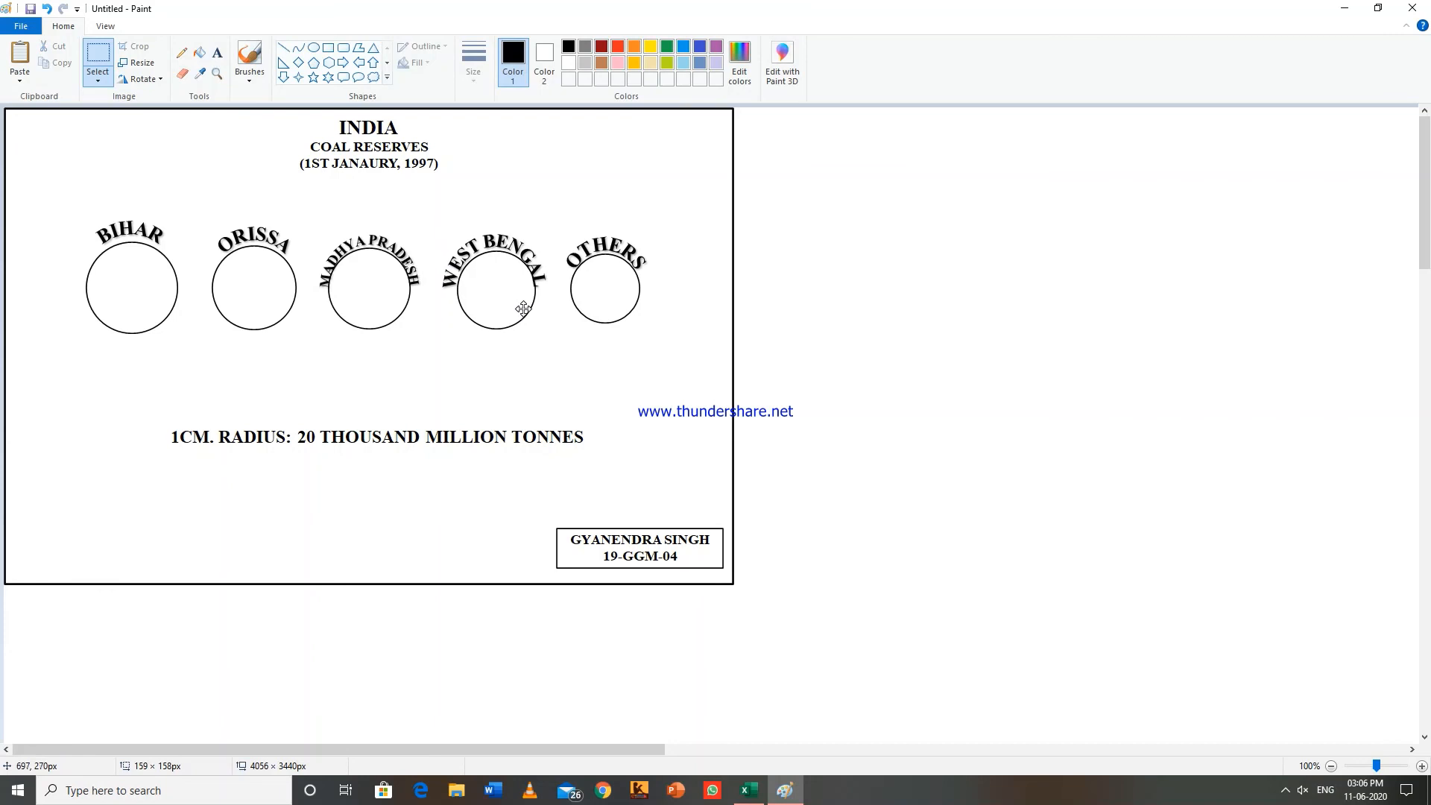
{"action": "mouse_move", "coordinate": [560, 227]}
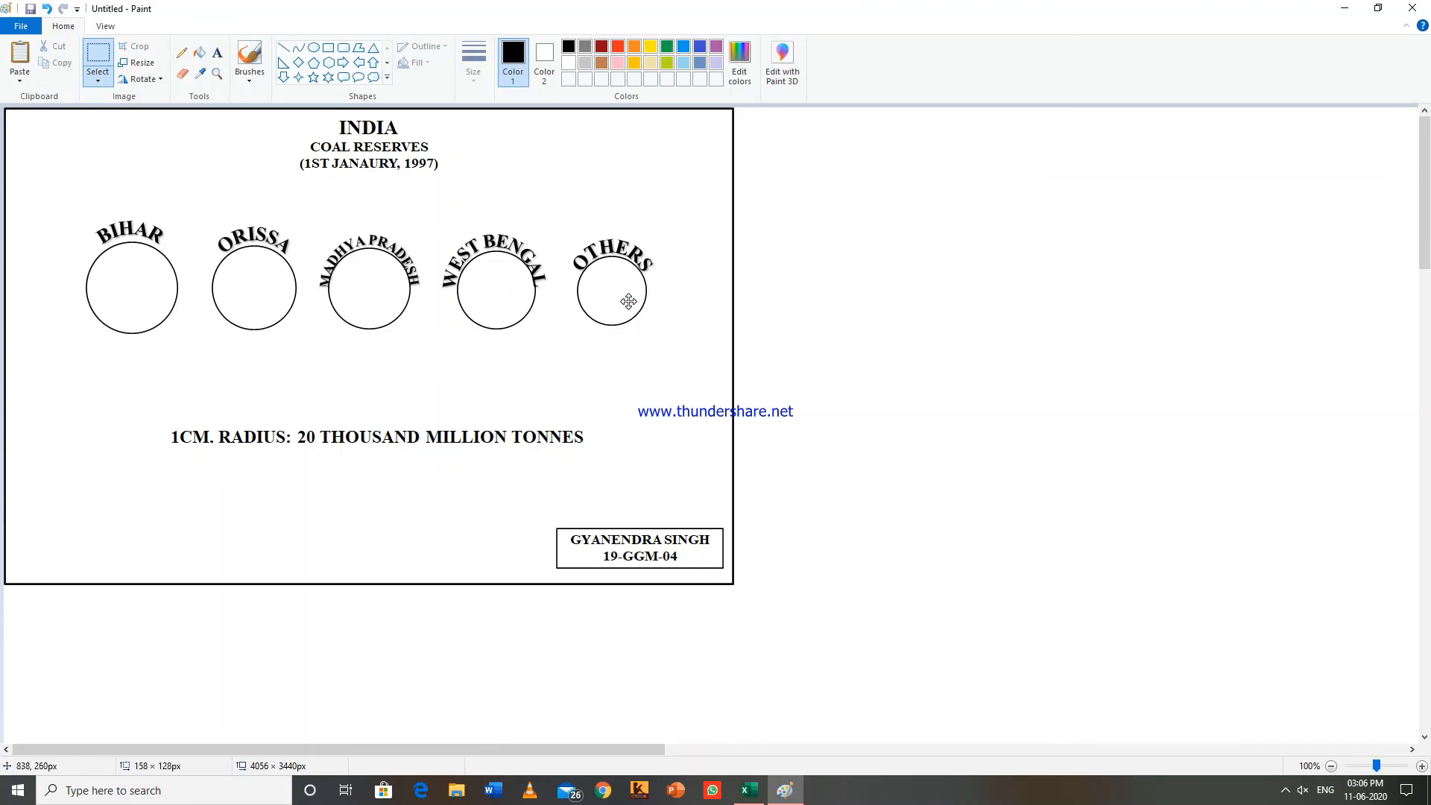
{"action": "mouse_move", "coordinate": [653, 359]}
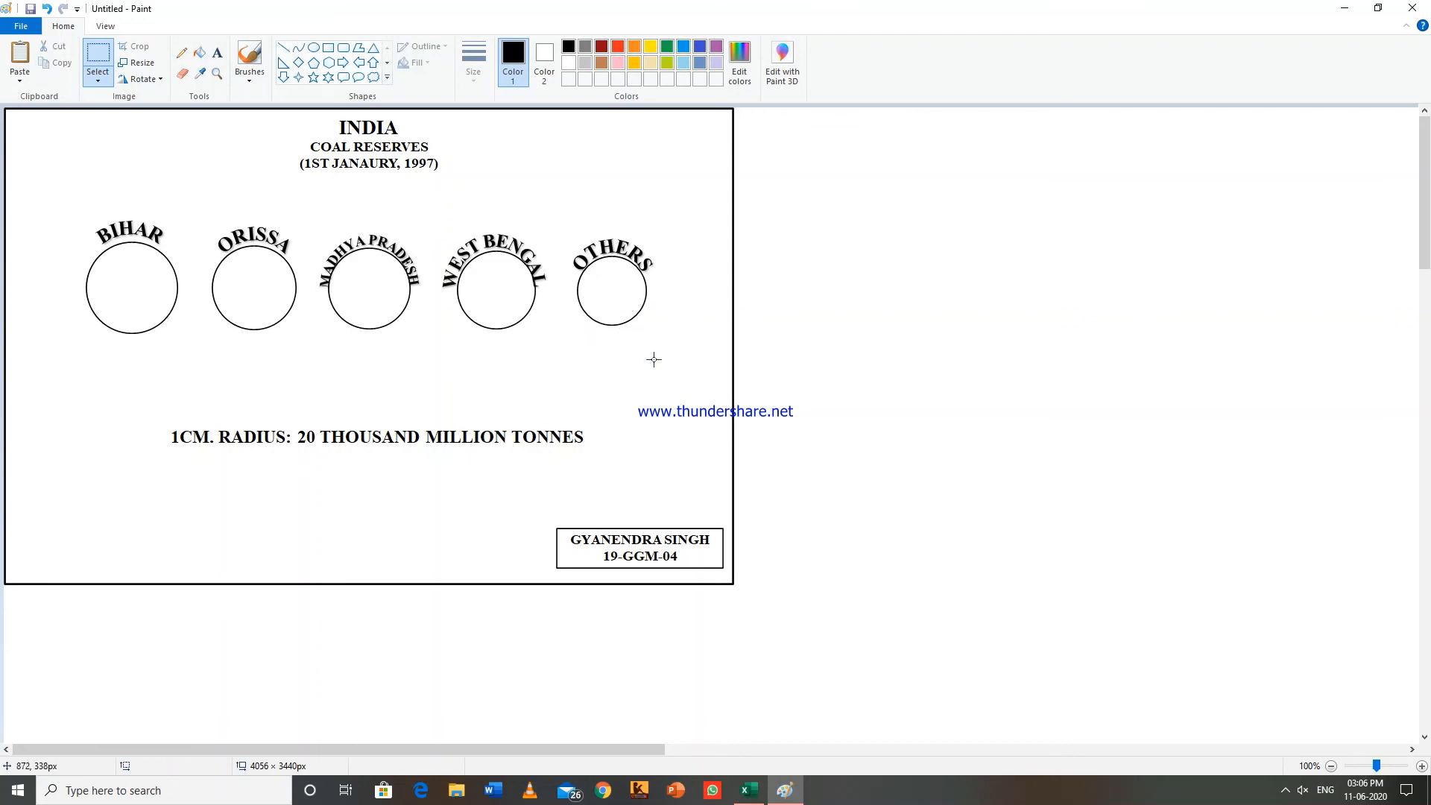